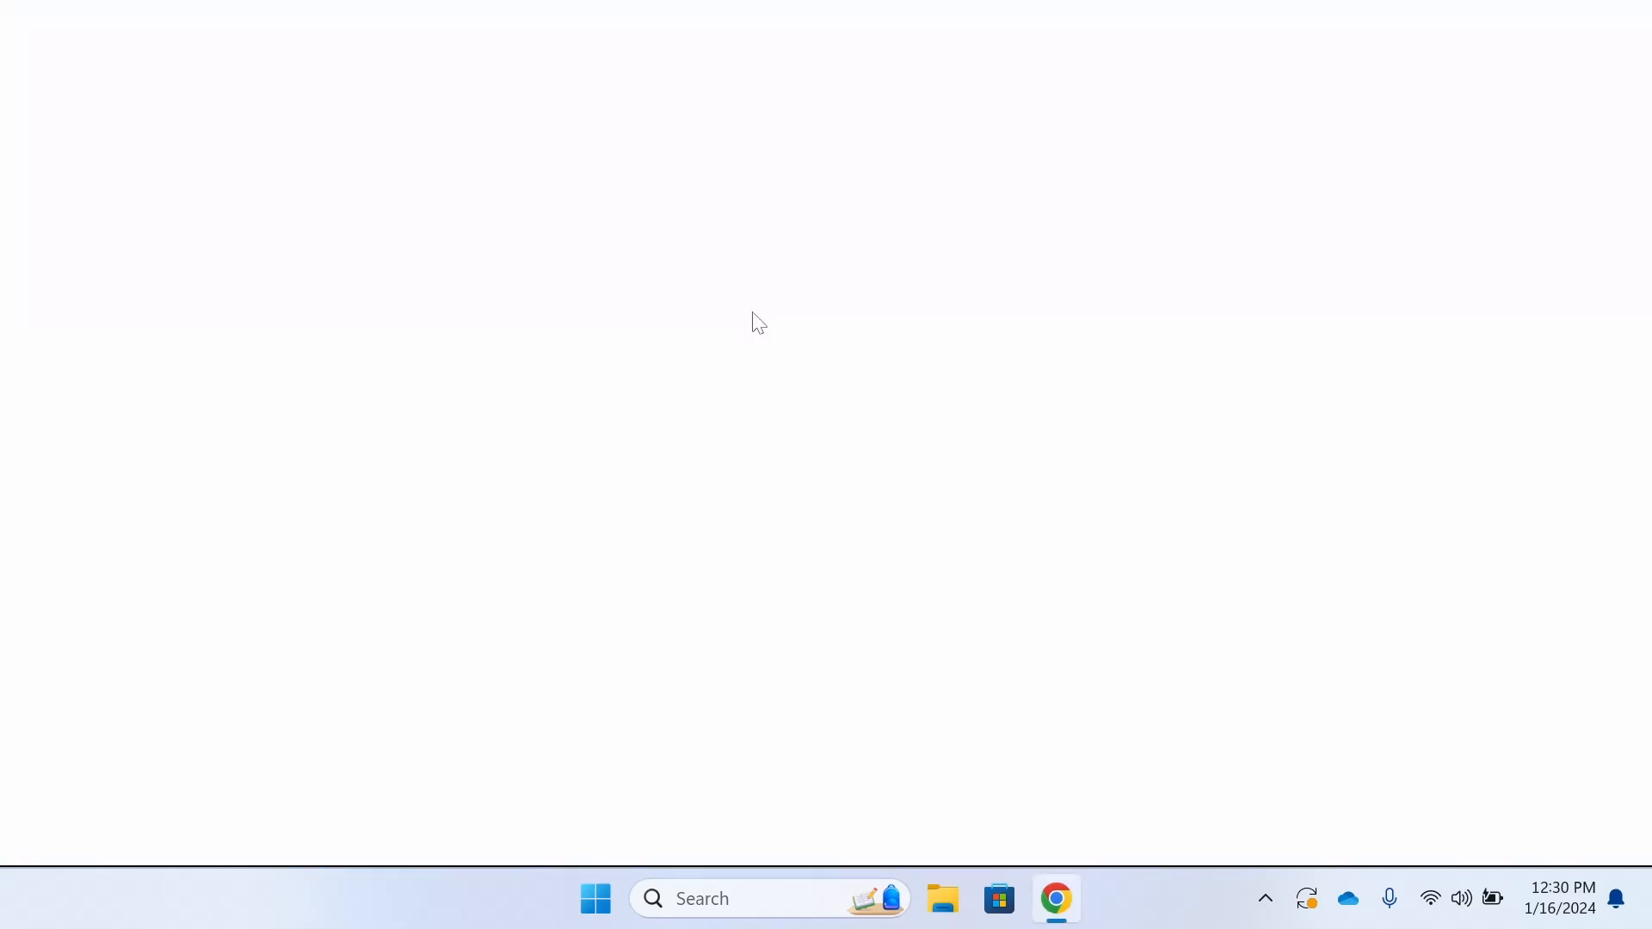
# - Open Microsoft's WSL development environment guide in Chrome and scroll to the 'wsl --install' command
pyautogui.click(1055, 897)
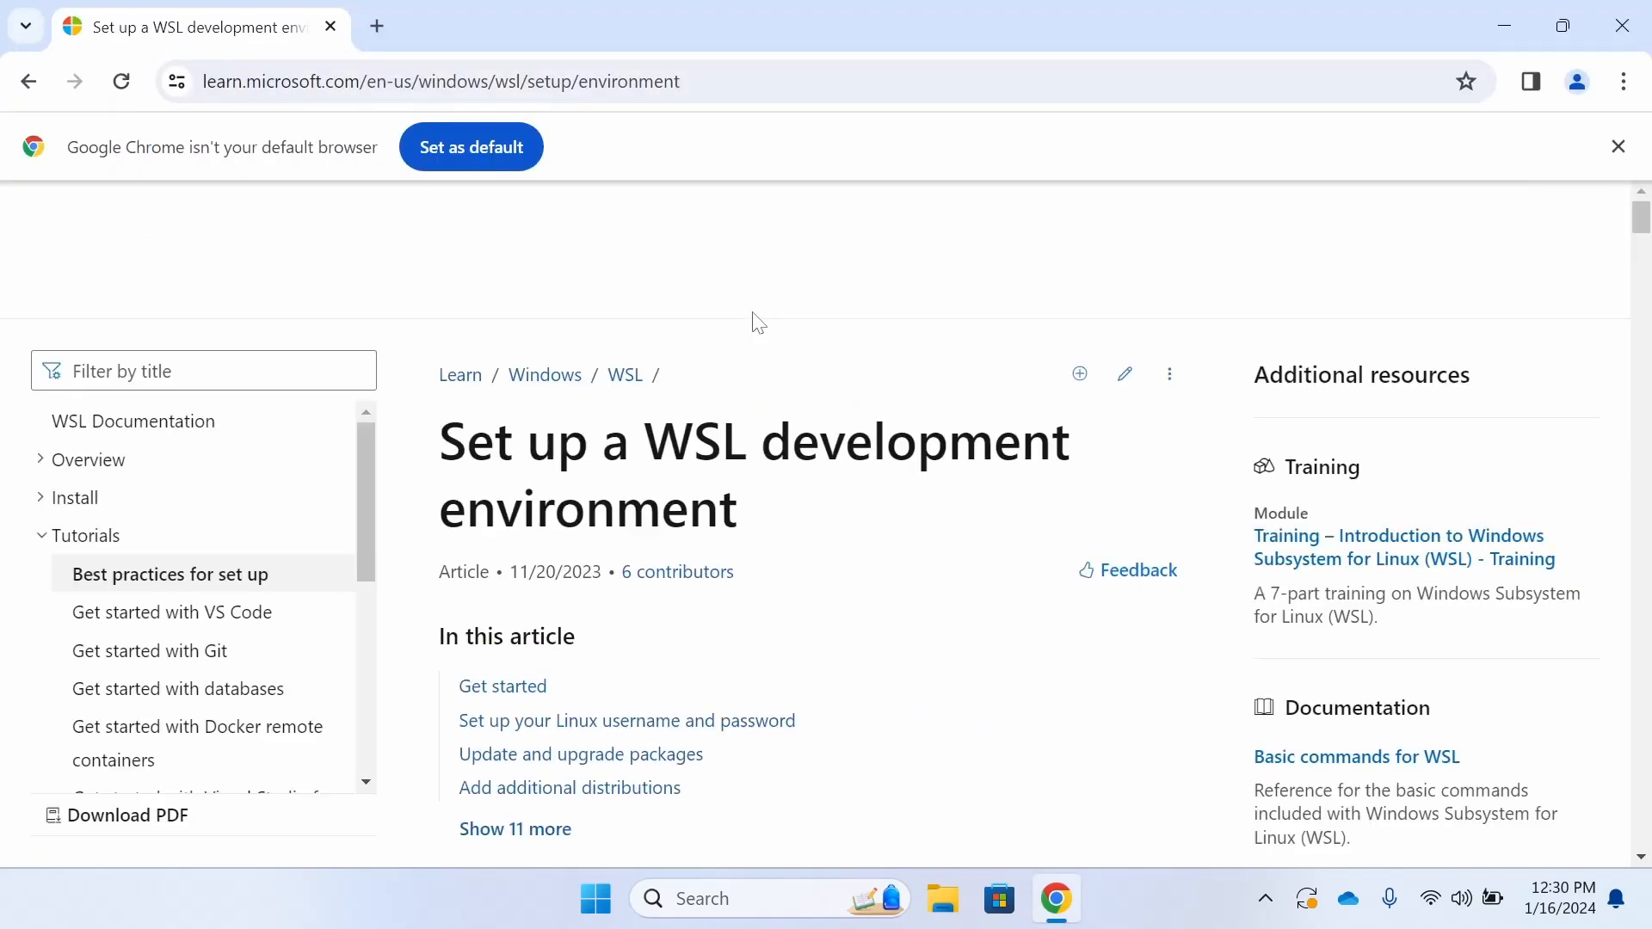
pyautogui.scroll(-3)
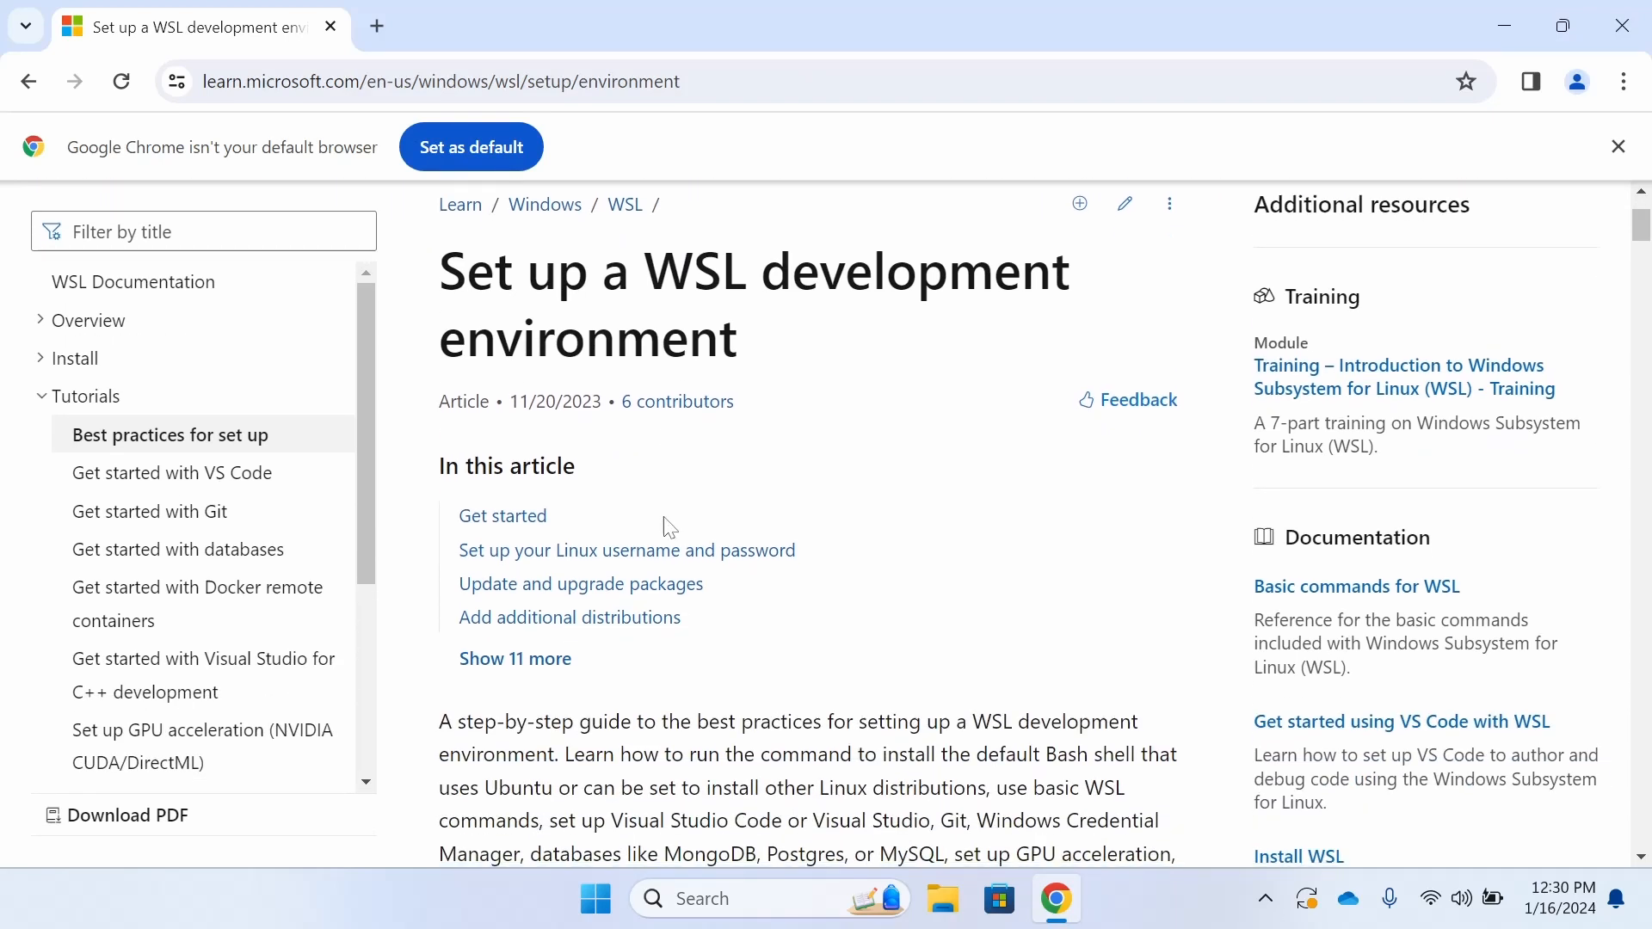
pyautogui.scroll(-3)
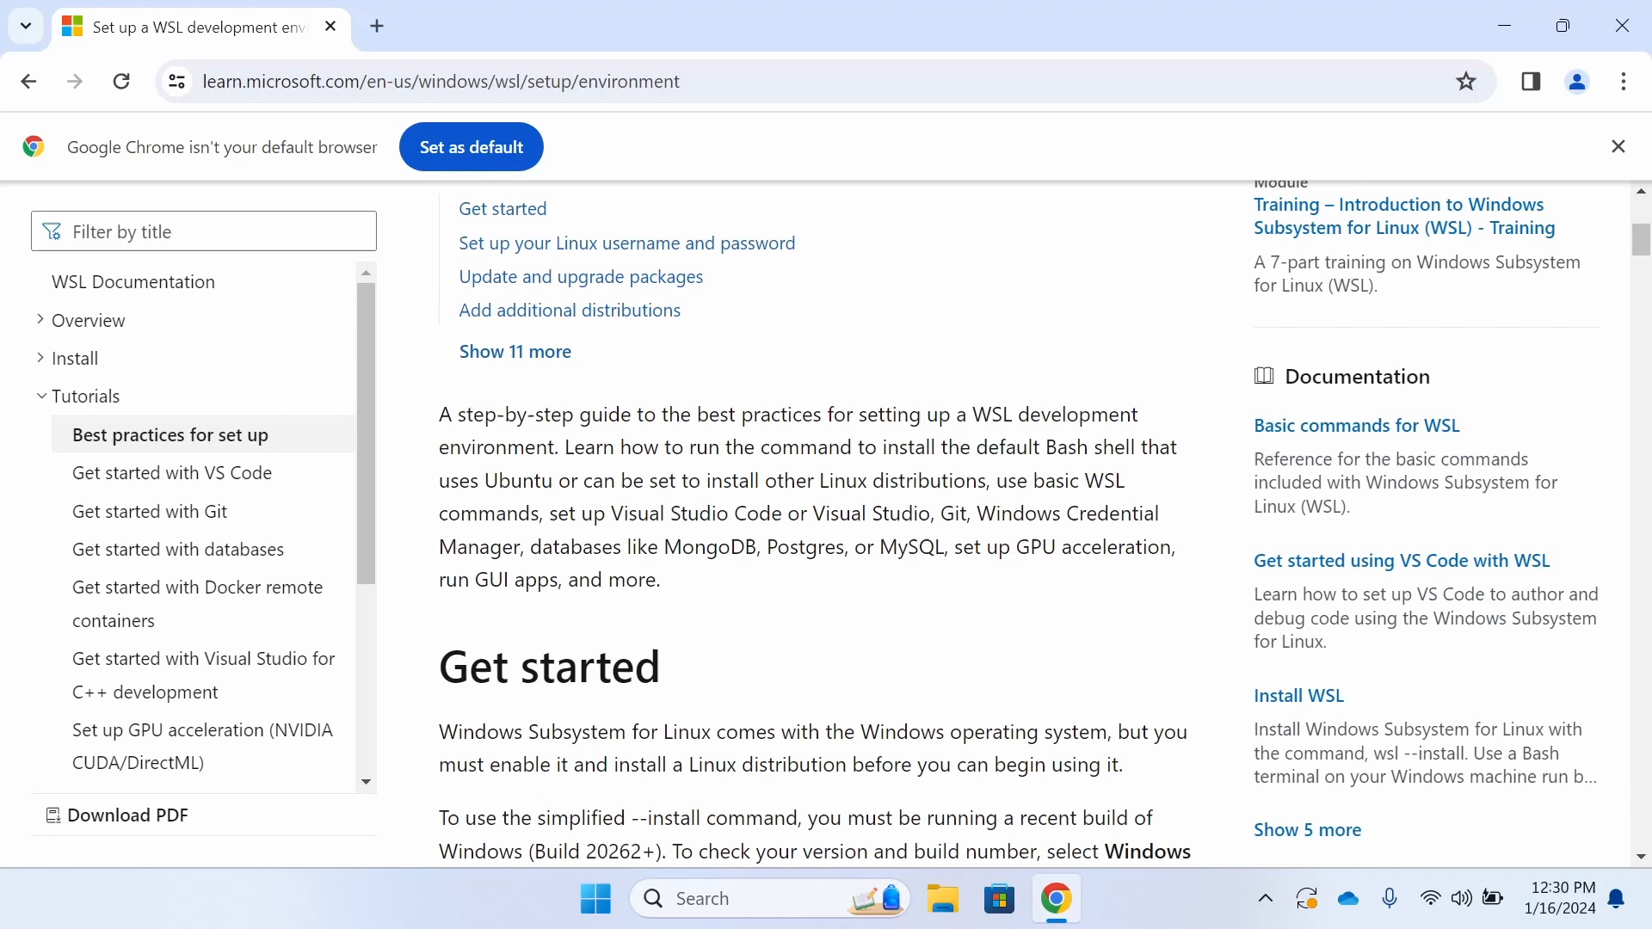
pyautogui.scroll(-3)
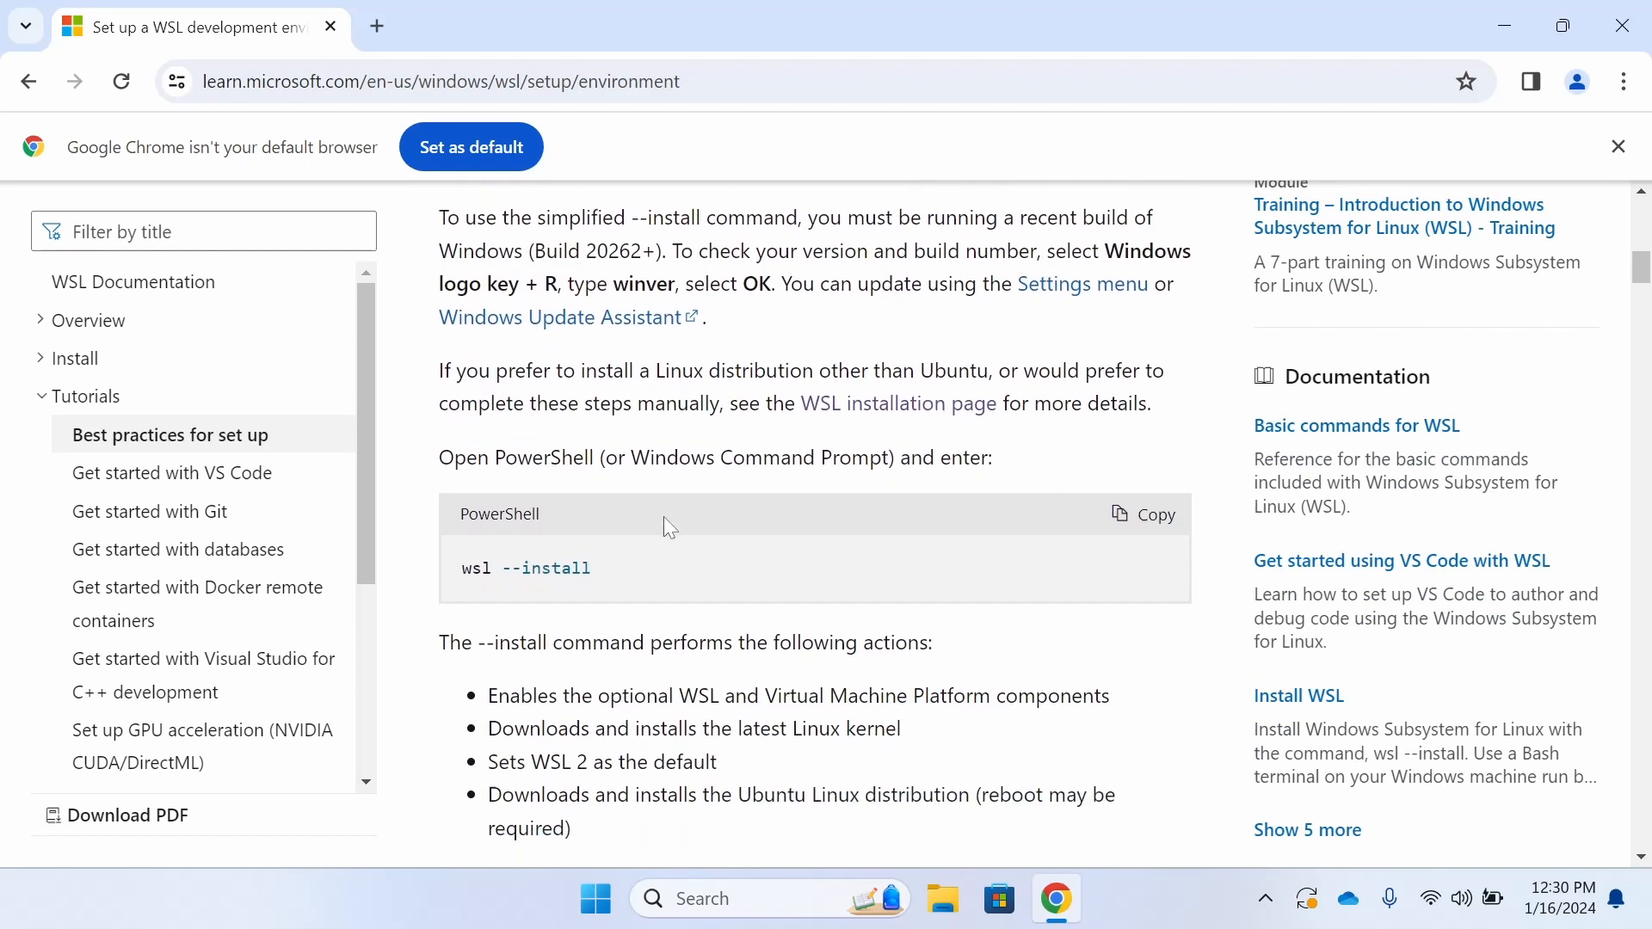
pyautogui.moveTo(742, 910)
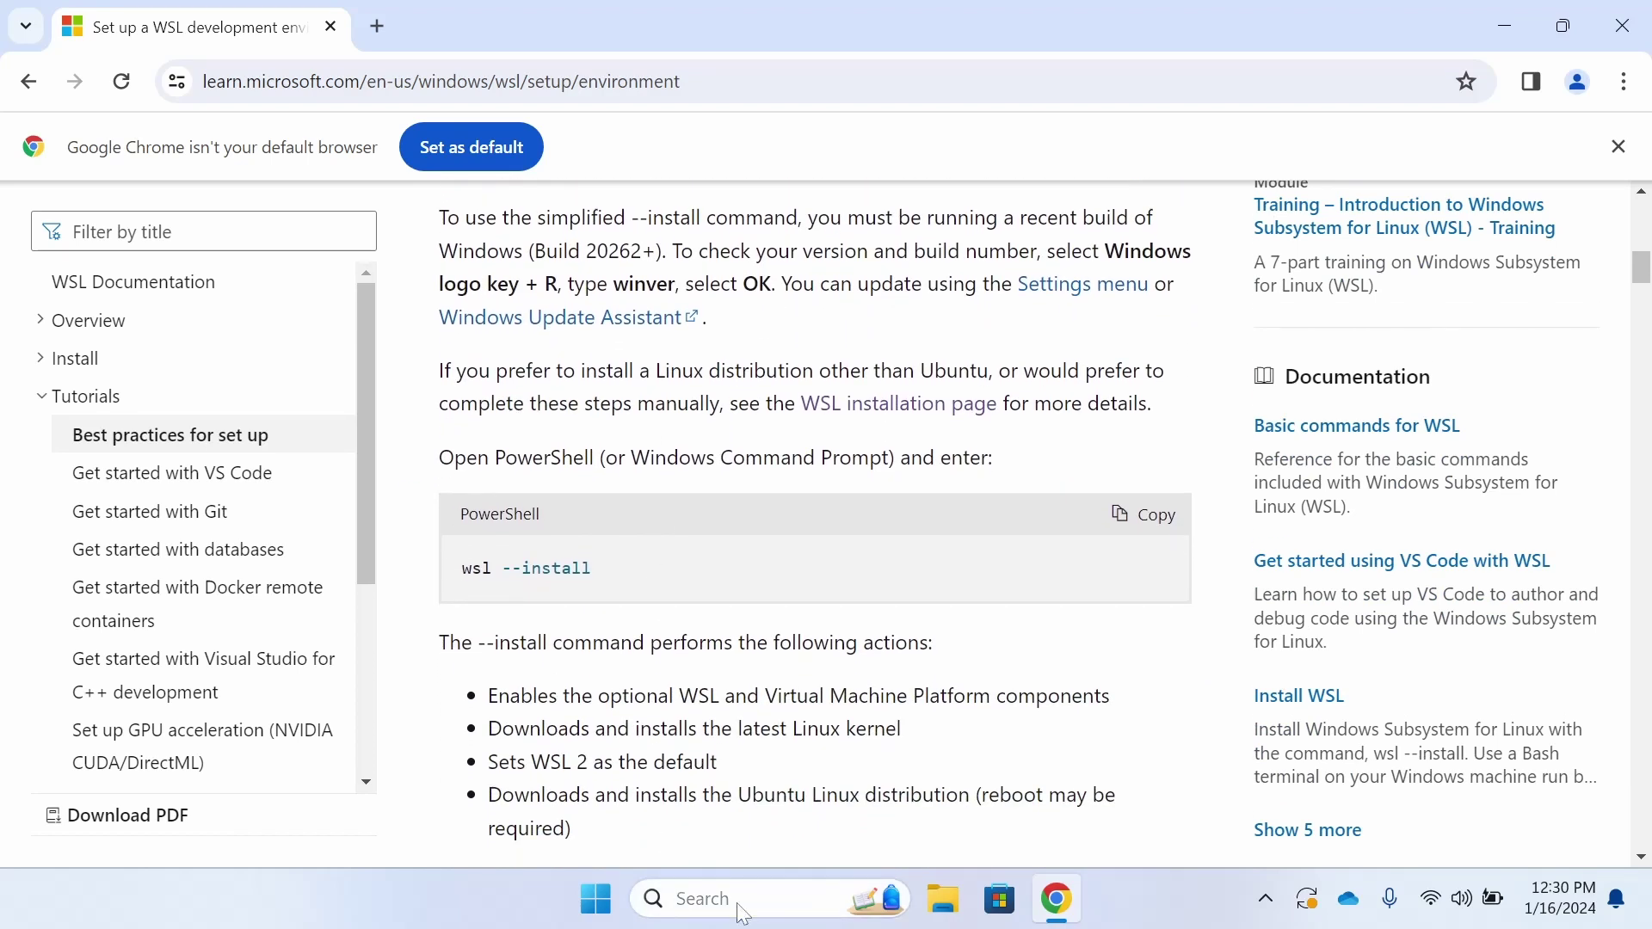
# - Run 'wsl --install' in Windows PowerShell, then close the terminal once components are enabled
pyautogui.write('Power')
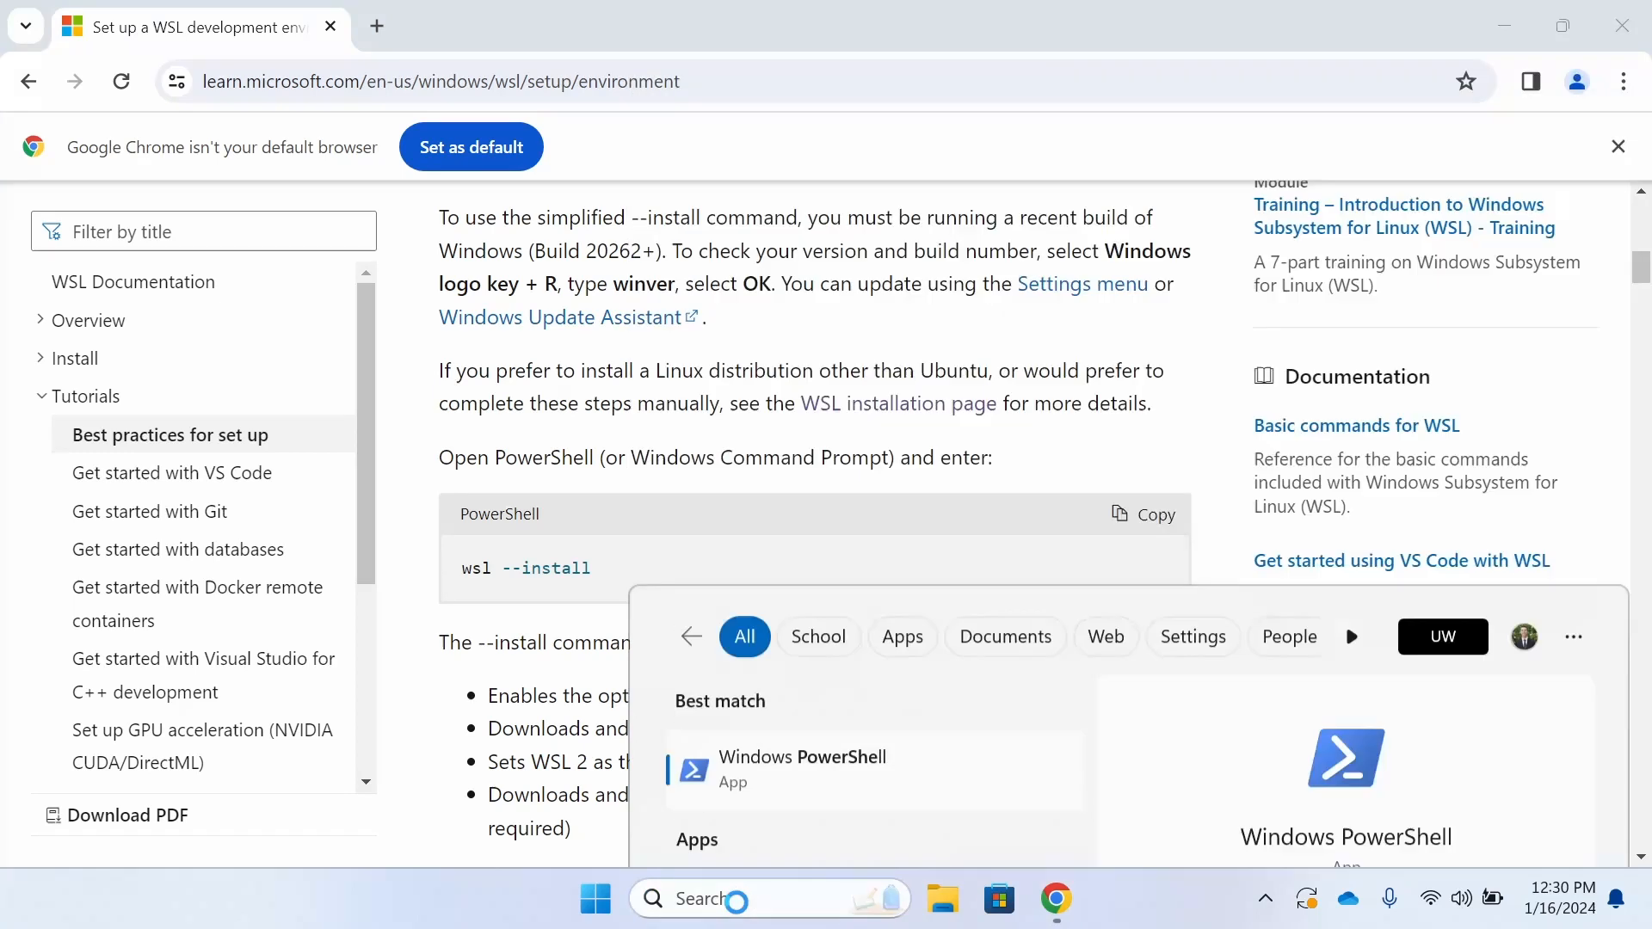
pyautogui.click(802, 756)
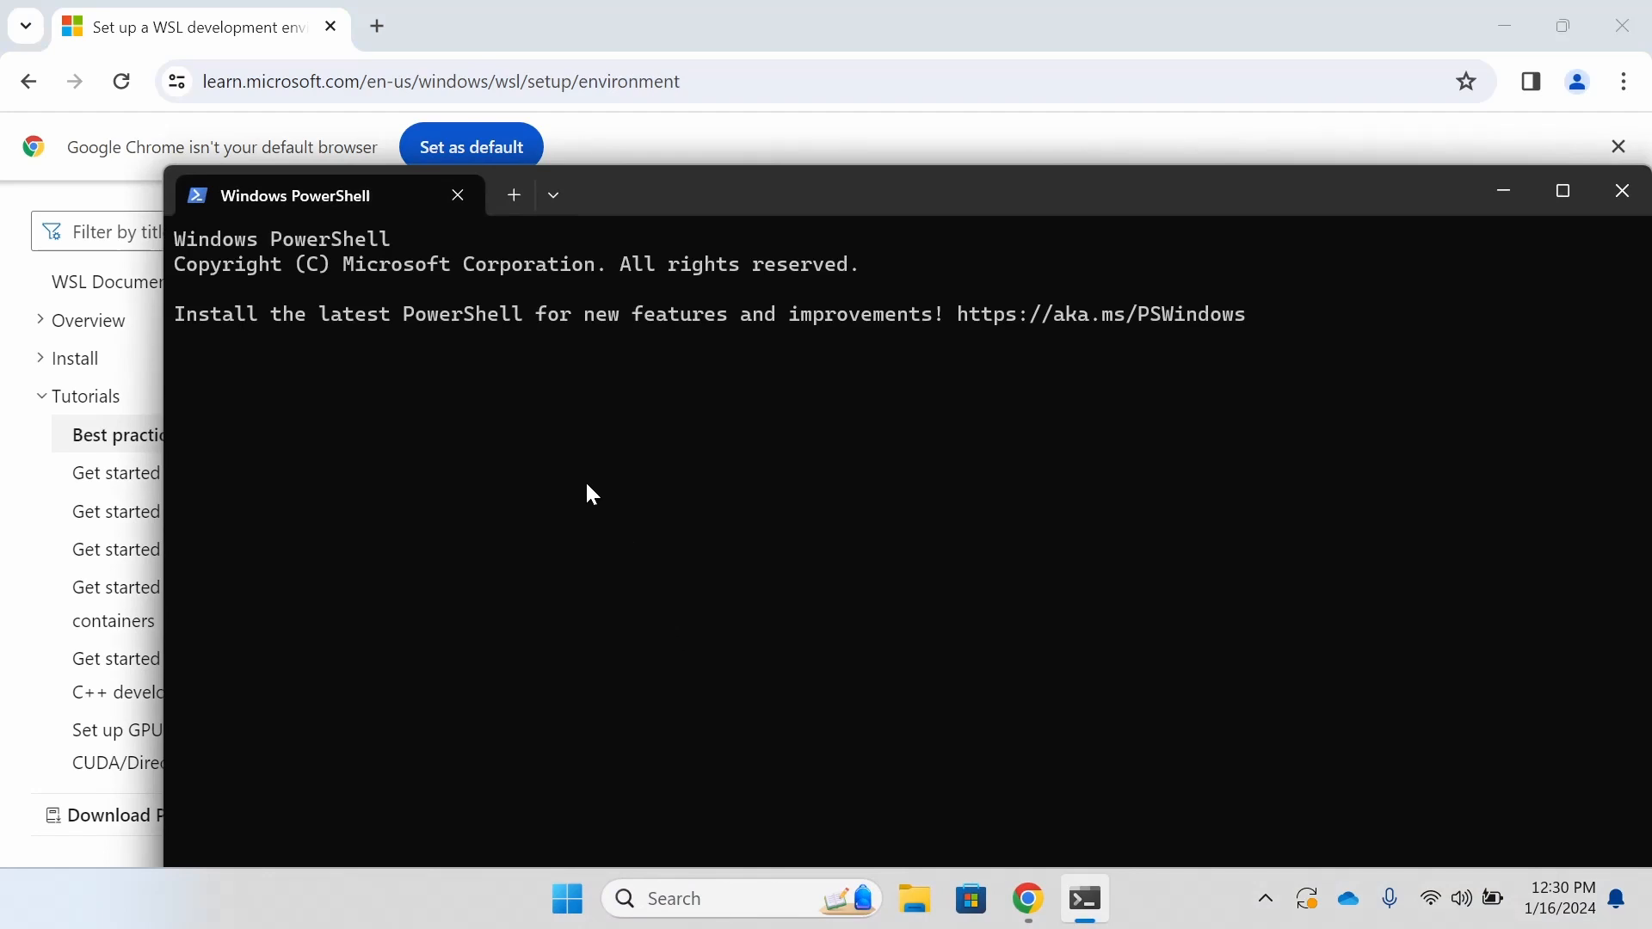
pyautogui.write('wsl')
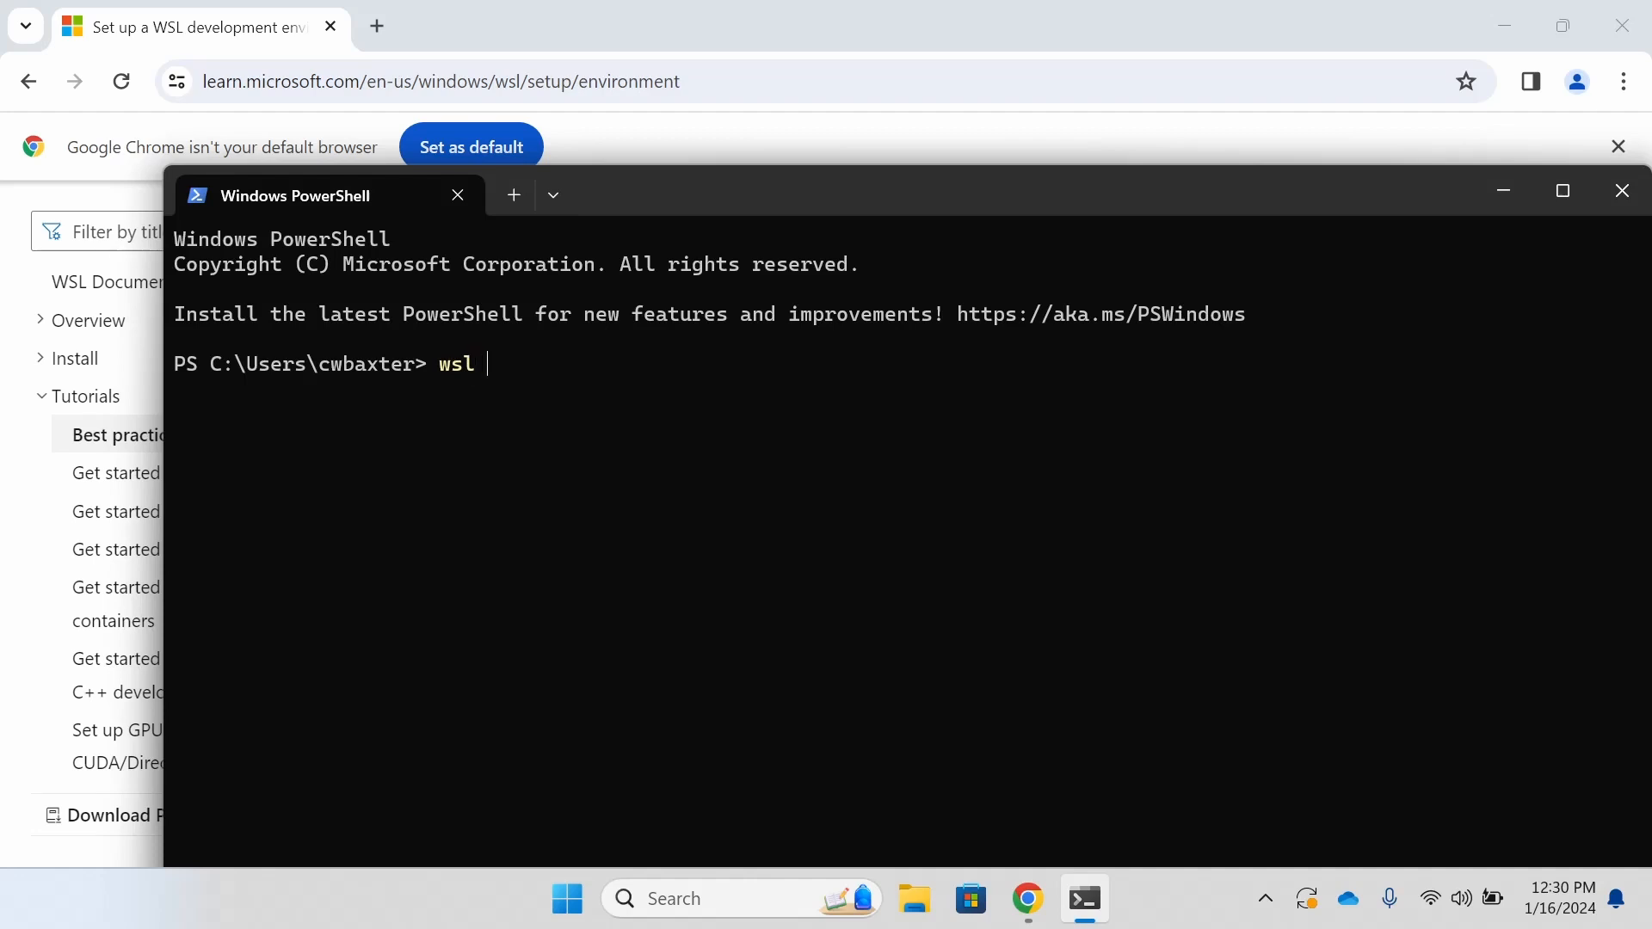
pyautogui.write('--install')
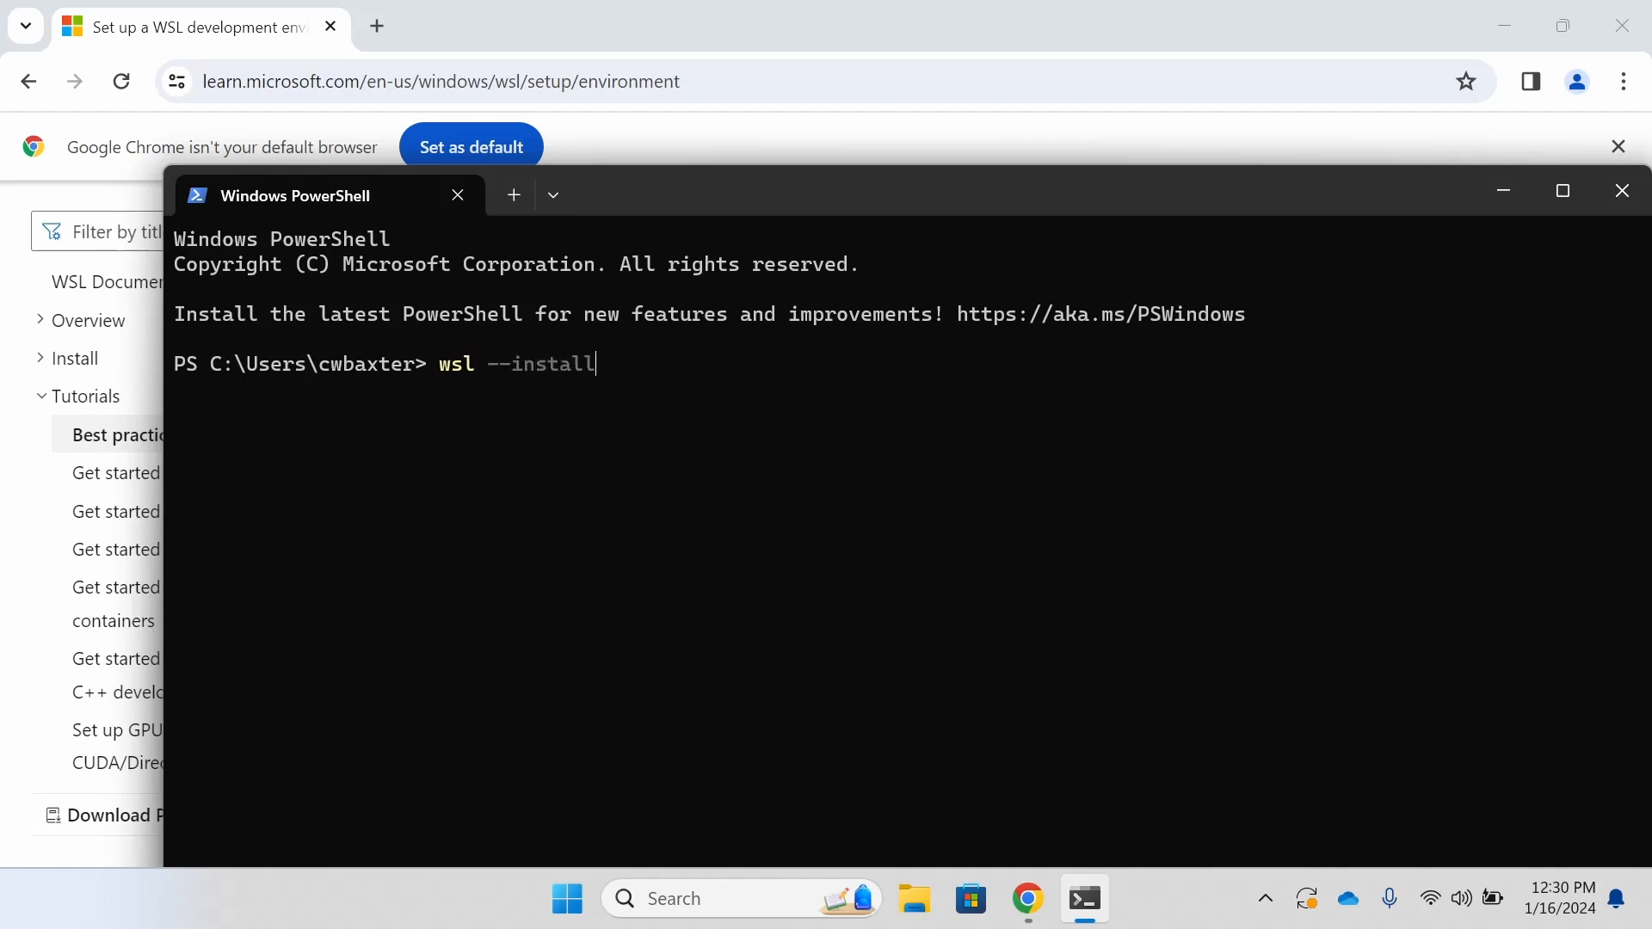
pyautogui.press('Return')
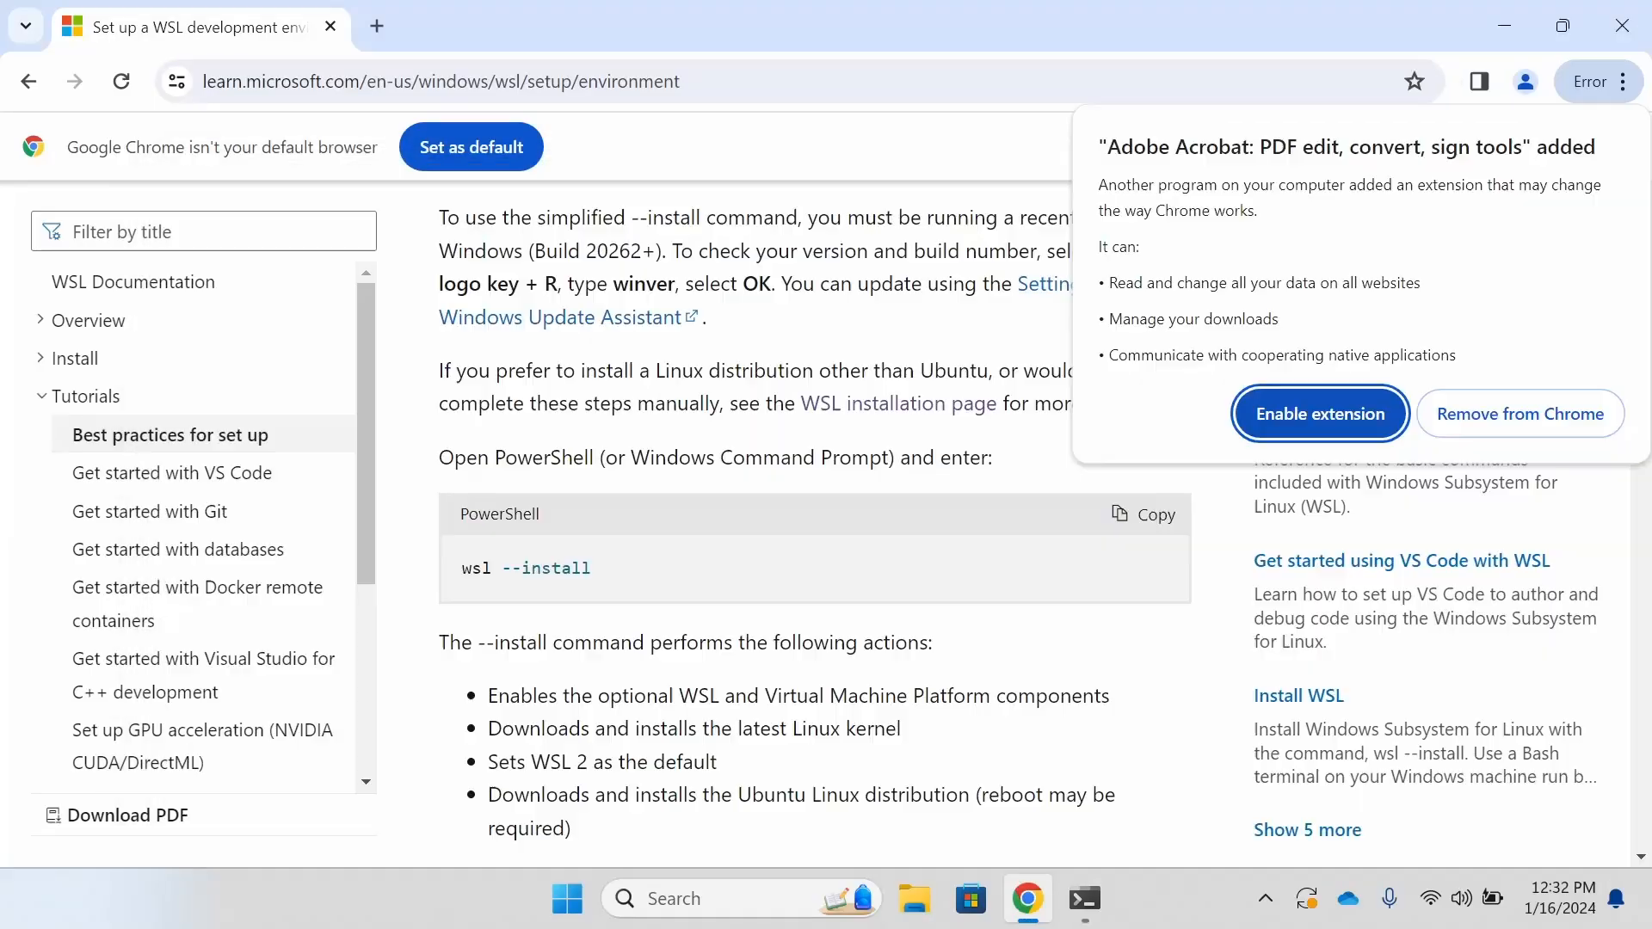
pyautogui.click(1083, 899)
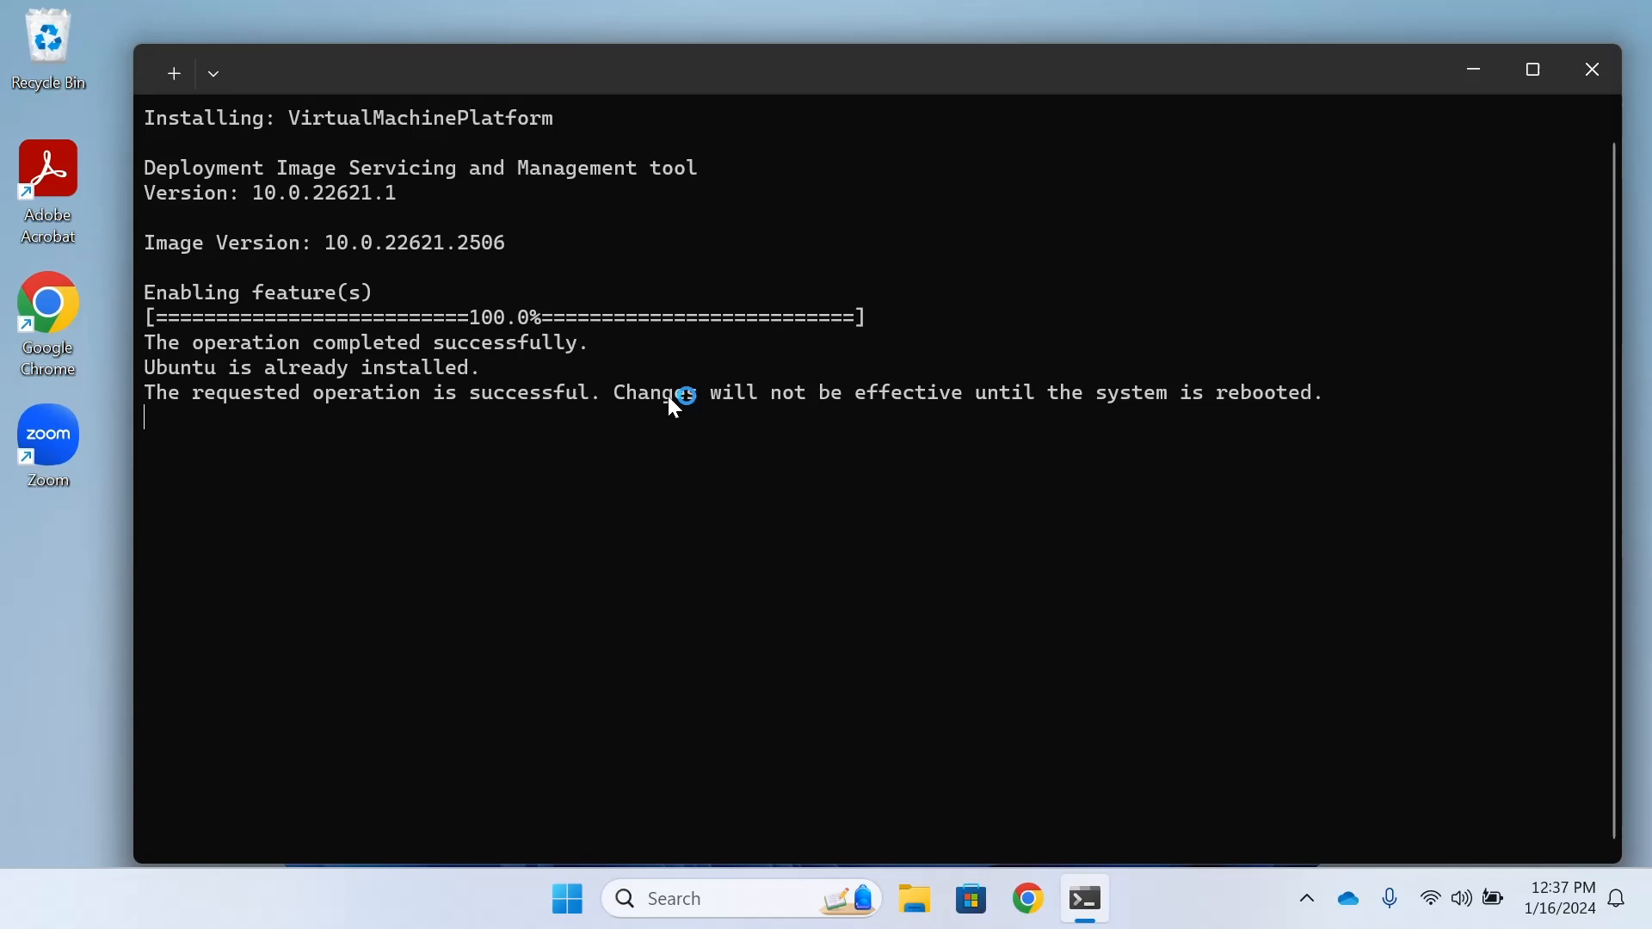
pyautogui.moveTo(1331, 405)
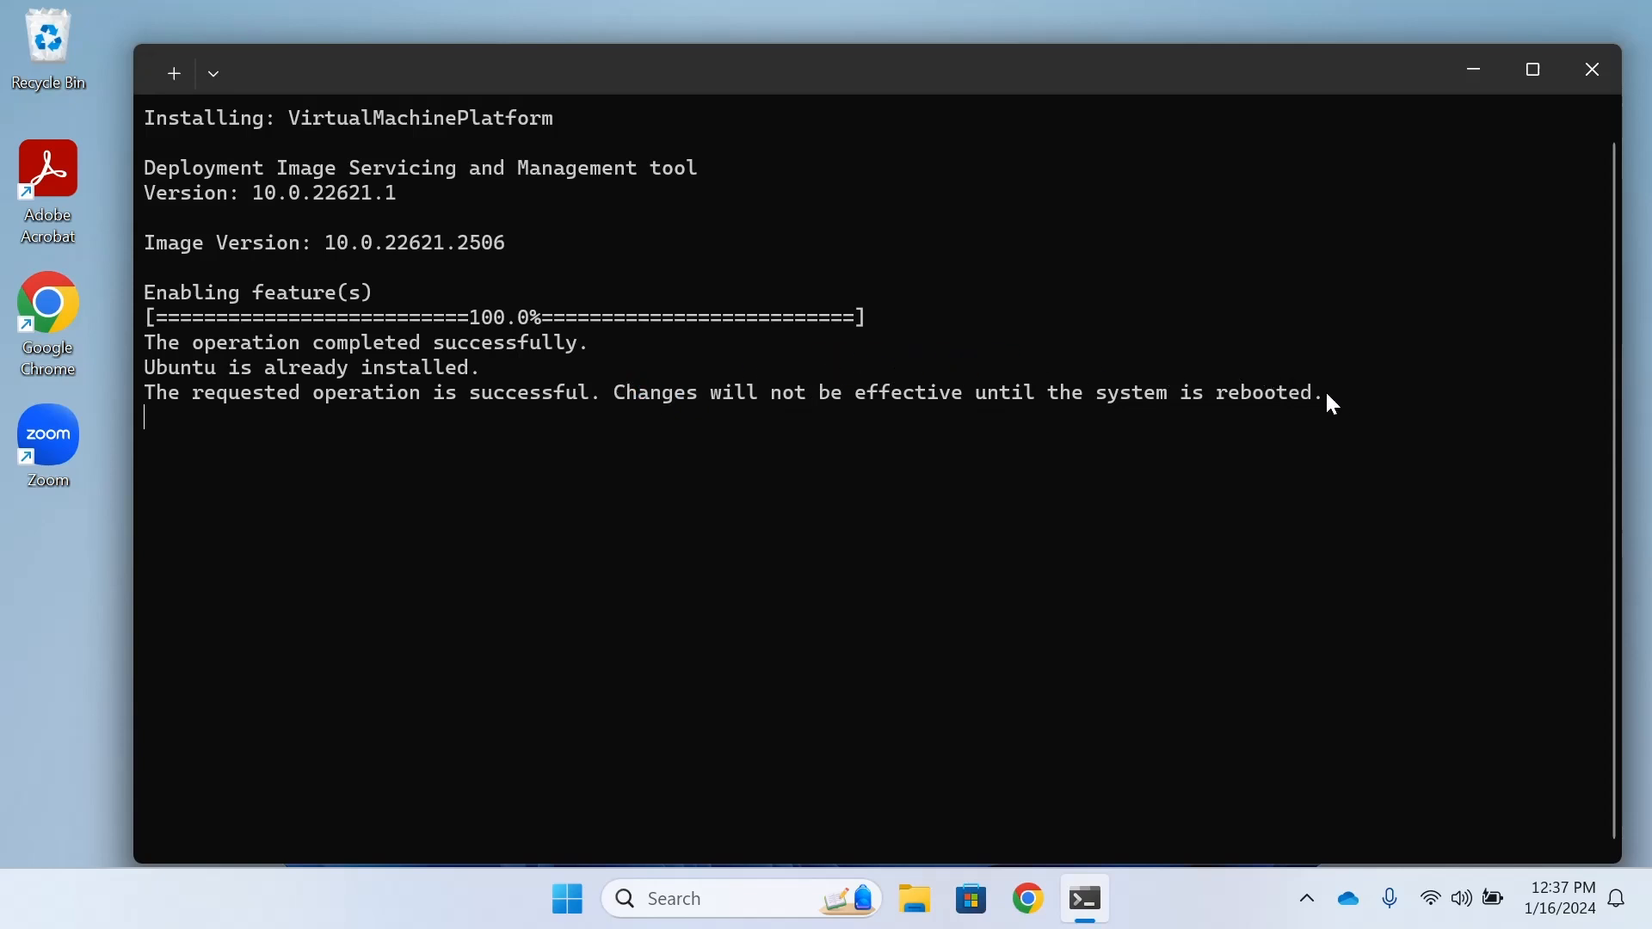
pyautogui.click(1591, 69)
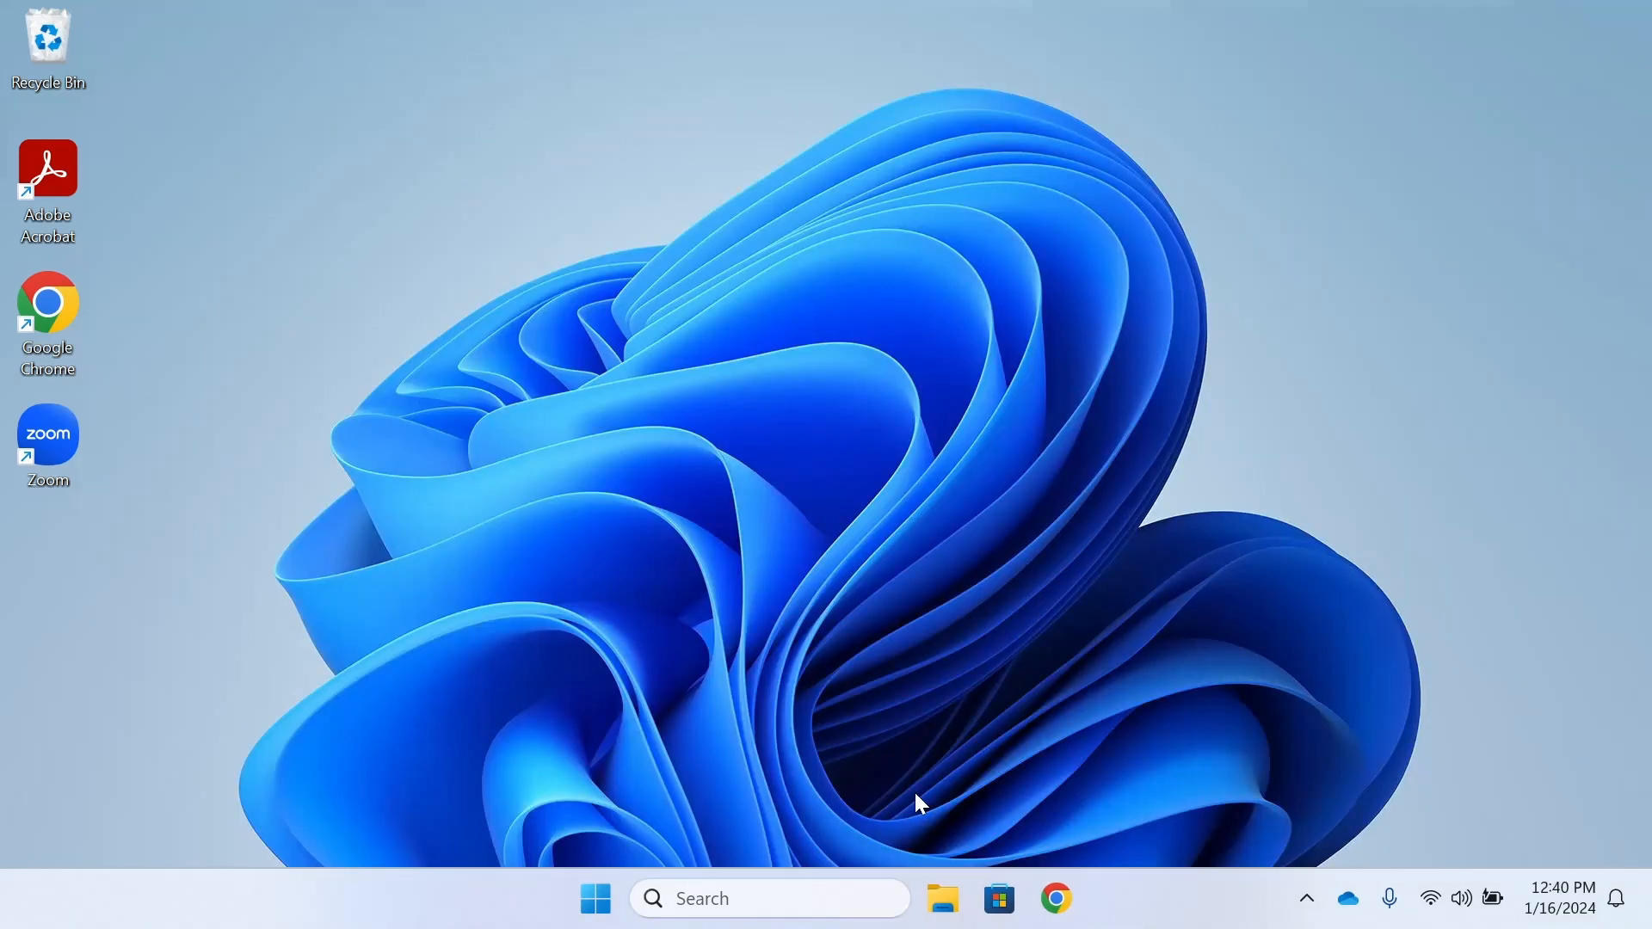
# - Launch Ubuntu and create the UNIX username 'colin'
pyautogui.click(769, 898)
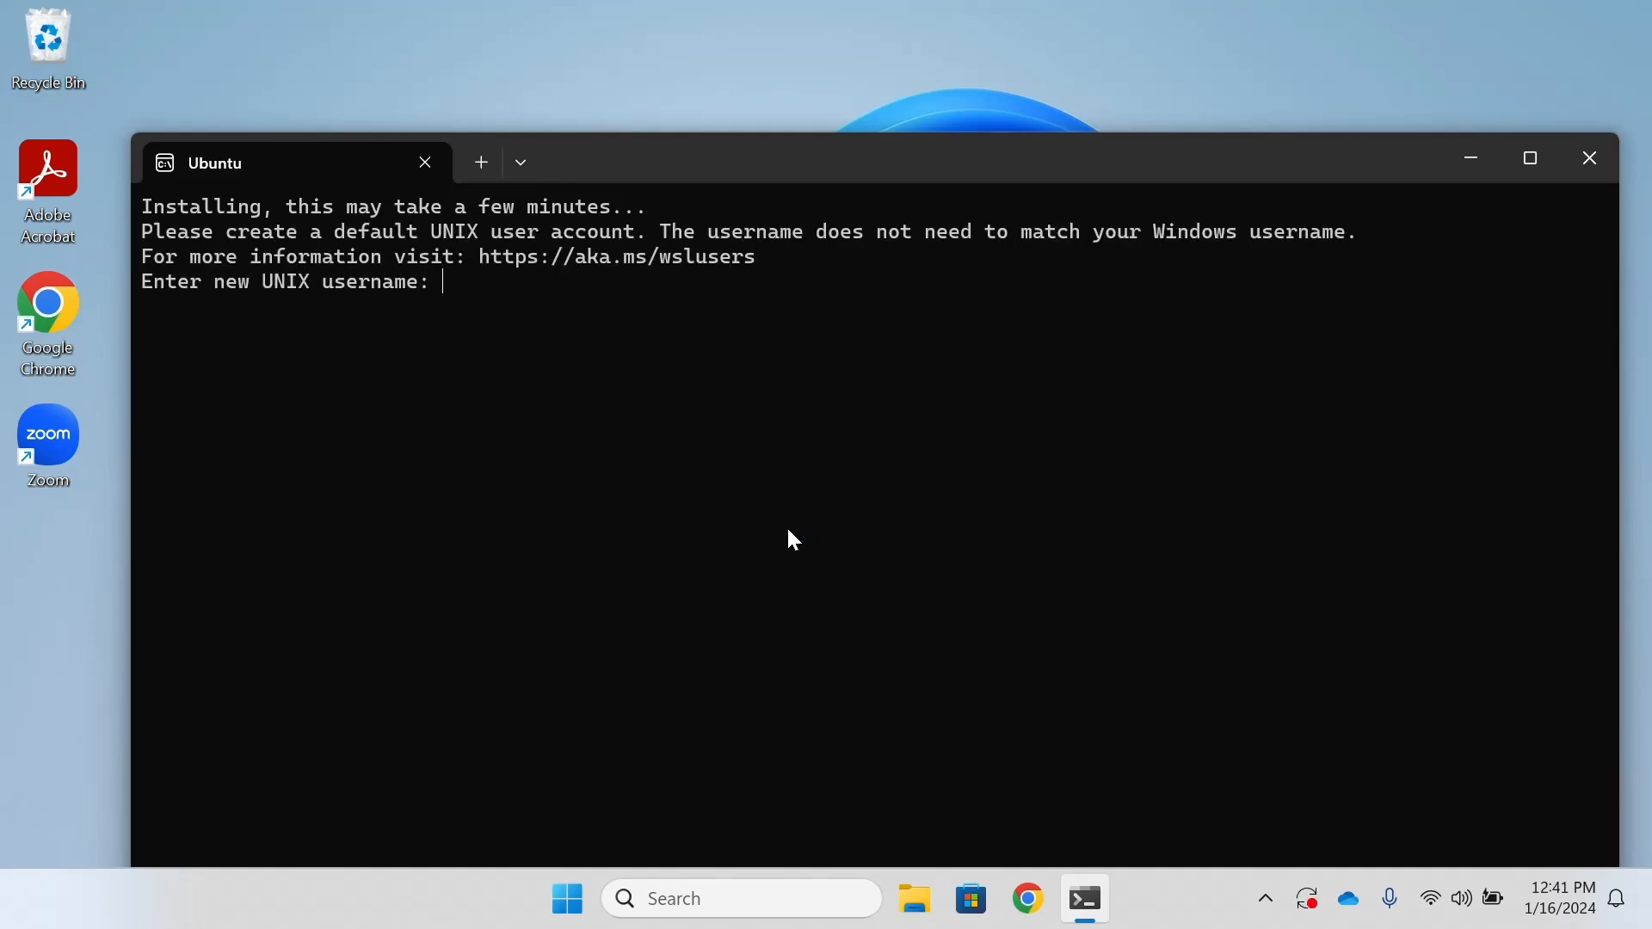
pyautogui.write('colin')
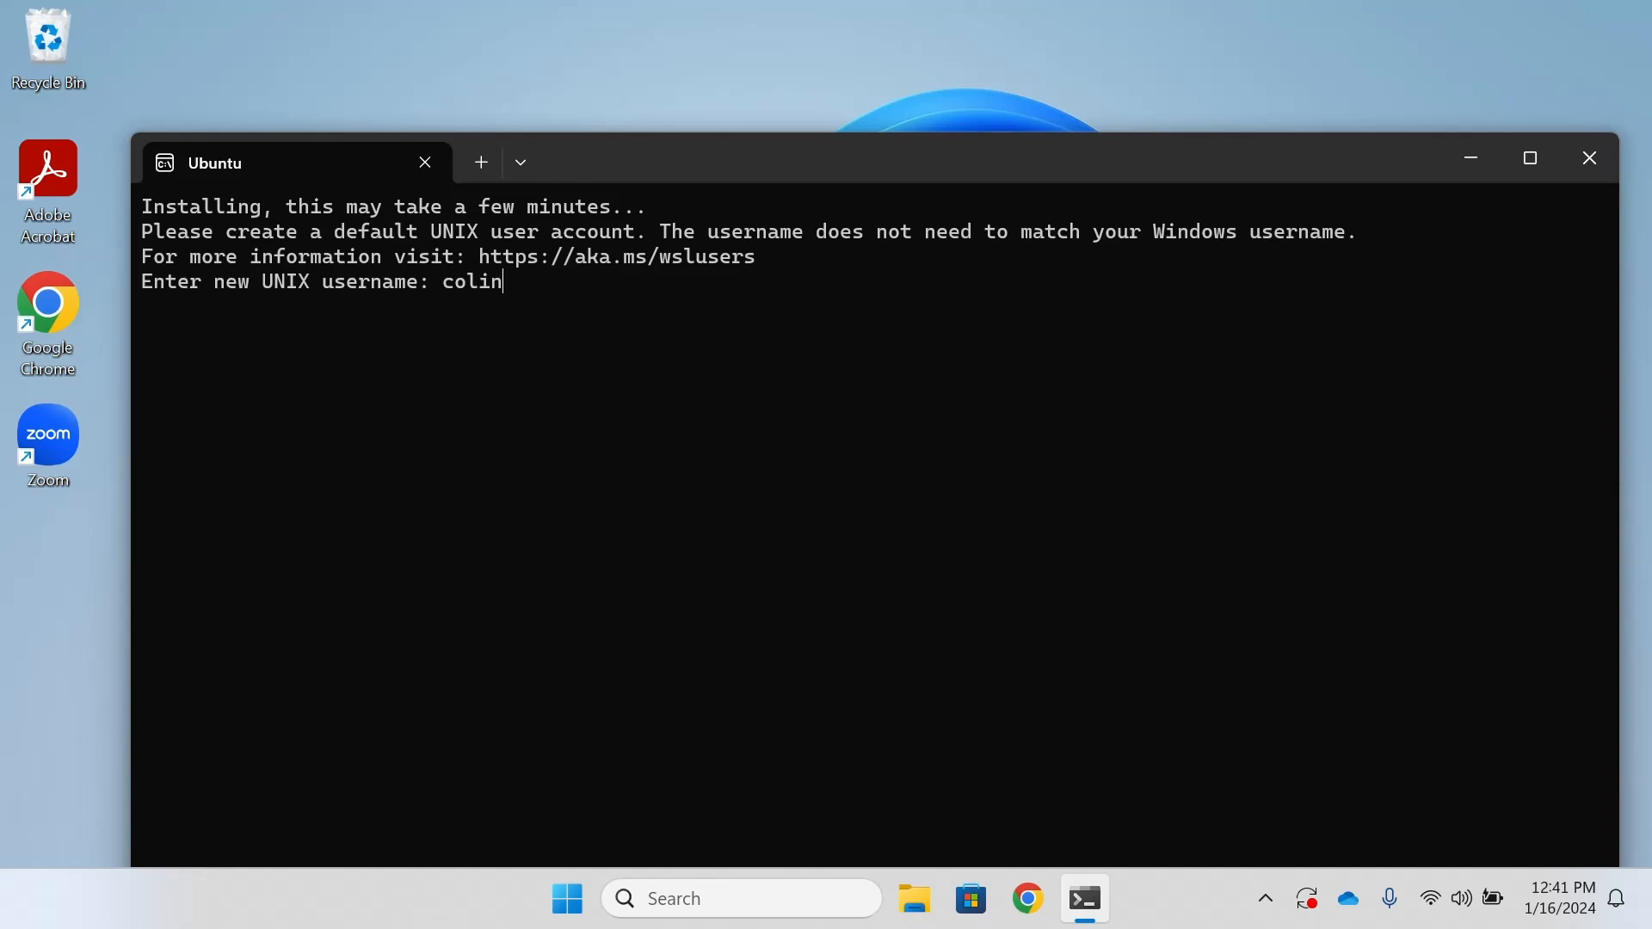
pyautogui.press('Return')
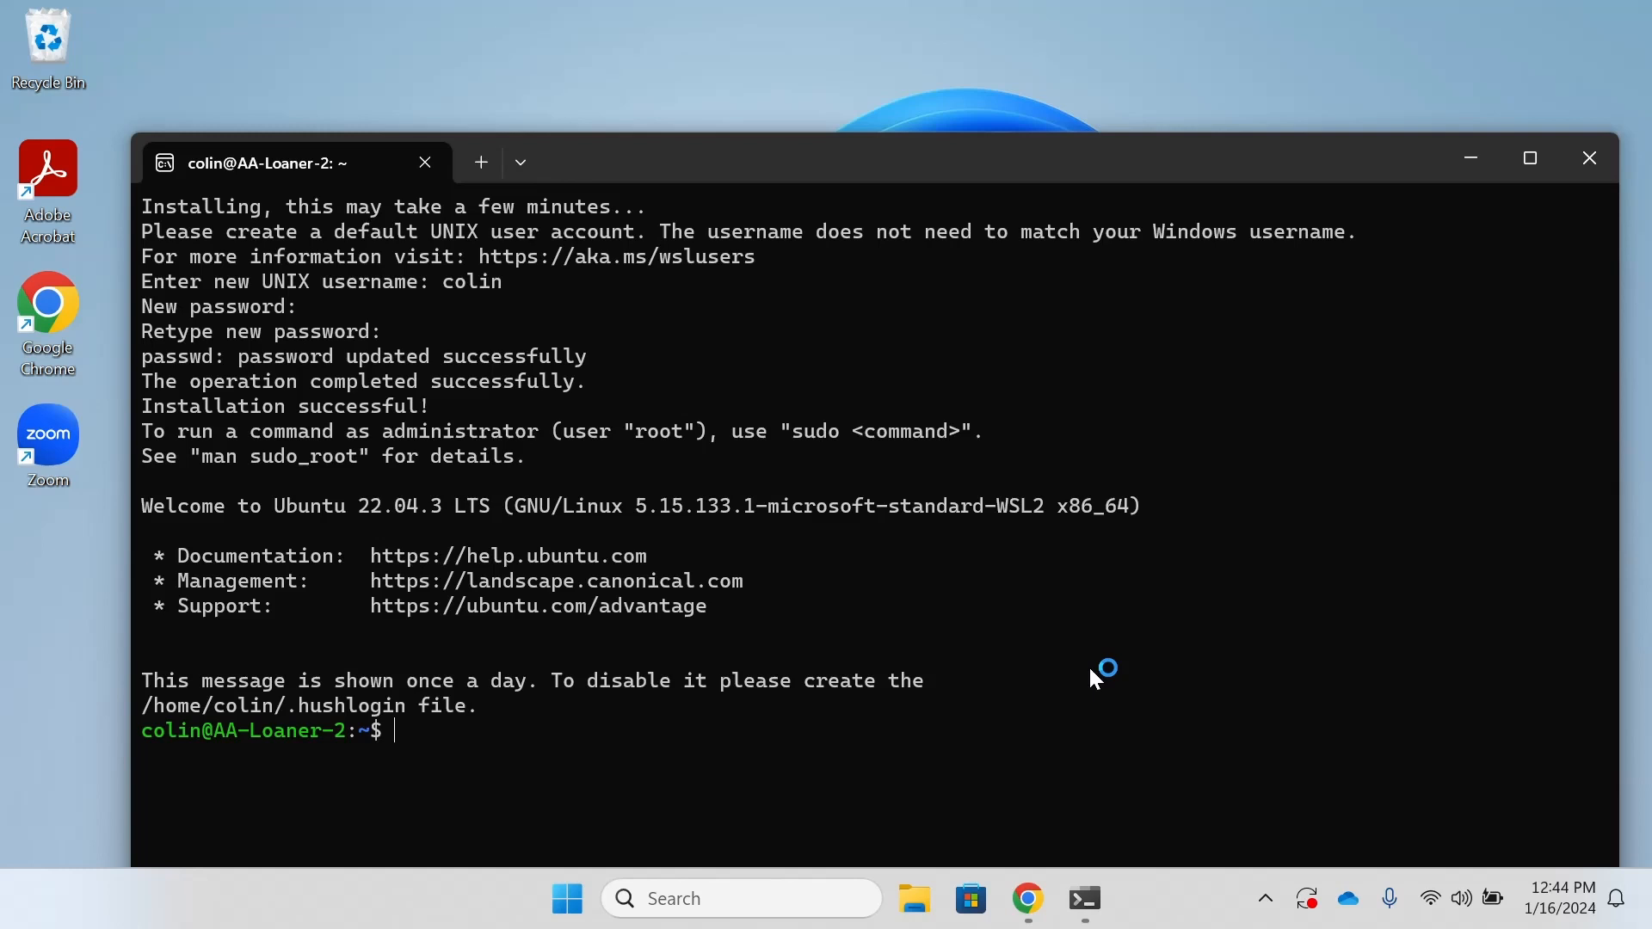
# - Copy 'sudo apt update && sudo apt upgrade' from the guide, run it in Ubuntu, and confirm with Y
pyautogui.click(1026, 898)
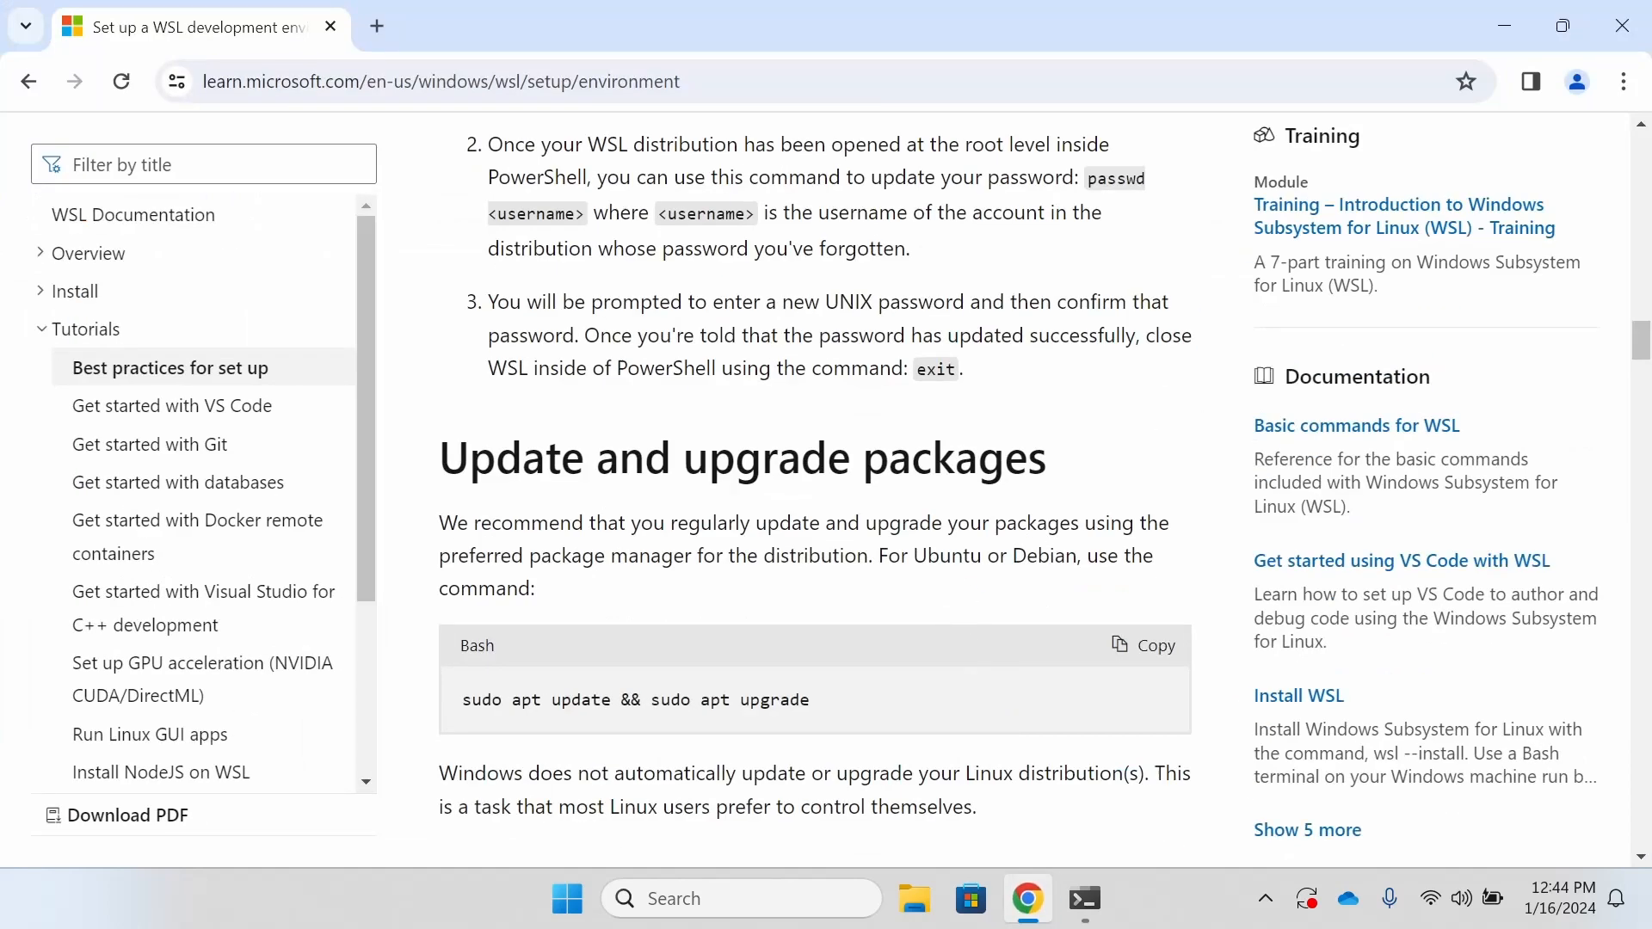
pyautogui.scroll(-3)
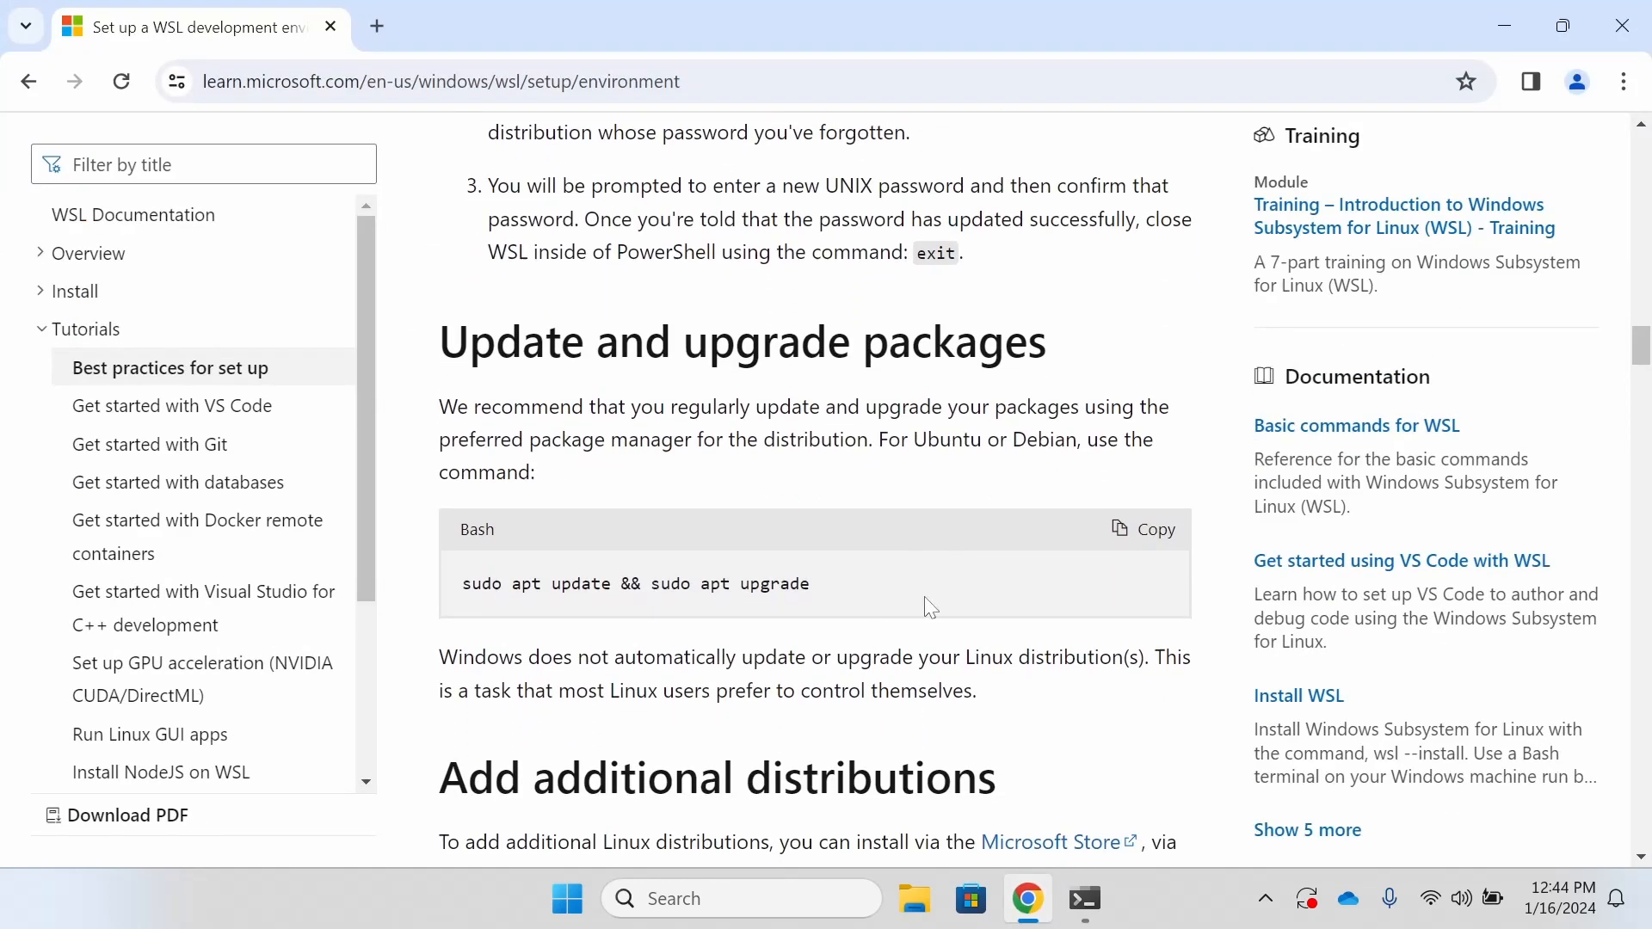
pyautogui.click(1144, 529)
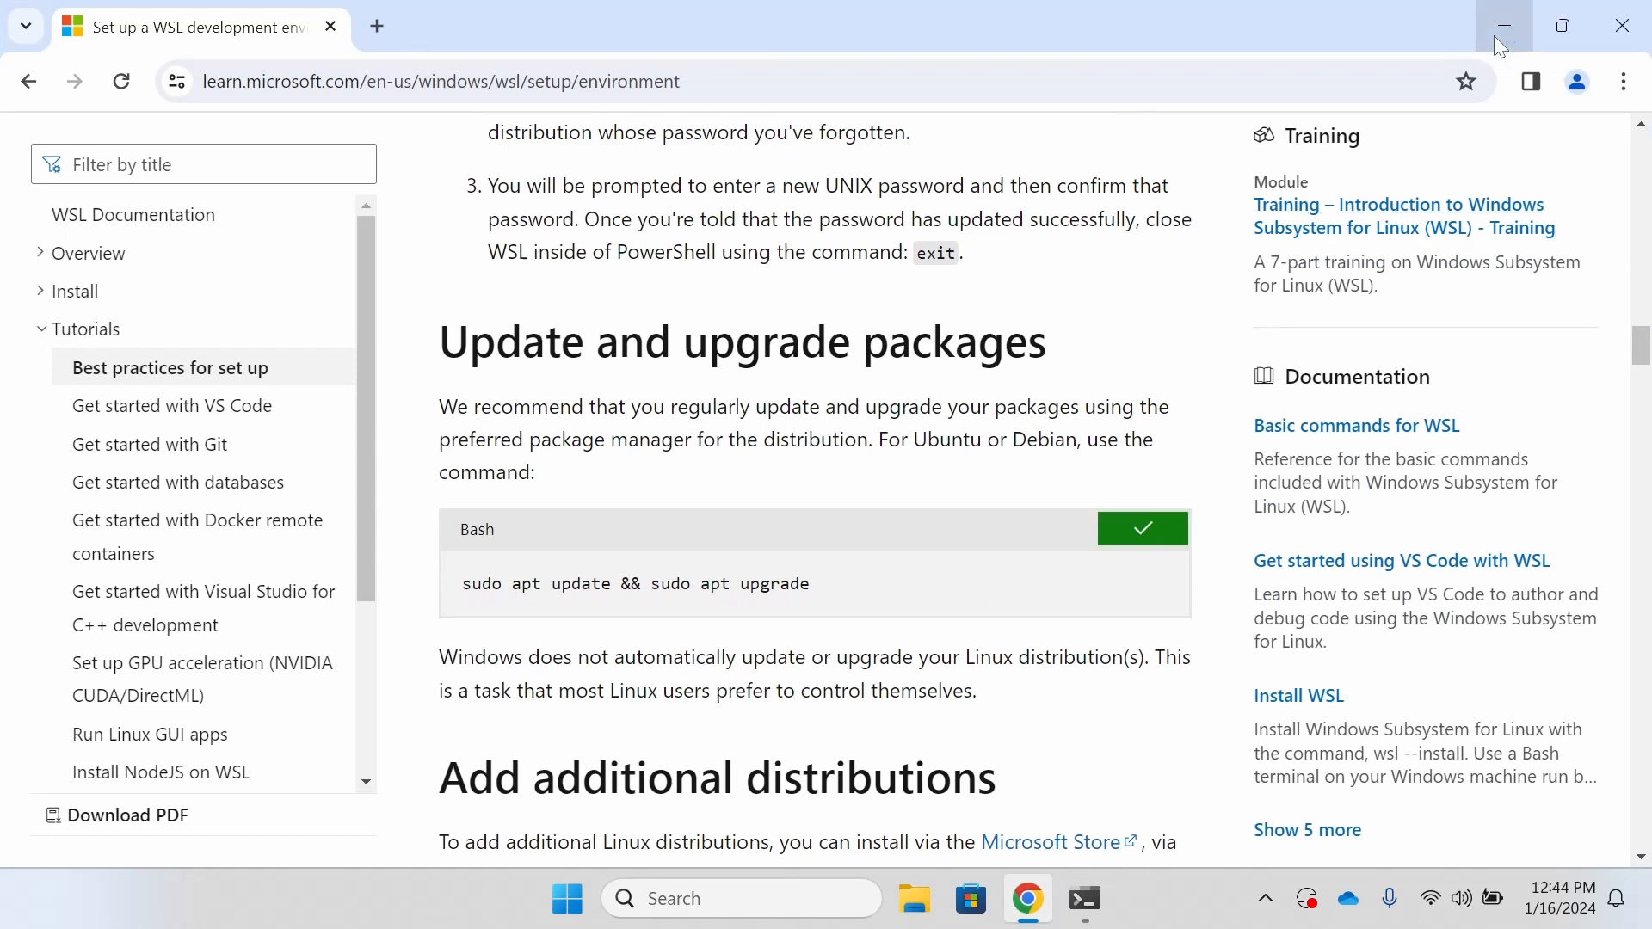
pyautogui.click(1503, 25)
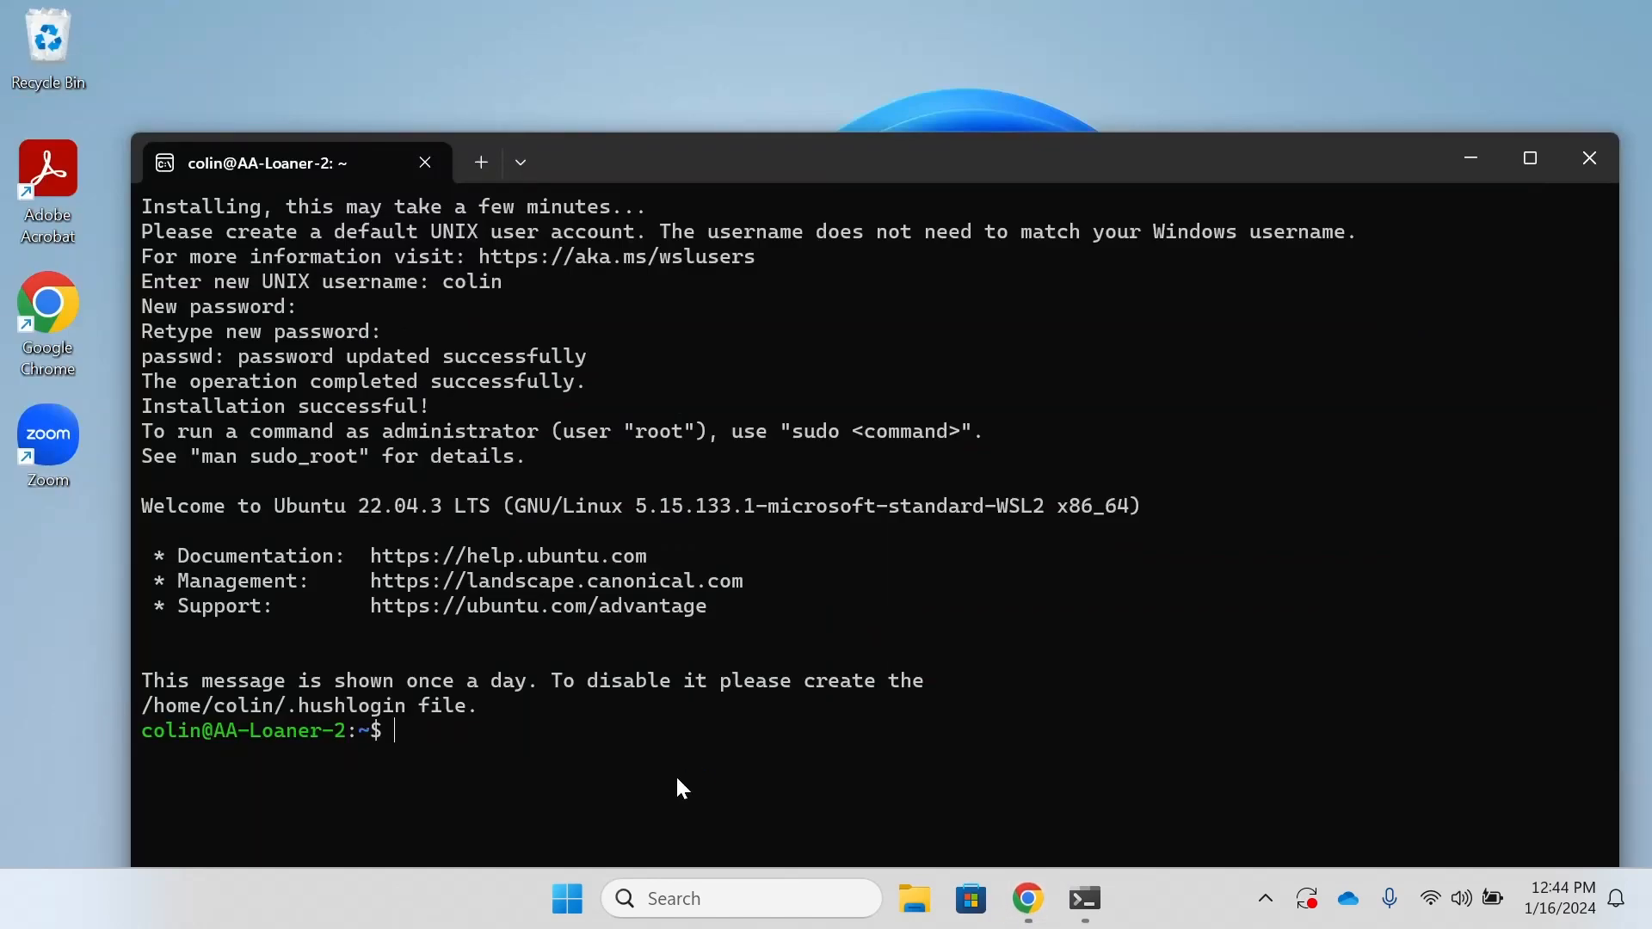
pyautogui.moveTo(412, 748)
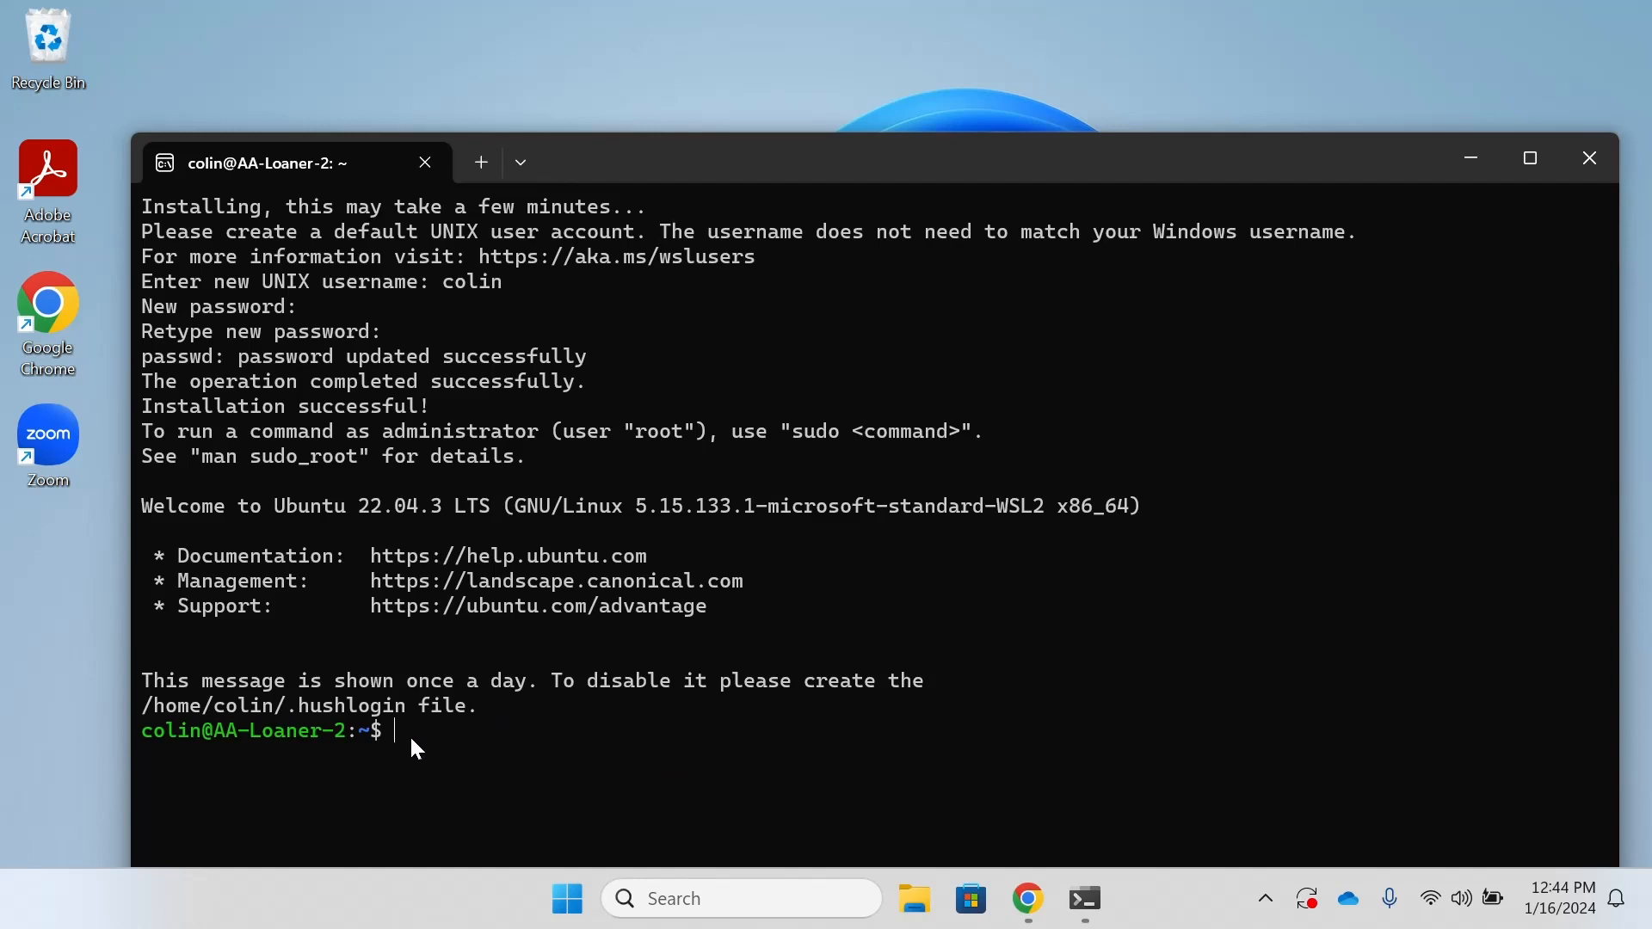
pyautogui.write('sudo apt update && sudo apt upgrade')
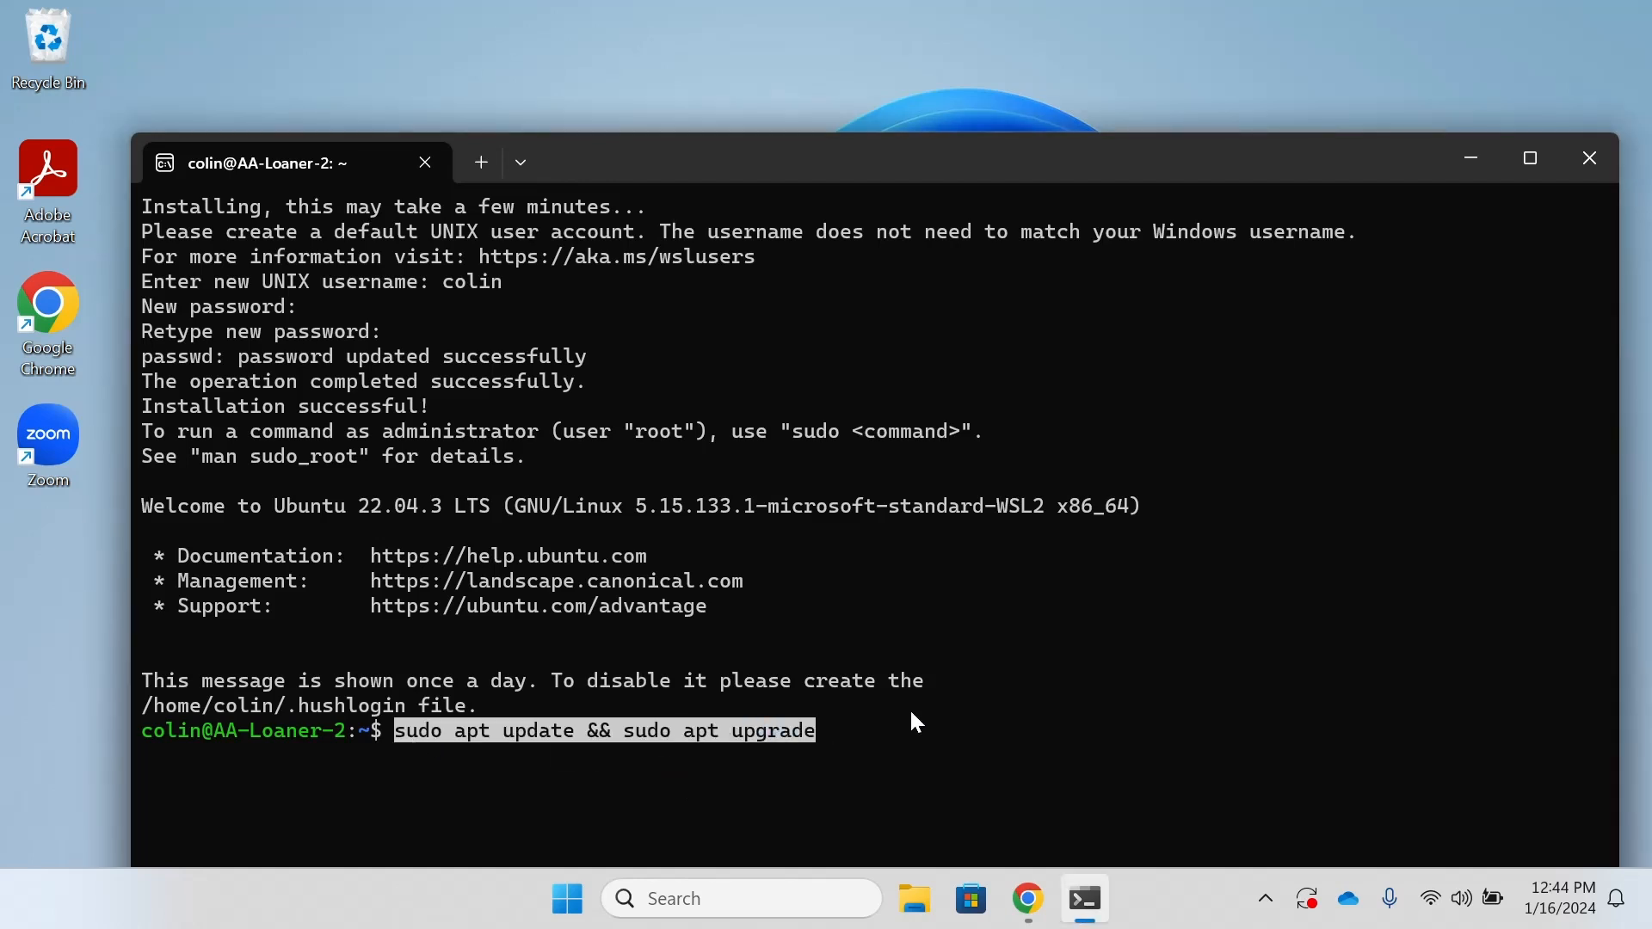
pyautogui.press('Return')
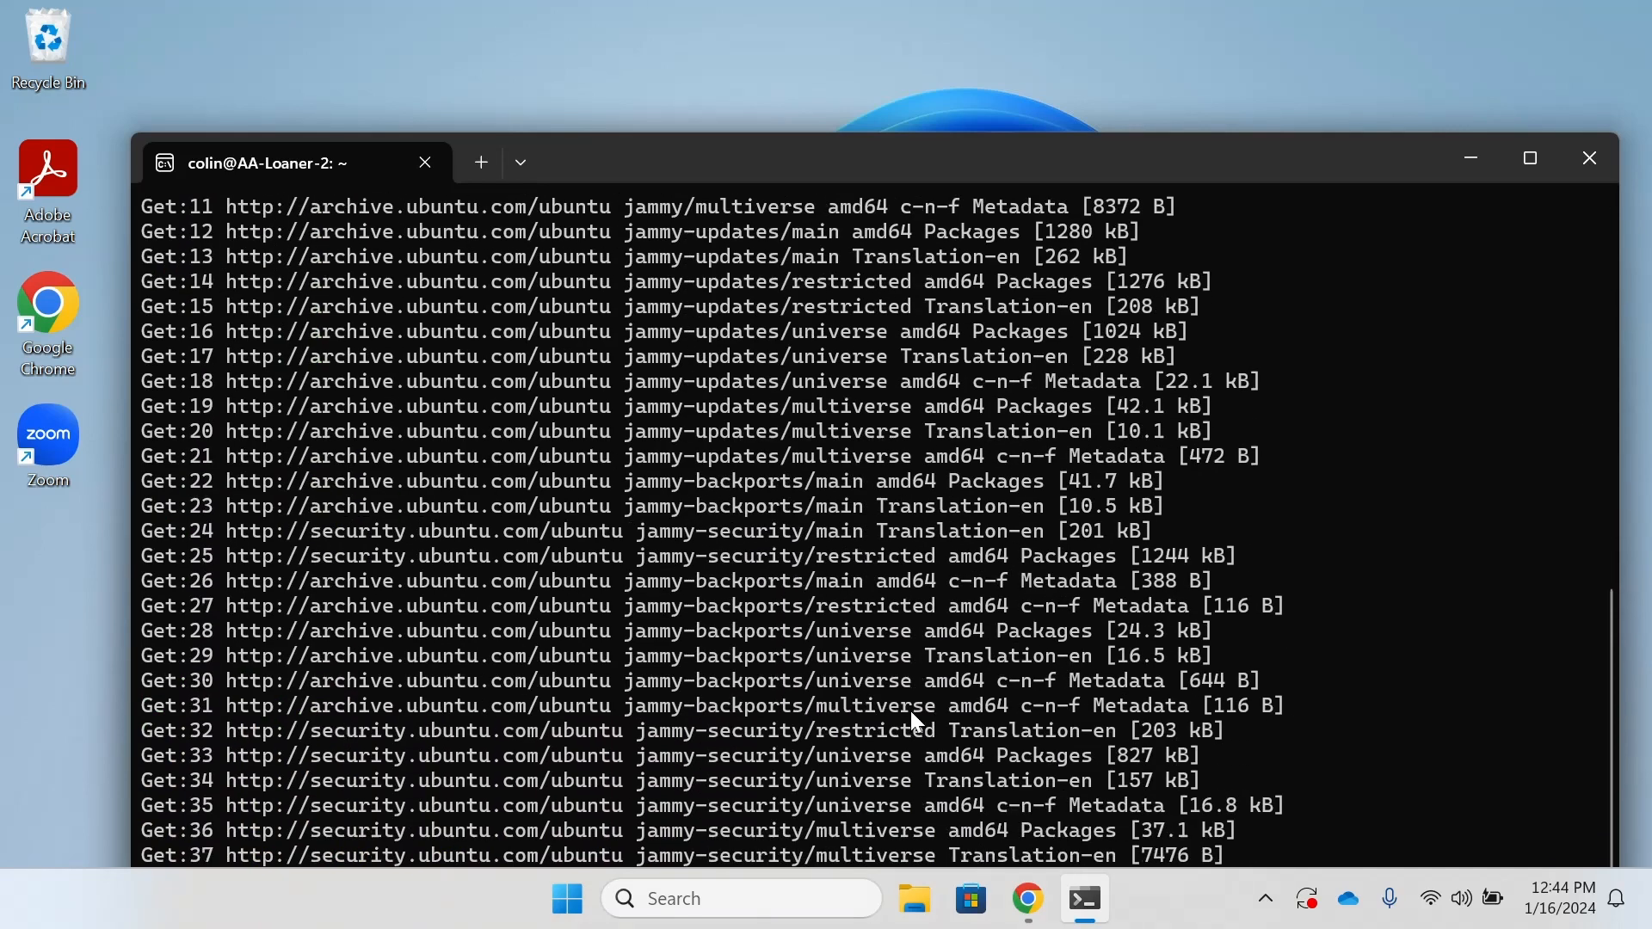
pyautogui.moveTo(1264, 163)
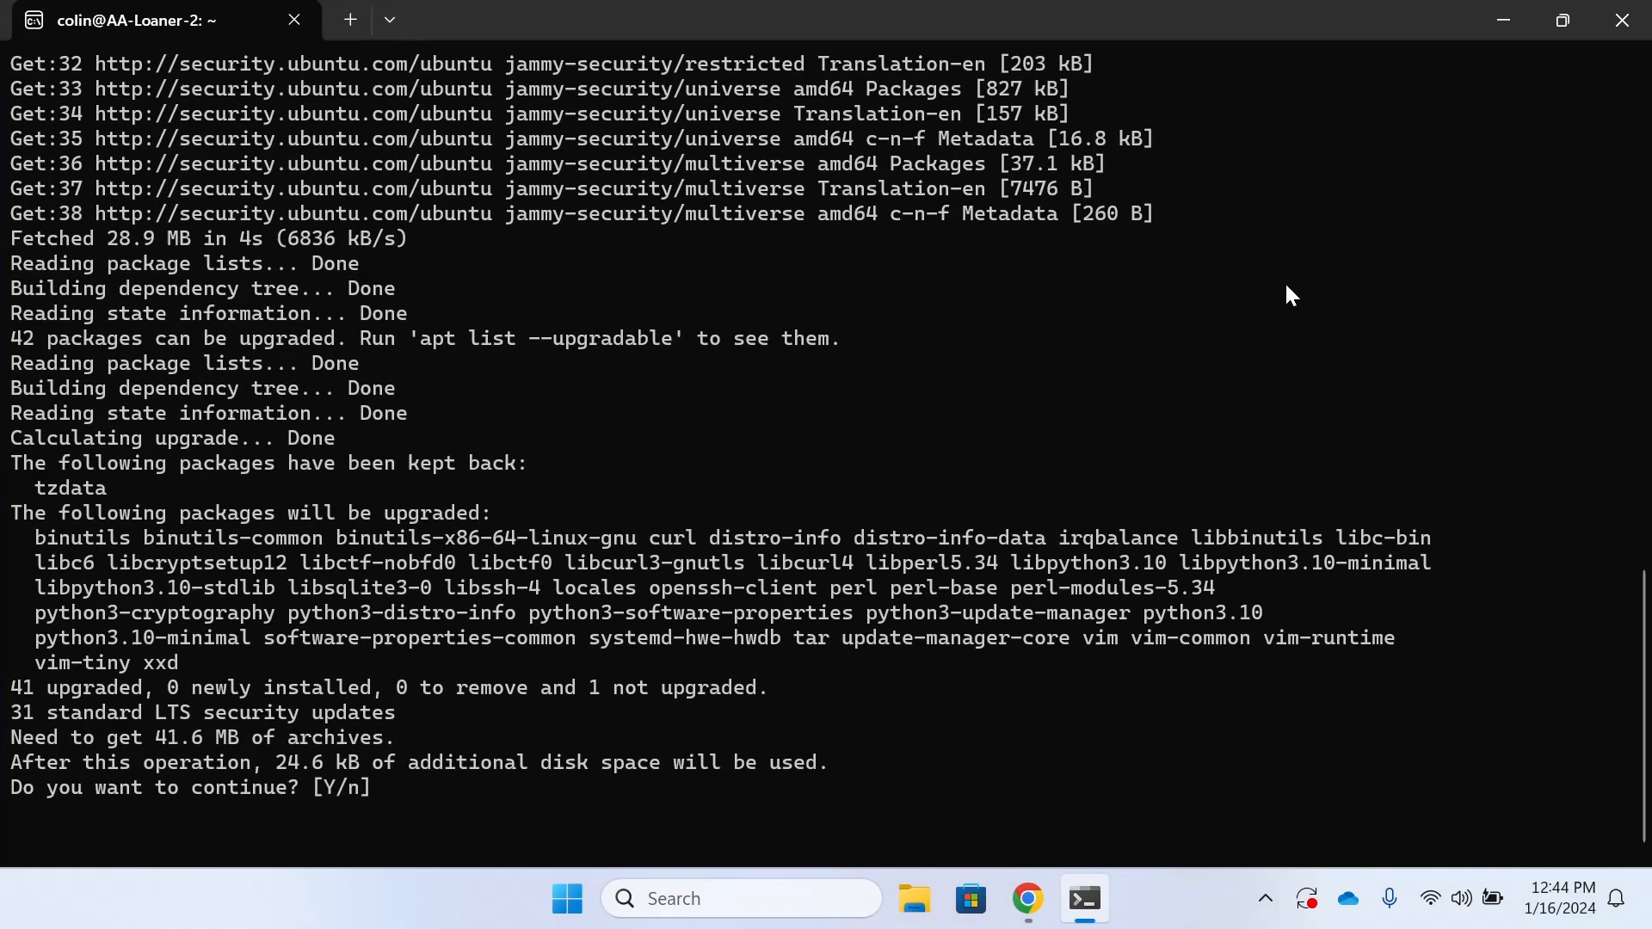
pyautogui.write('Y')
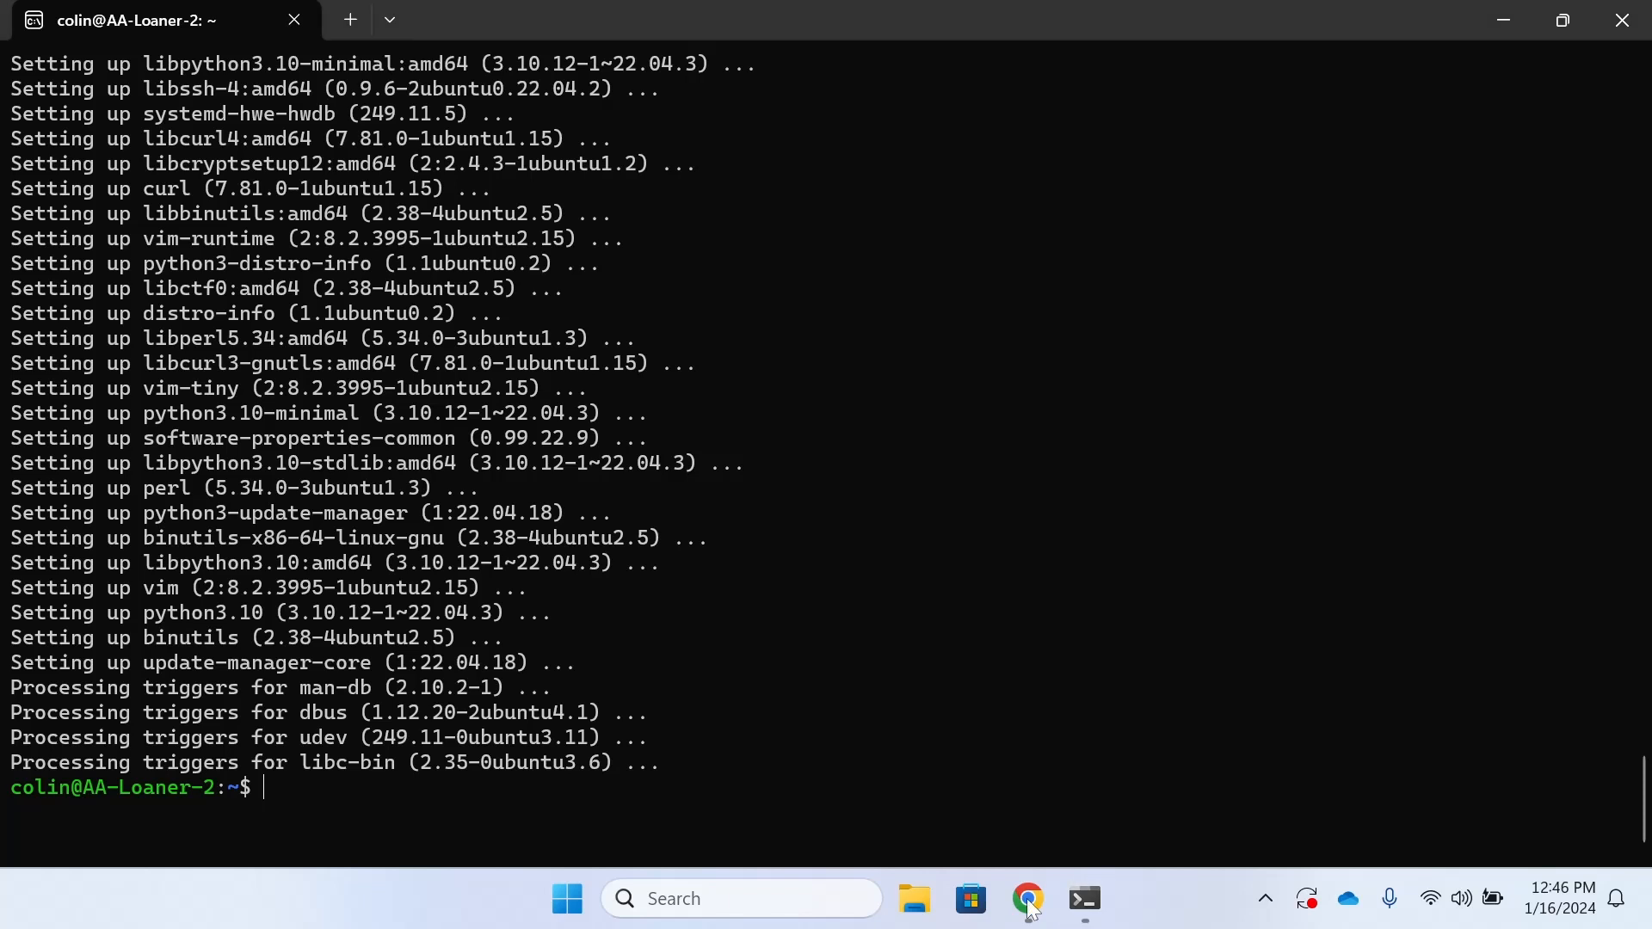
# - Return to the WSL guide in Chrome and scroll further down the page
pyautogui.click(1026, 898)
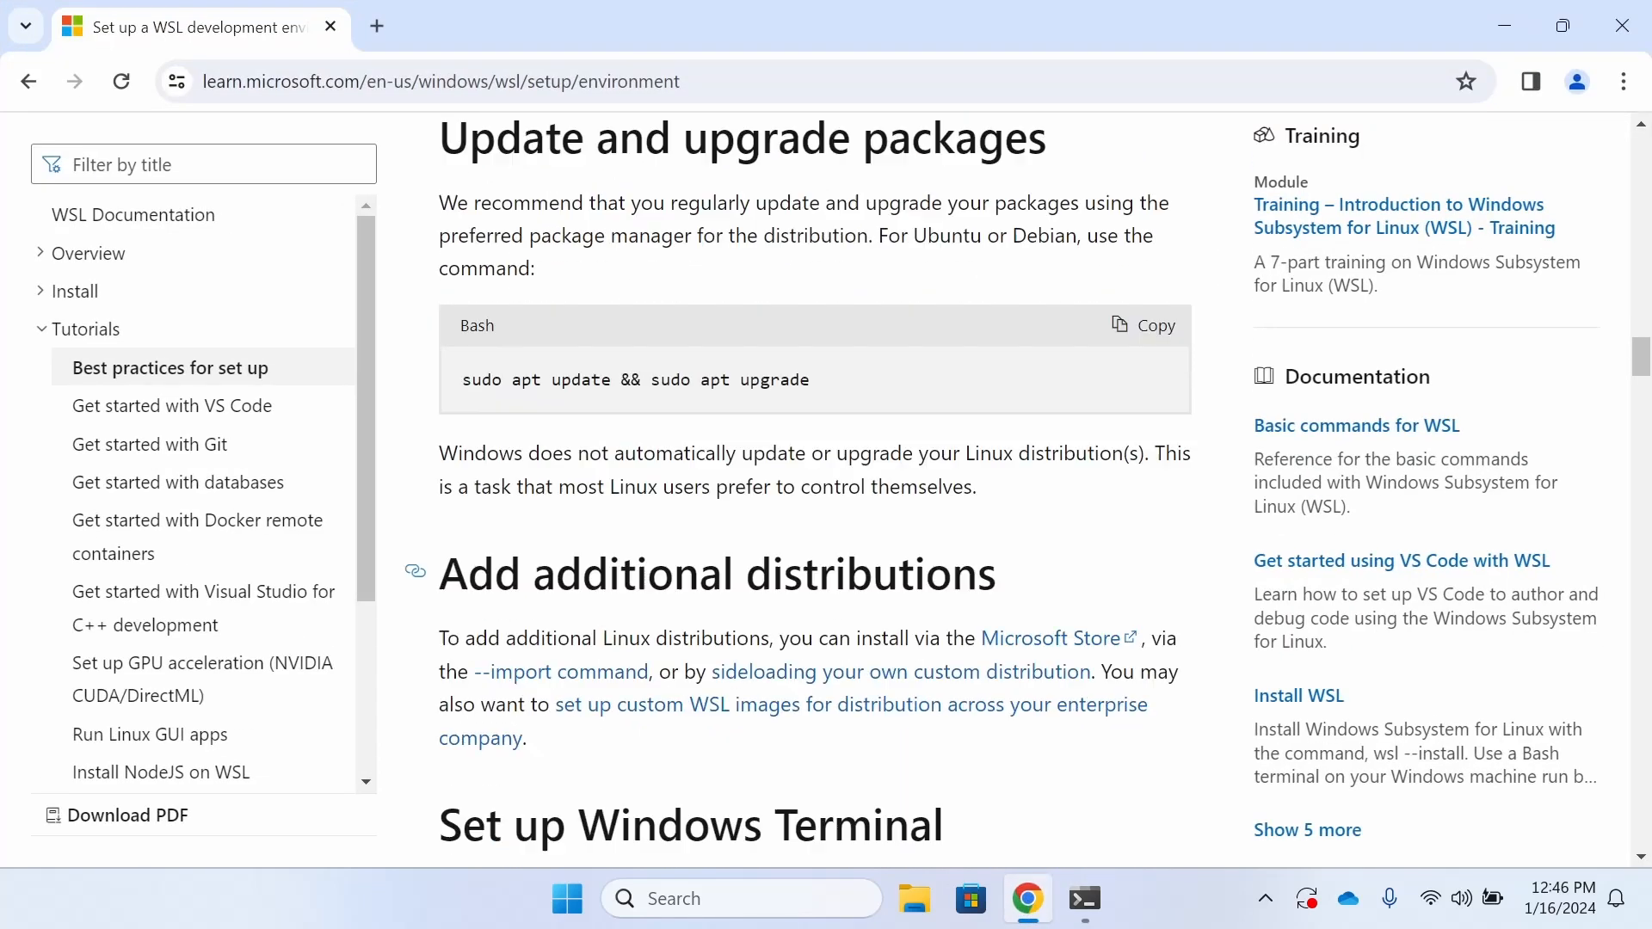
pyautogui.scroll(-3)
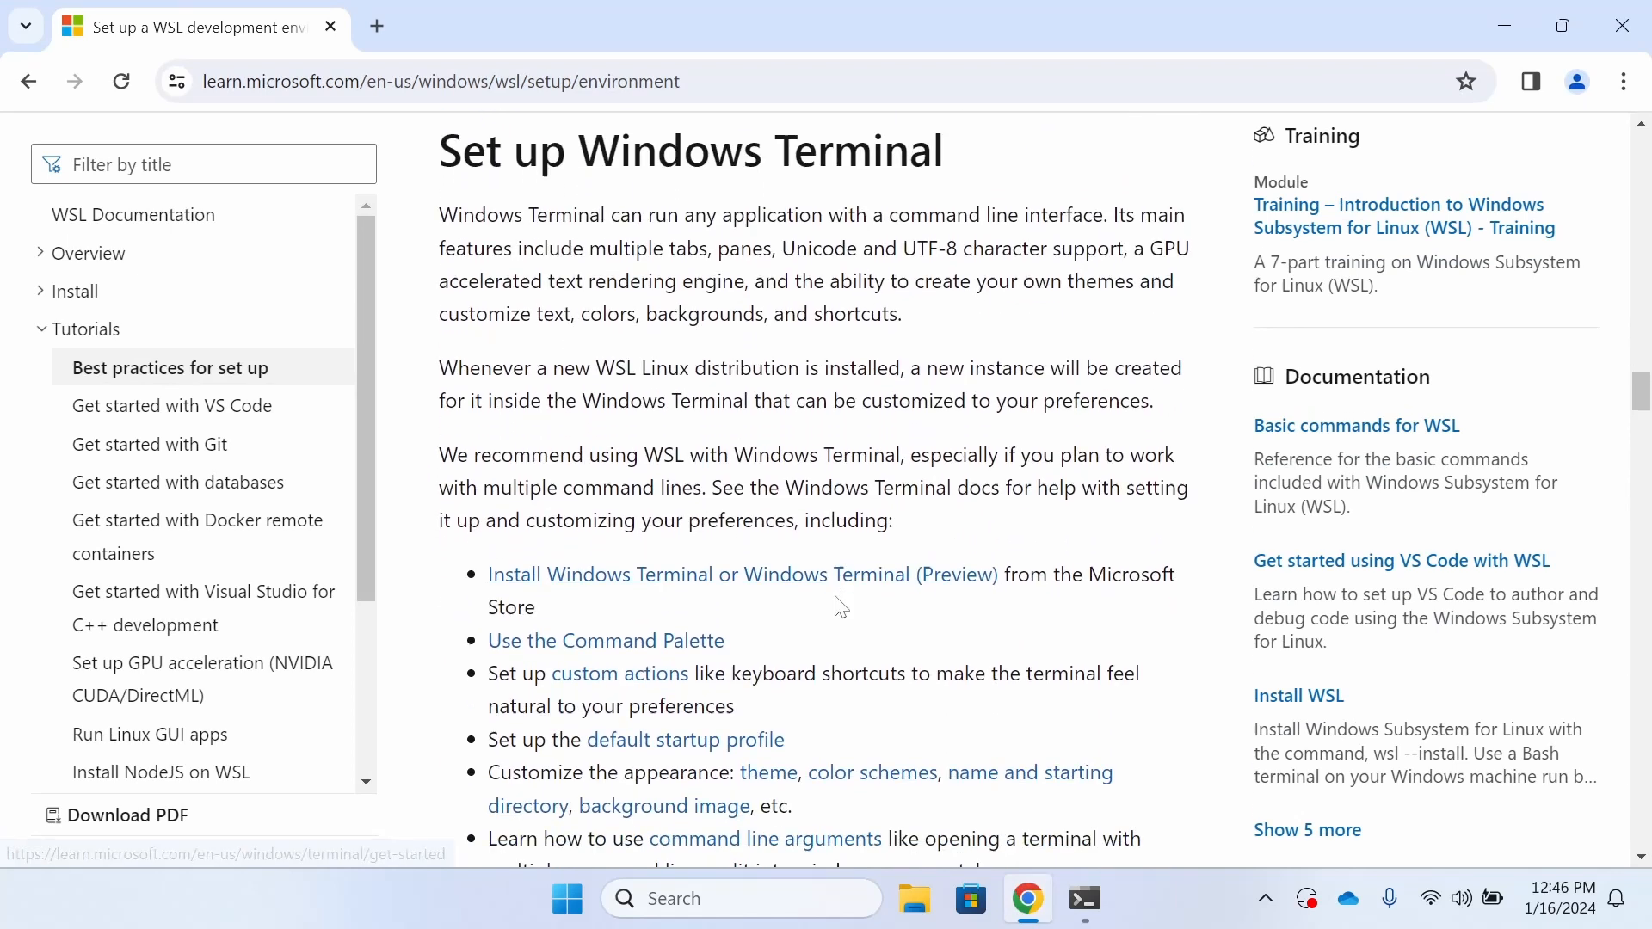
pyautogui.doubleClick(691, 149)
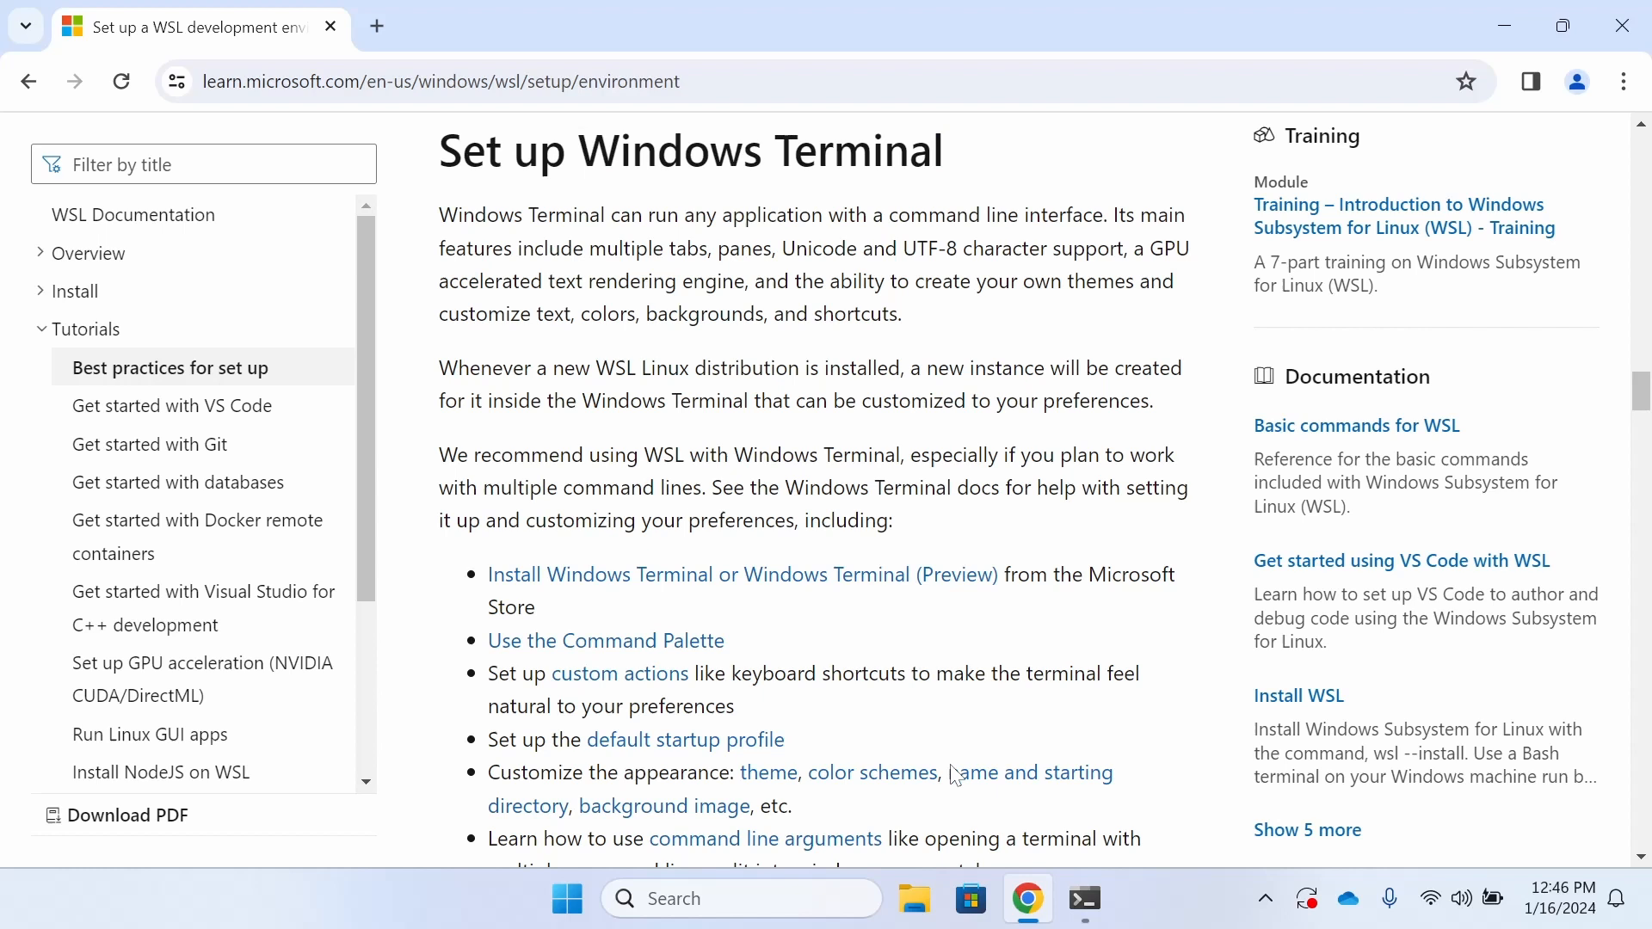
# - Search Microsoft Store for 'Windows Terminal' and open the already installed app
pyautogui.click(969, 899)
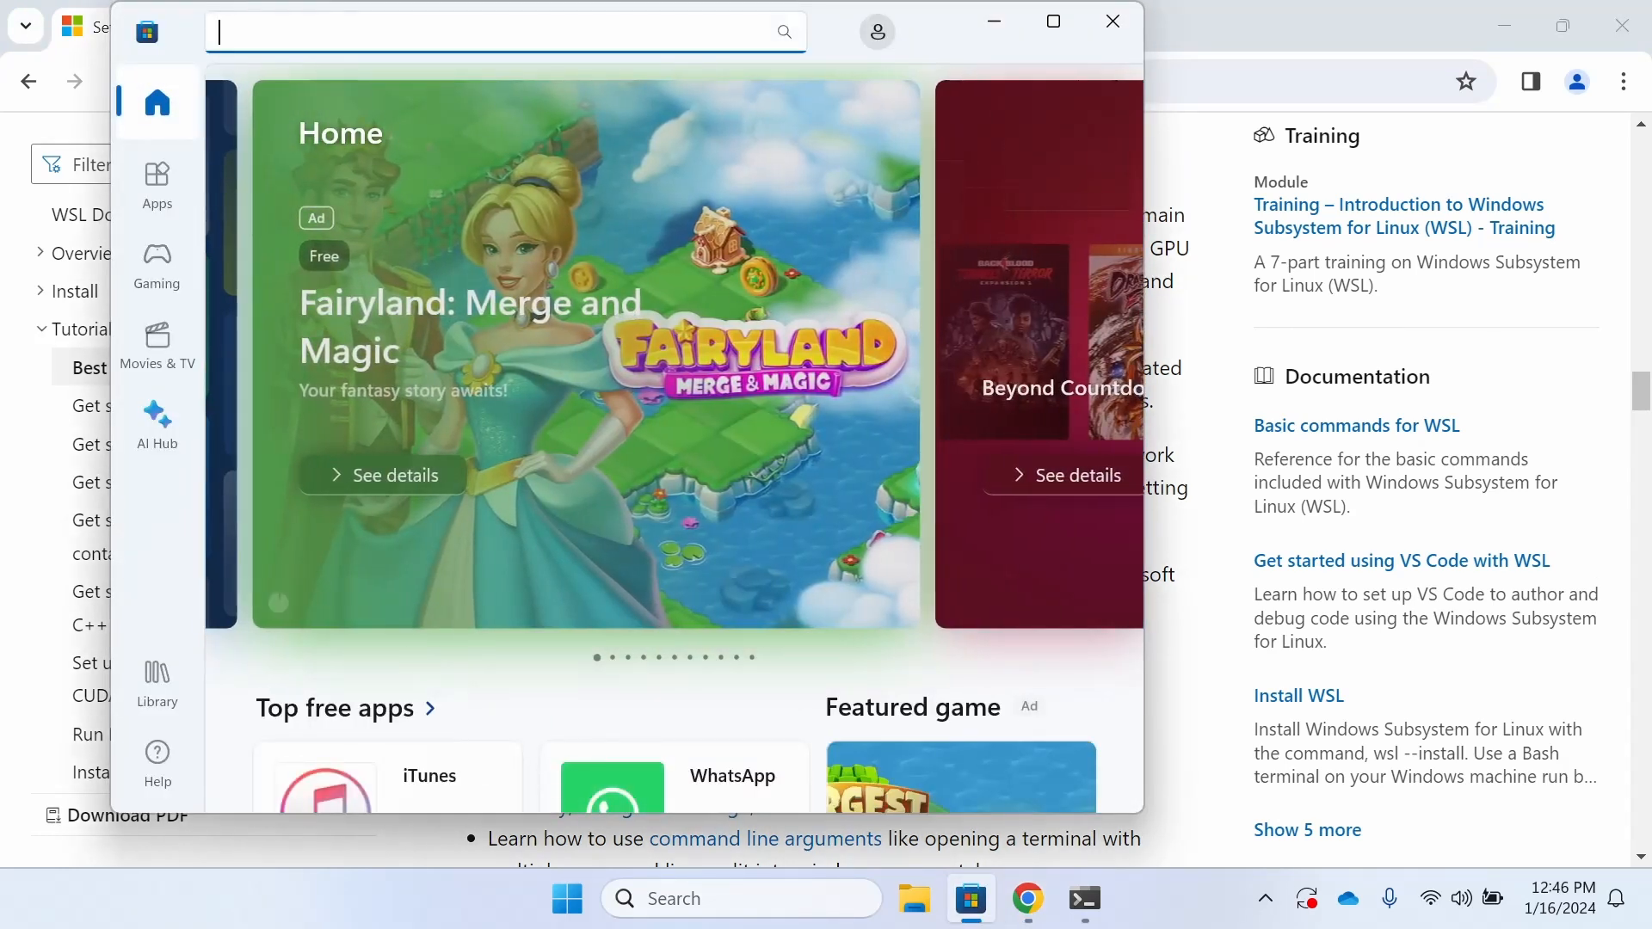
pyautogui.write('Windows T')
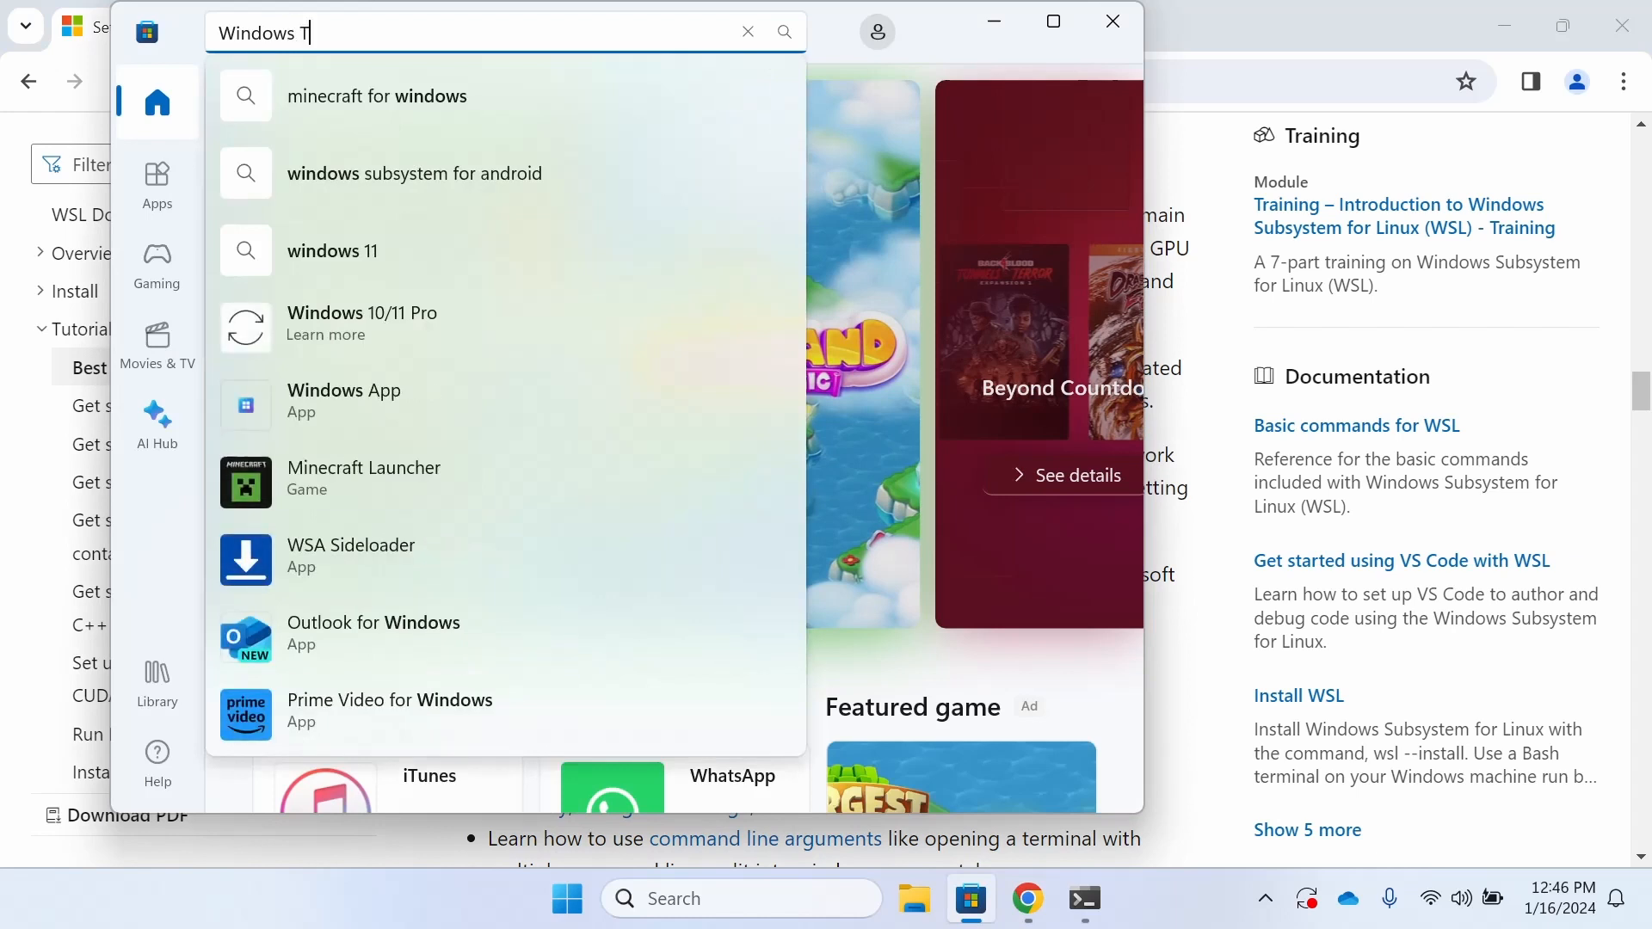
pyautogui.write('erminal')
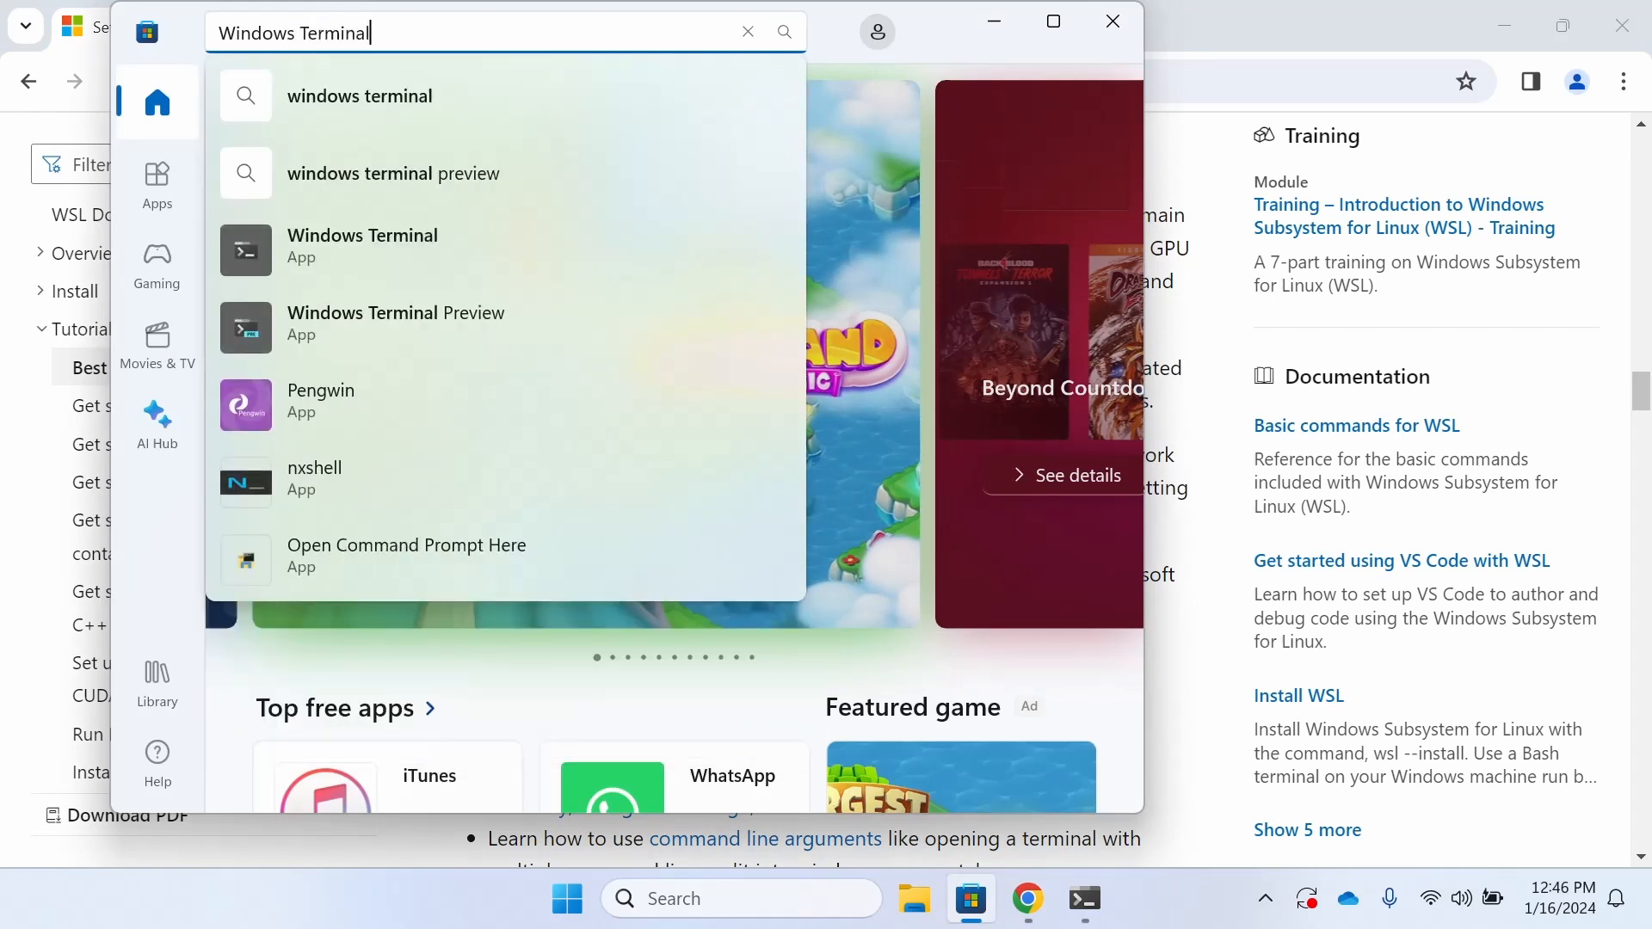
pyautogui.click(362, 245)
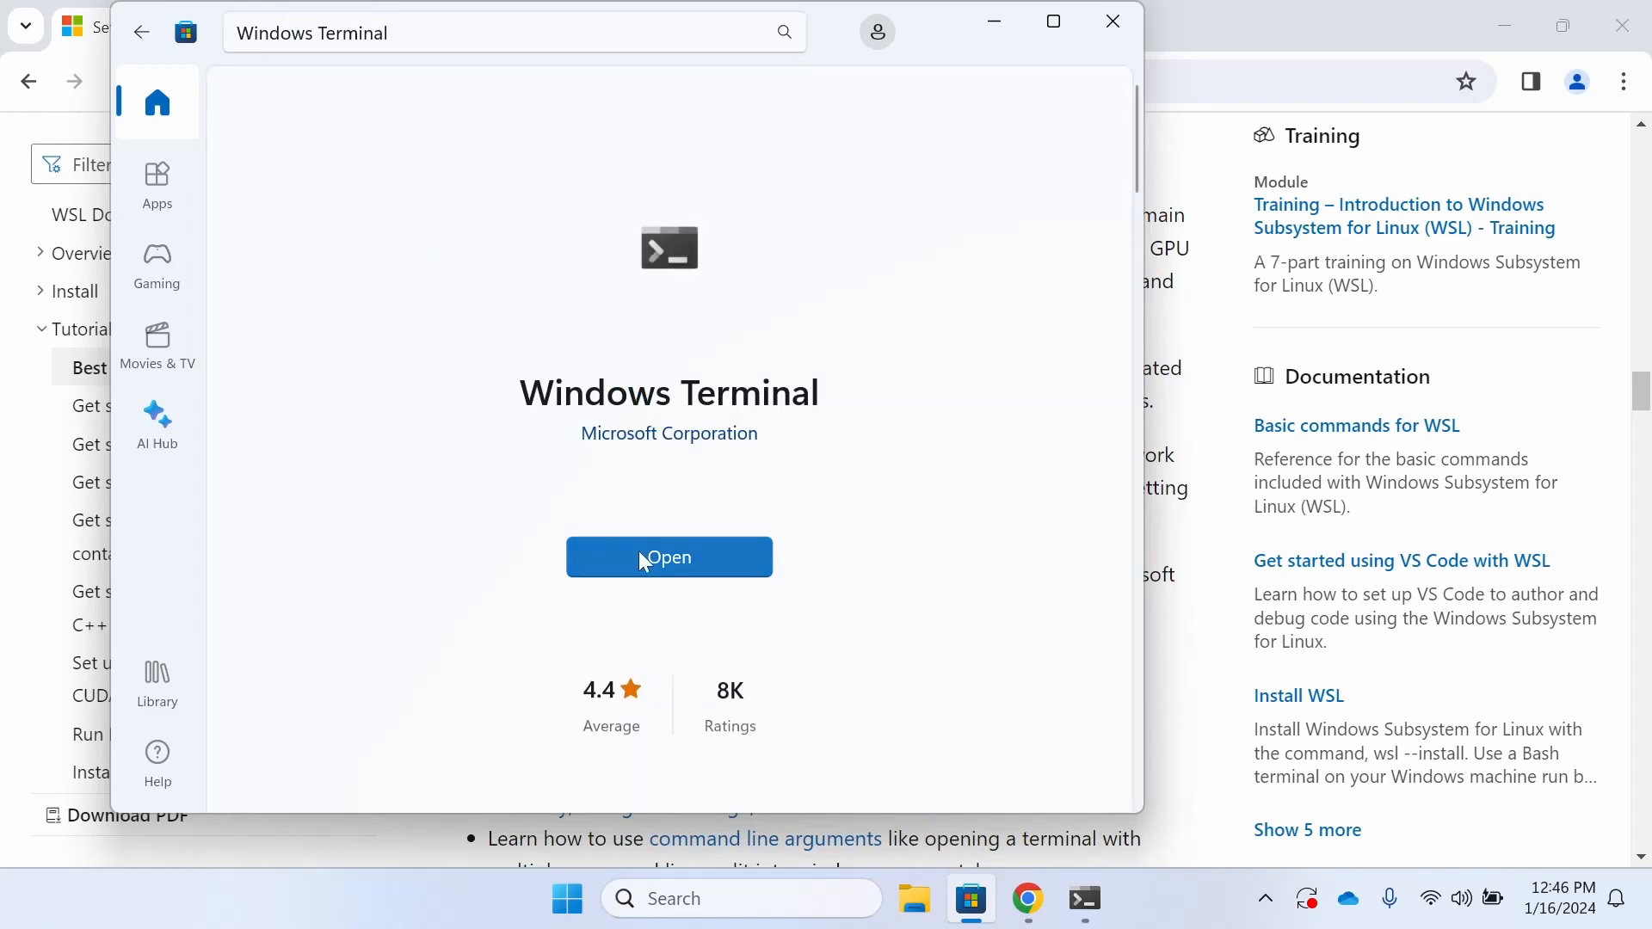
pyautogui.click(670, 557)
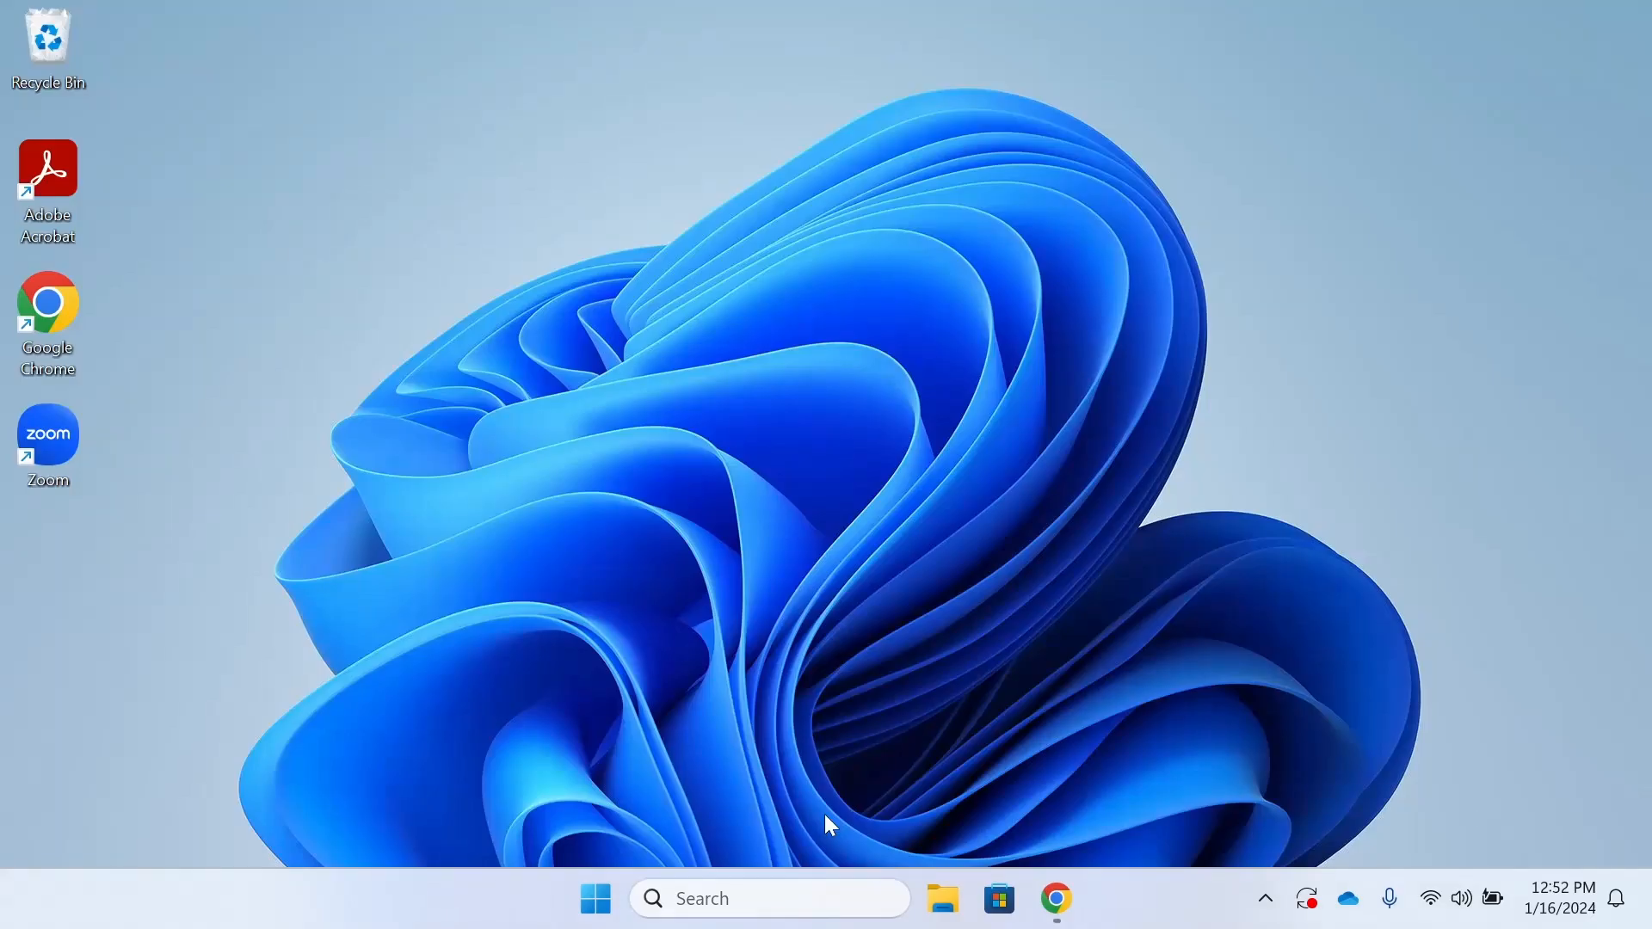
# - Launch Terminal, set the default profile to Ubuntu in Settings, and open a fresh Ubuntu tab
pyautogui.write('term')
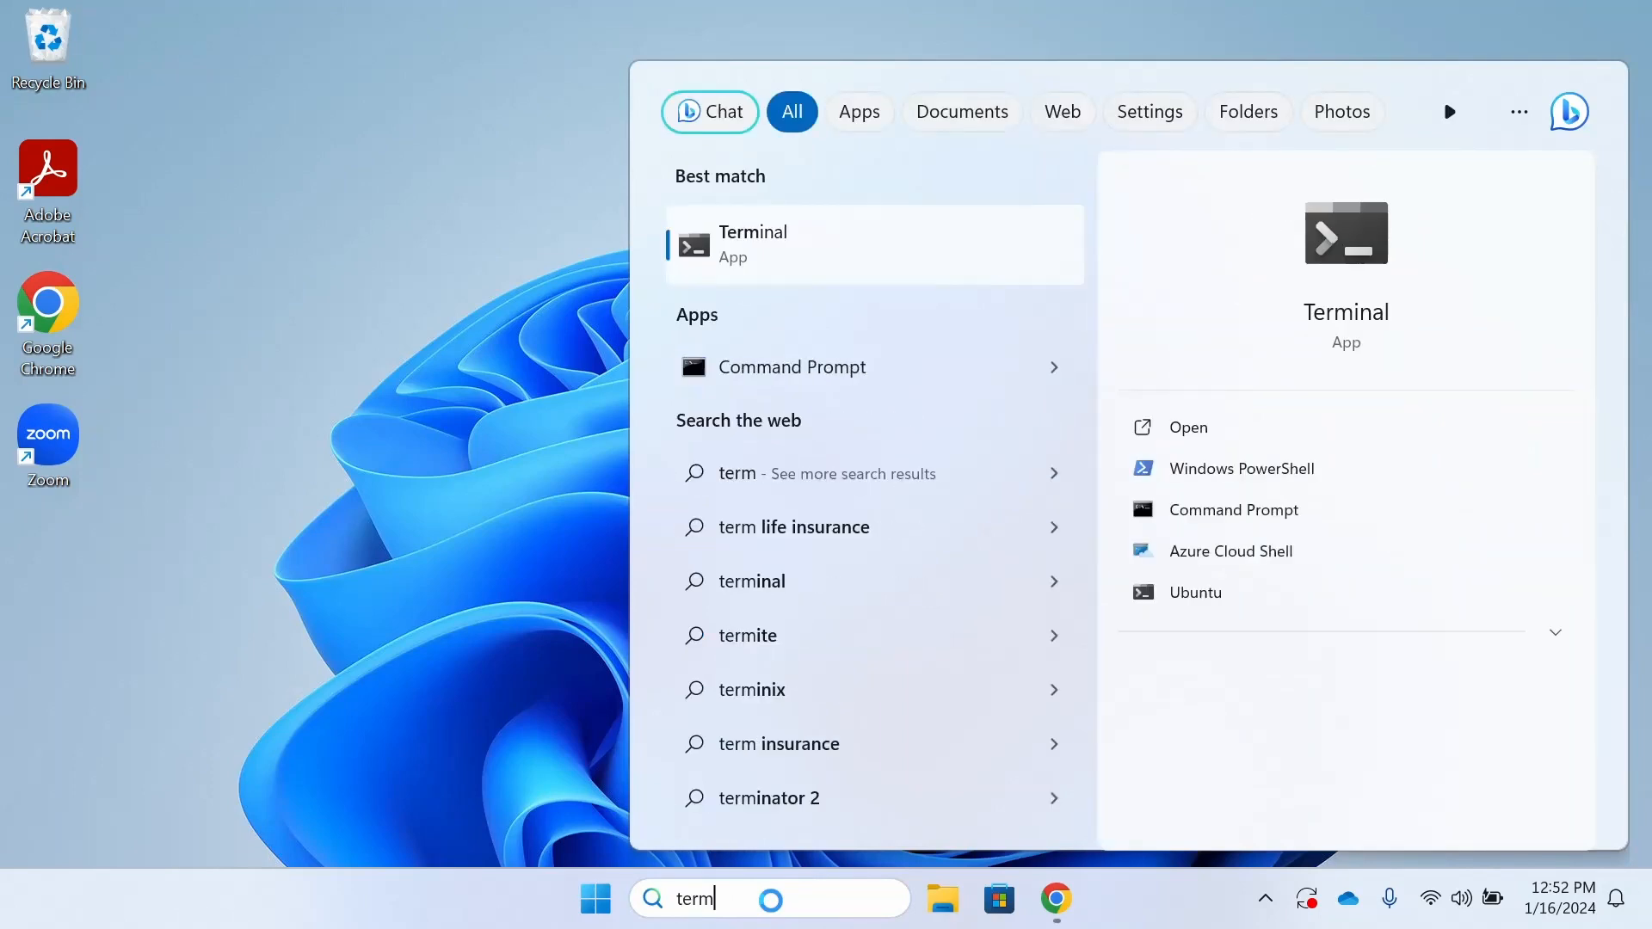
pyautogui.click(1241, 468)
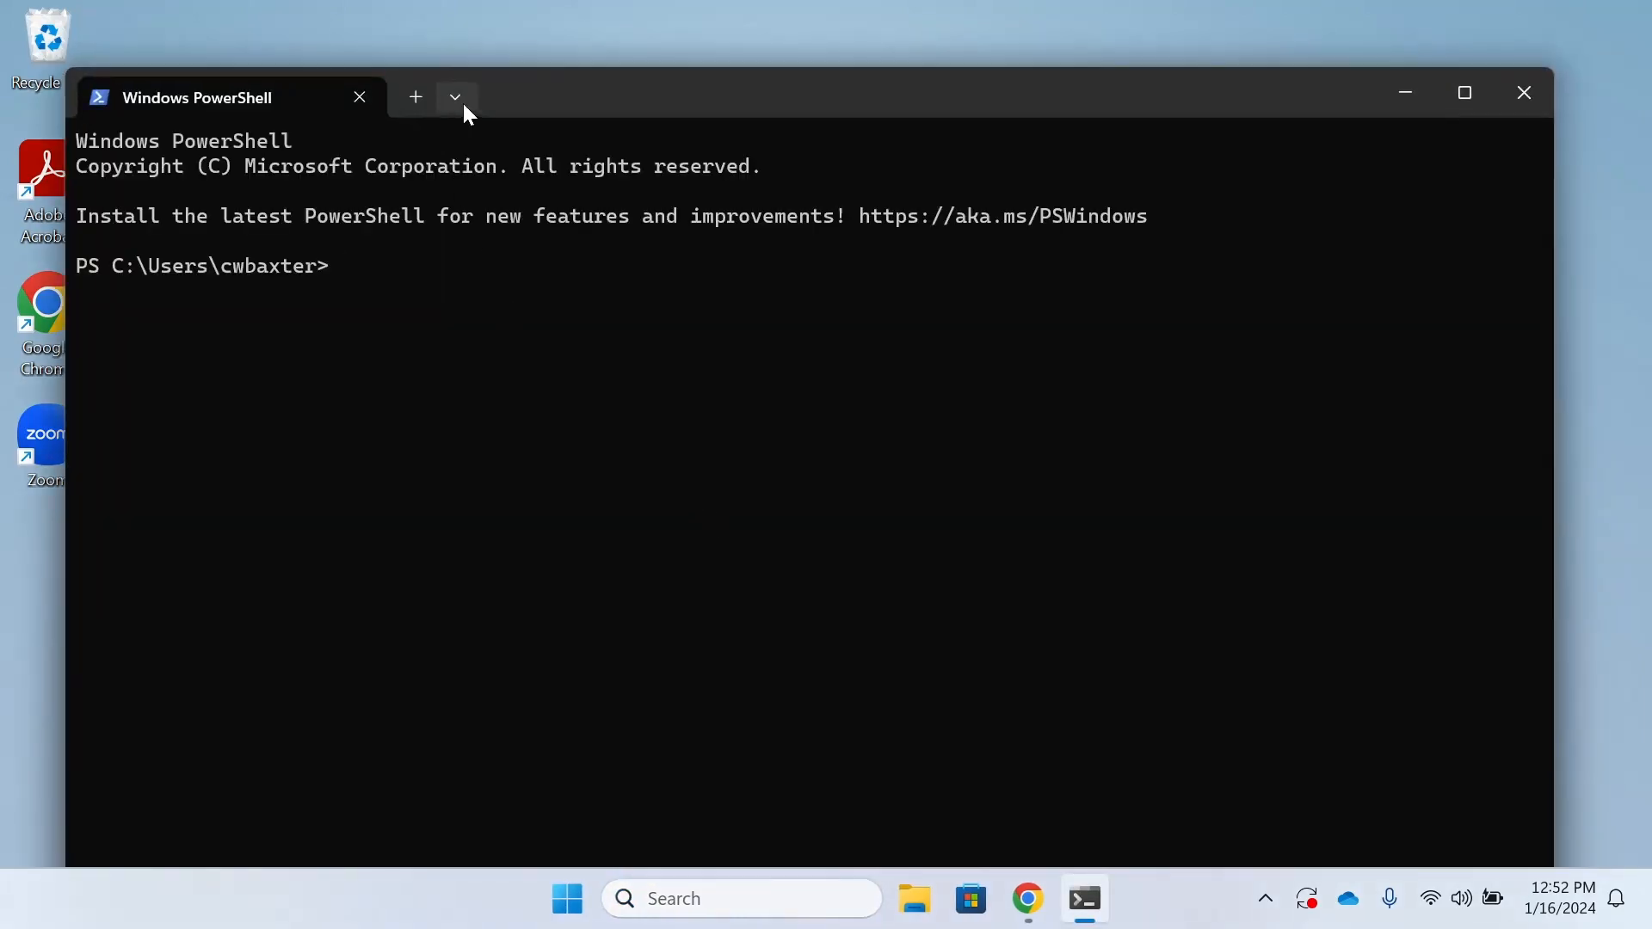
pyautogui.click(455, 97)
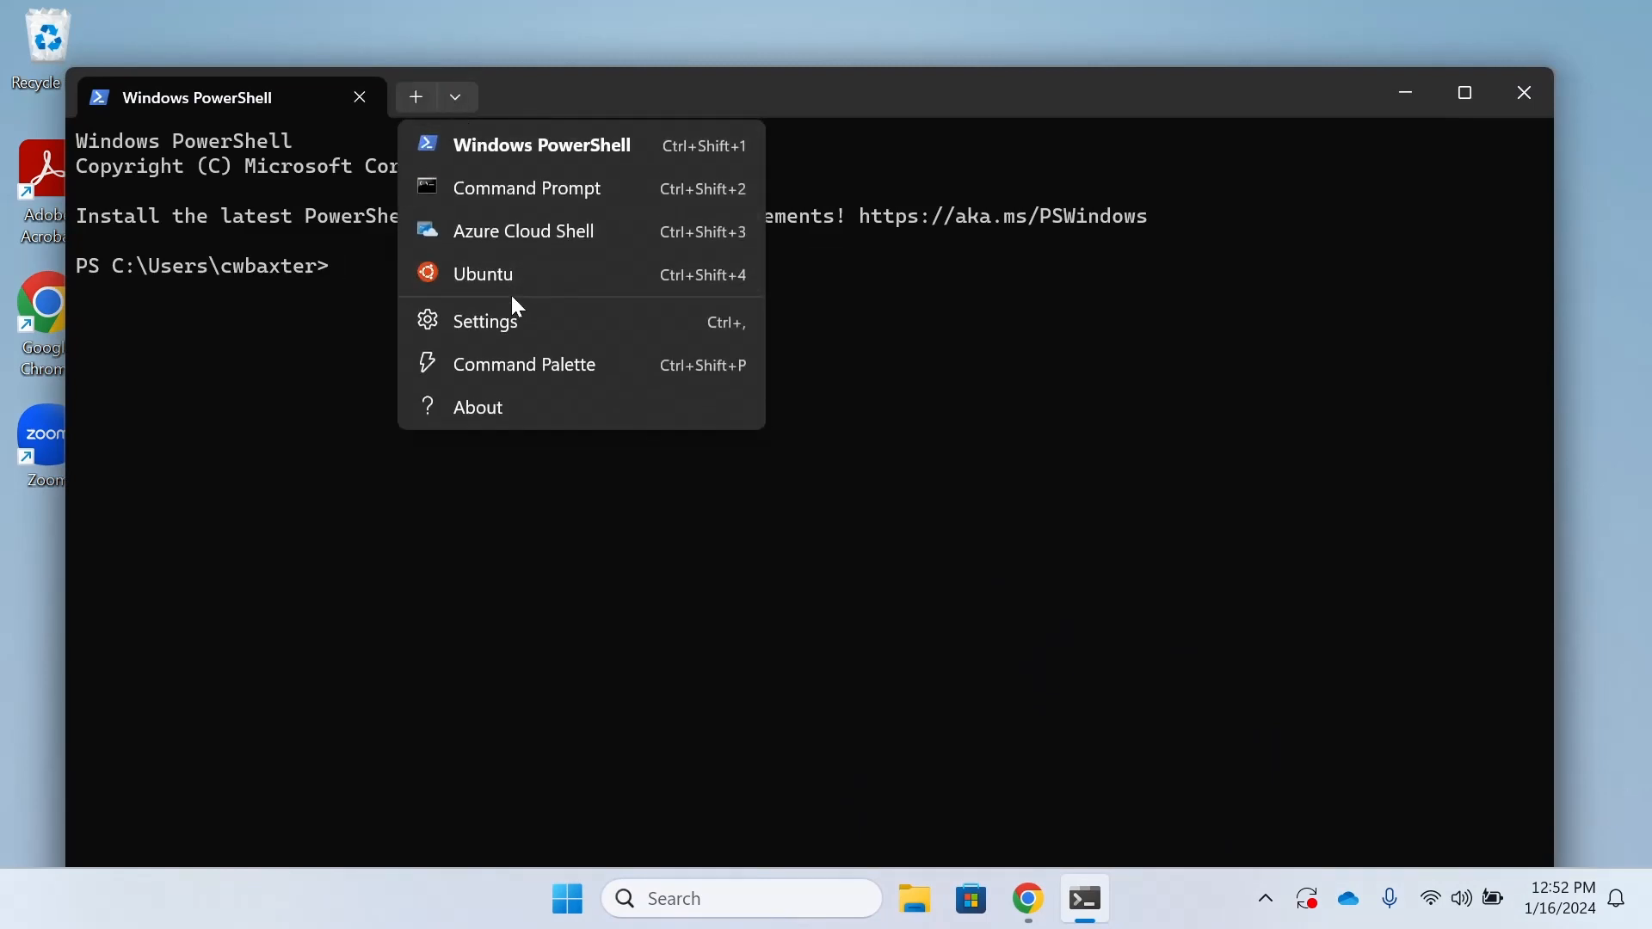
pyautogui.click(485, 321)
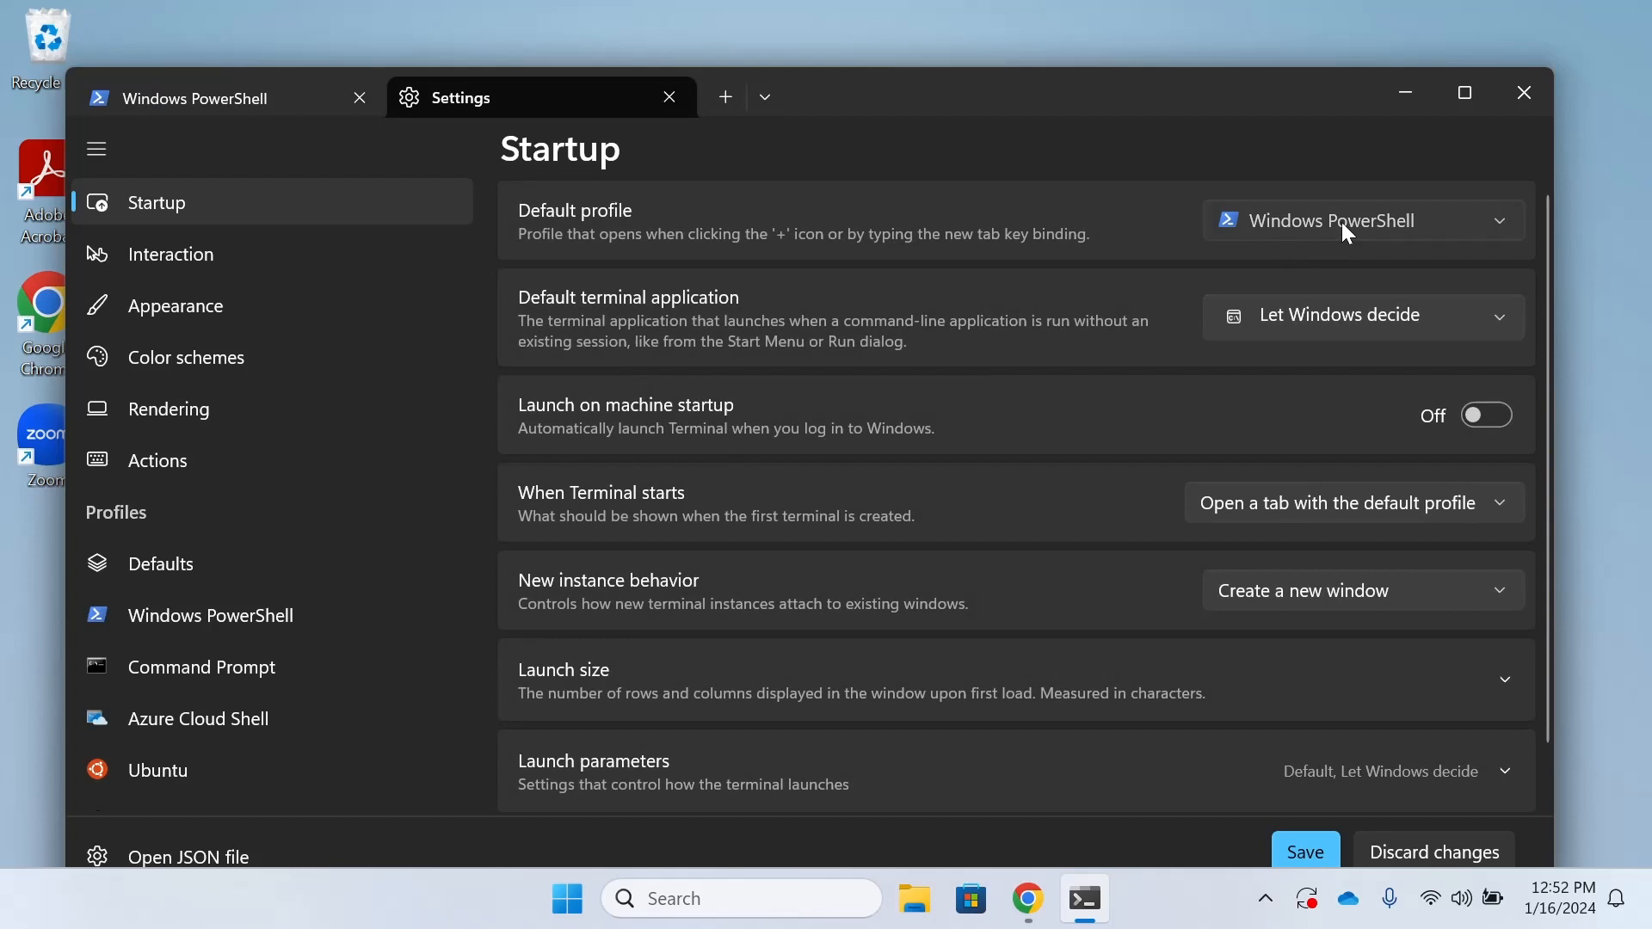
pyautogui.click(1359, 221)
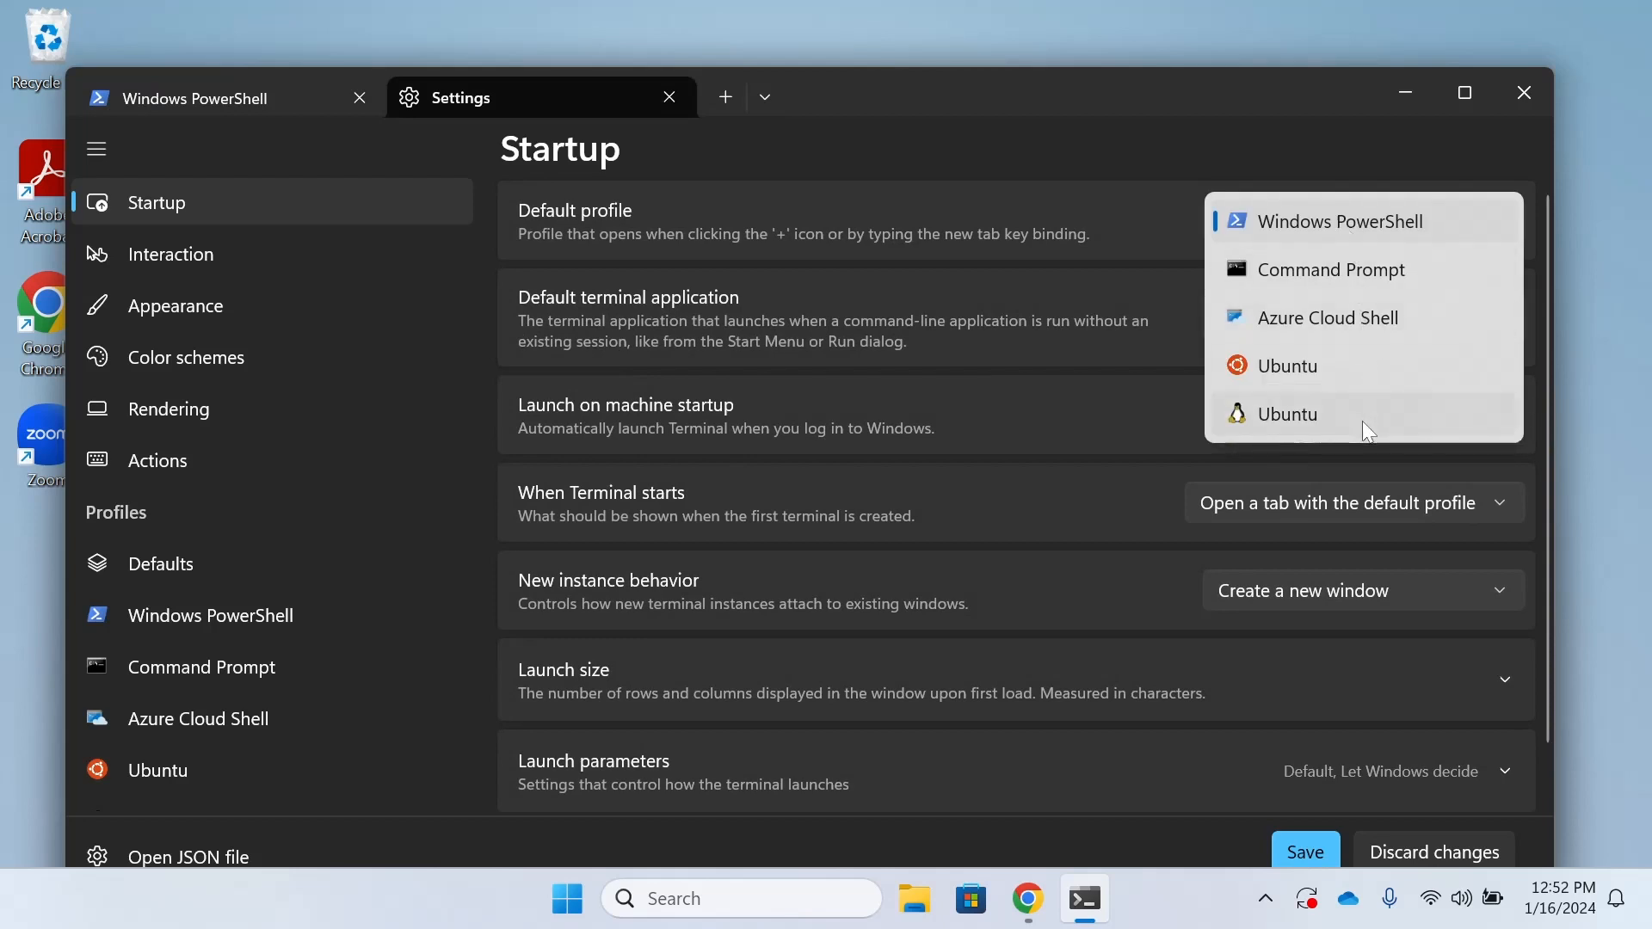
pyautogui.click(1286, 413)
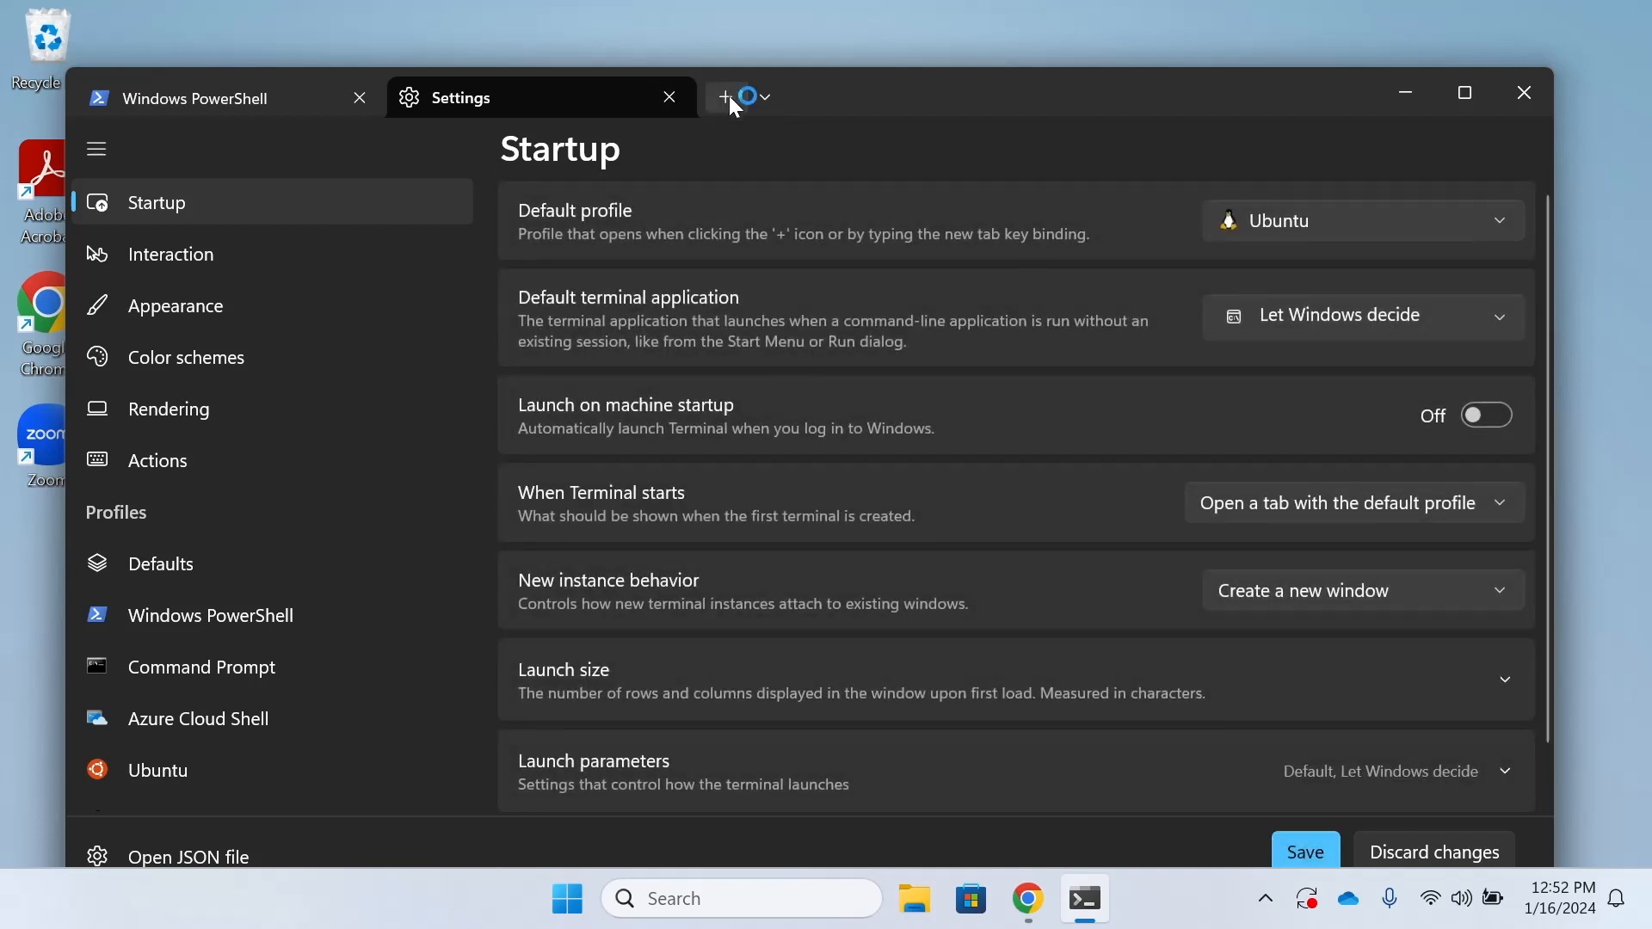
pyautogui.click(725, 98)
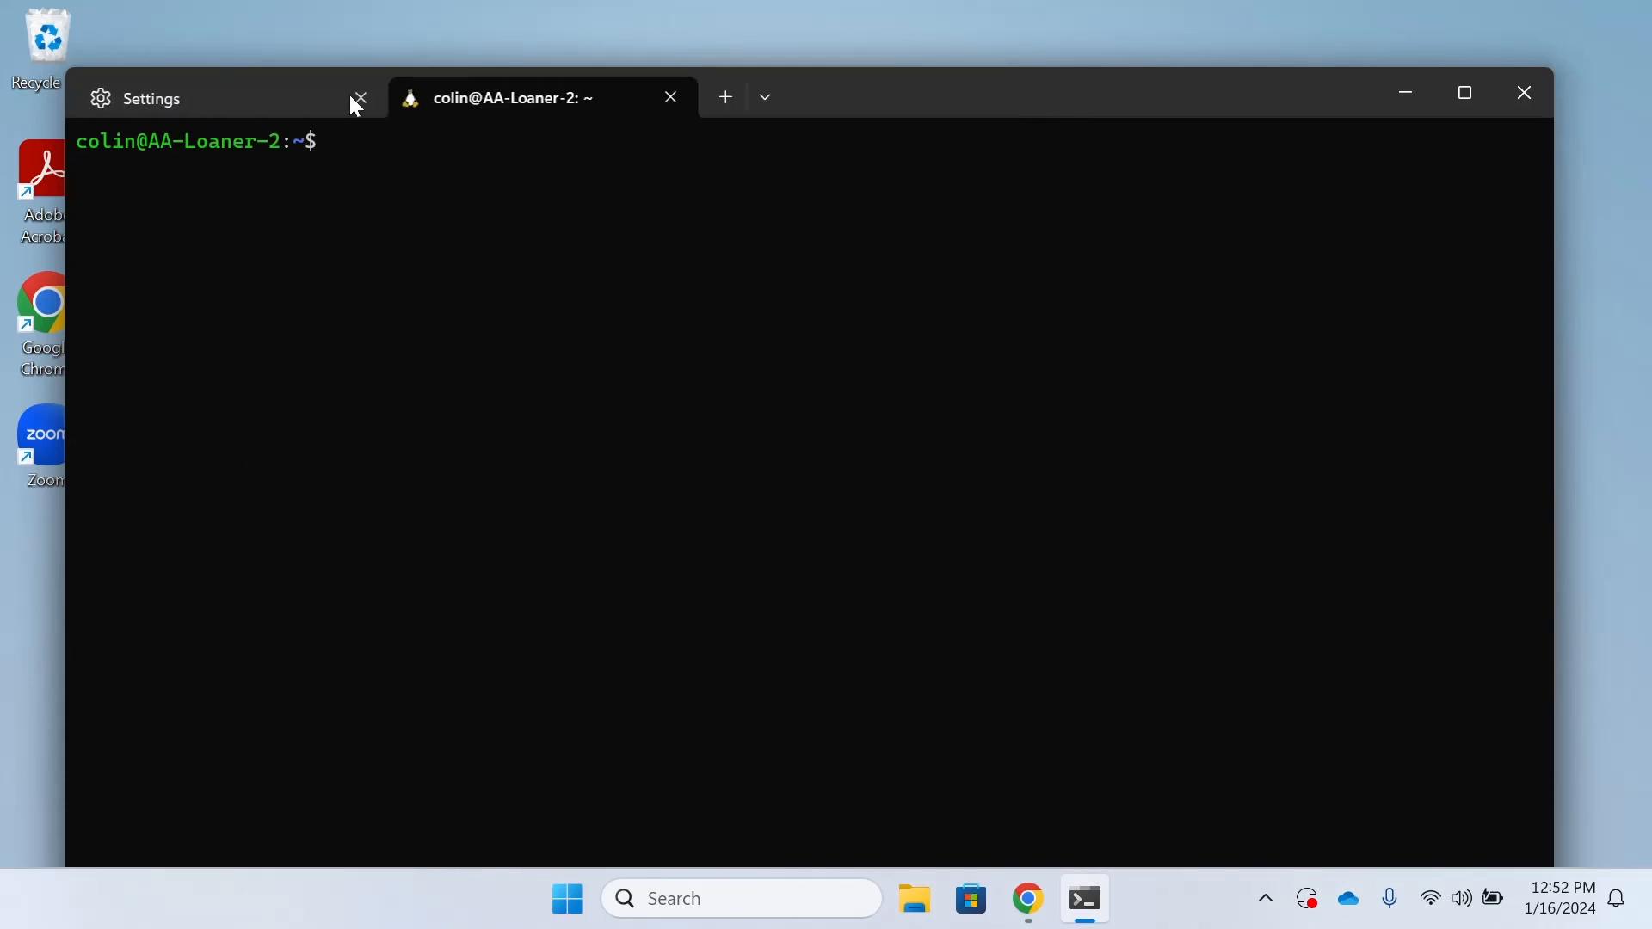
pyautogui.click(358, 99)
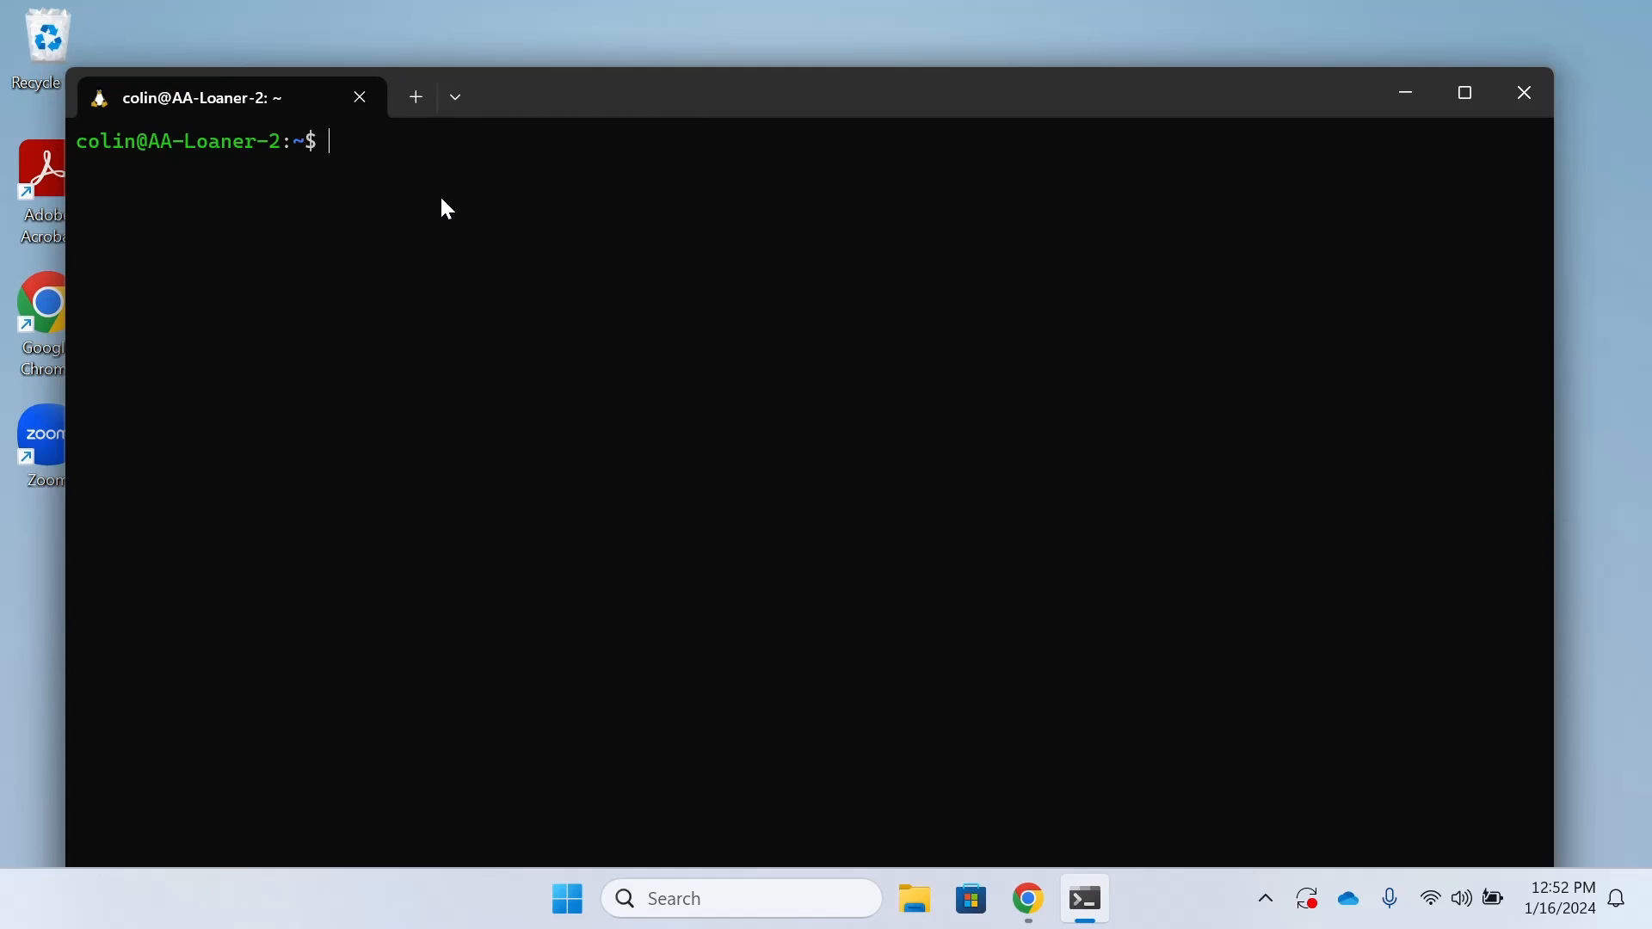
# - Maximize the Ubuntu terminal and scroll further through the WSL setup guide
pyautogui.click(1464, 92)
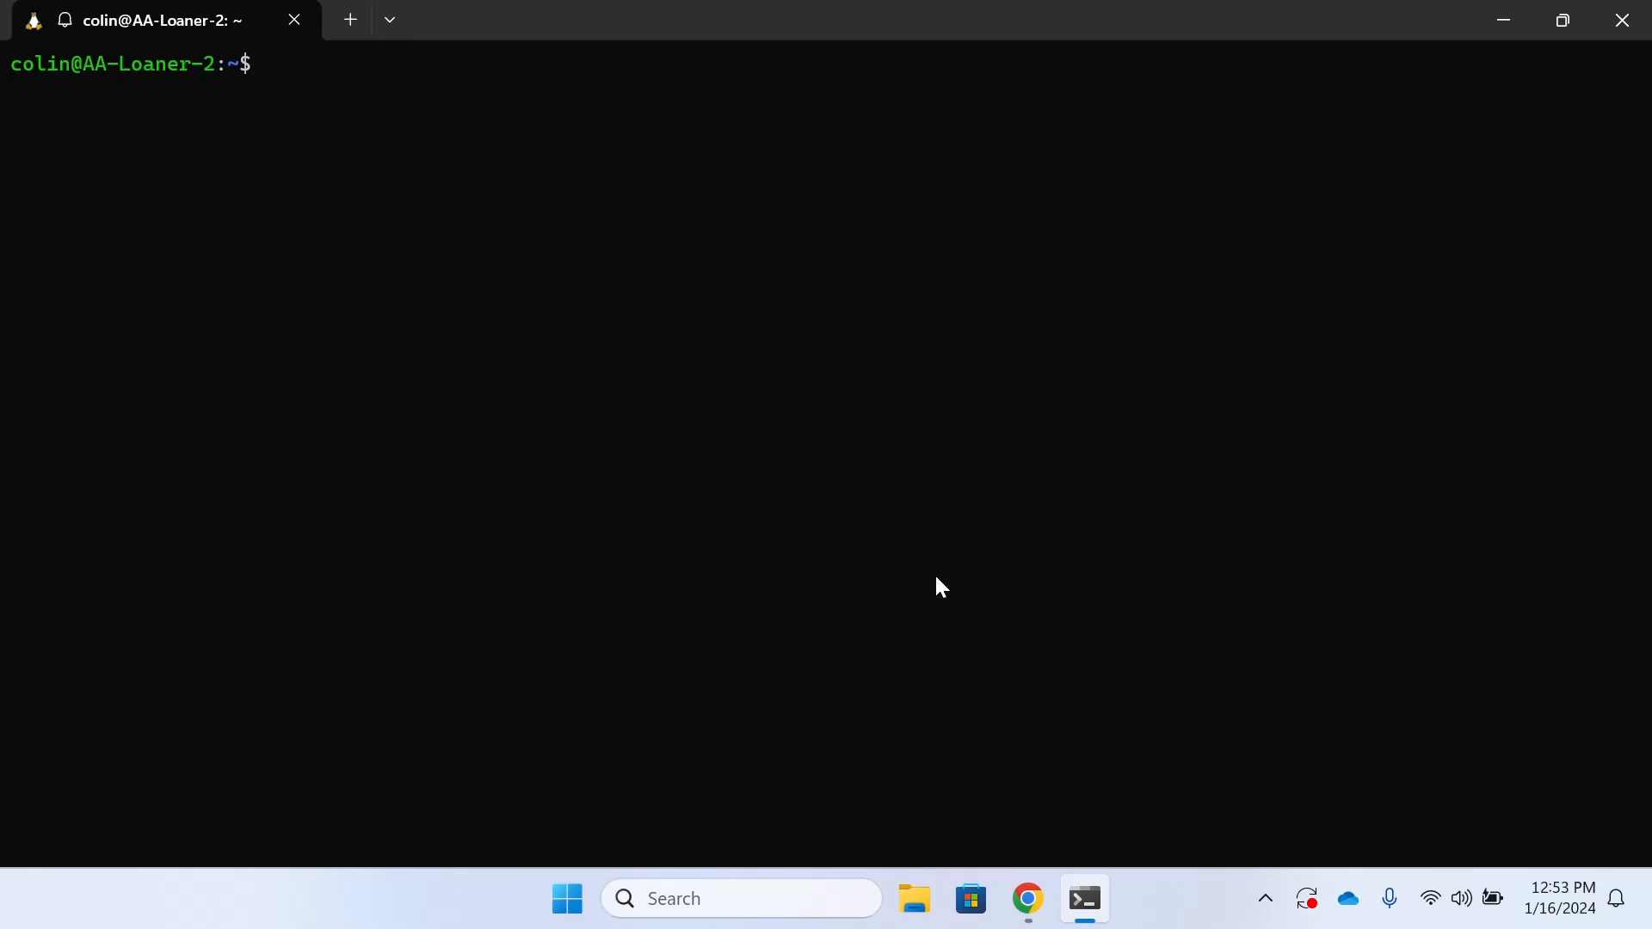
pyautogui.click(1025, 898)
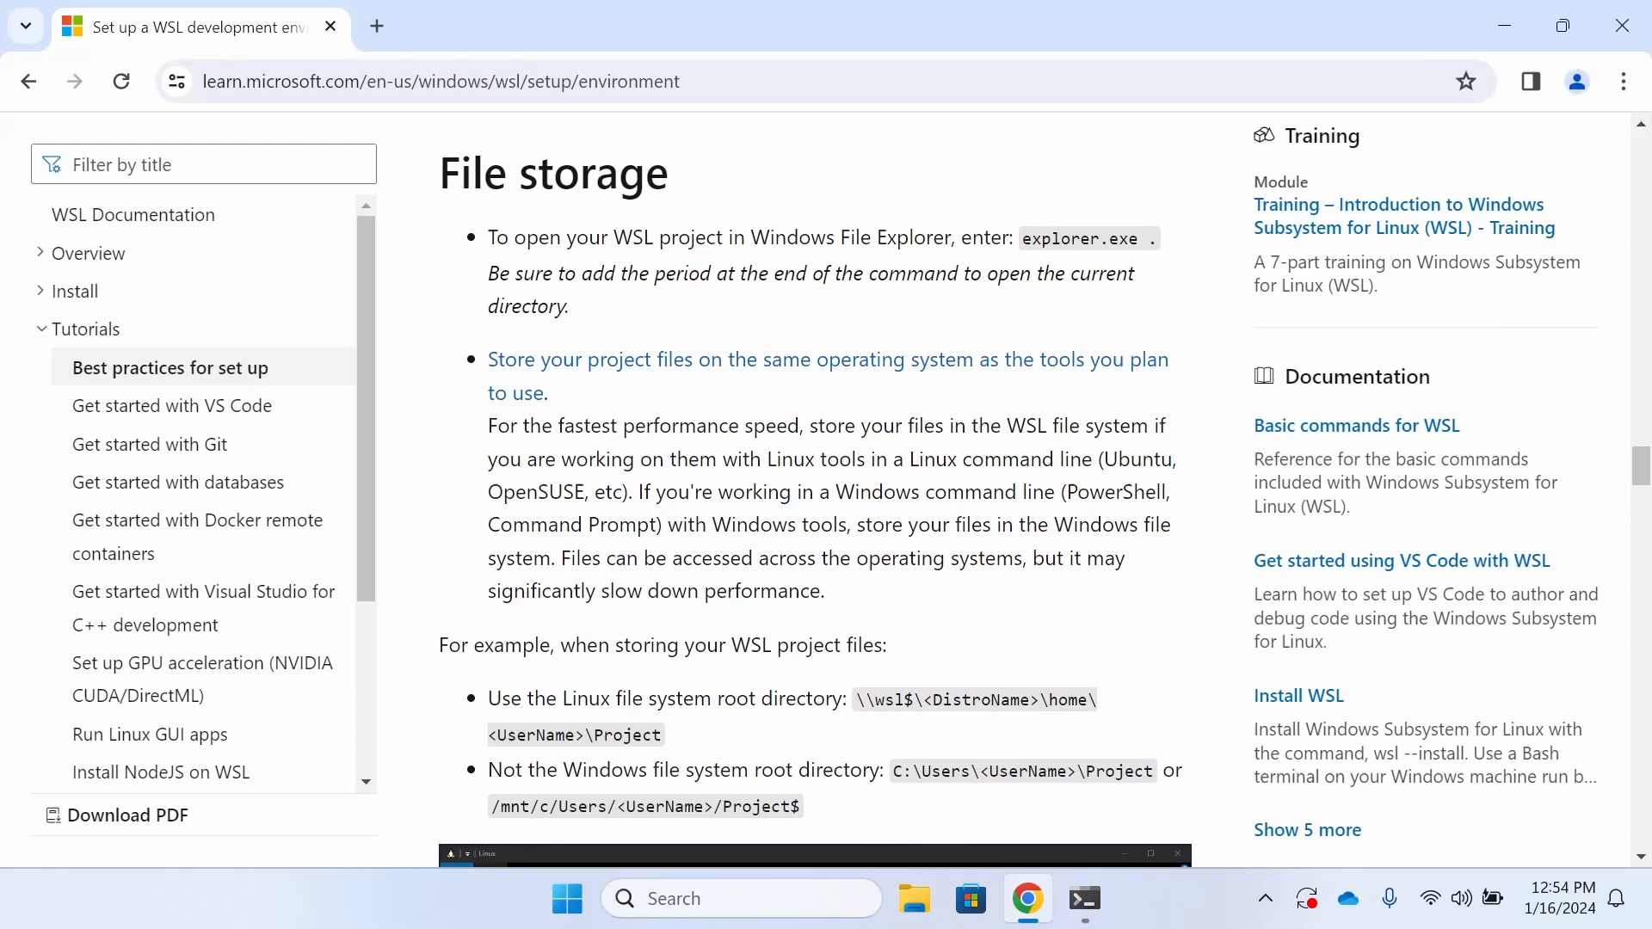
pyautogui.scroll(-3)
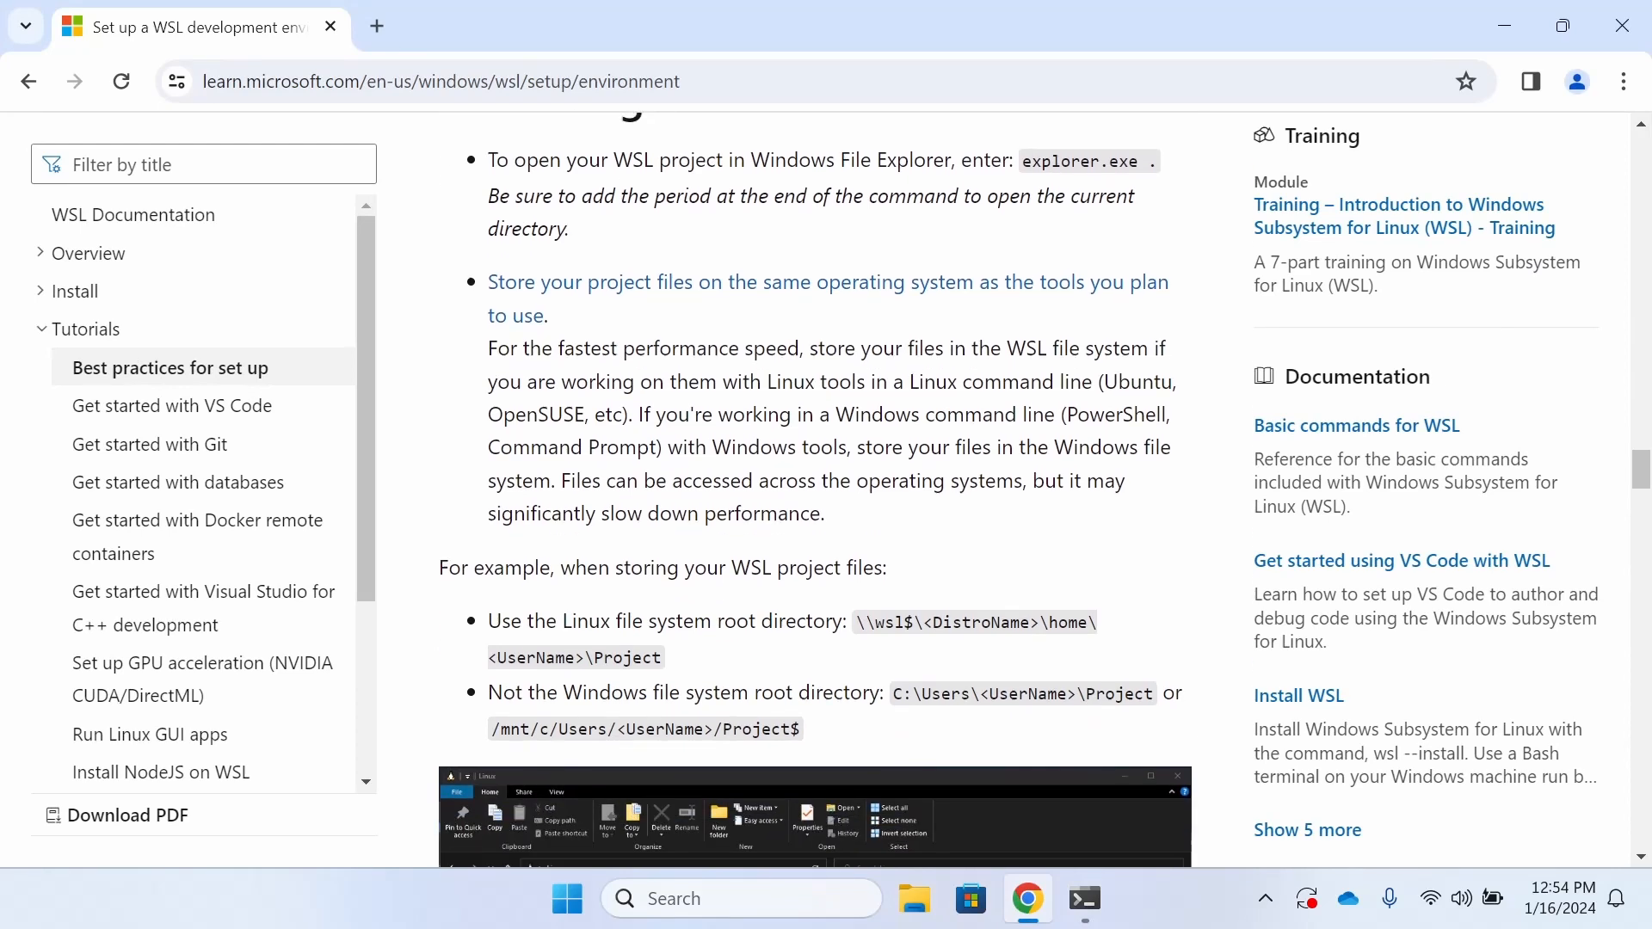
pyautogui.scroll(-3)
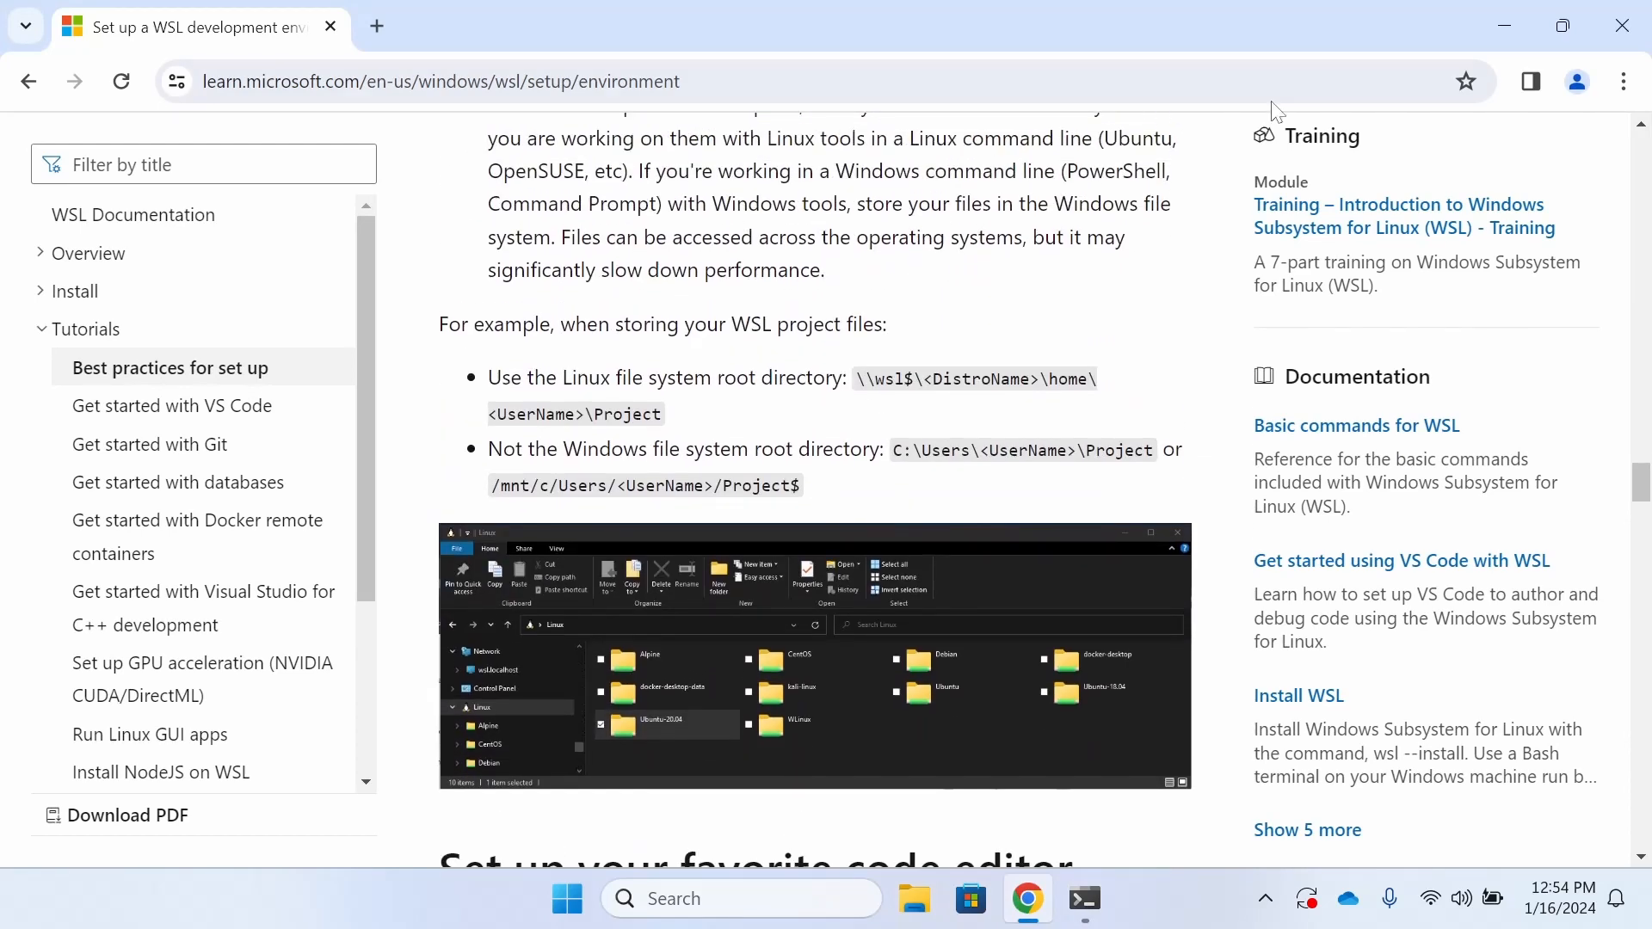
pyautogui.click(1083, 899)
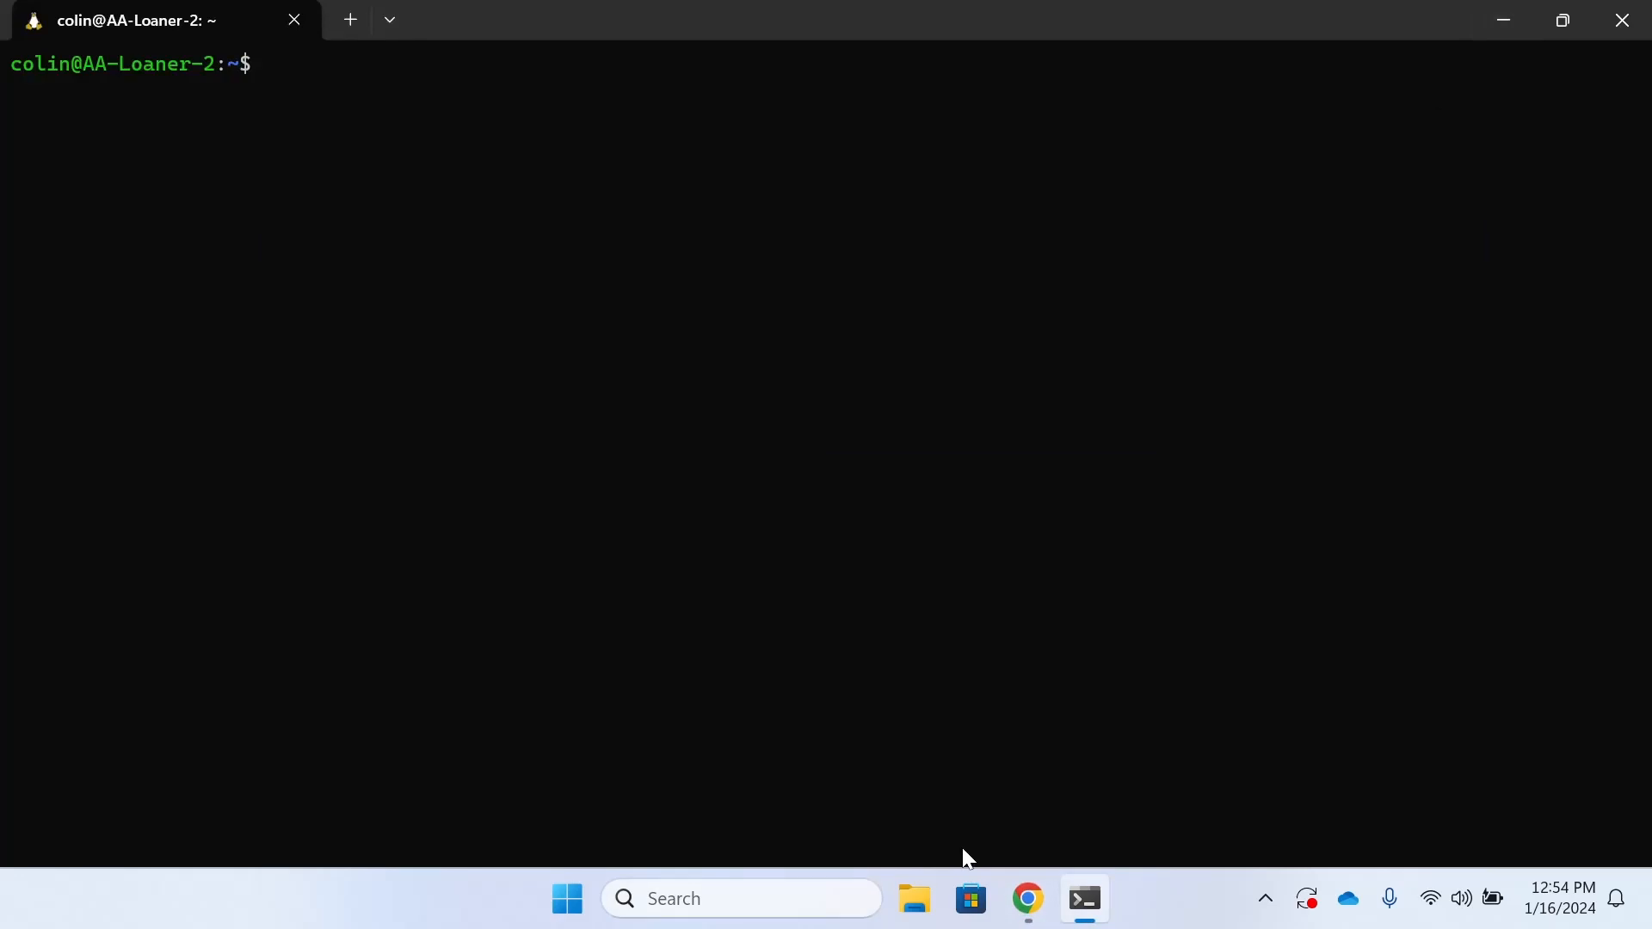
# - Browse the Ubuntu home folder in File Explorer and run a directory listing in the terminal
pyautogui.click(912, 899)
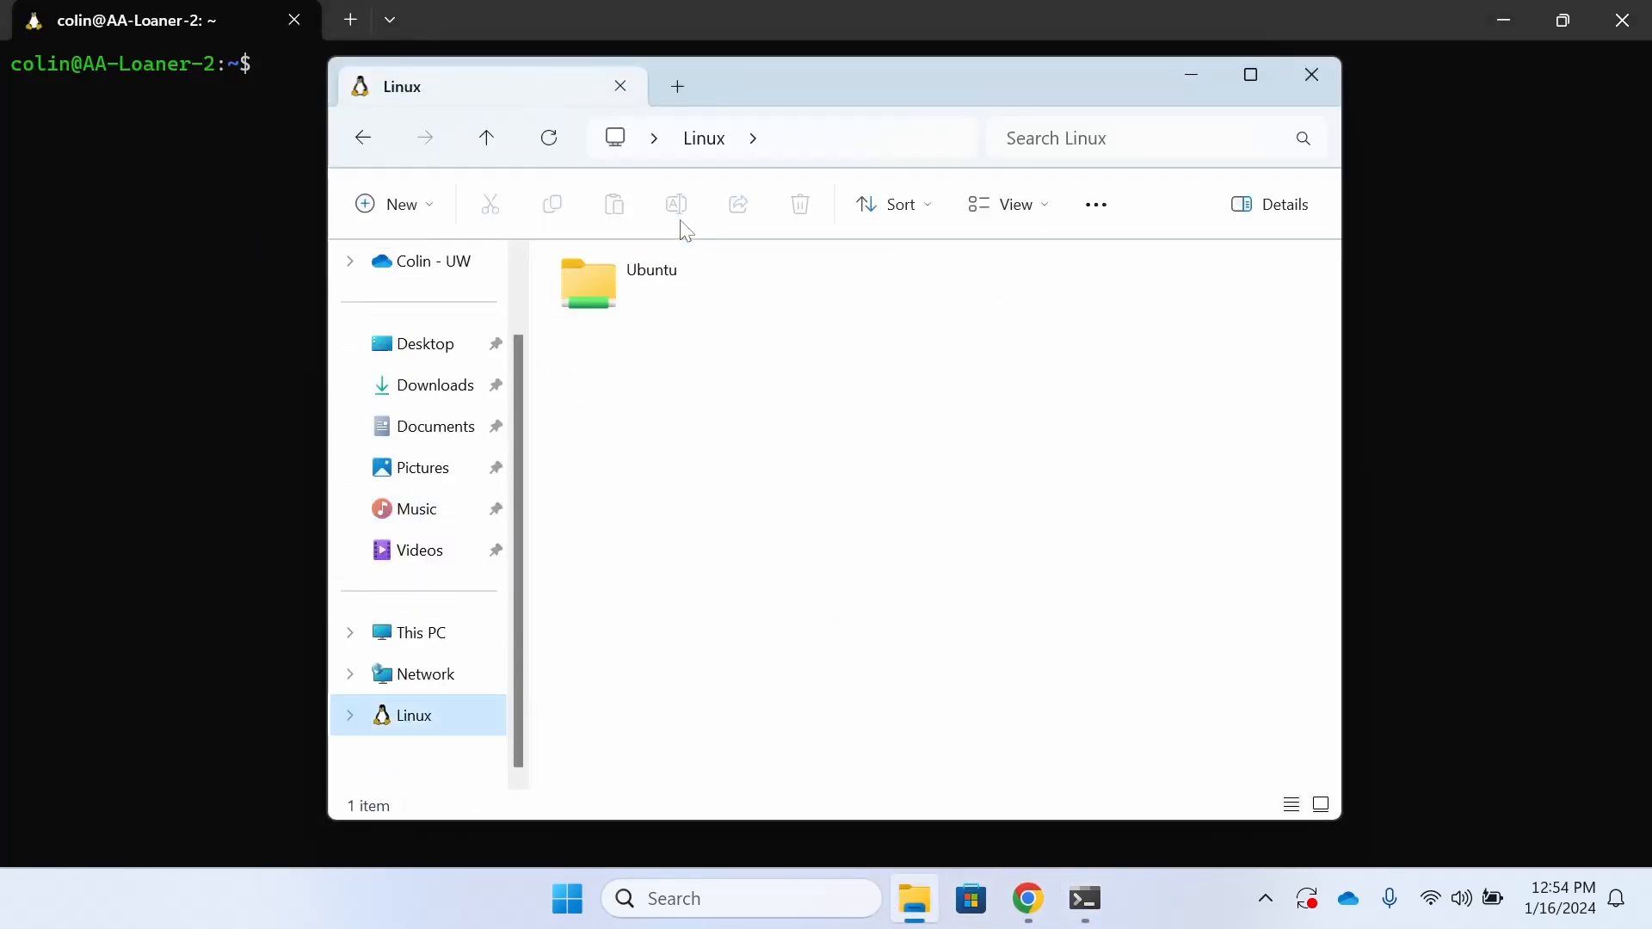
pyautogui.doubleClick(587, 285)
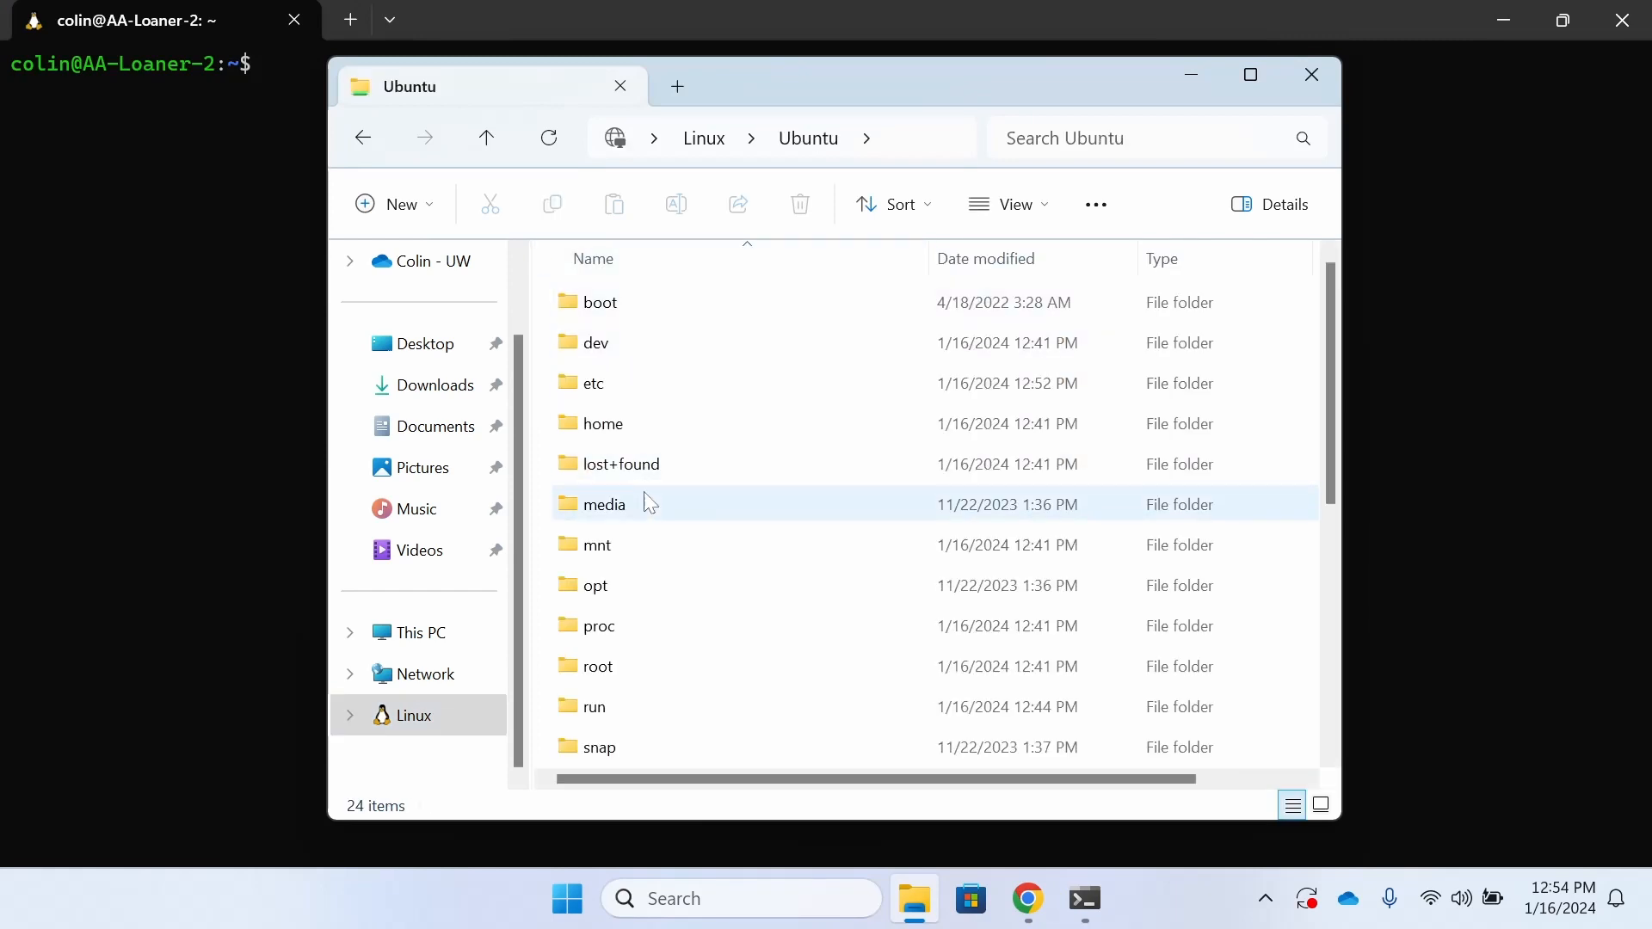
pyautogui.doubleClick(604, 423)
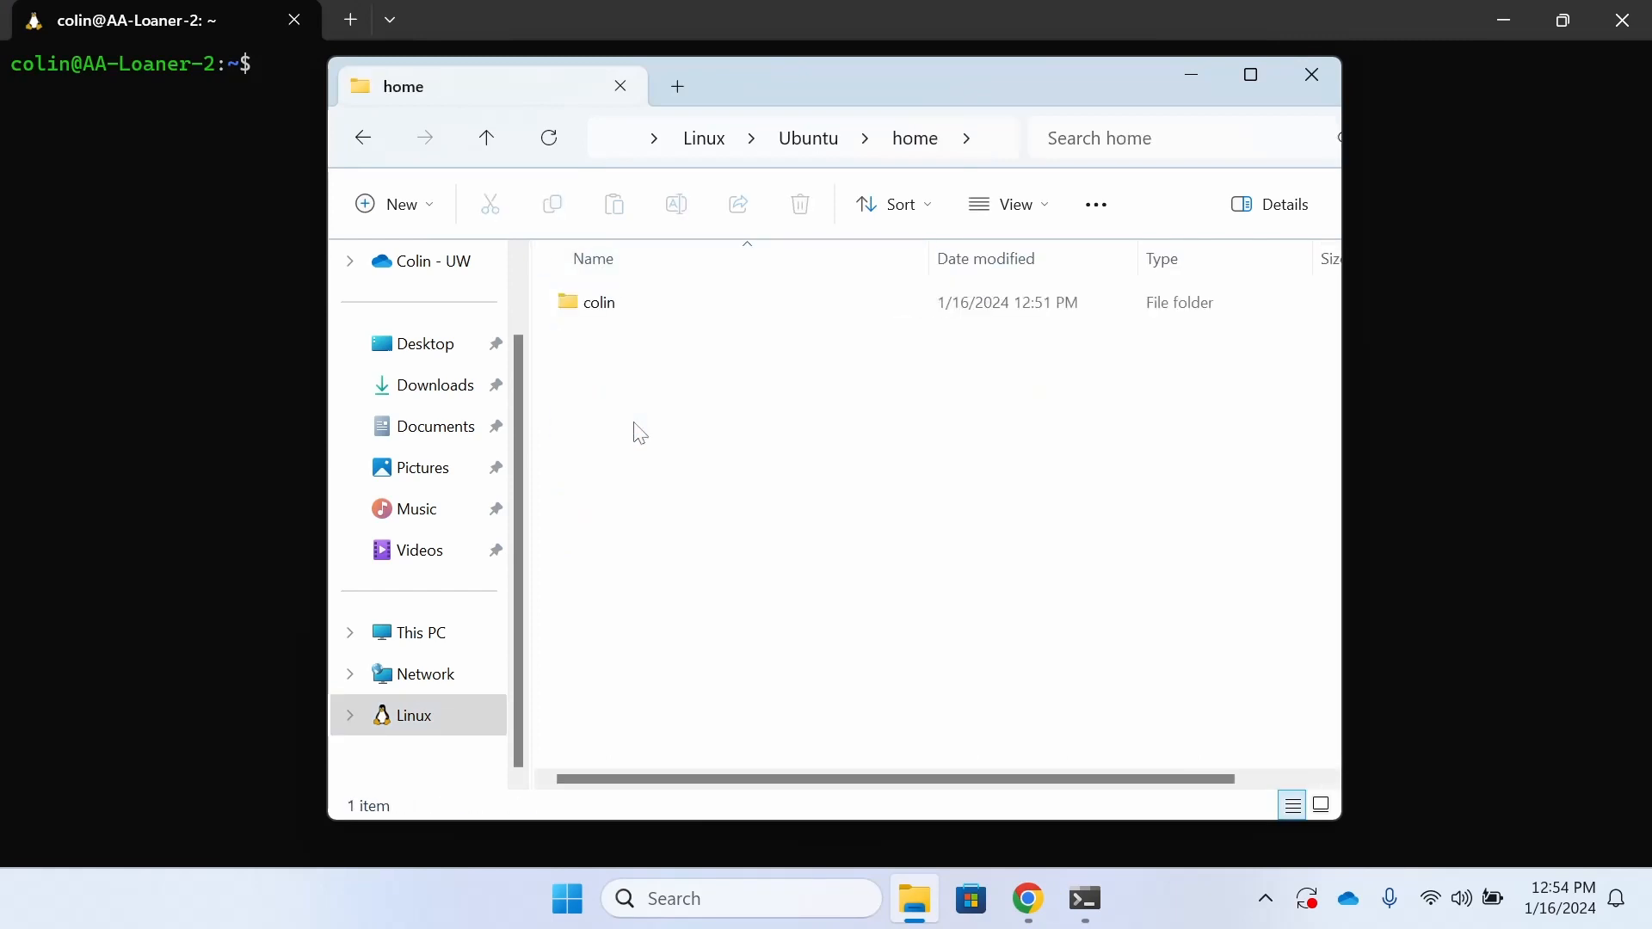
pyautogui.moveTo(1192, 74)
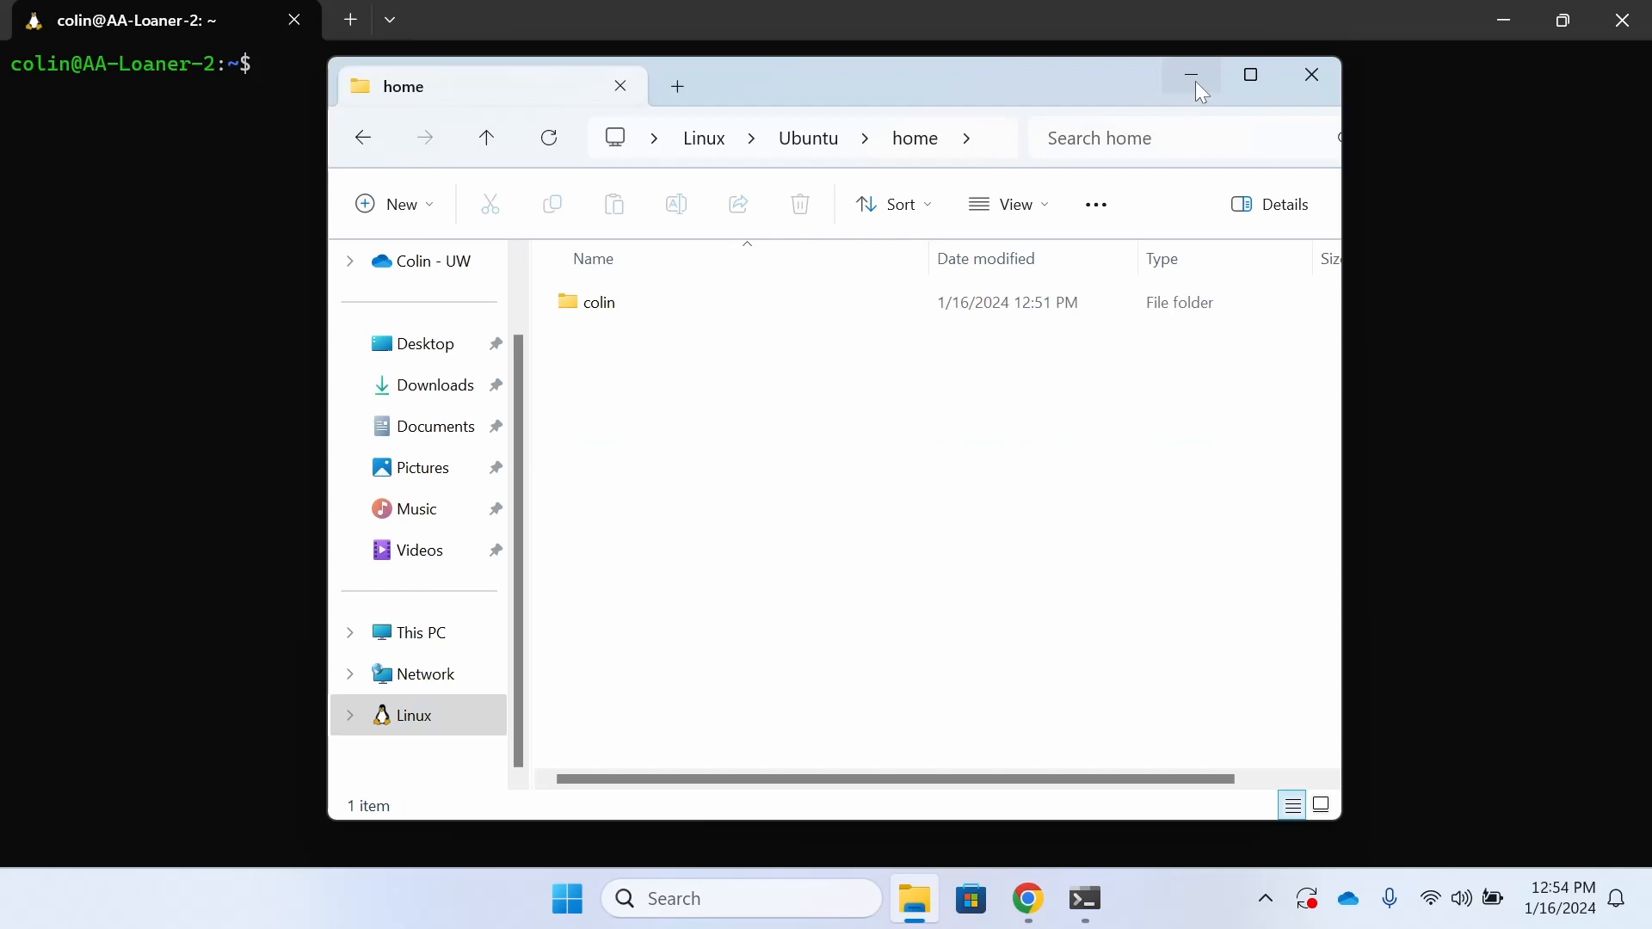
pyautogui.click(1192, 75)
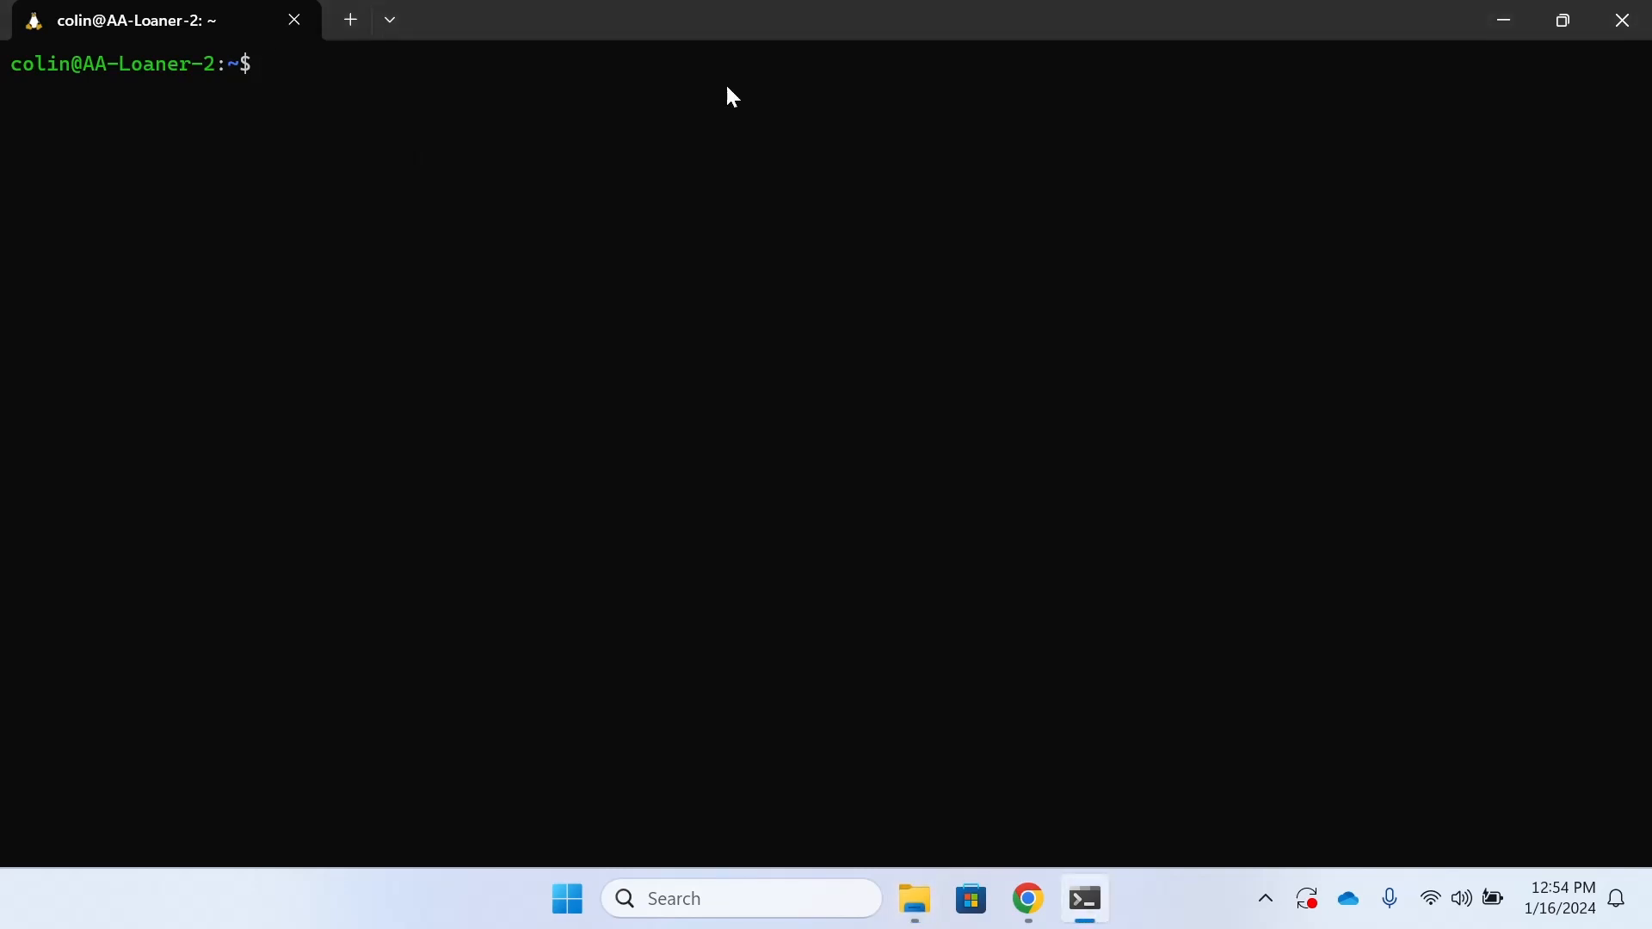
pyautogui.press('Return')
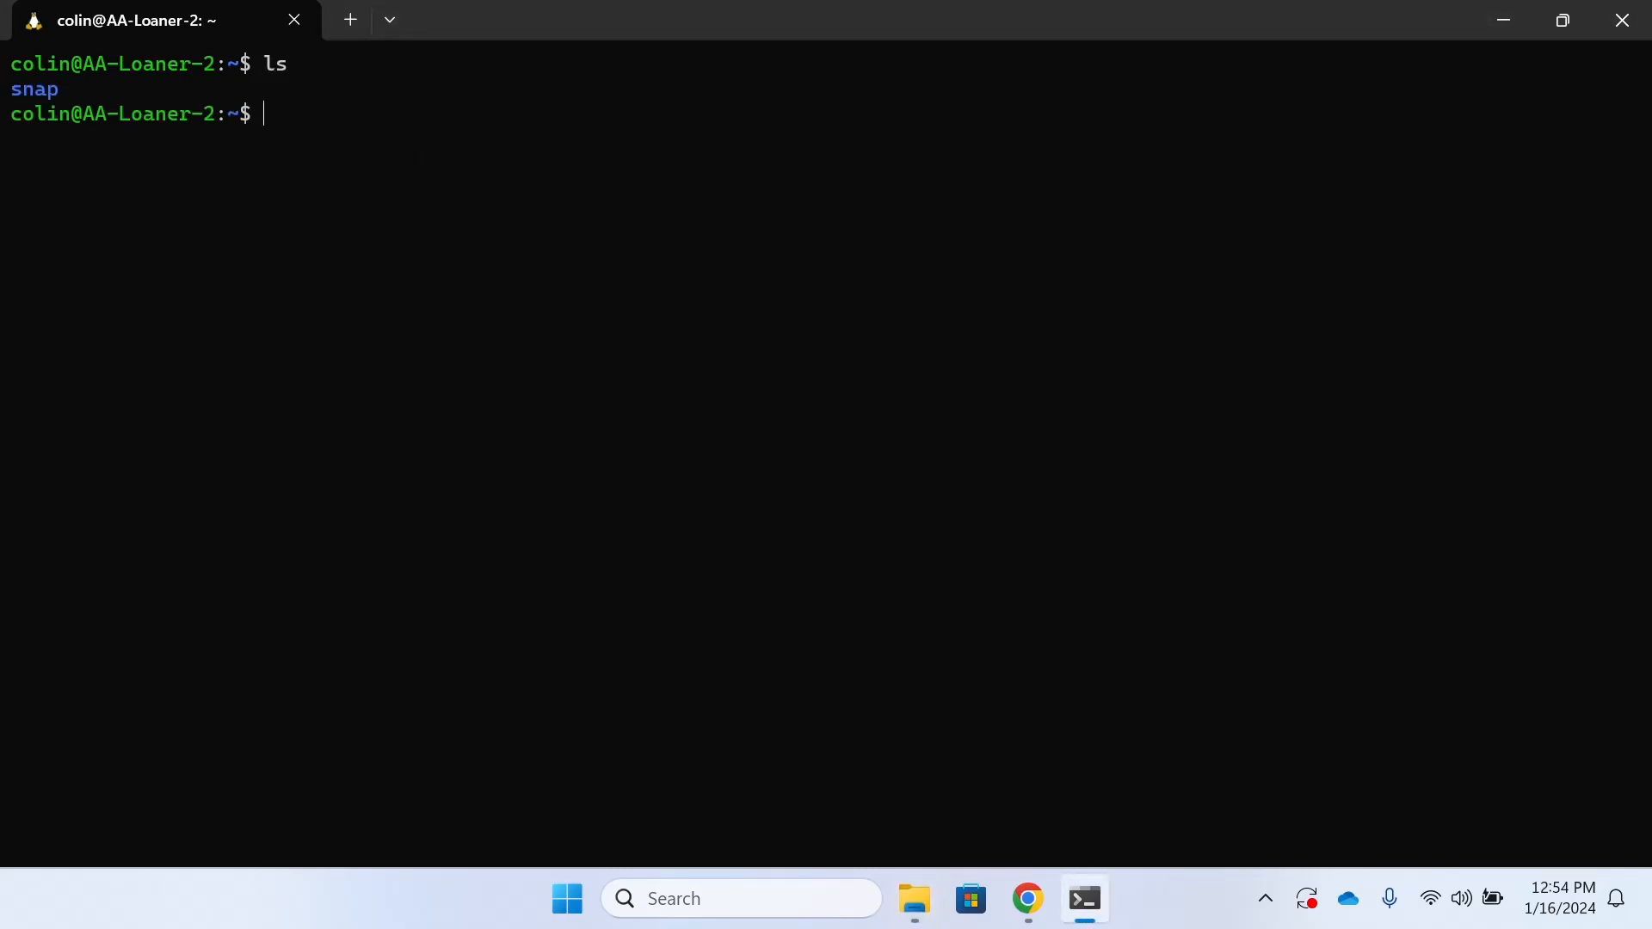
# - Open the colin home folder in File Explorer and select all its files
pyautogui.click(912, 899)
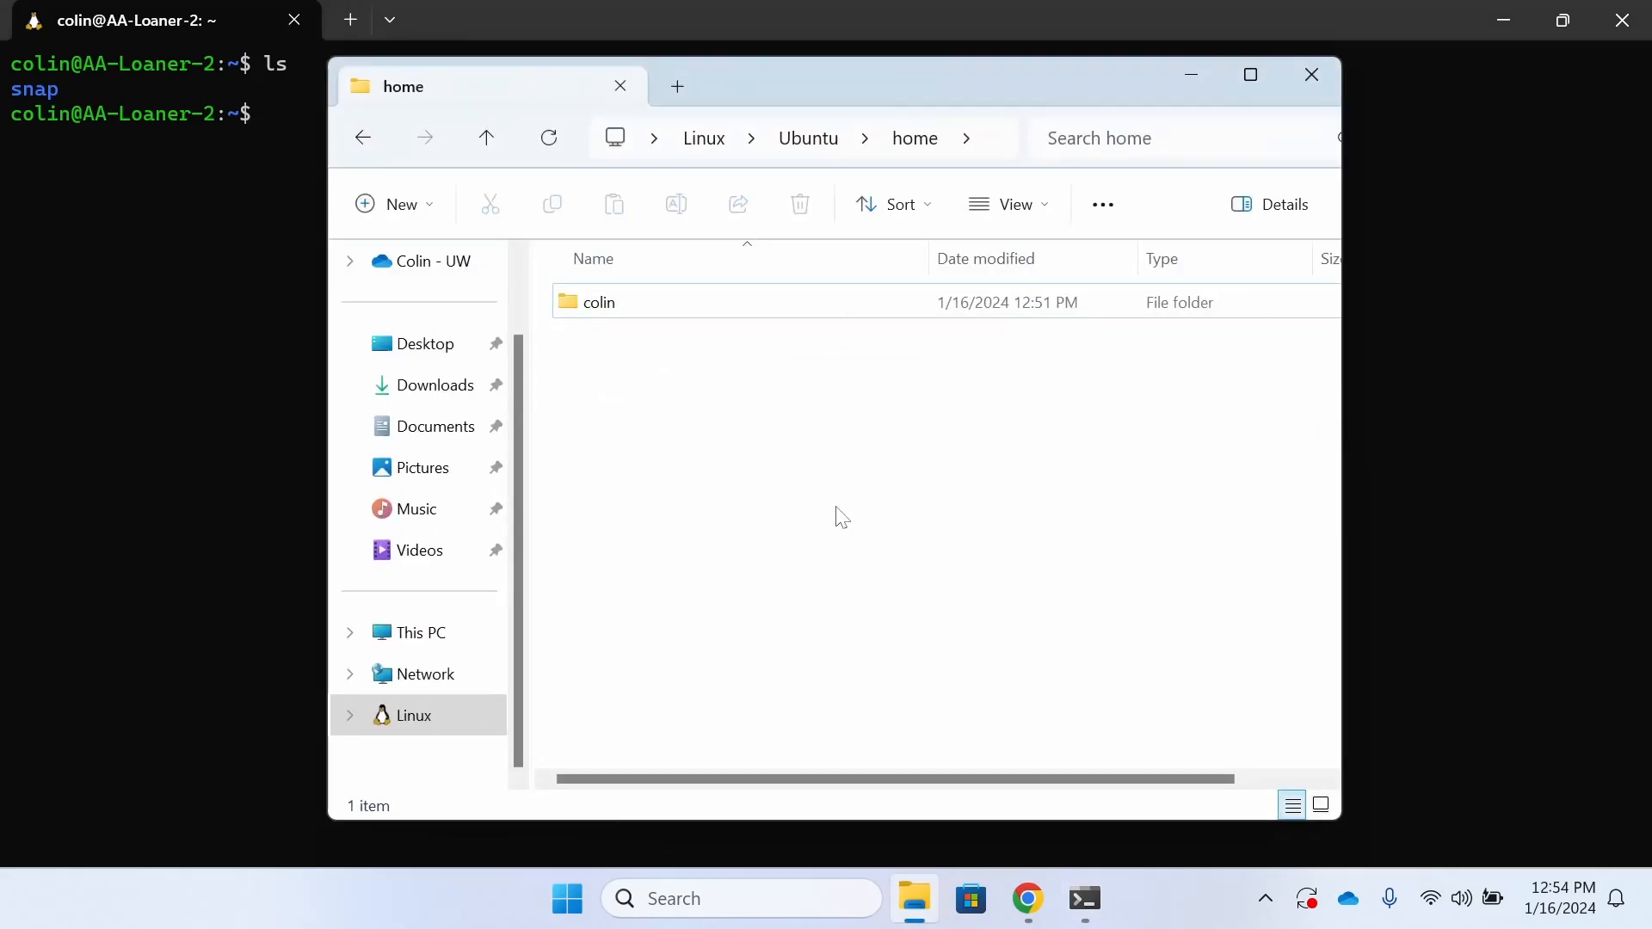
pyautogui.doubleClick(599, 302)
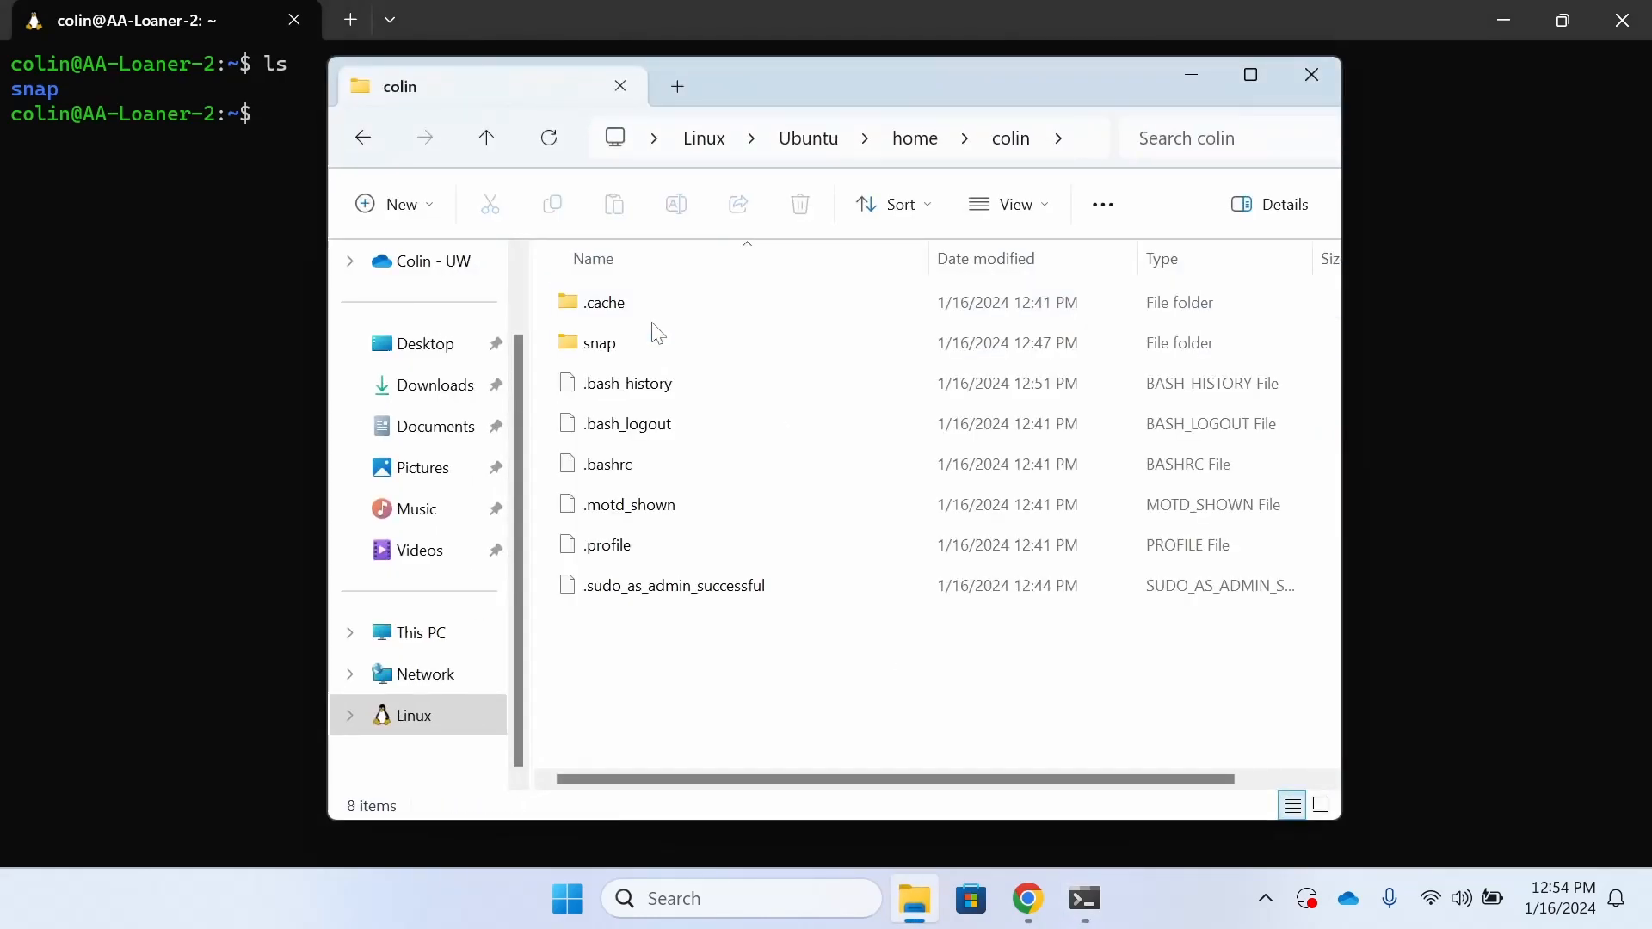
pyautogui.moveTo(638, 637)
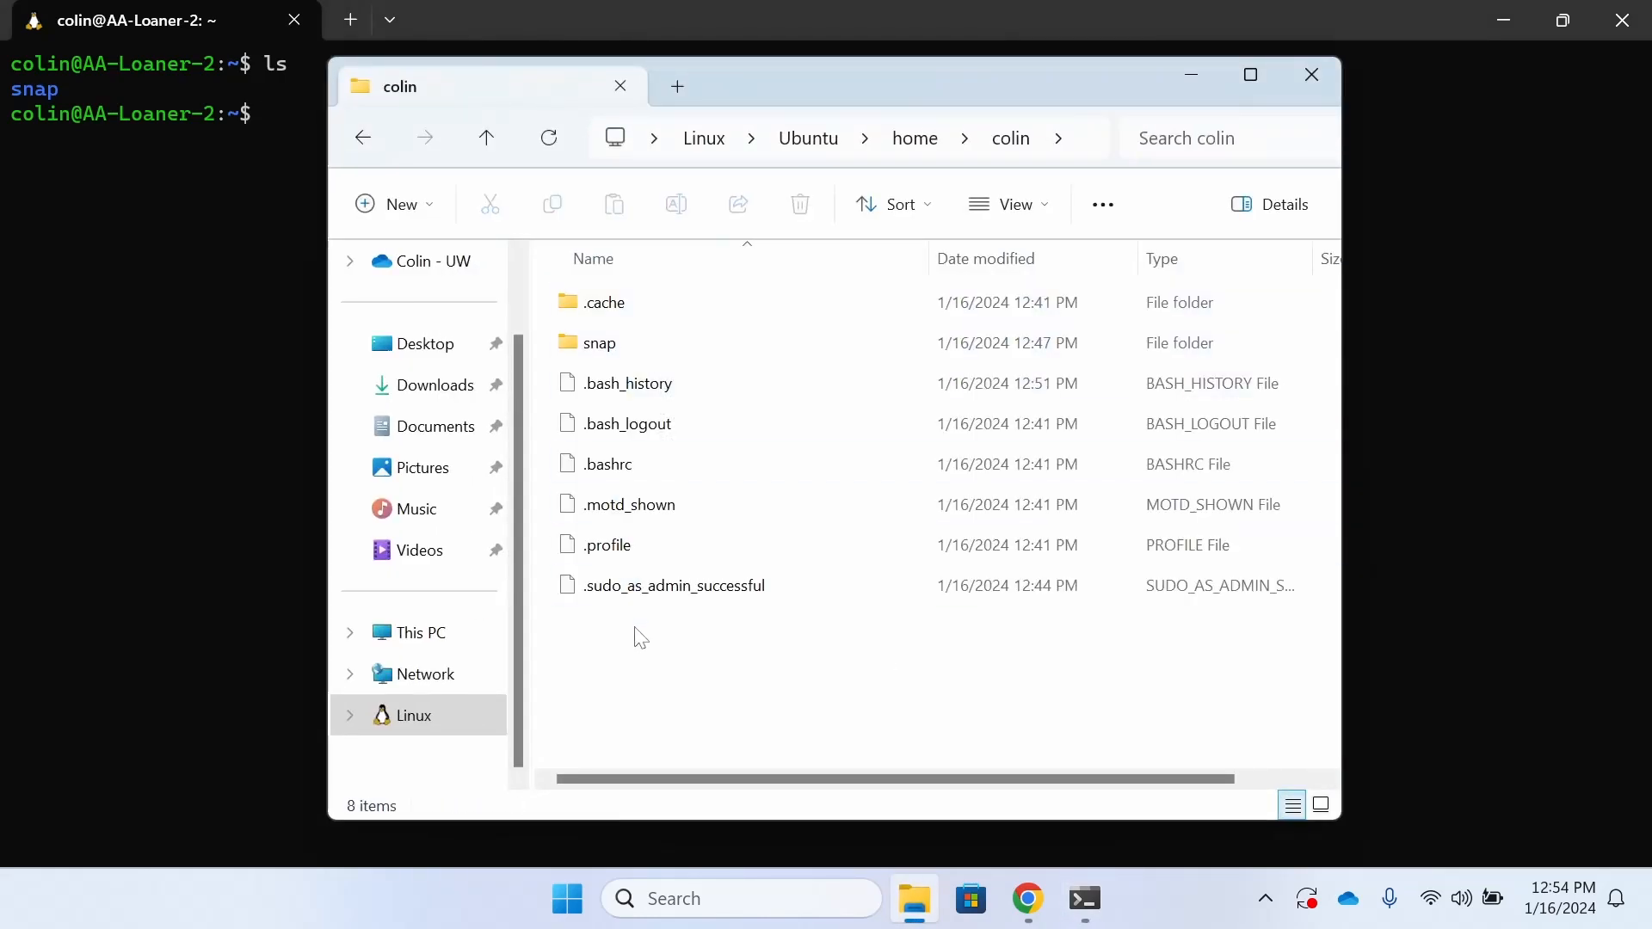
pyautogui.click(675, 585)
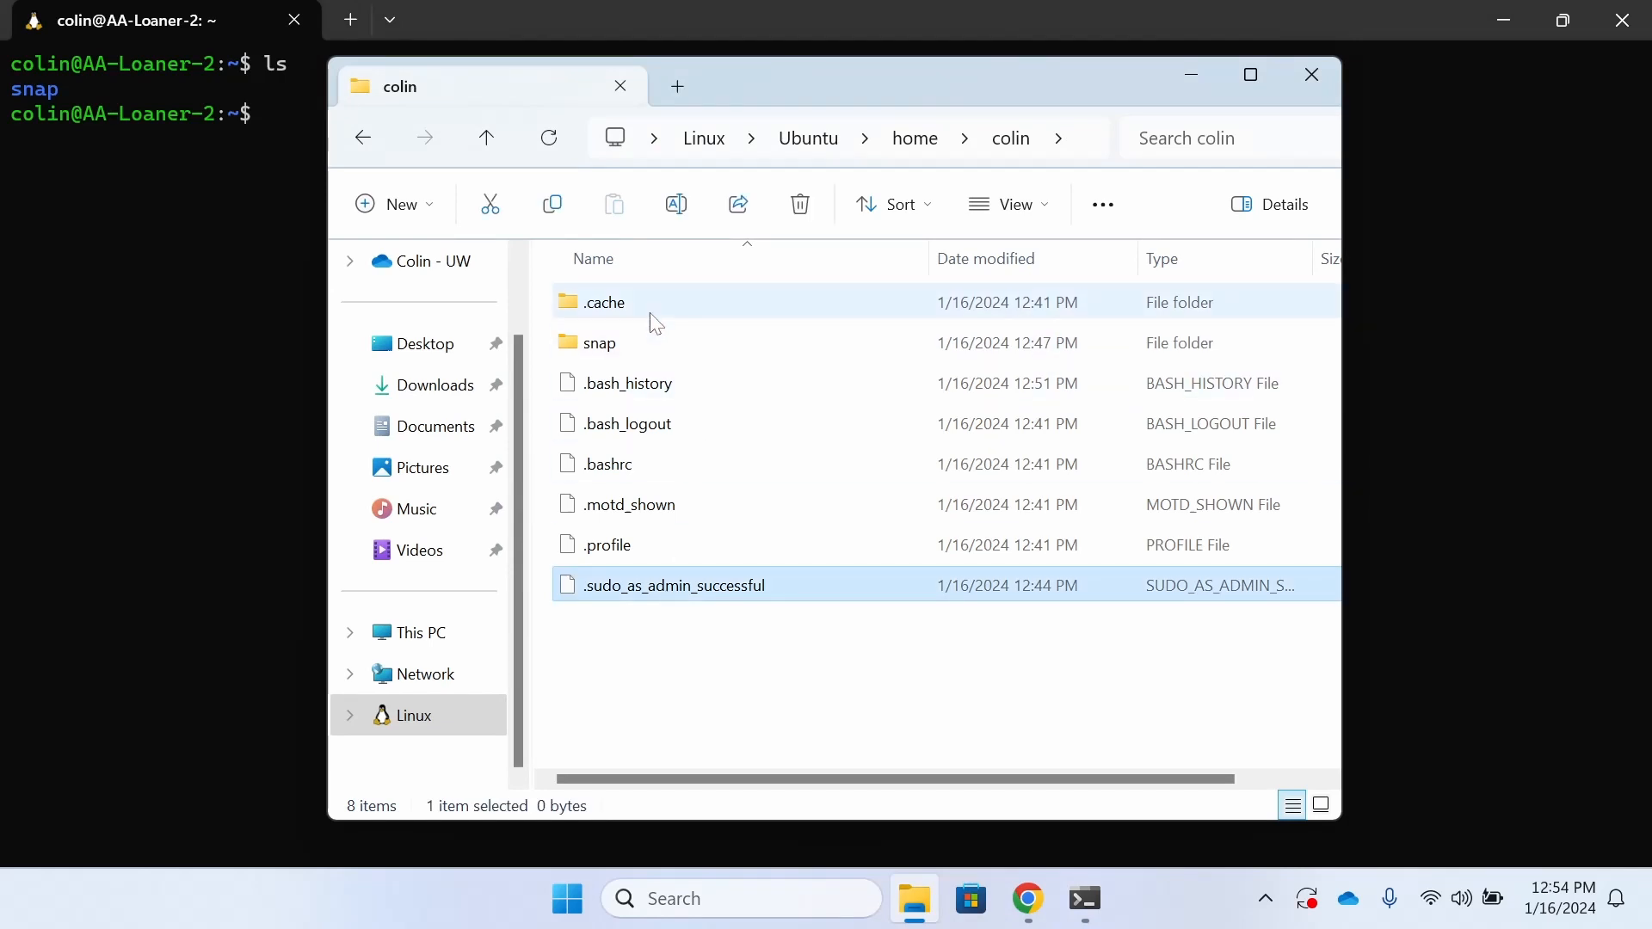
pyautogui.press('ctrl+a')
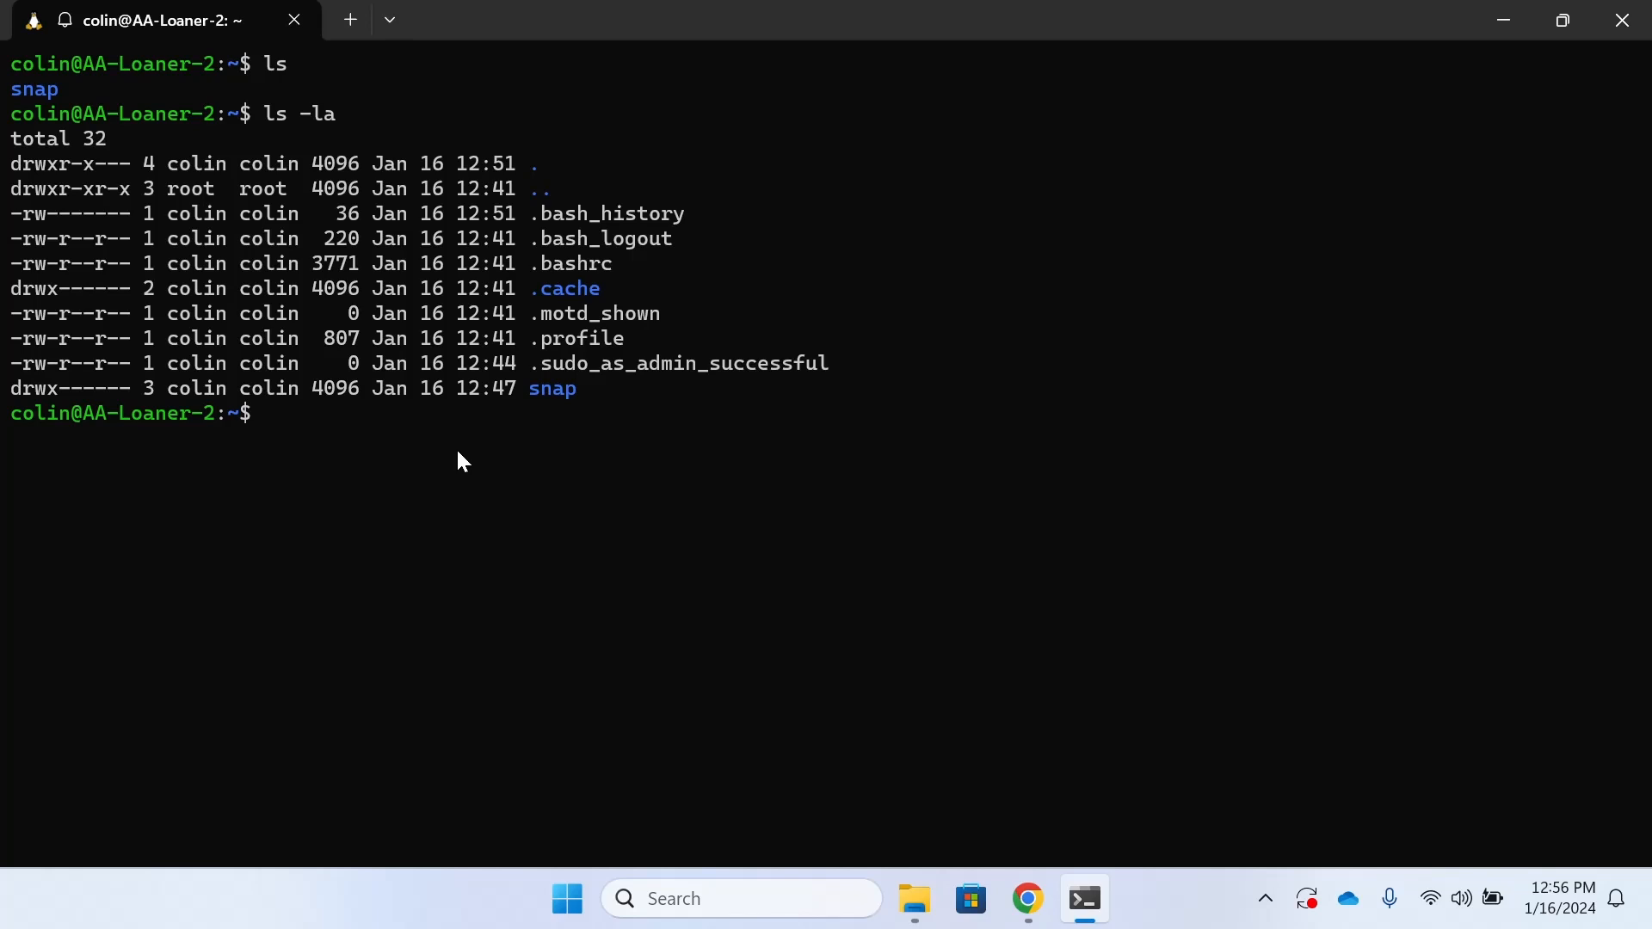
# - Search 'vs code' in a new Chrome tab and download the Windows VS Code installer
pyautogui.click(1027, 898)
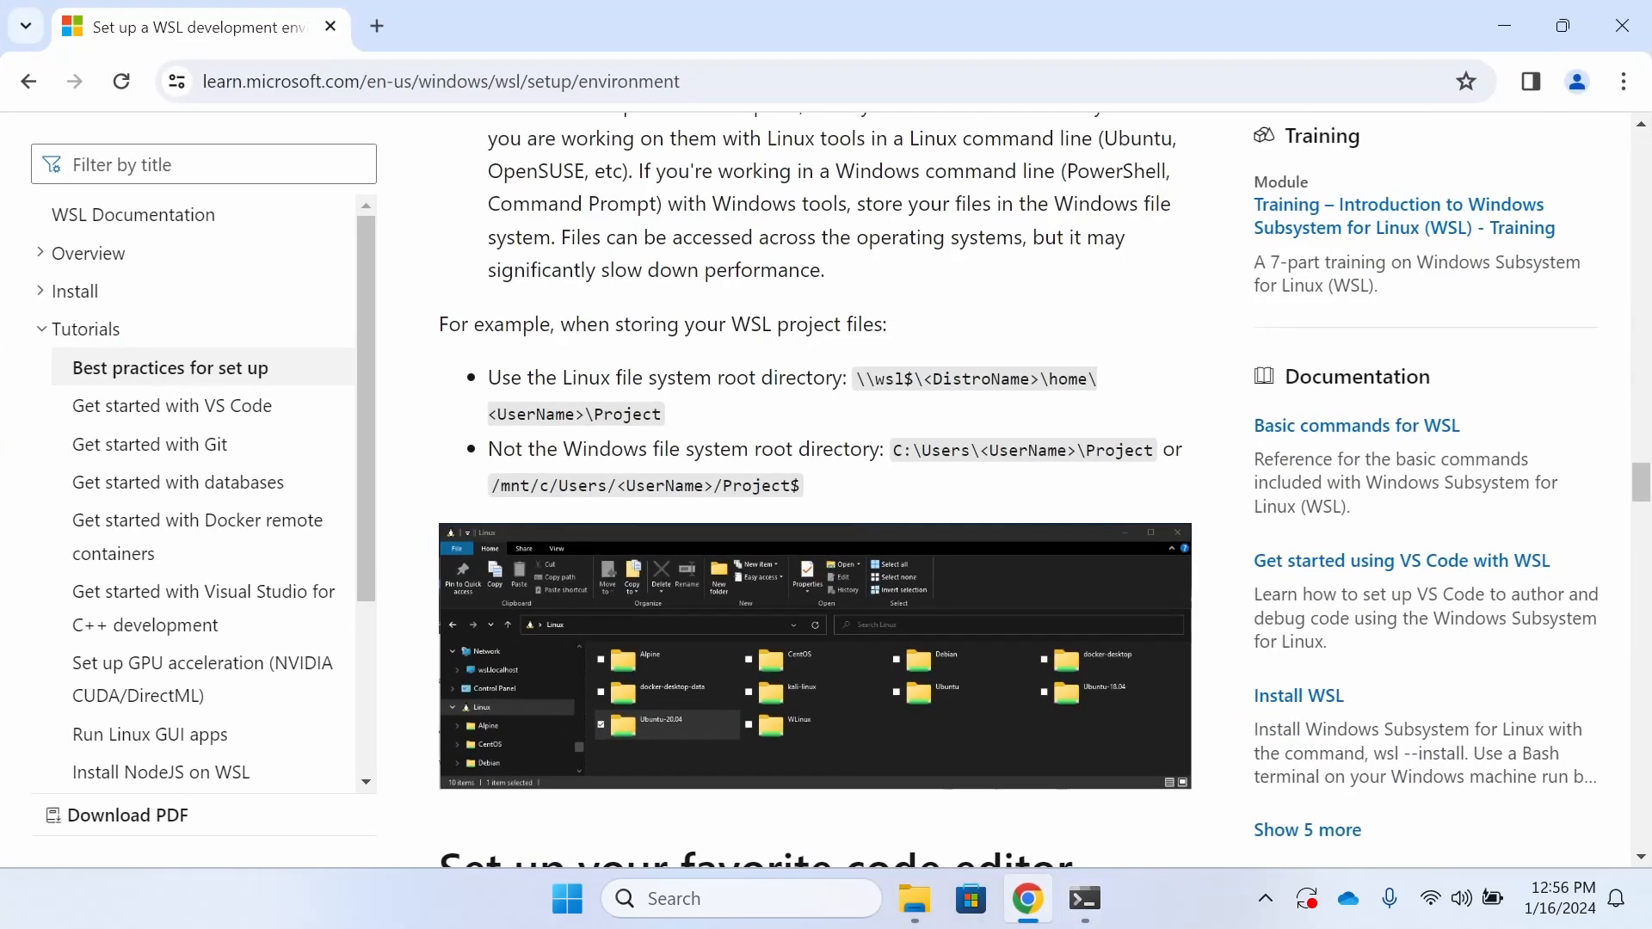
pyautogui.click(376, 27)
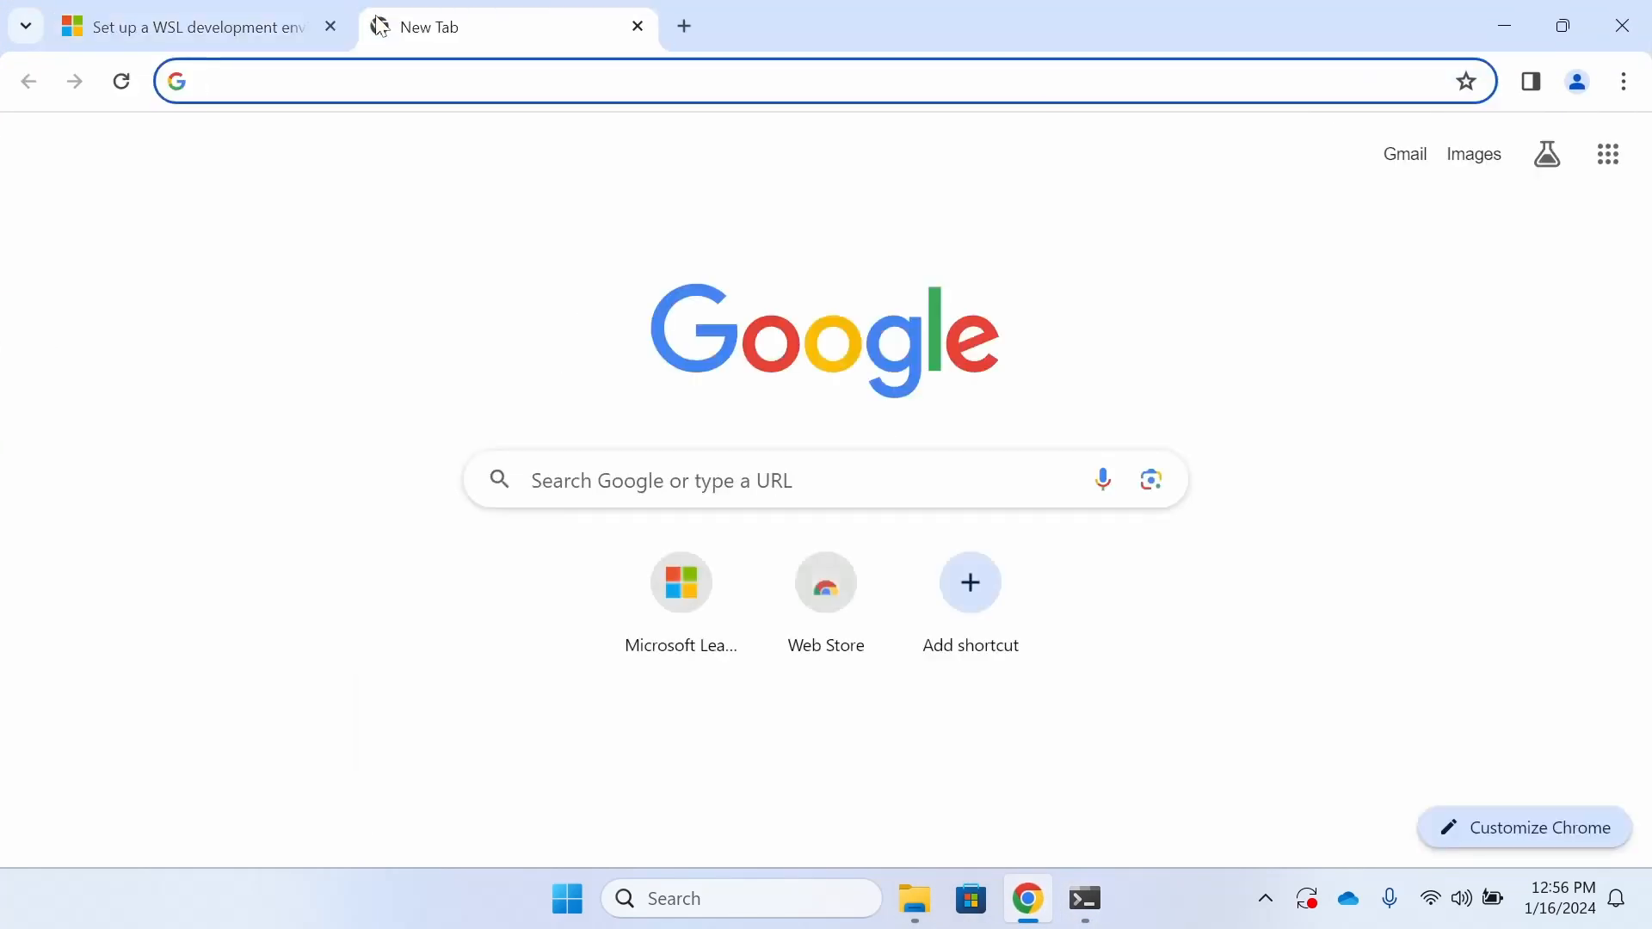
pyautogui.write('vs code')
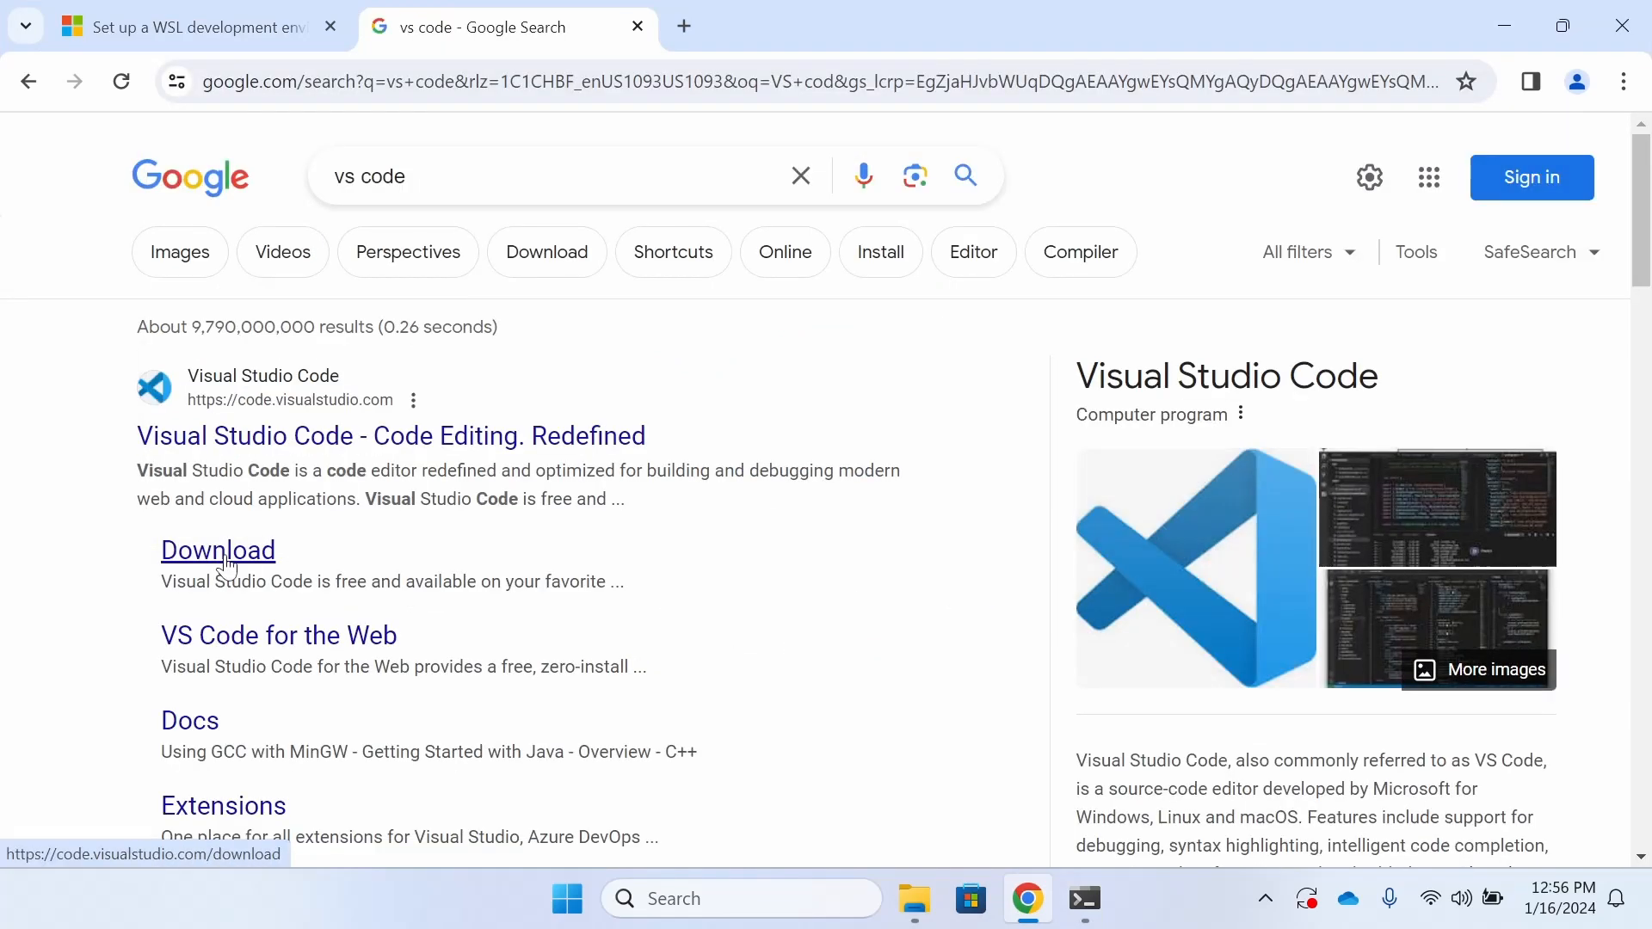
pyautogui.click(217, 550)
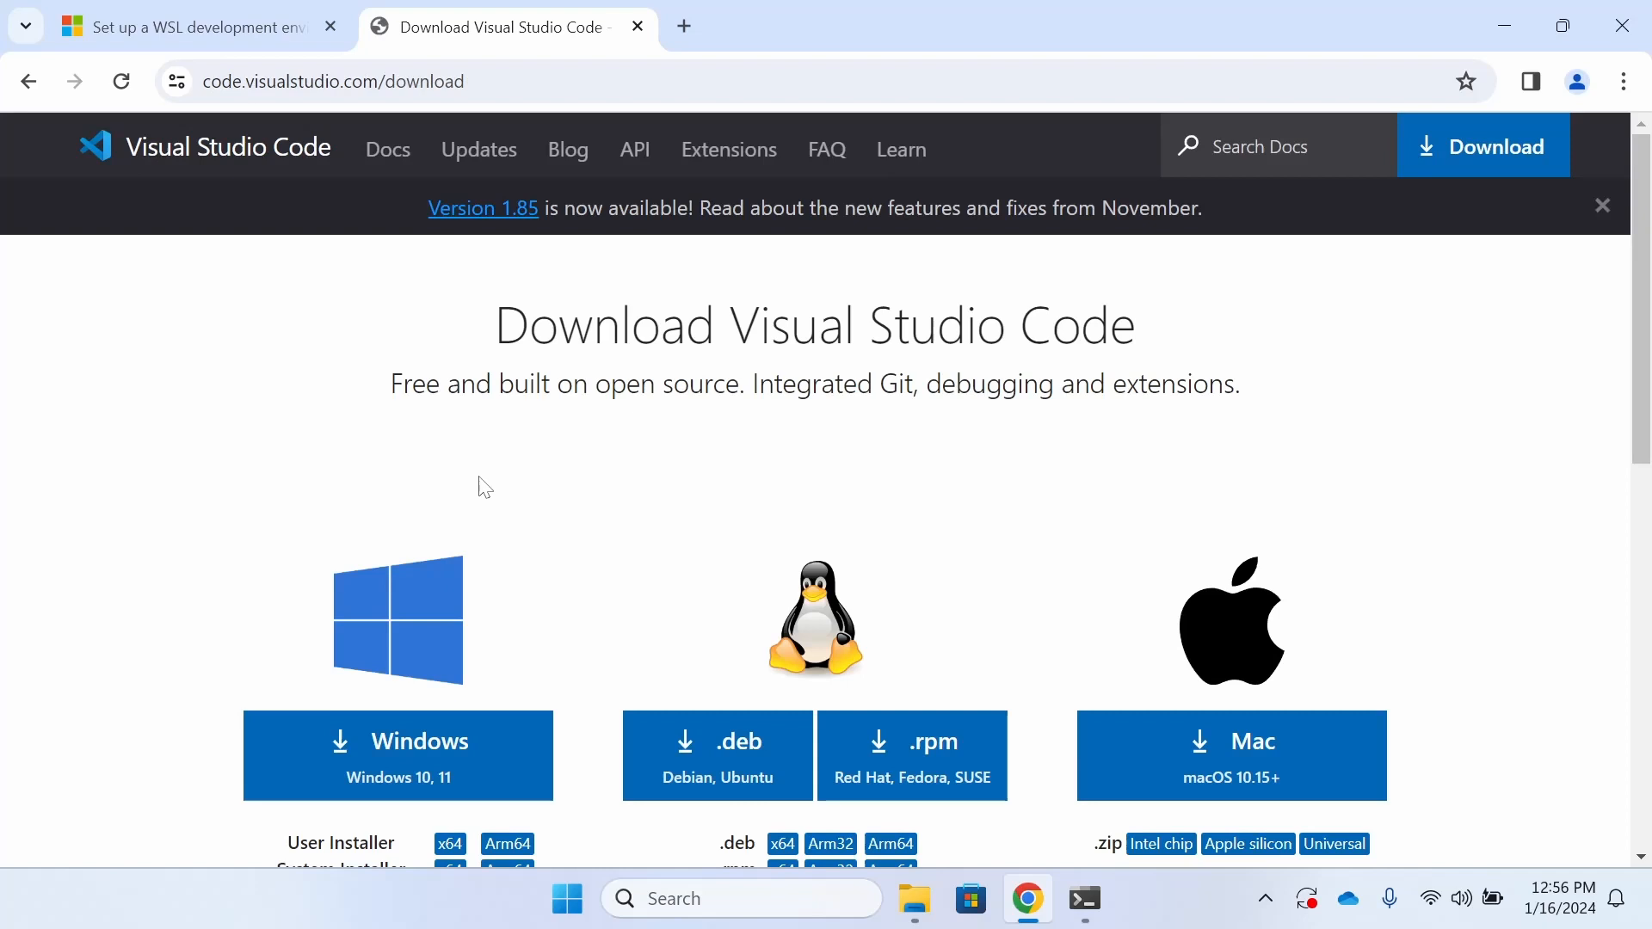
pyautogui.scroll(-3)
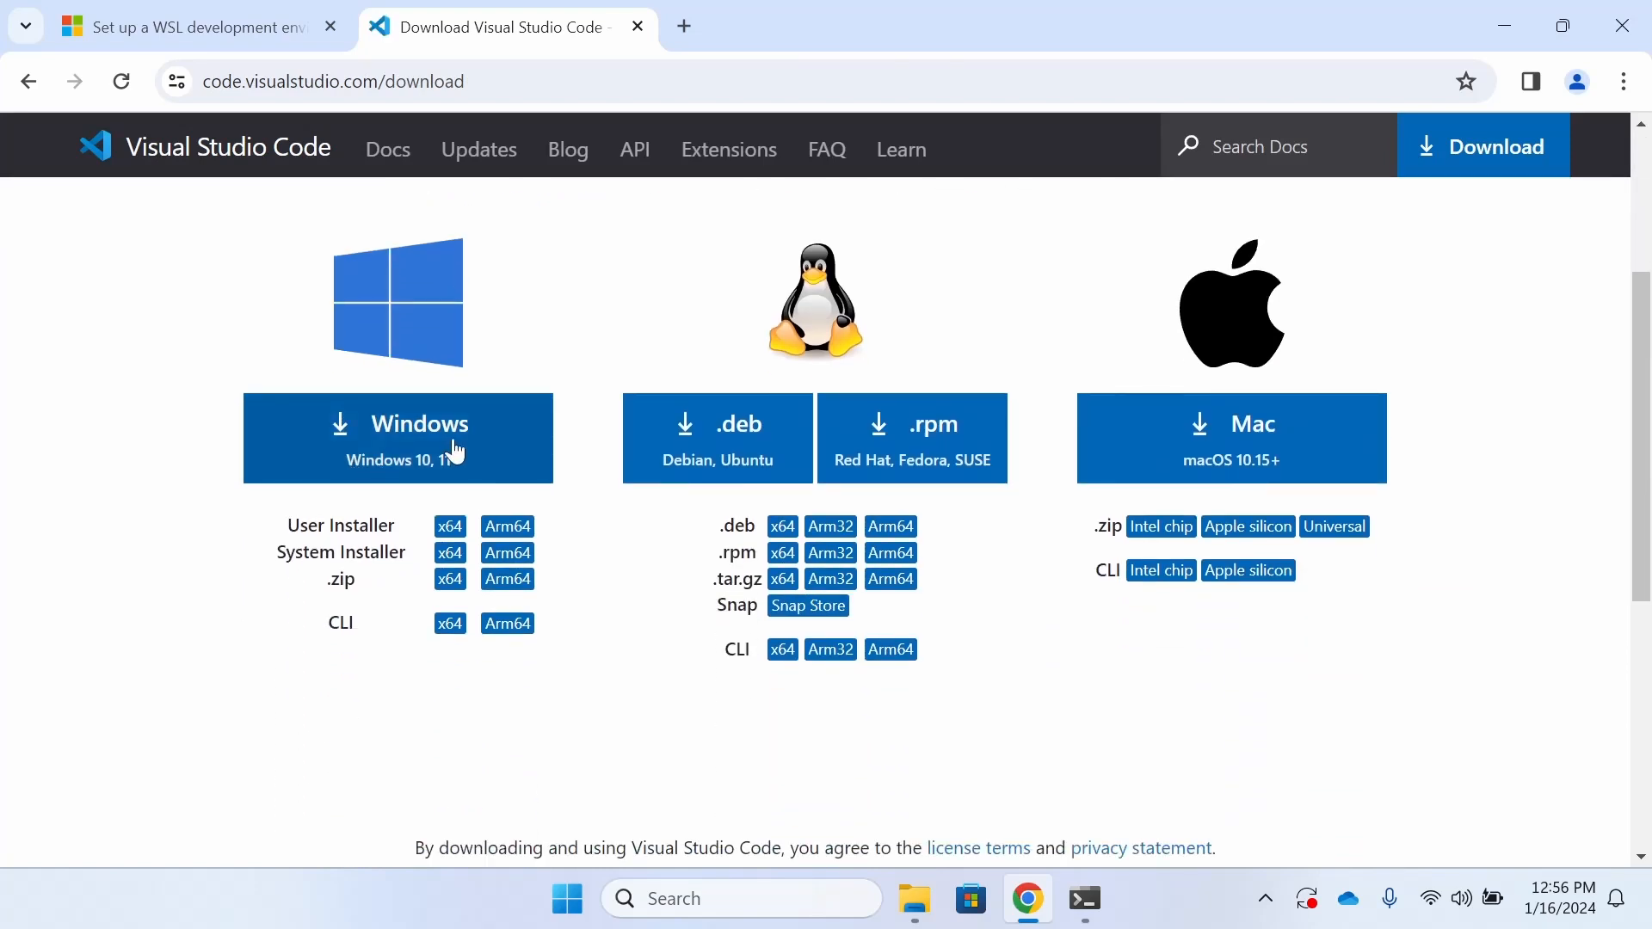
pyautogui.click(398, 438)
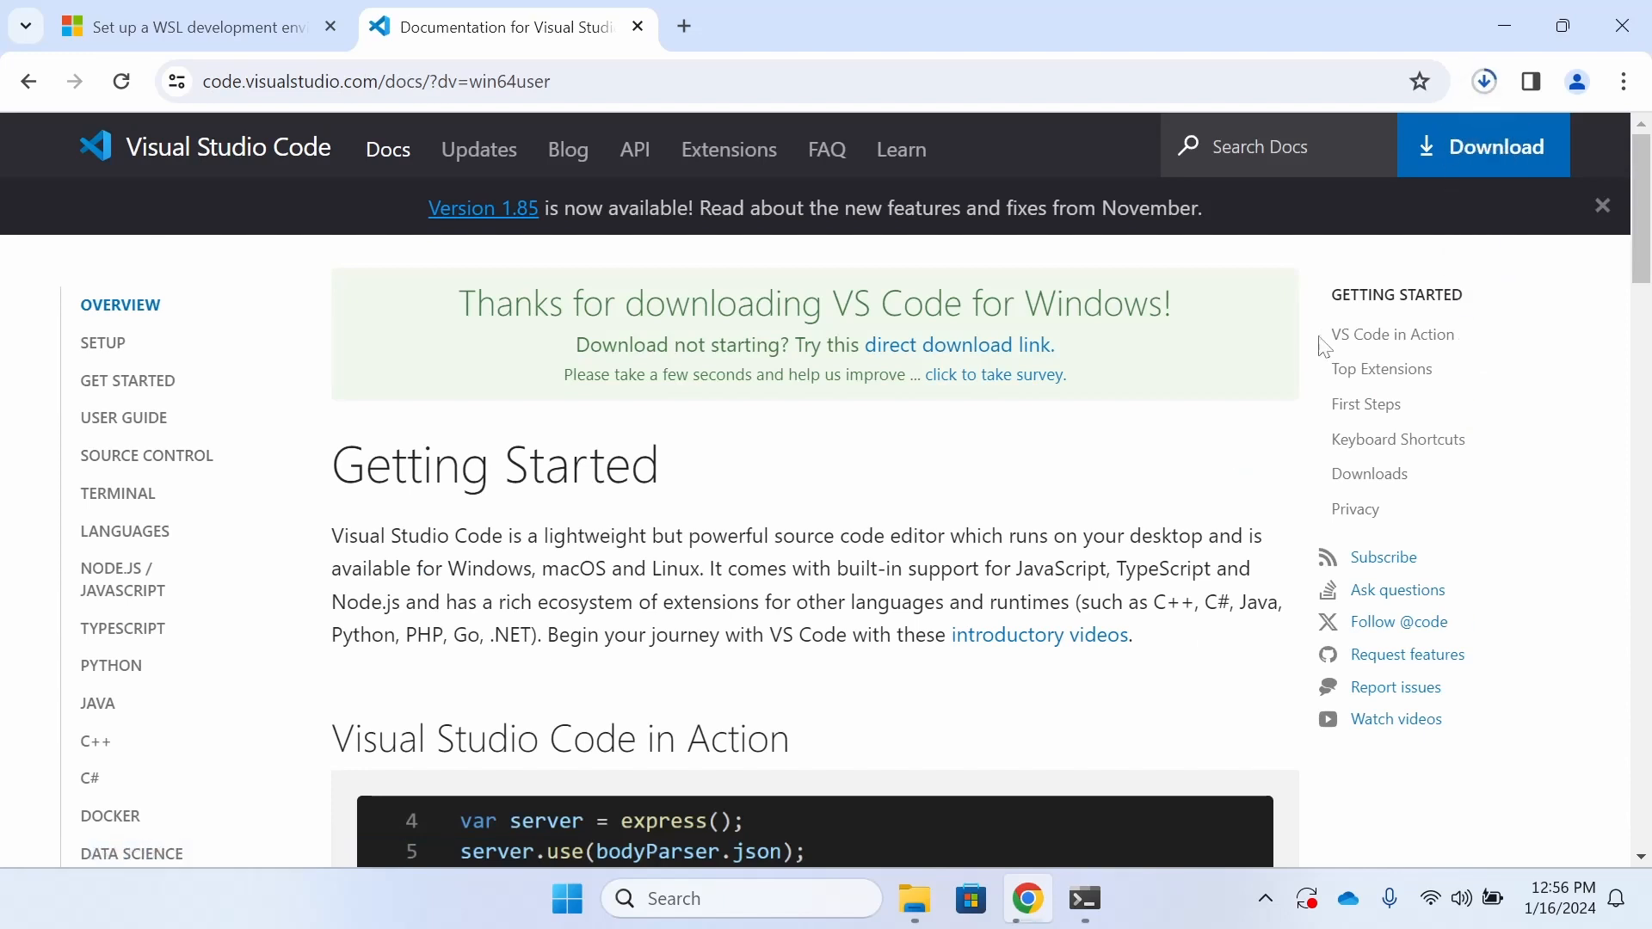
pyautogui.moveTo(1425, 31)
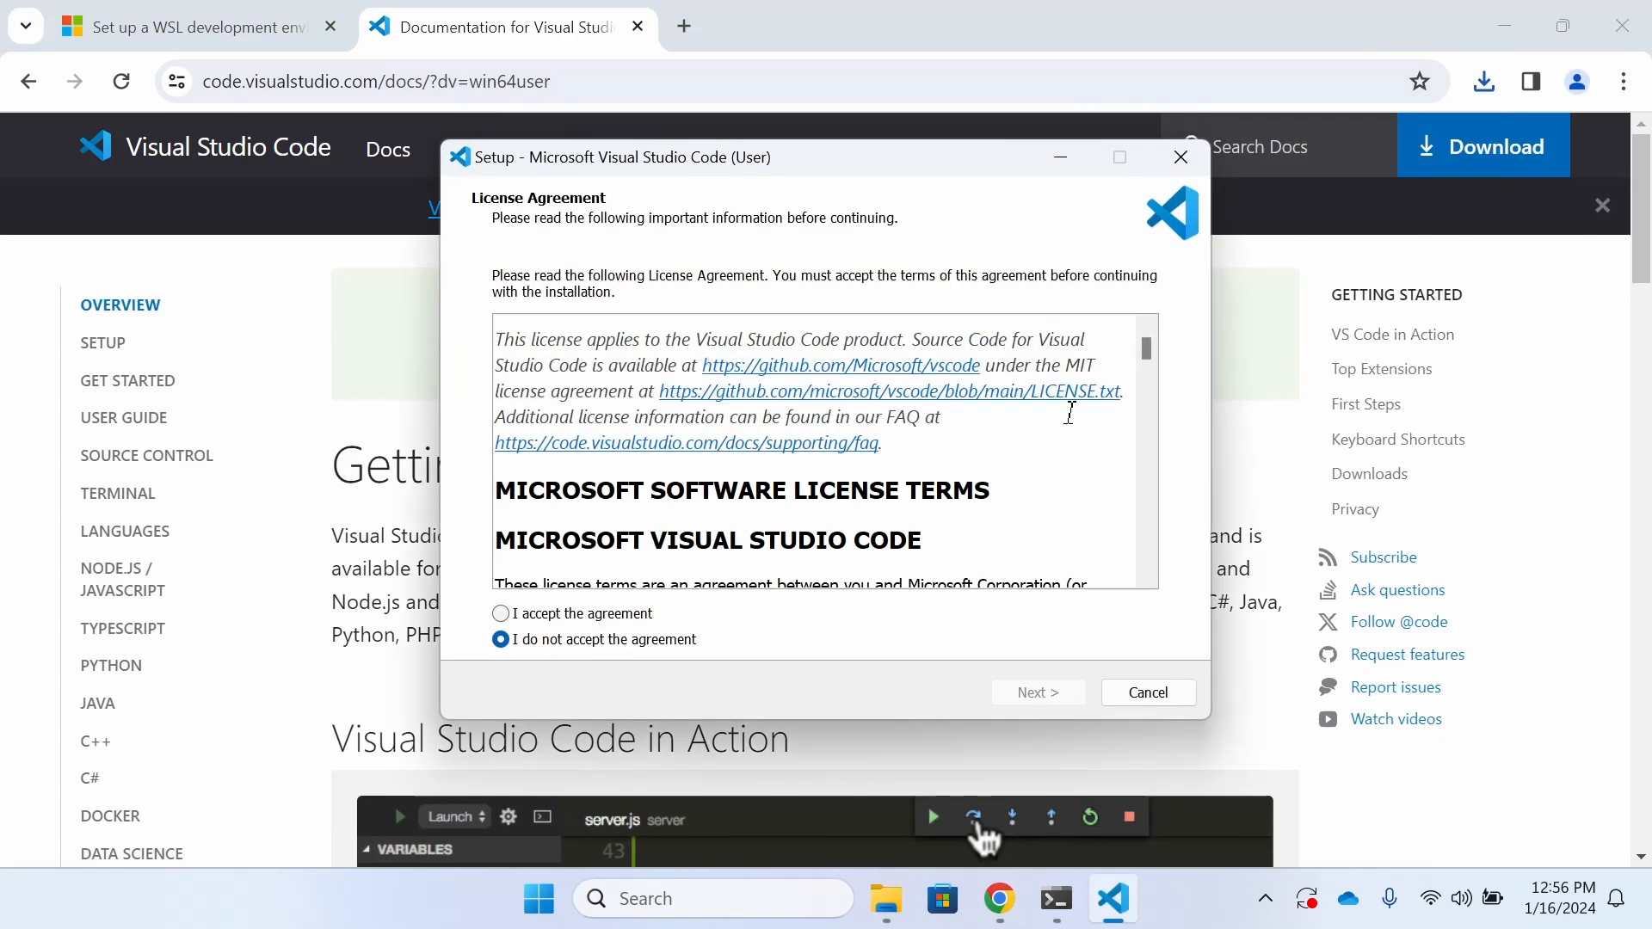
# - Accept the VS Code license, keep default Start Menu folder and tasks, install, and launch
pyautogui.scroll(-3)
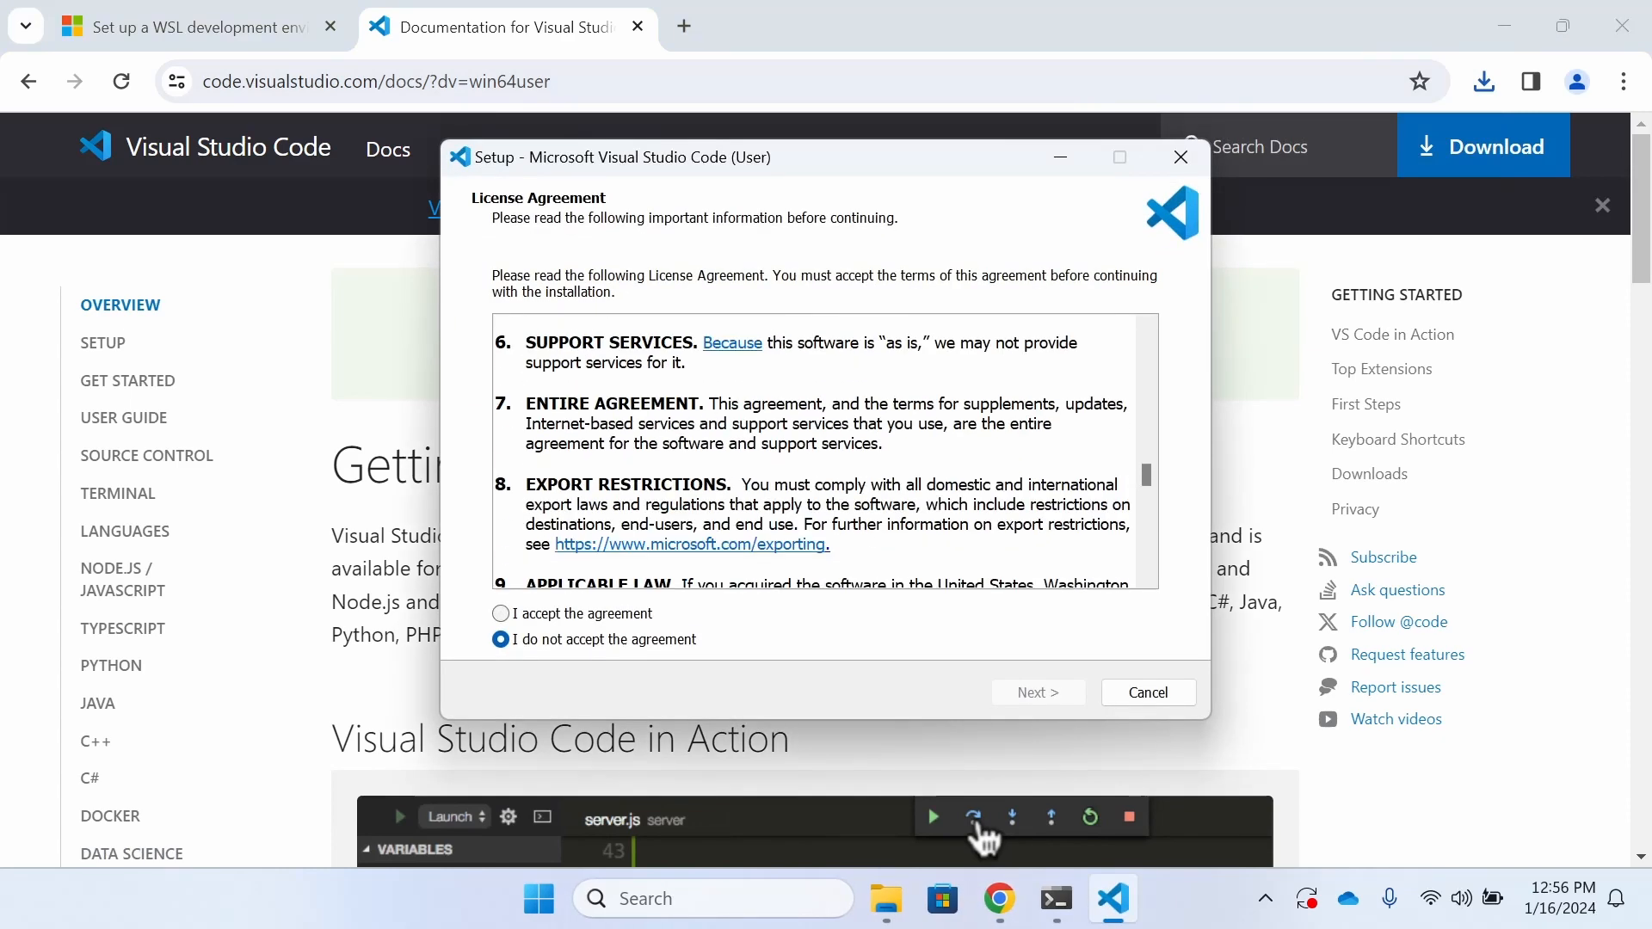
pyautogui.scroll(-3)
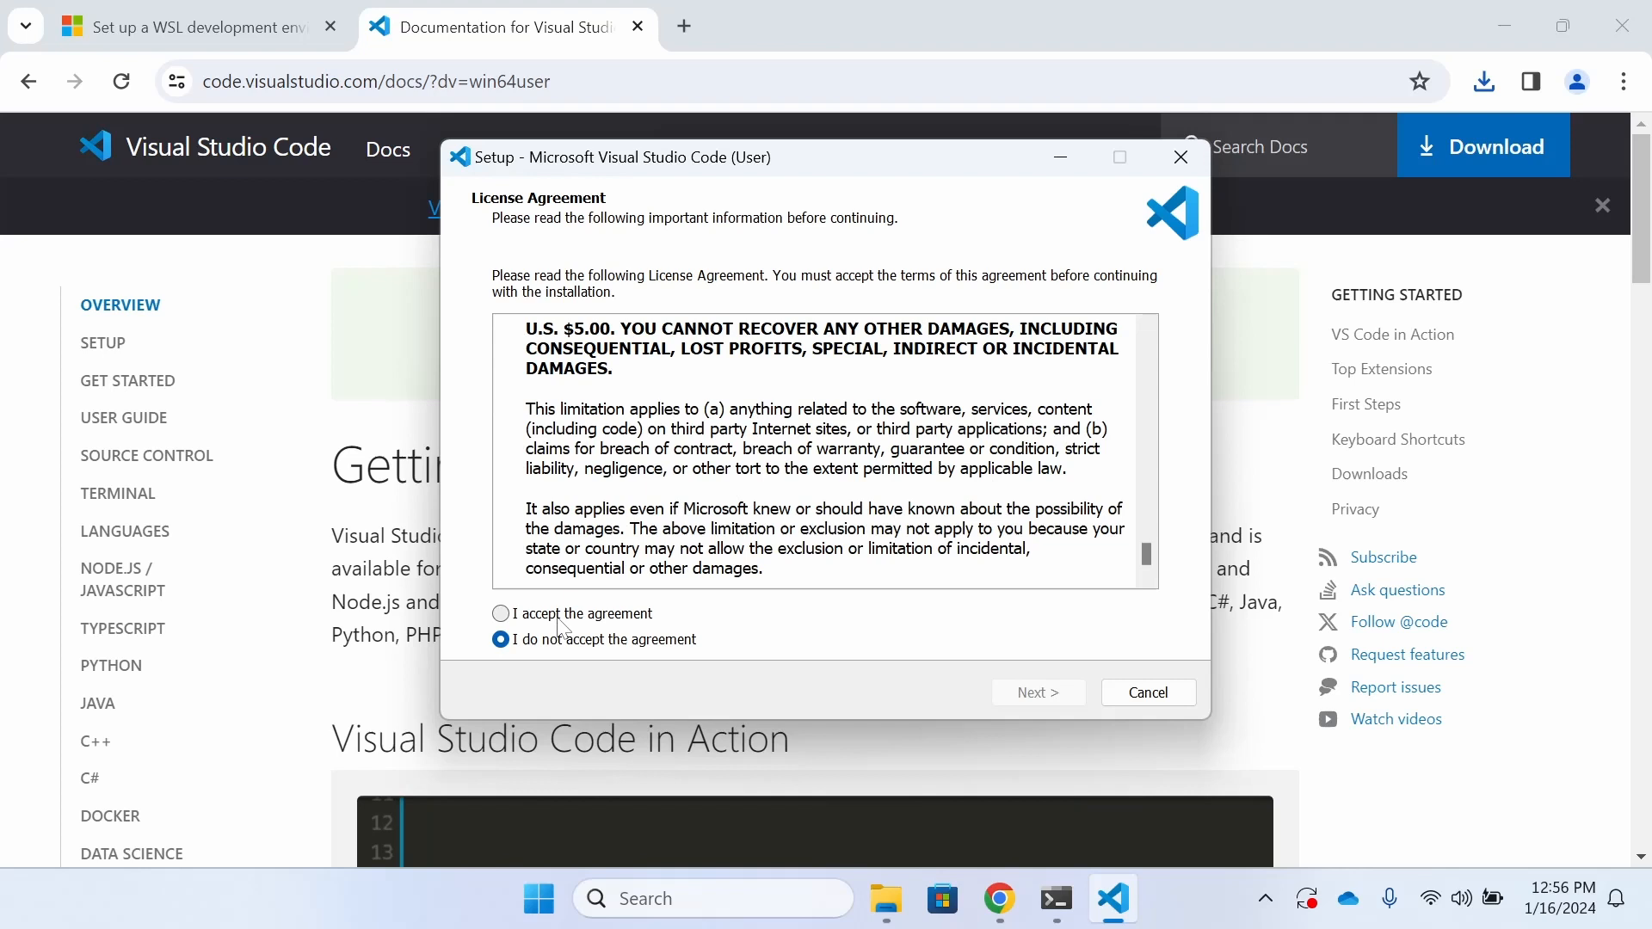
pyautogui.click(501, 614)
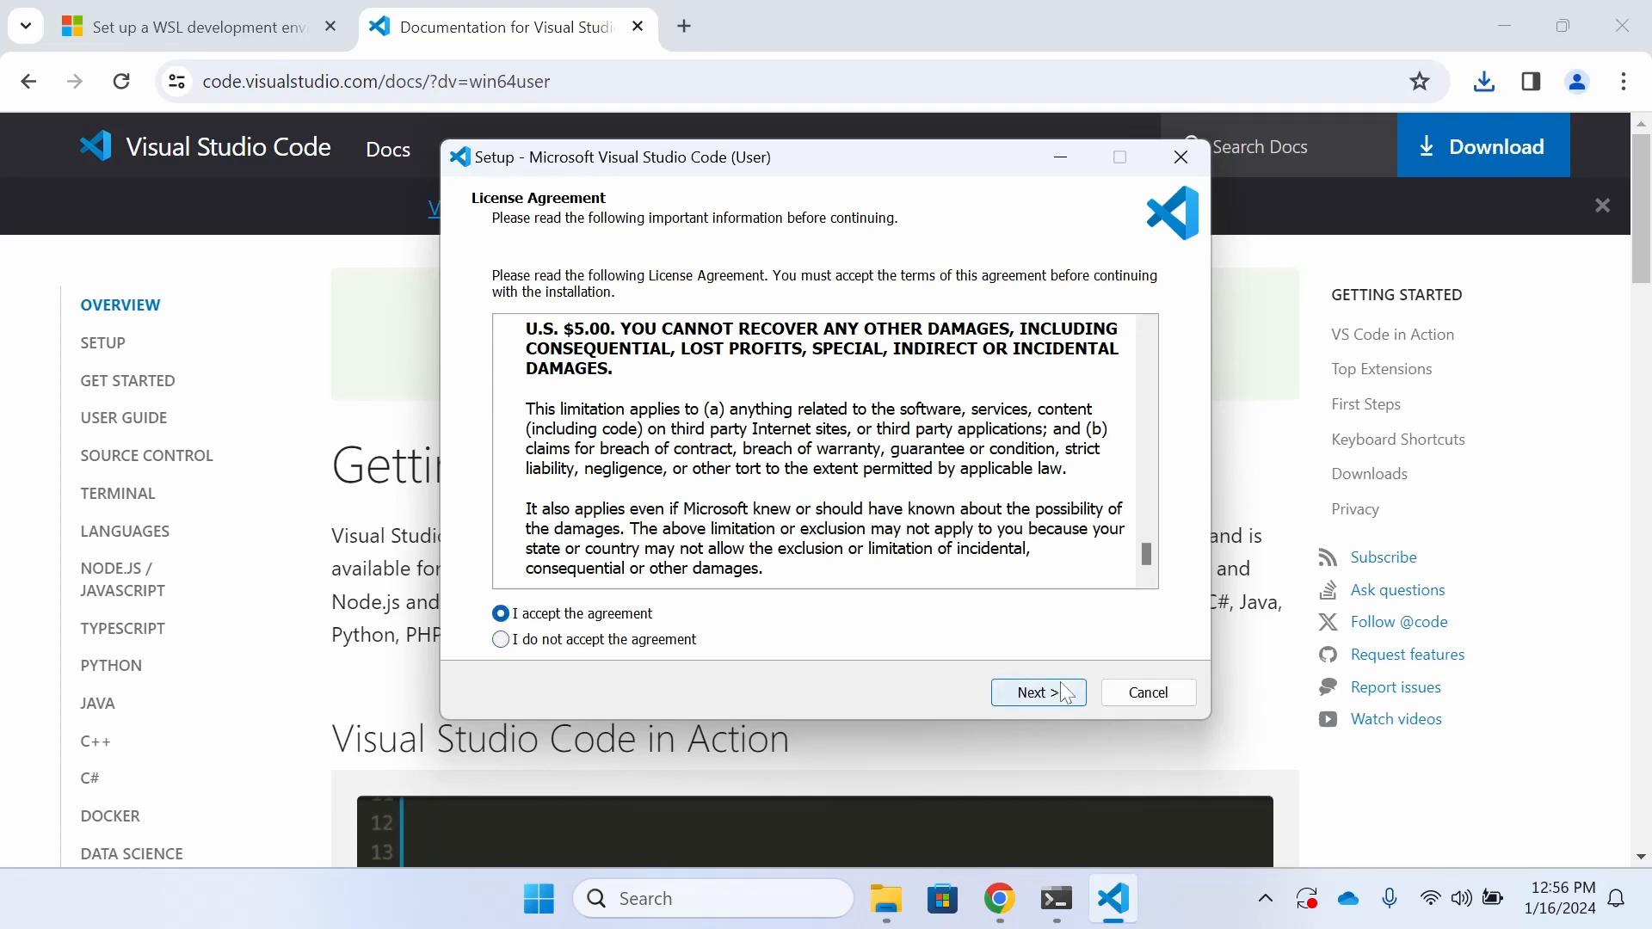
pyautogui.click(1037, 692)
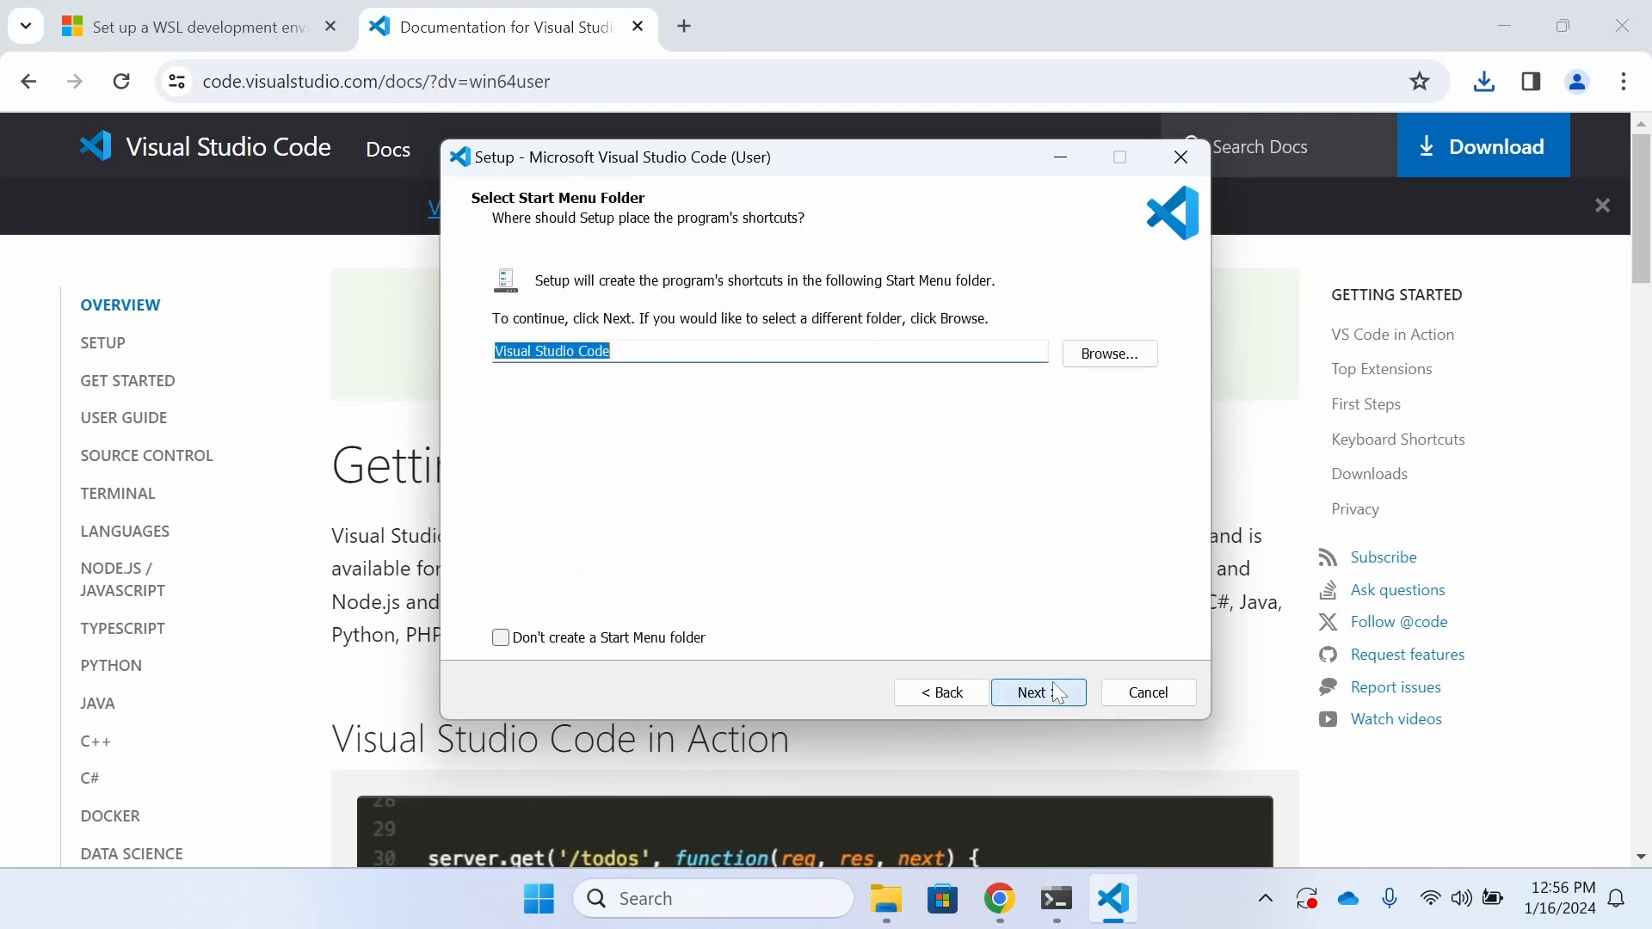
pyautogui.click(1037, 692)
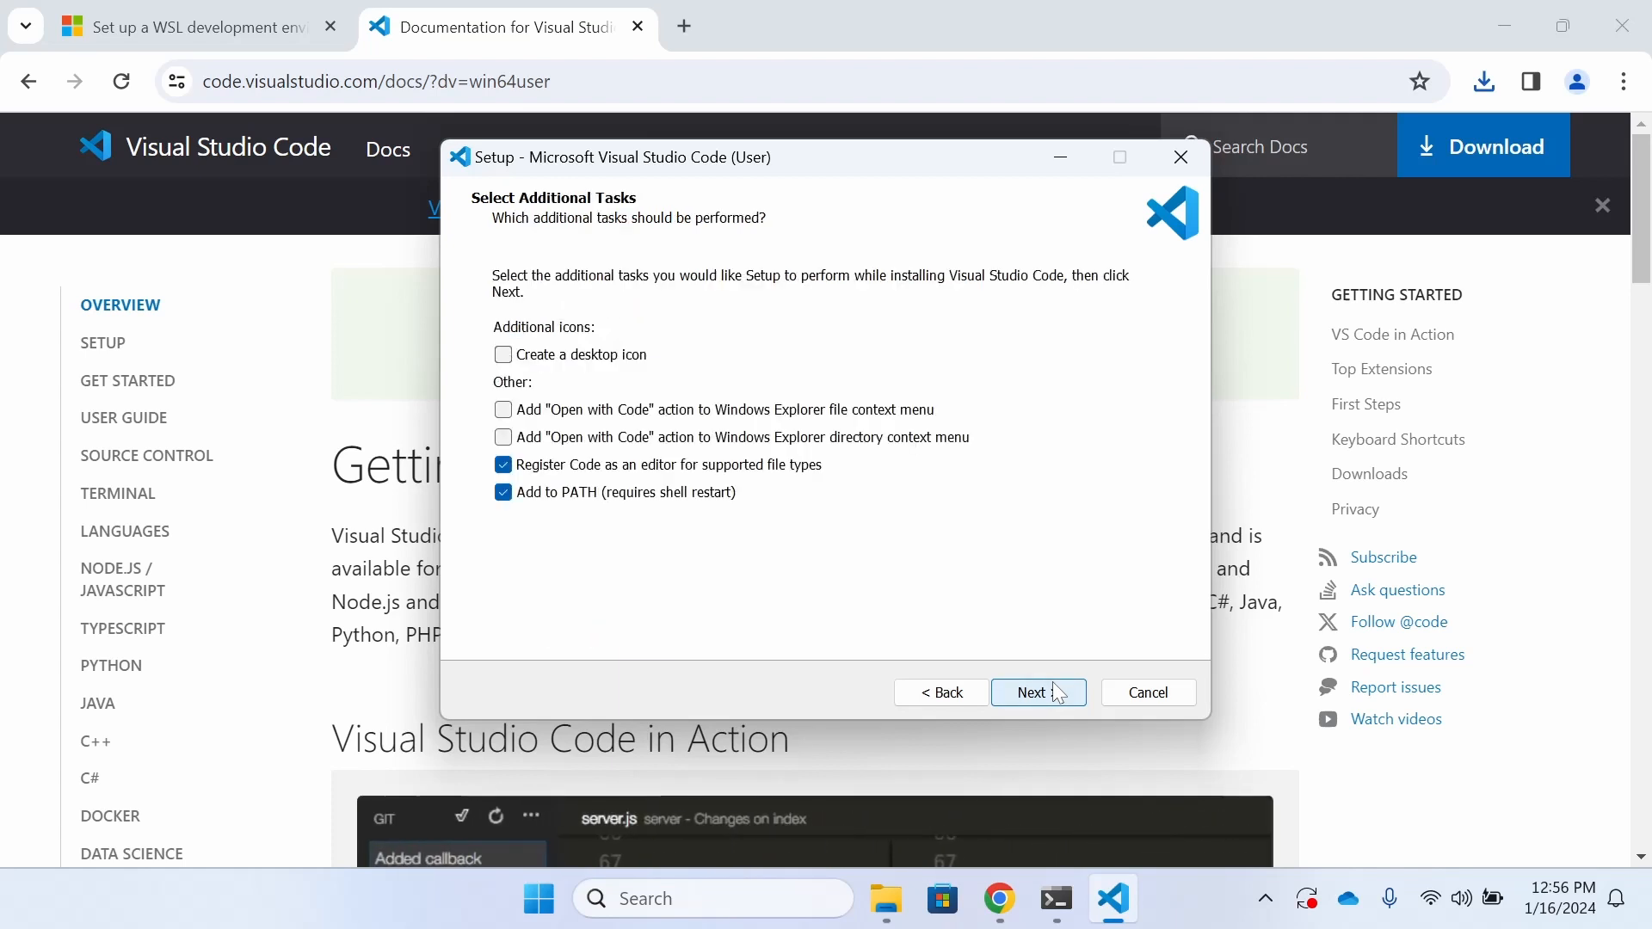
pyautogui.click(1036, 692)
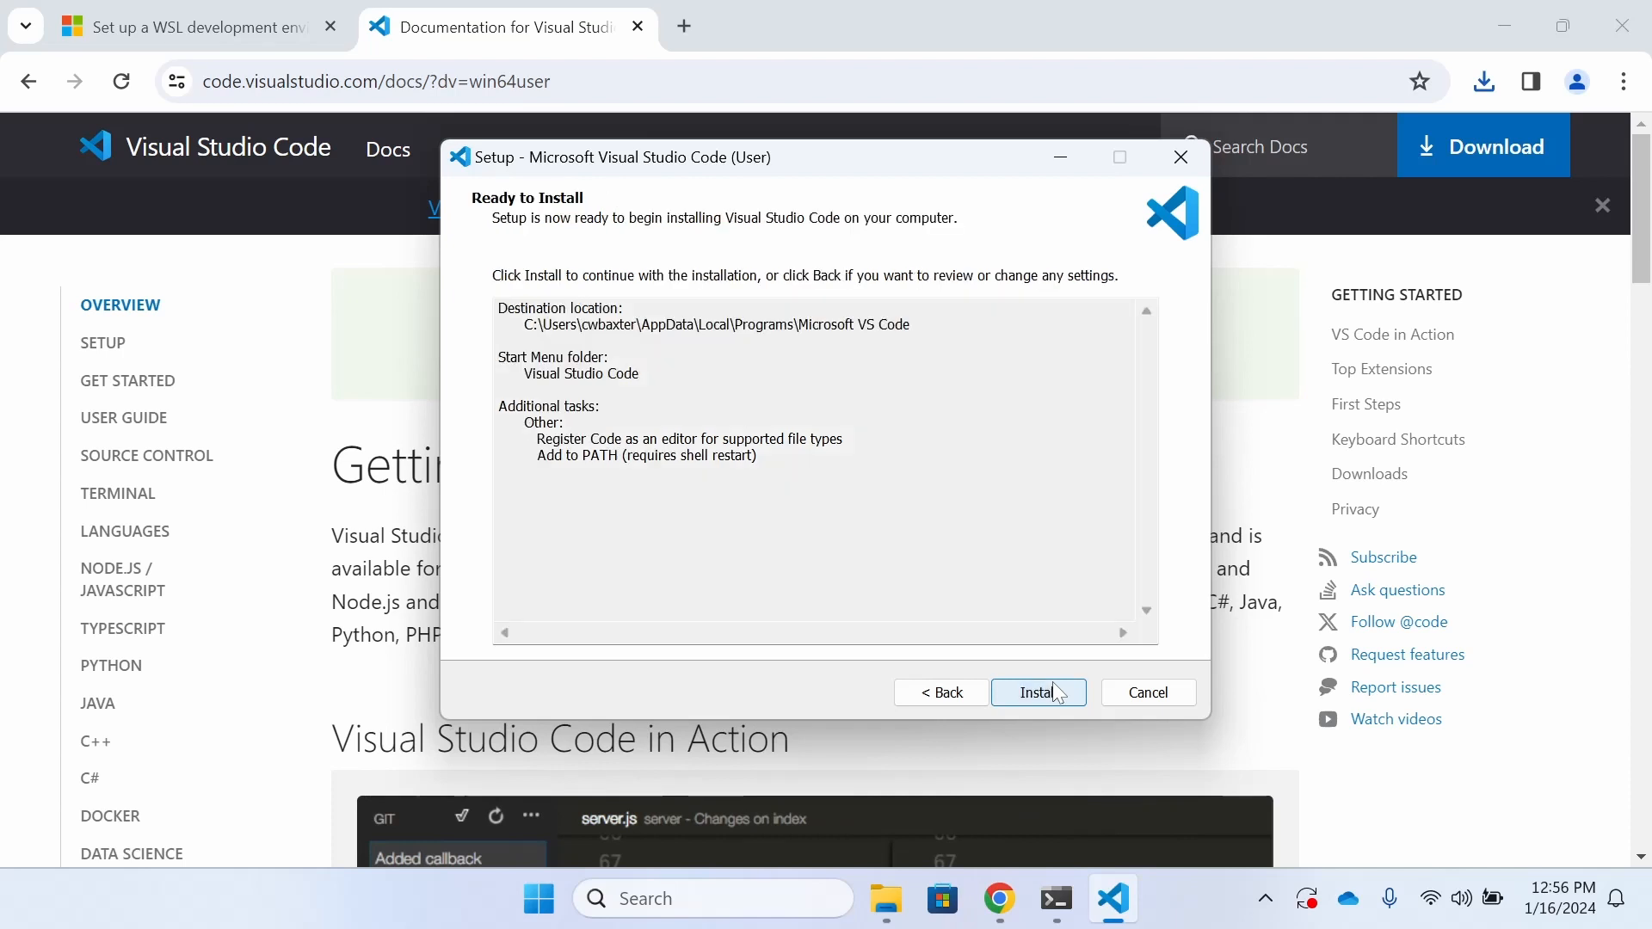
pyautogui.click(1037, 692)
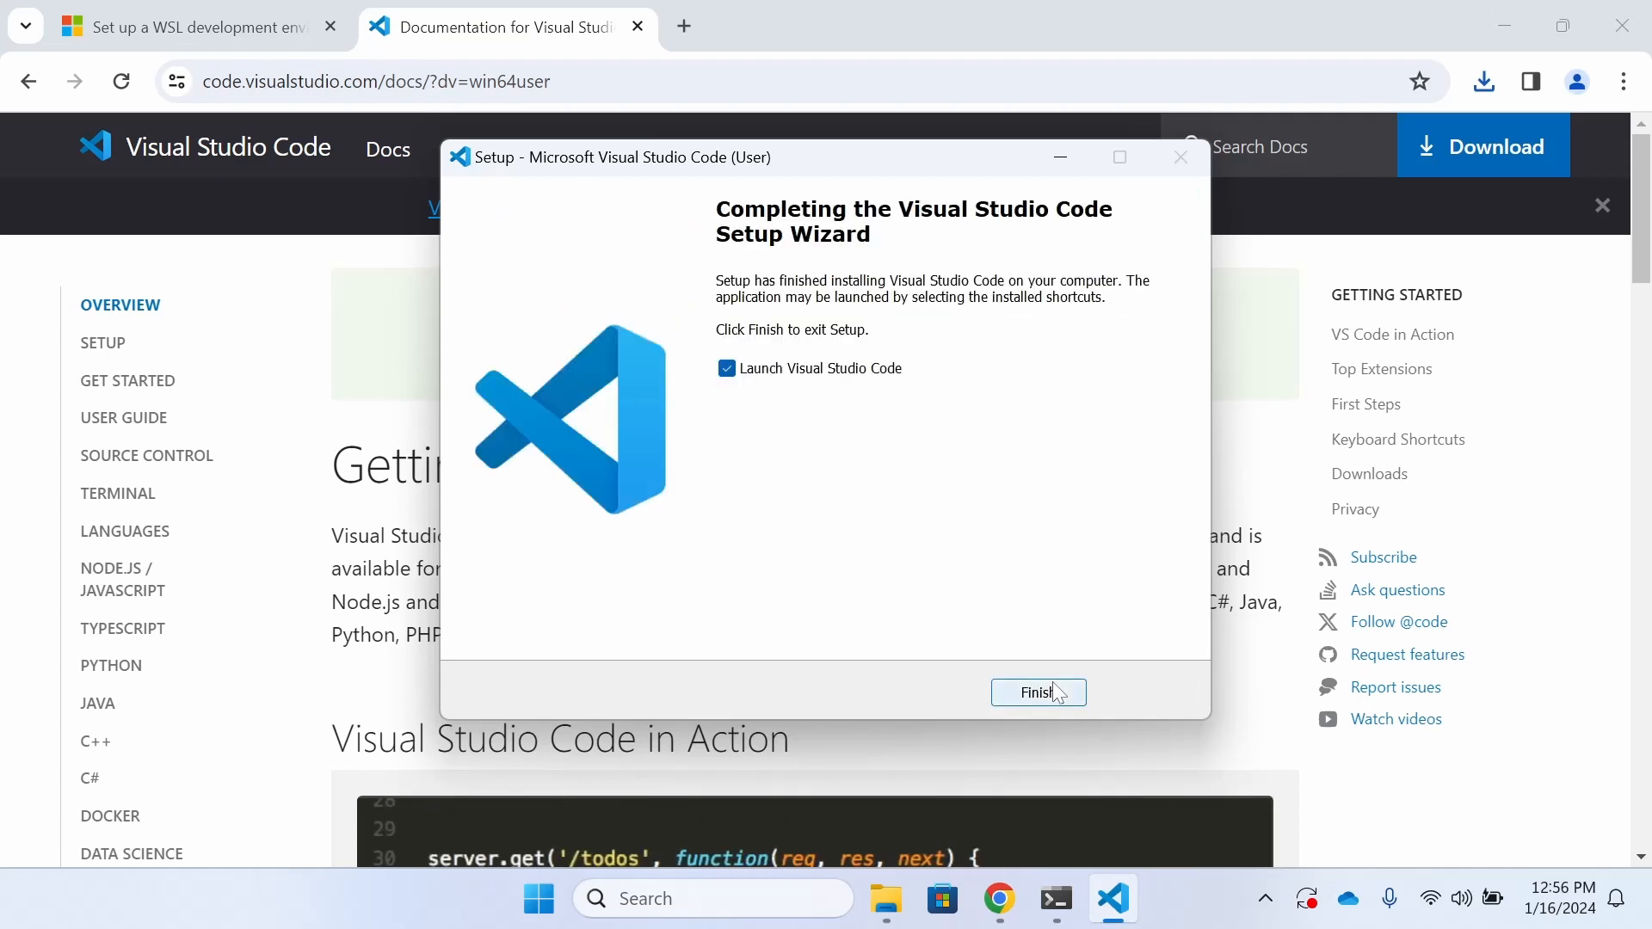
pyautogui.click(1036, 692)
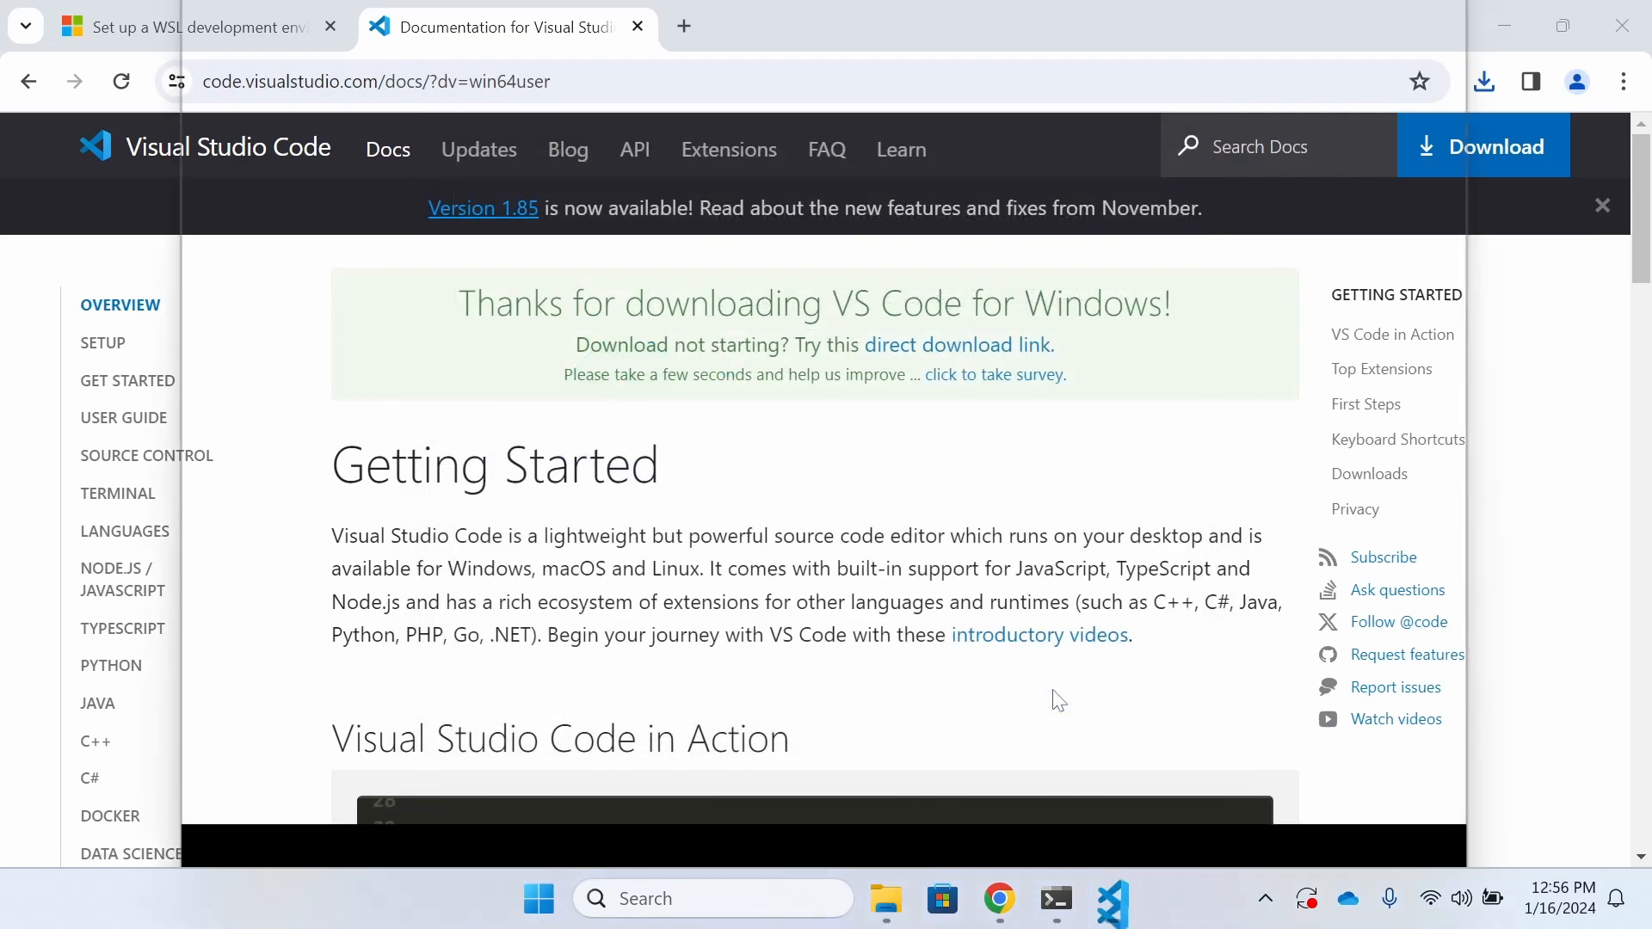
# - Let VS Code open on its Get Started page, then close the editor
pyautogui.click(1113, 898)
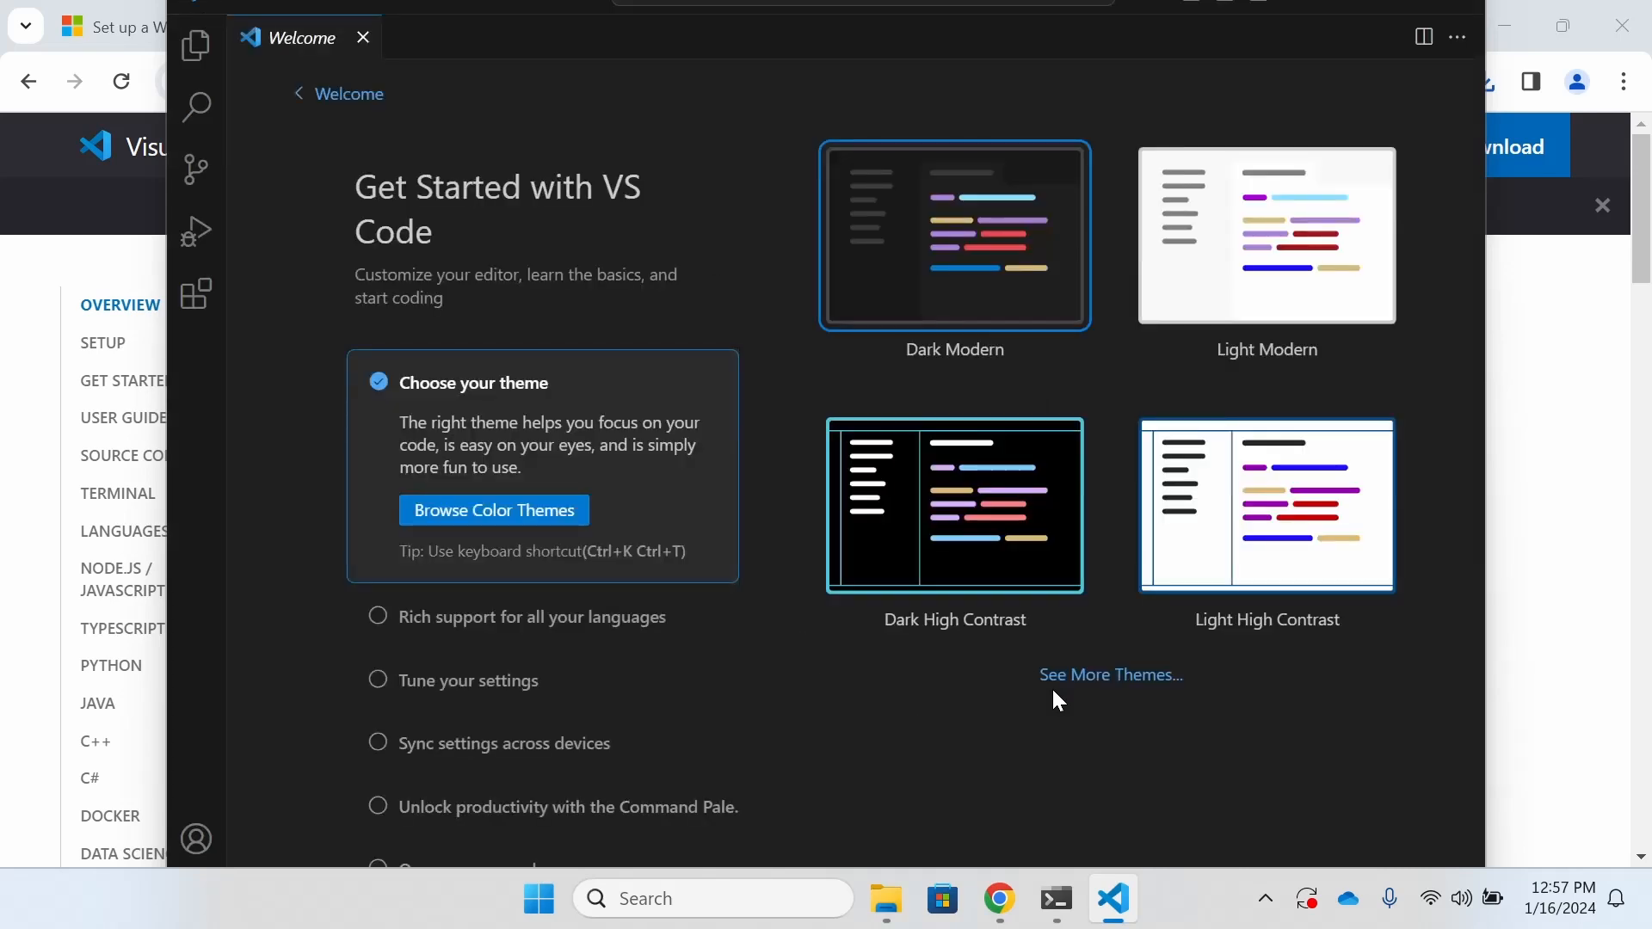
pyautogui.moveTo(788, 329)
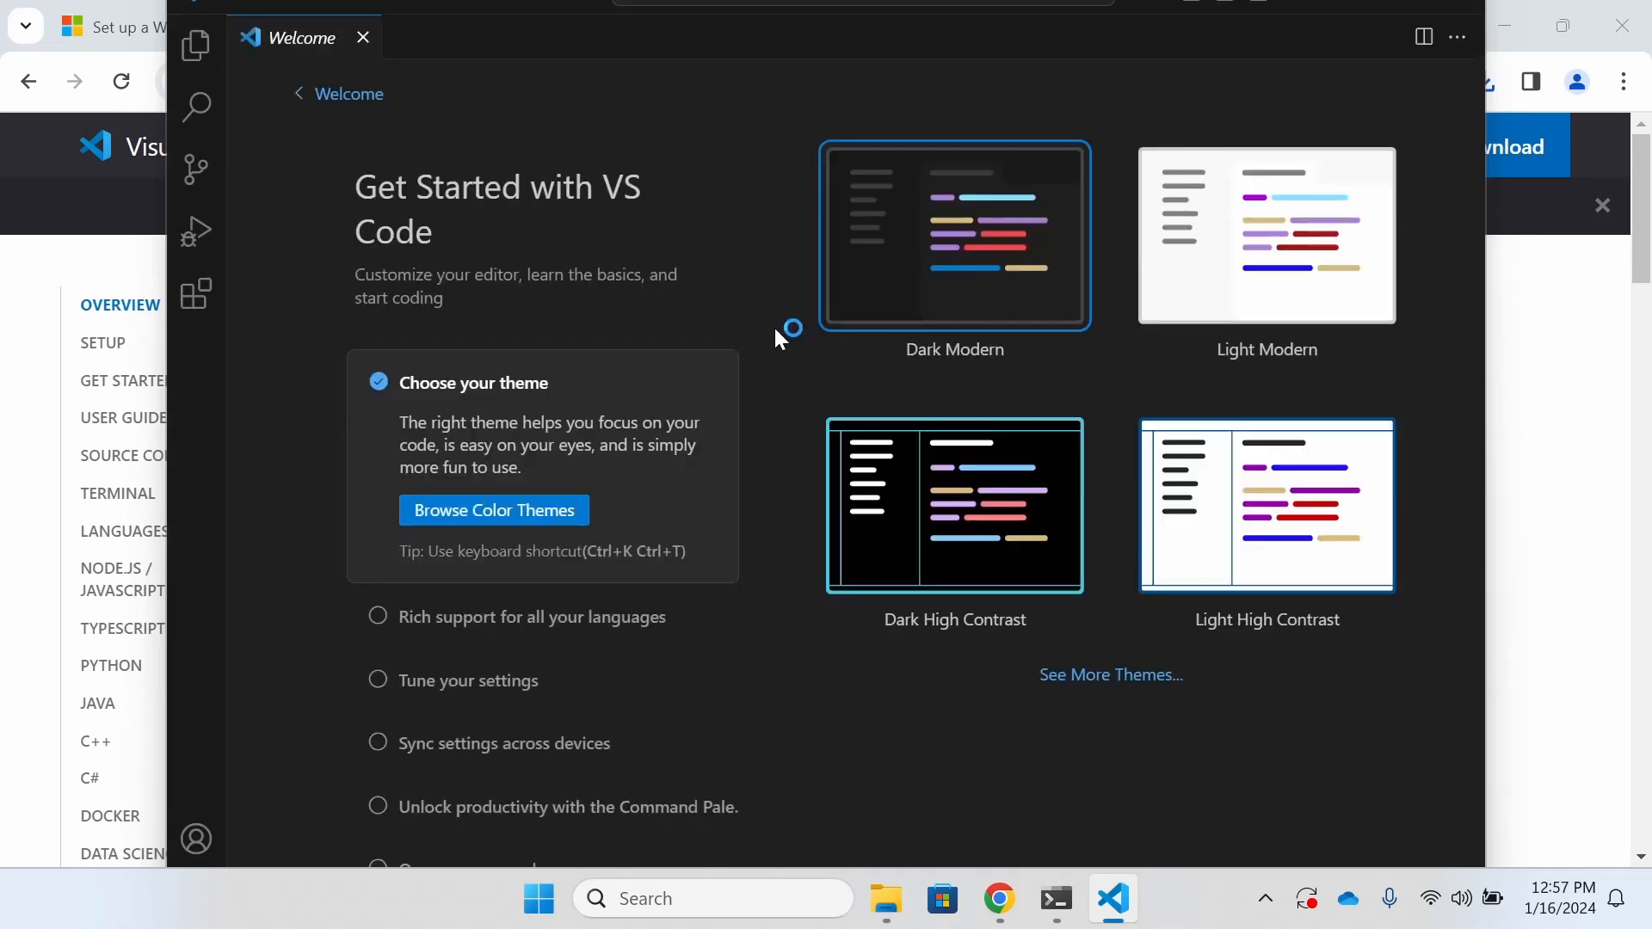
pyautogui.moveTo(595, 99)
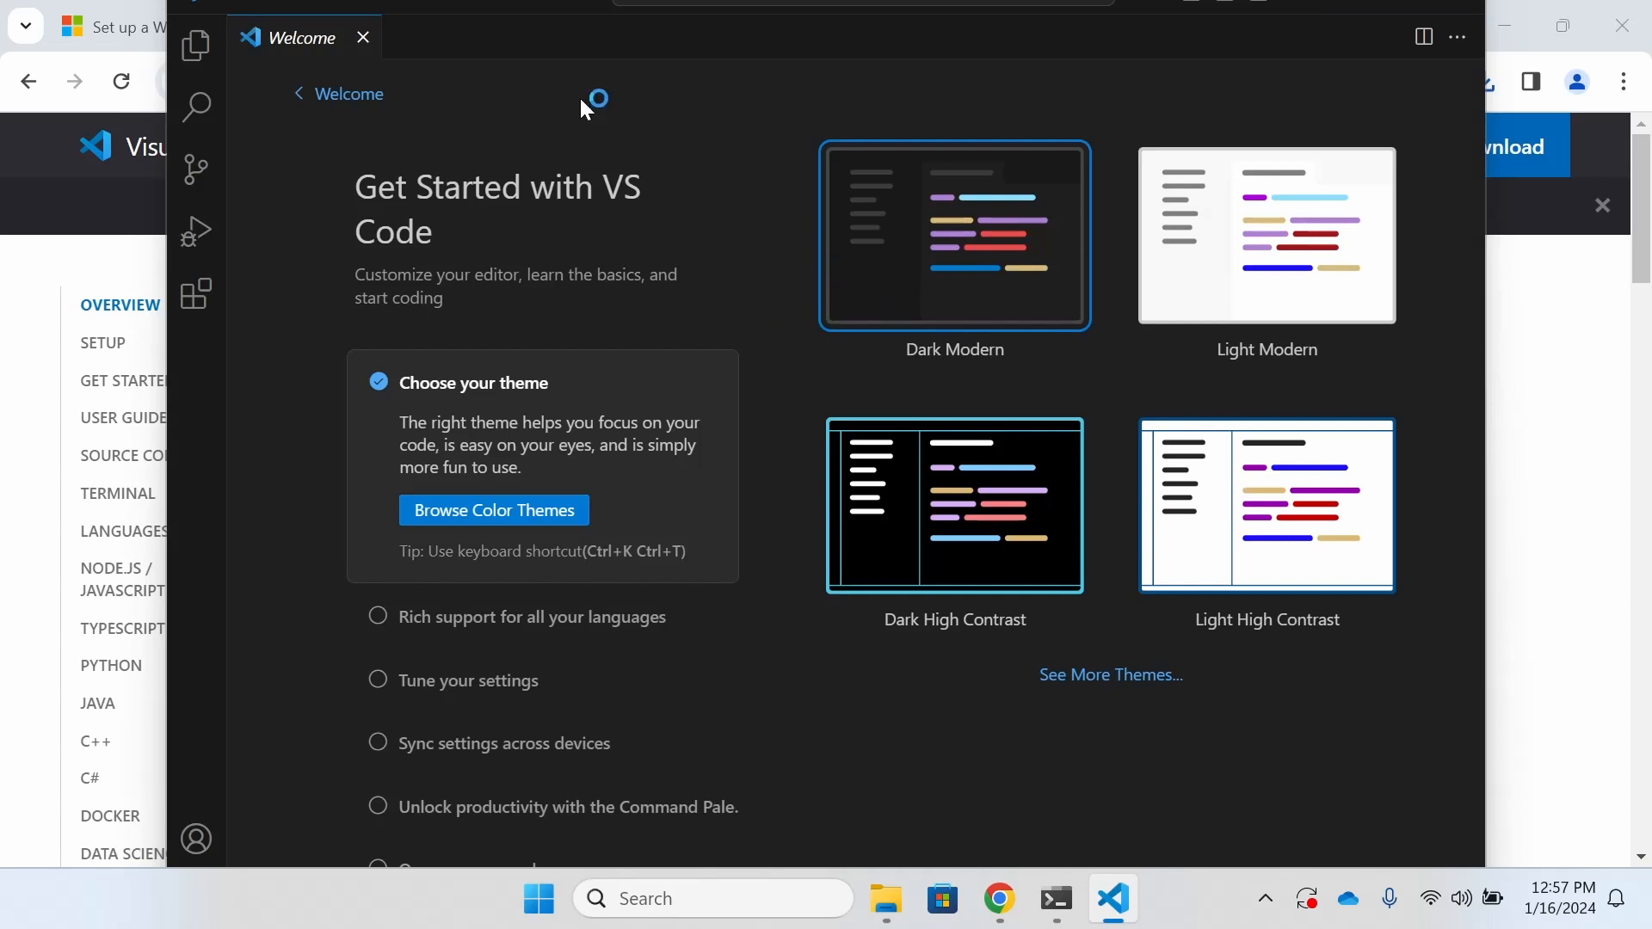
pyautogui.click(364, 38)
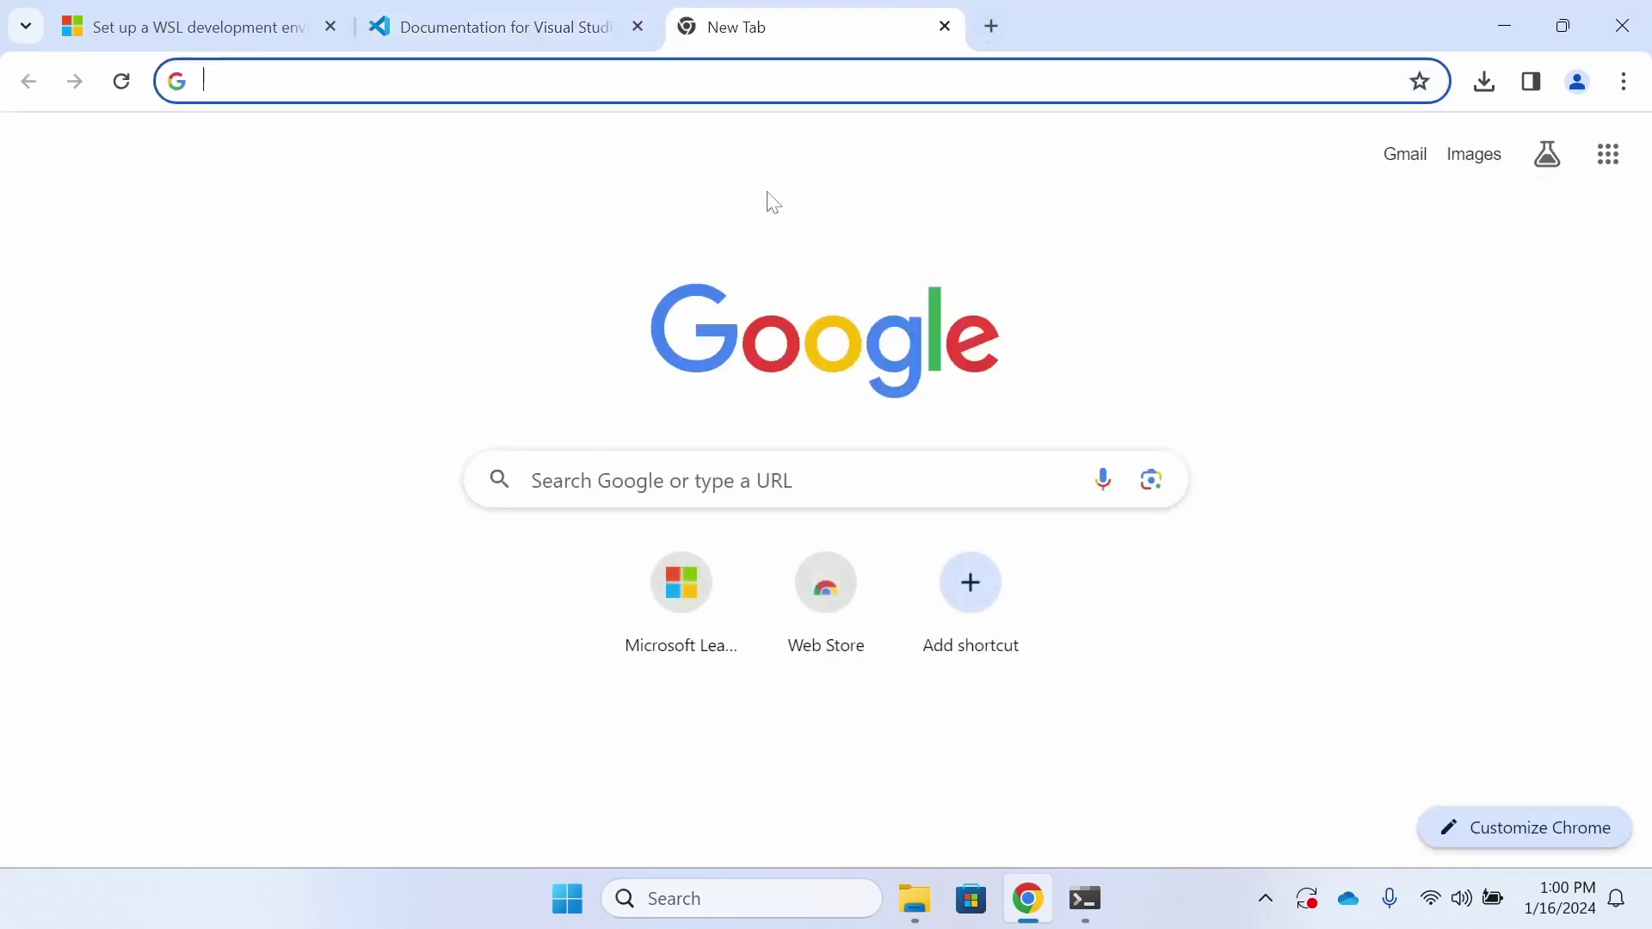
# - Search for miniconda installation and open the Linux quick command-line install steps
pyautogui.write('miniconda')
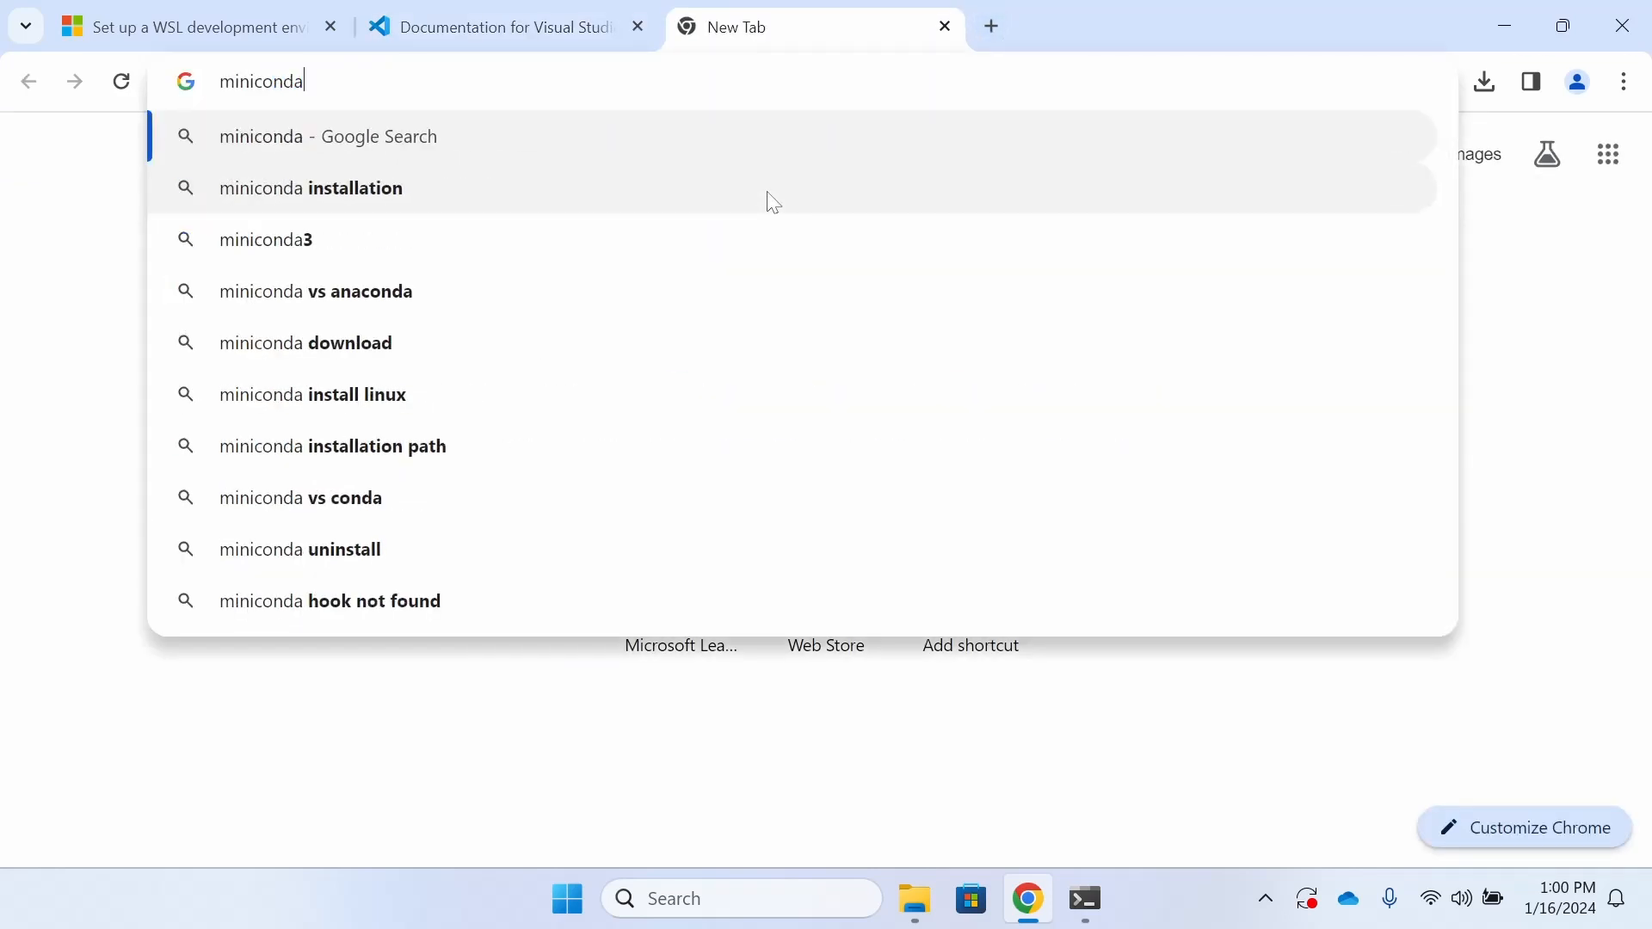
pyautogui.click(310, 188)
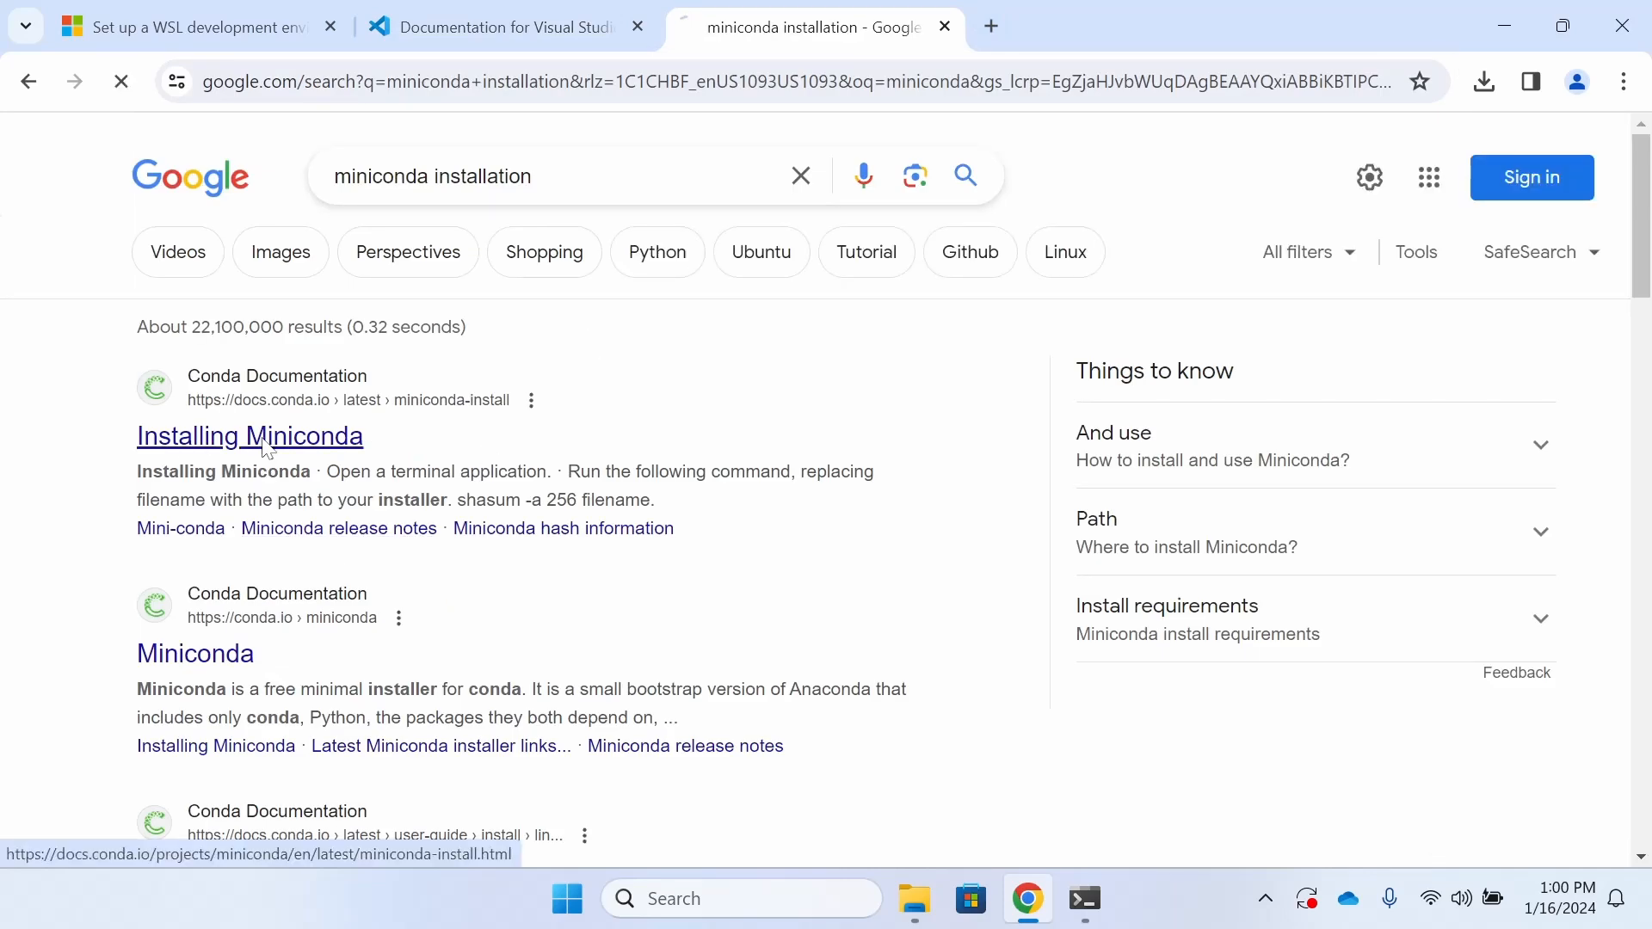
pyautogui.click(249, 436)
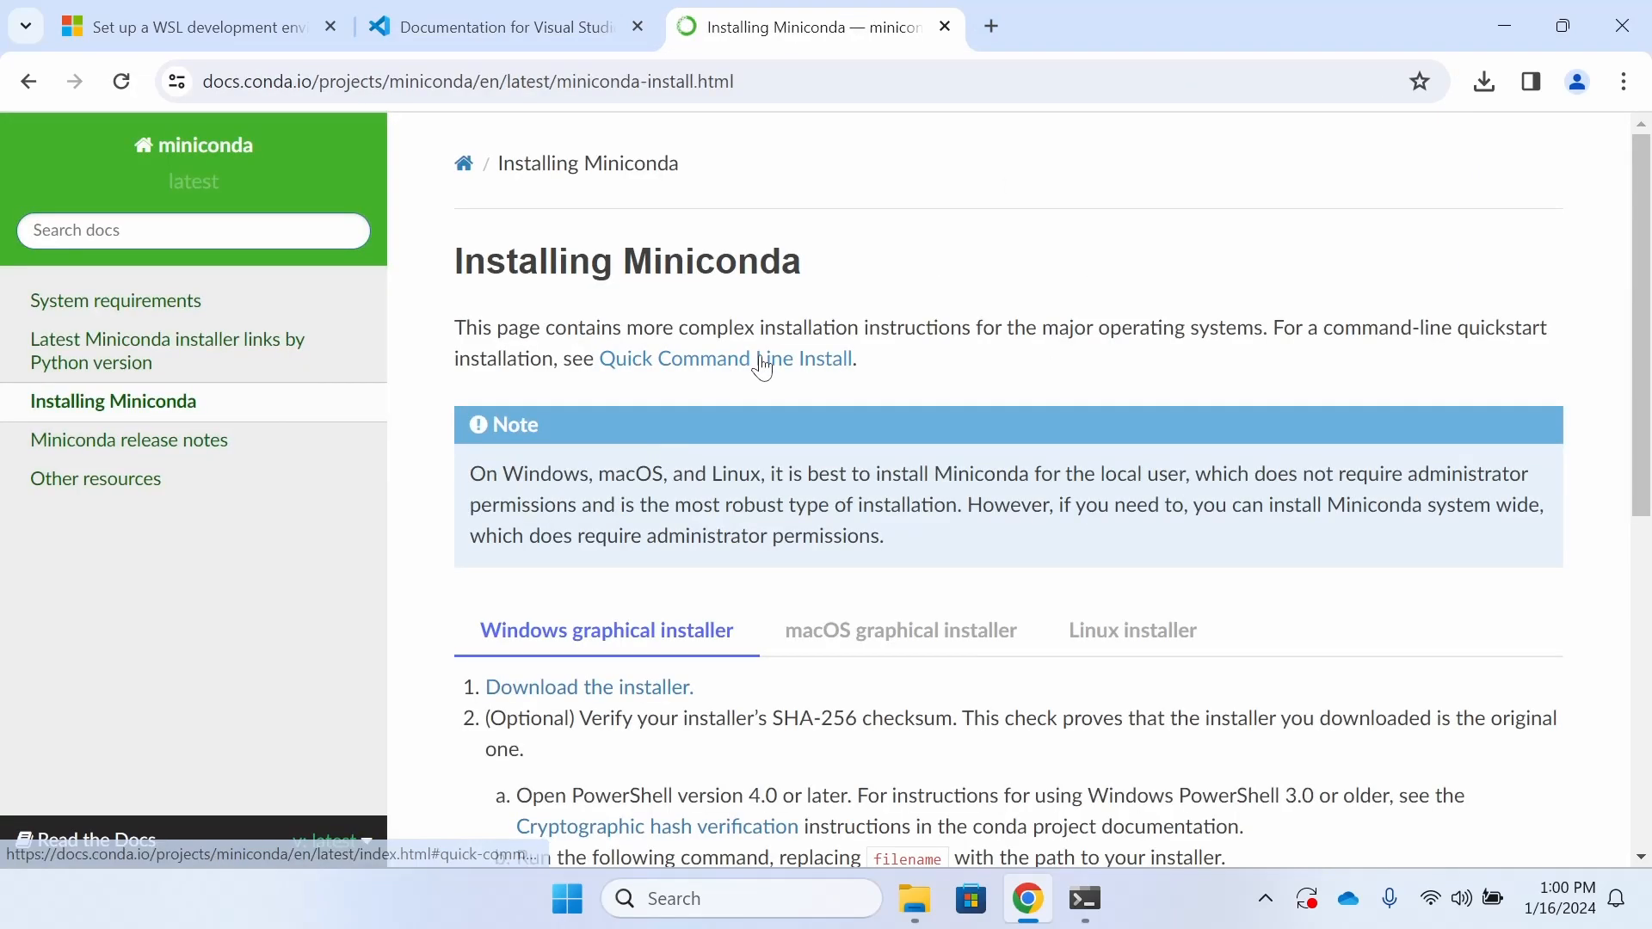
pyautogui.click(724, 358)
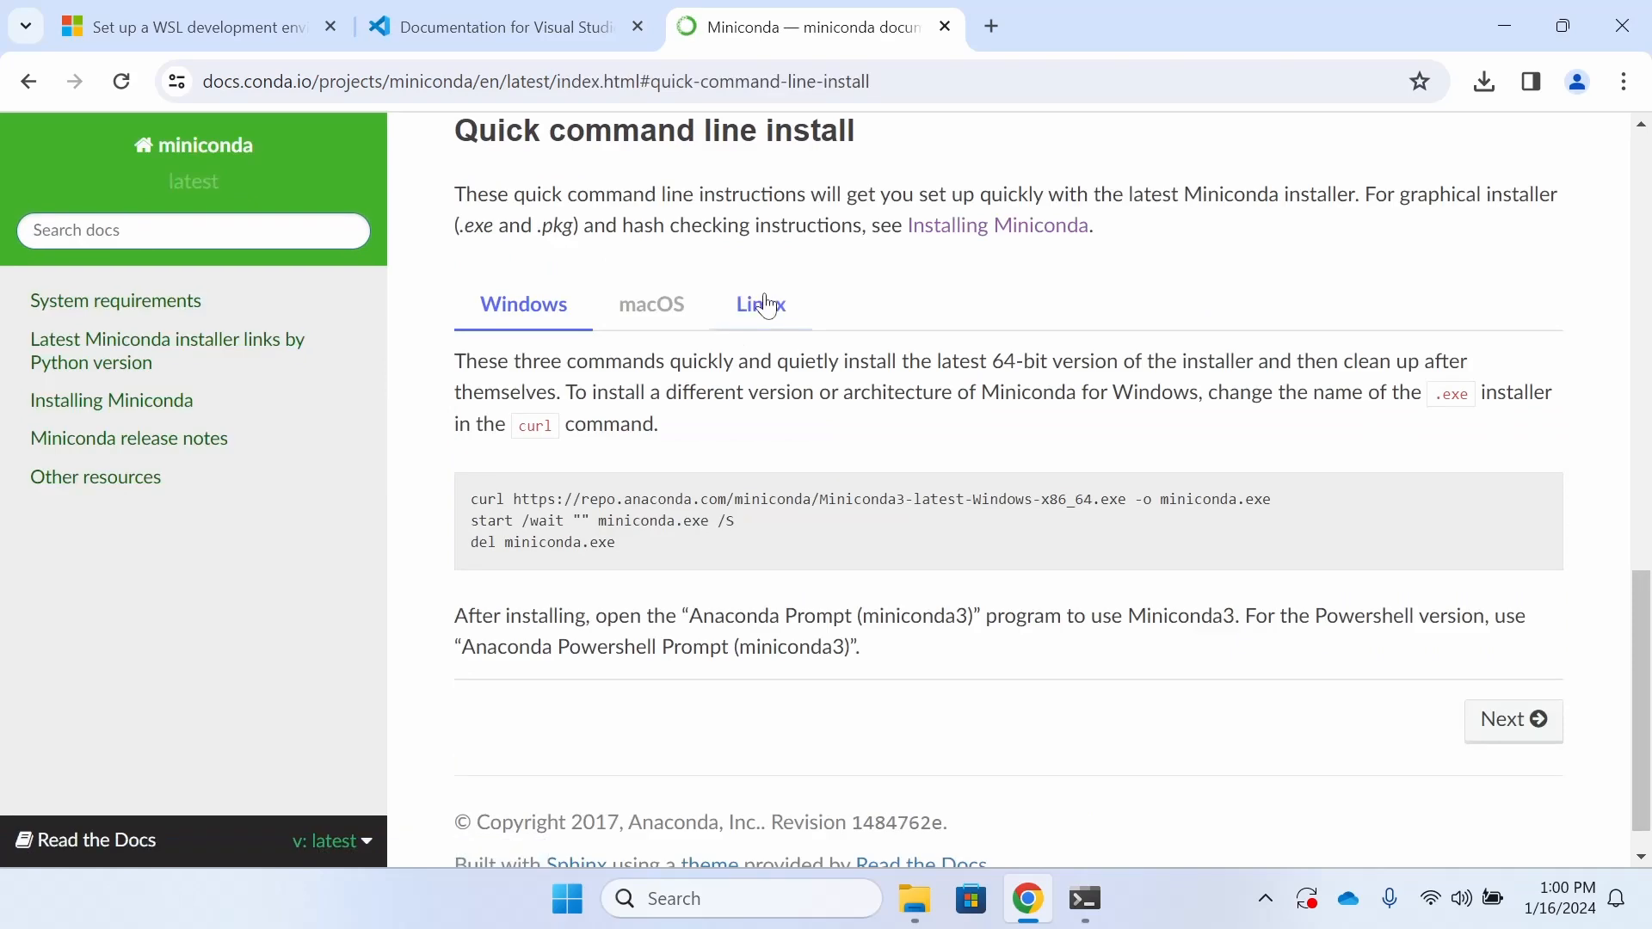
pyautogui.click(760, 304)
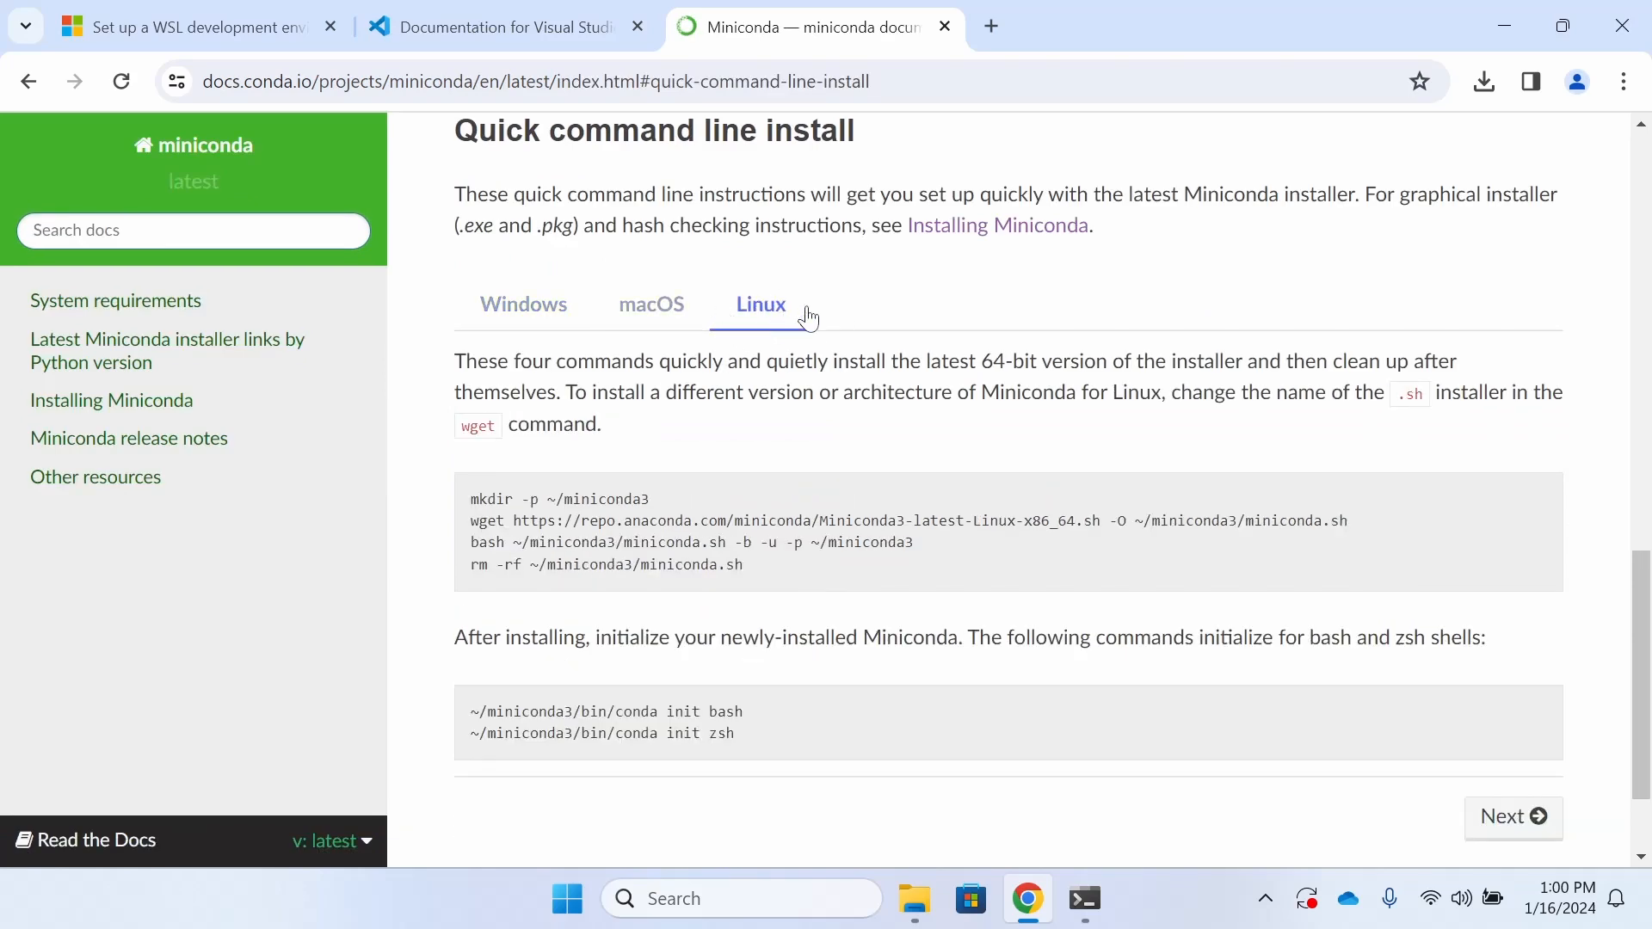
pyautogui.scroll(-3)
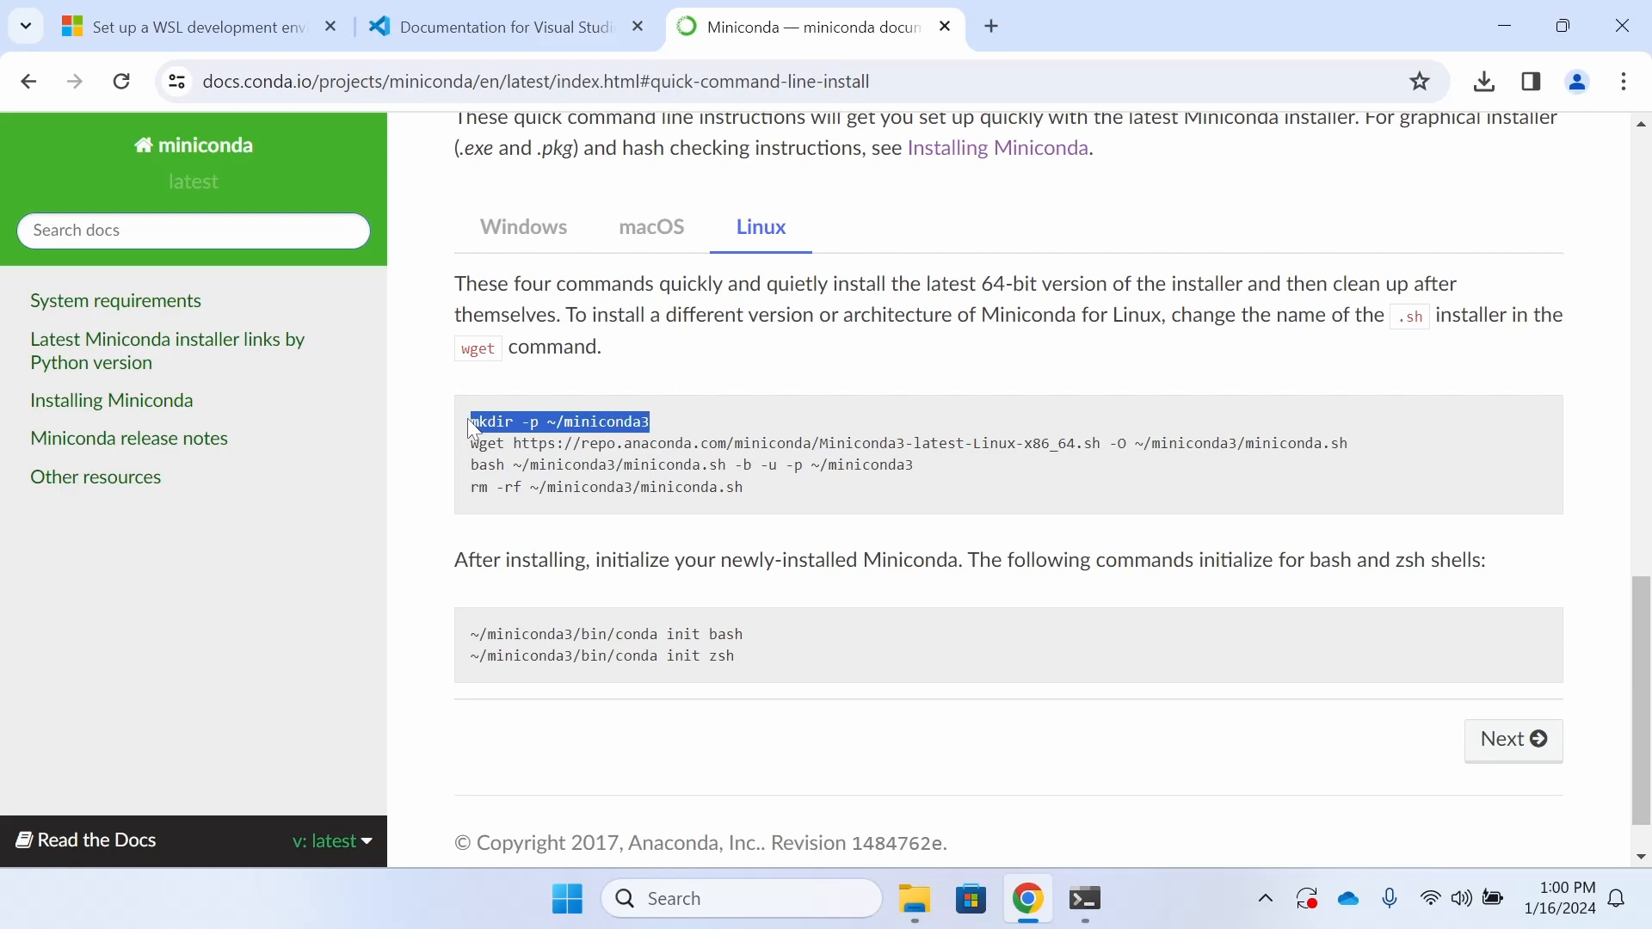
# - Create the ~/miniconda3 folder with mkdir -p in the Ubuntu terminal
pyautogui.click(1083, 898)
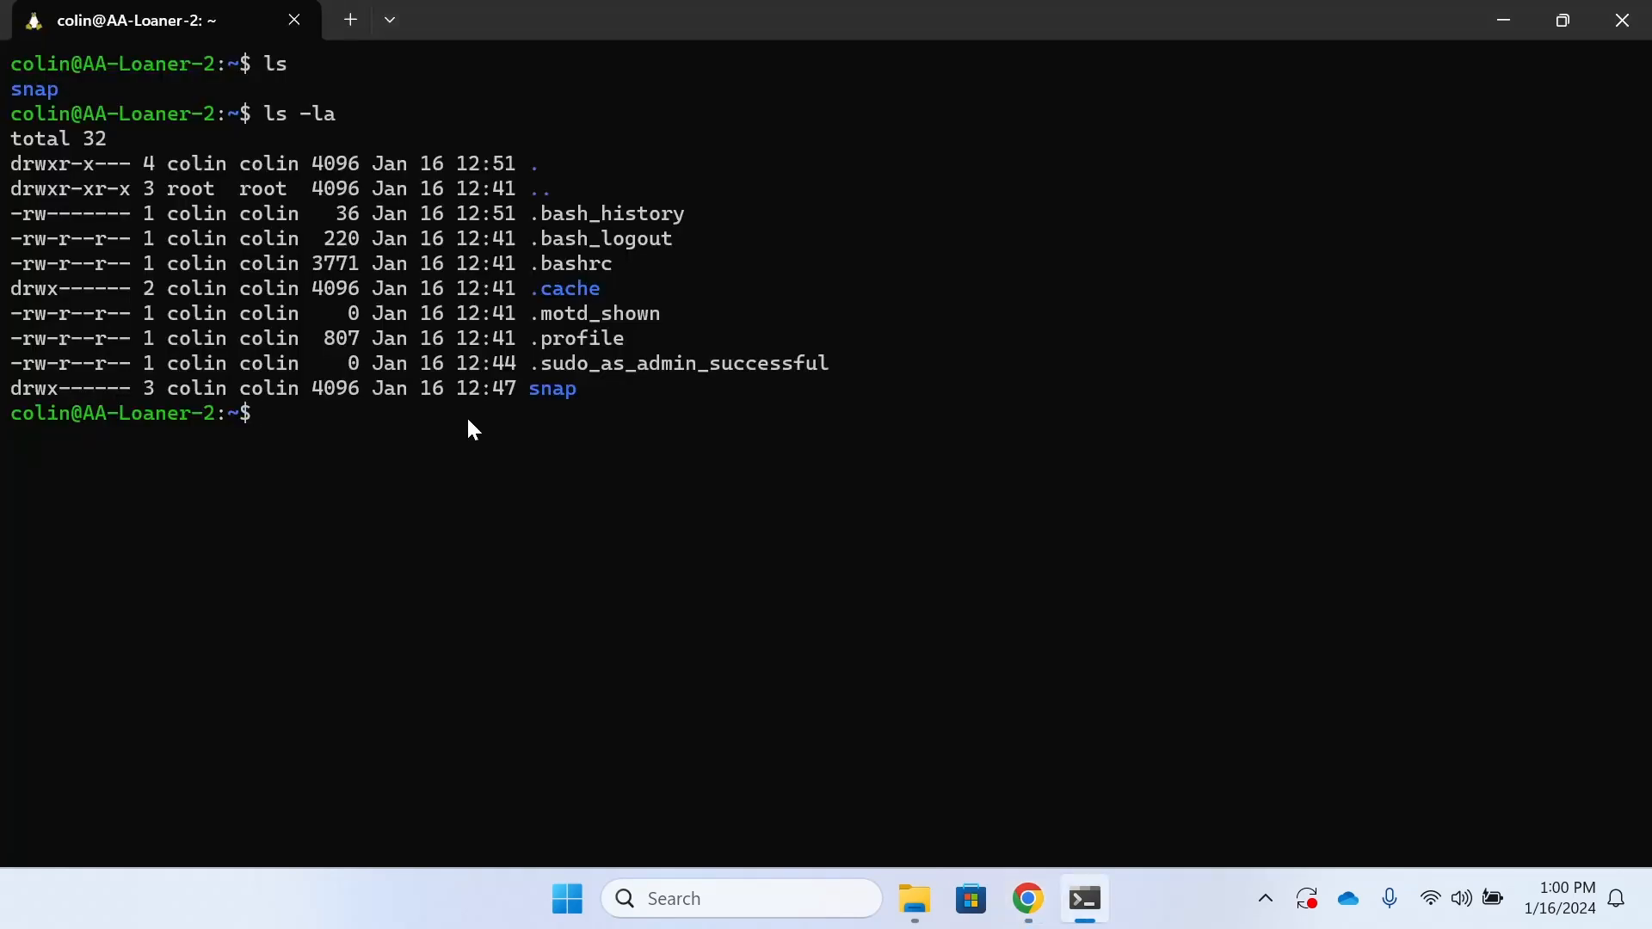
pyautogui.write('mkdir -p ~/miniconda3')
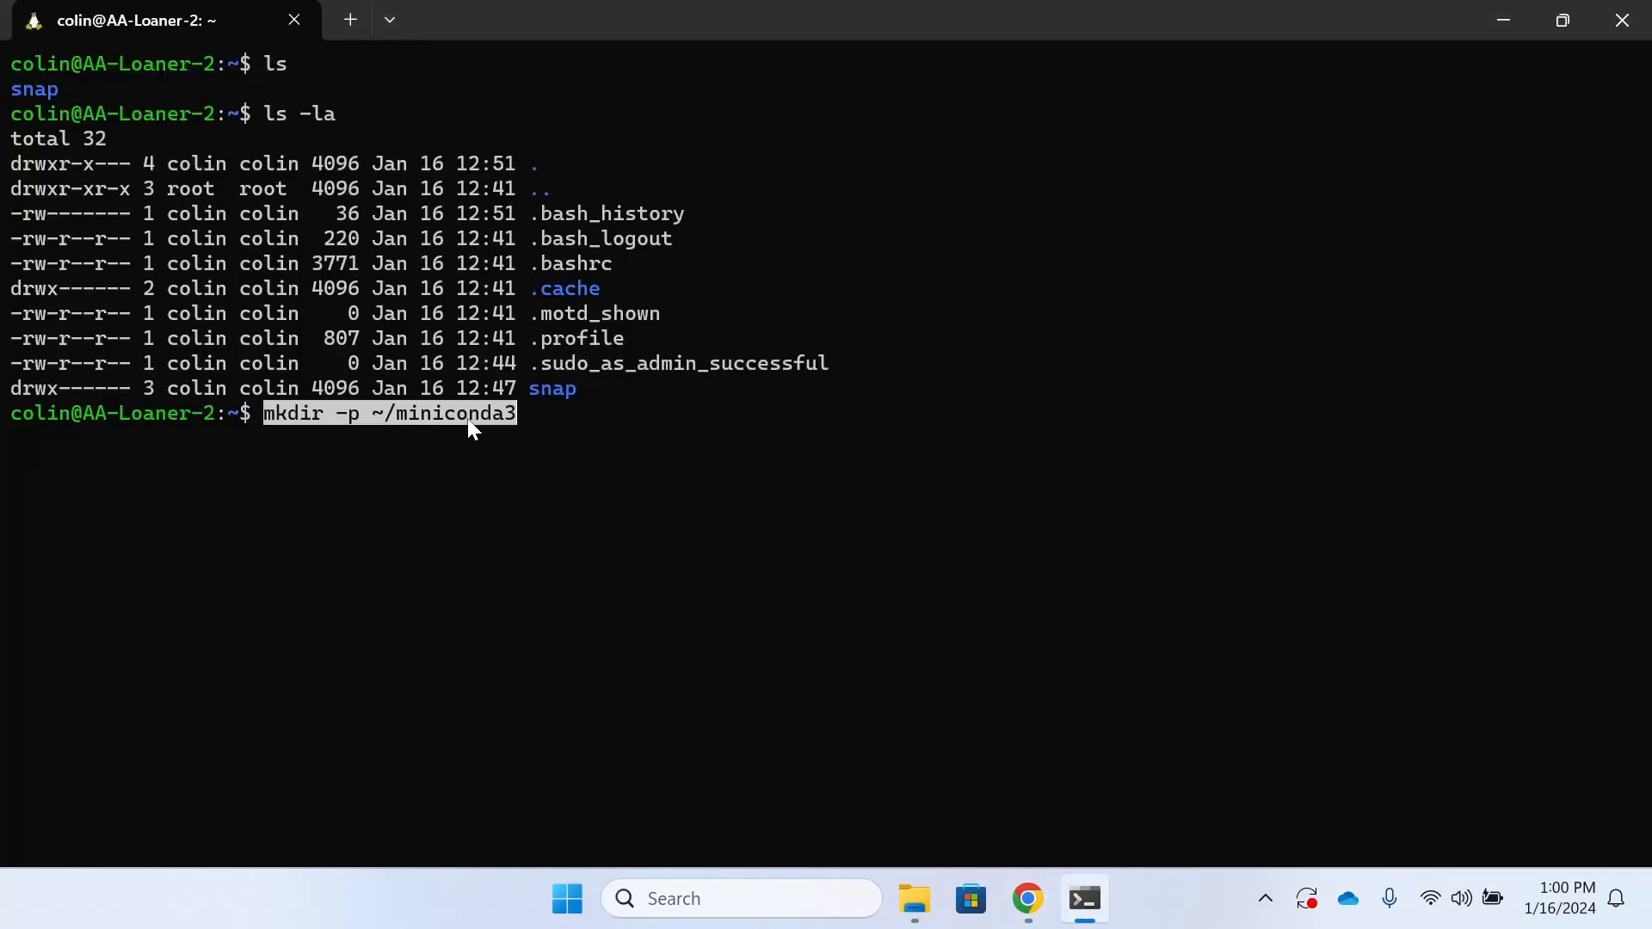
pyautogui.press('Return')
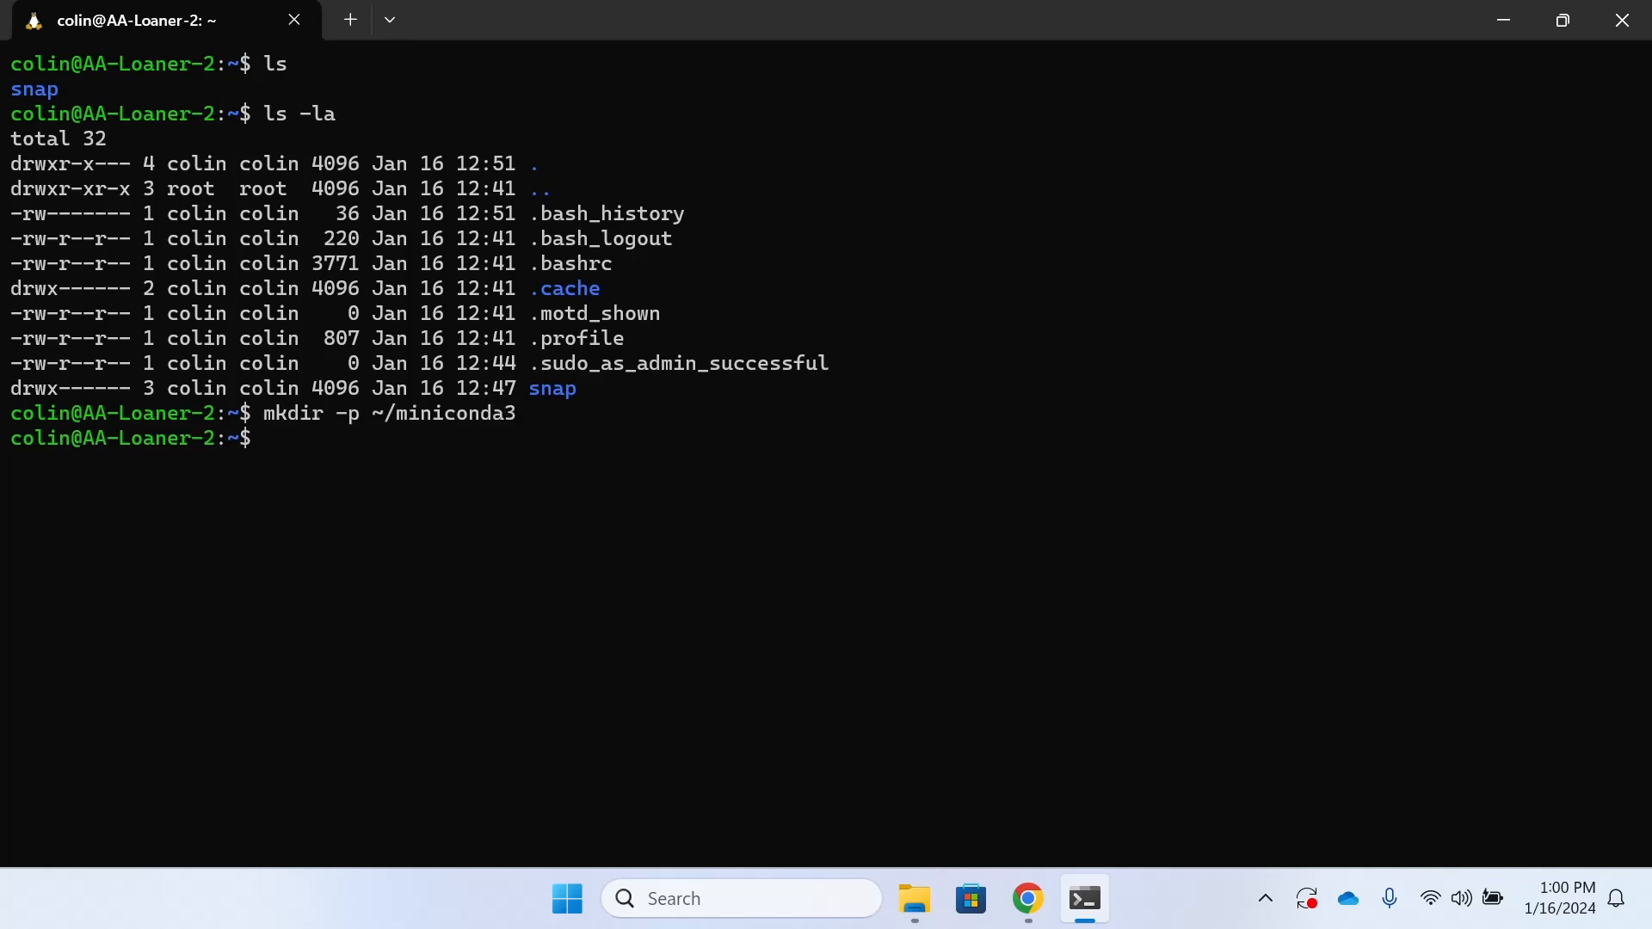
# - Download Miniconda3-latest-Linux-x86_64.sh into ~/miniconda3 with wget
pyautogui.click(1024, 898)
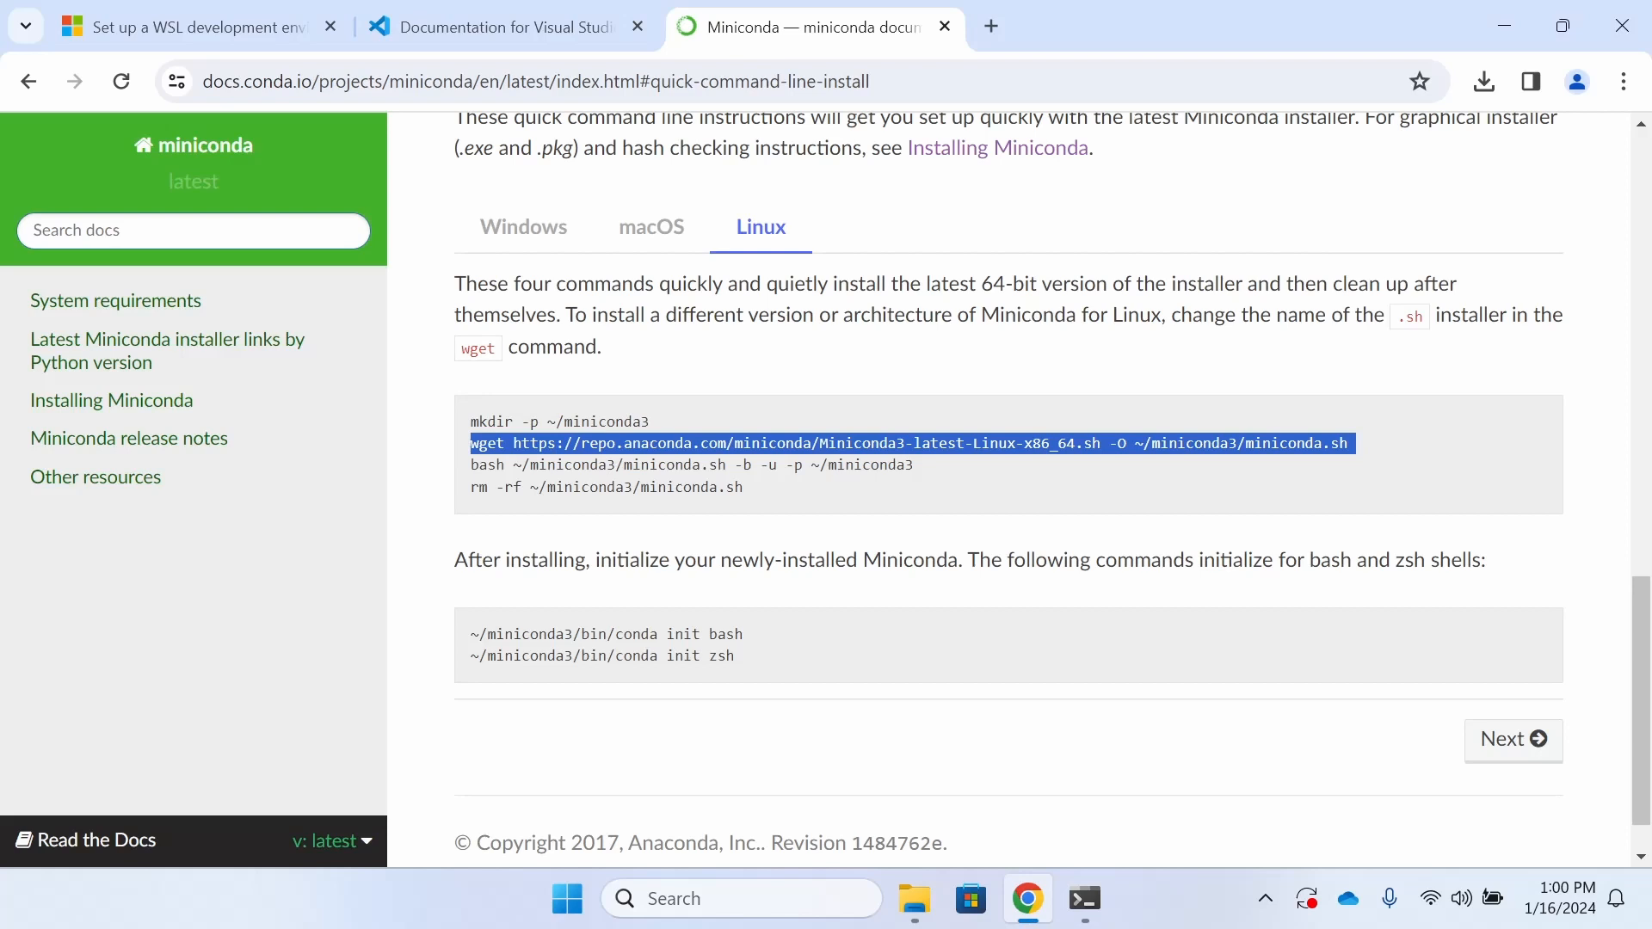
pyautogui.click(1084, 899)
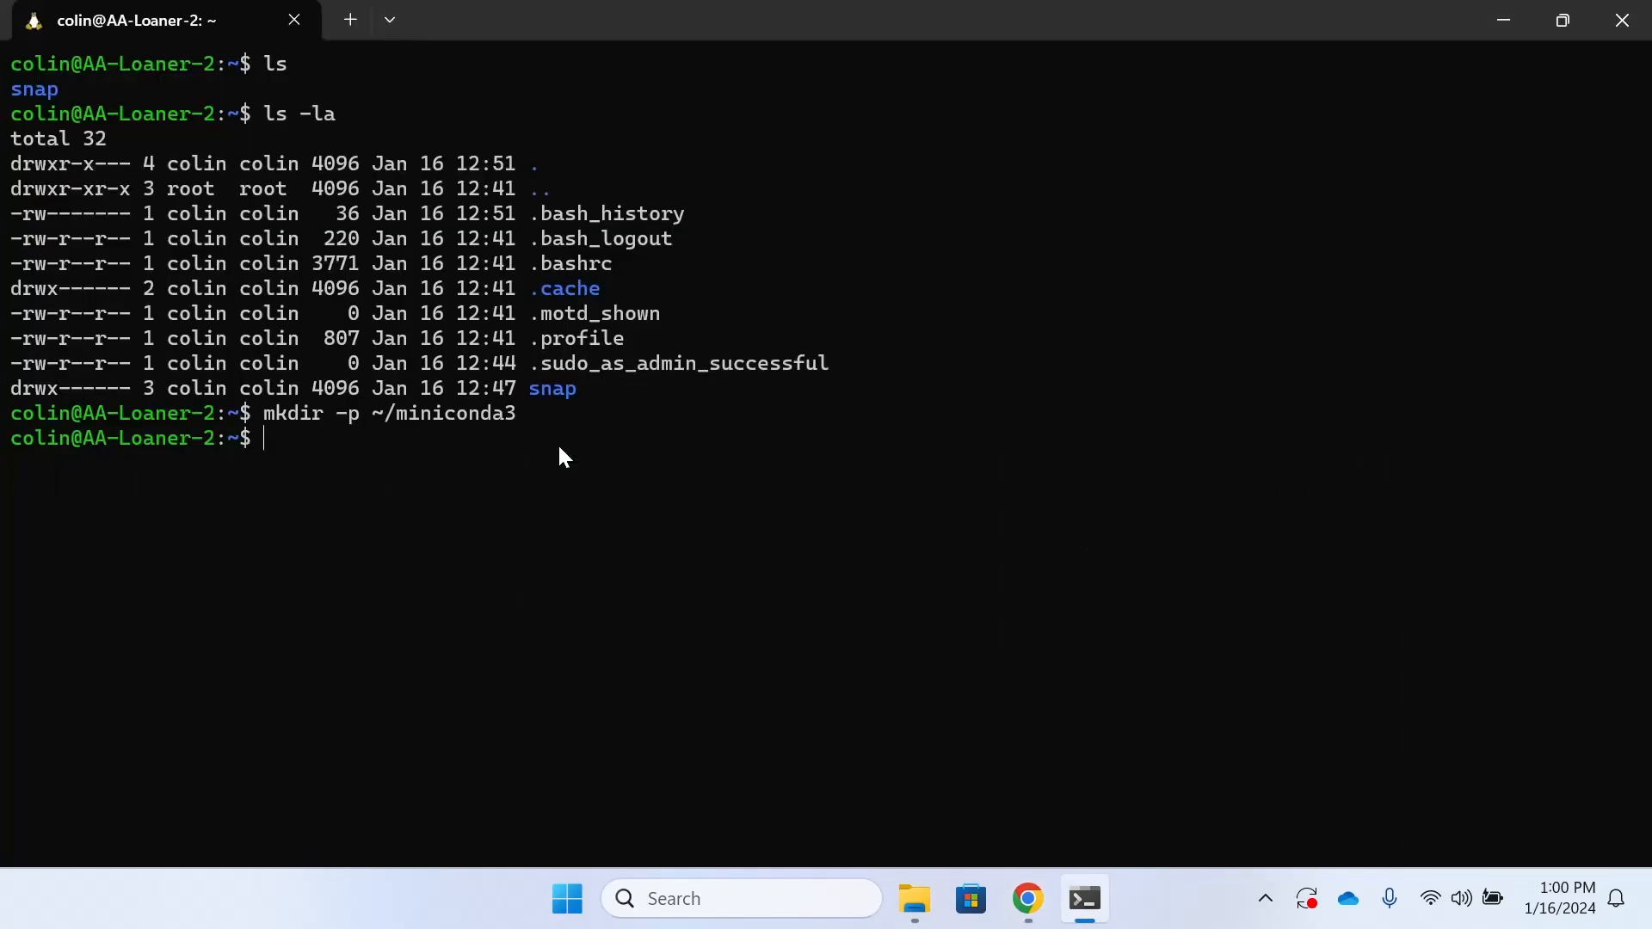
pyautogui.write('wget https://repo.anaconda.com/miniconda/Miniconda3-latest-Linux-x86_64.sh -O ~/miniconda3/miniconda.sh')
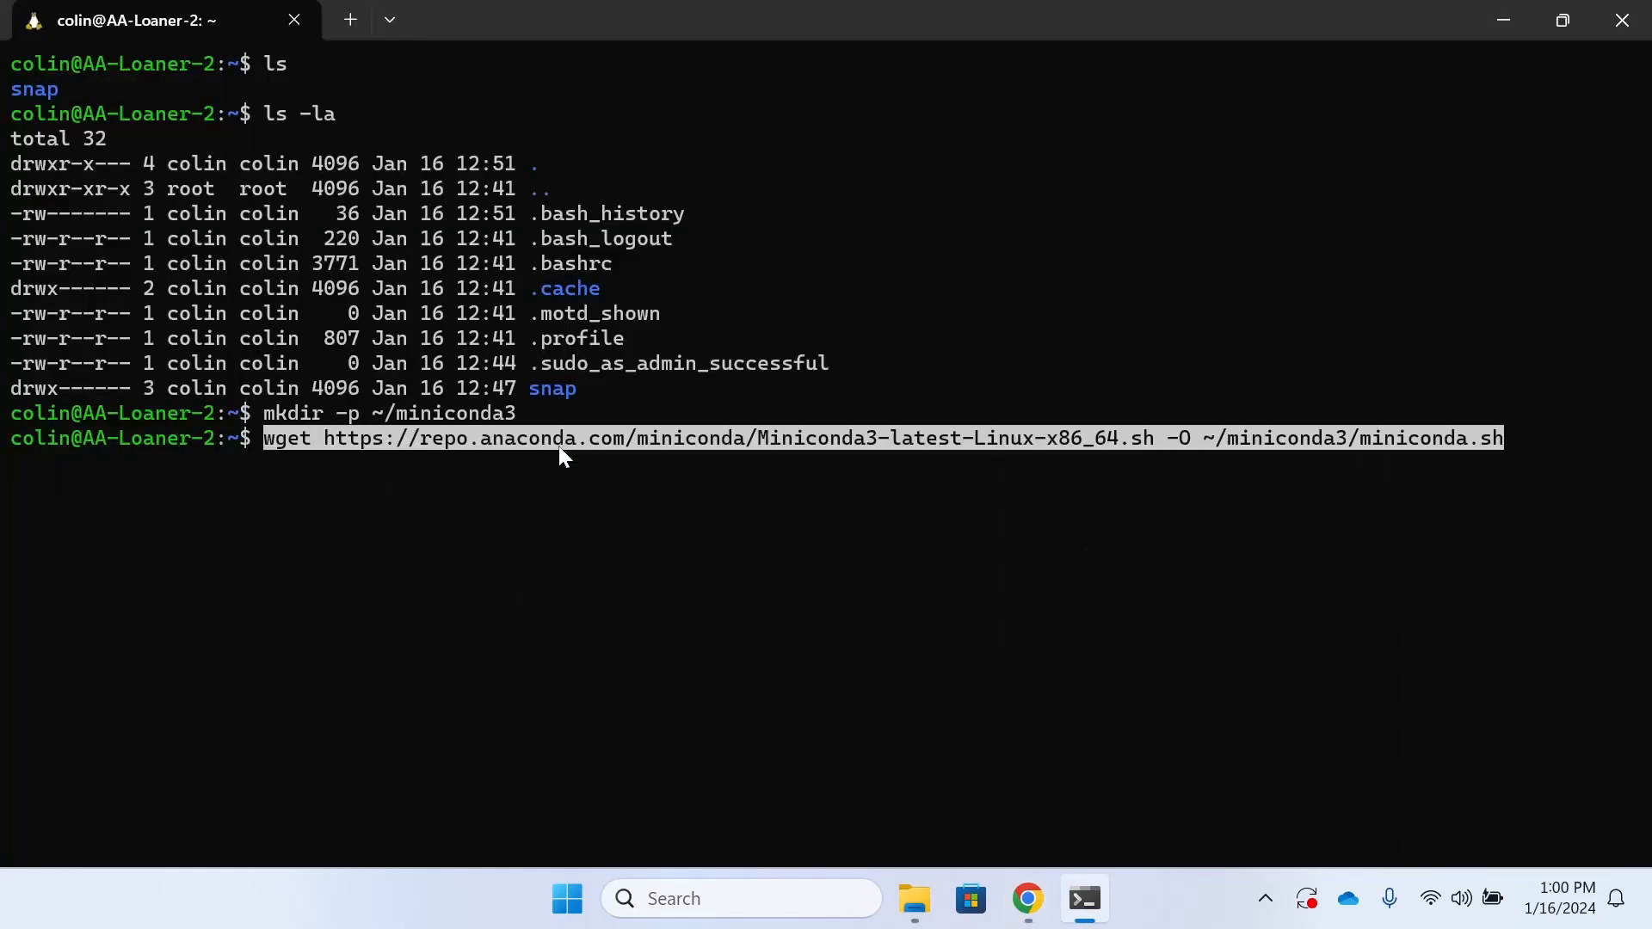
pyautogui.press('Return')
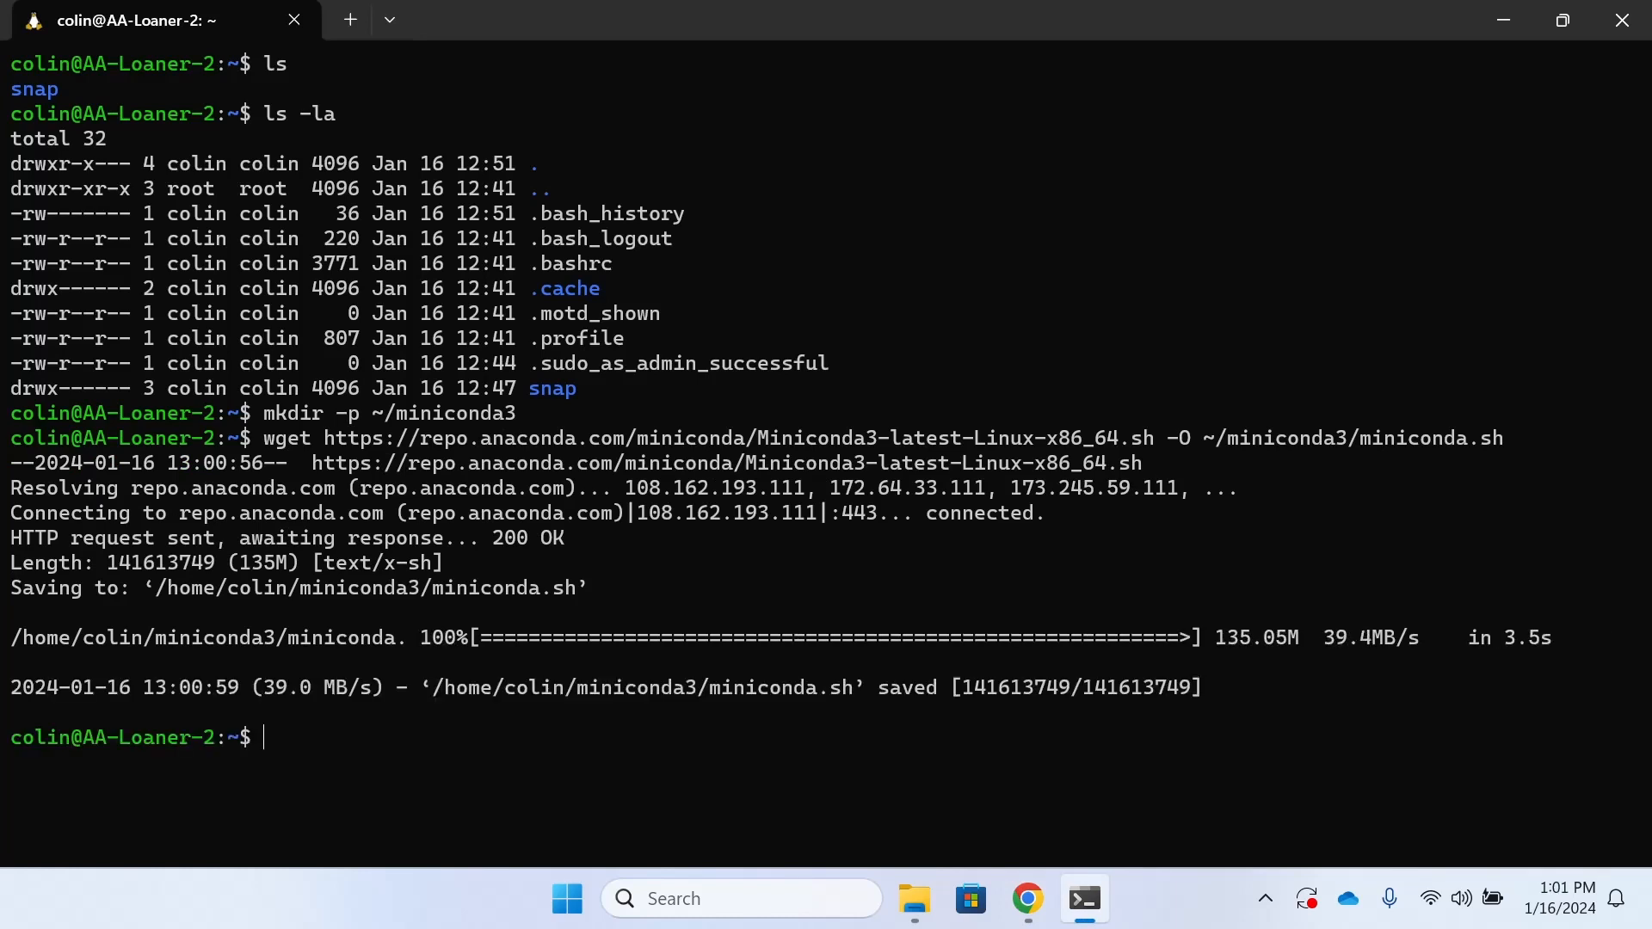
pyautogui.click(1024, 898)
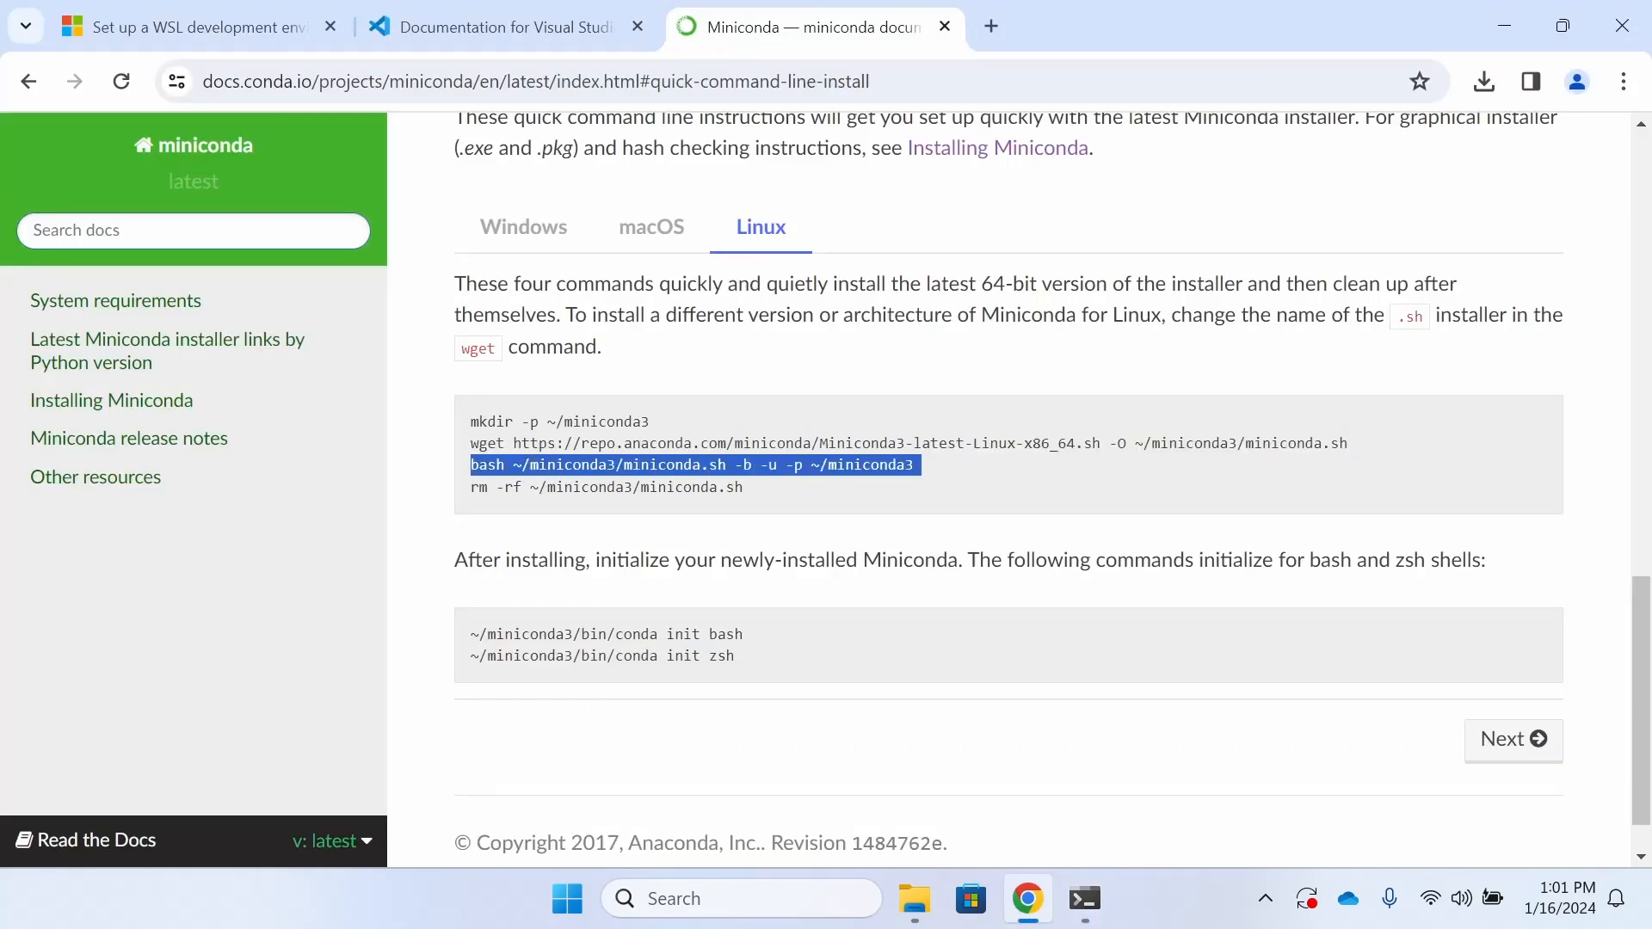
# - Run the Miniconda bash installer into ~/miniconda3, then delete the installer script with rm -rf
pyautogui.click(1083, 898)
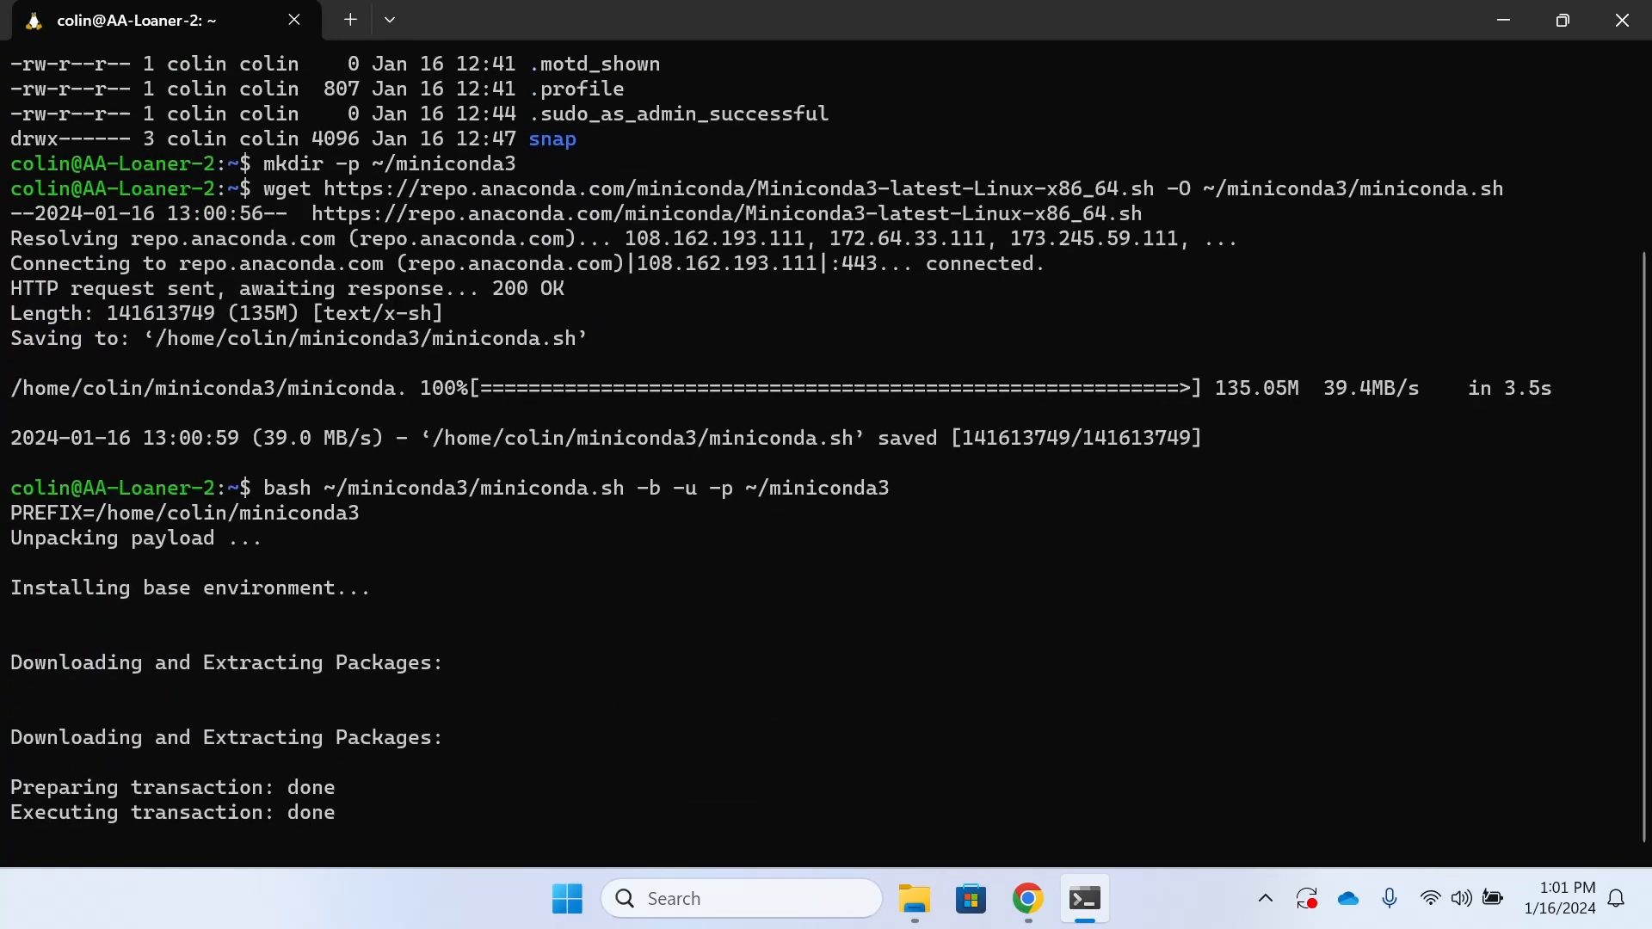
pyautogui.press('alt+tab')
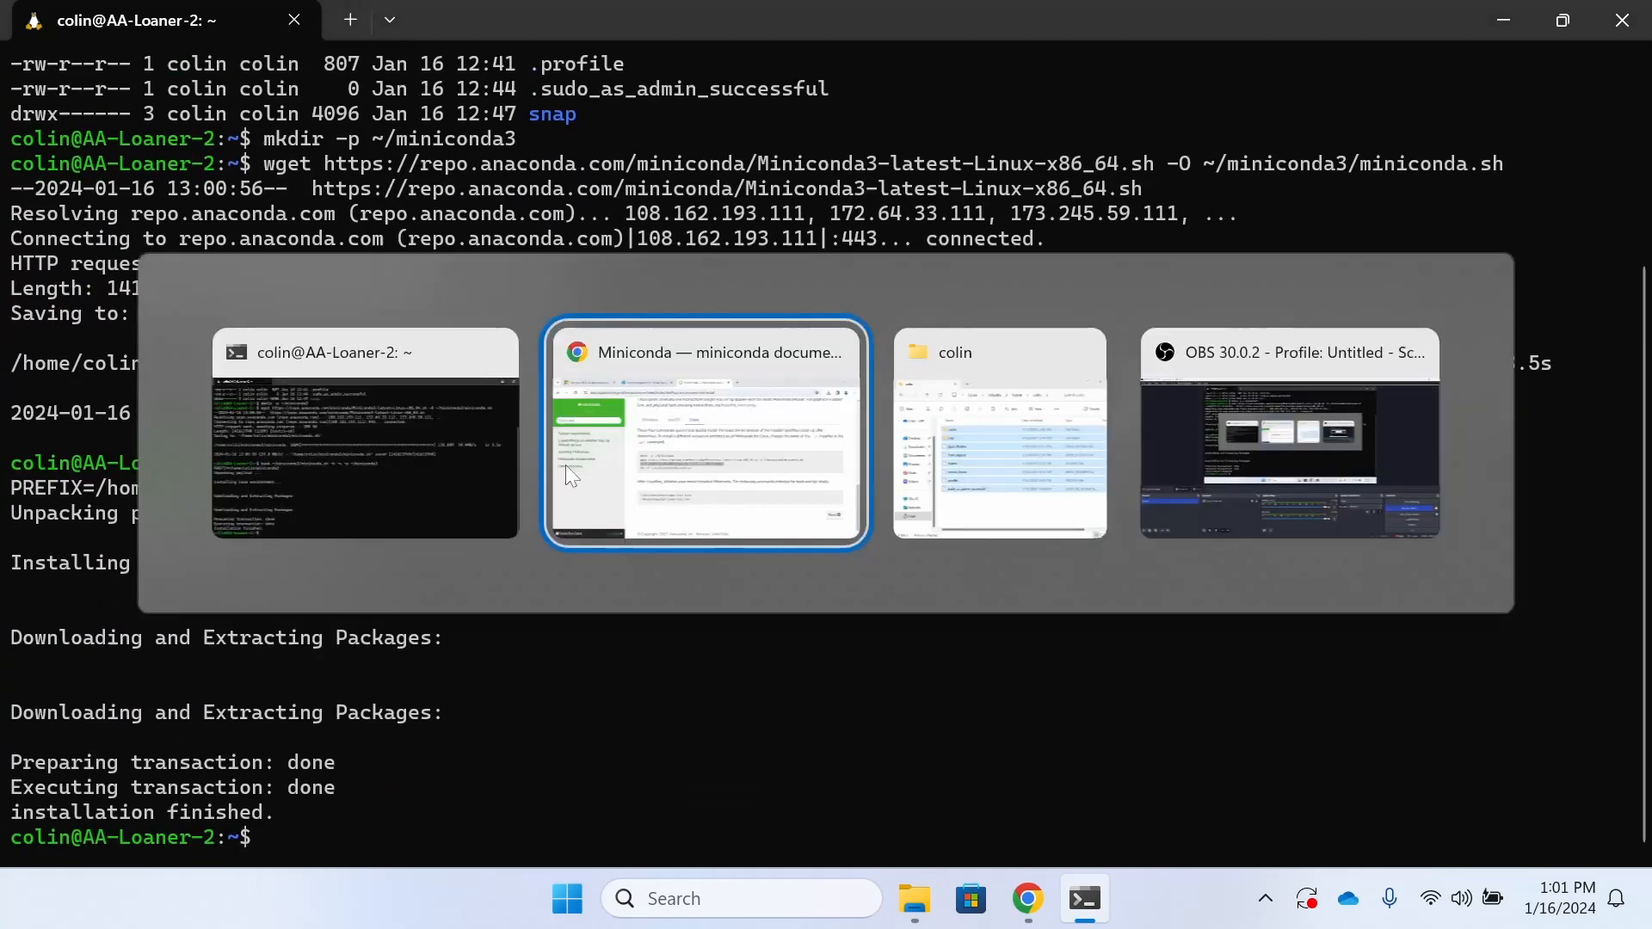
pyautogui.click(705, 435)
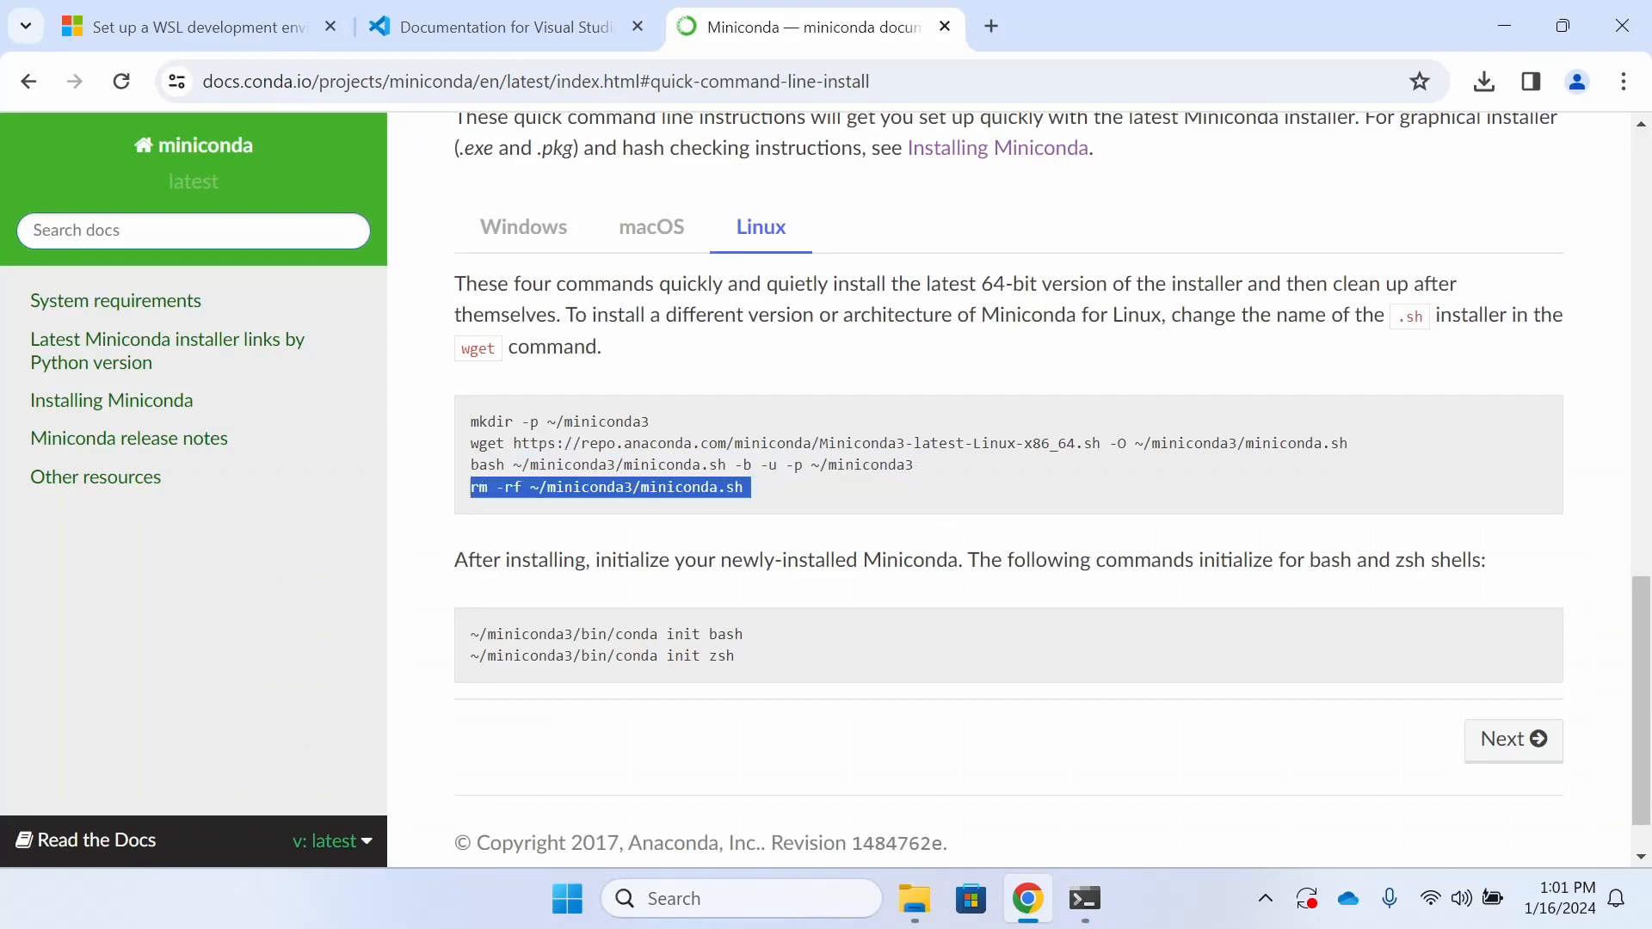
pyautogui.click(1084, 898)
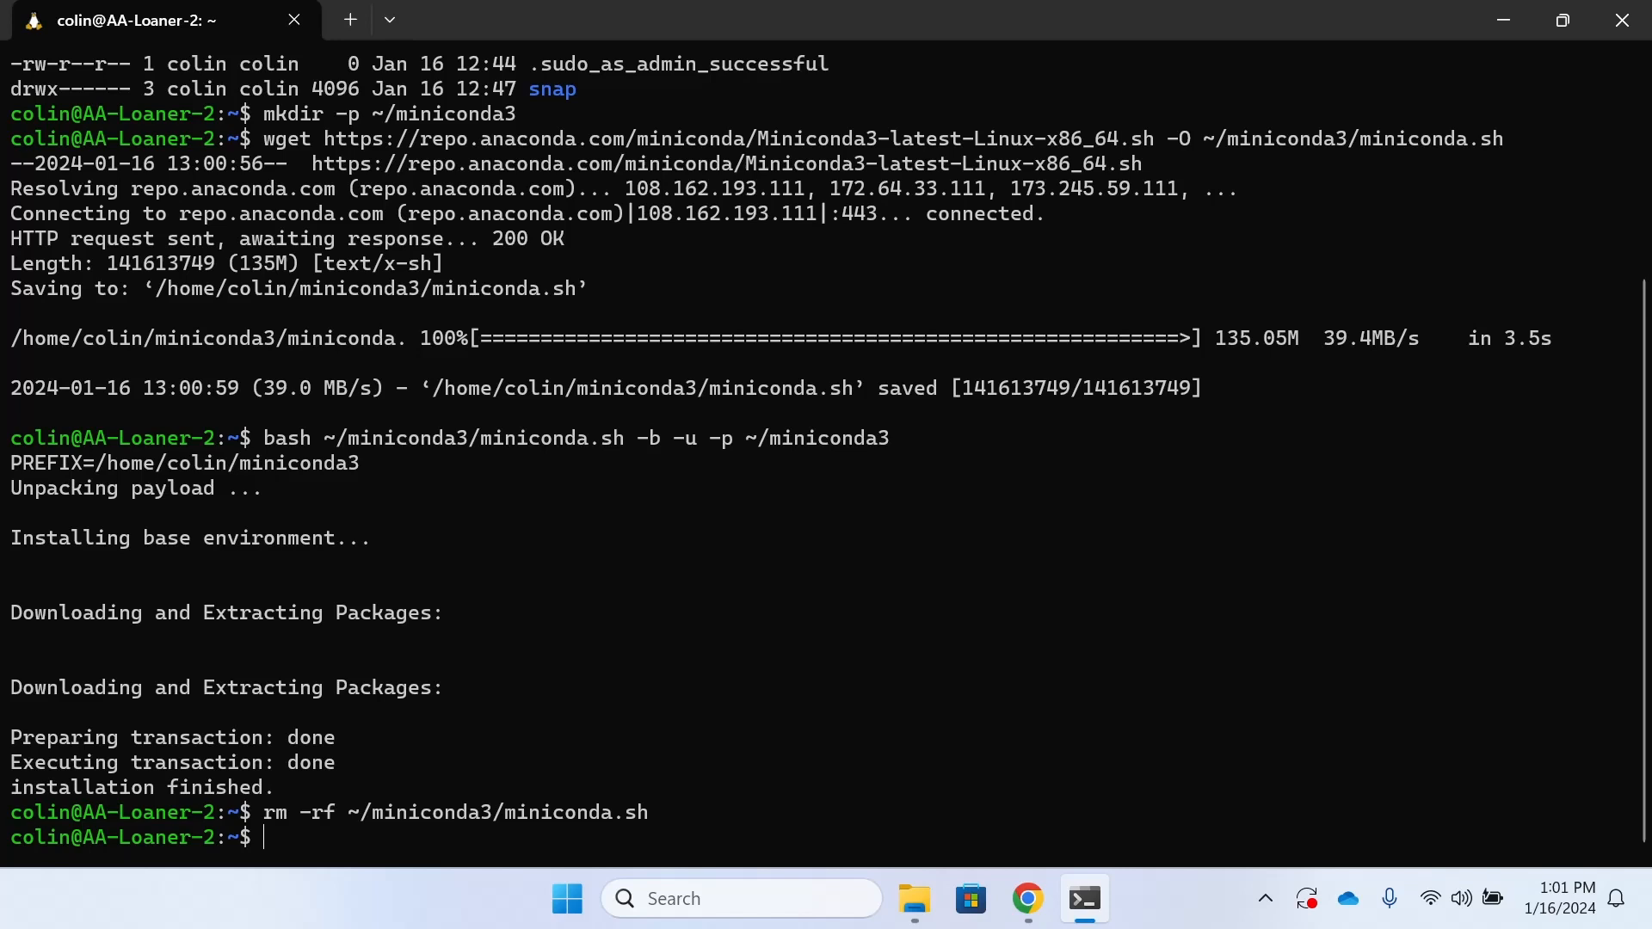
pyautogui.moveTo(779, 534)
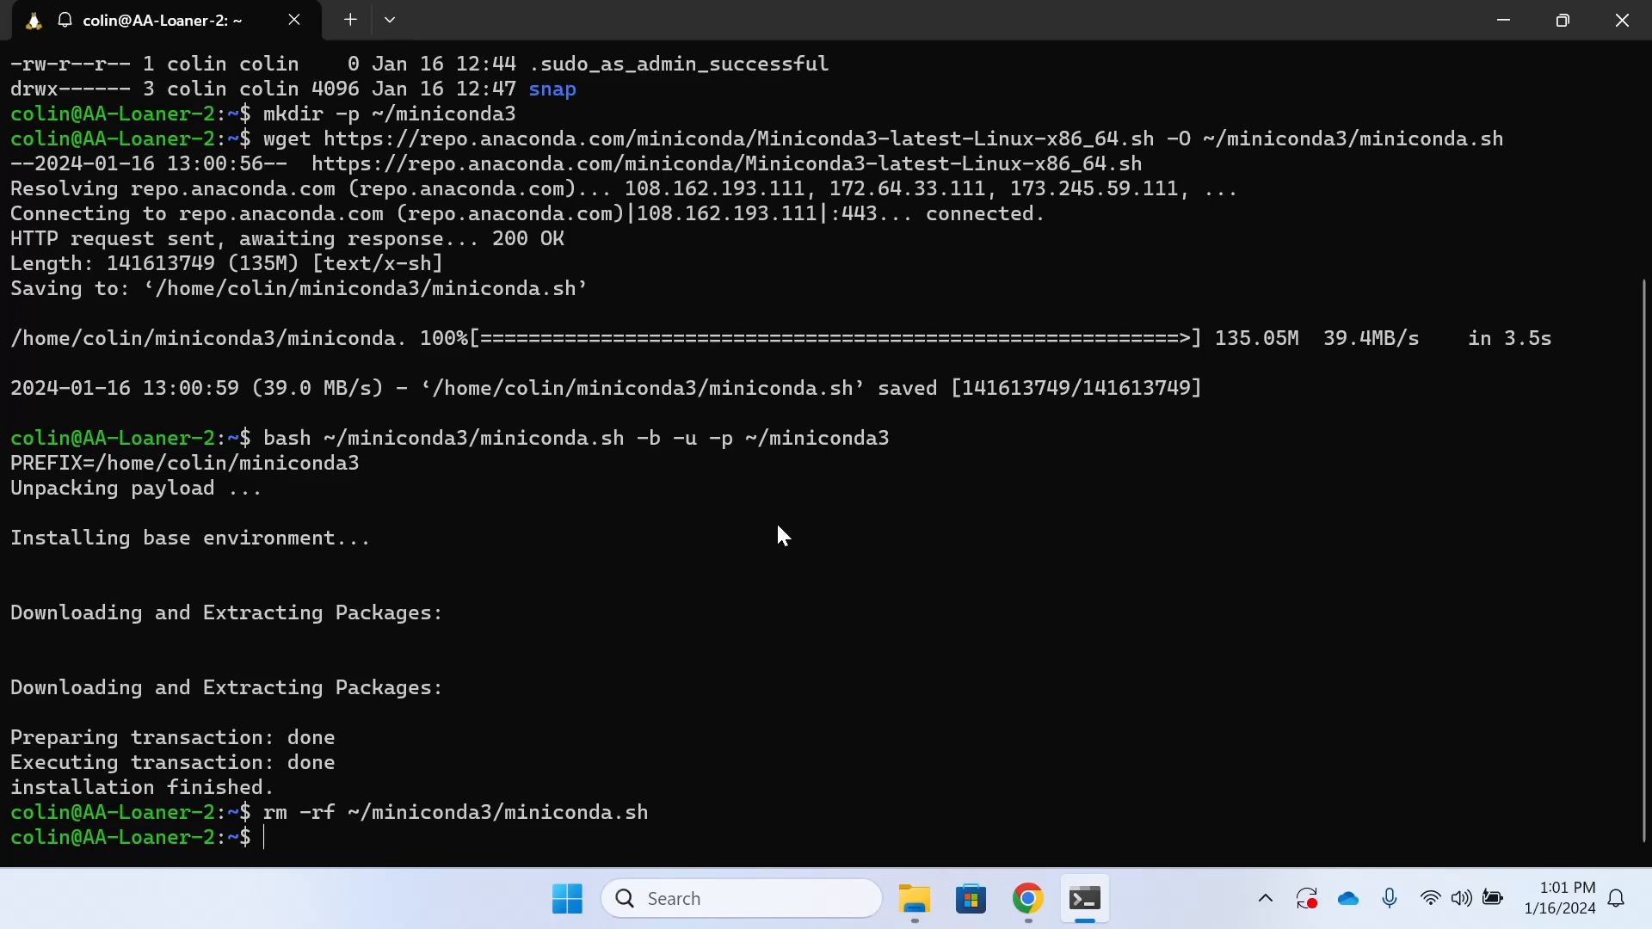
pyautogui.click(1024, 898)
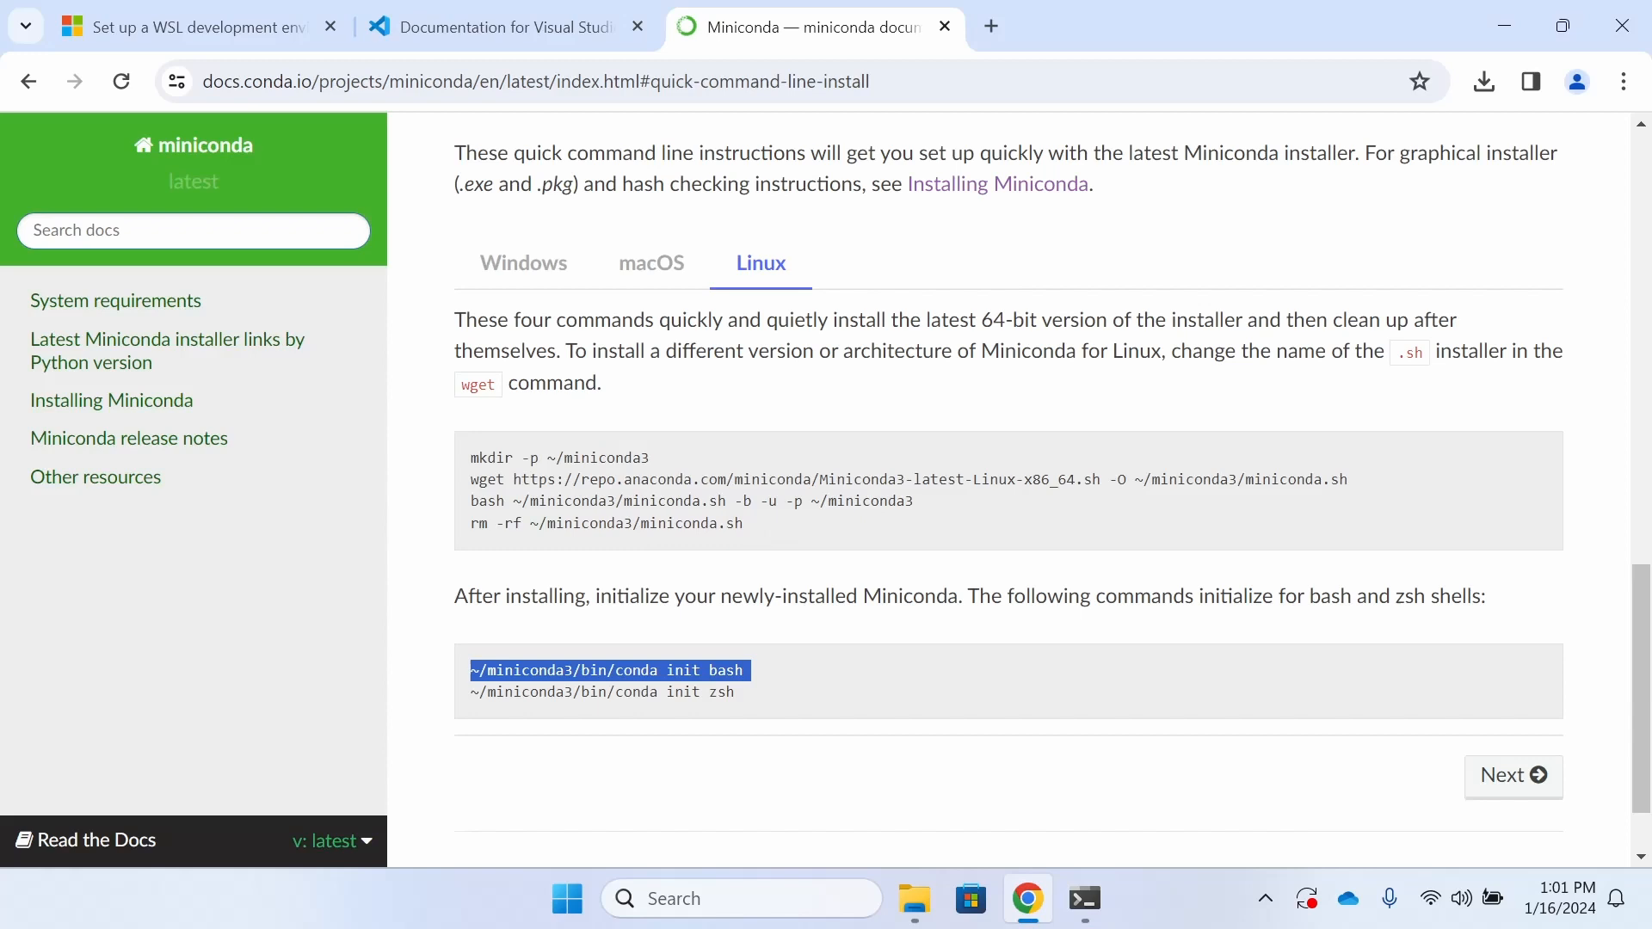
# - Run ~/miniconda3/bin/conda init bash in the Ubuntu shell
pyautogui.click(1084, 898)
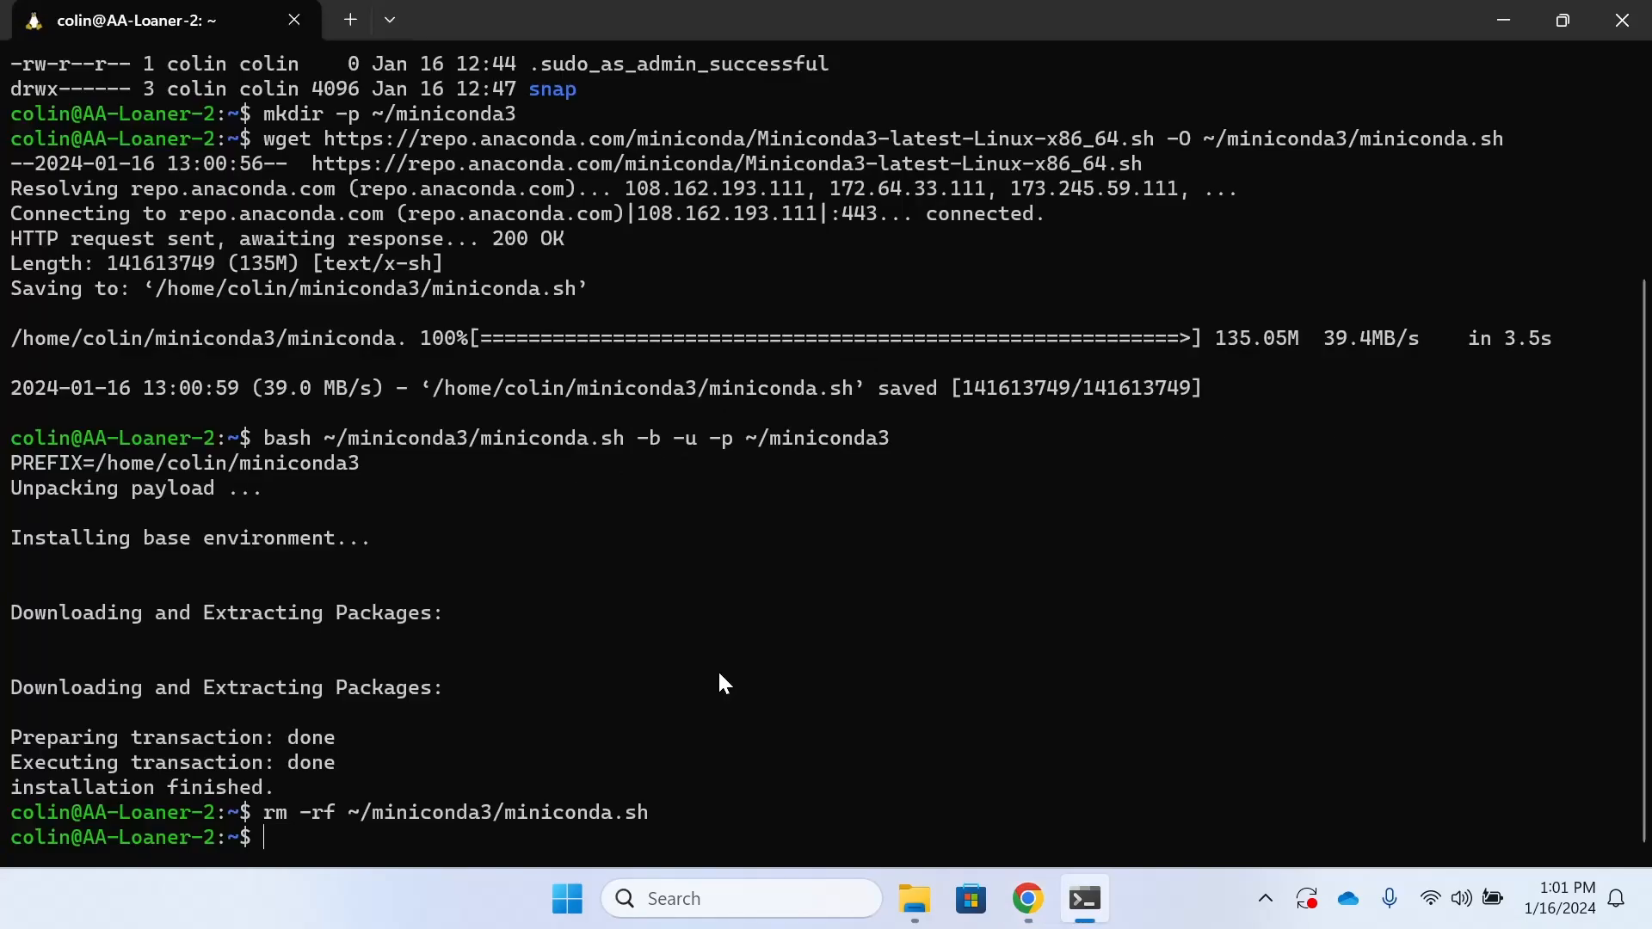
pyautogui.write('~/miniconda3/bin/conda init bash')
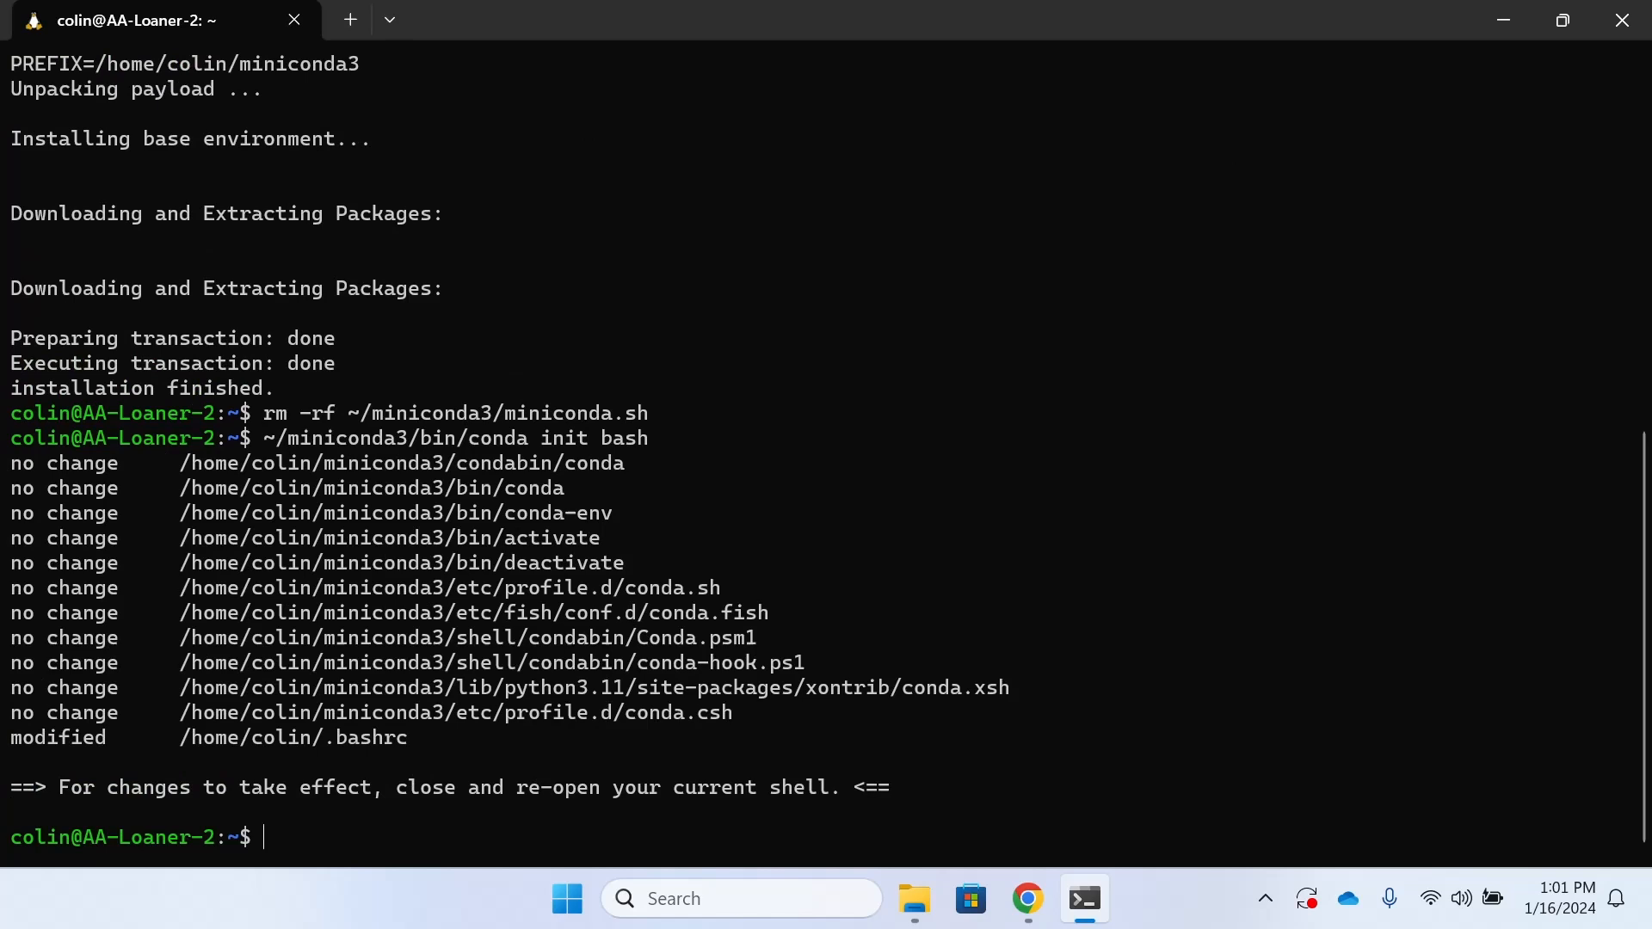
pyautogui.click(1025, 898)
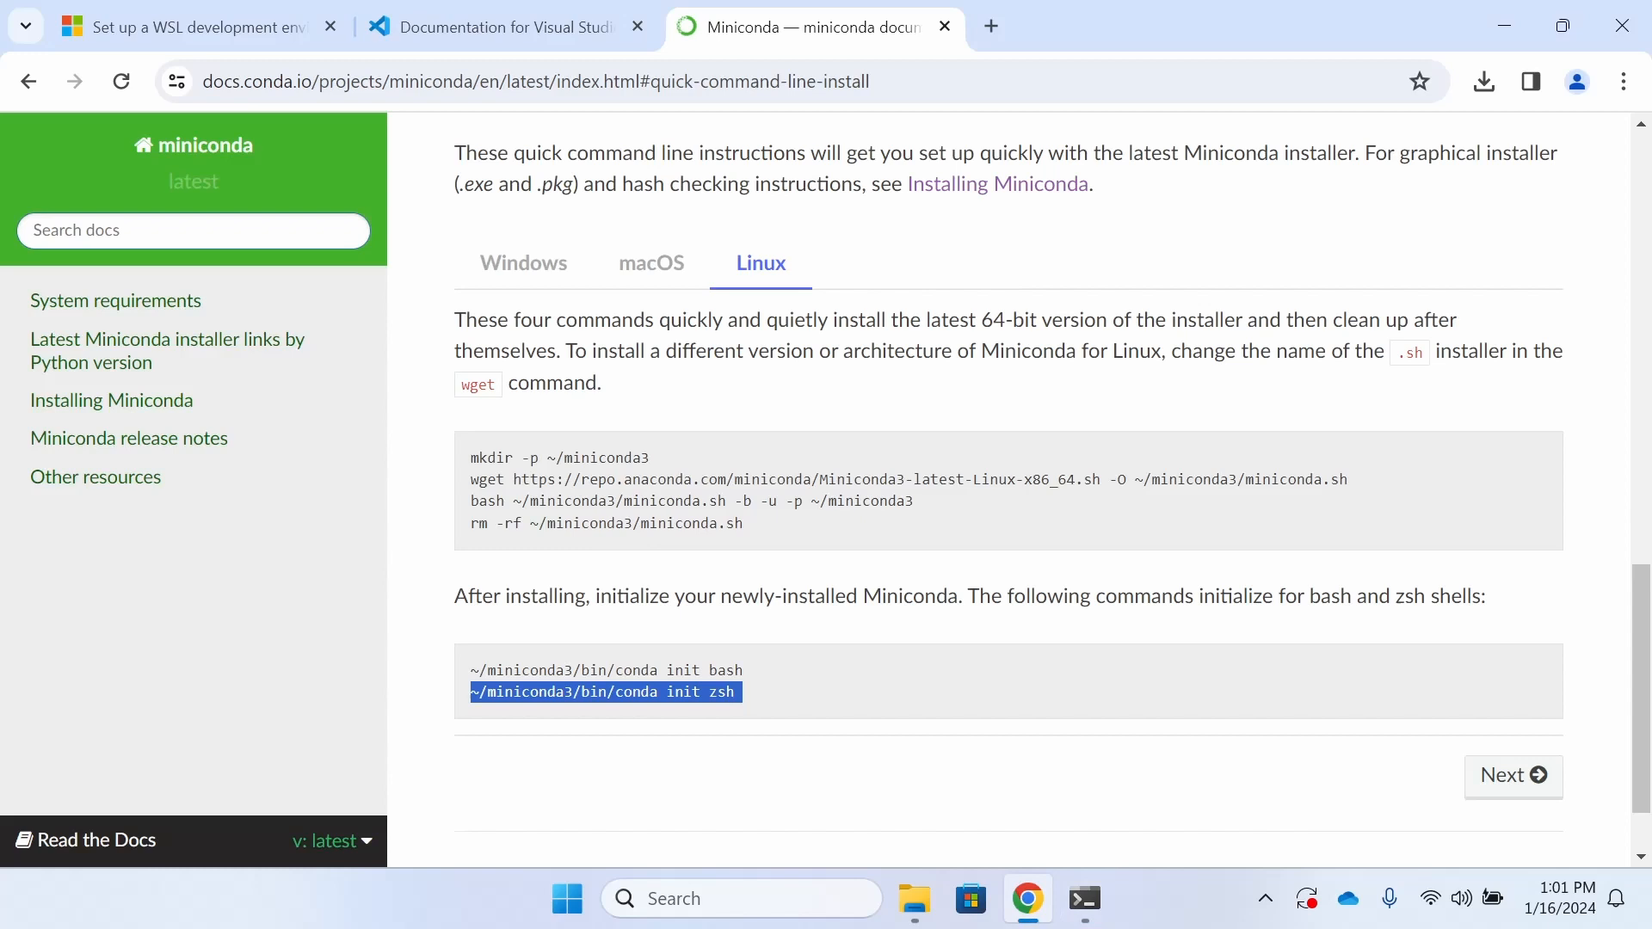
# - Run ~/miniconda3/bin/conda init zsh, then close the terminal window
pyautogui.click(1083, 898)
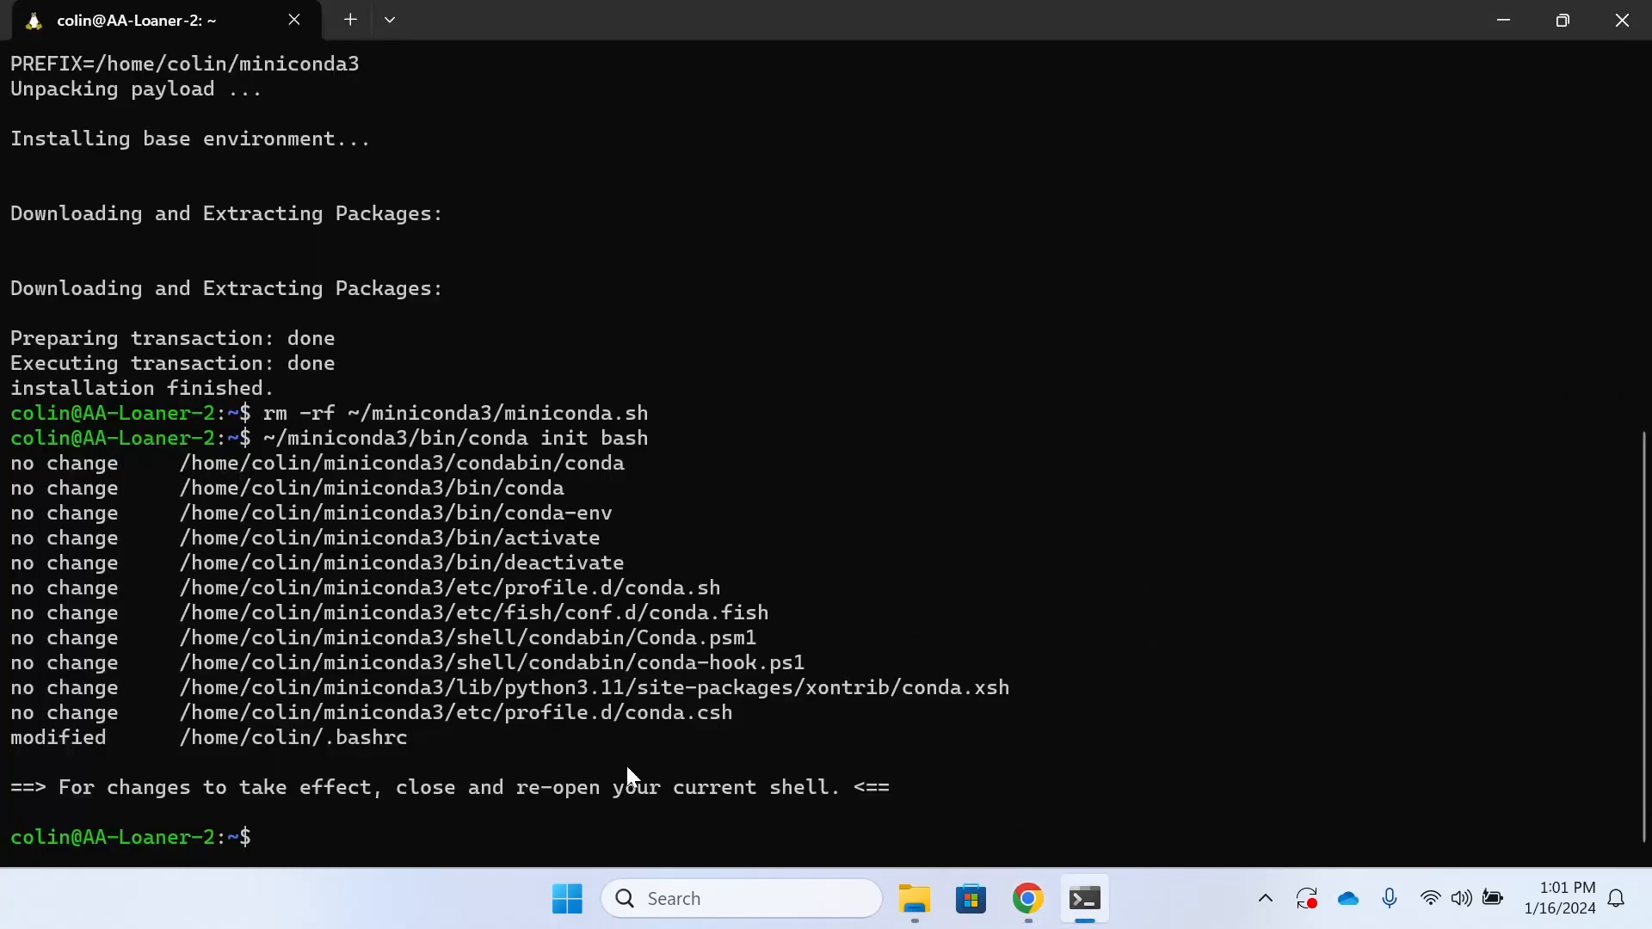
pyautogui.write('~/miniconda3/bin/conda init zsh')
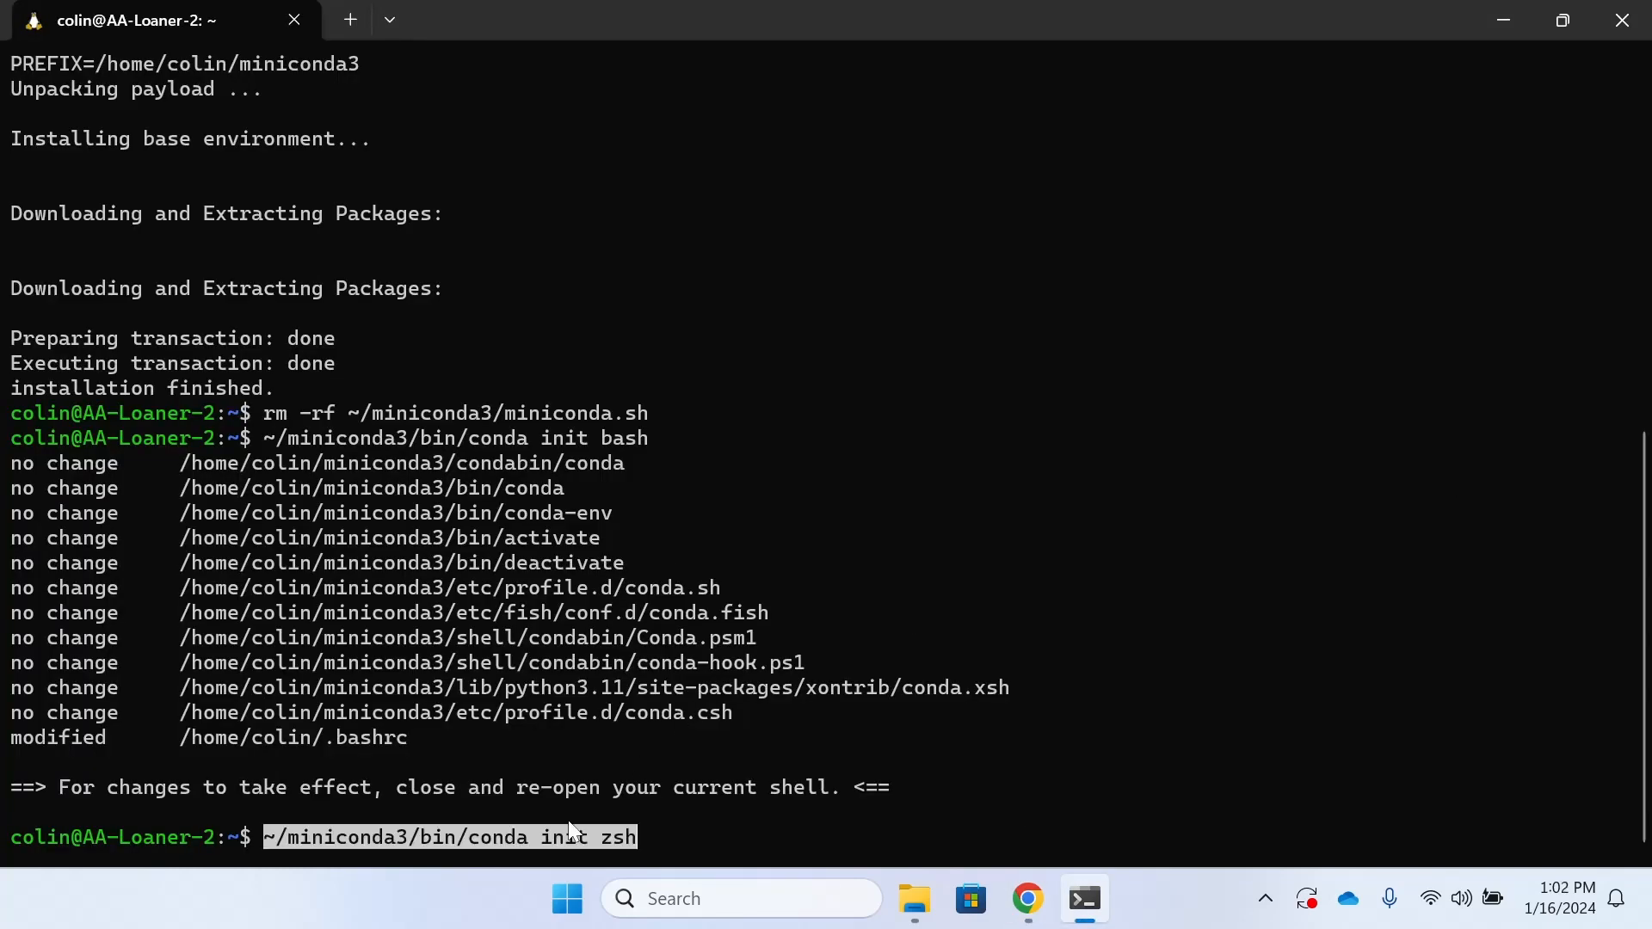
pyautogui.press('Return')
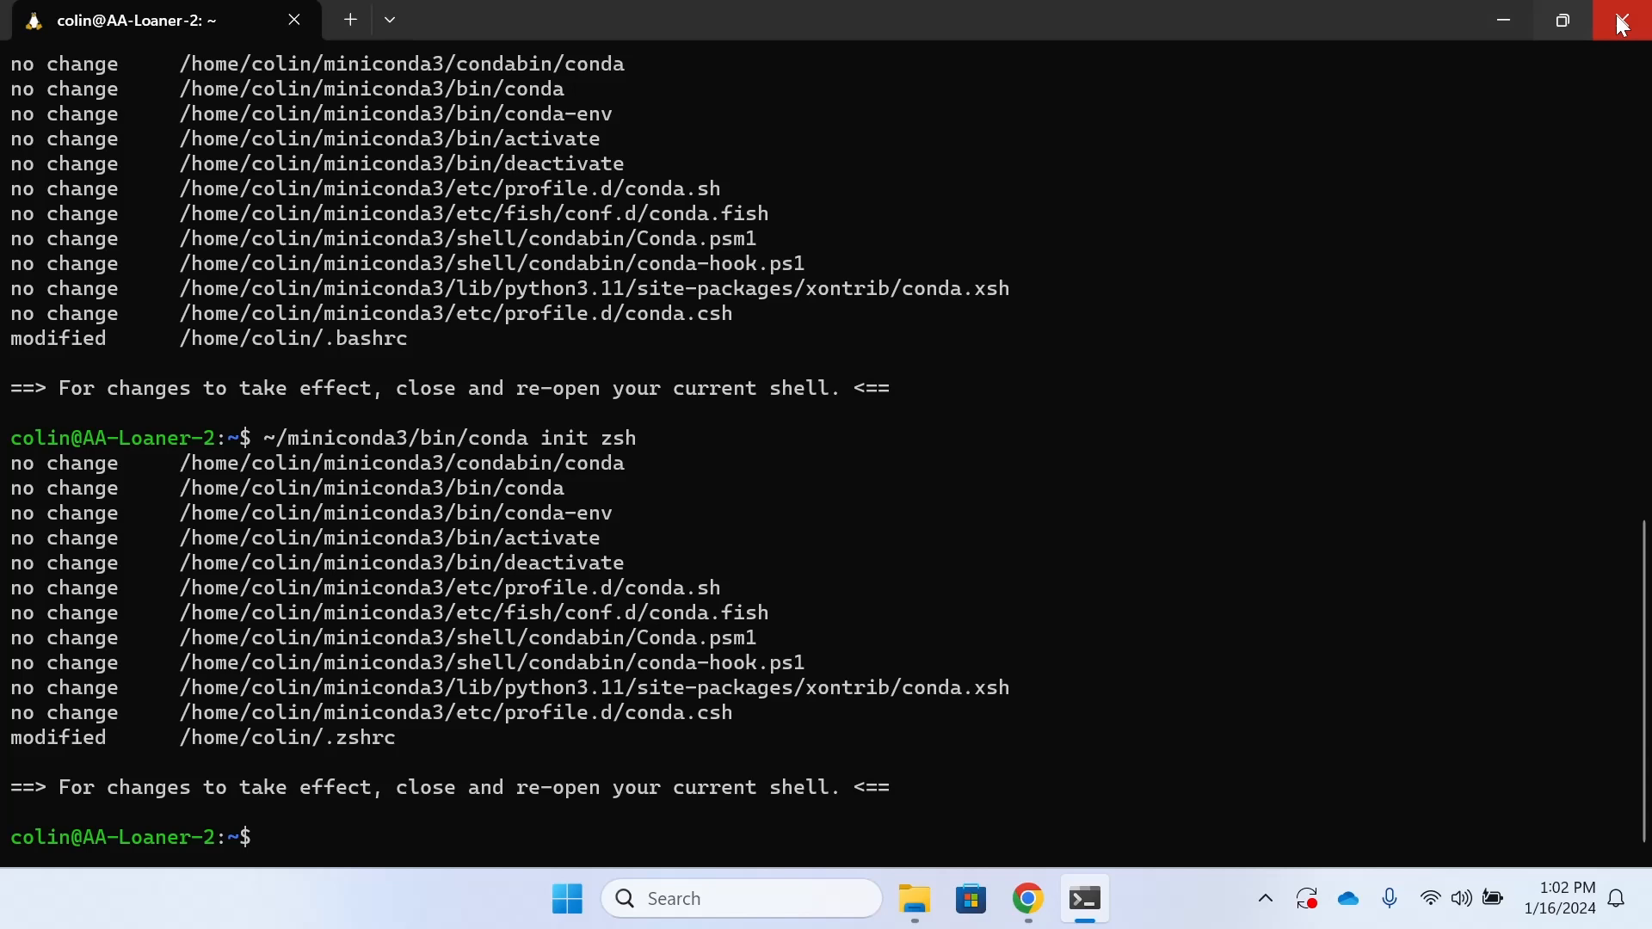
pyautogui.click(1619, 19)
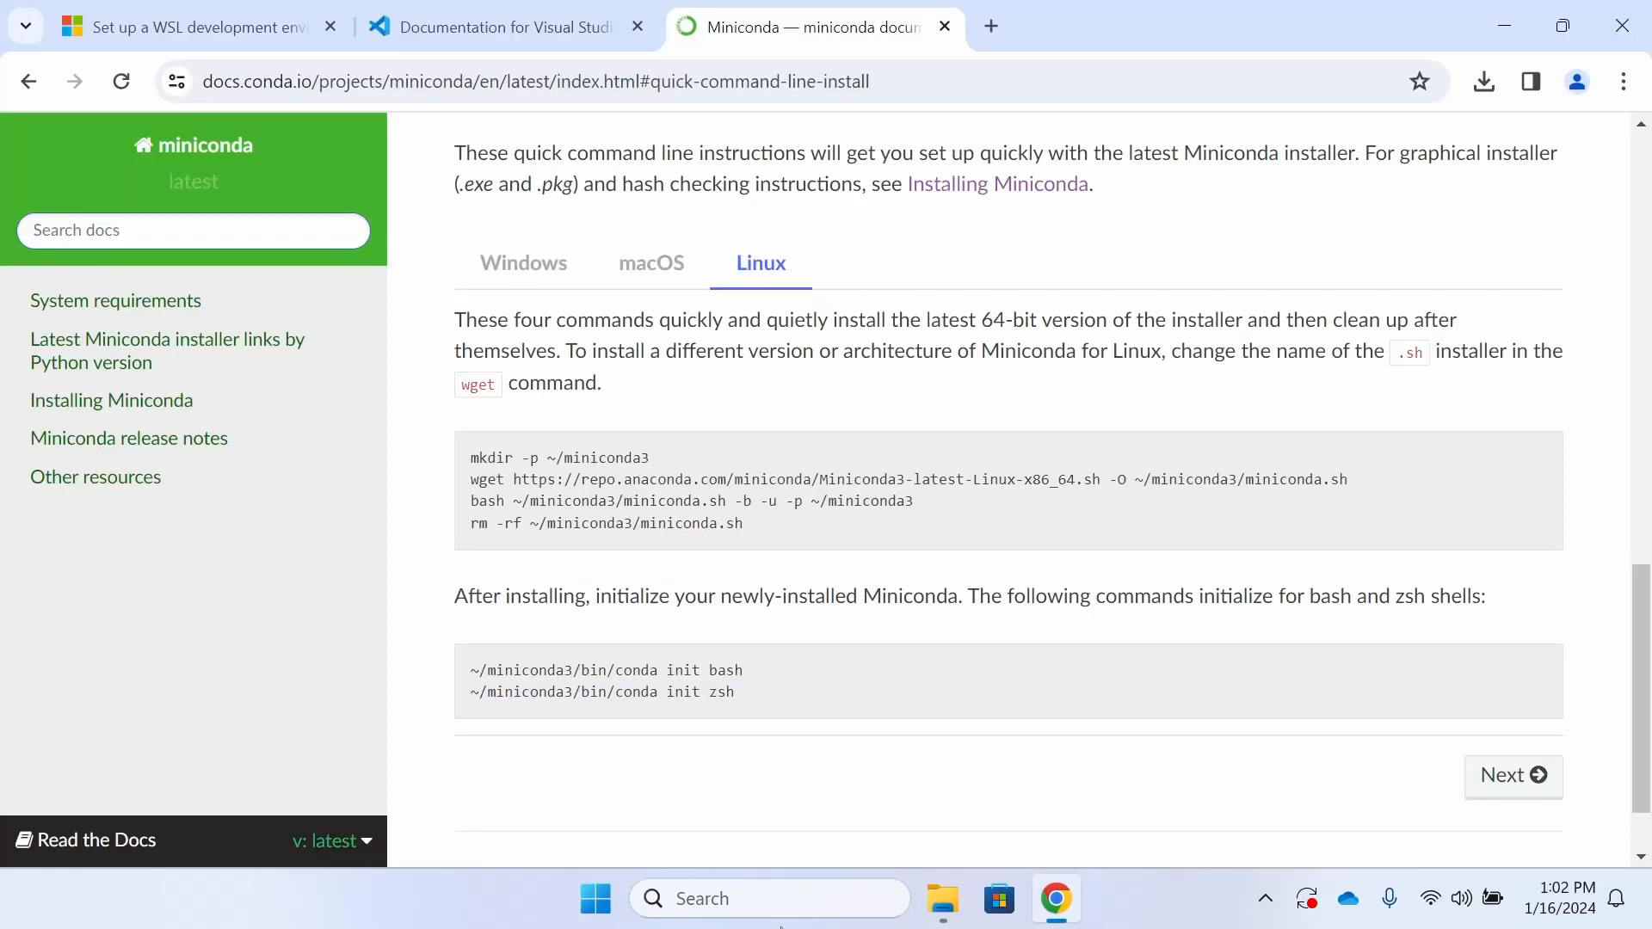
# - Reopen Terminal, run conda in the (base) environment, and browse its maximized help output
pyautogui.write('terminal')
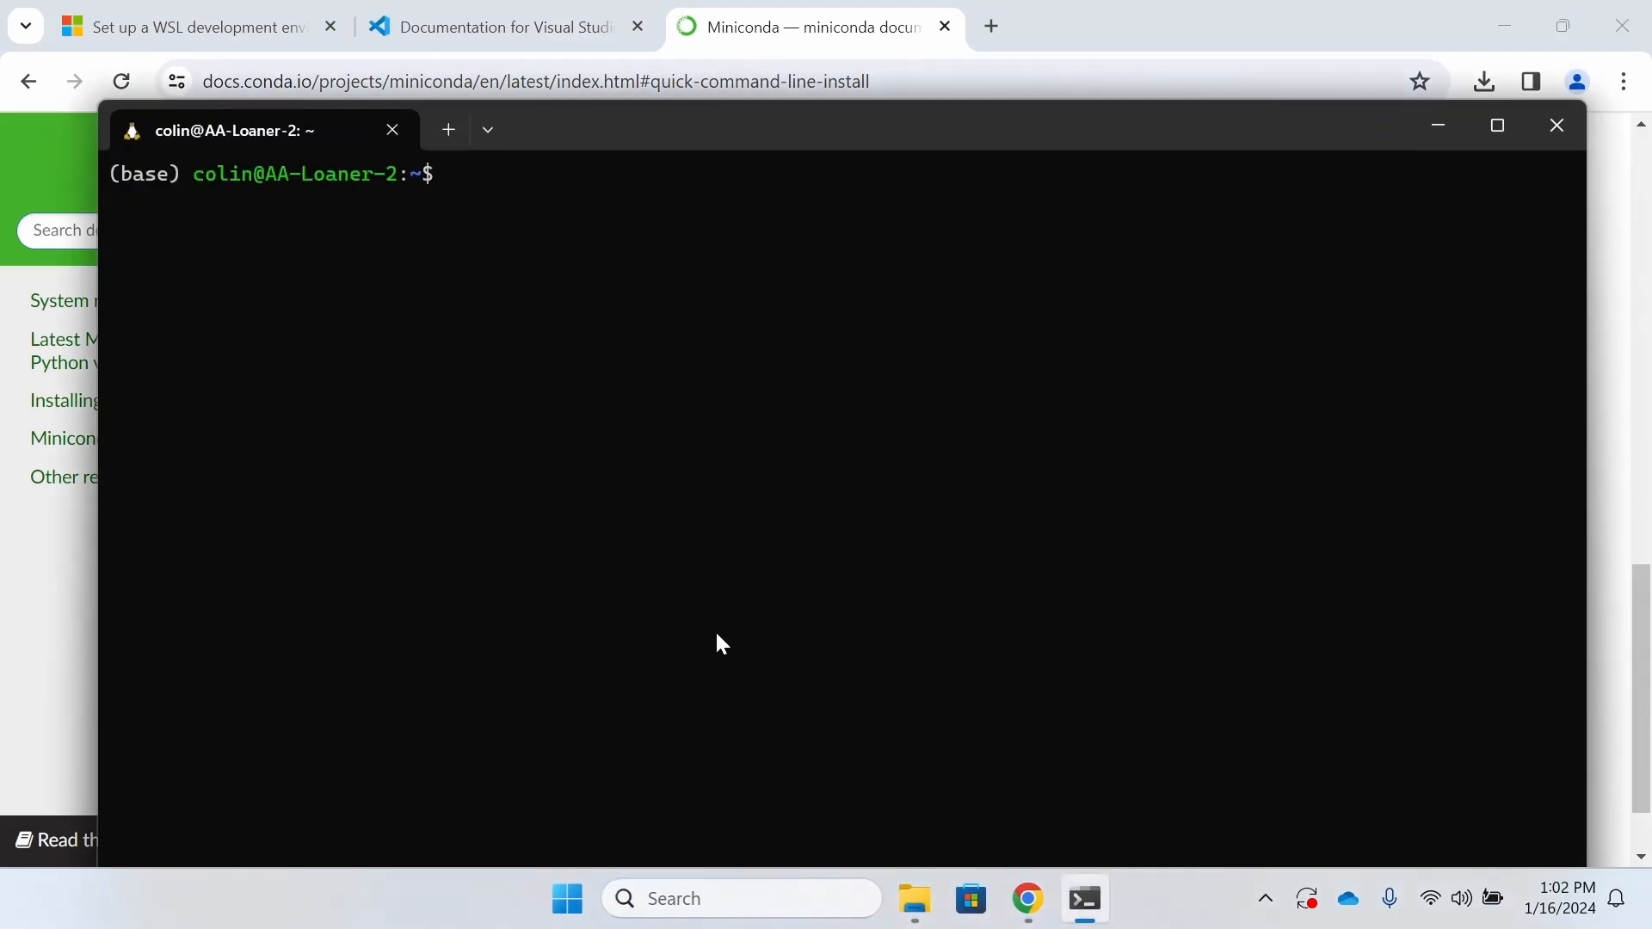
pyautogui.write('conda')
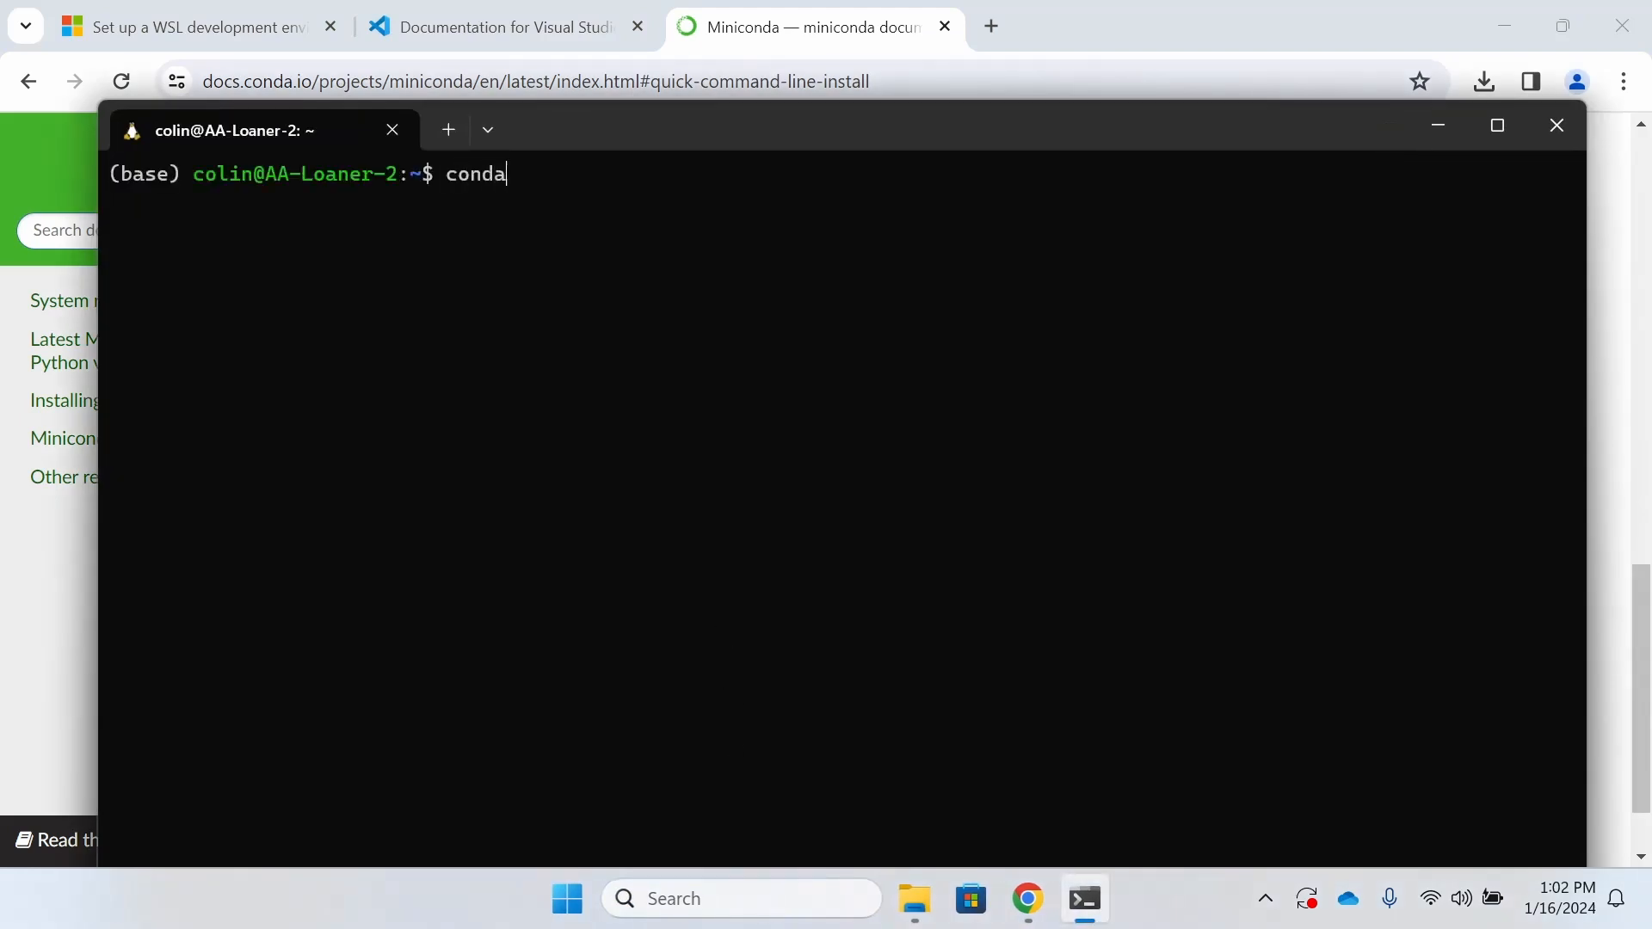
pyautogui.press('Return')
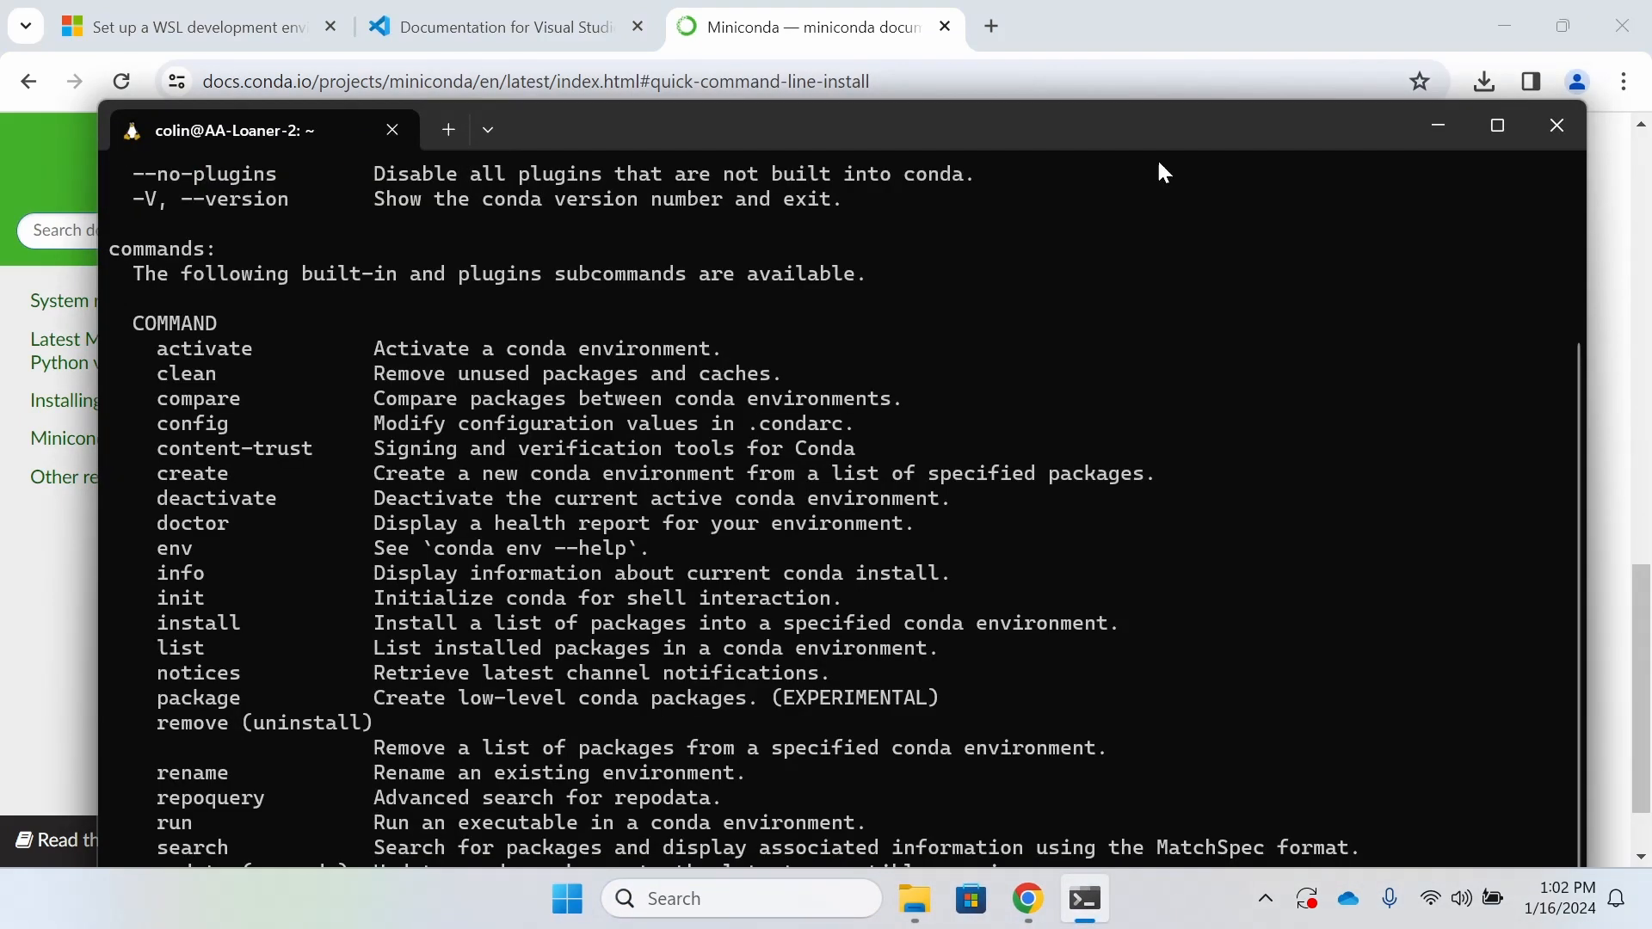
pyautogui.click(1496, 125)
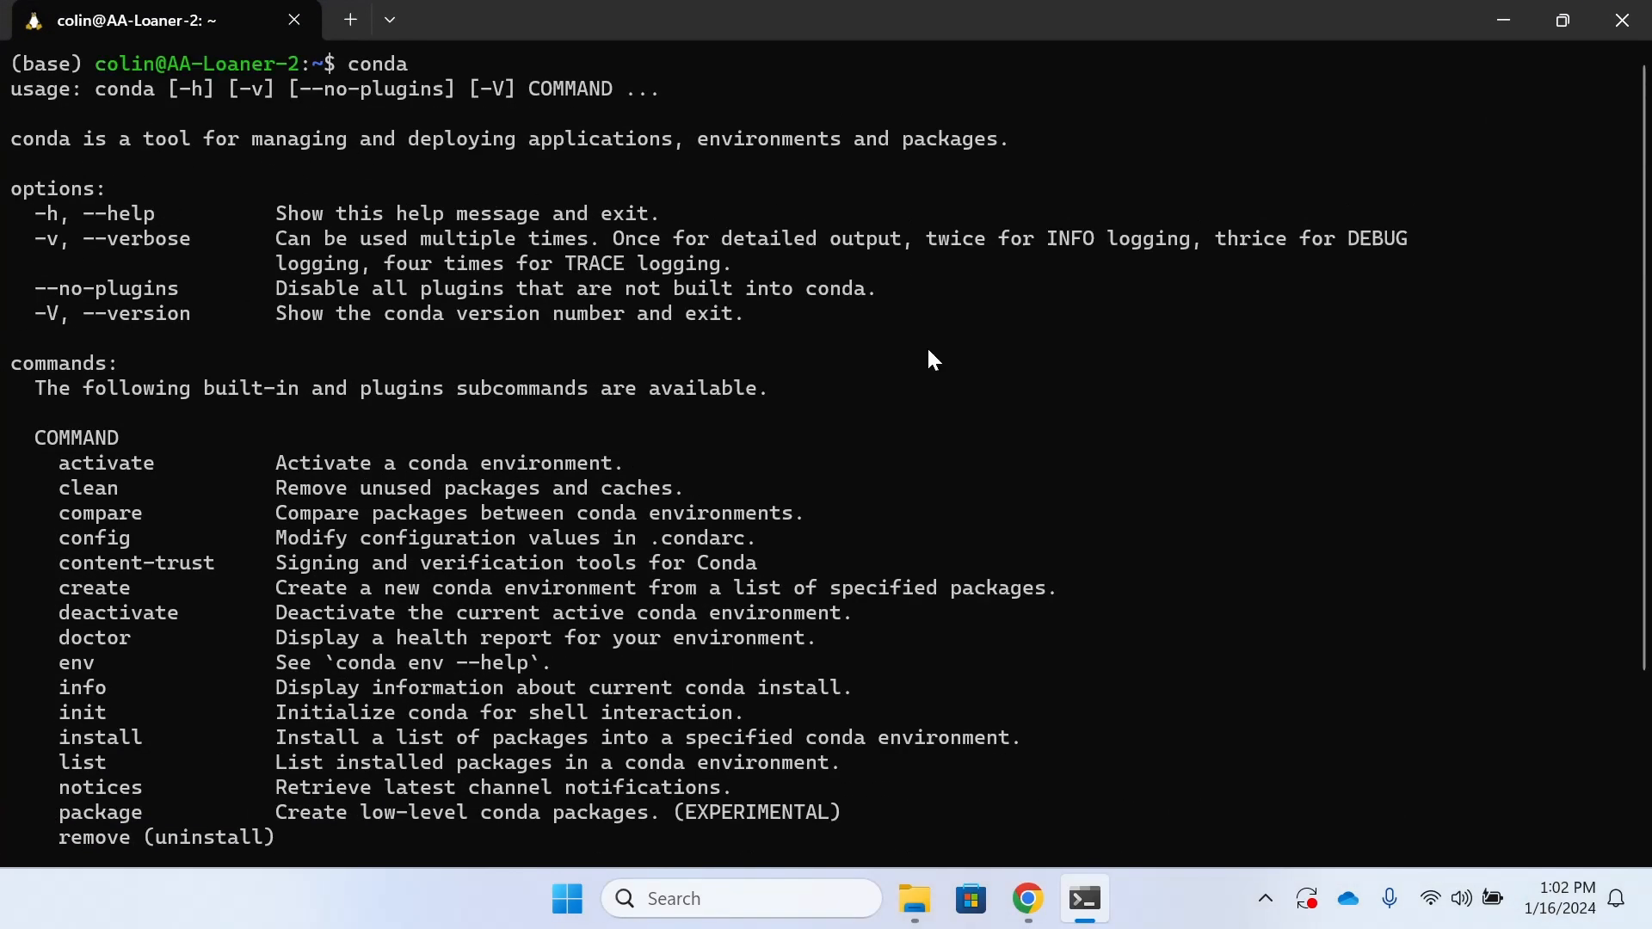
pyautogui.scroll(-3)
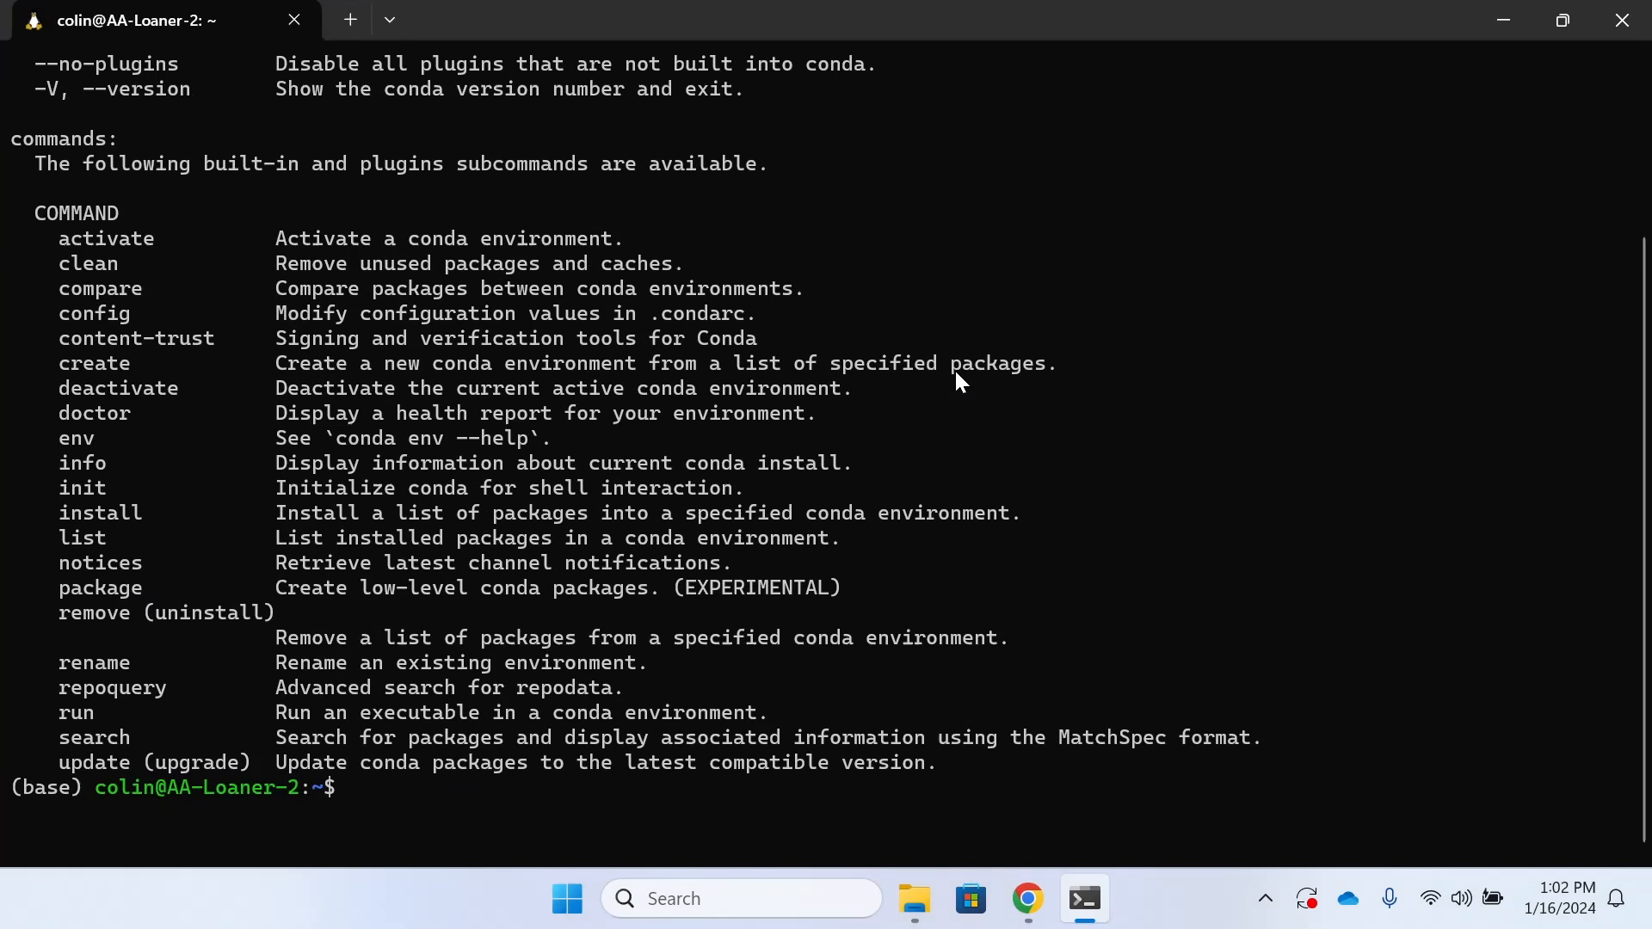
pyautogui.scroll(3)
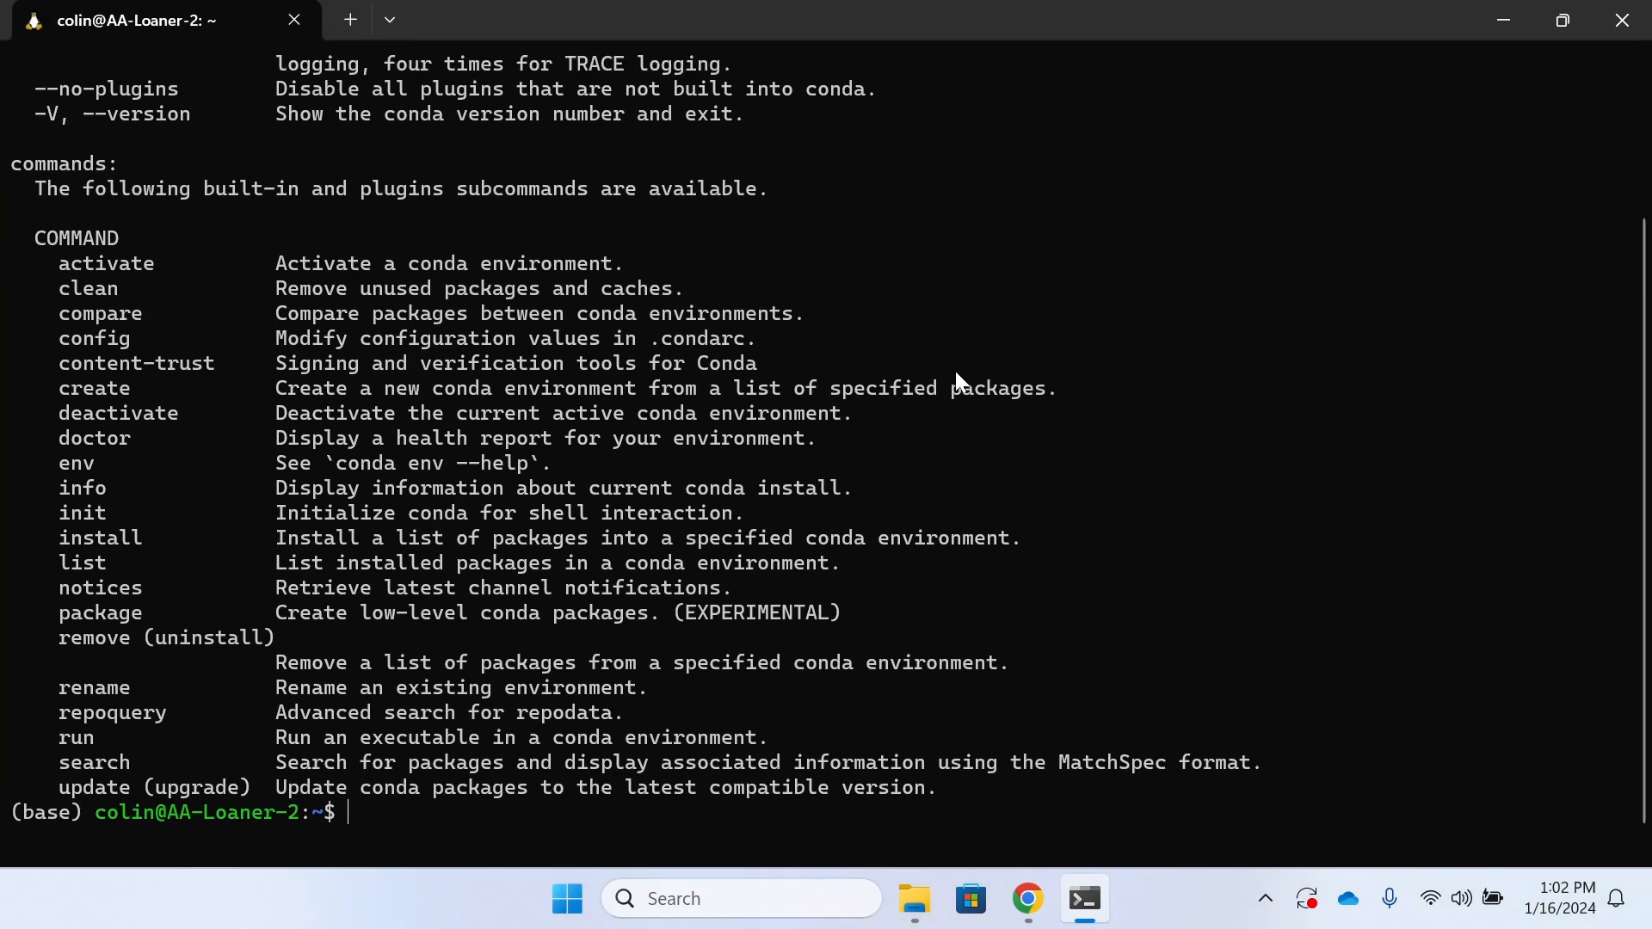
pyautogui.scroll(3)
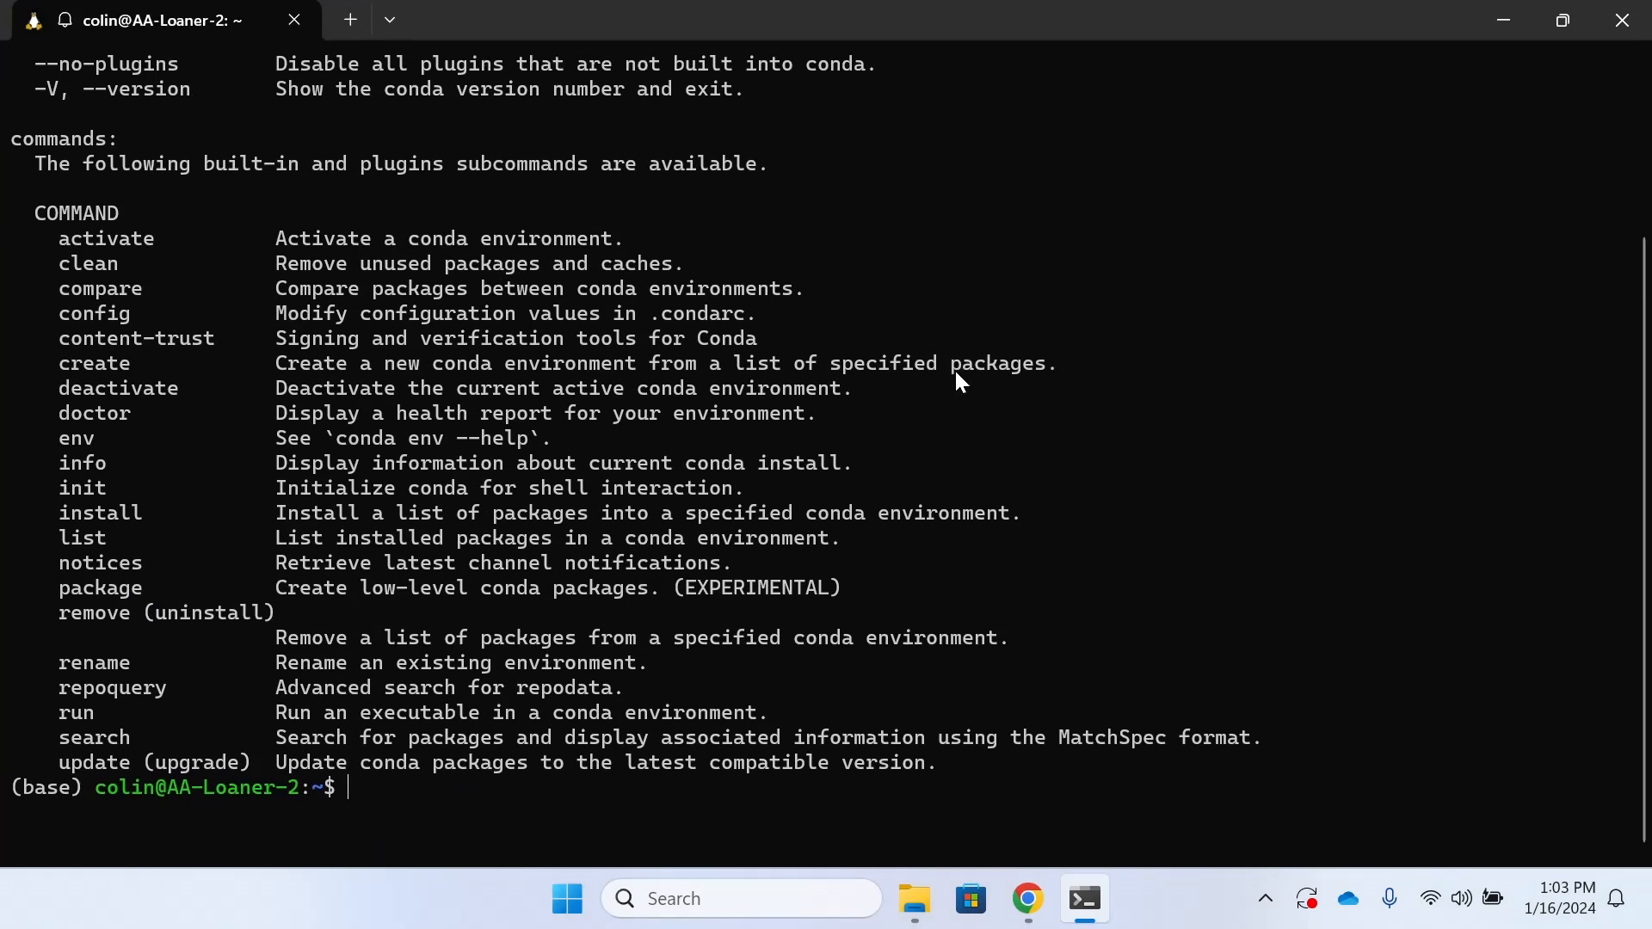
# - Make the FortranDemo directory and cd into it using Tab completion
pyautogui.write('mkdir')
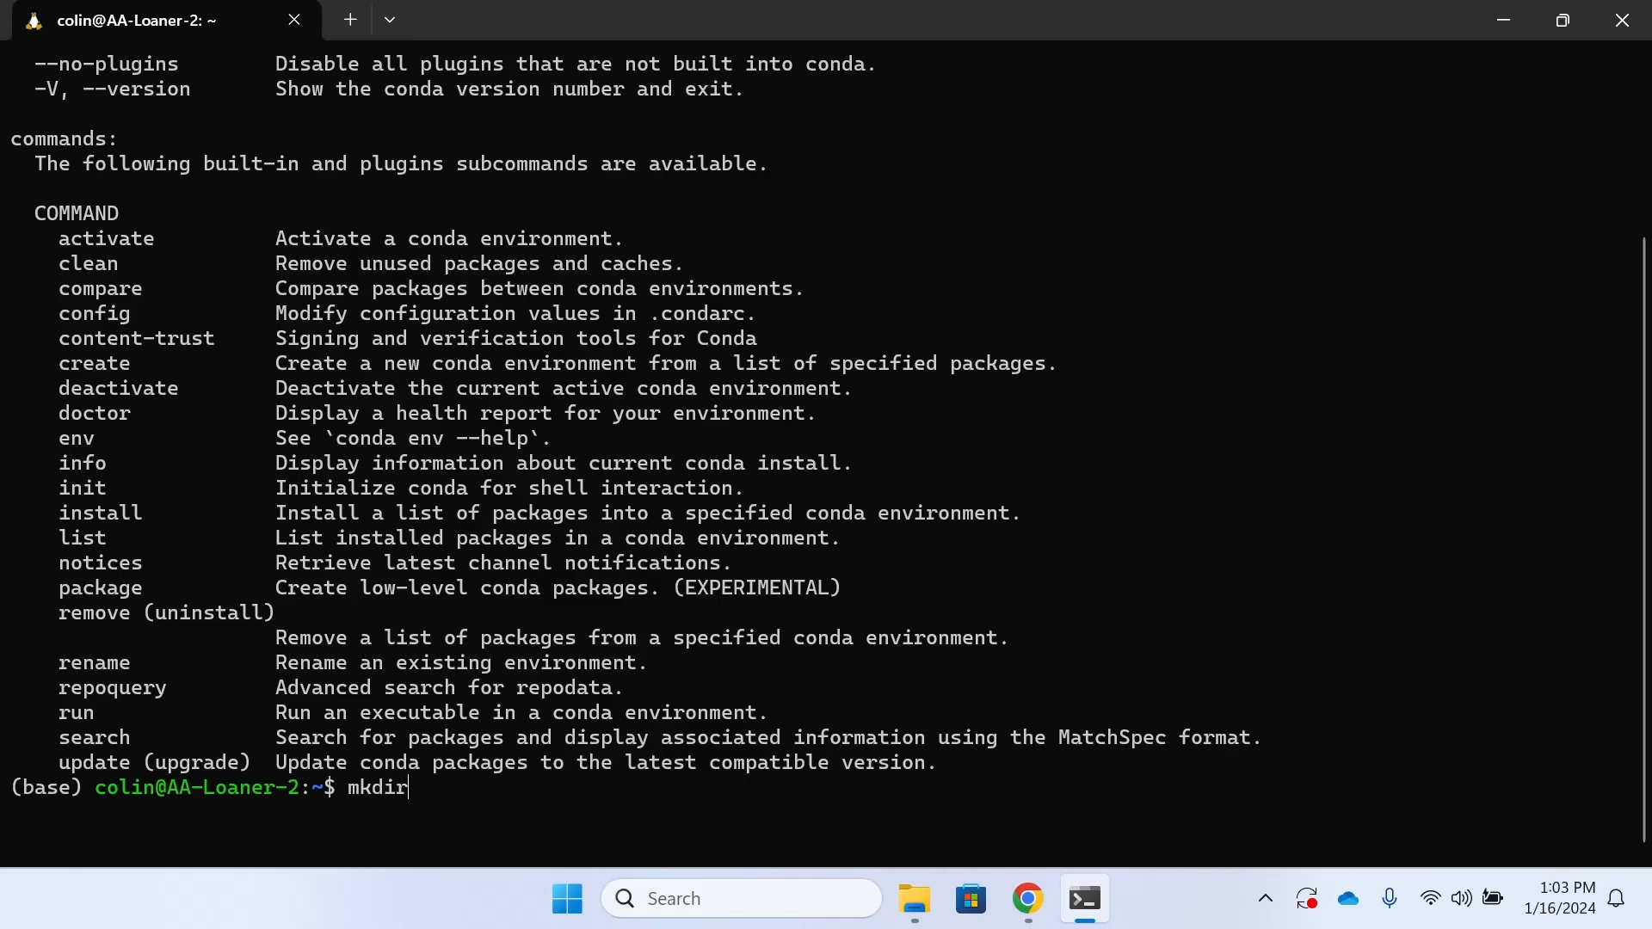
pyautogui.write('Fortra')
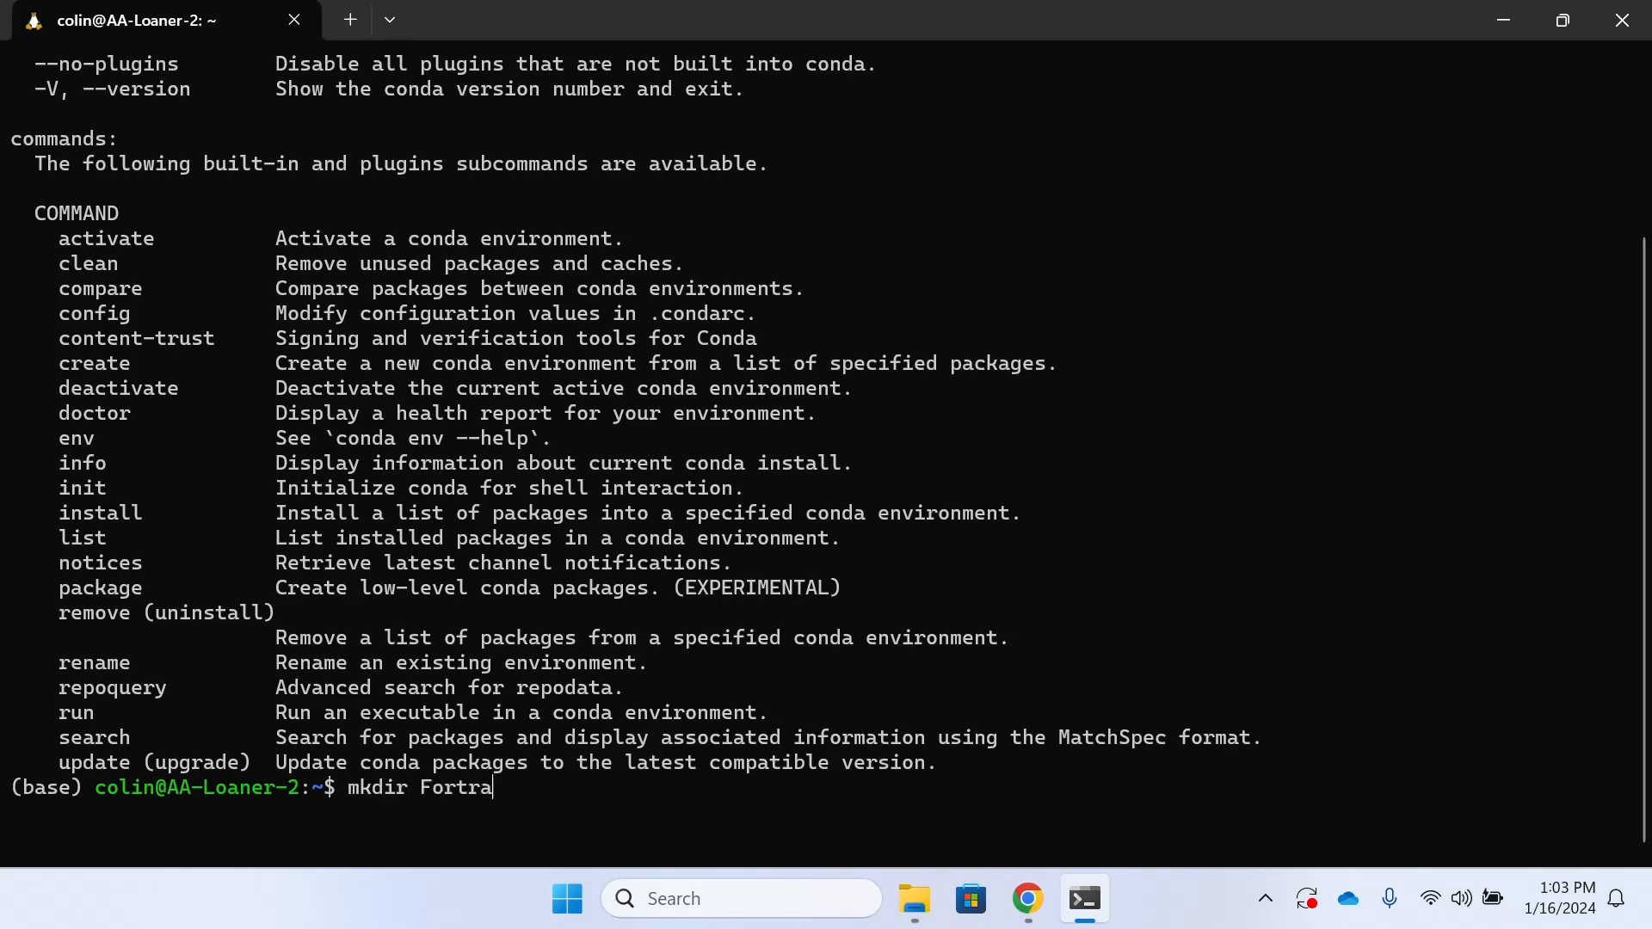
pyautogui.press('Return')
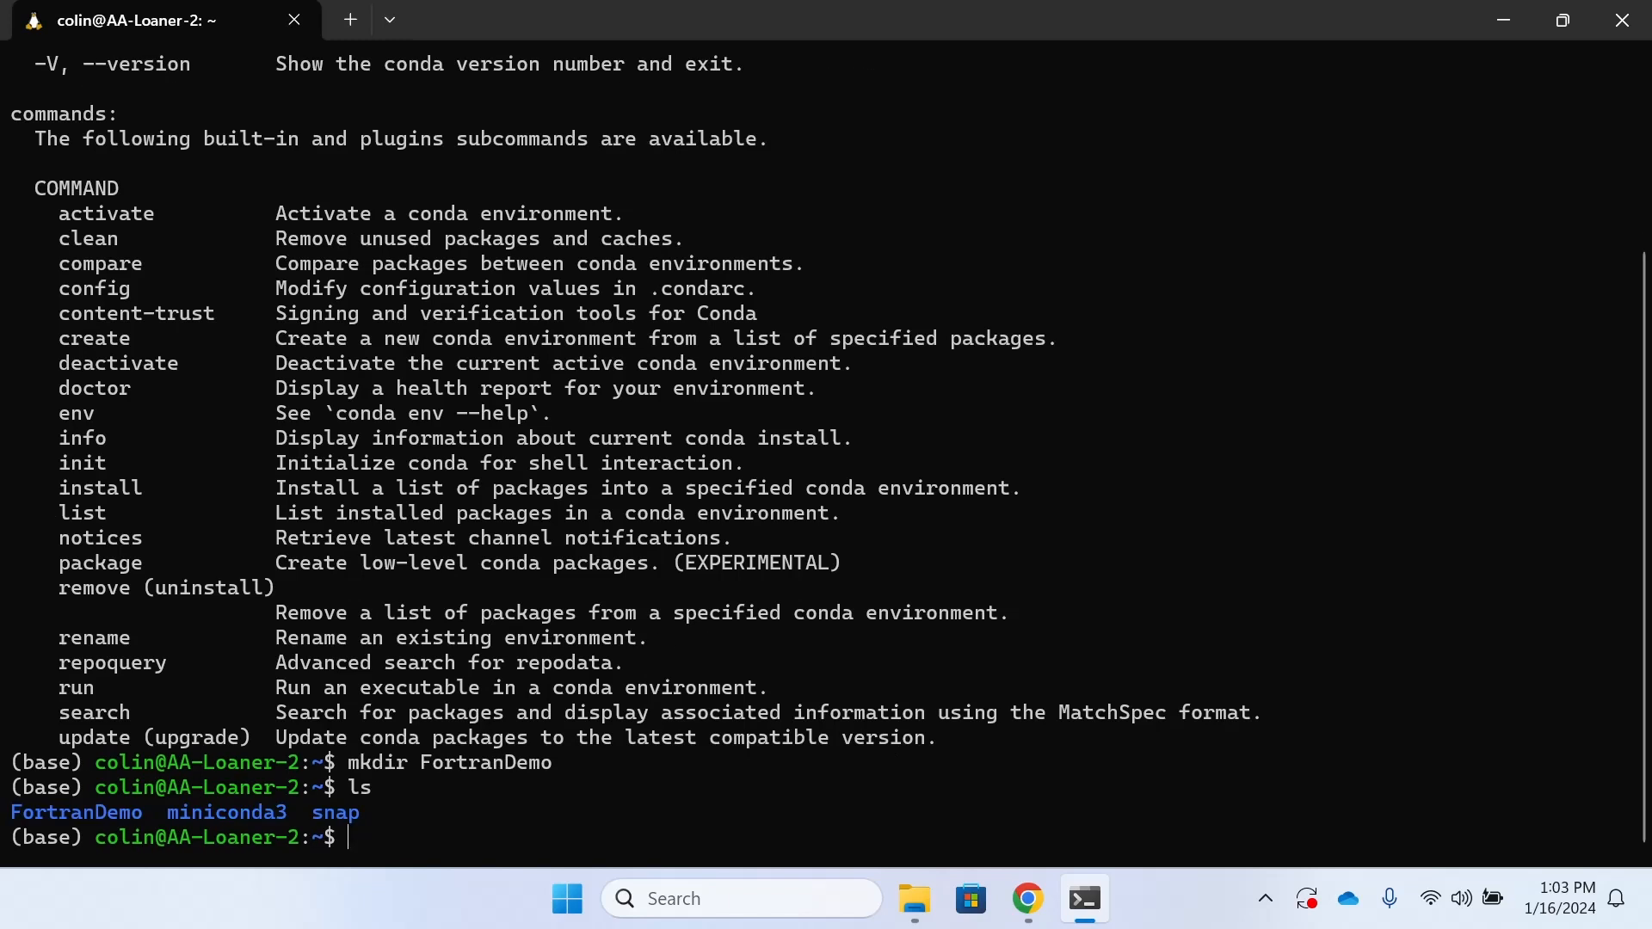
pyautogui.write('cd For')
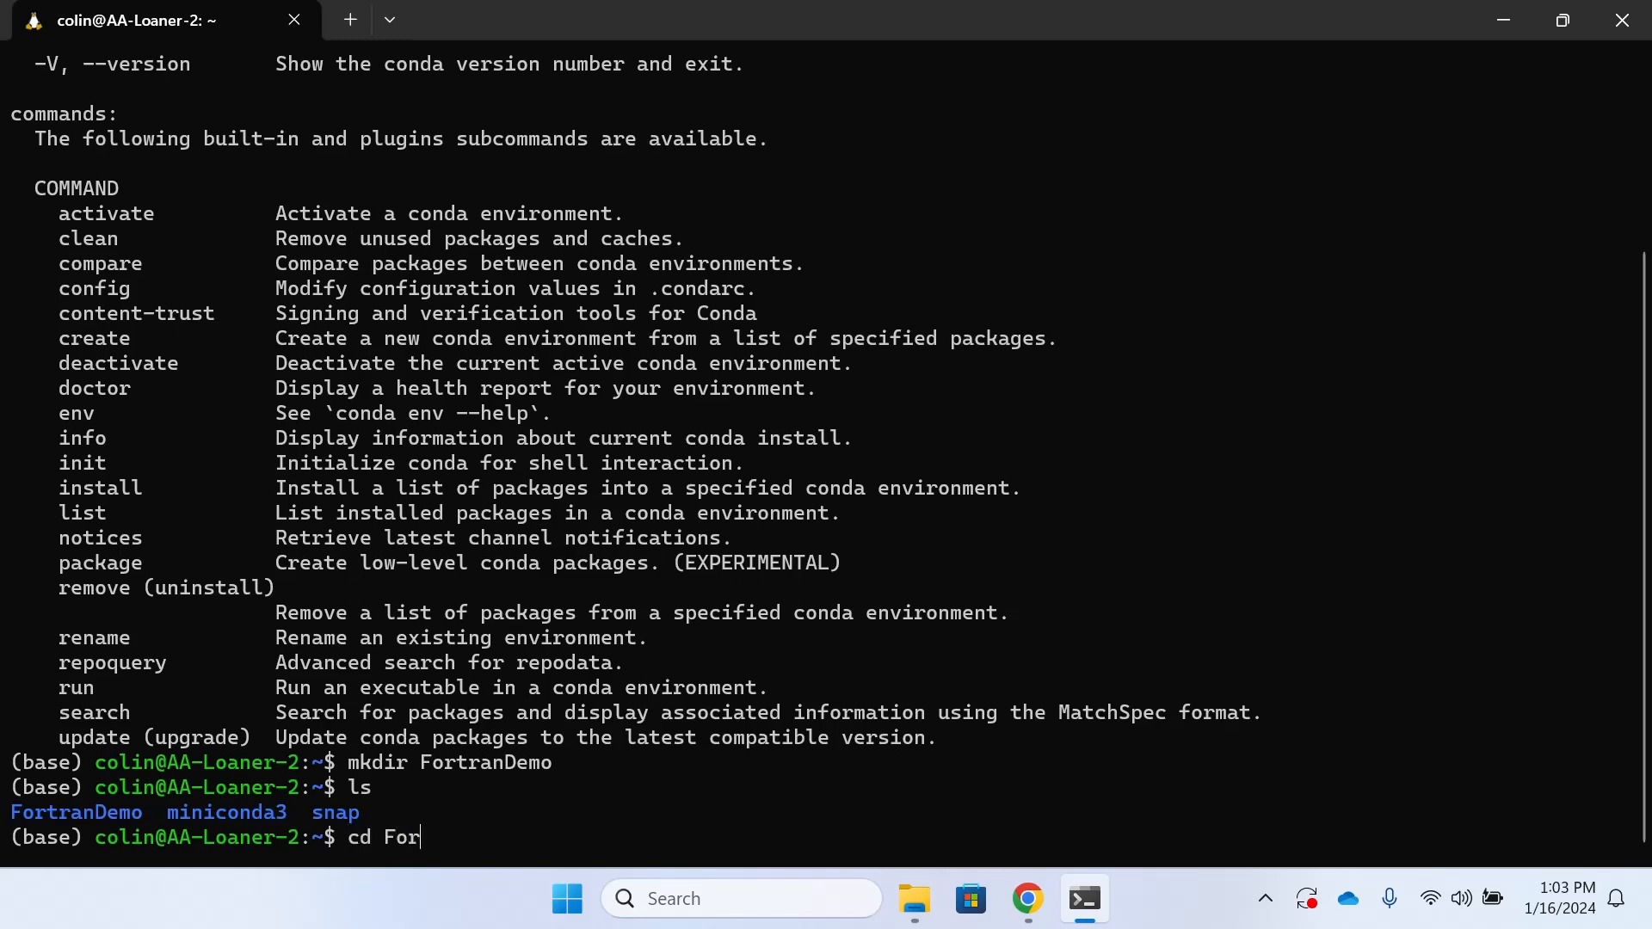
pyautogui.press('Return')
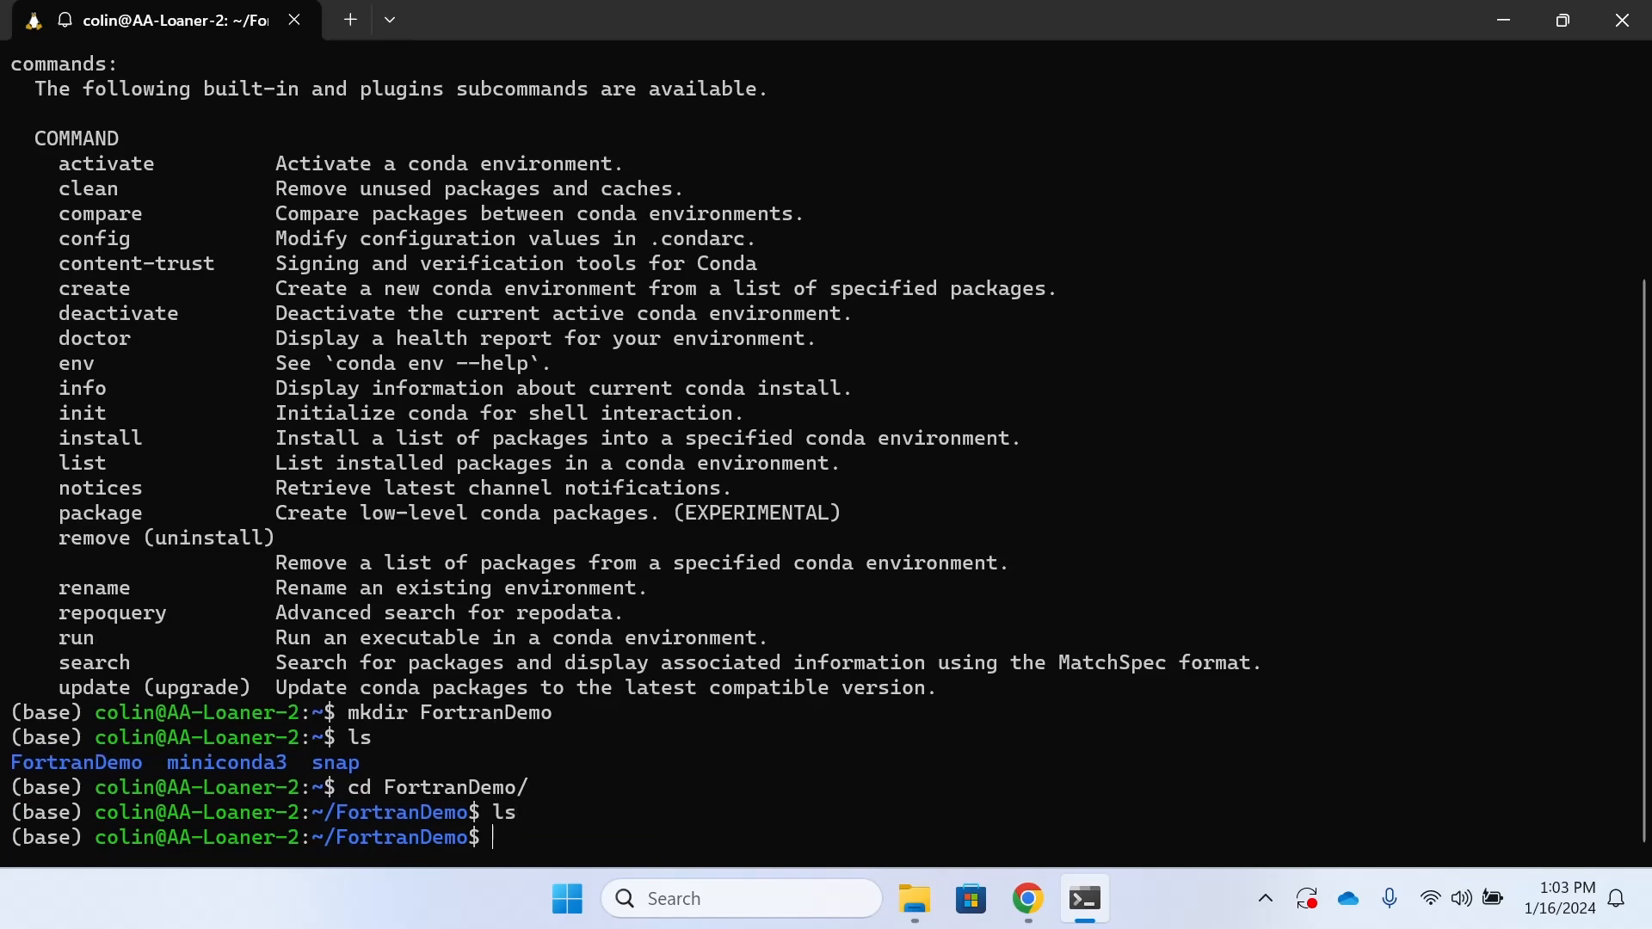
pyautogui.write('c')
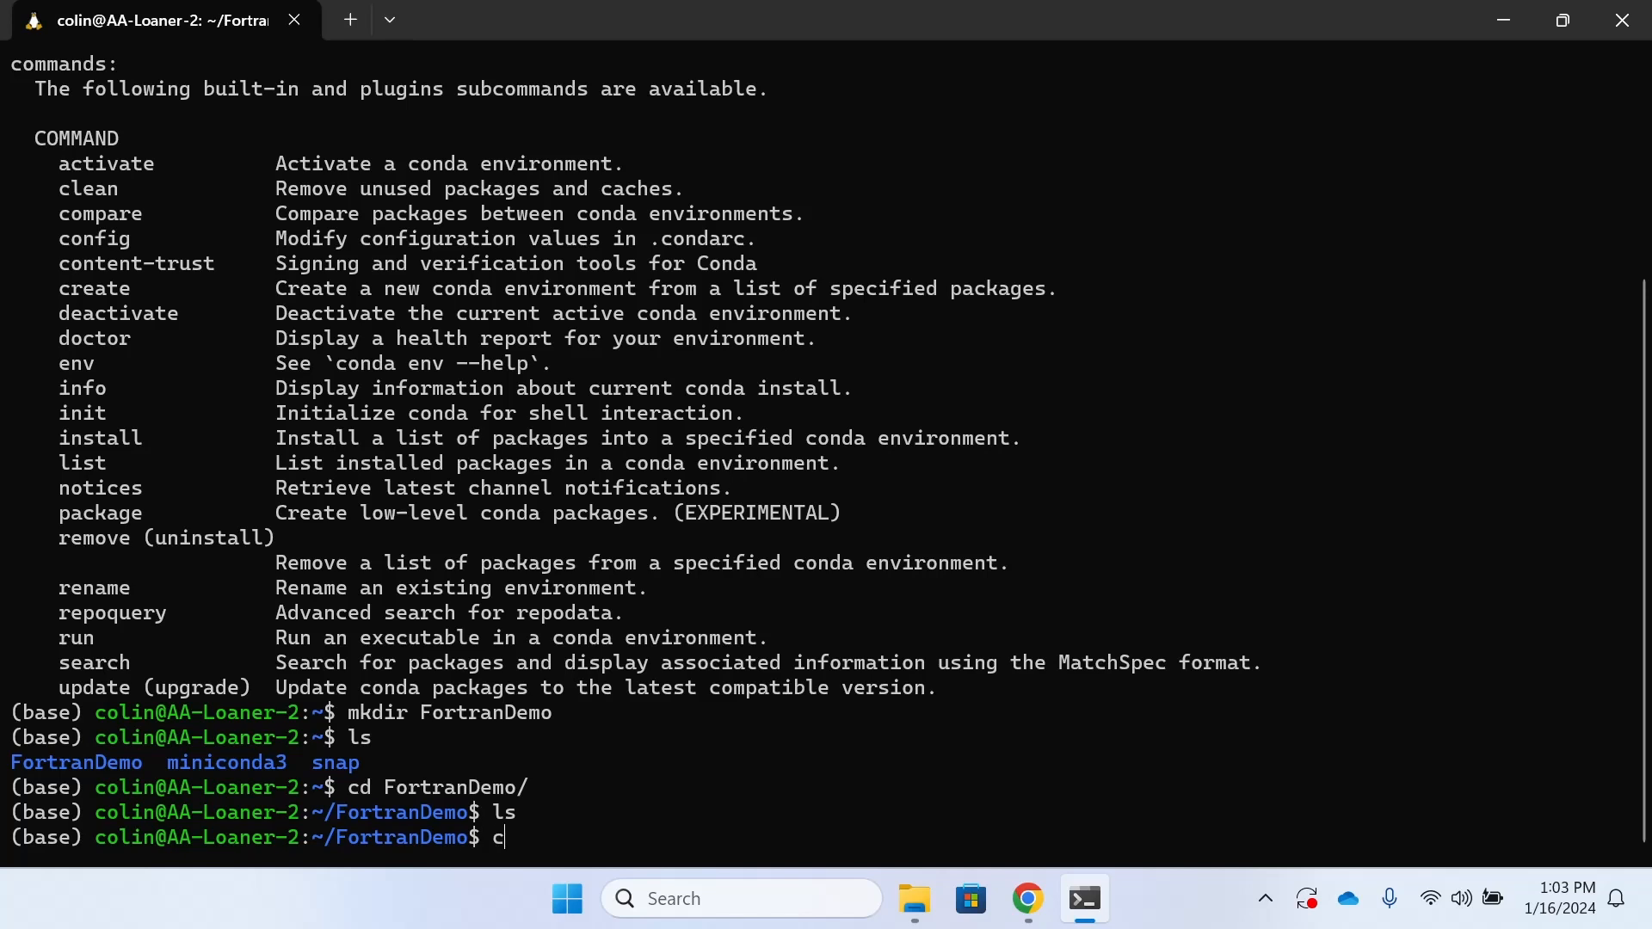
# - Run conda create -n fortranSpace and answer y at the Proceed prompt
pyautogui.write('onda cre')
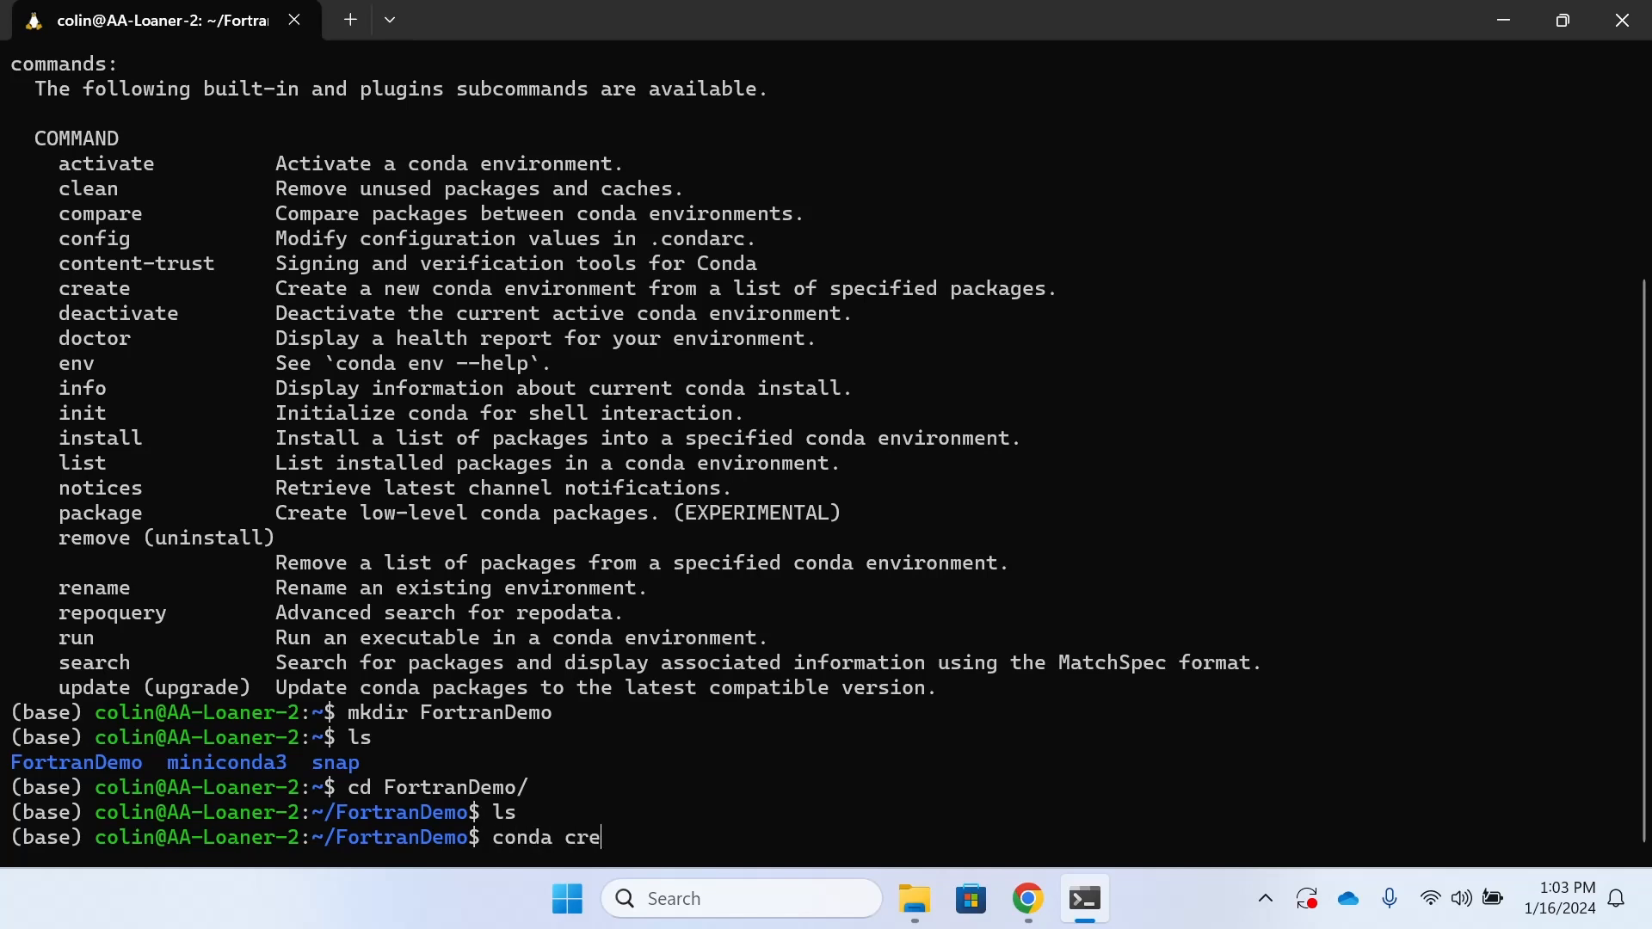
pyautogui.write('ate -')
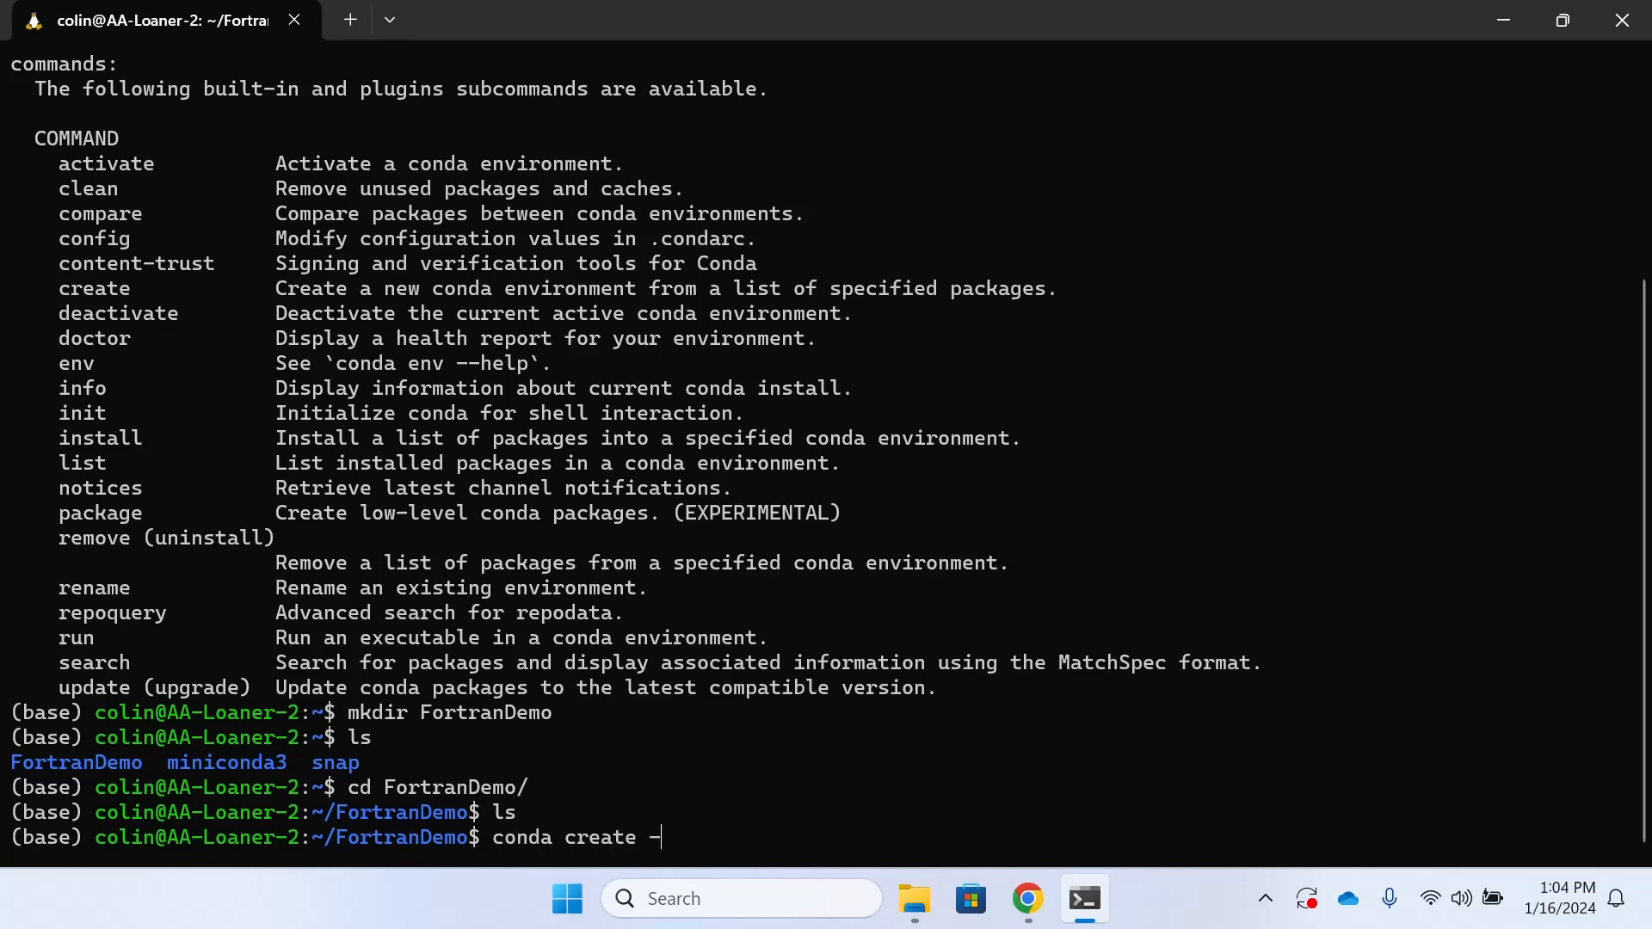
pyautogui.write('n fort')
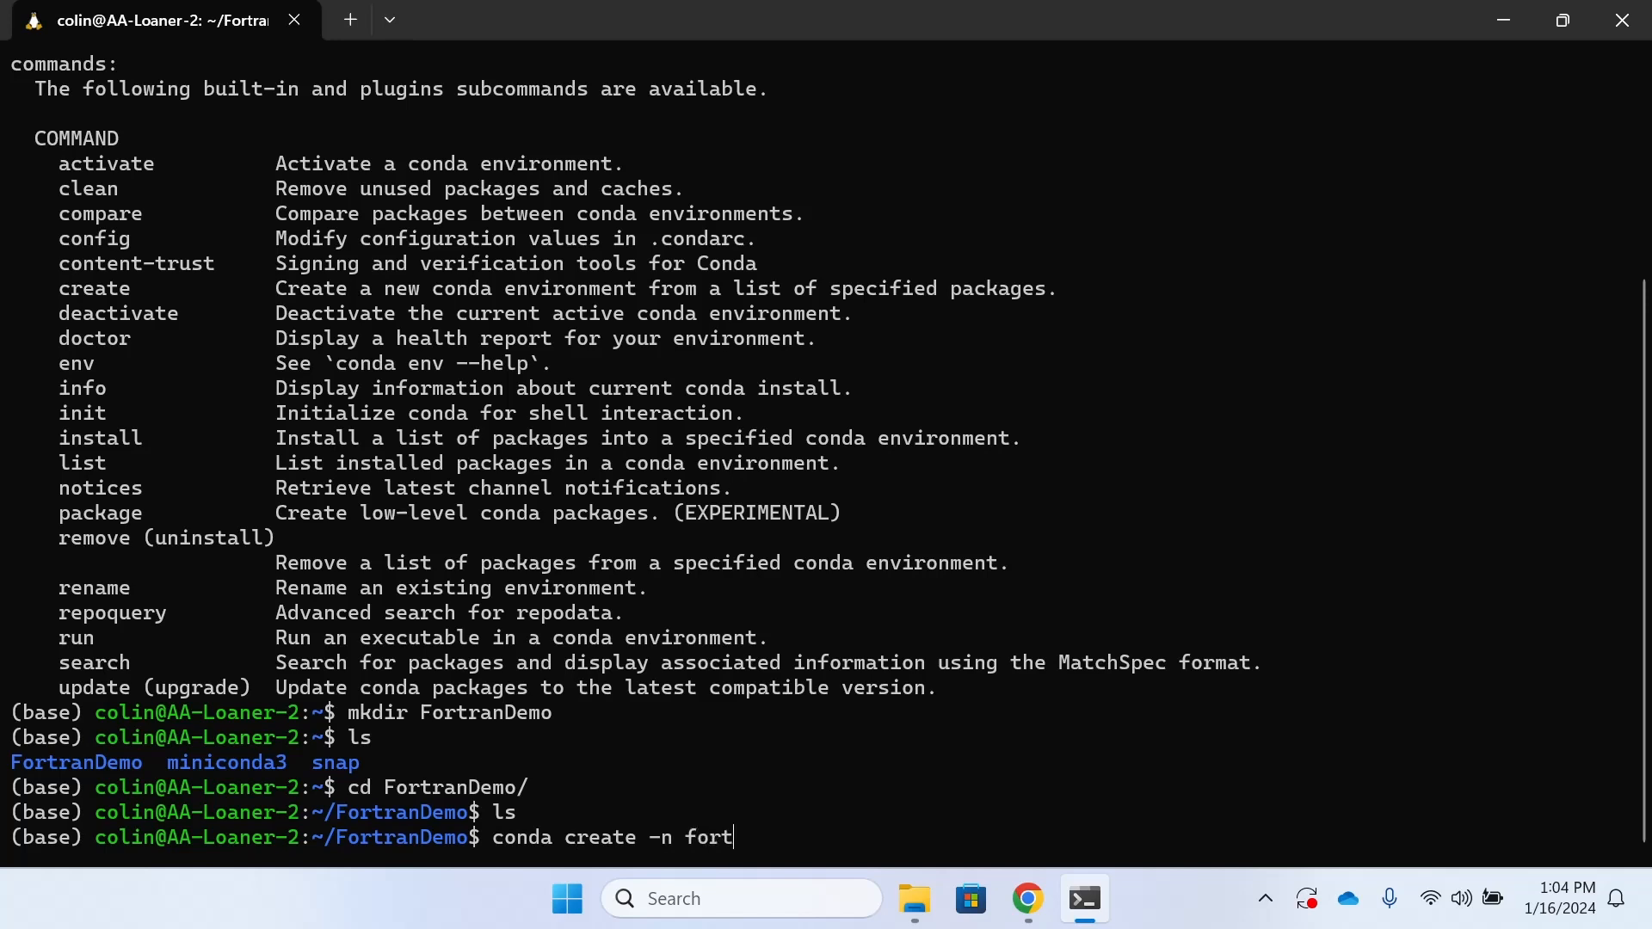
pyautogui.write('ranSpace')
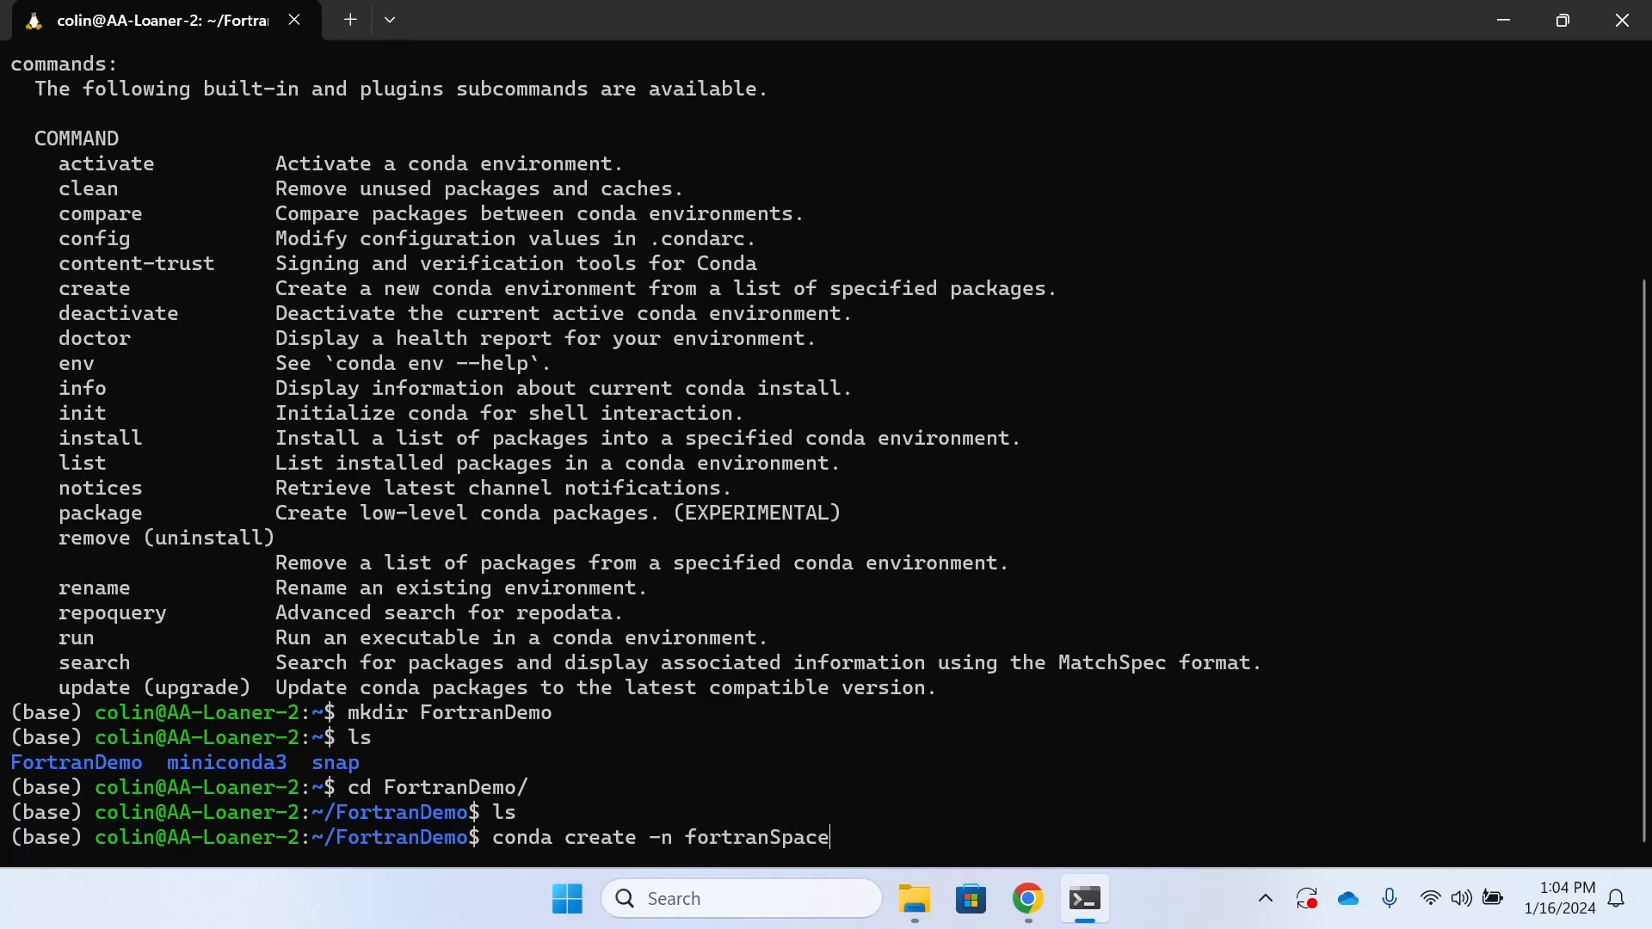
pyautogui.press('Return')
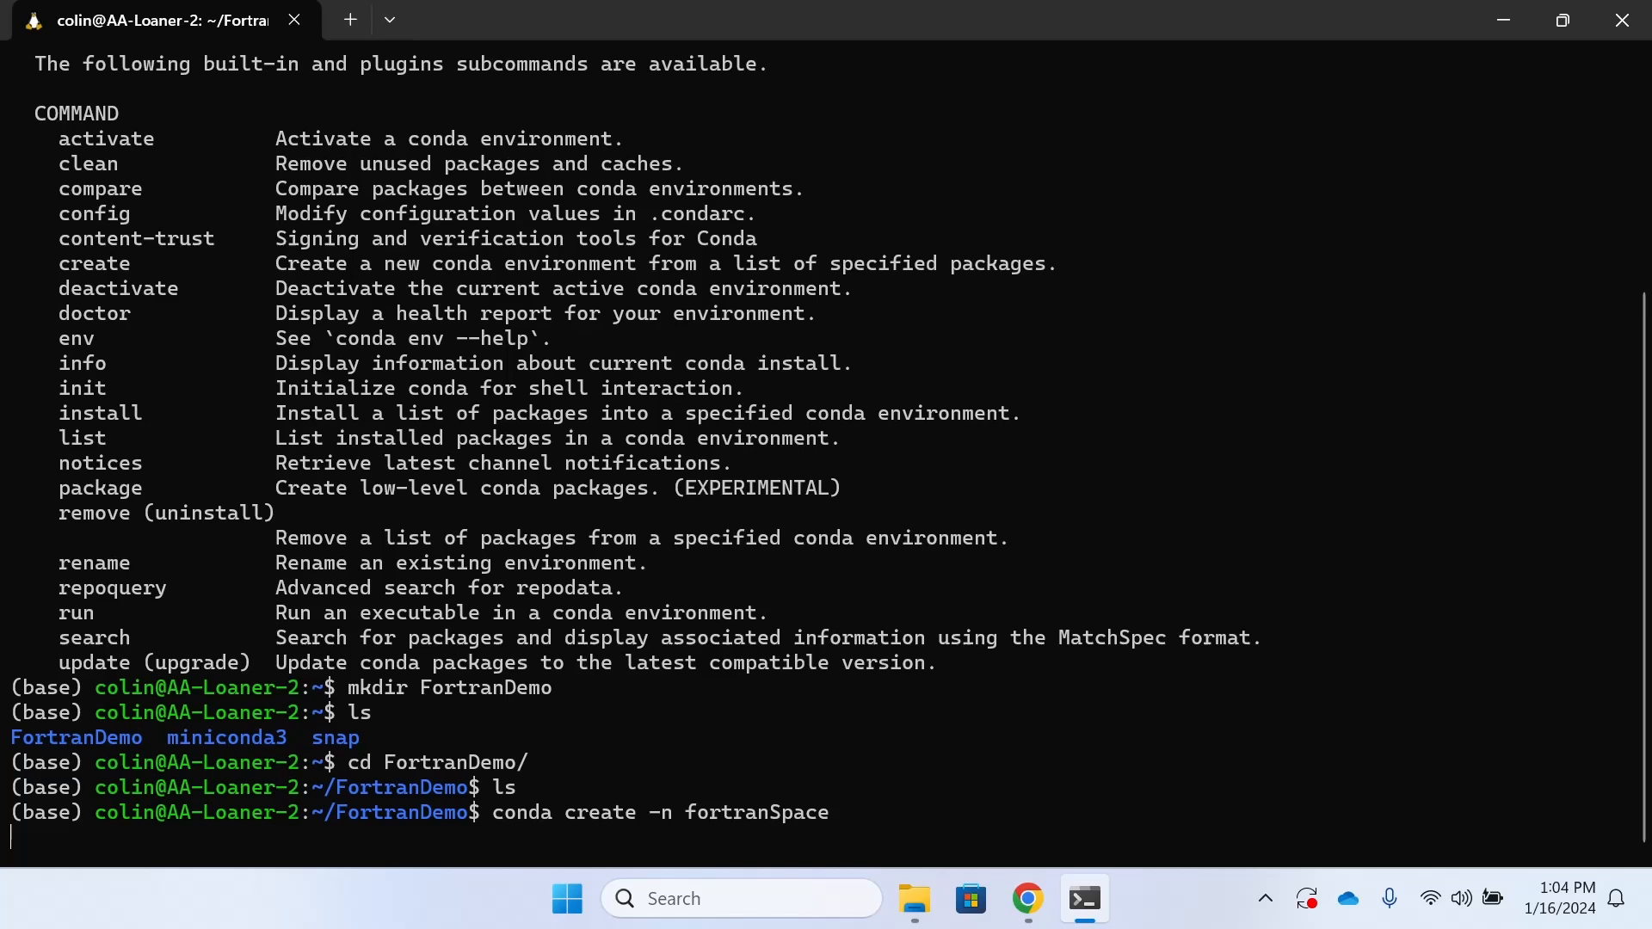
pyautogui.press('Return')
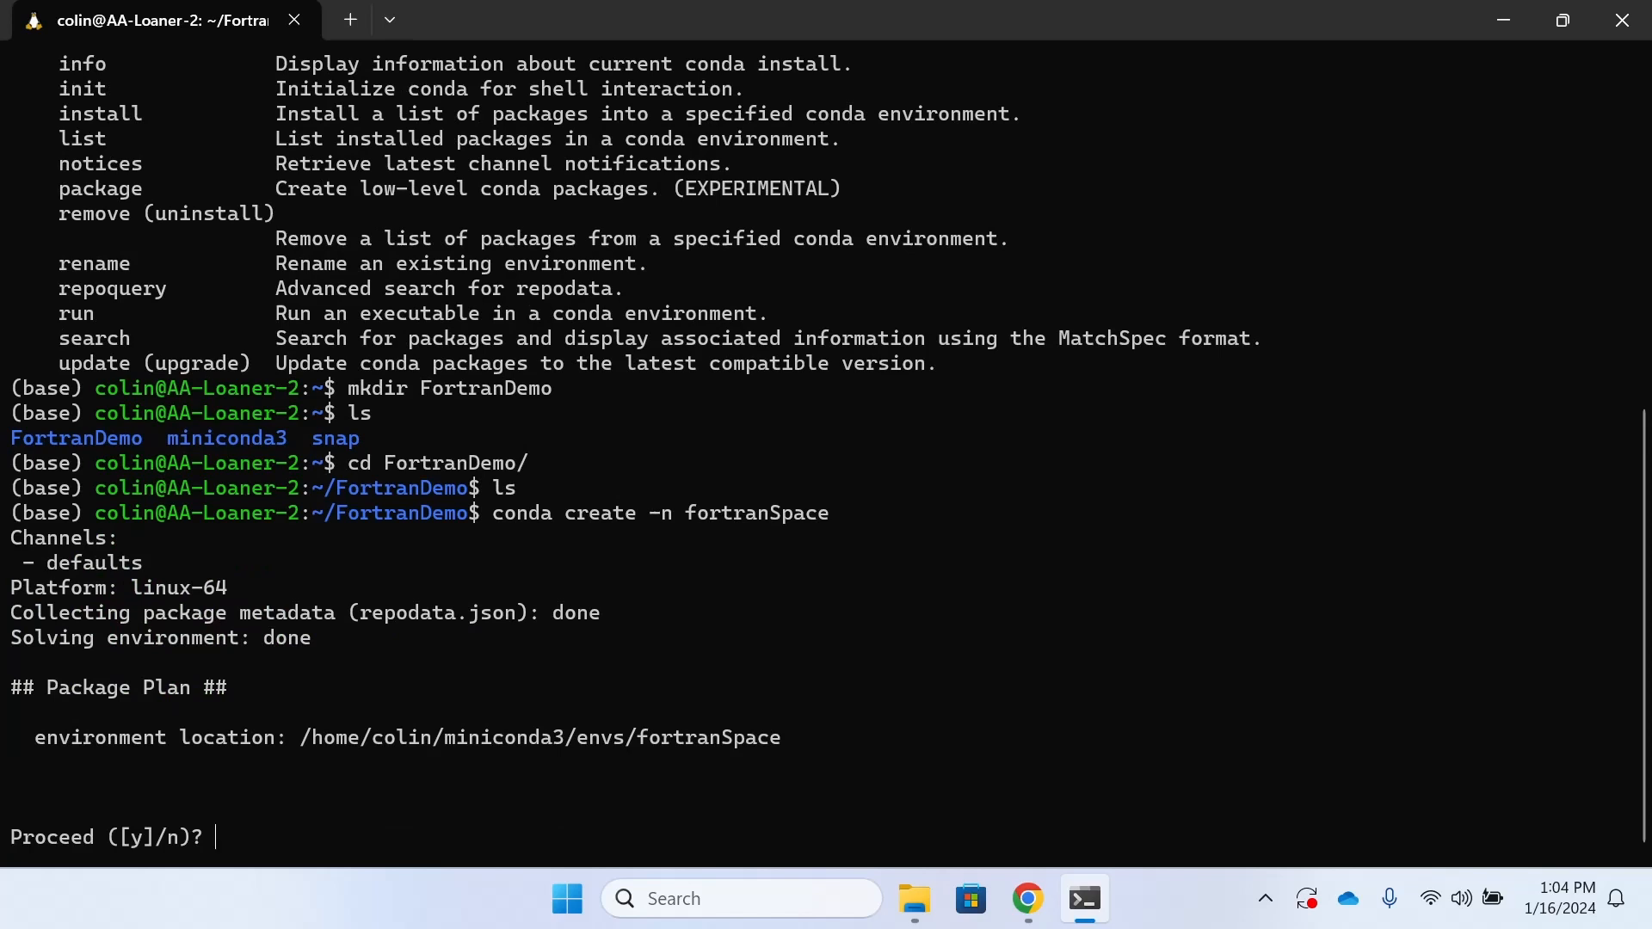
pyautogui.write('y')
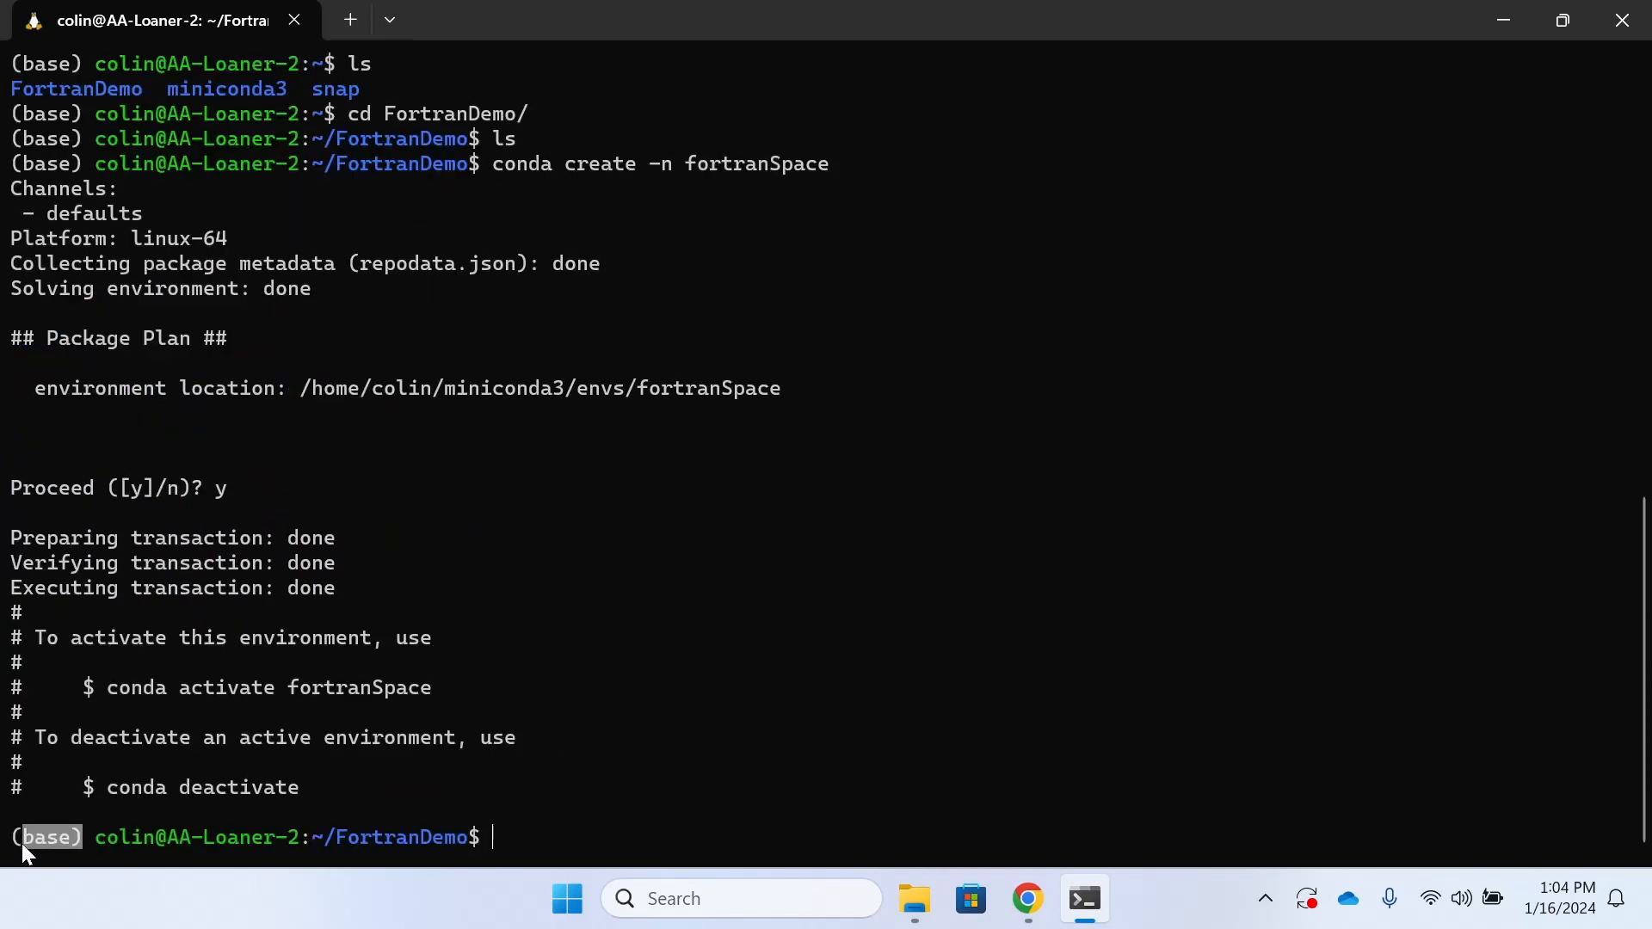
pyautogui.moveTo(511, 836)
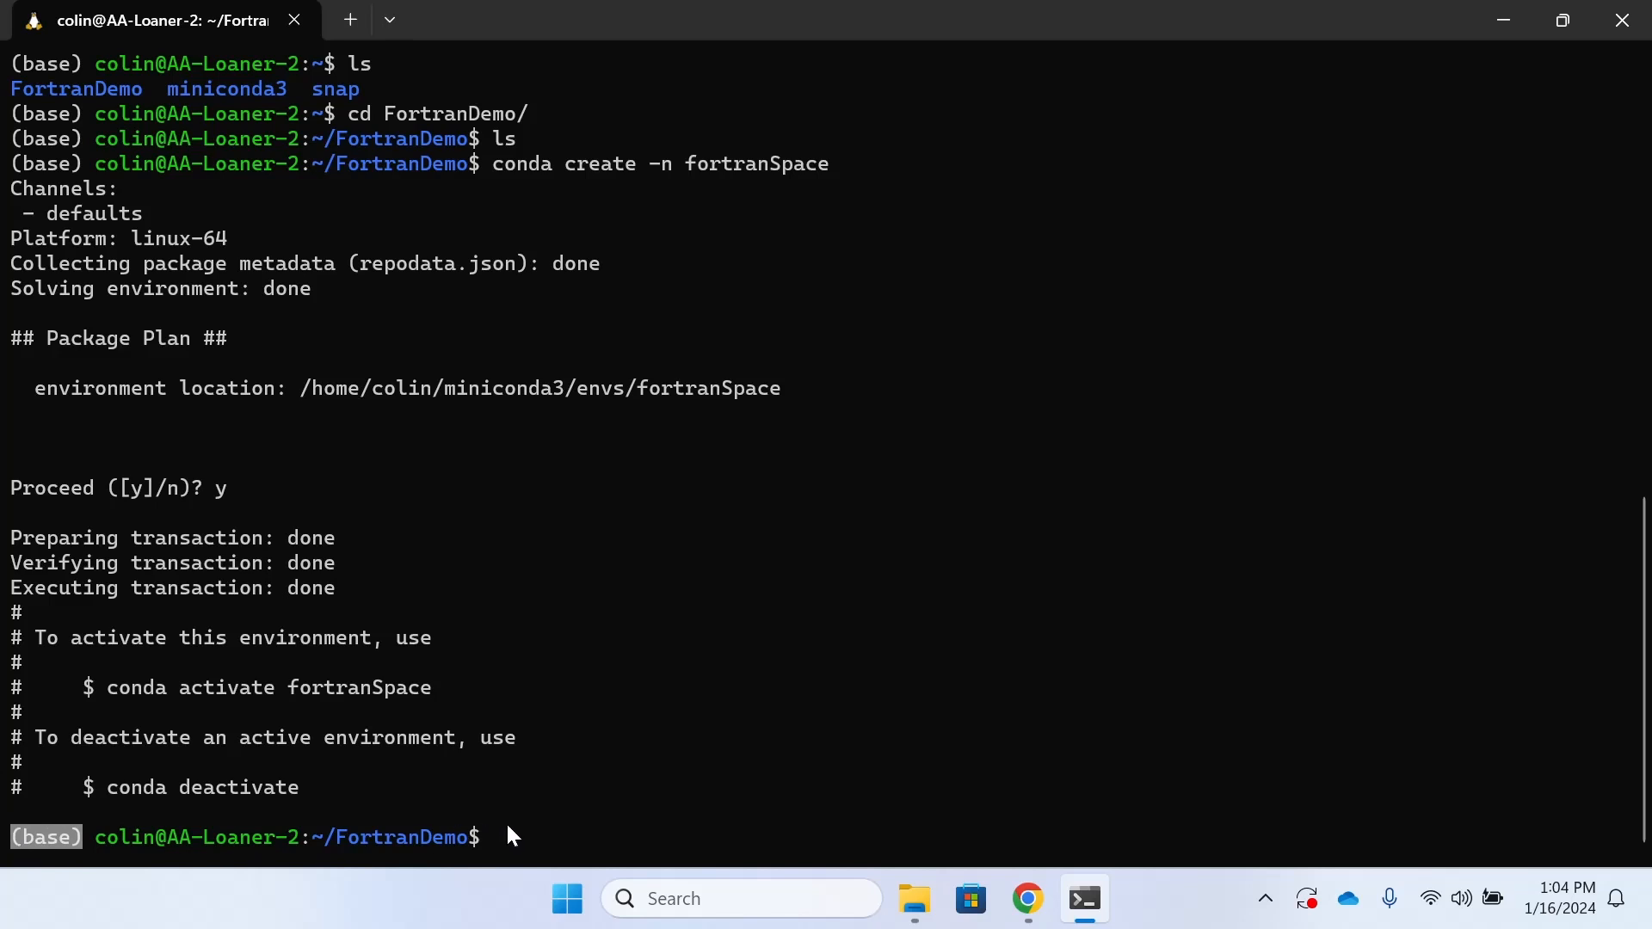
# - Type and run conda activate fortranSpace
pyautogui.write('conda')
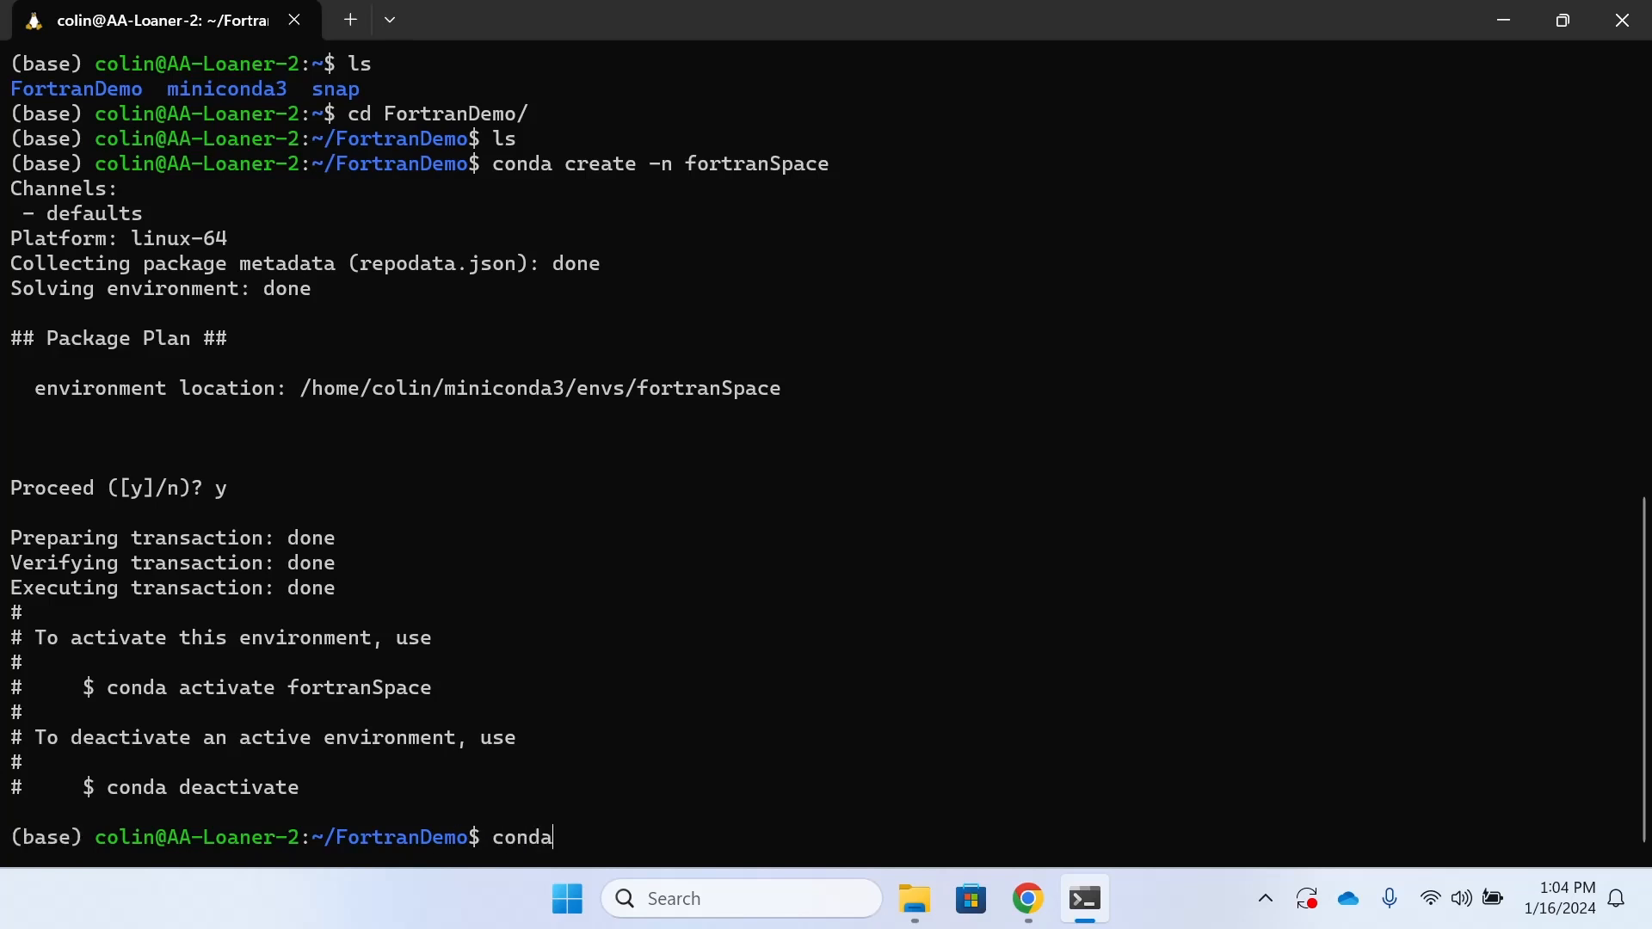
pyautogui.write('activate')
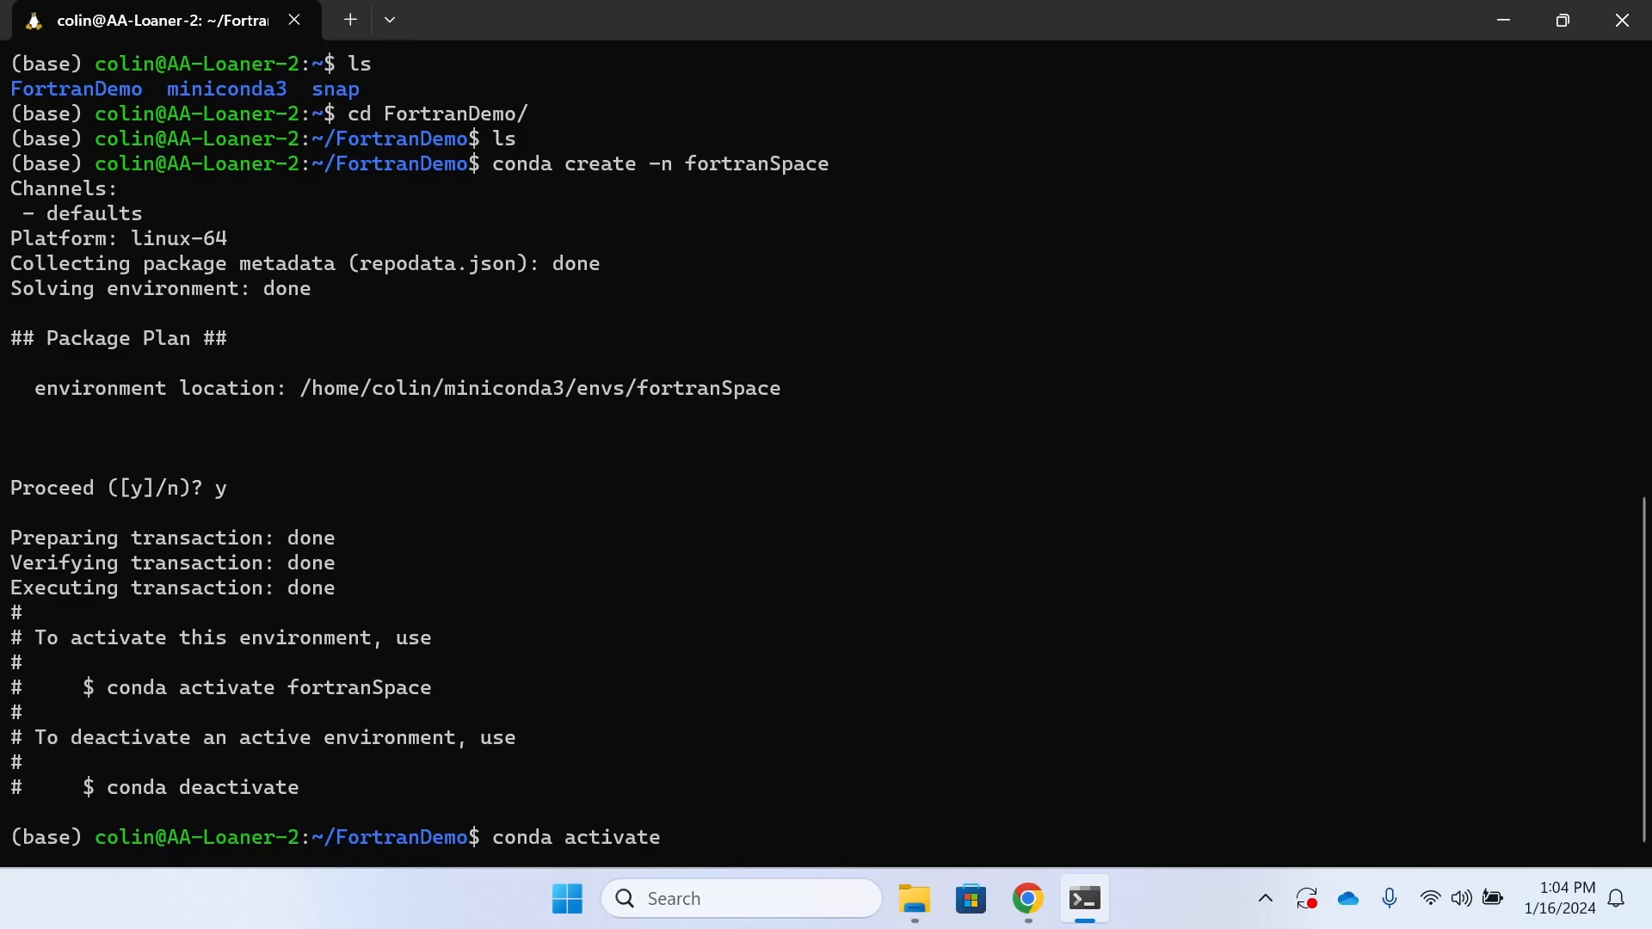
pyautogui.write('fortran')
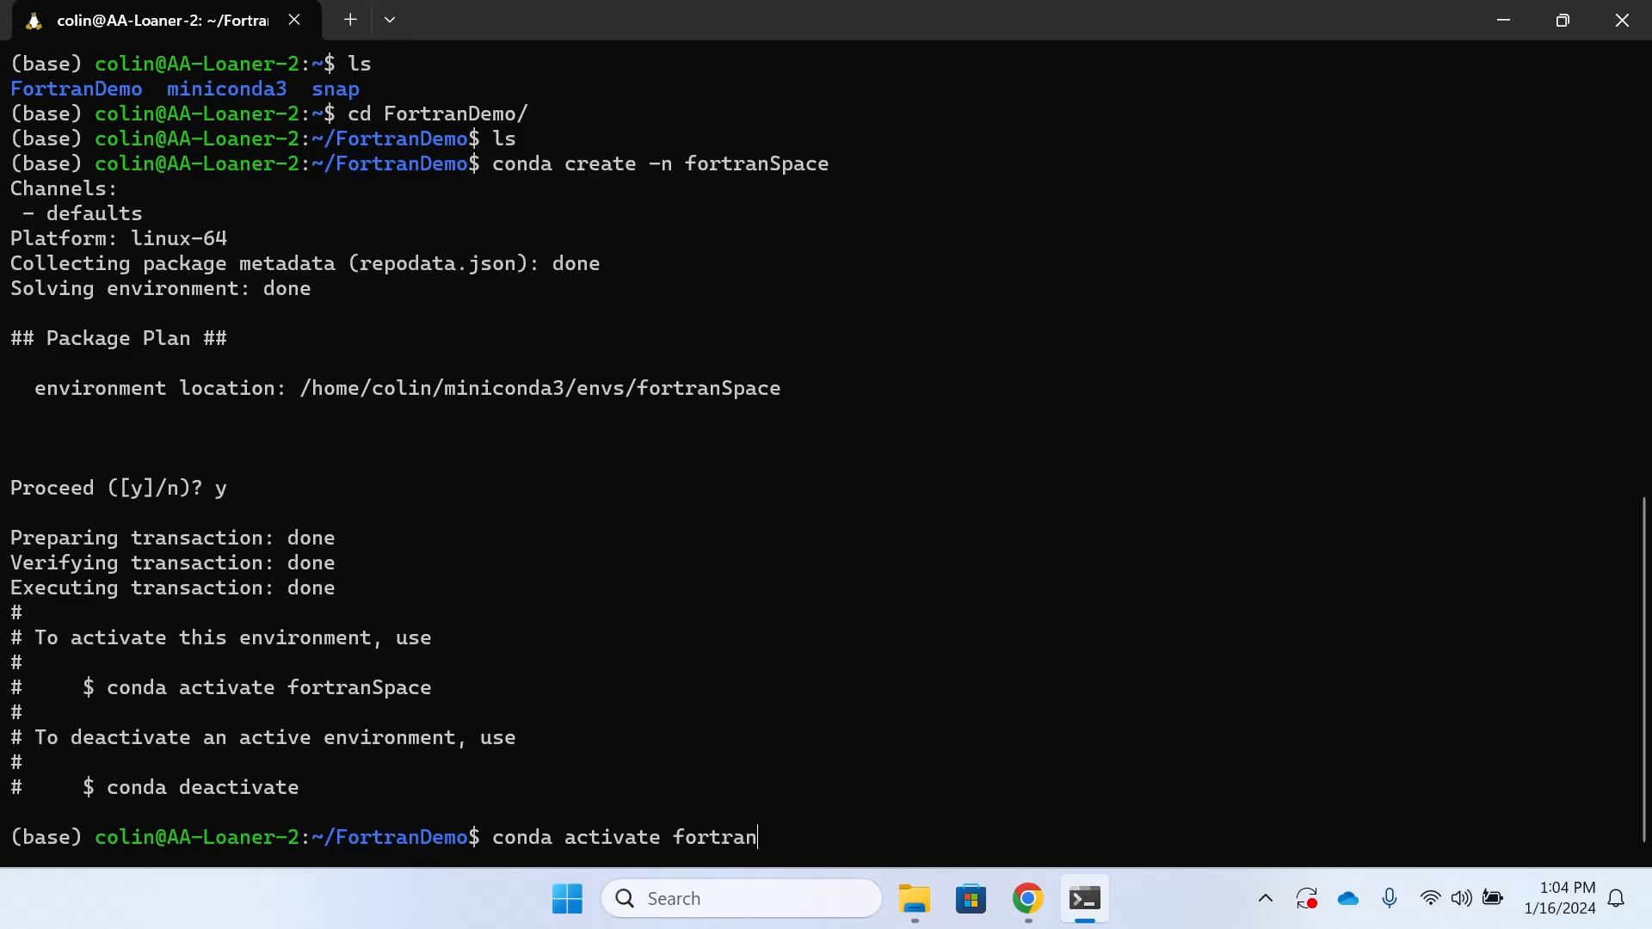
pyautogui.write('Space')
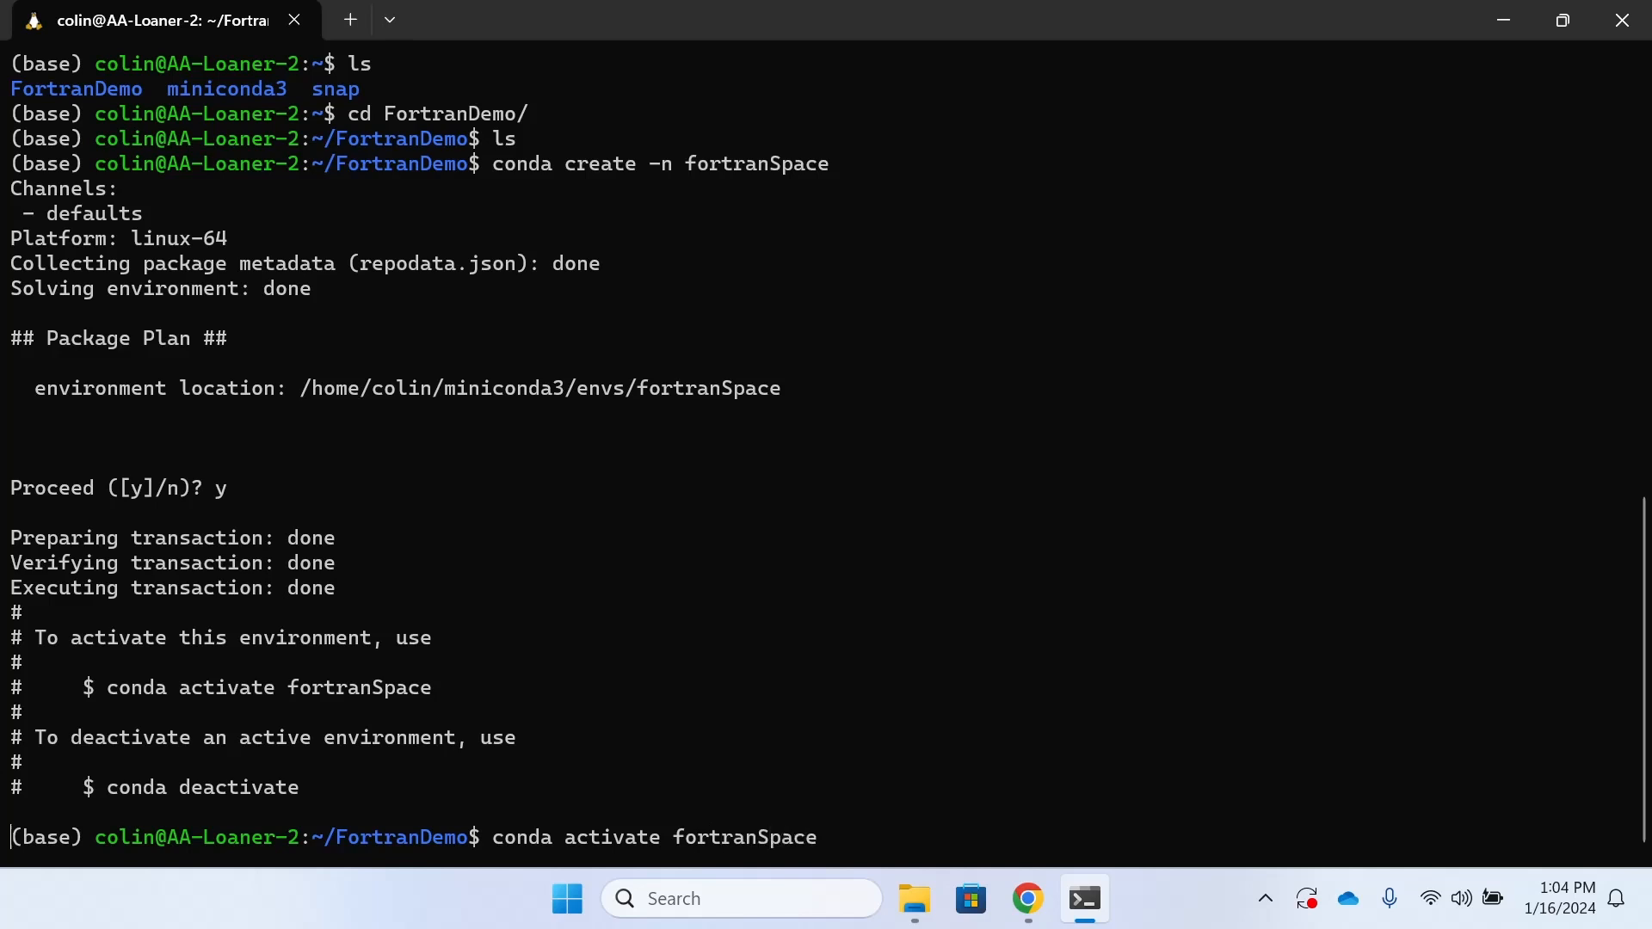
pyautogui.press('Return')
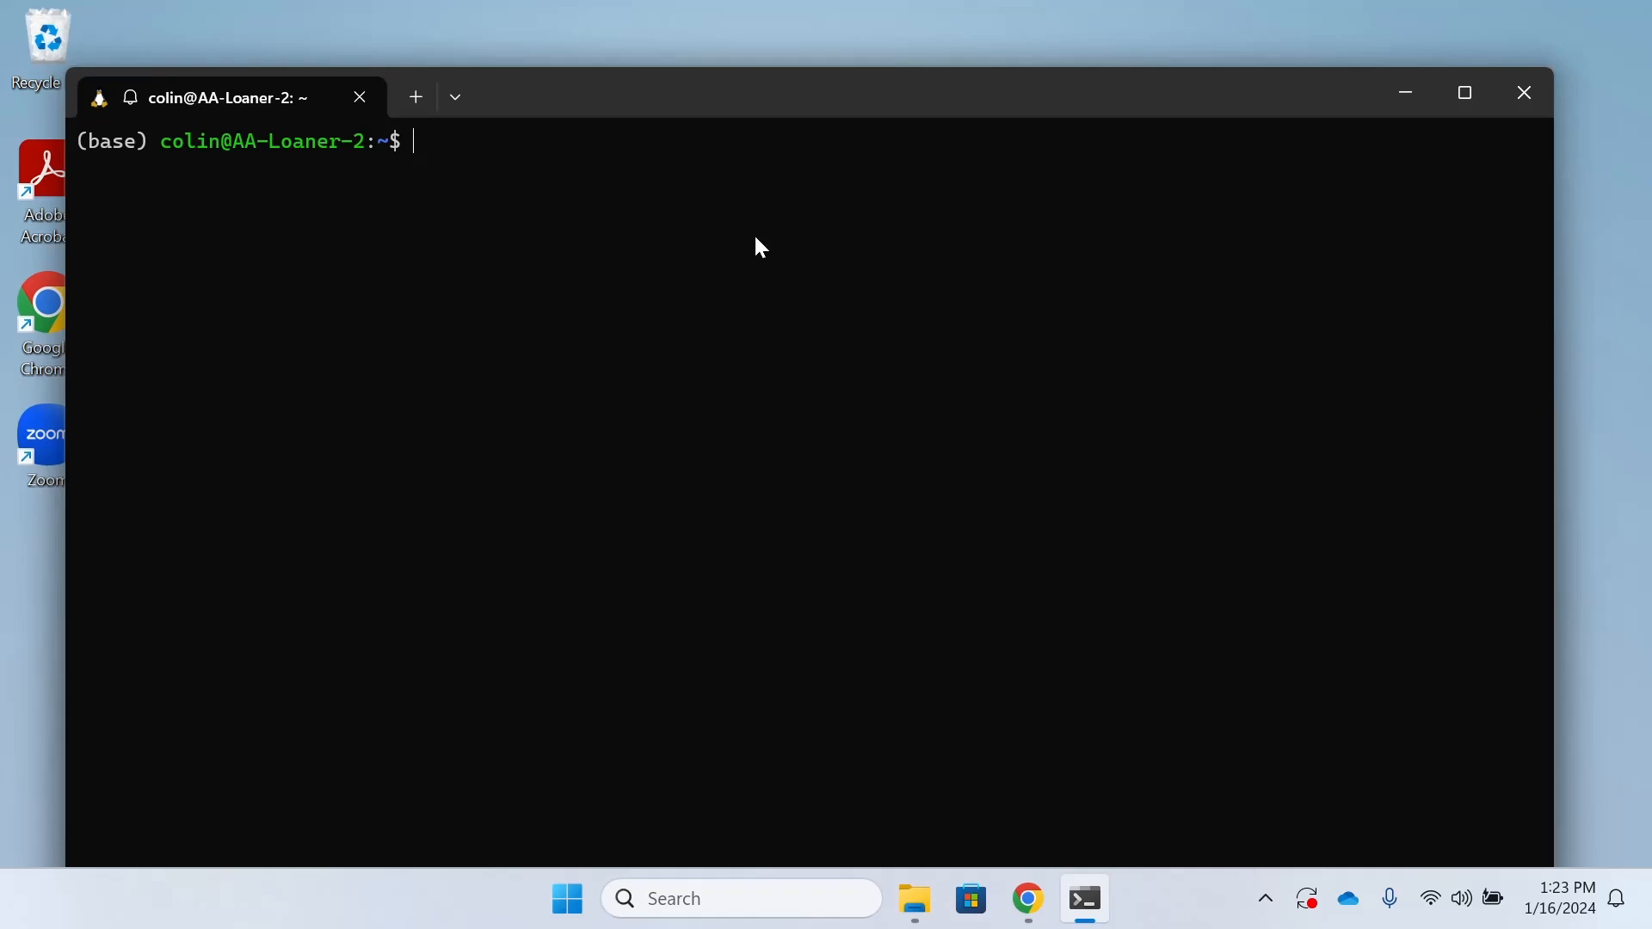
# - Type conda activate fortranSpace to switch into the new environment
pyautogui.write('conda ac')
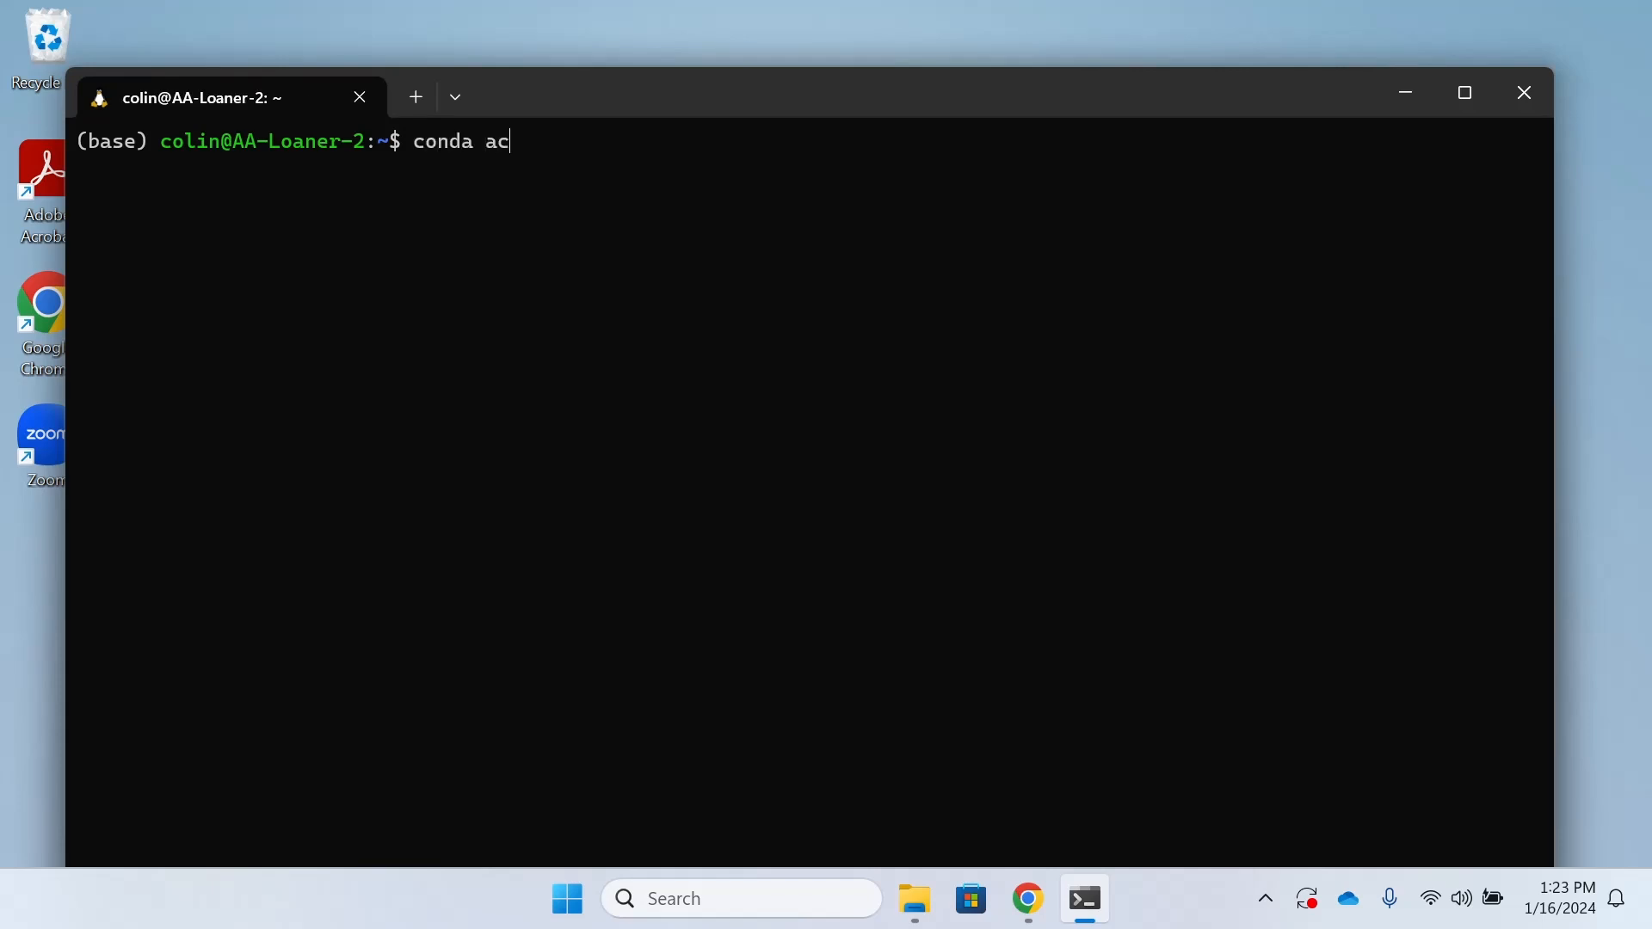
pyautogui.write('tivate')
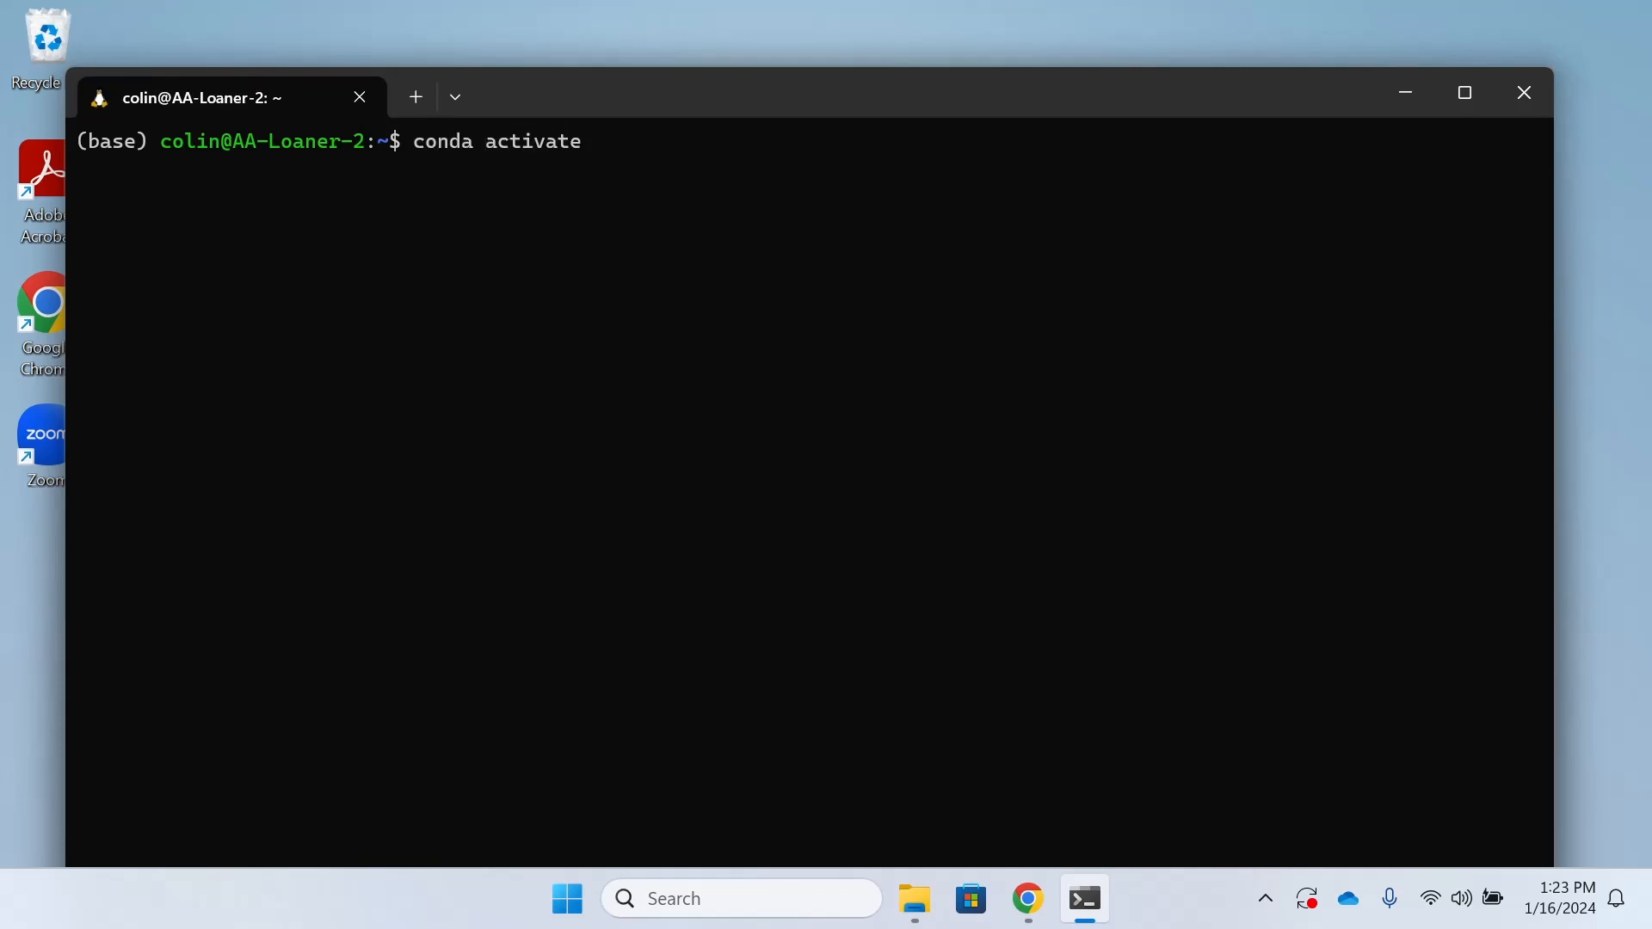
pyautogui.write('fortranSpace')
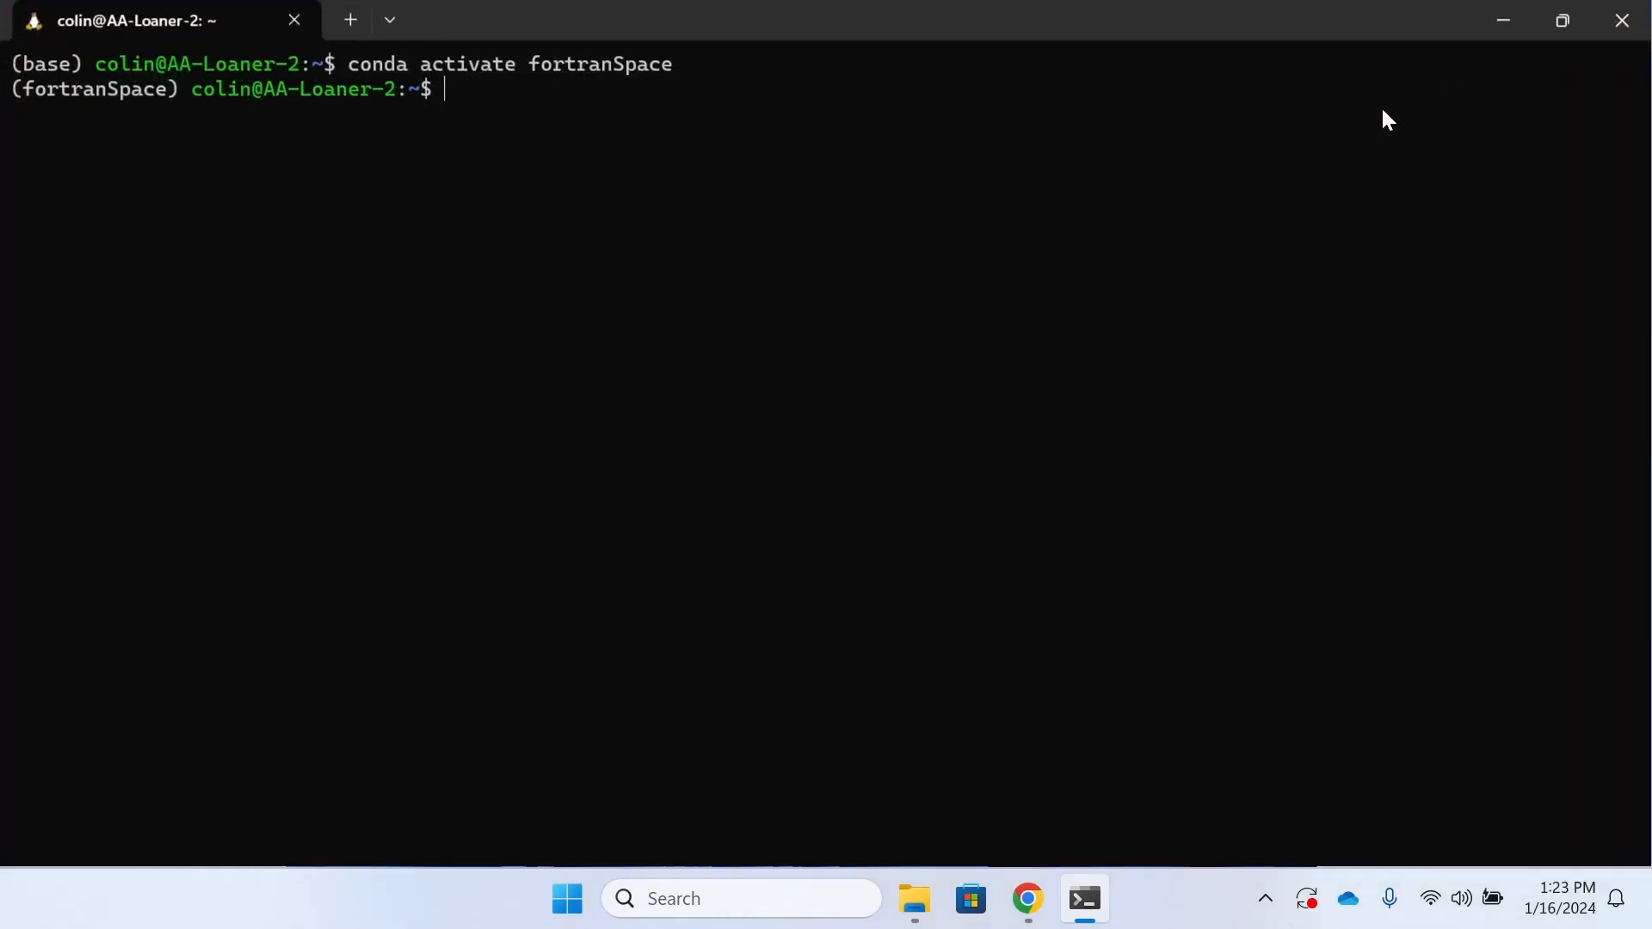
pyautogui.write('conda')
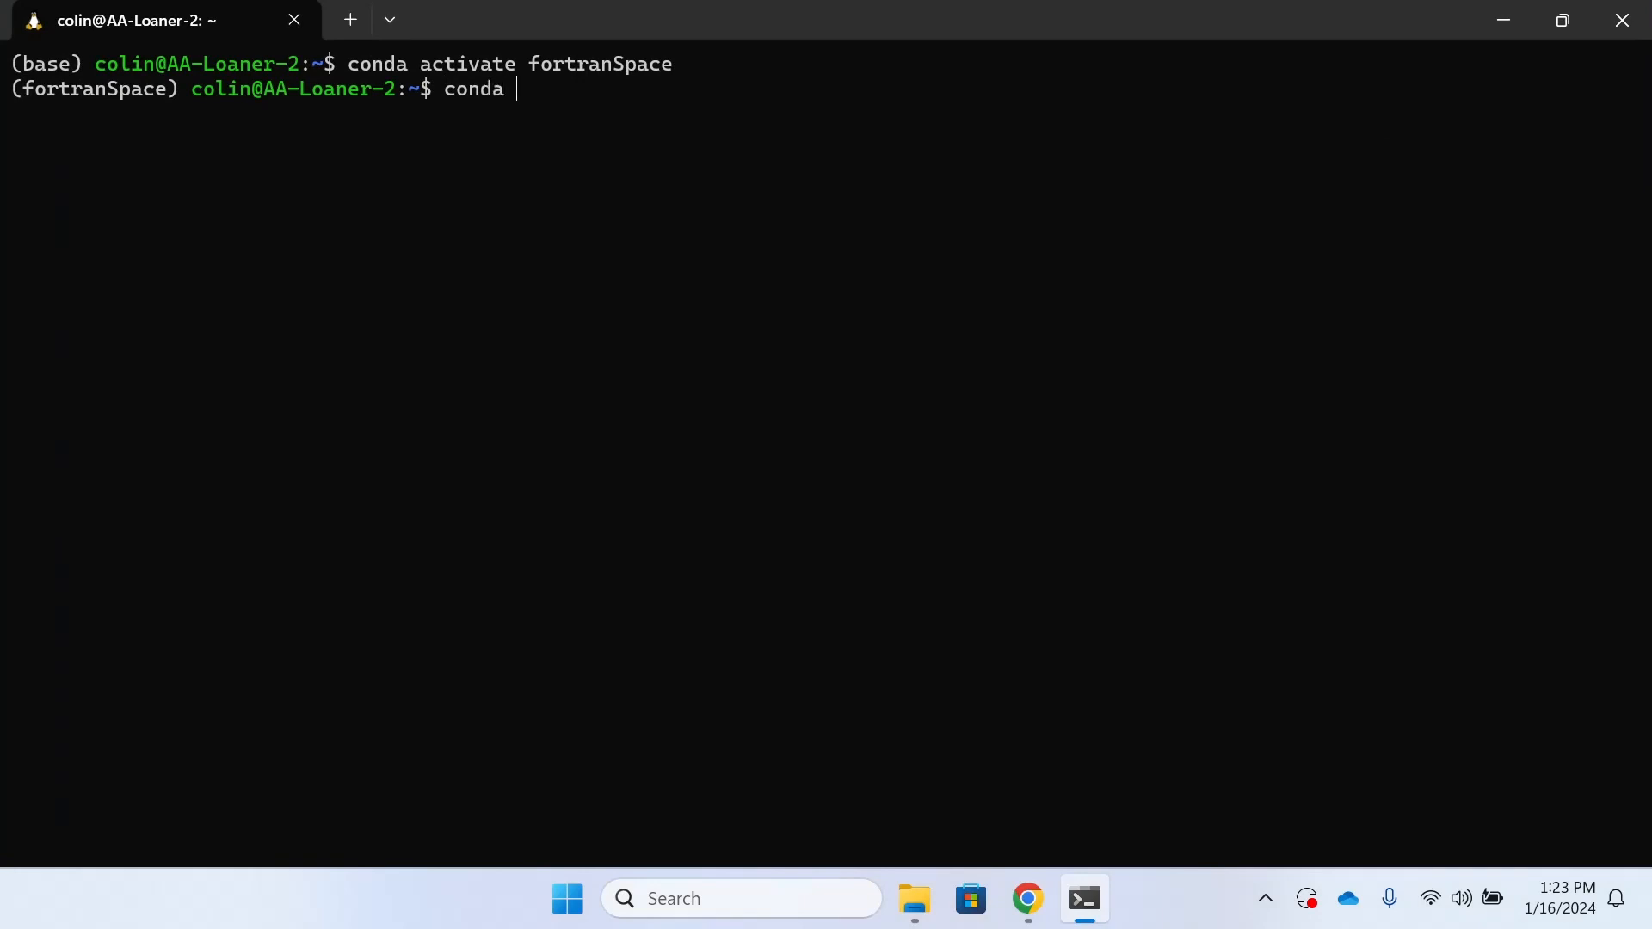
# - Type the command conda config --append channels conda-forge
pyautogui.write('con')
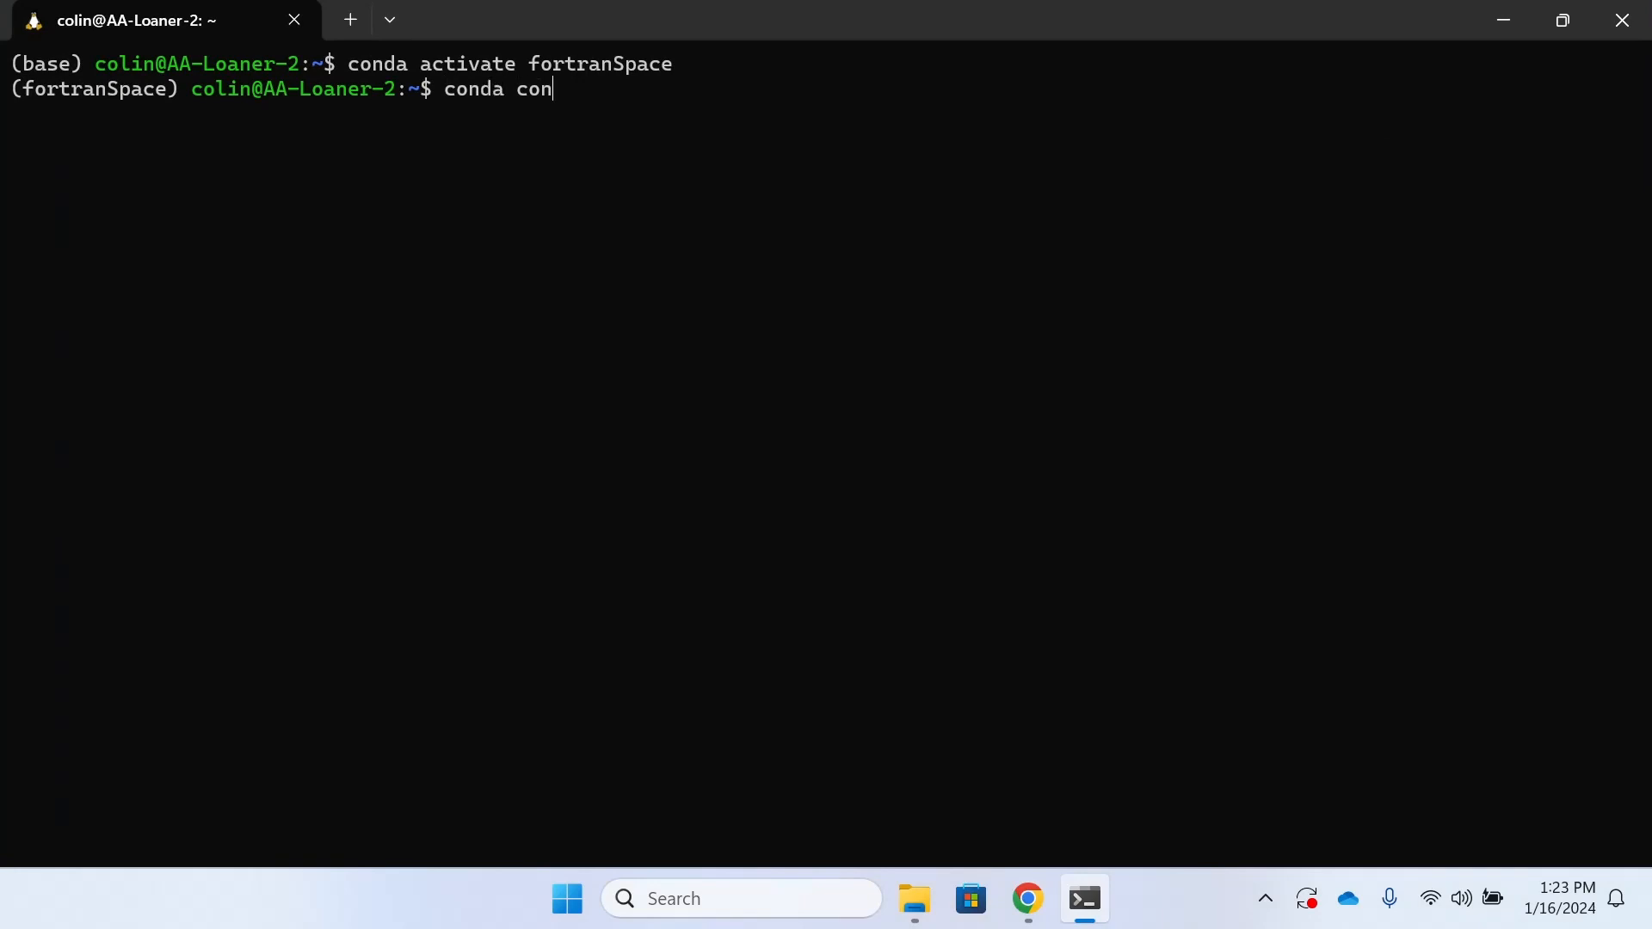
pyautogui.write('fig --')
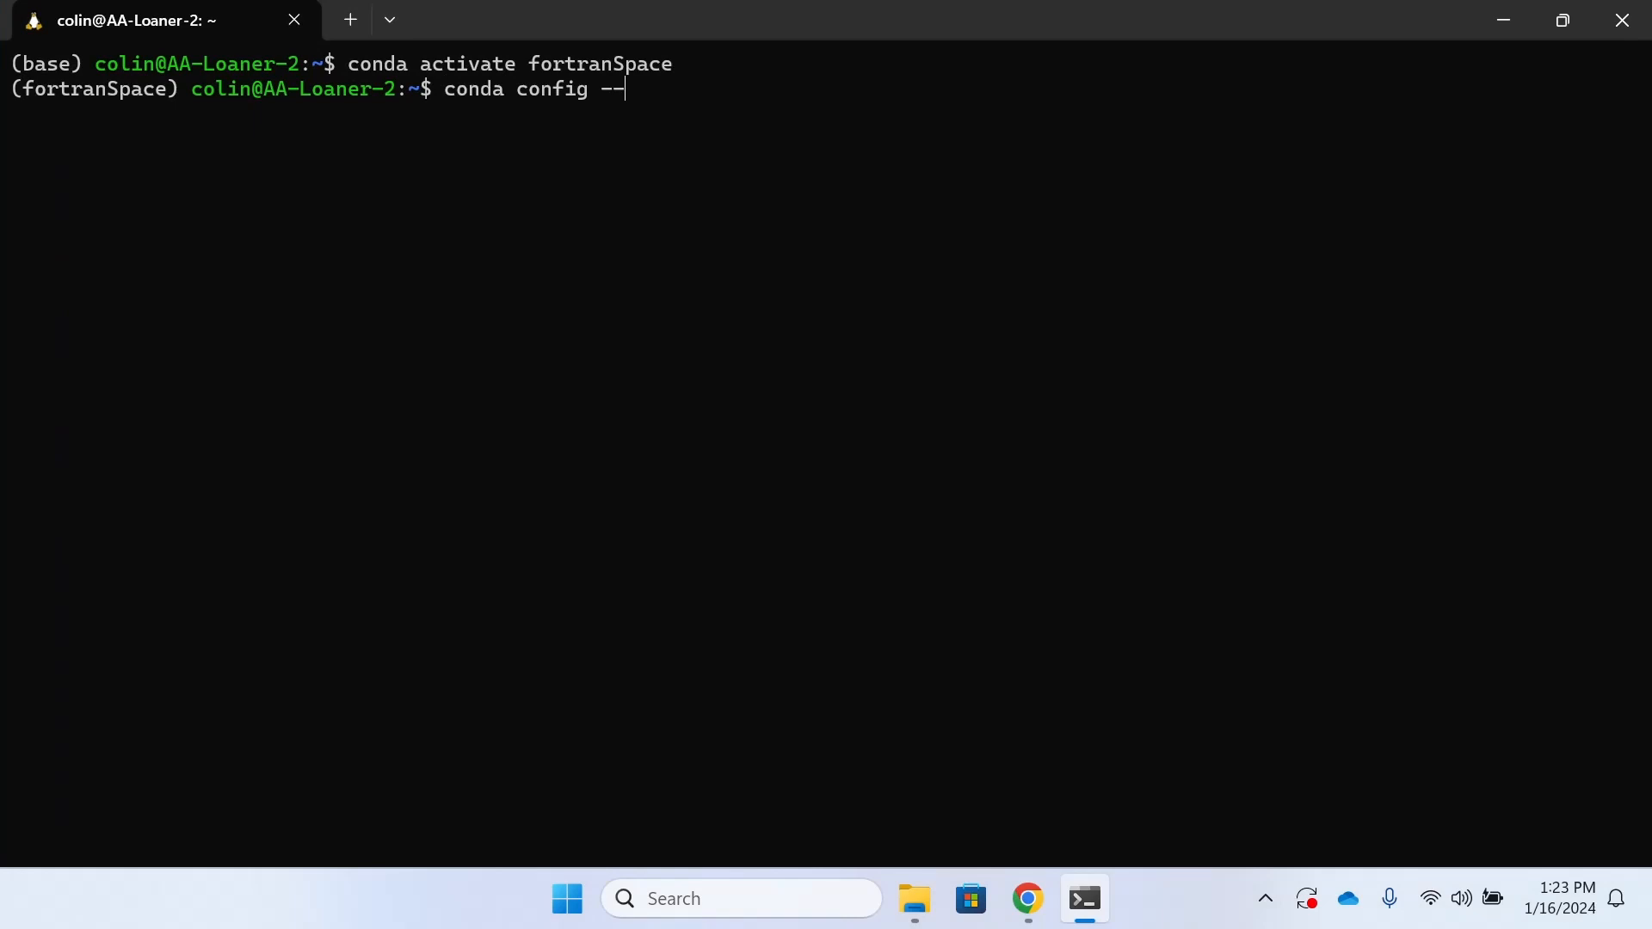
pyautogui.write('app')
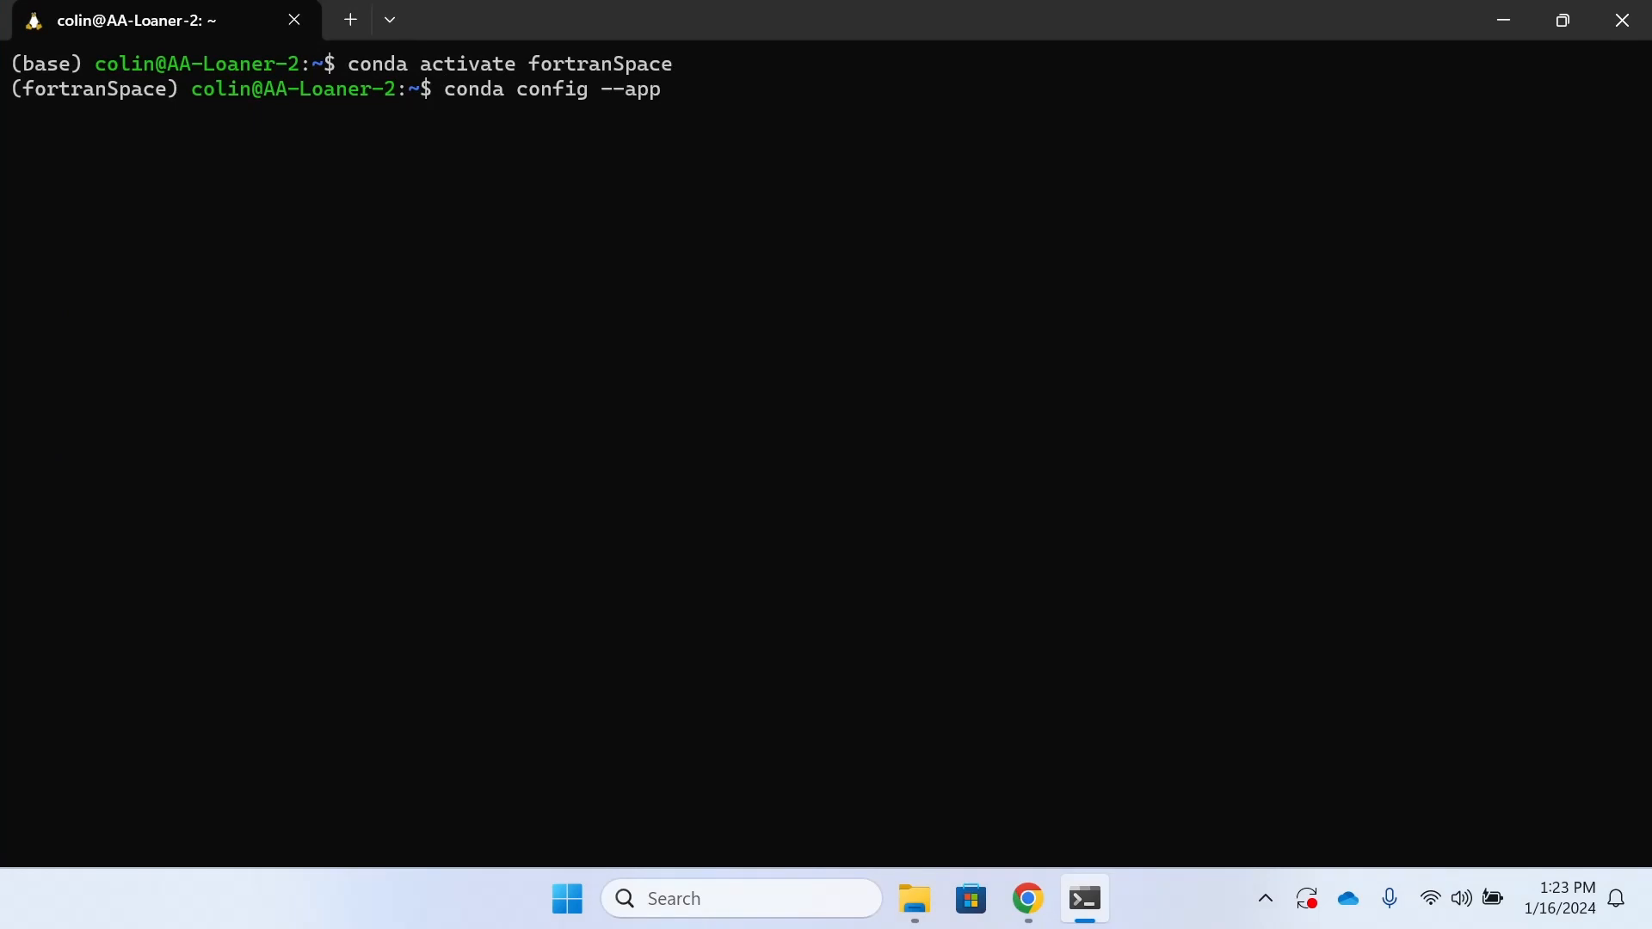
pyautogui.write('end cha')
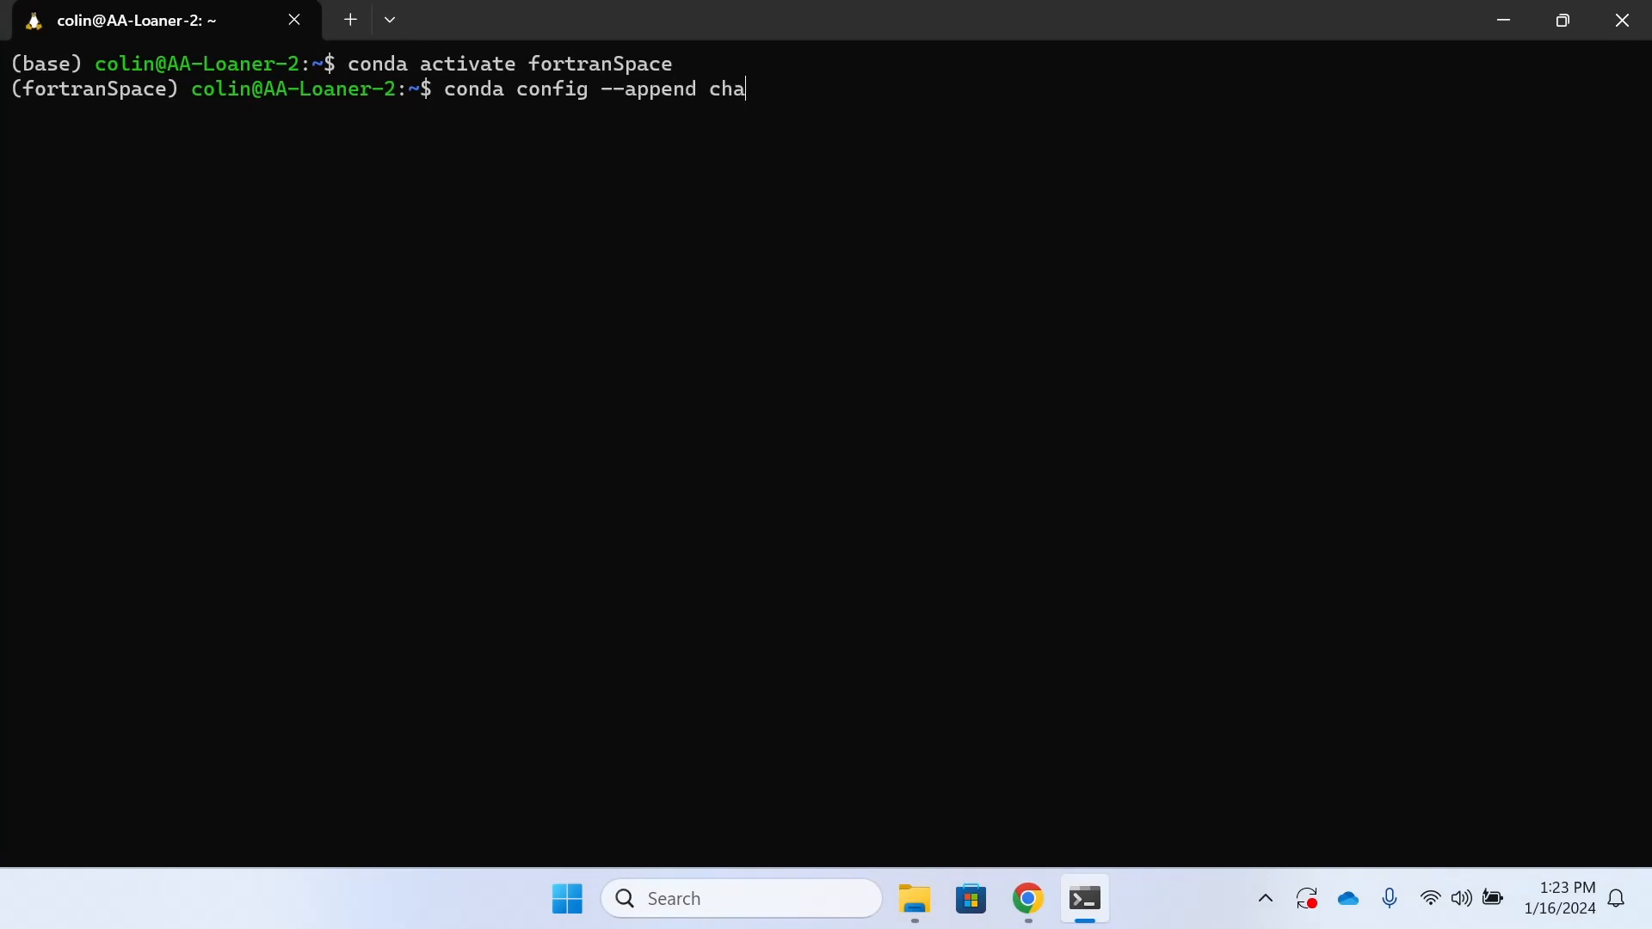
pyautogui.write('nnels')
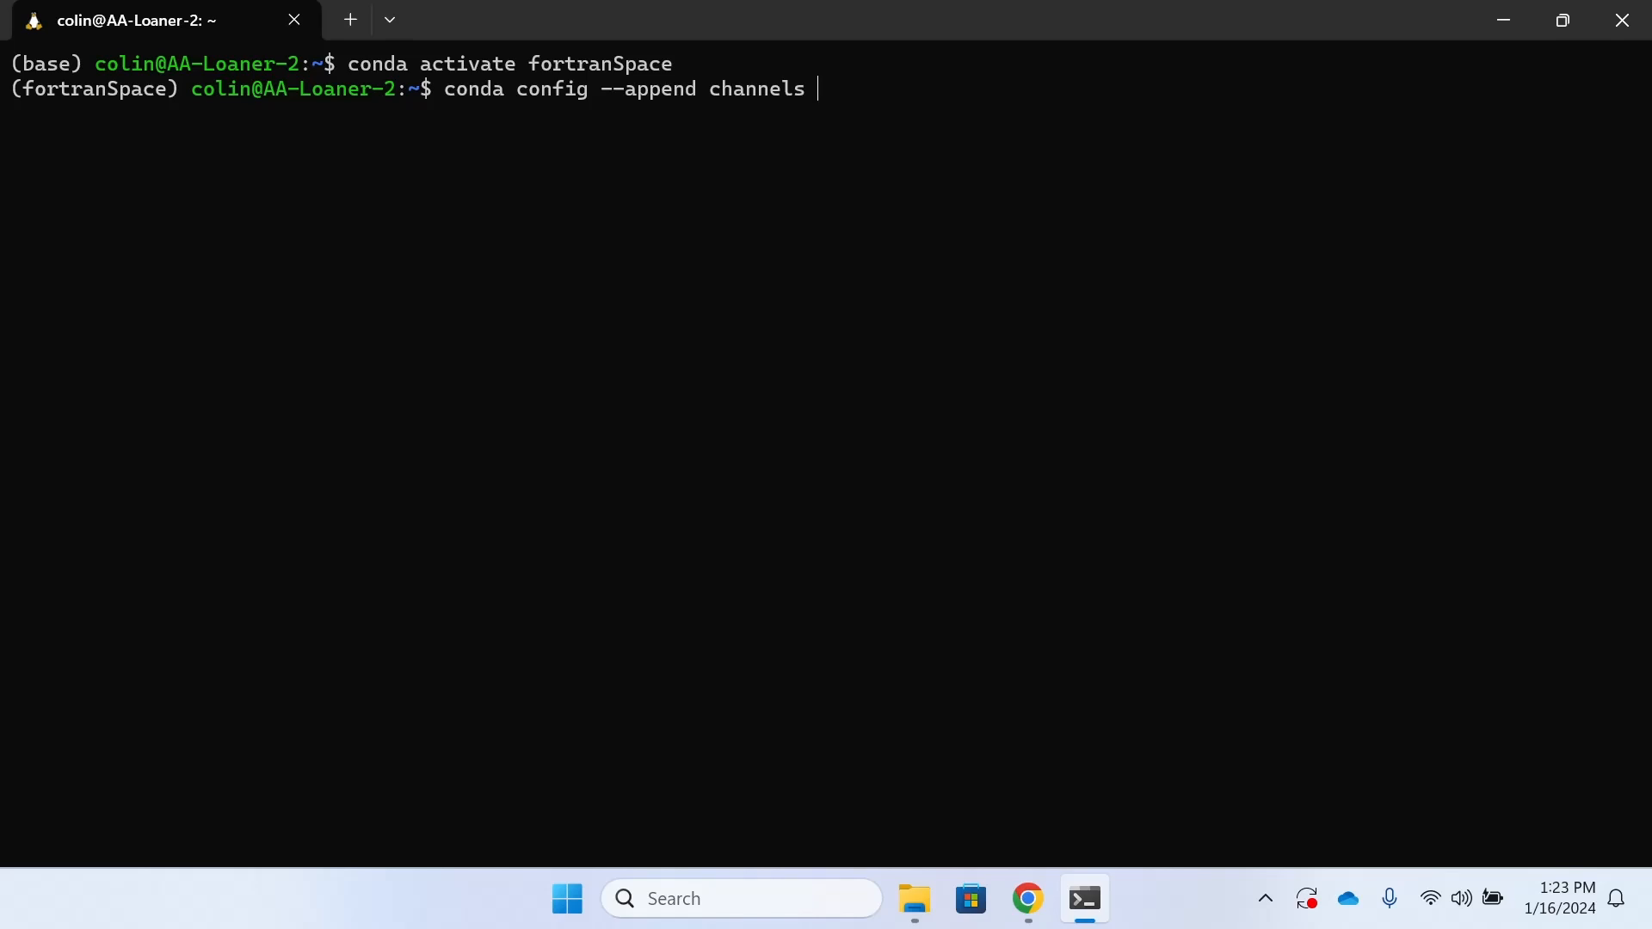
pyautogui.write('conda-for')
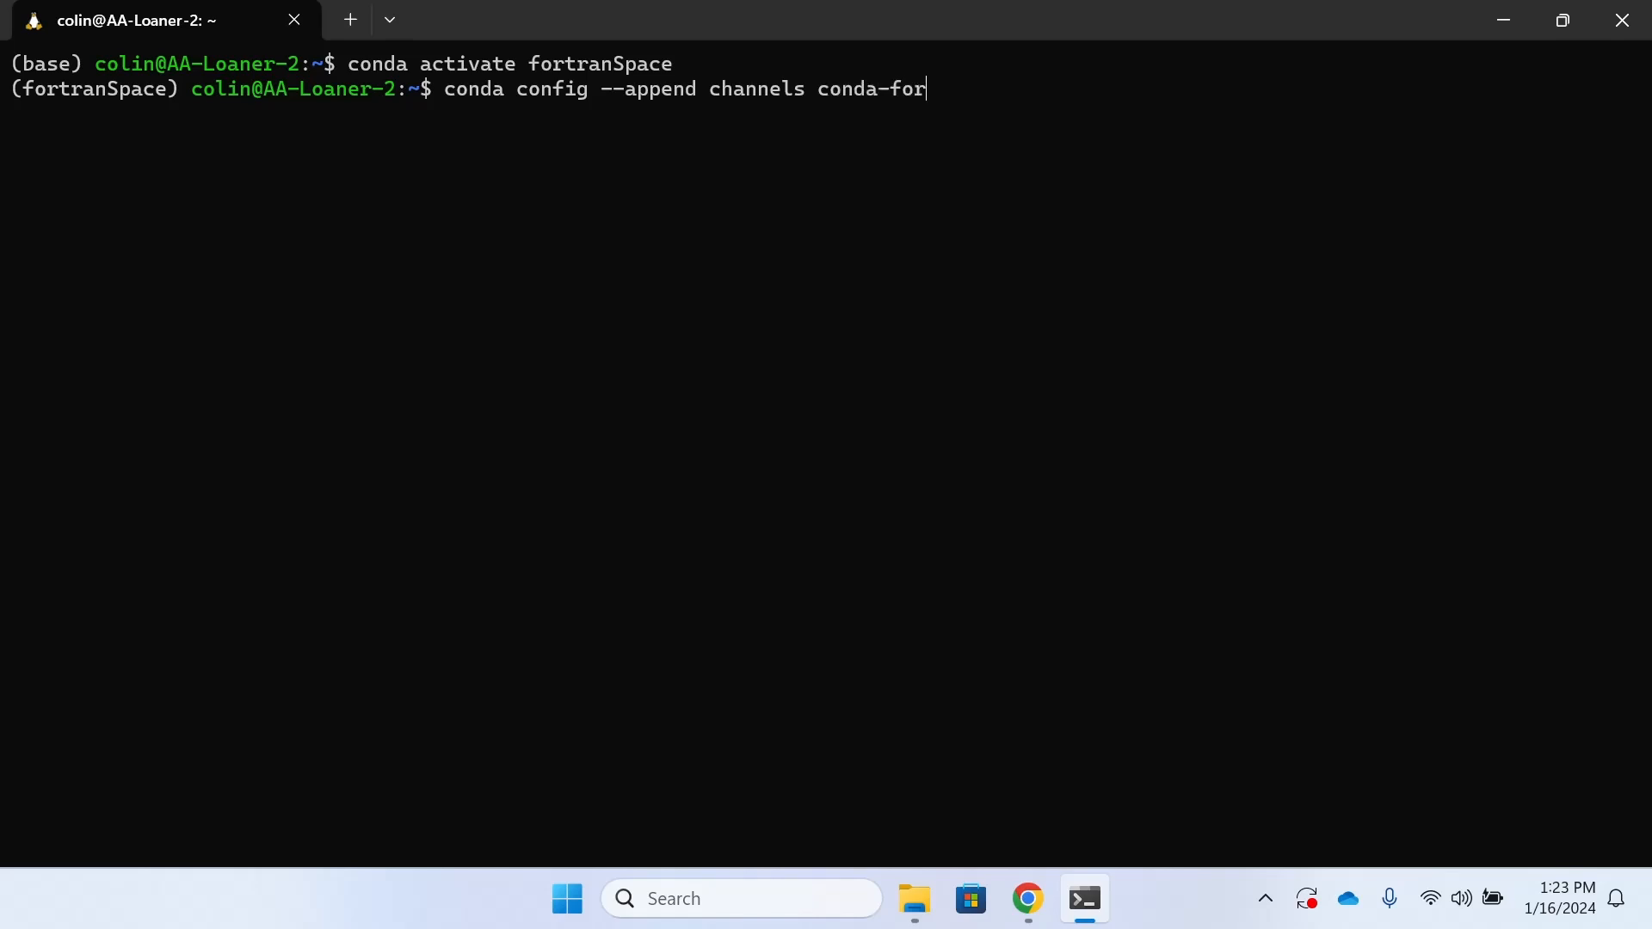
pyautogui.write('ge')
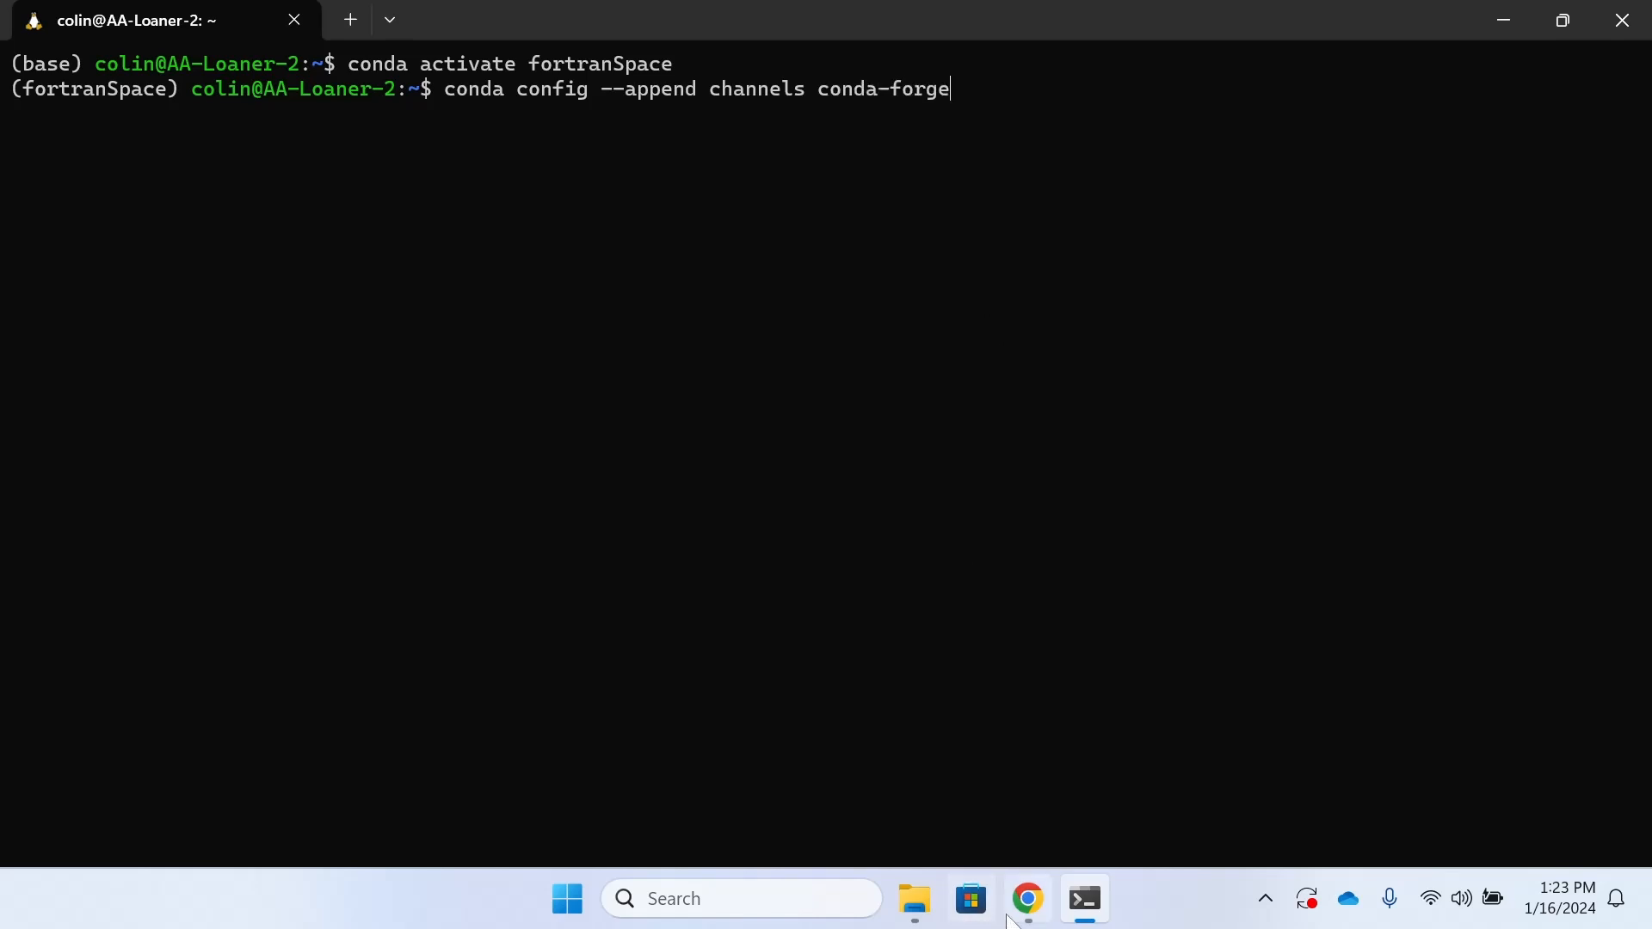
# - Check the gfortran package page in Chrome, then run the conda-forge channel command
pyautogui.click(1027, 898)
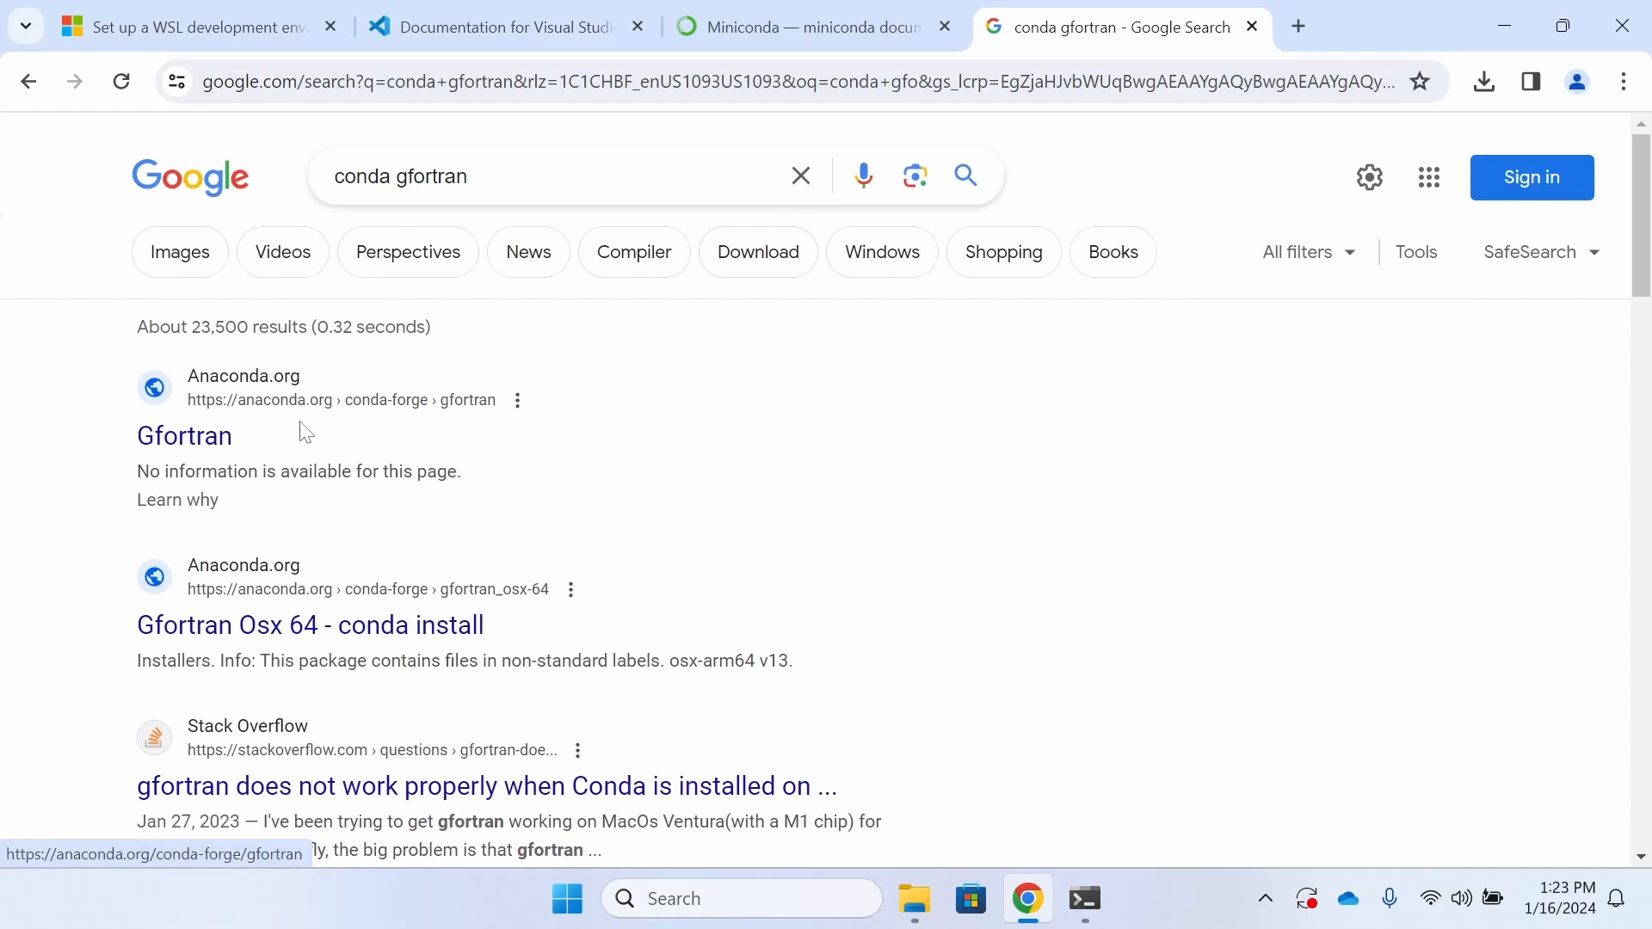
pyautogui.click(183, 436)
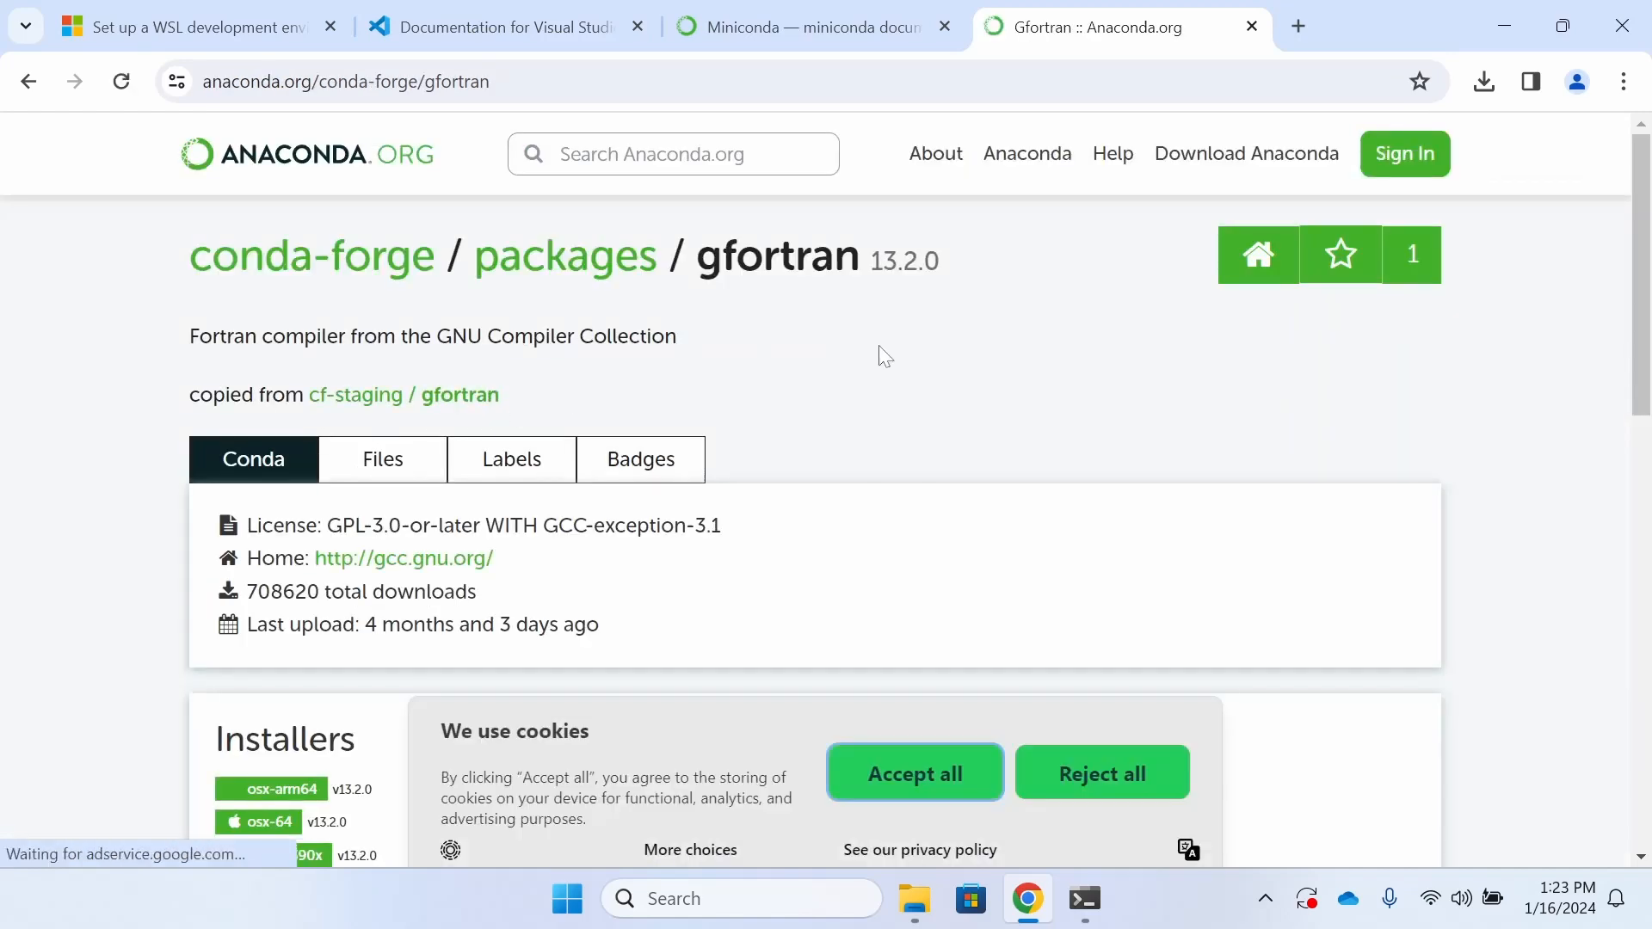
pyautogui.click(1085, 898)
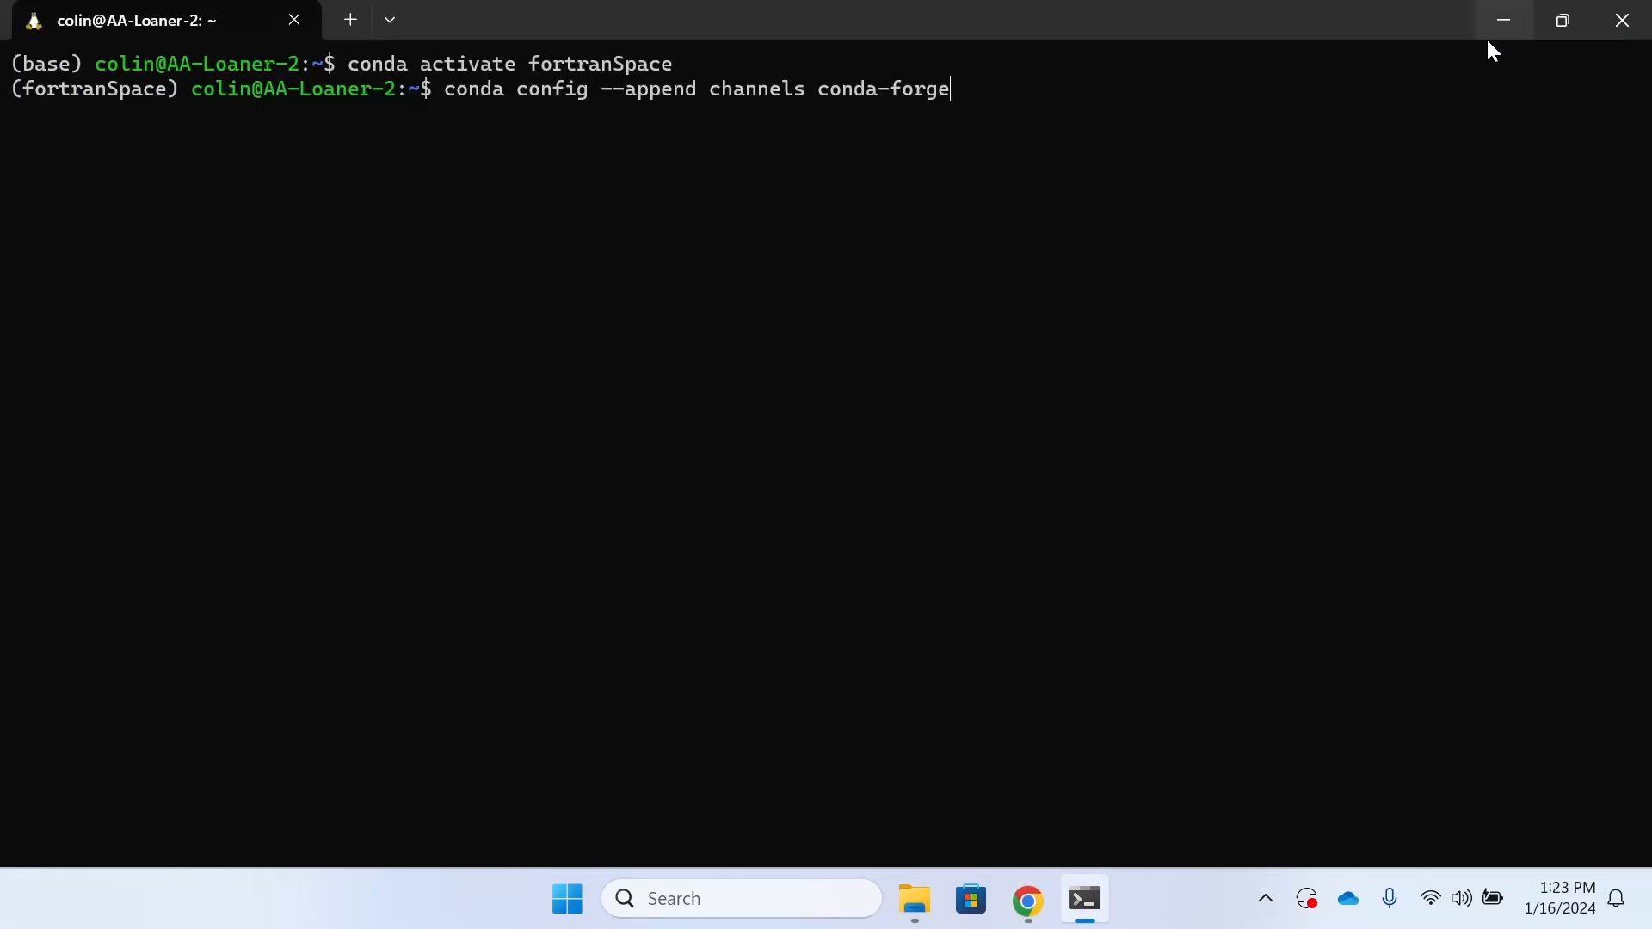
pyautogui.press('Return')
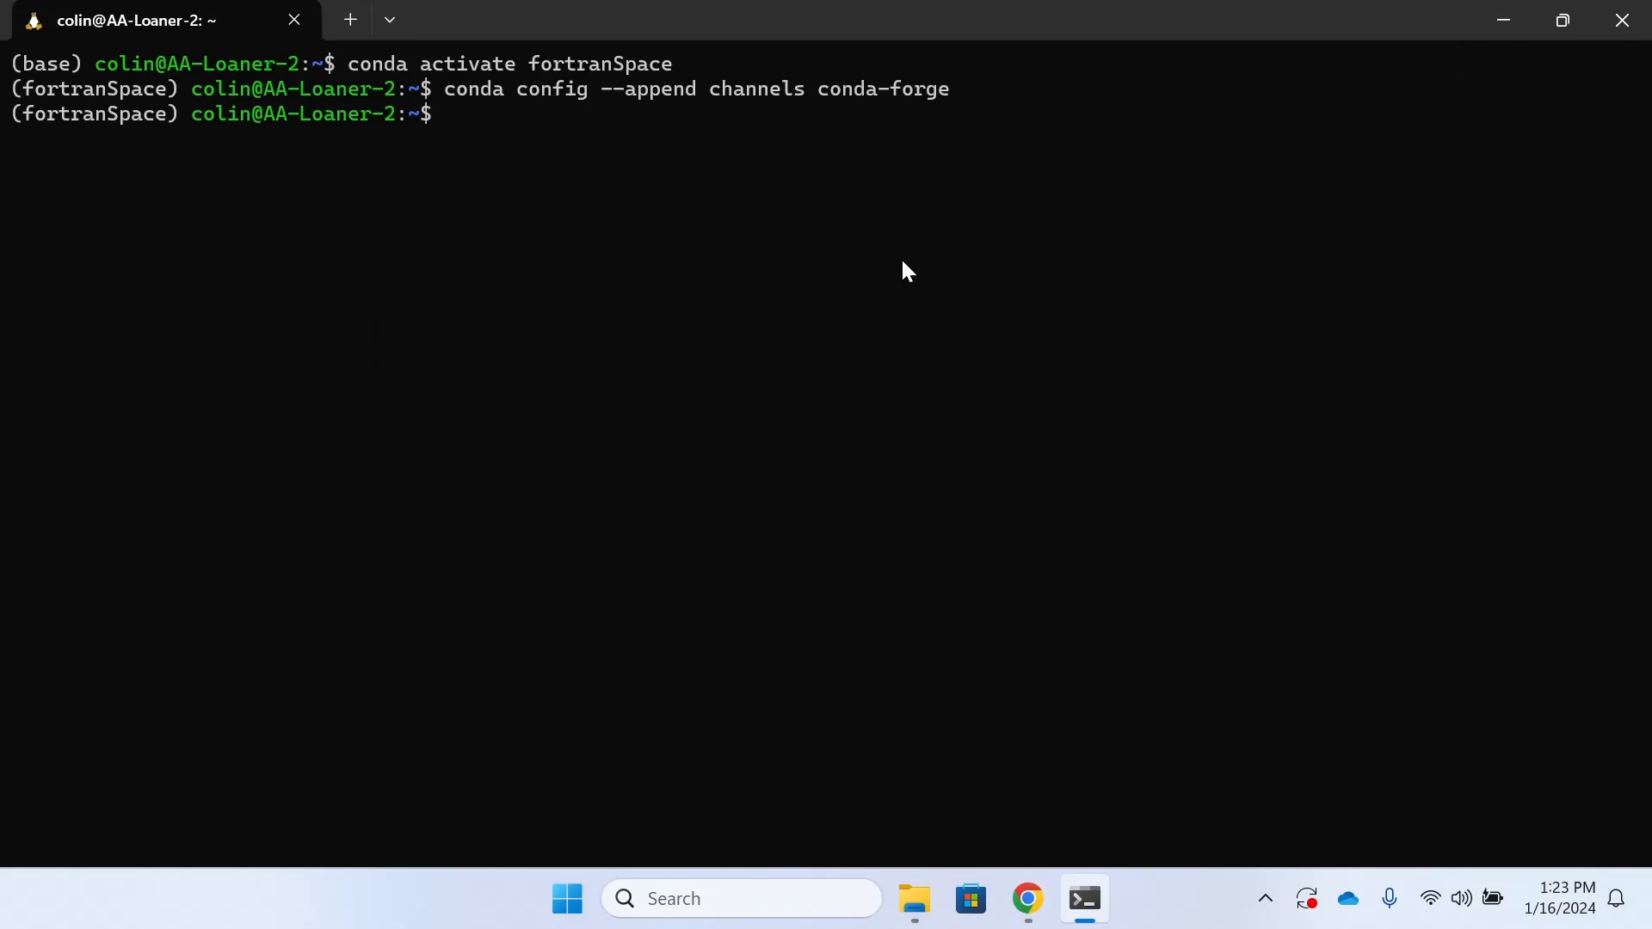
# - Run conda install gfortran and confirm the install with y
pyautogui.write('conda i')
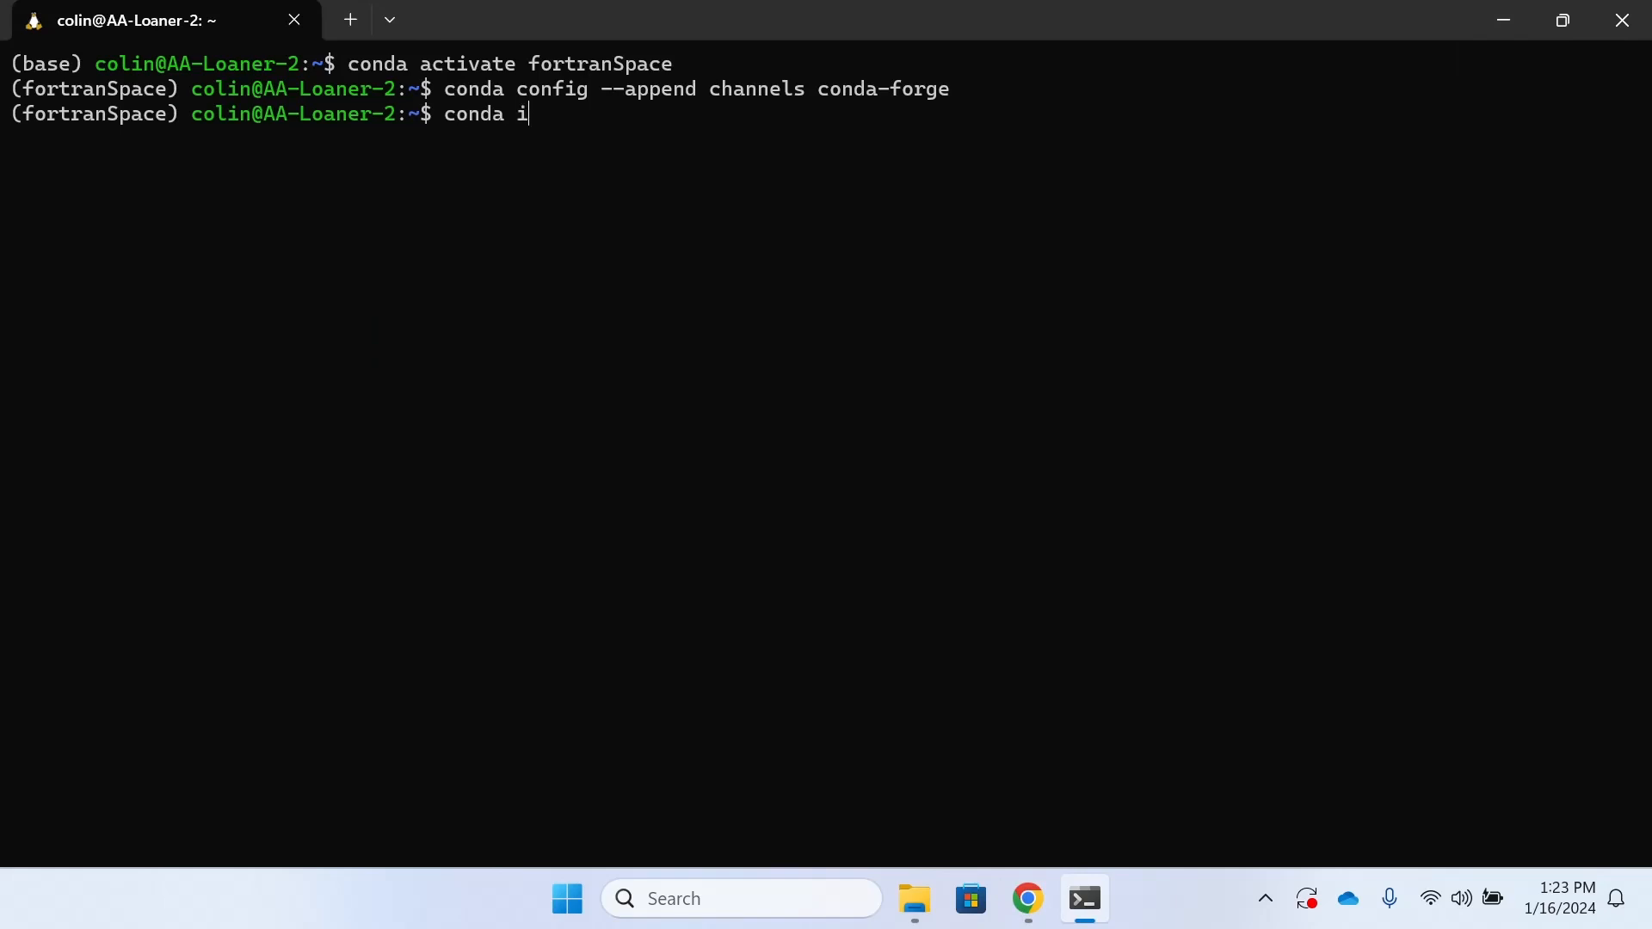
pyautogui.write('nstall')
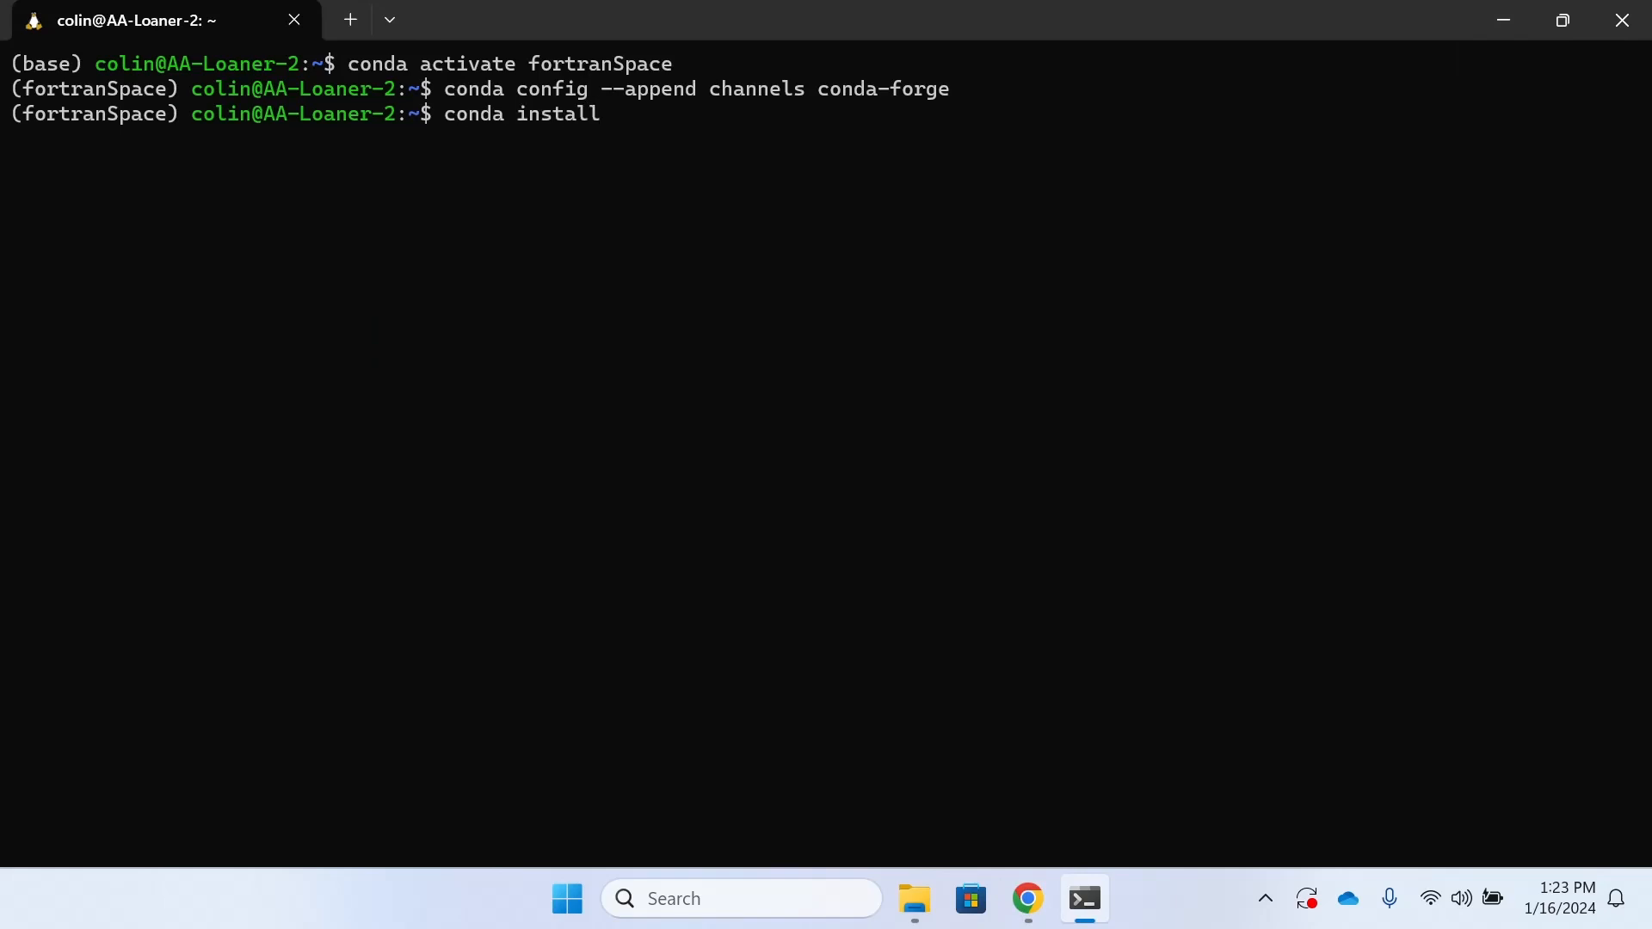
pyautogui.write('gfortra')
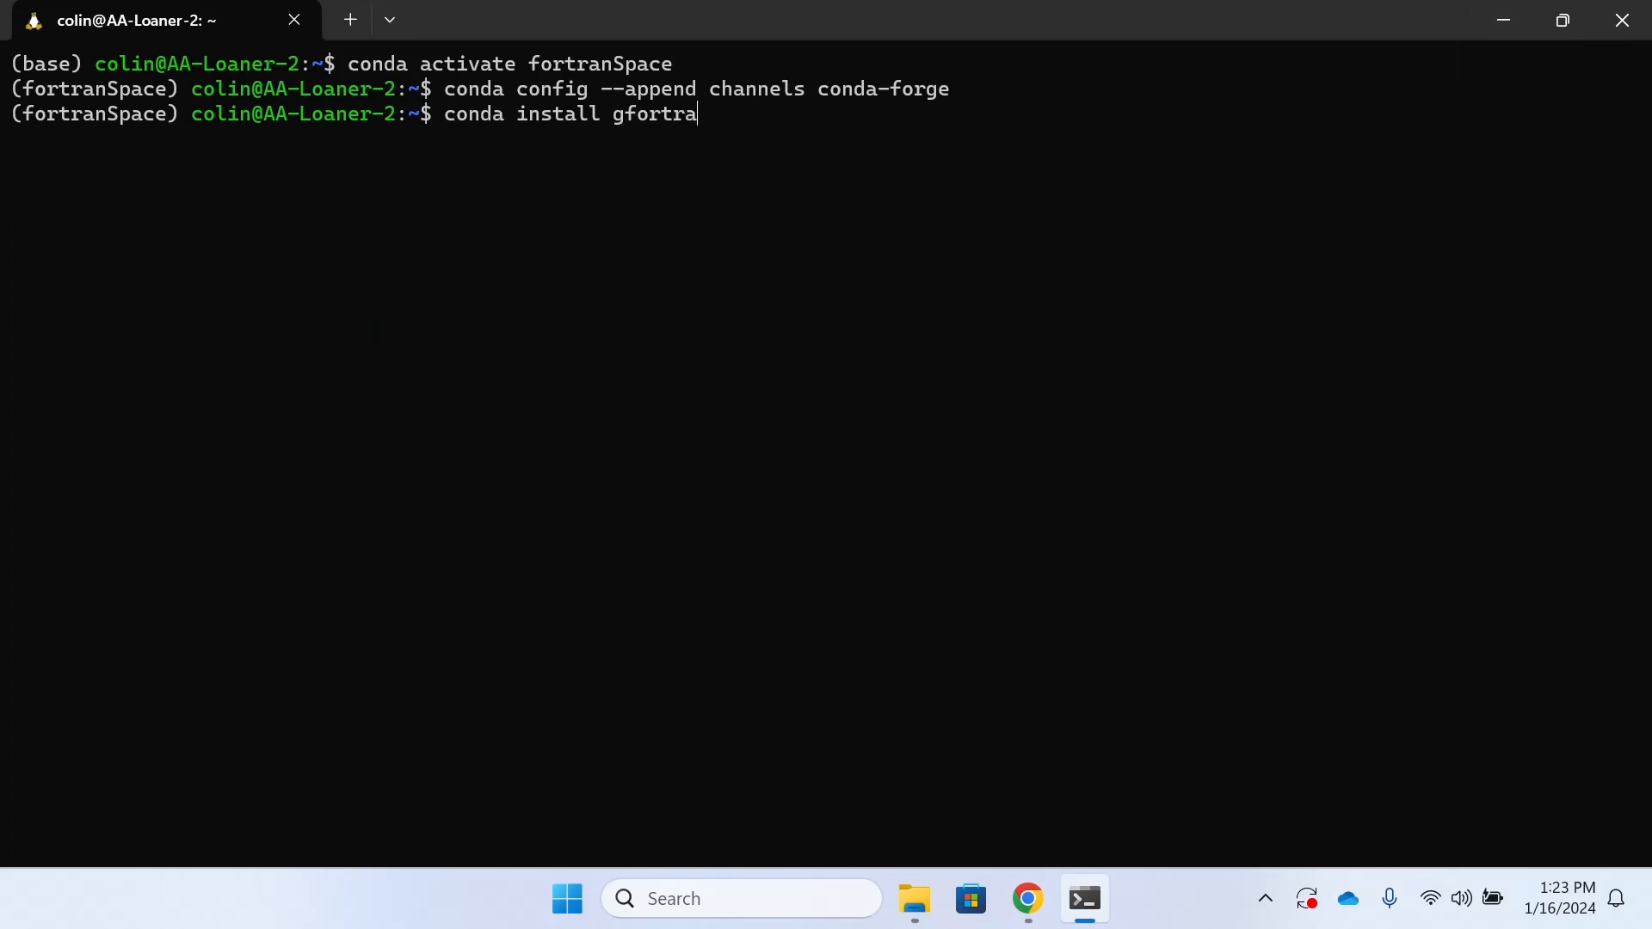
pyautogui.press('Return')
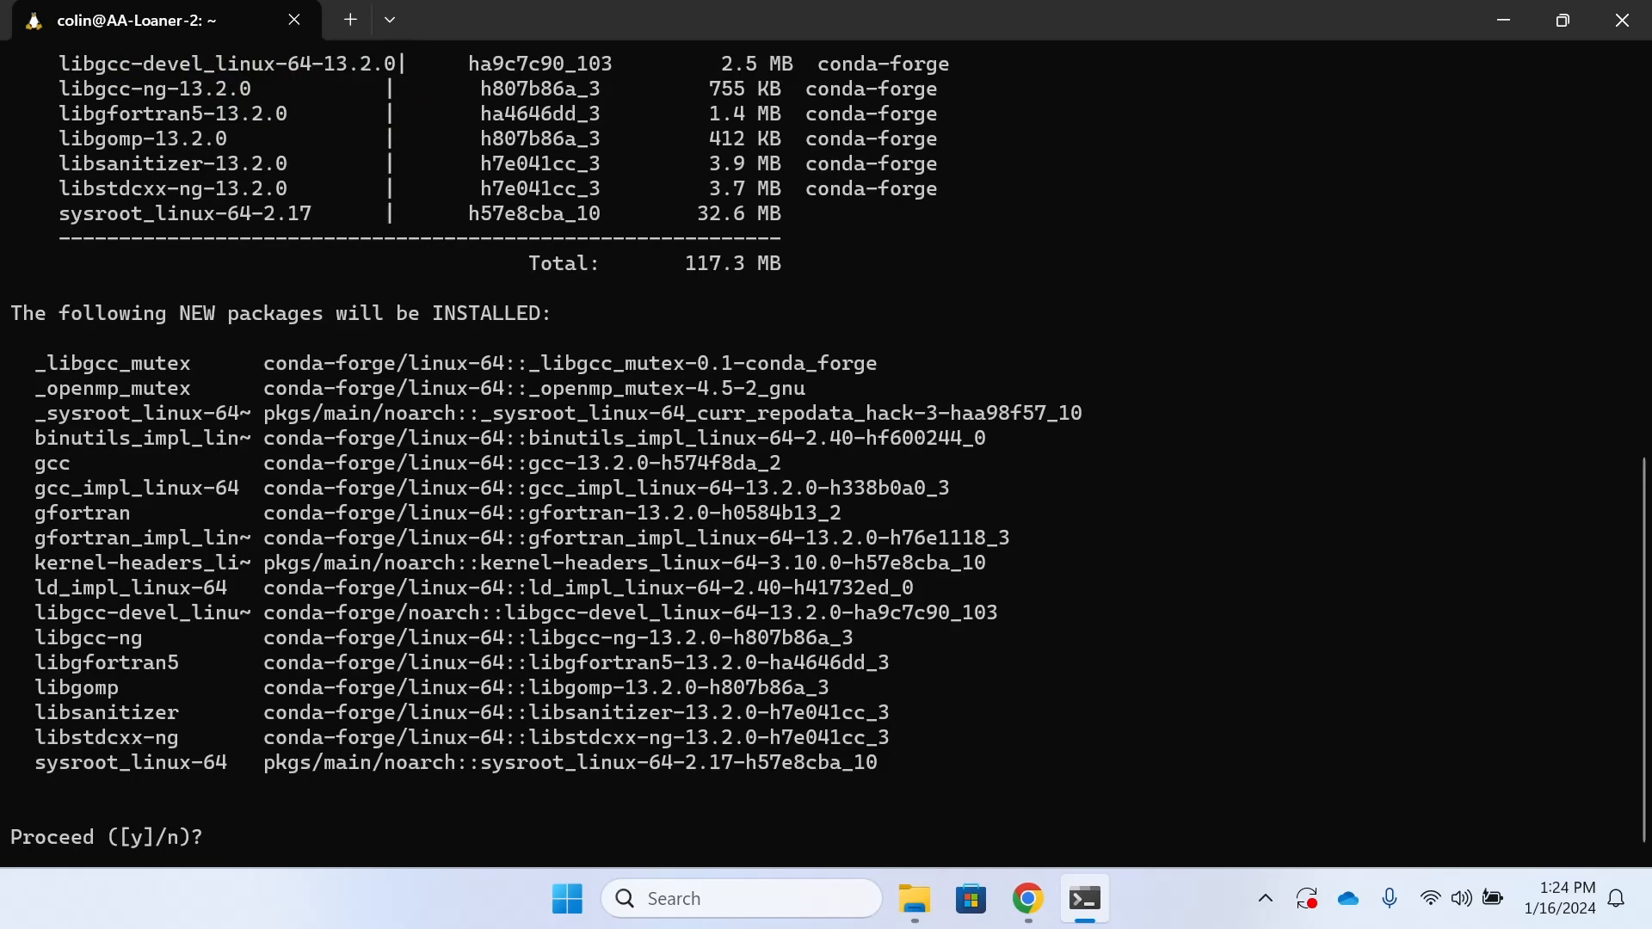
pyautogui.write('y')
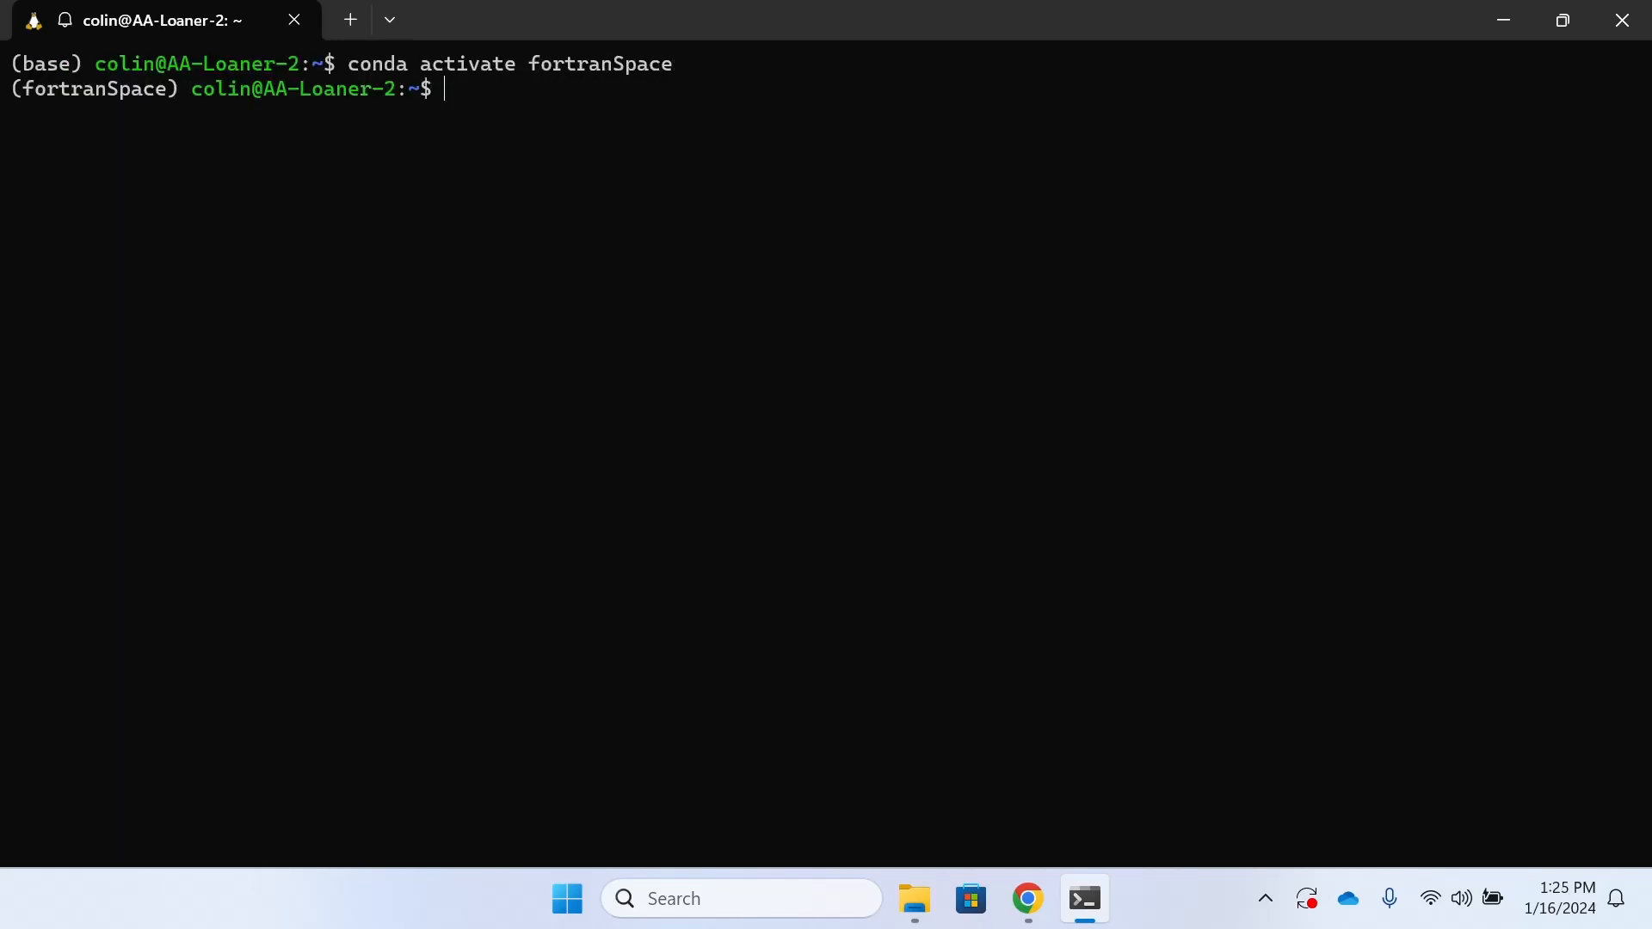
# - Deactivate fortranSpace and confirm gfortran is not found in the base environment
pyautogui.write('g')
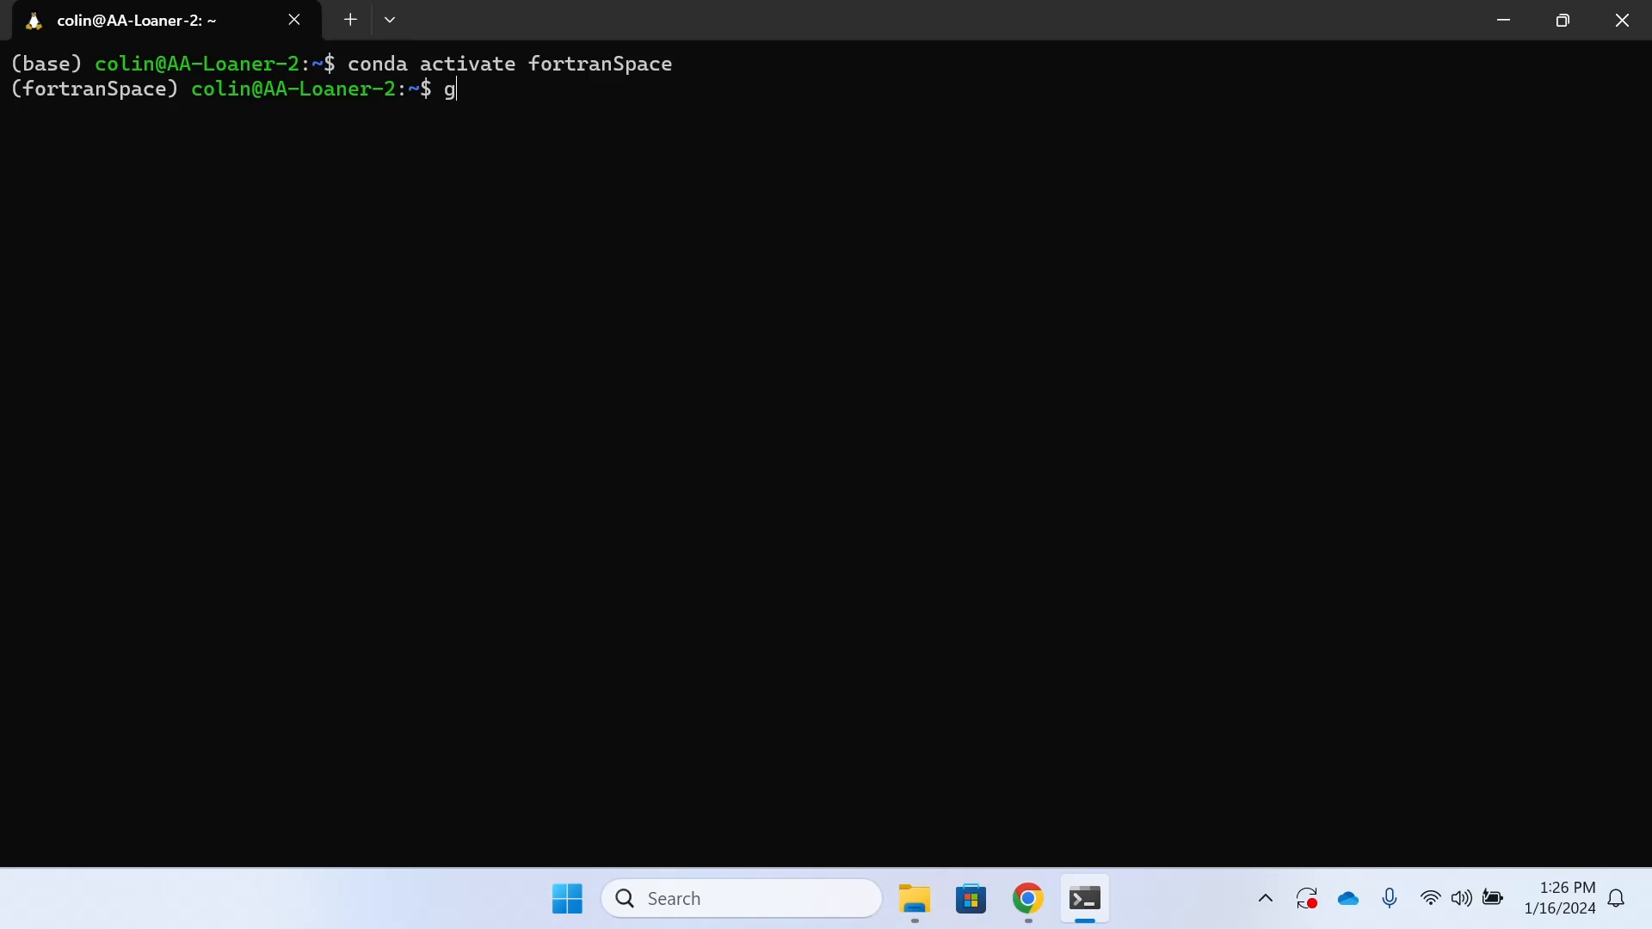
pyautogui.write('fortran --version')
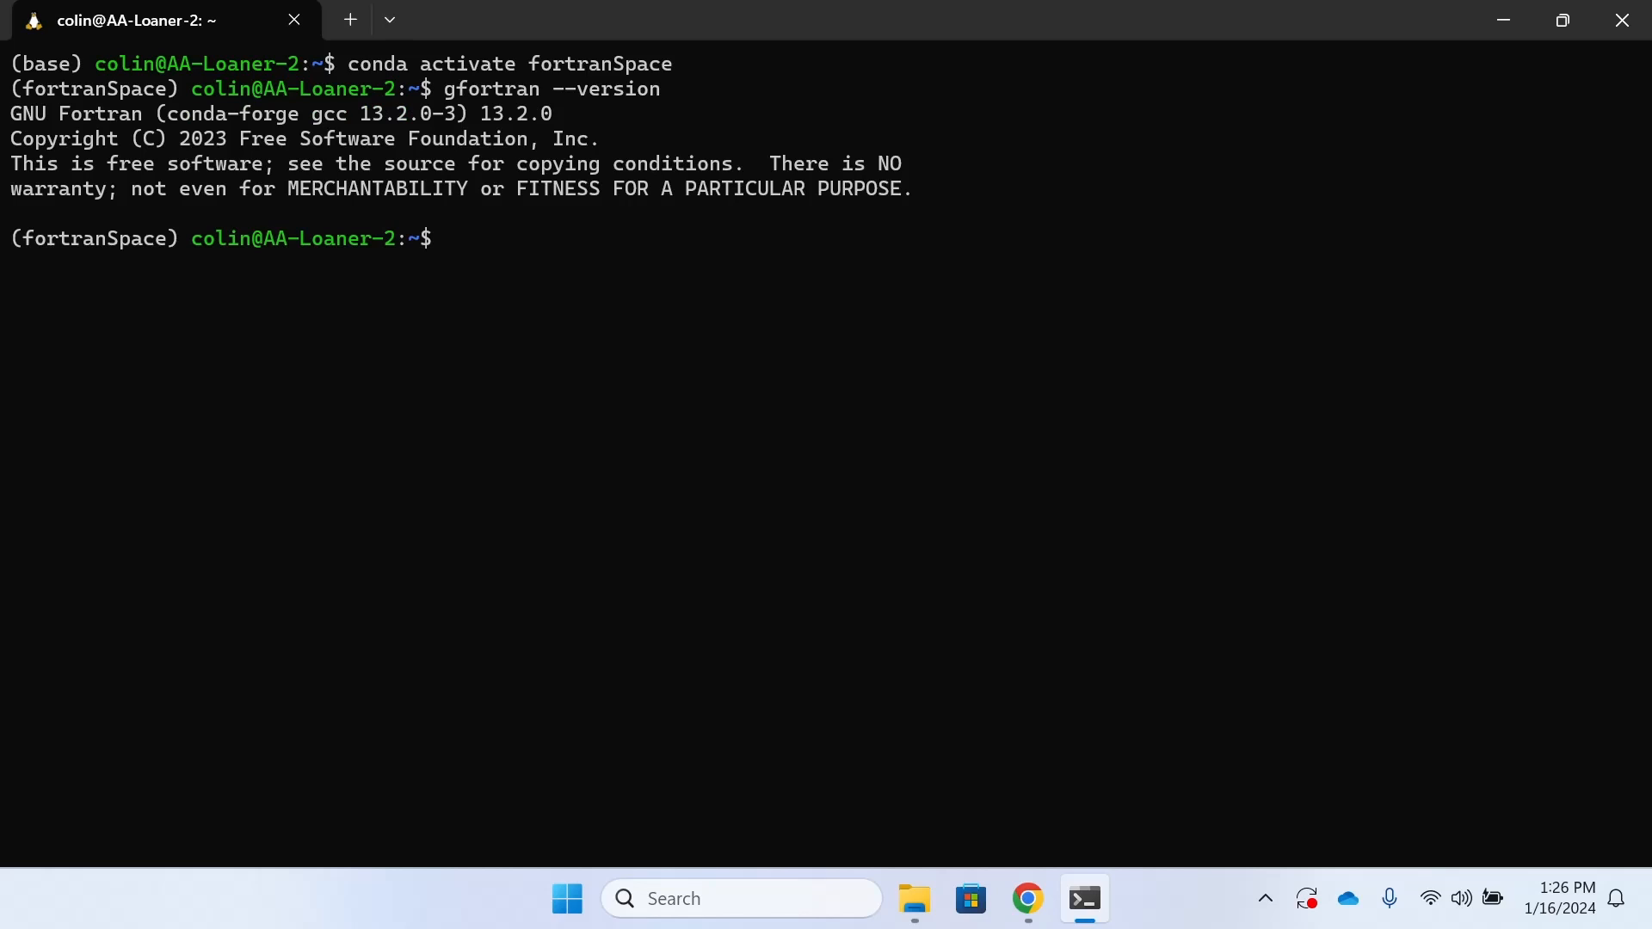
pyautogui.write('conda deacti')
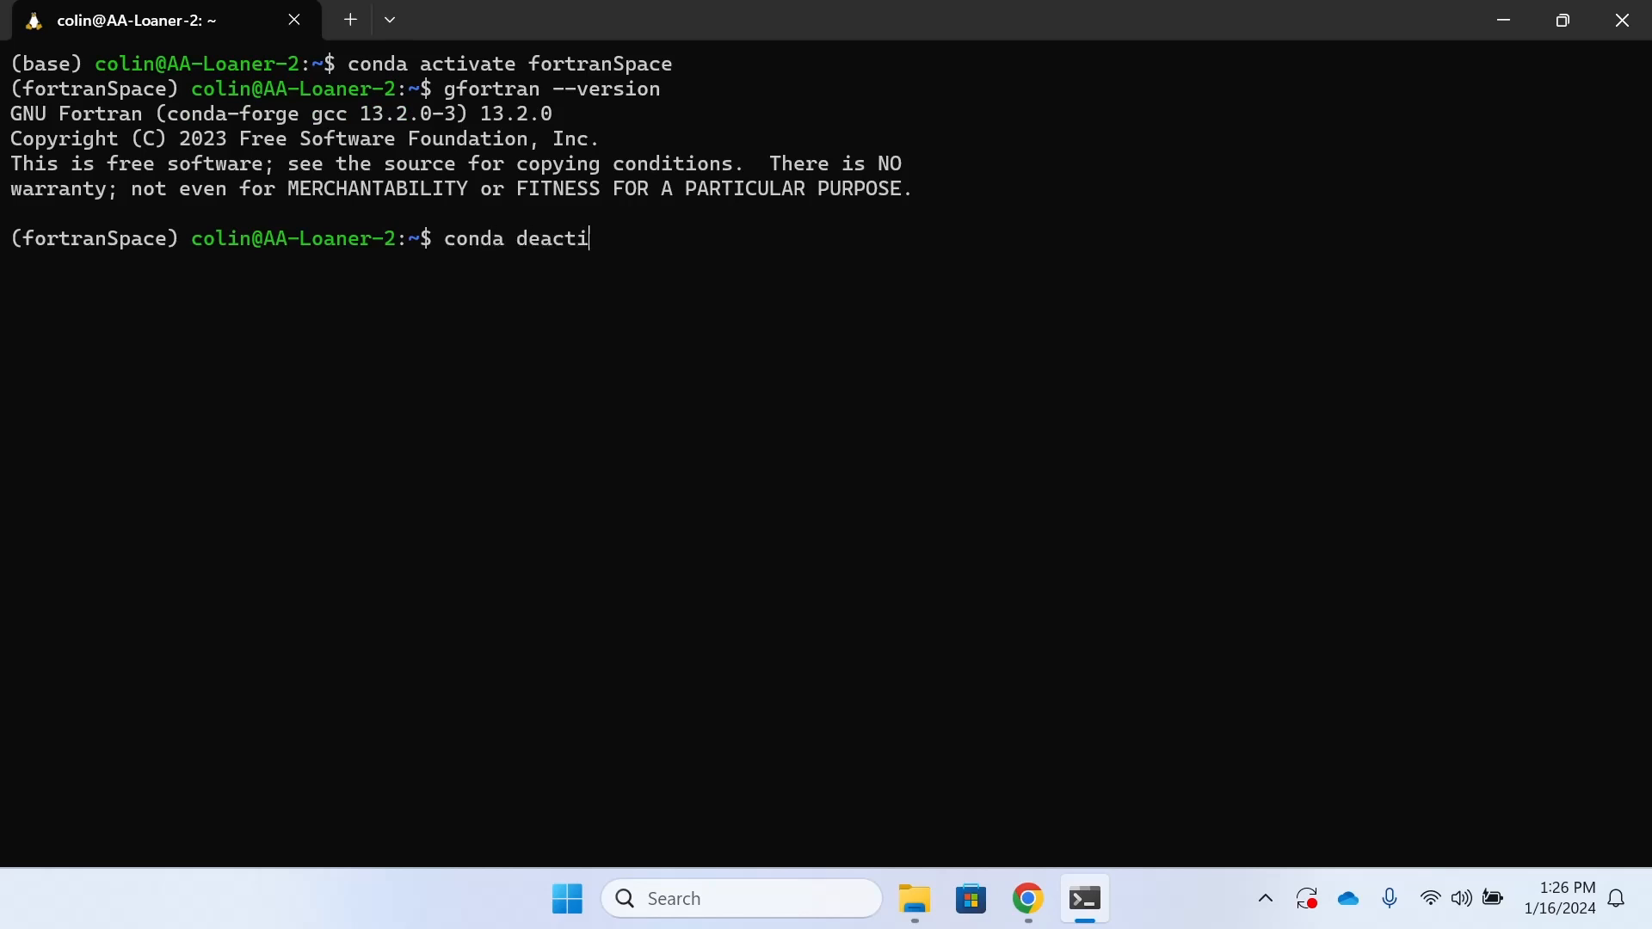
pyautogui.press('Return')
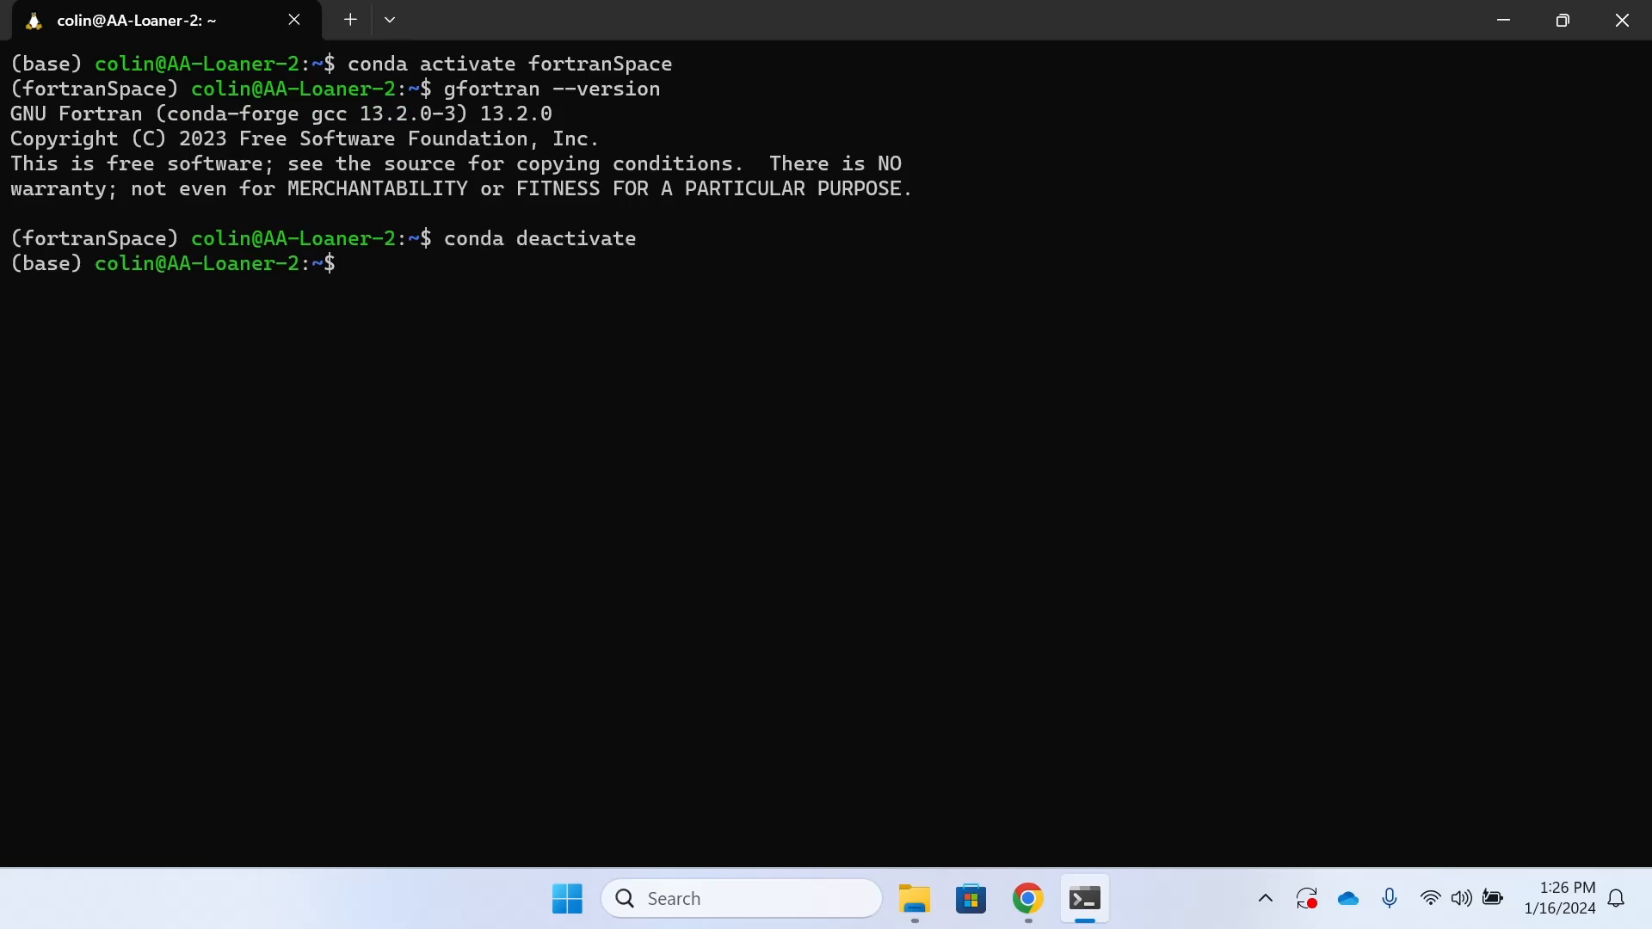
pyautogui.write('g')
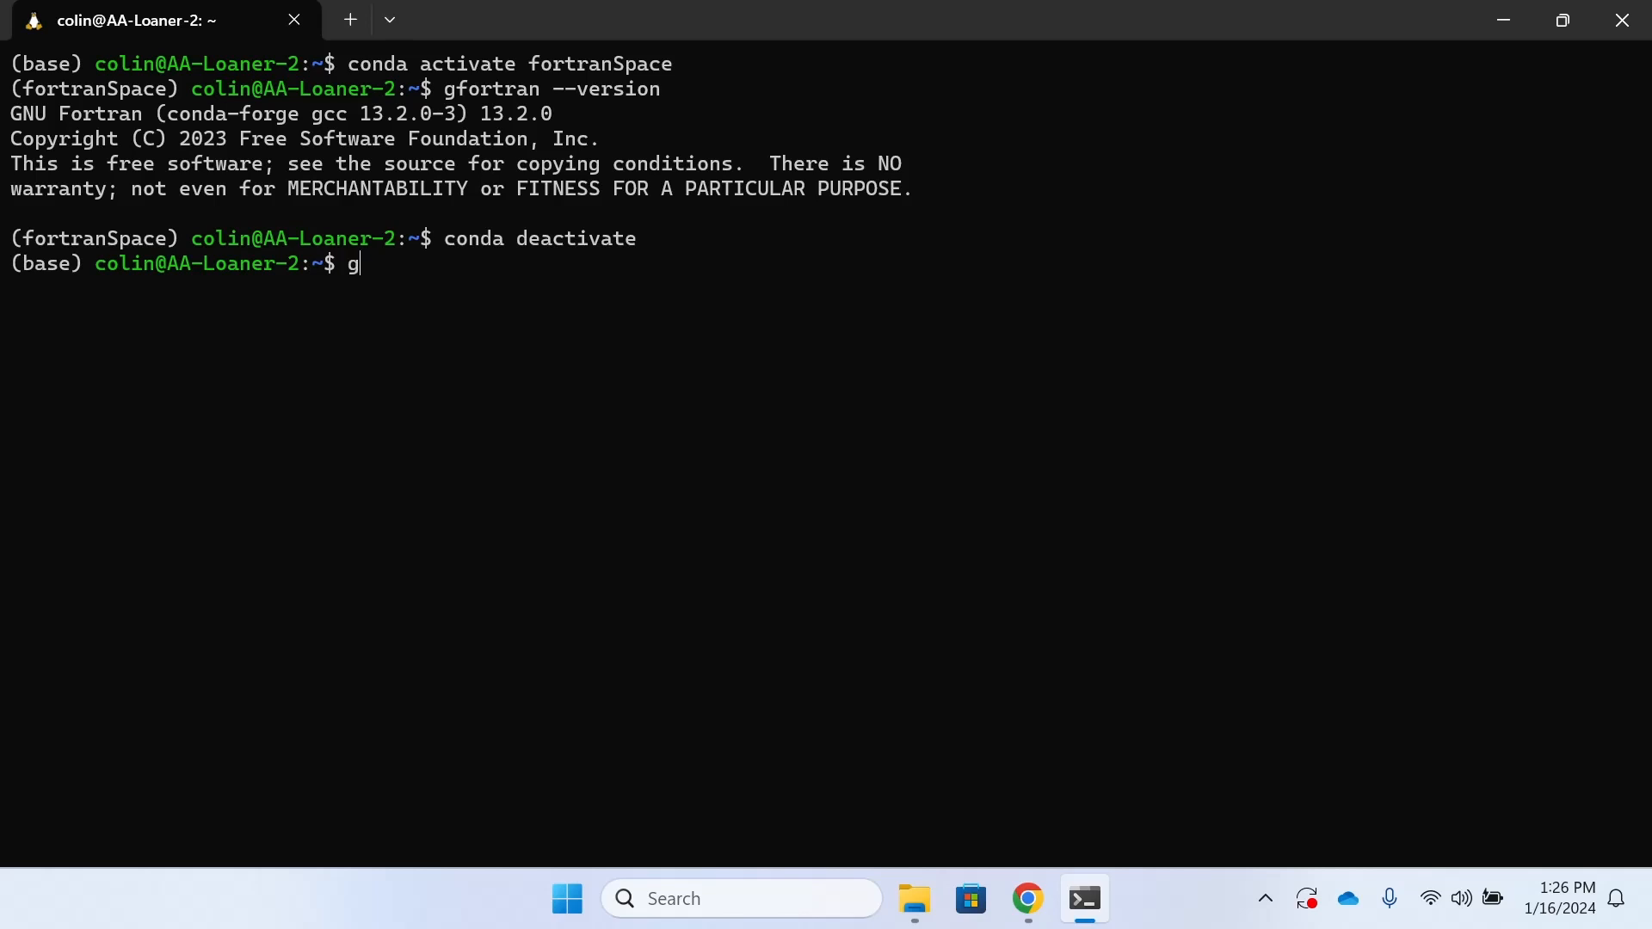
pyautogui.write('fortran')
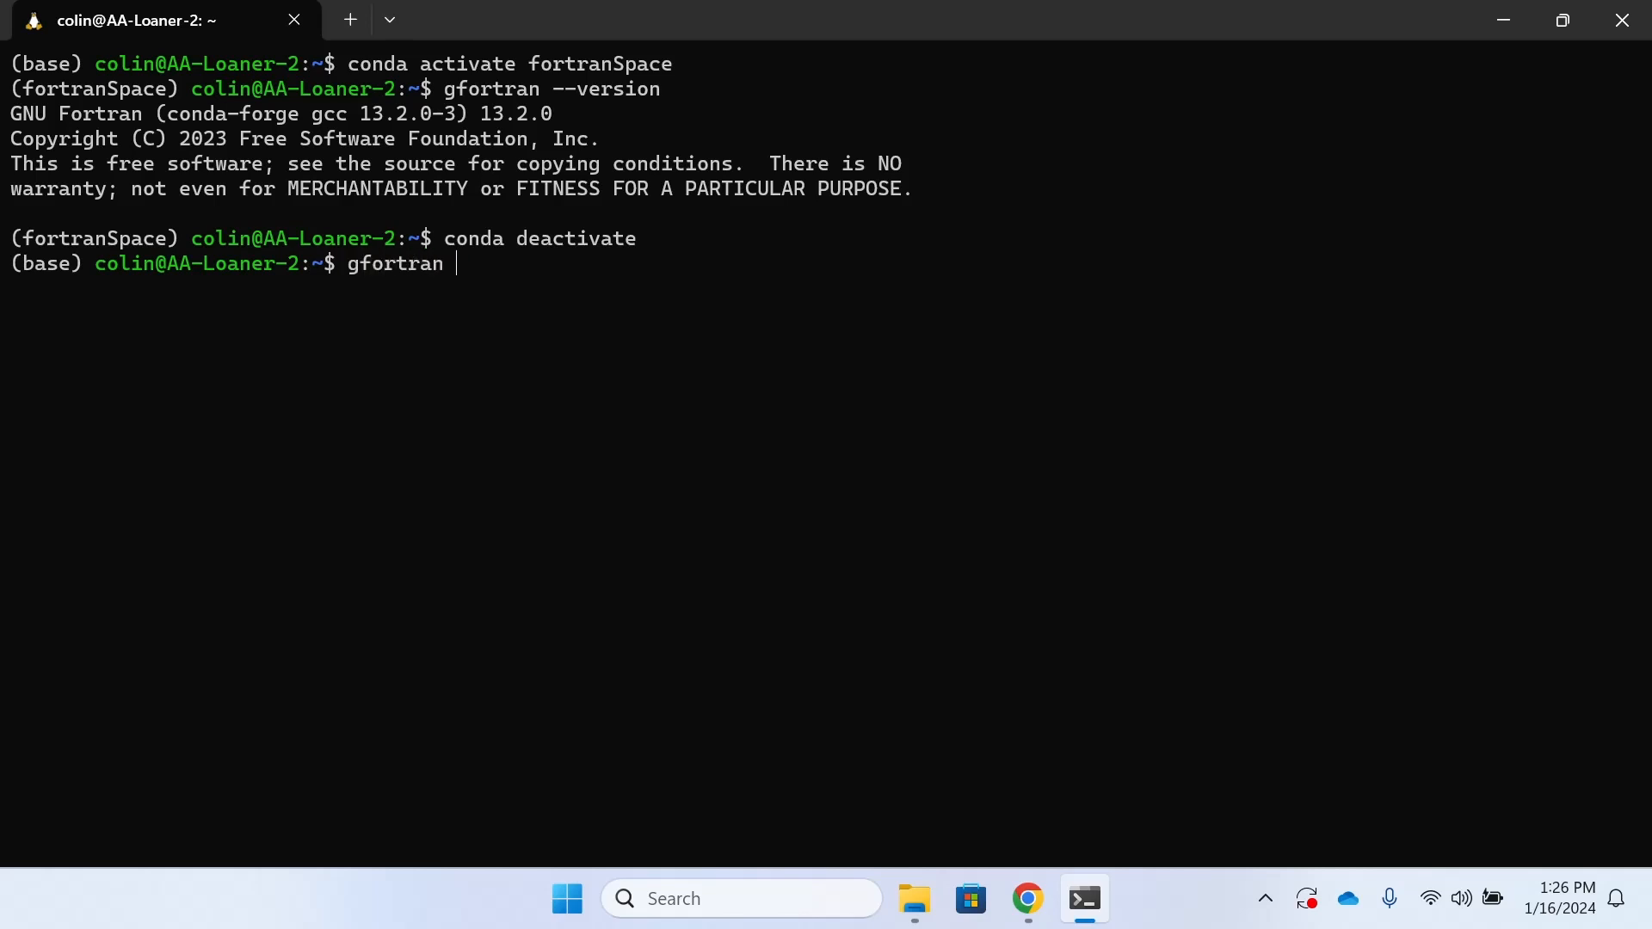
pyautogui.press('Return')
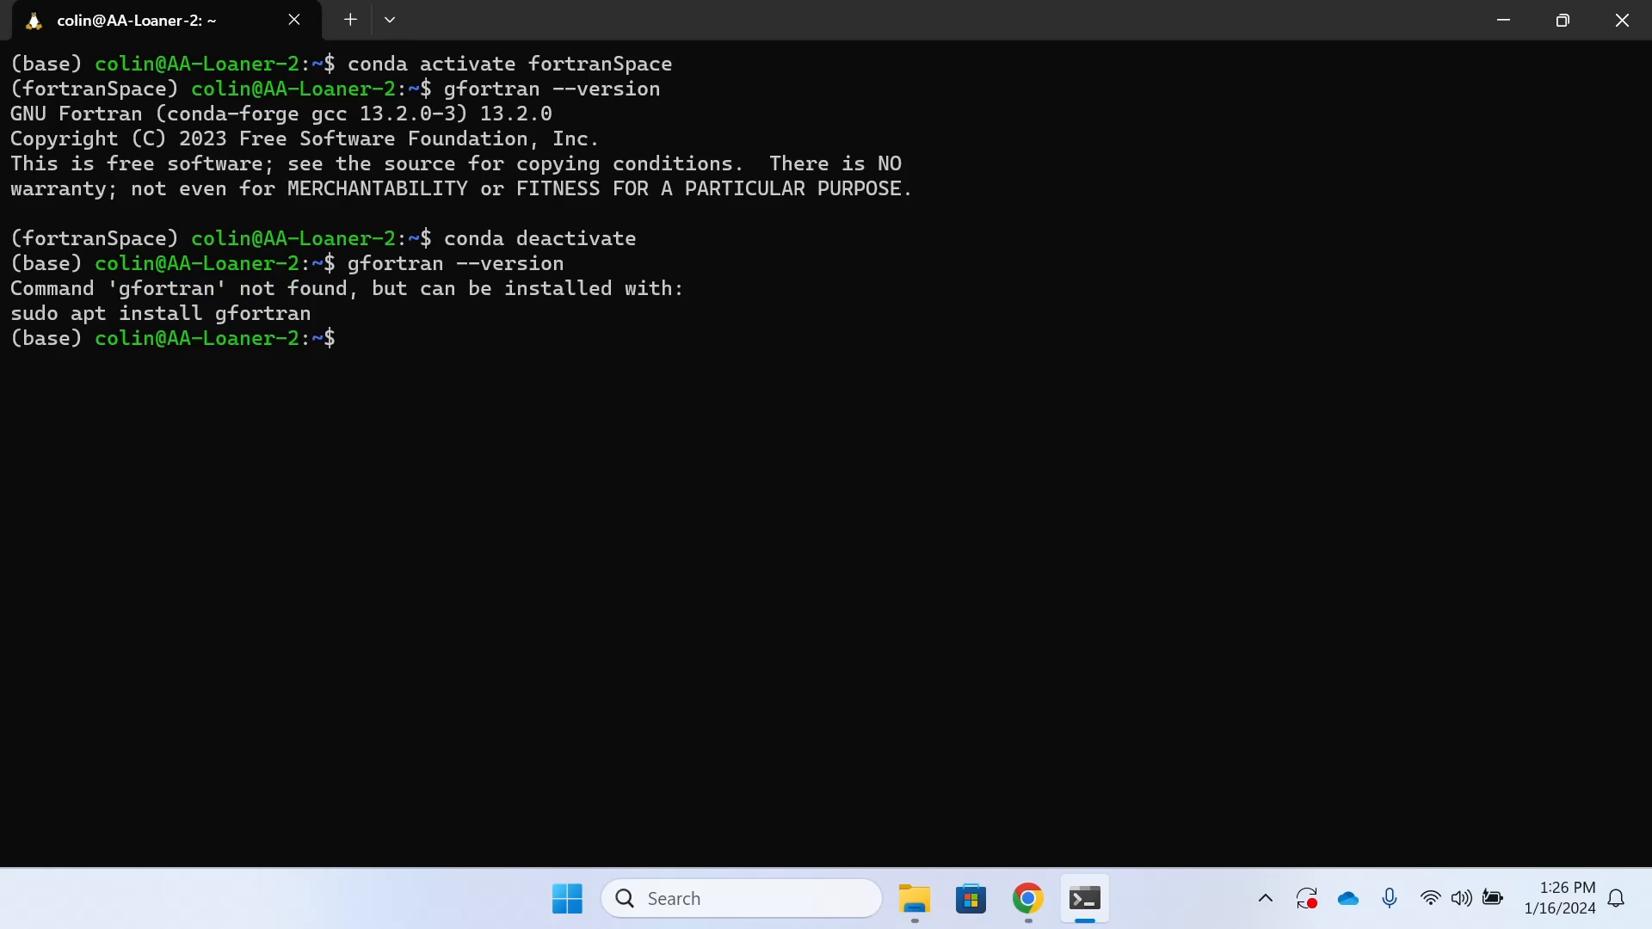
# - Reactivate fortranSpace and confirm gfortran --version reports 13.2.0
pyautogui.write('conda activ')
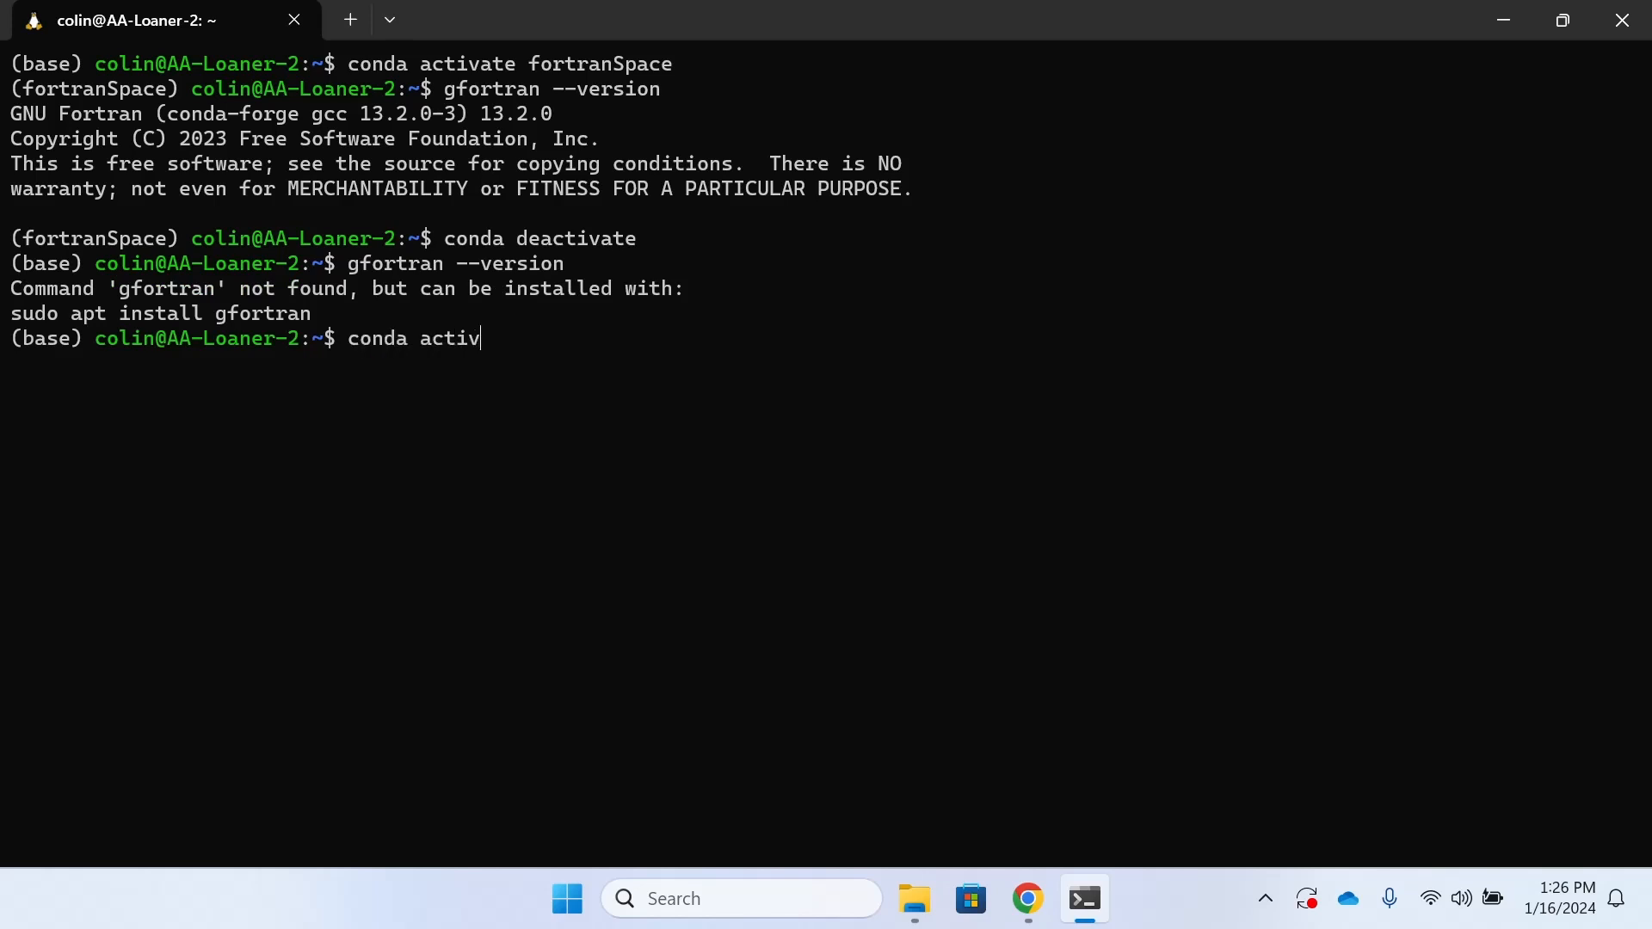
pyautogui.write('ate fortran')
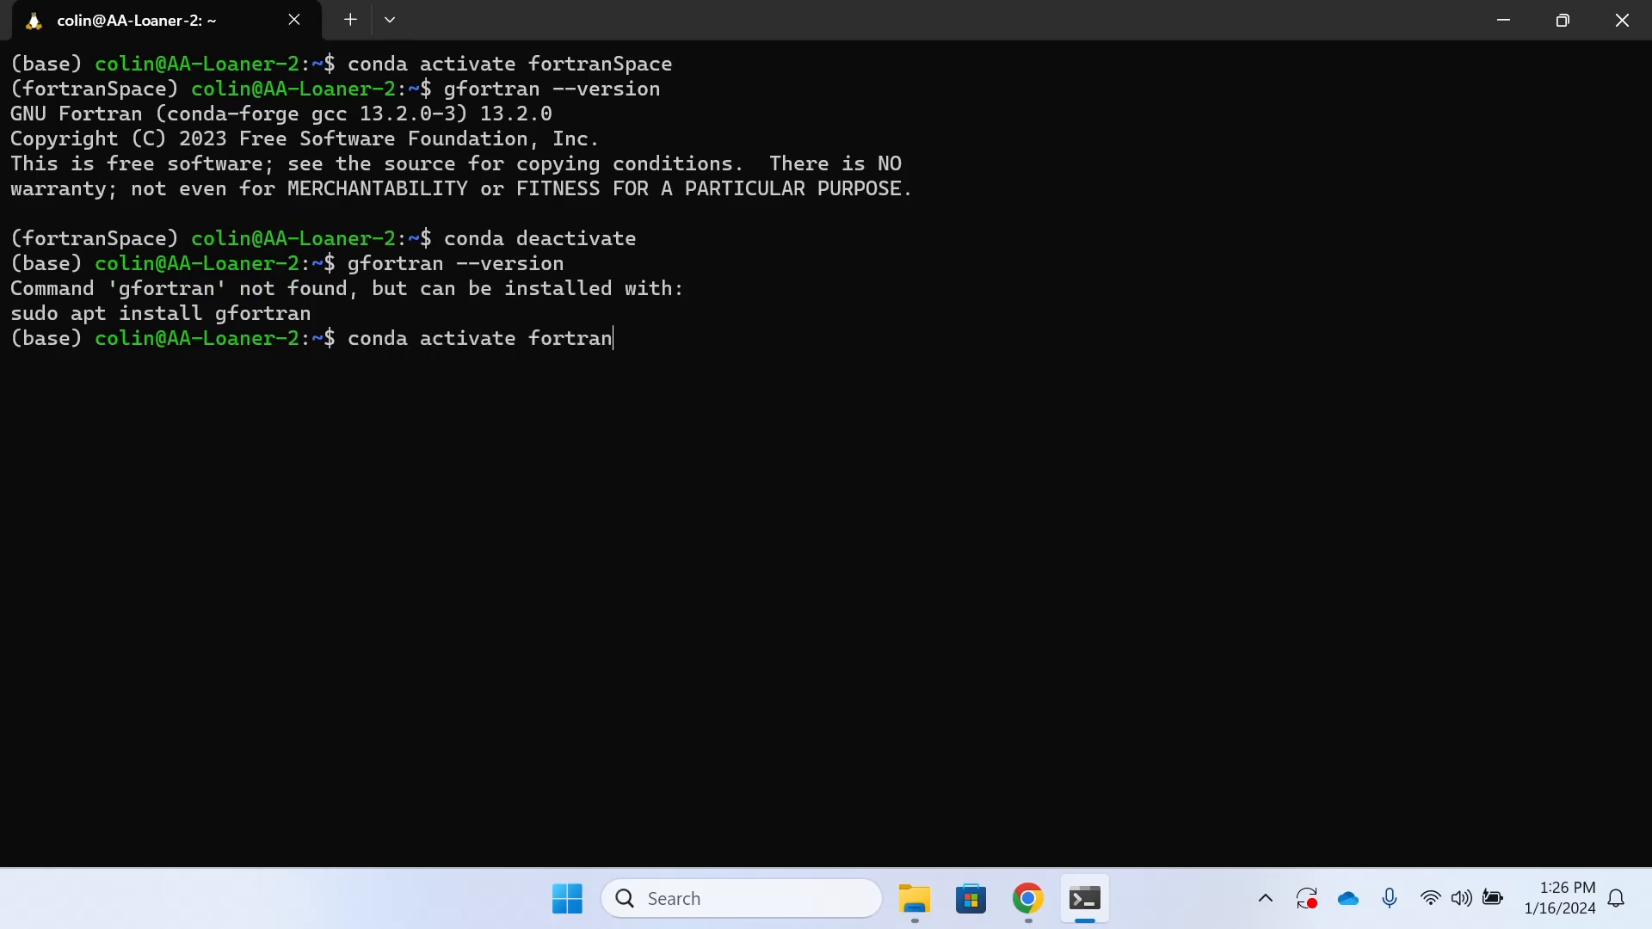
pyautogui.press('Return')
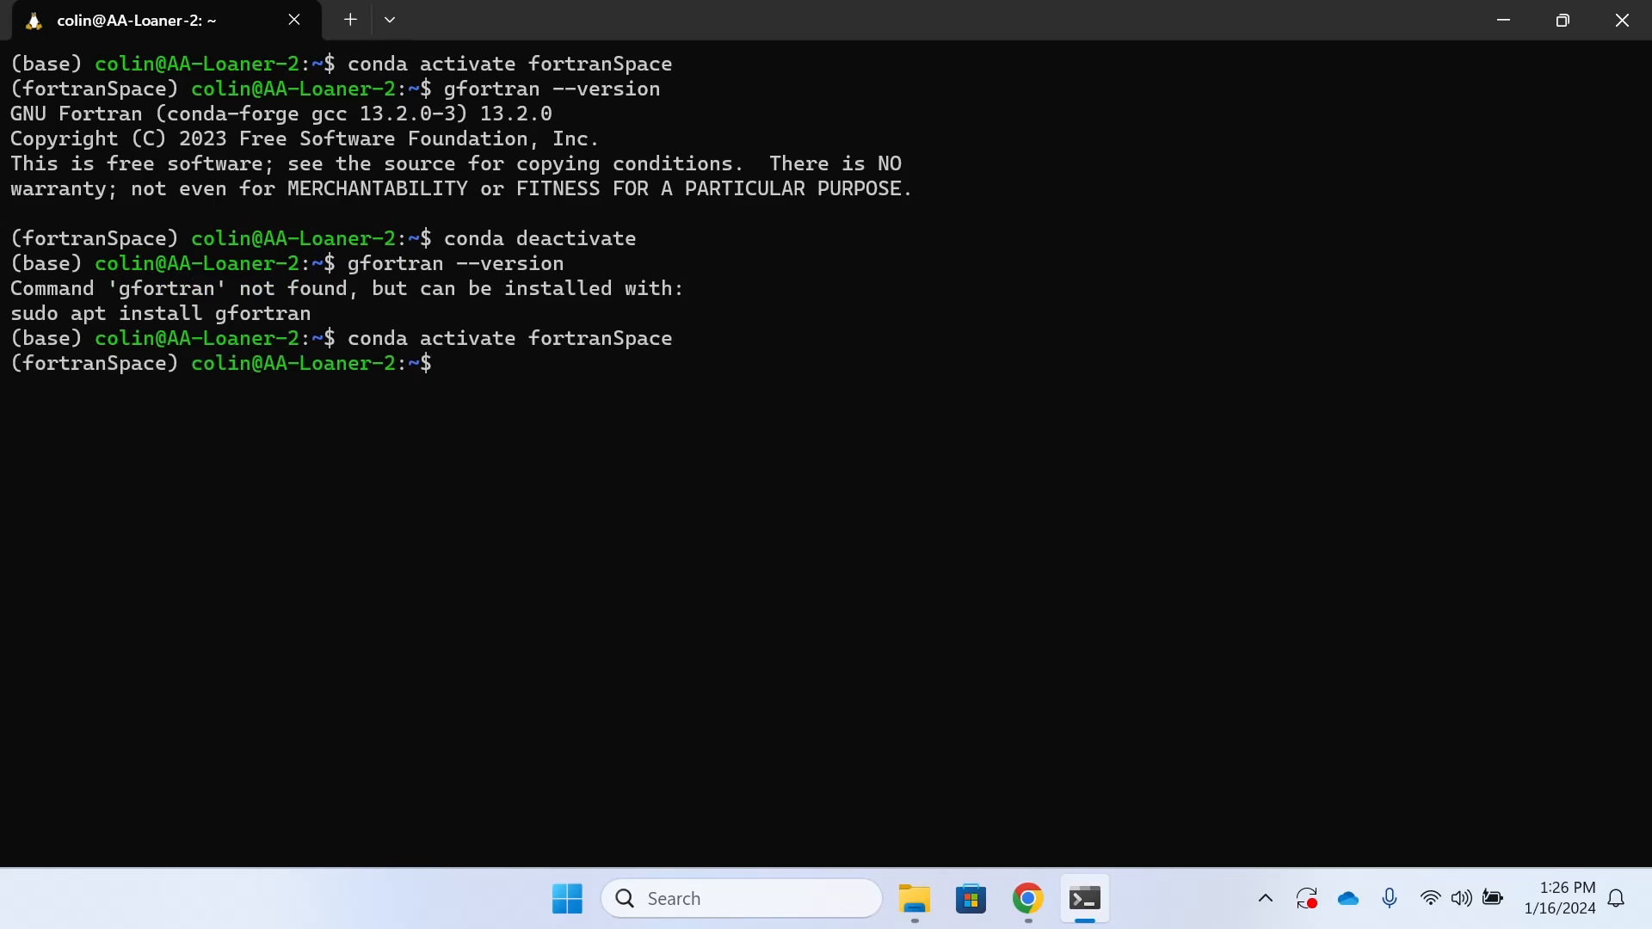
pyautogui.write('gfor')
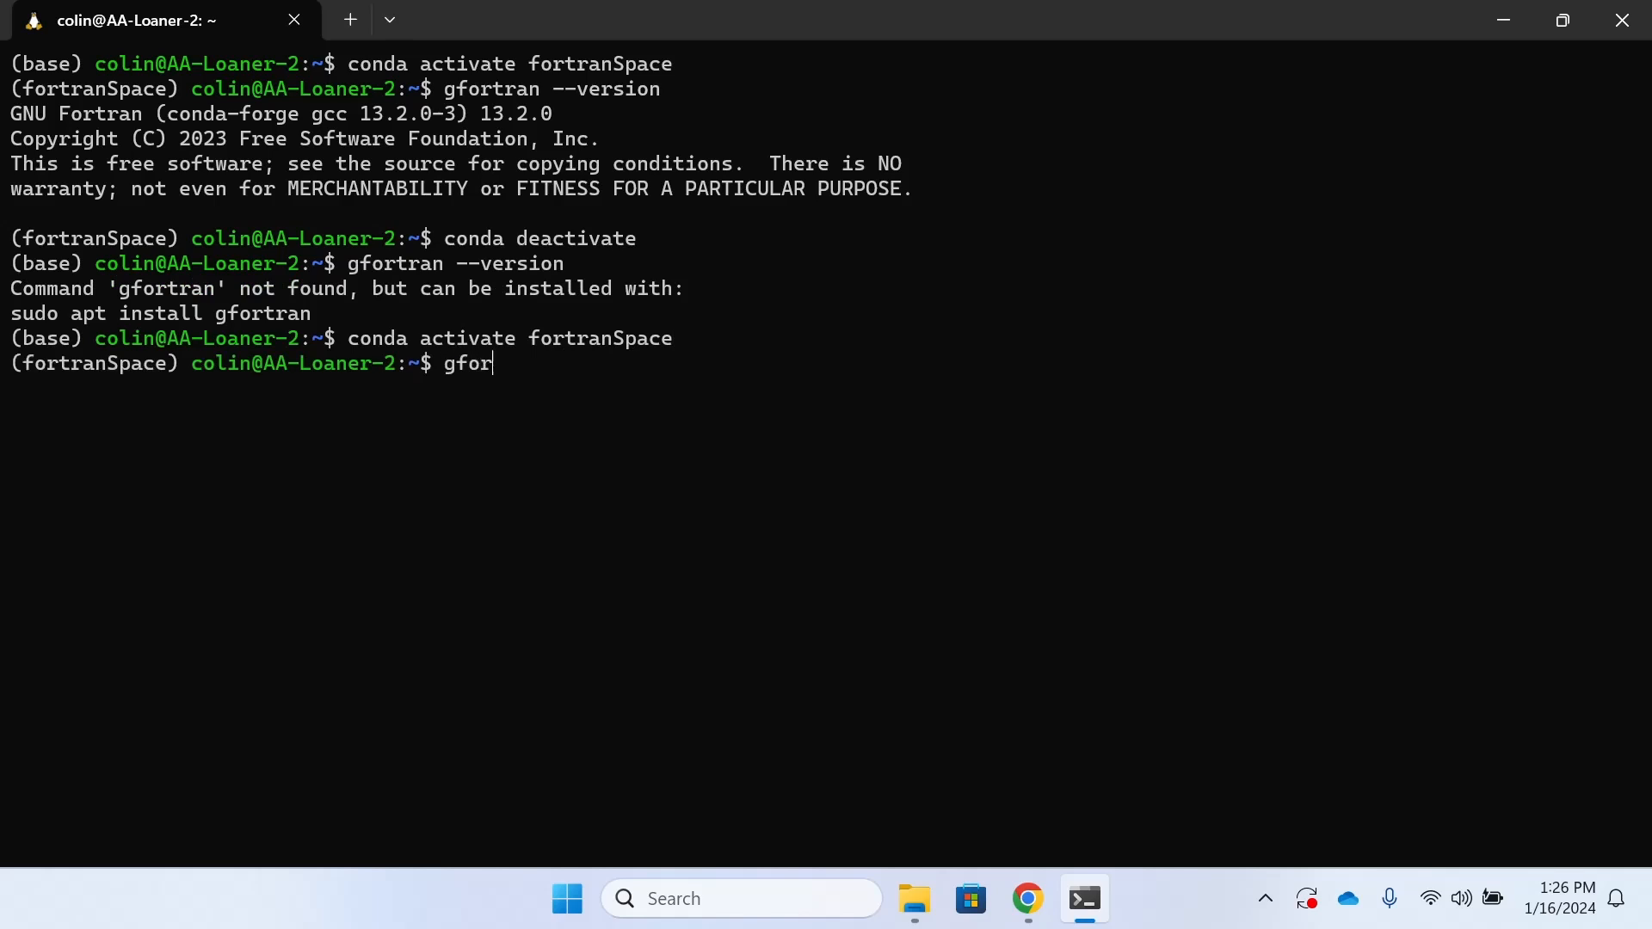
pyautogui.write('tran --')
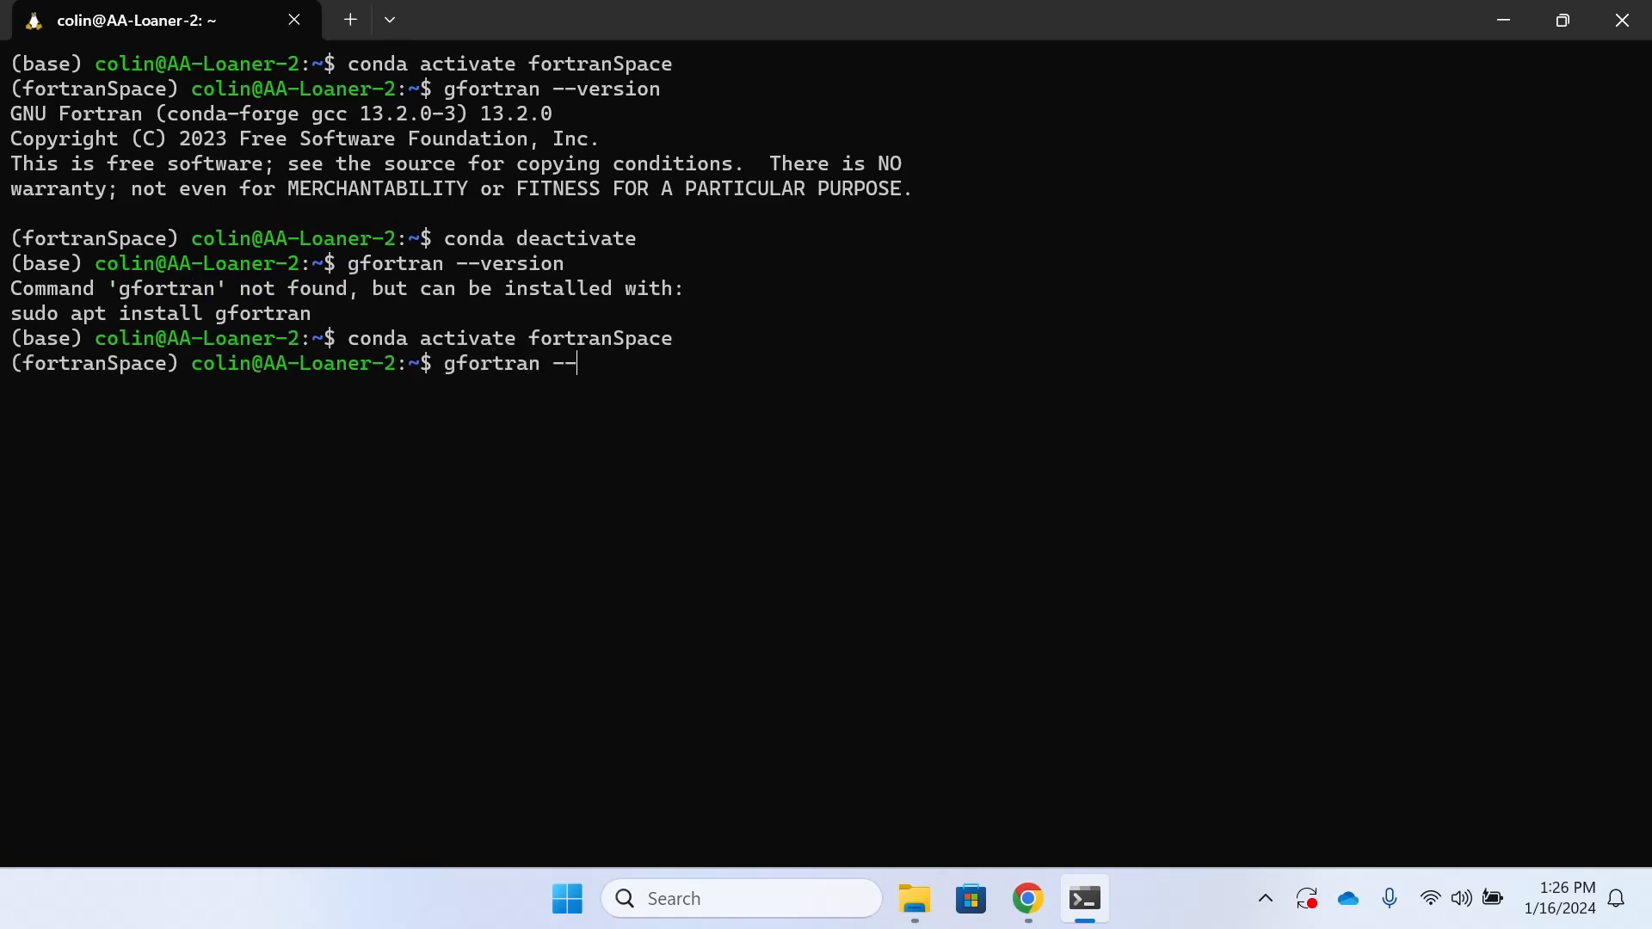
pyautogui.press('Return')
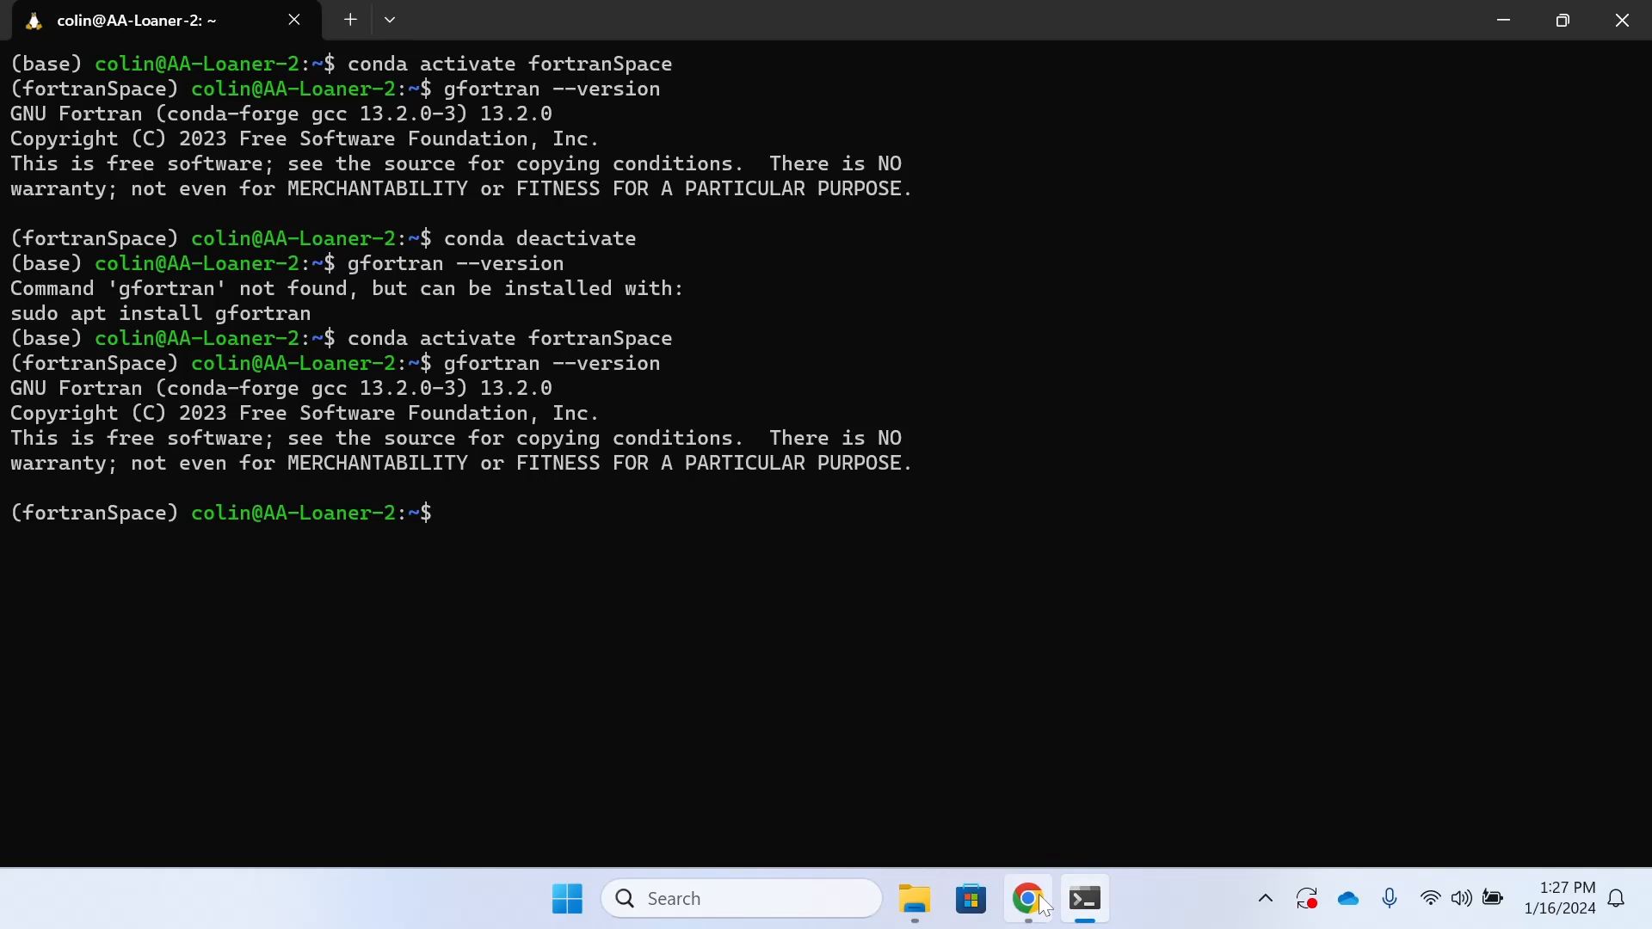
pyautogui.click(1024, 899)
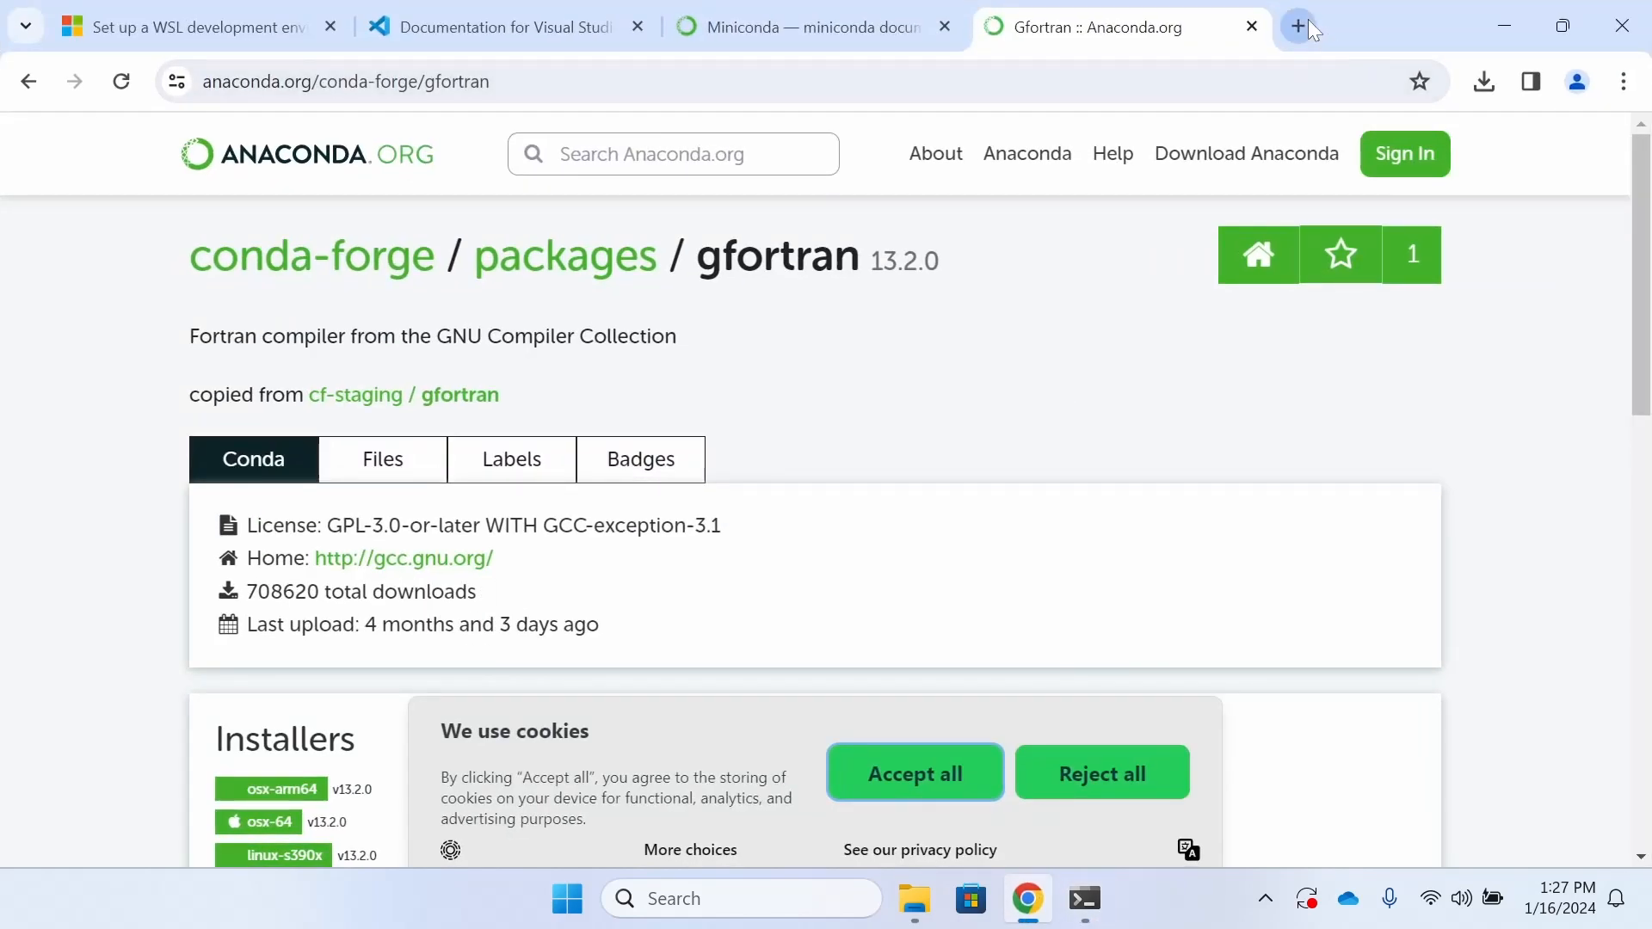
pyautogui.click(1296, 27)
pyautogui.write('anaconda.org/conda-forge/fortls')
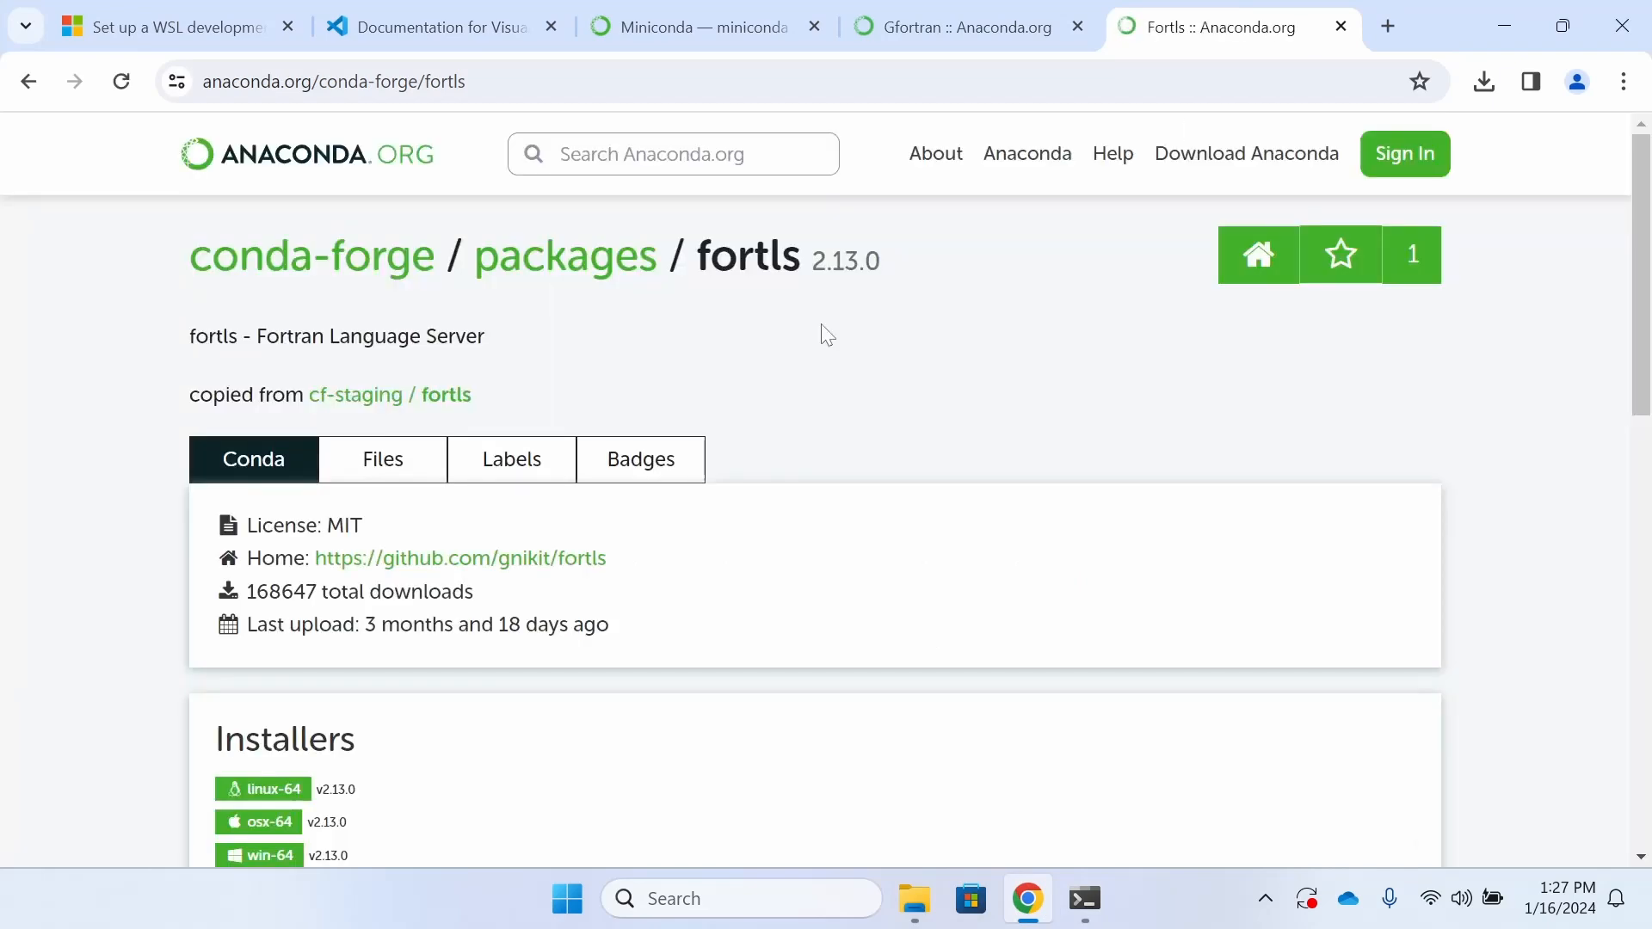
pyautogui.moveTo(909, 368)
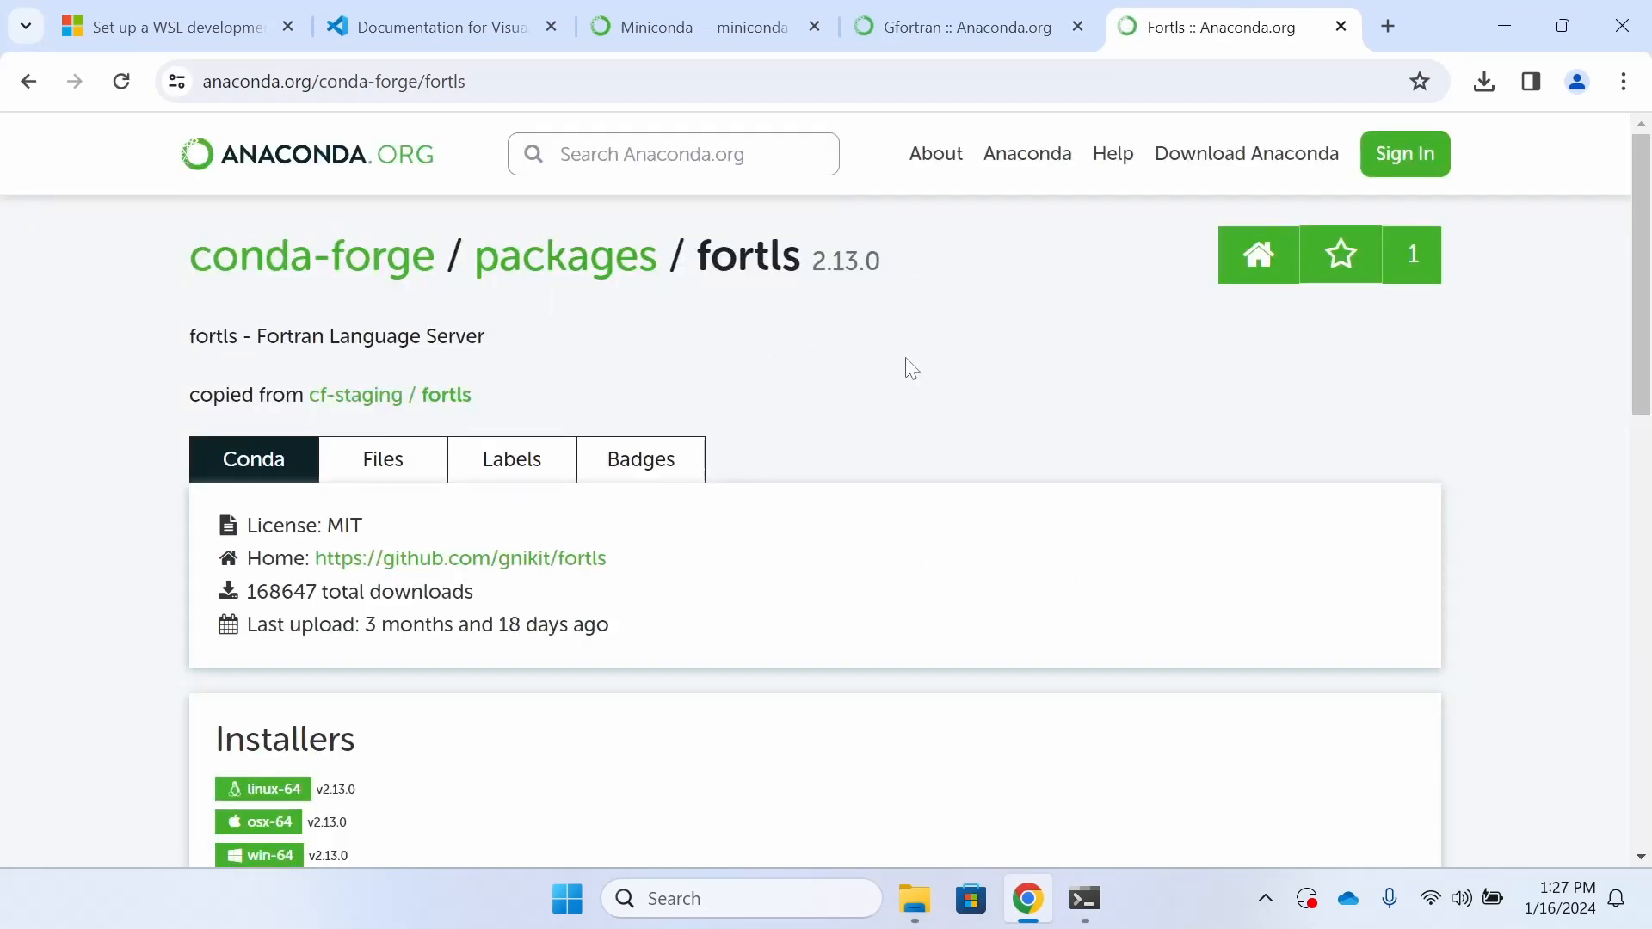
pyautogui.moveTo(1505, 25)
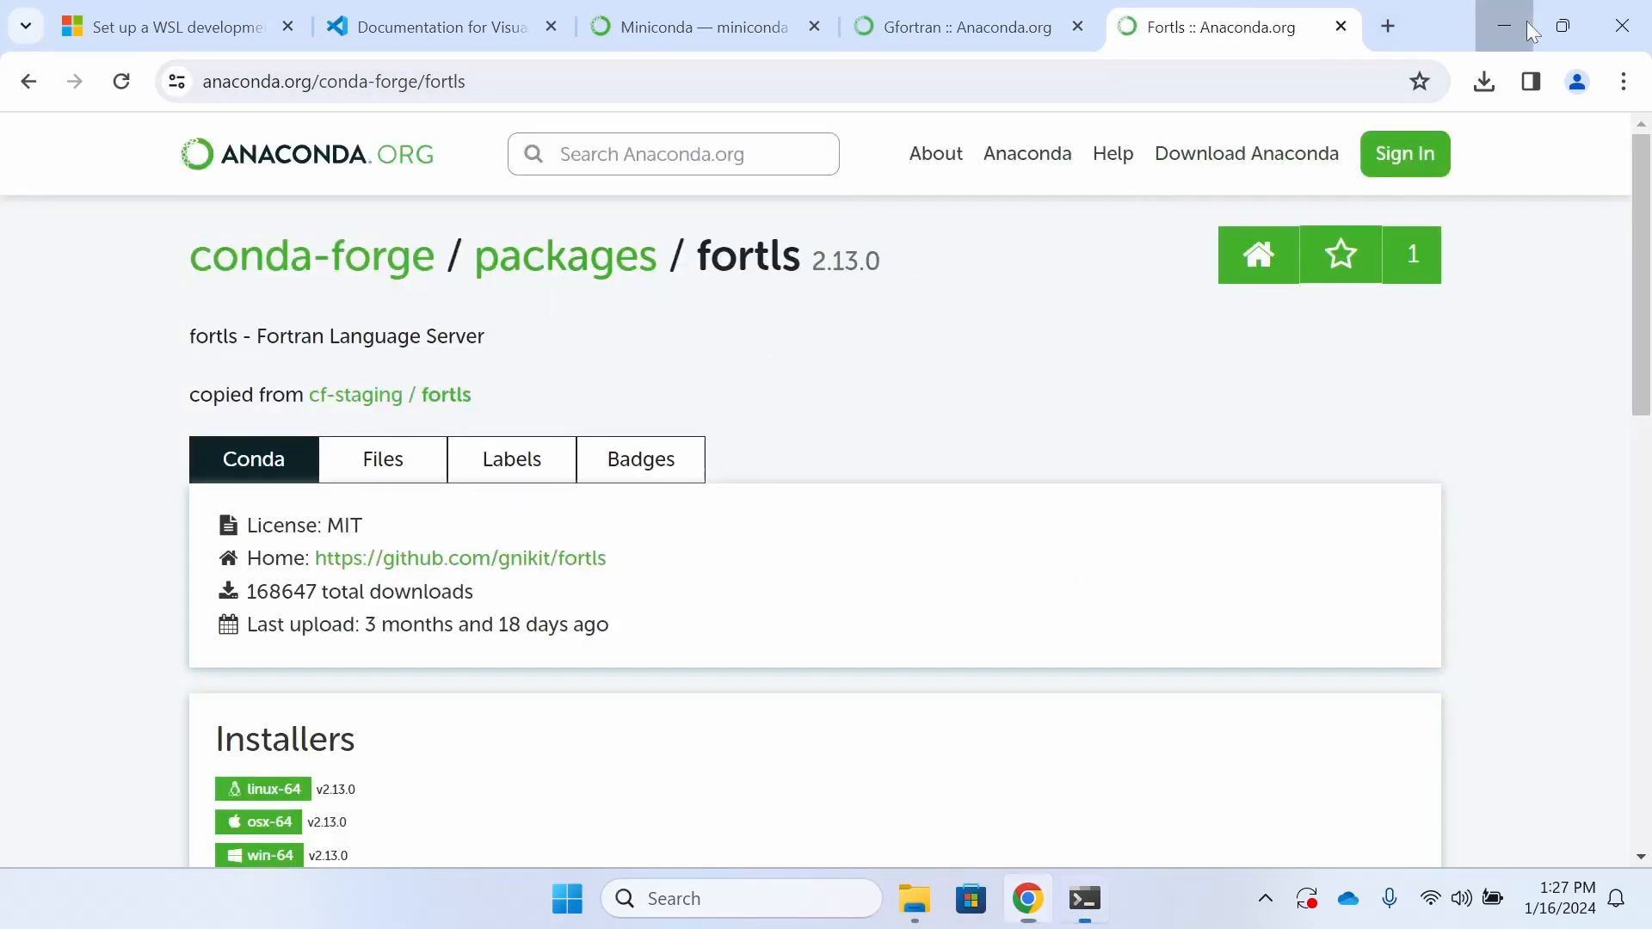
pyautogui.click(1083, 898)
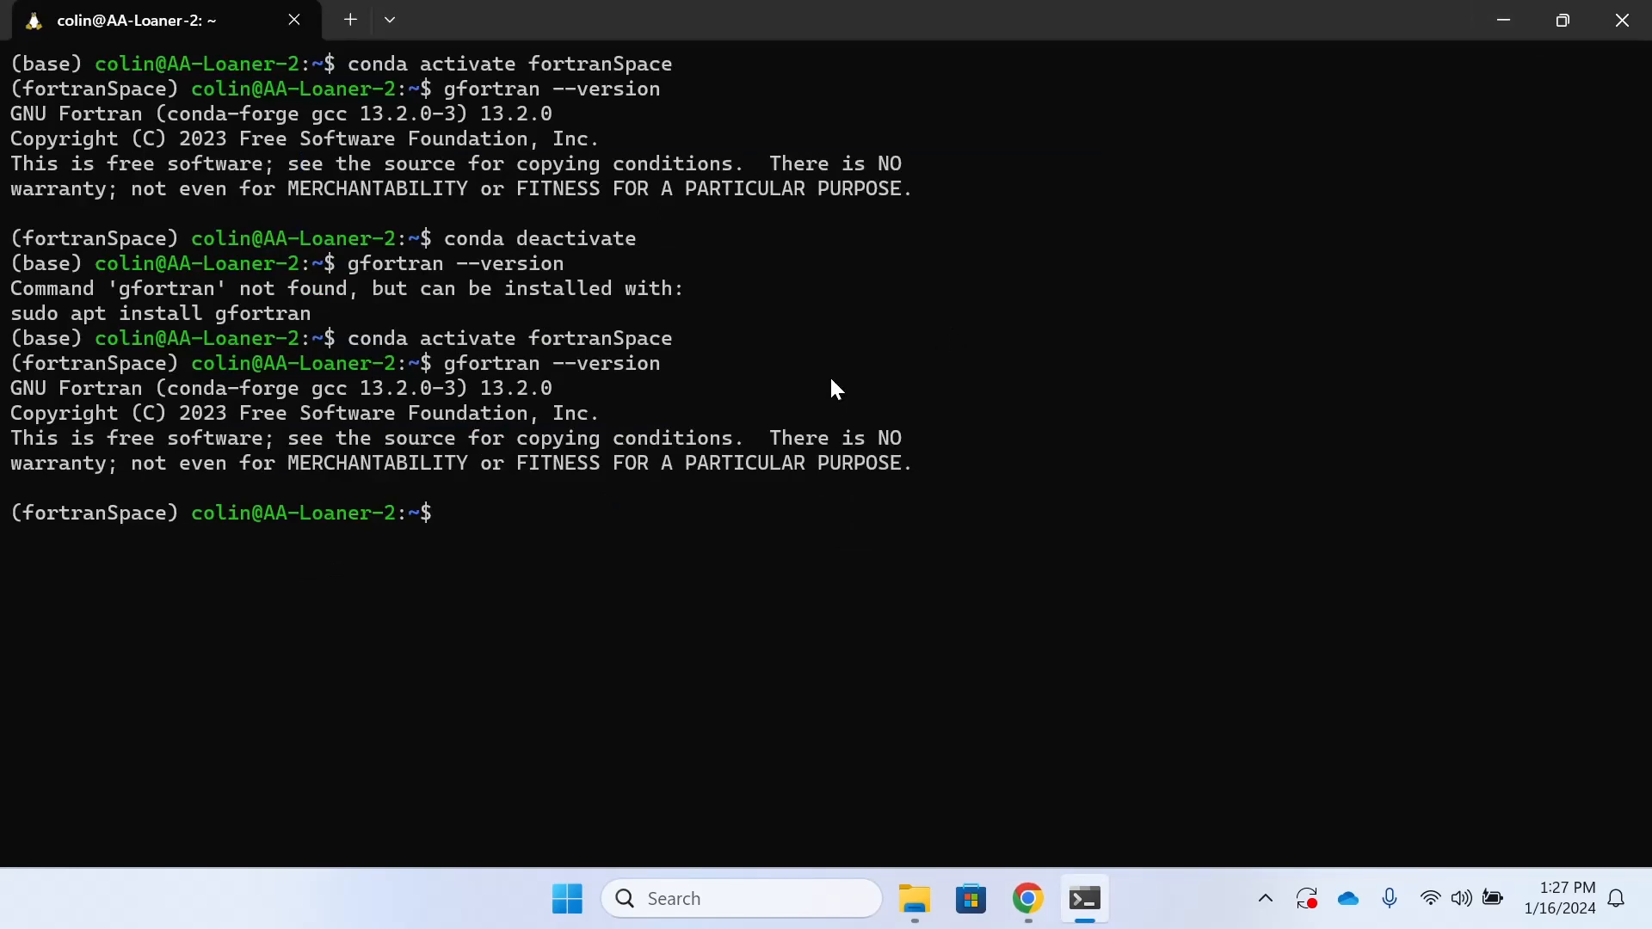
# - Run conda install fortls and answer y at the Proceed prompt
pyautogui.write('conda ins')
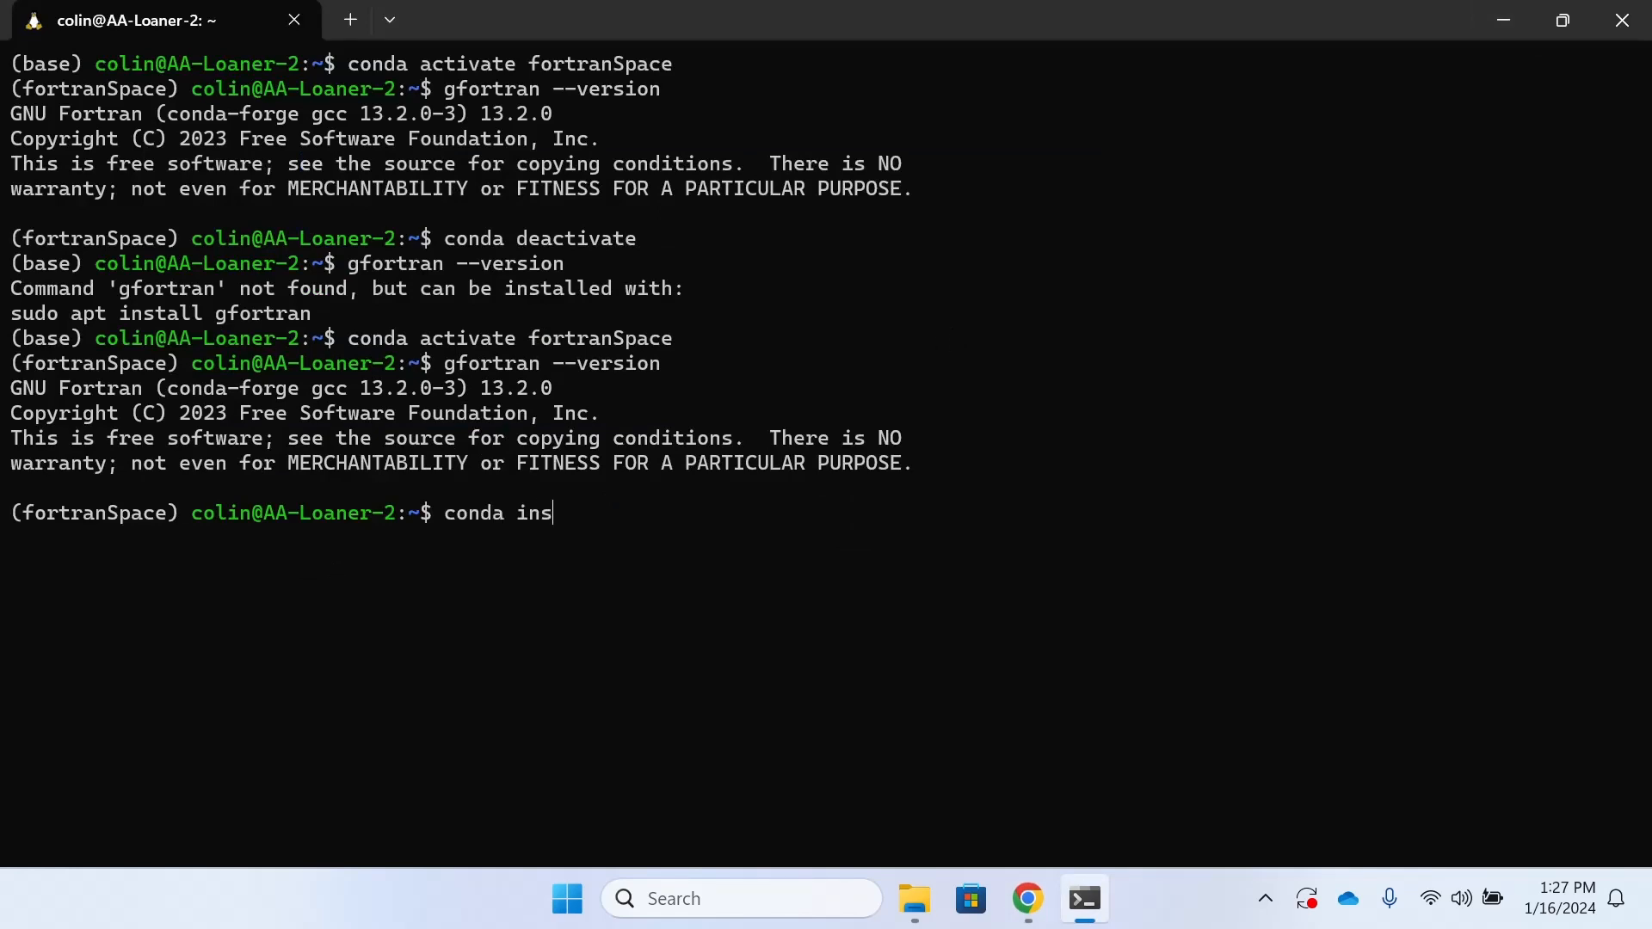
pyautogui.write('tall')
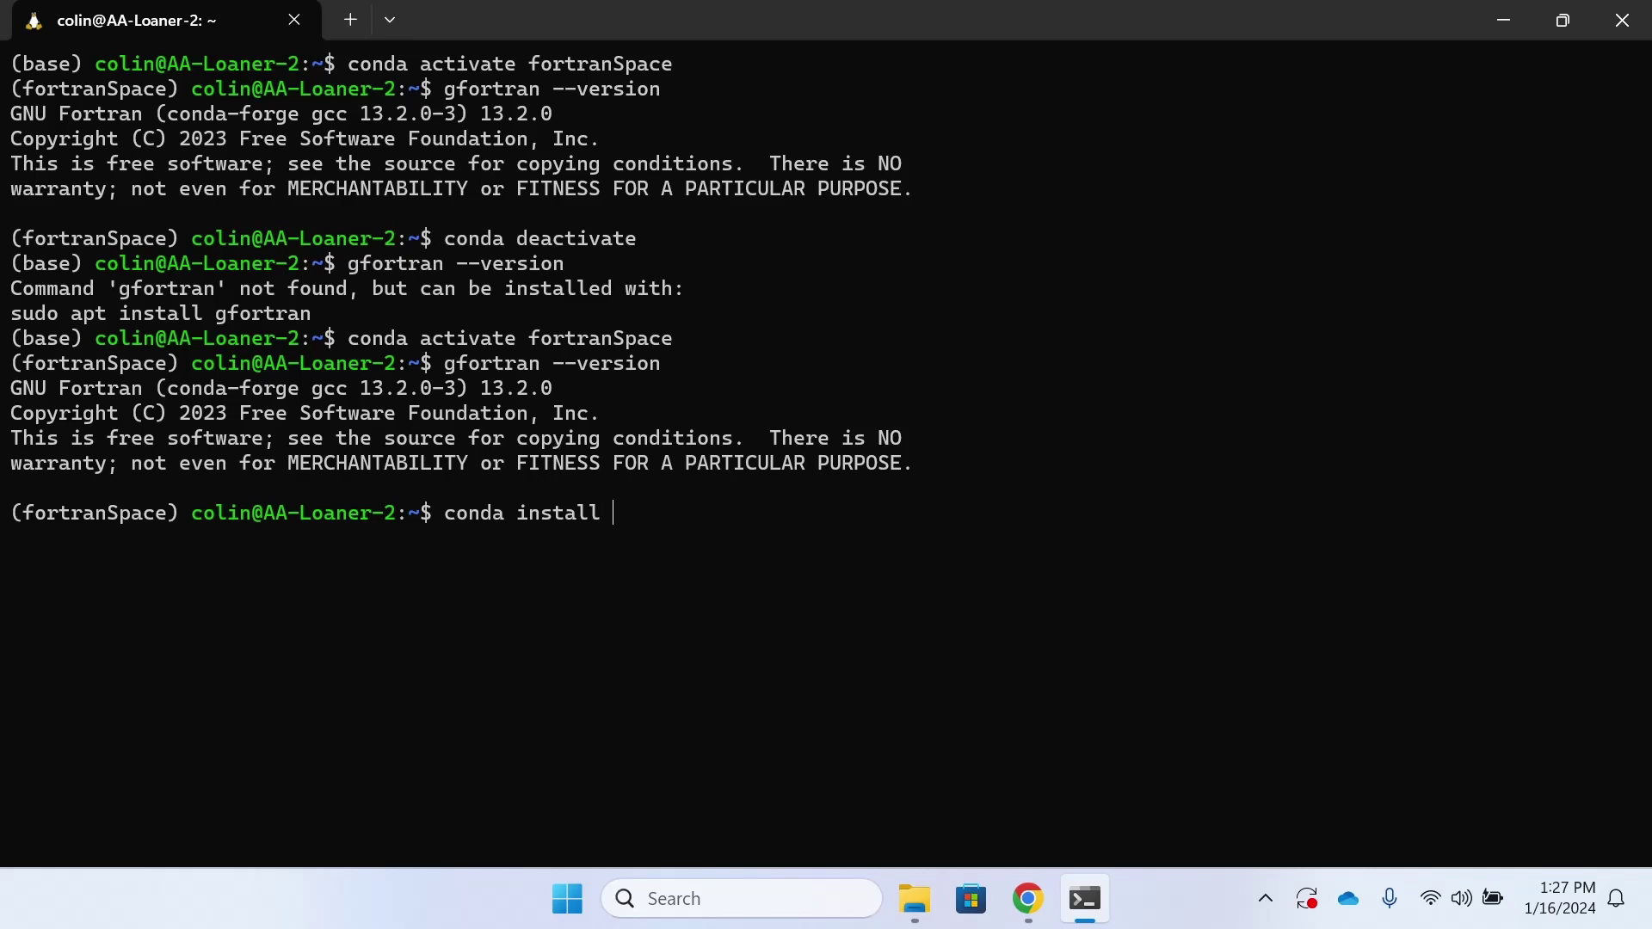
pyautogui.write('fortls')
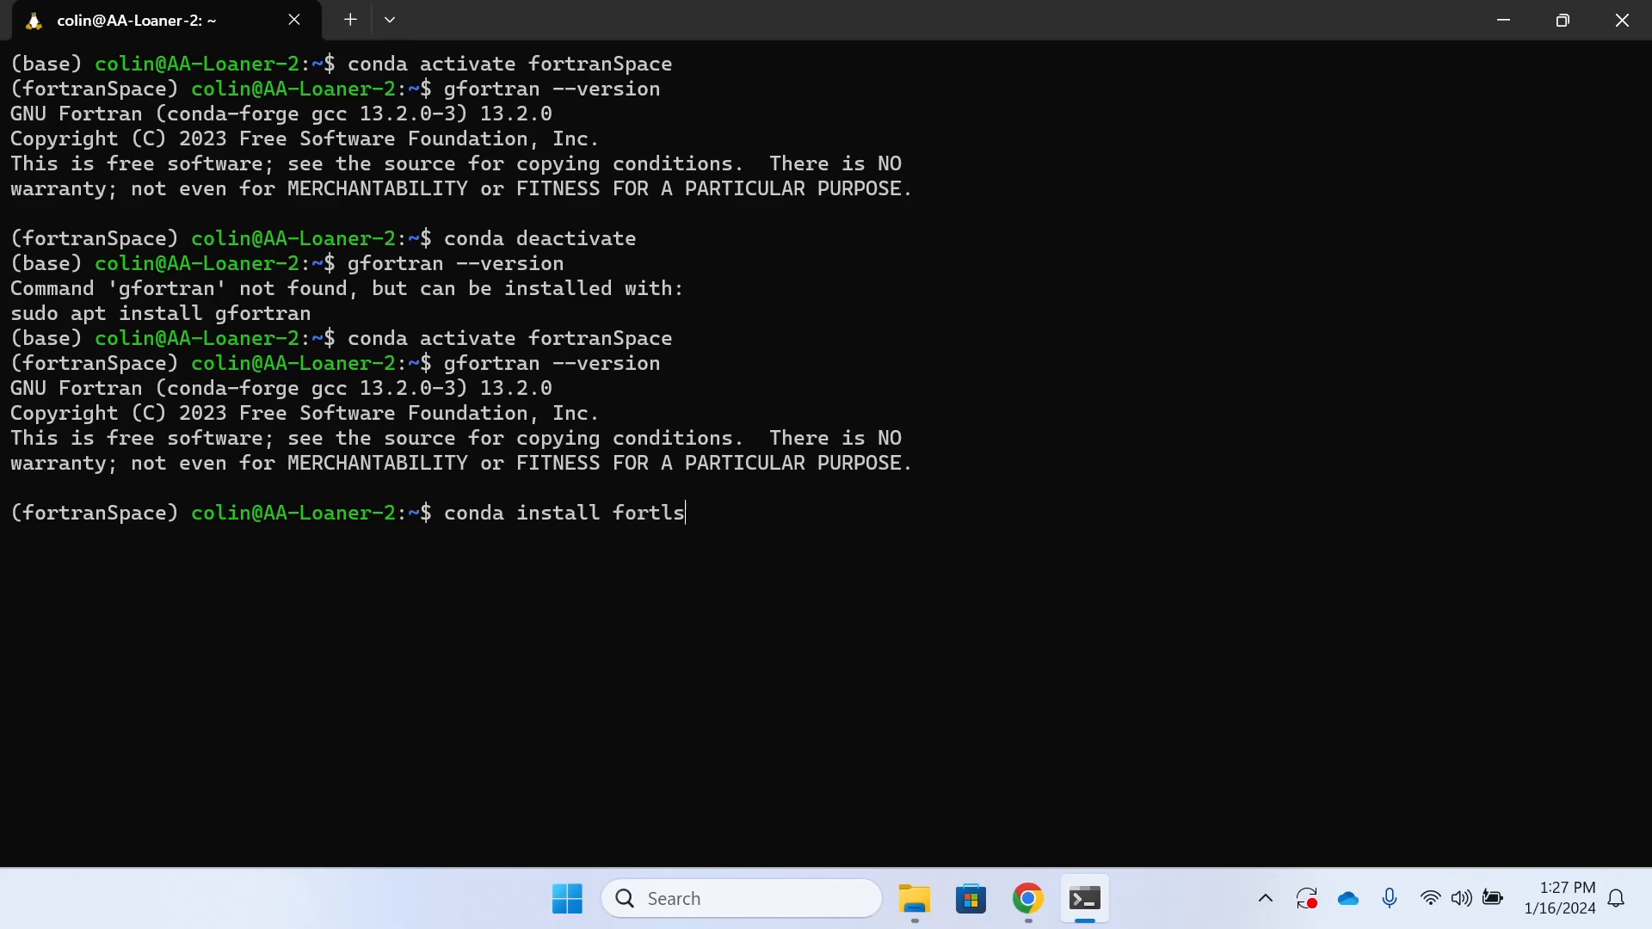
pyautogui.press('Return')
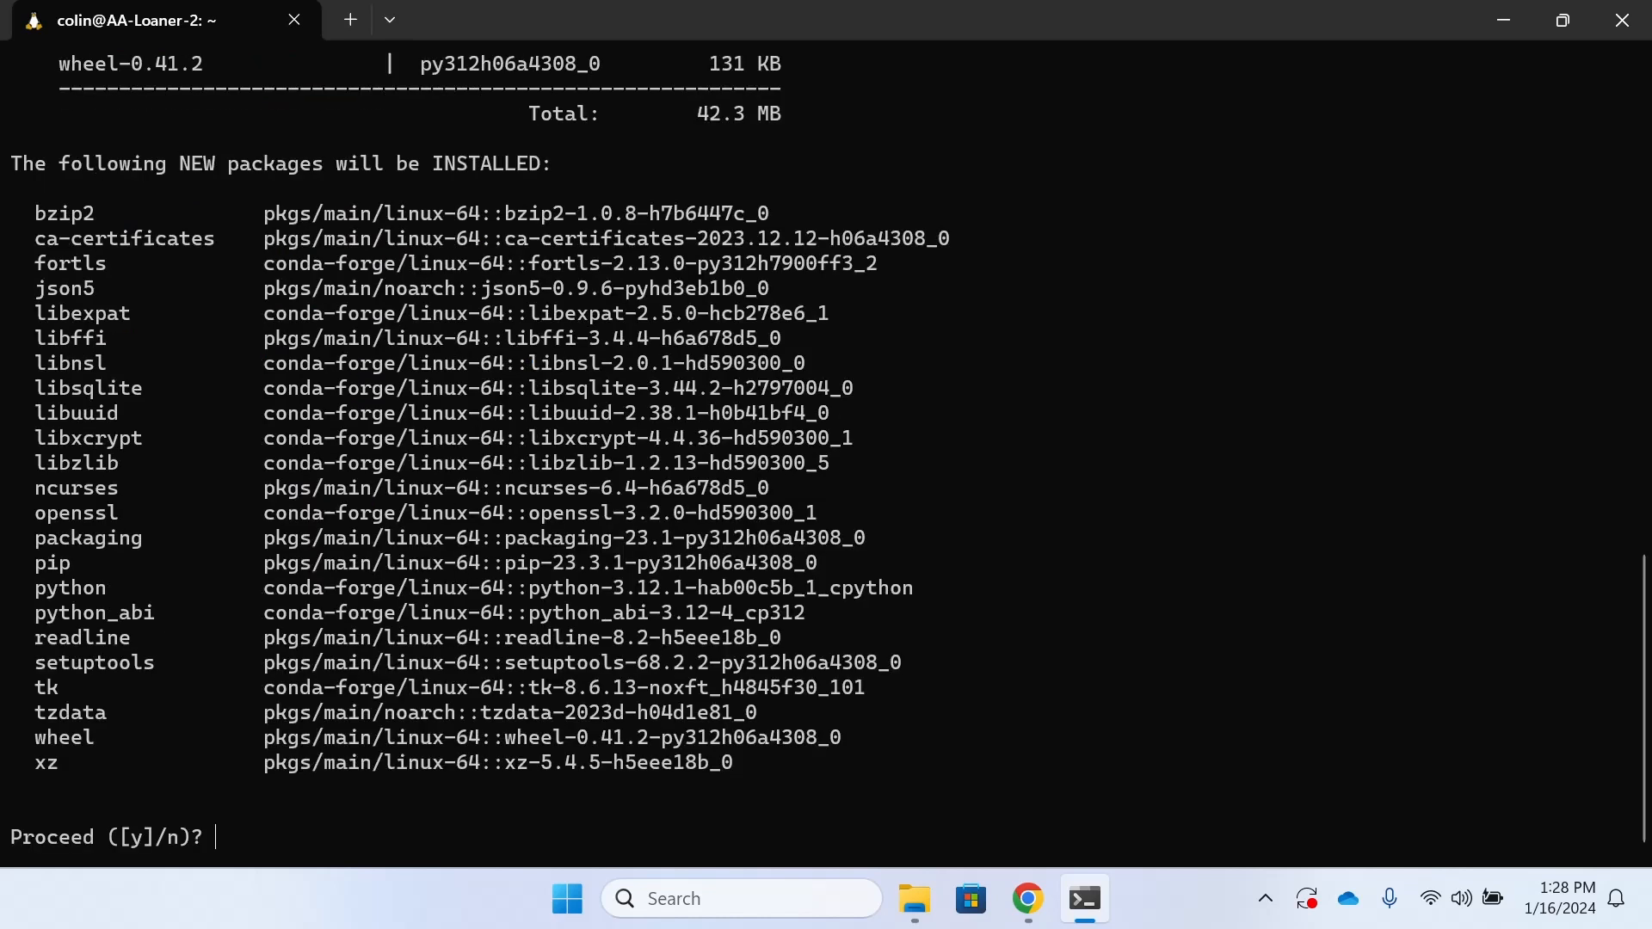
pyautogui.write('y')
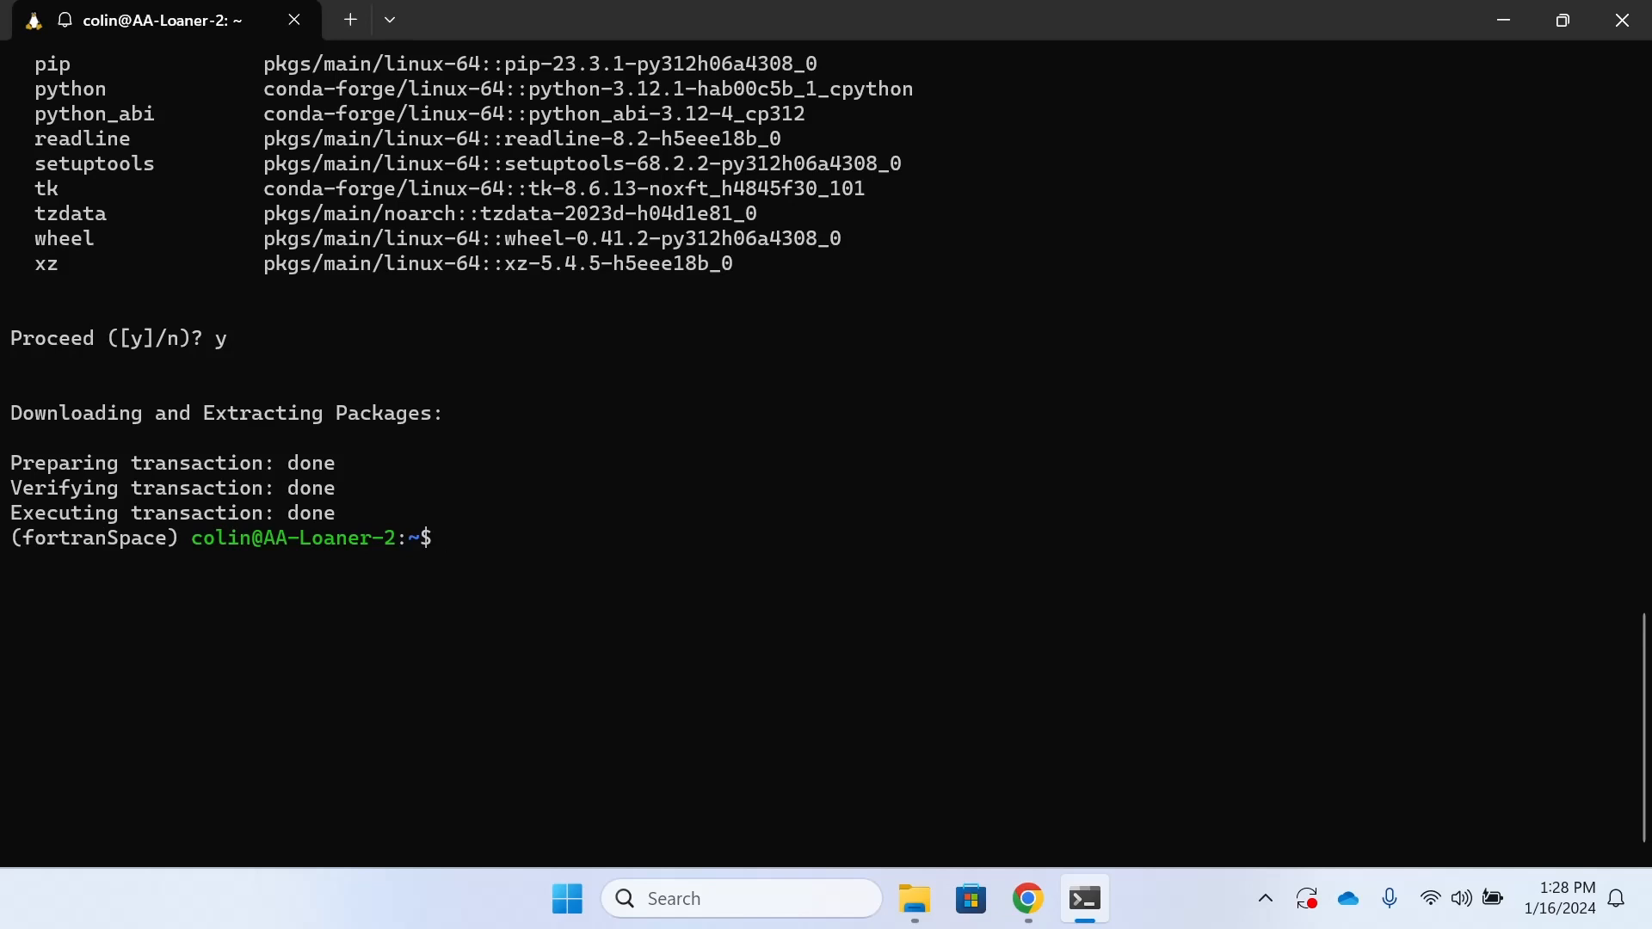
# - Run code . and permanently allow wsl.localhost, trusting the parent folder's authors
pyautogui.write('code .')
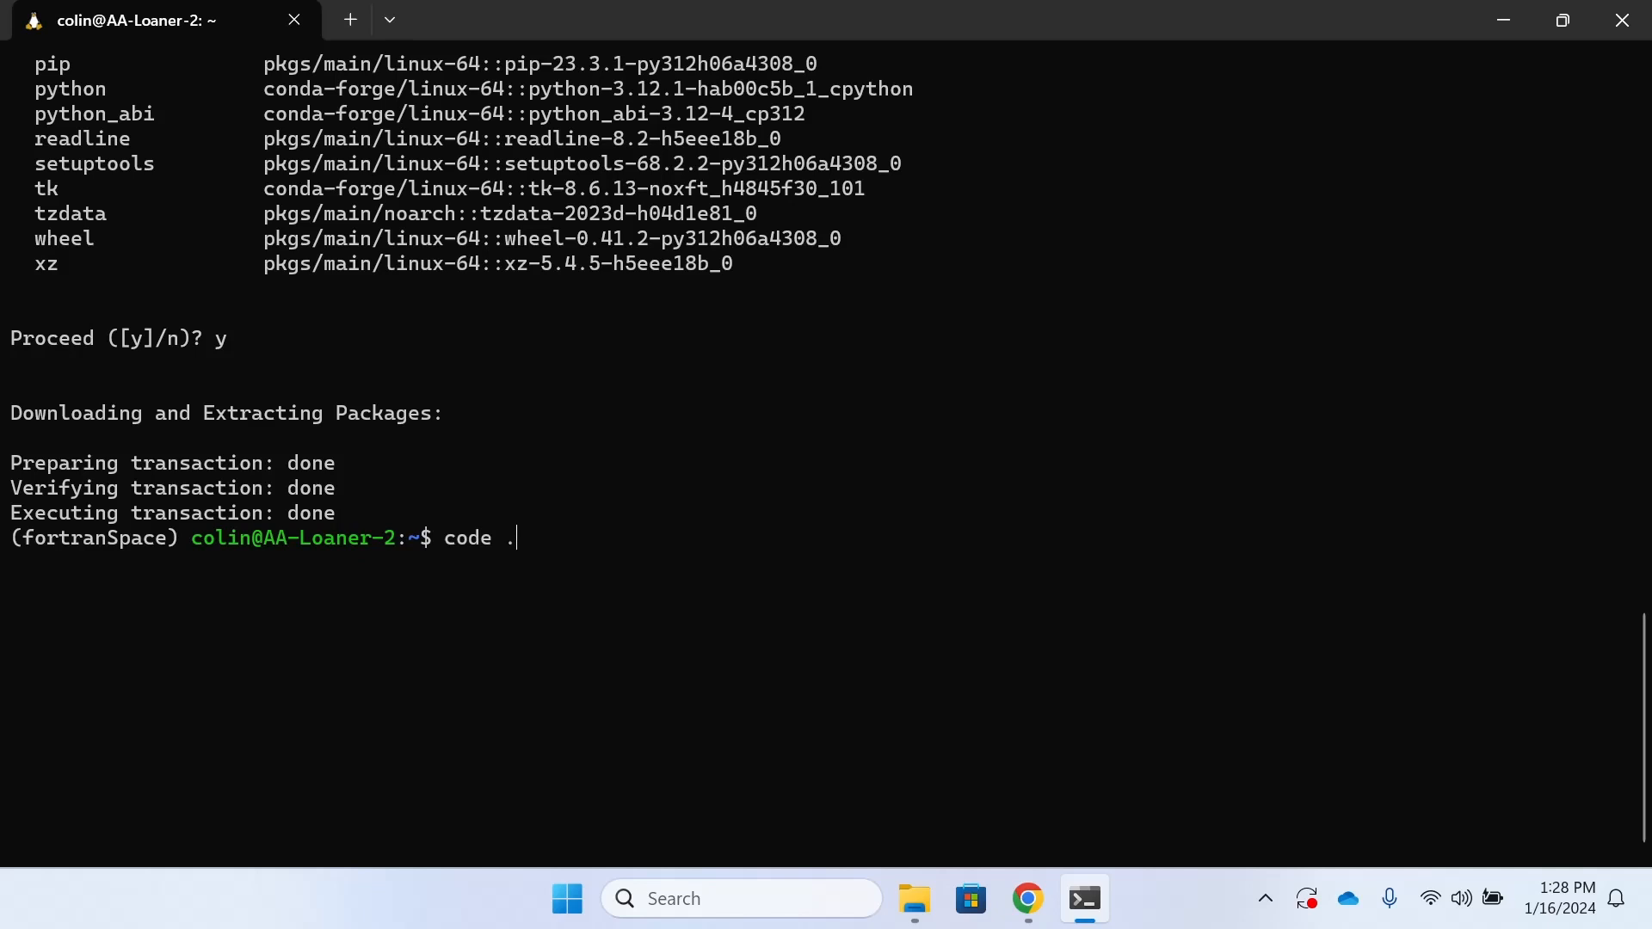
pyautogui.moveTo(834, 389)
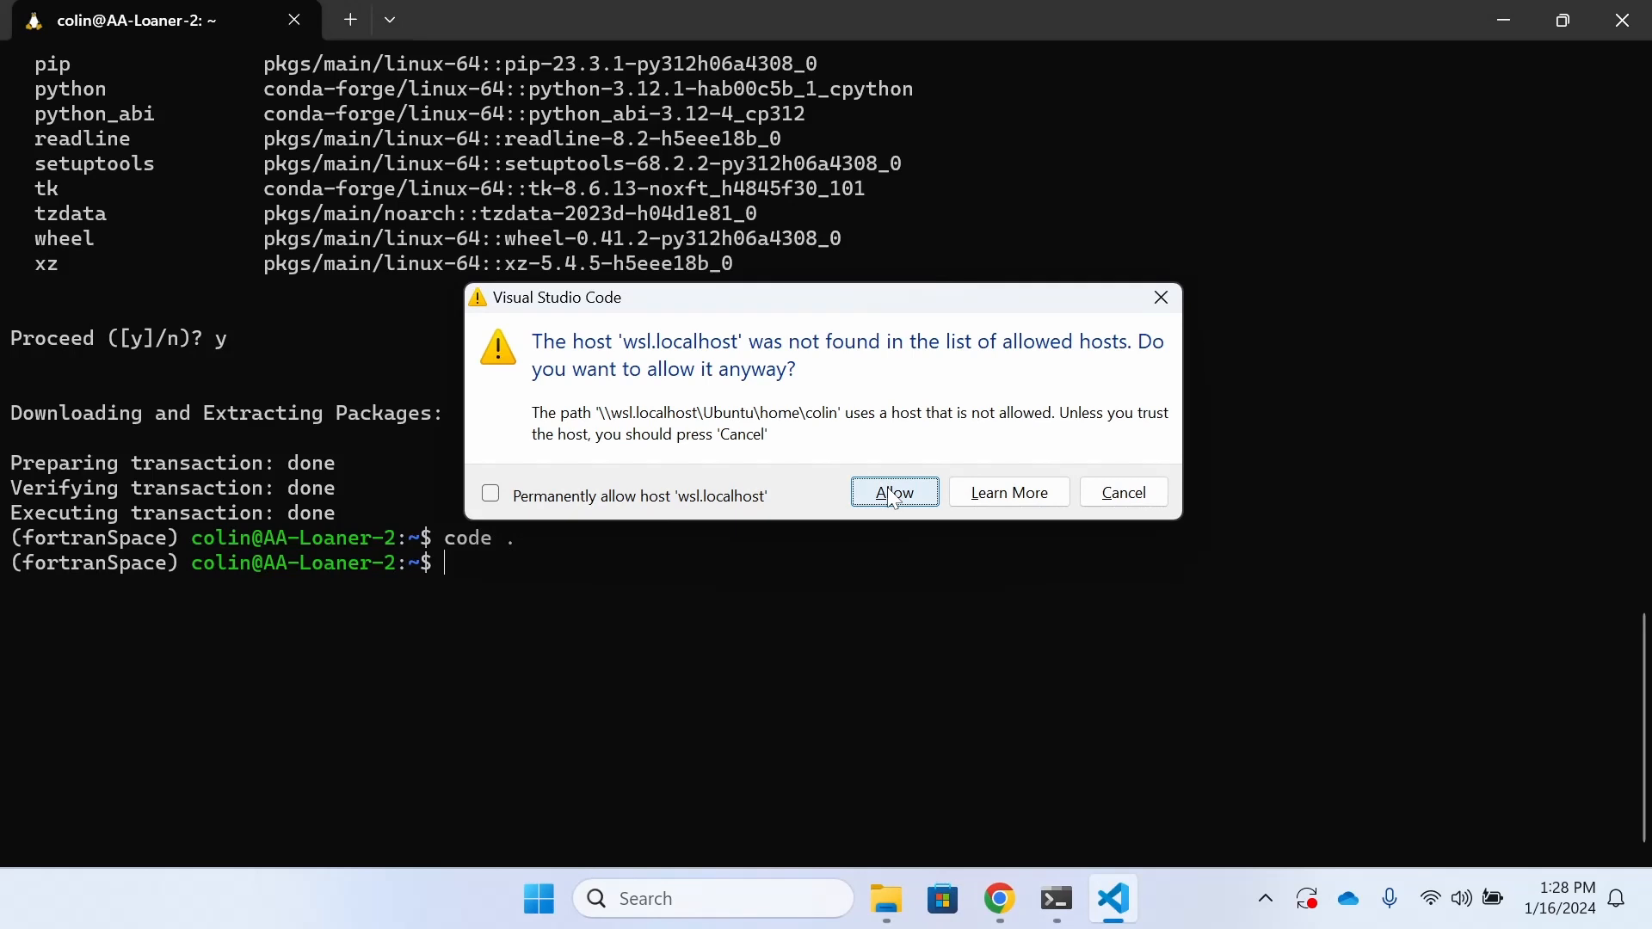
pyautogui.click(489, 493)
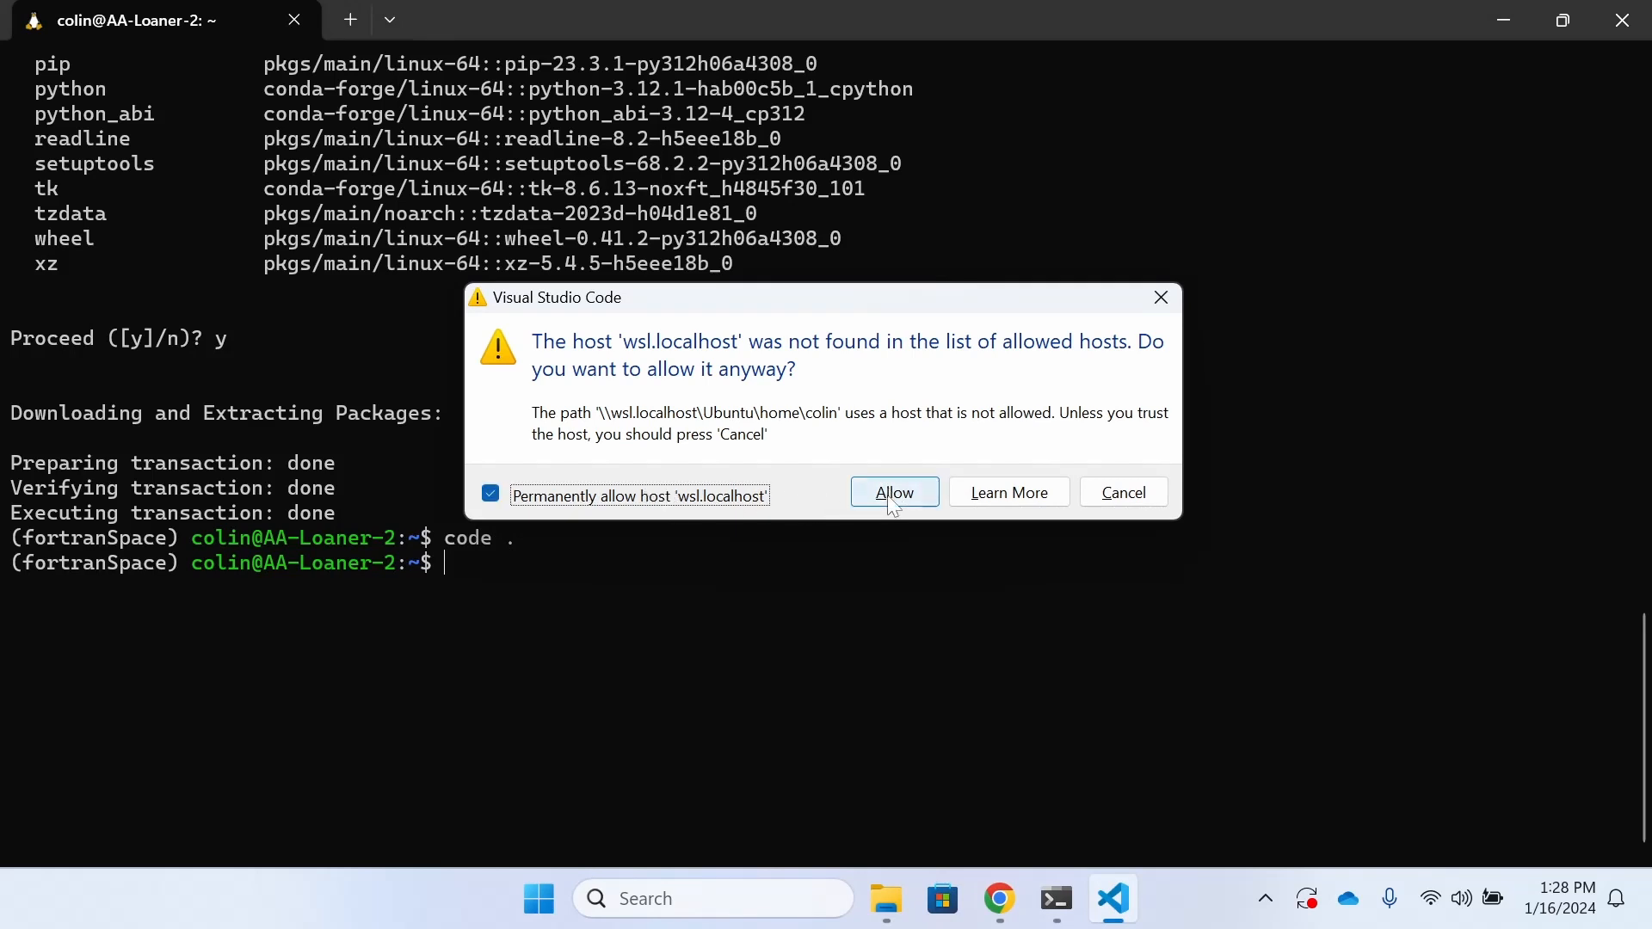
pyautogui.click(894, 492)
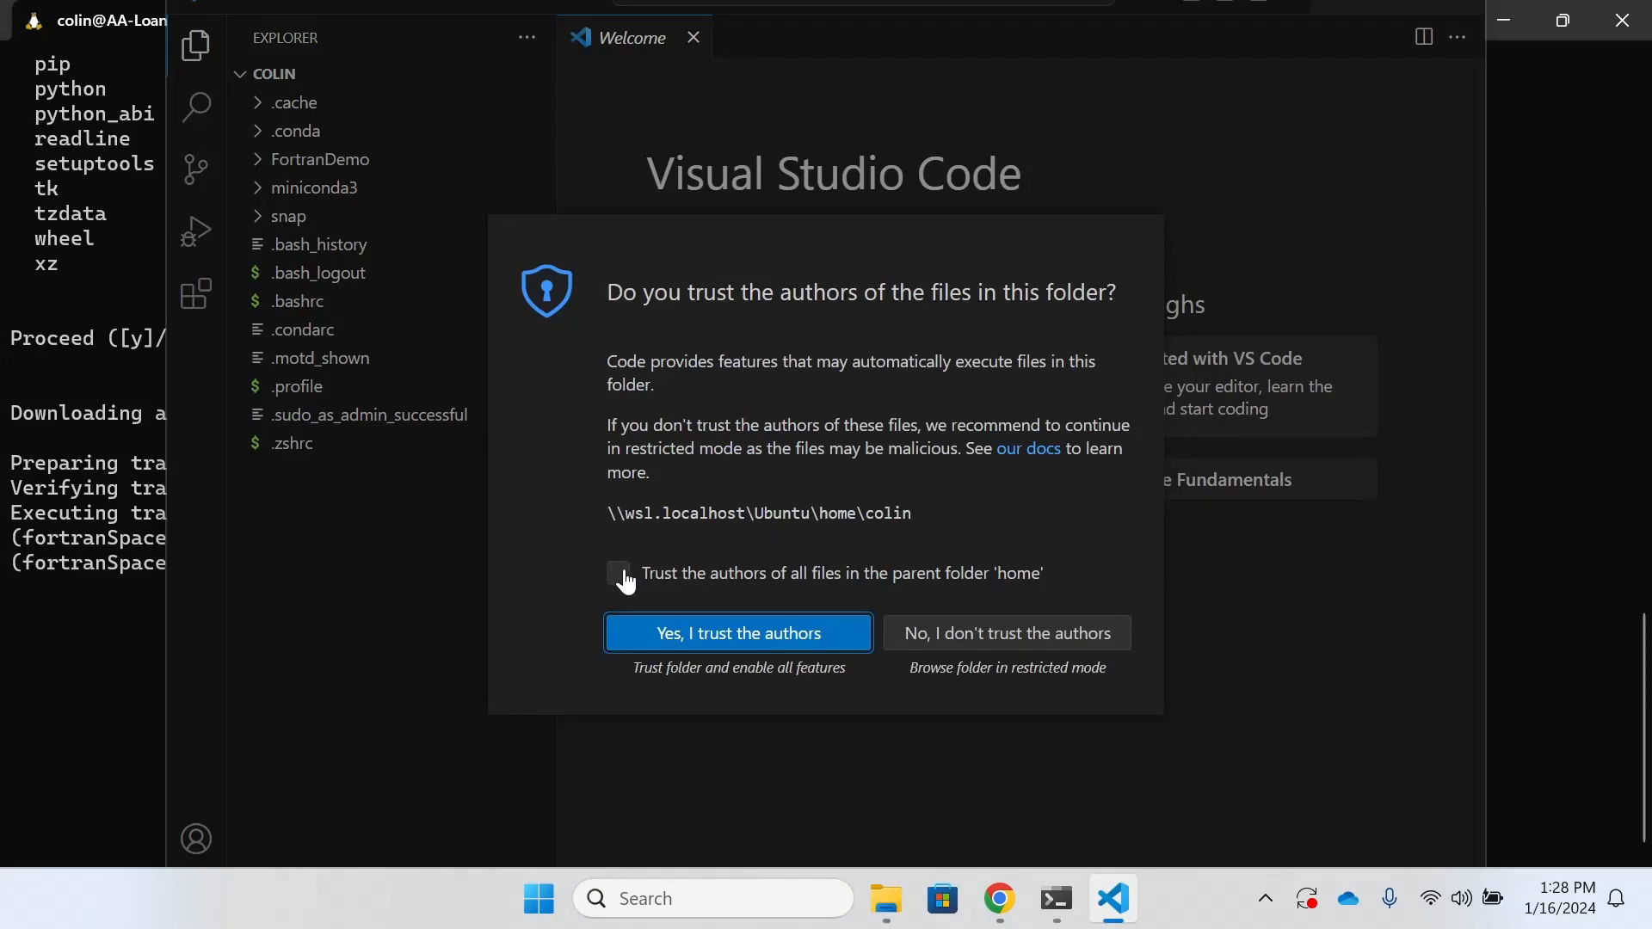
pyautogui.click(619, 573)
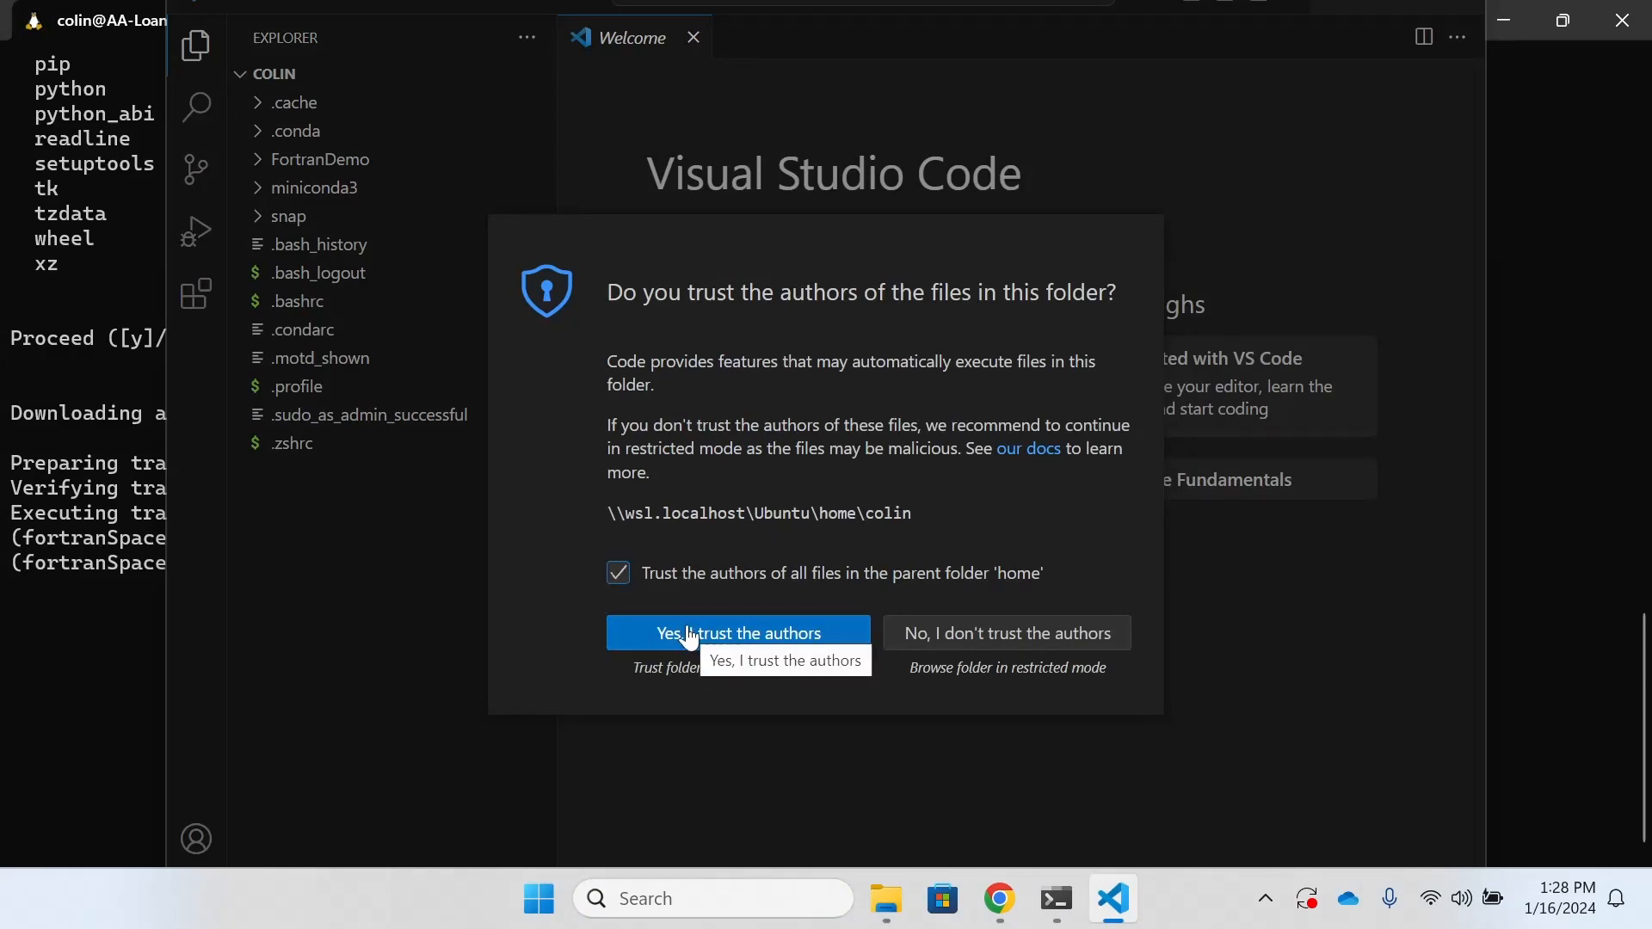
pyautogui.click(737, 634)
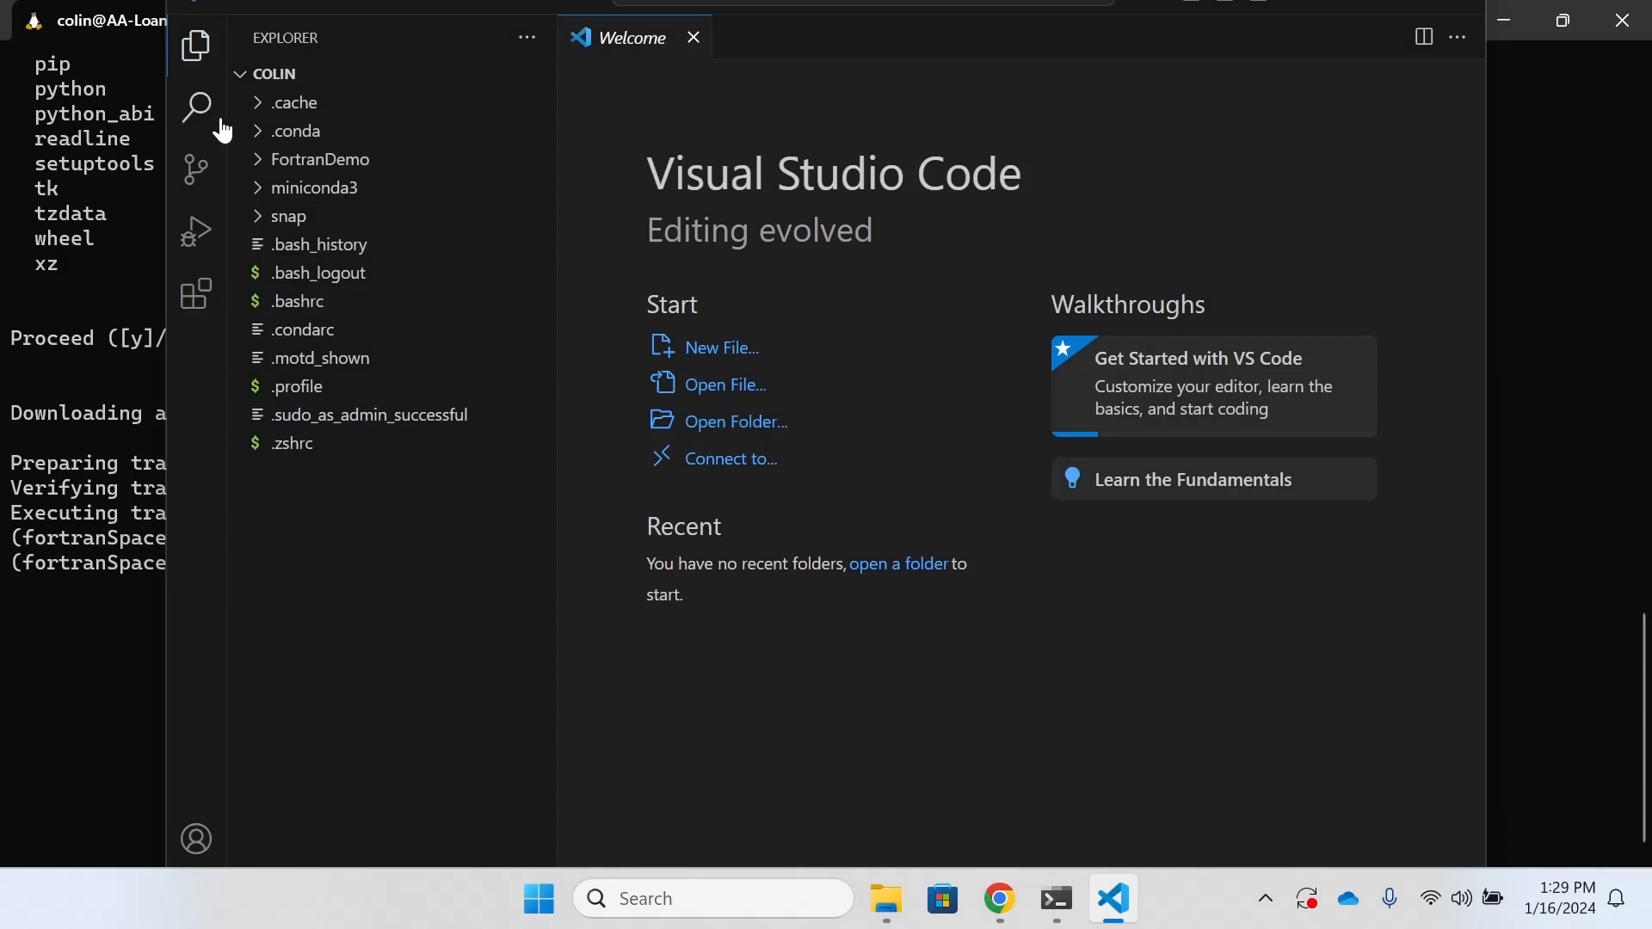
pyautogui.moveTo(196, 230)
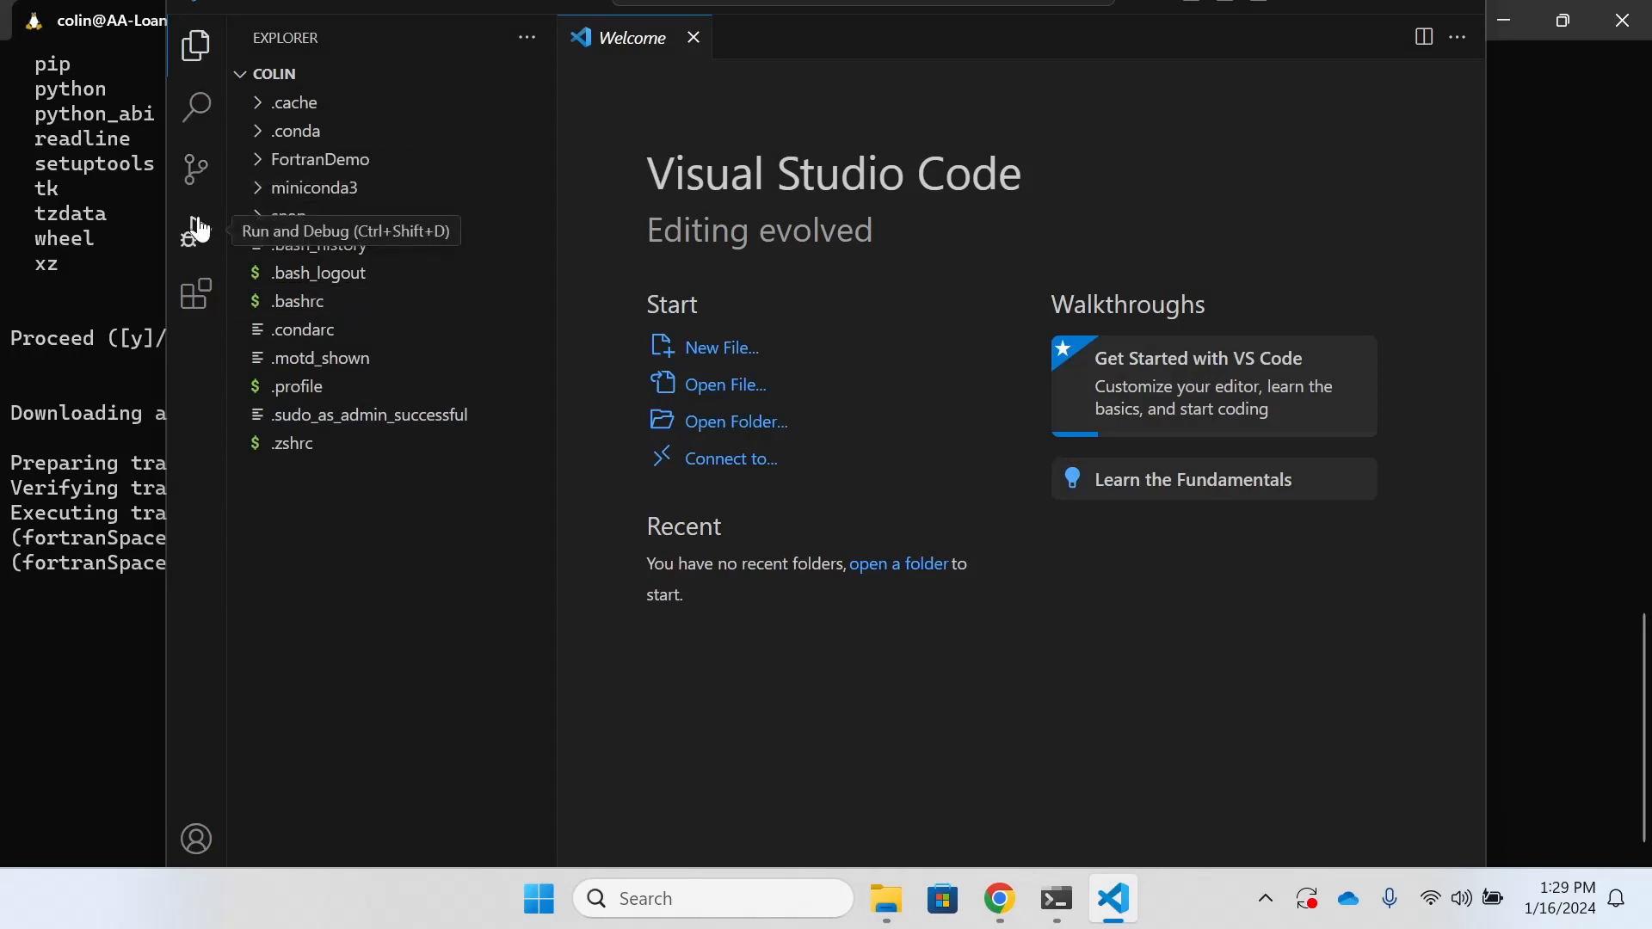
# - Search the Extensions marketplace for C/C++ and install Microsoft's C/C++ extension
pyautogui.click(196, 294)
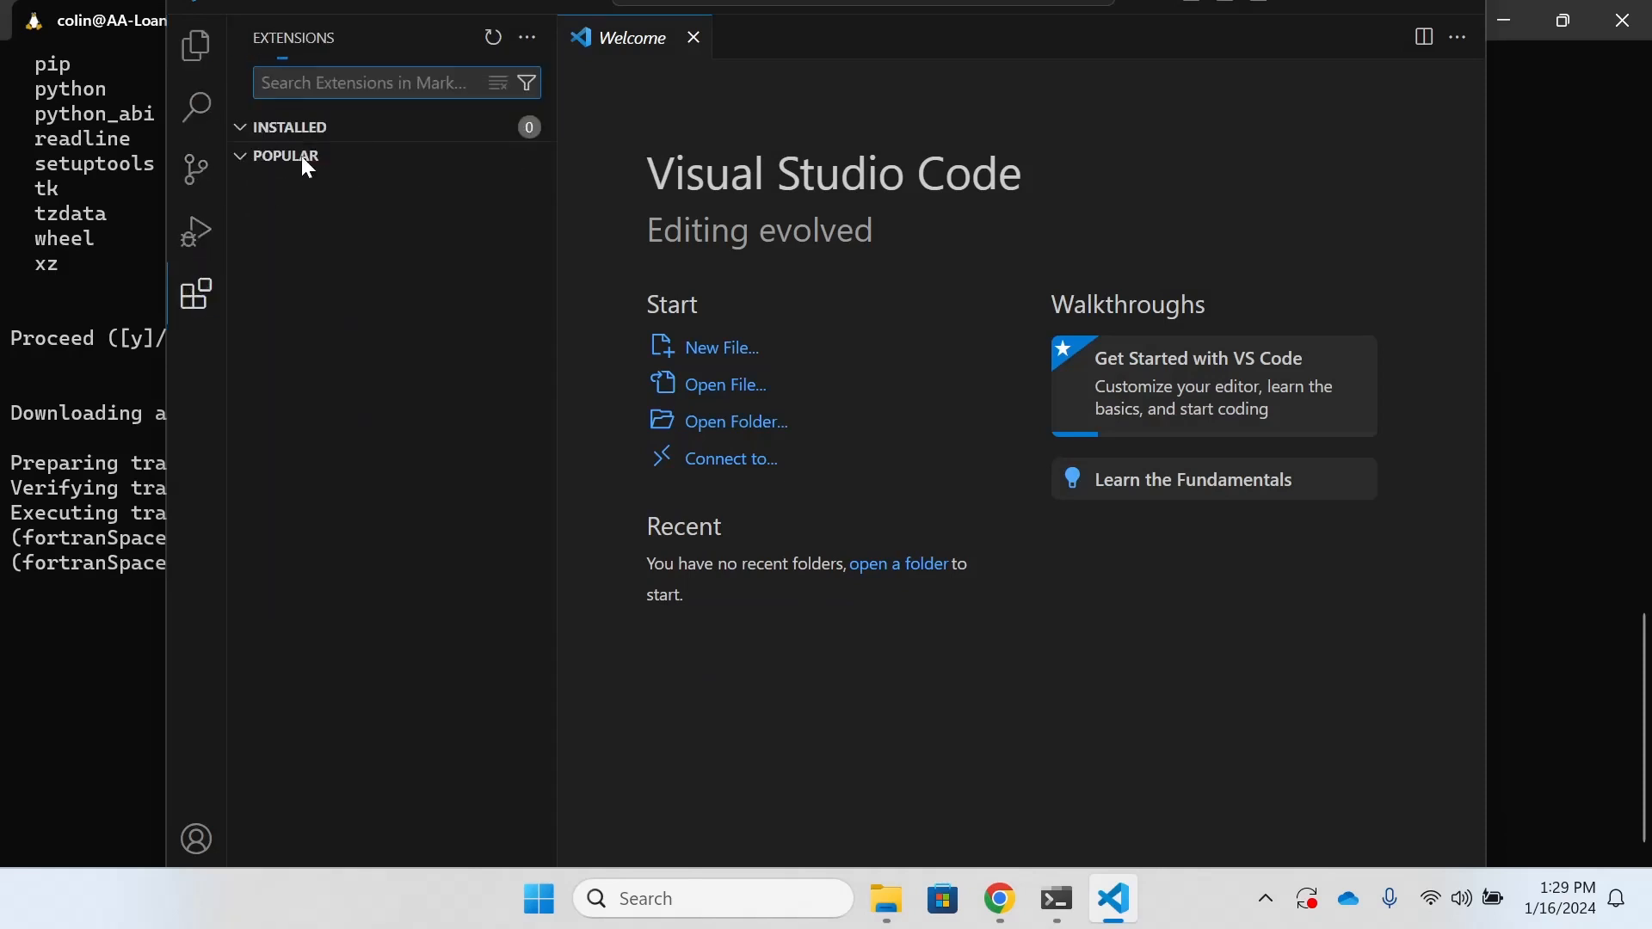
pyautogui.click(283, 155)
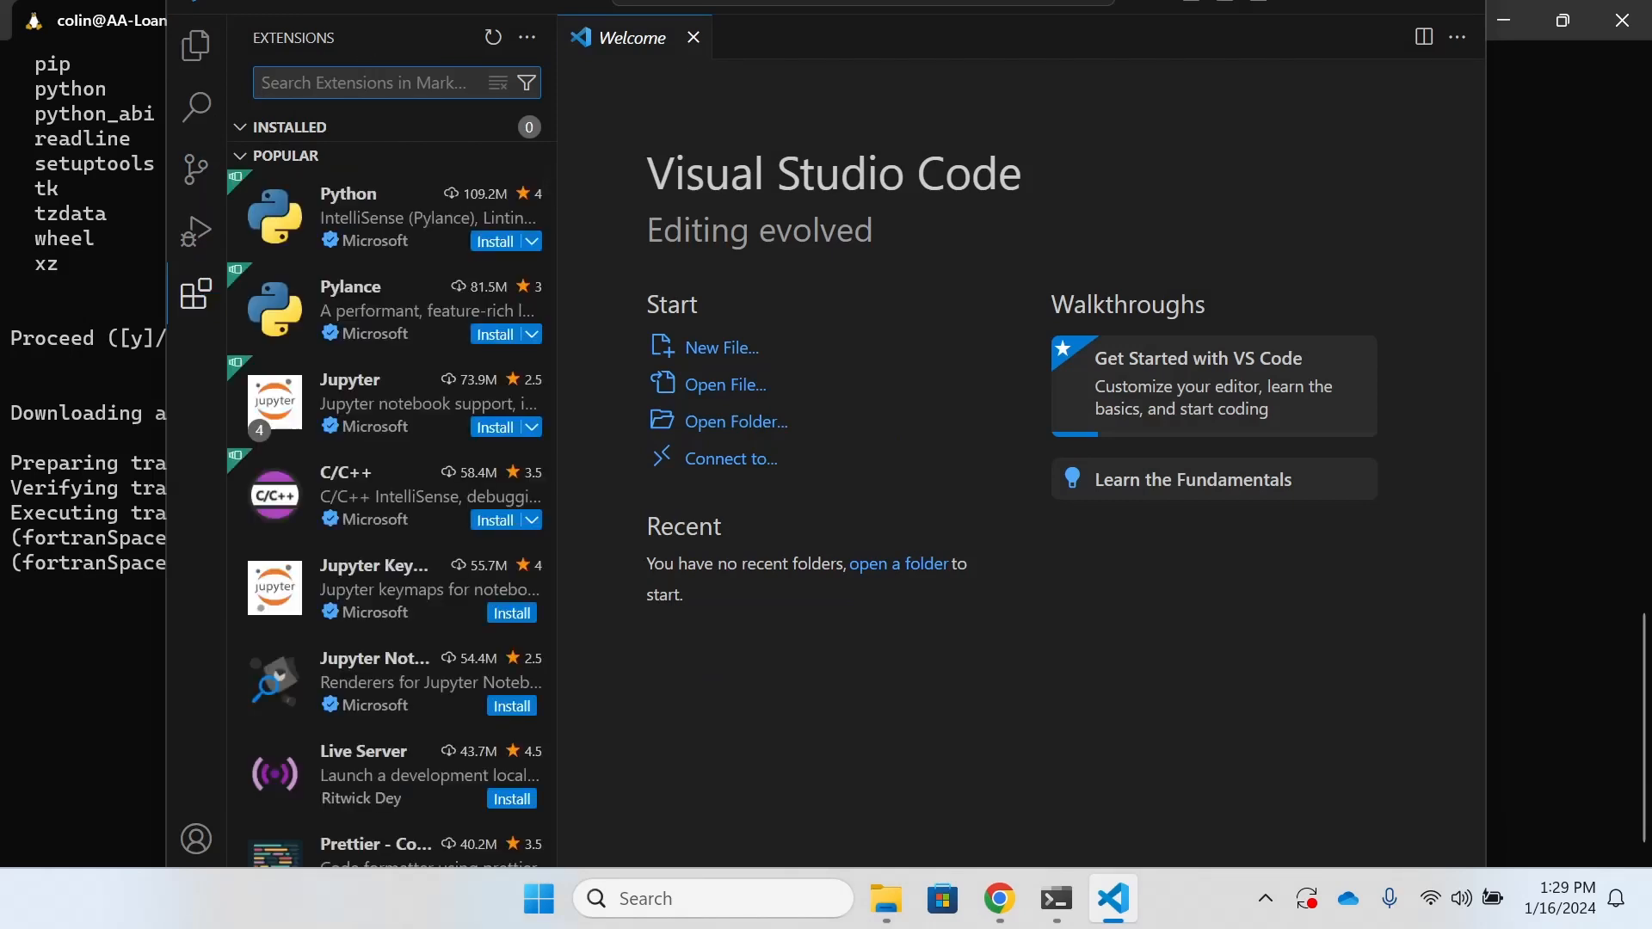
pyautogui.write('C/C++')
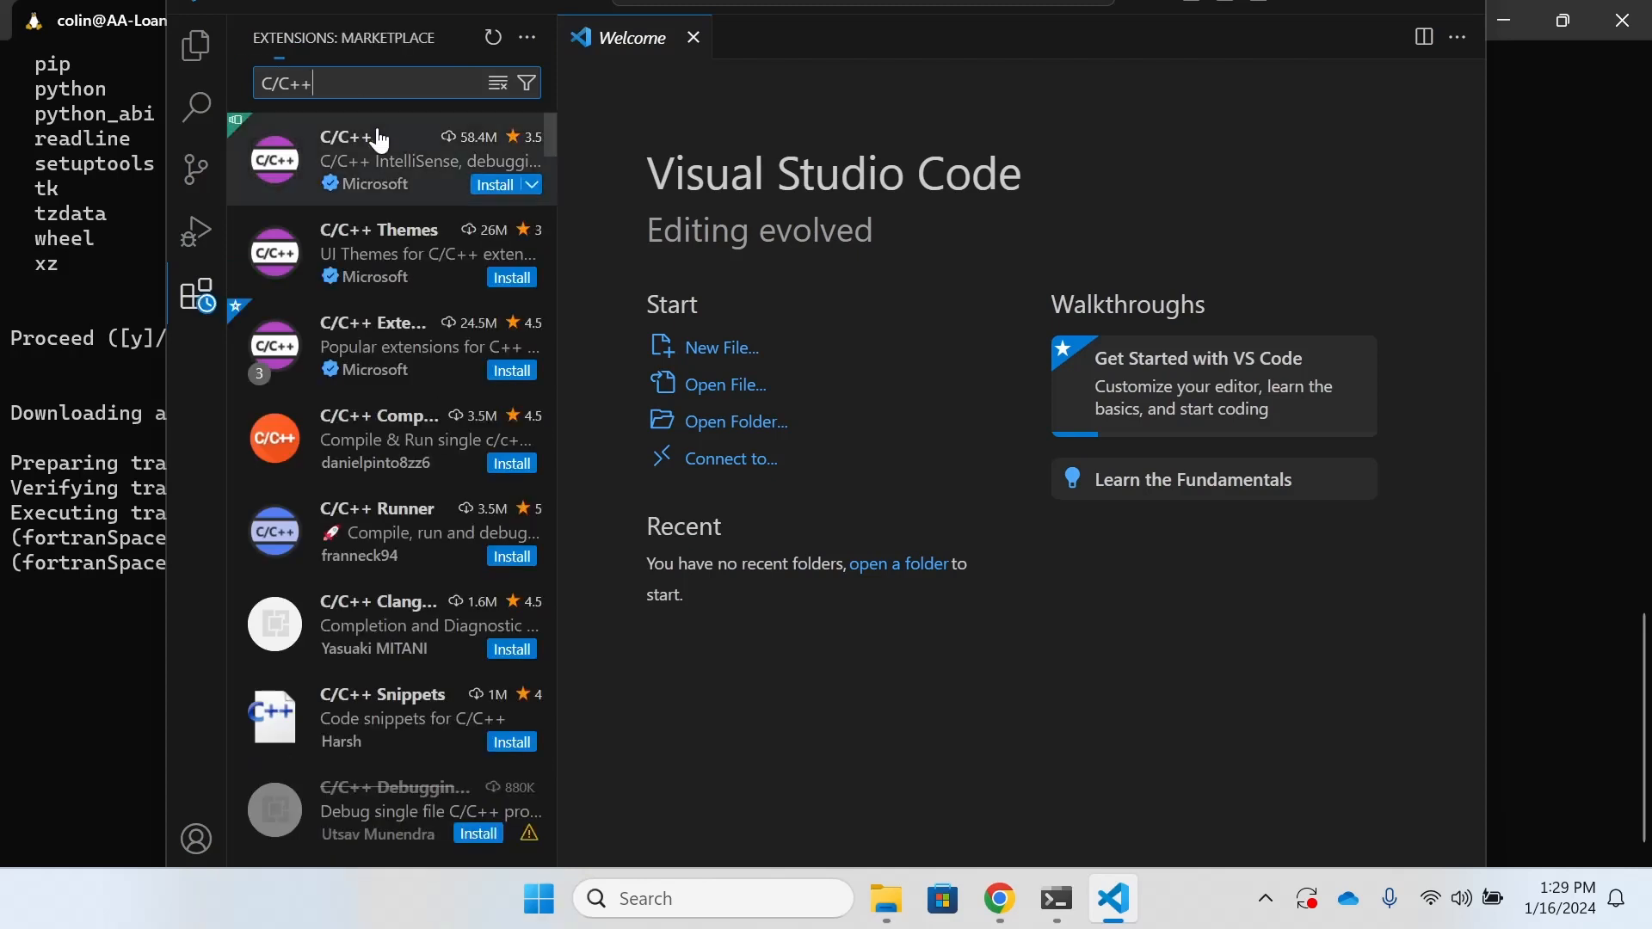
pyautogui.click(379, 159)
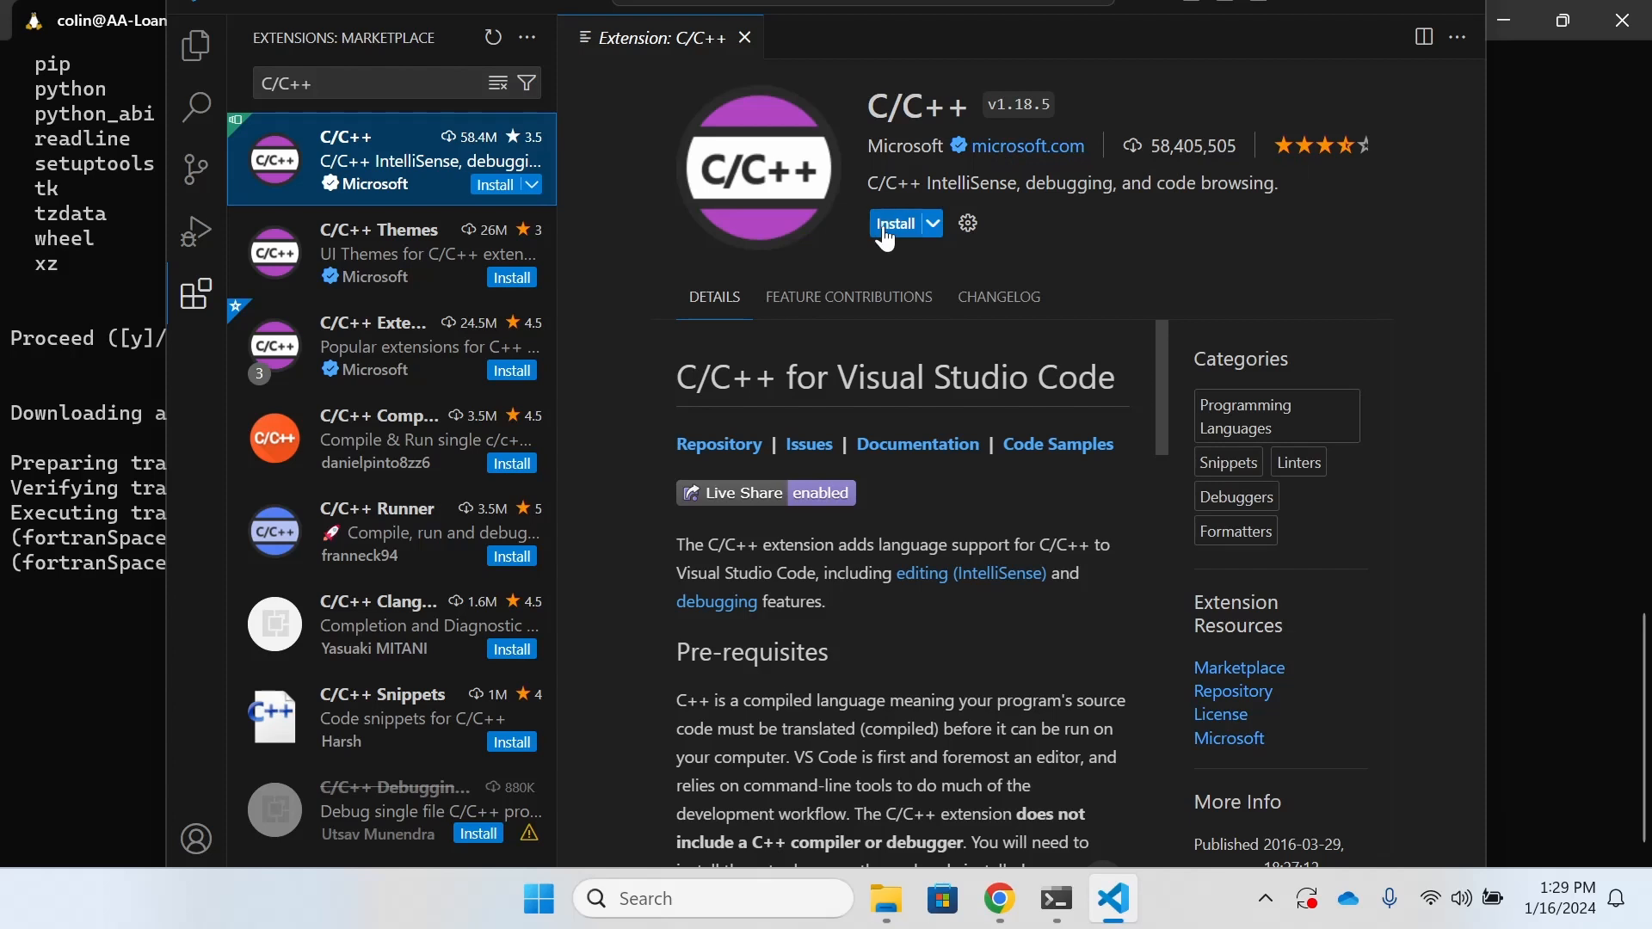
pyautogui.click(896, 222)
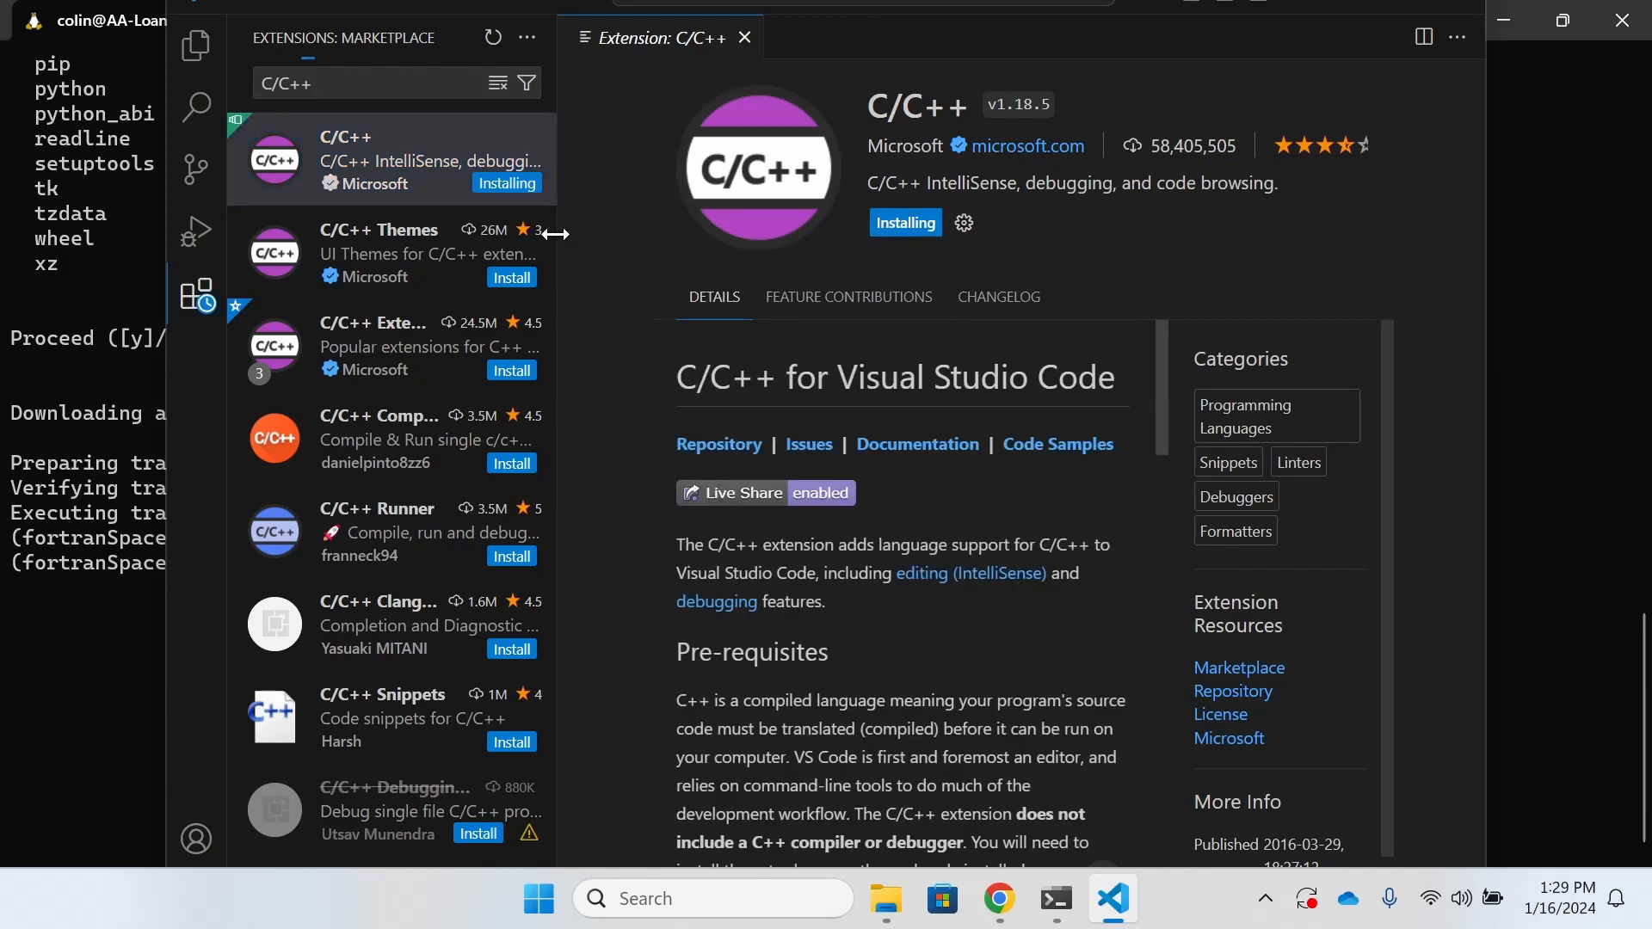
pyautogui.moveTo(374, 346)
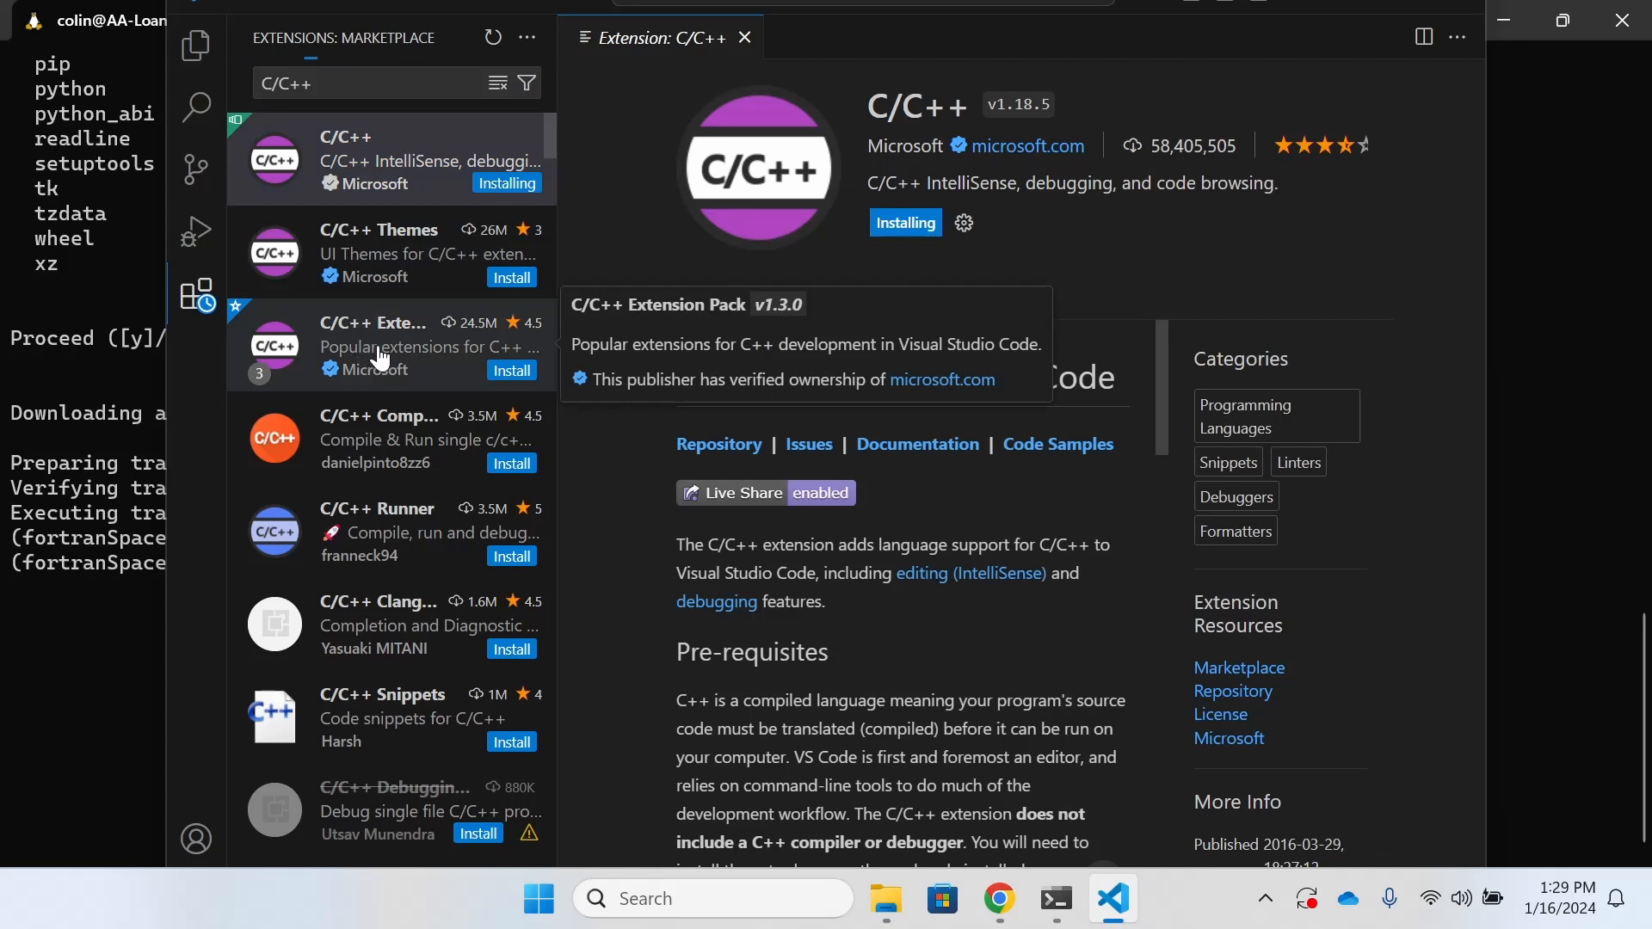
# - Install the C/C++ Extension Pack from its details page
pyautogui.click(374, 346)
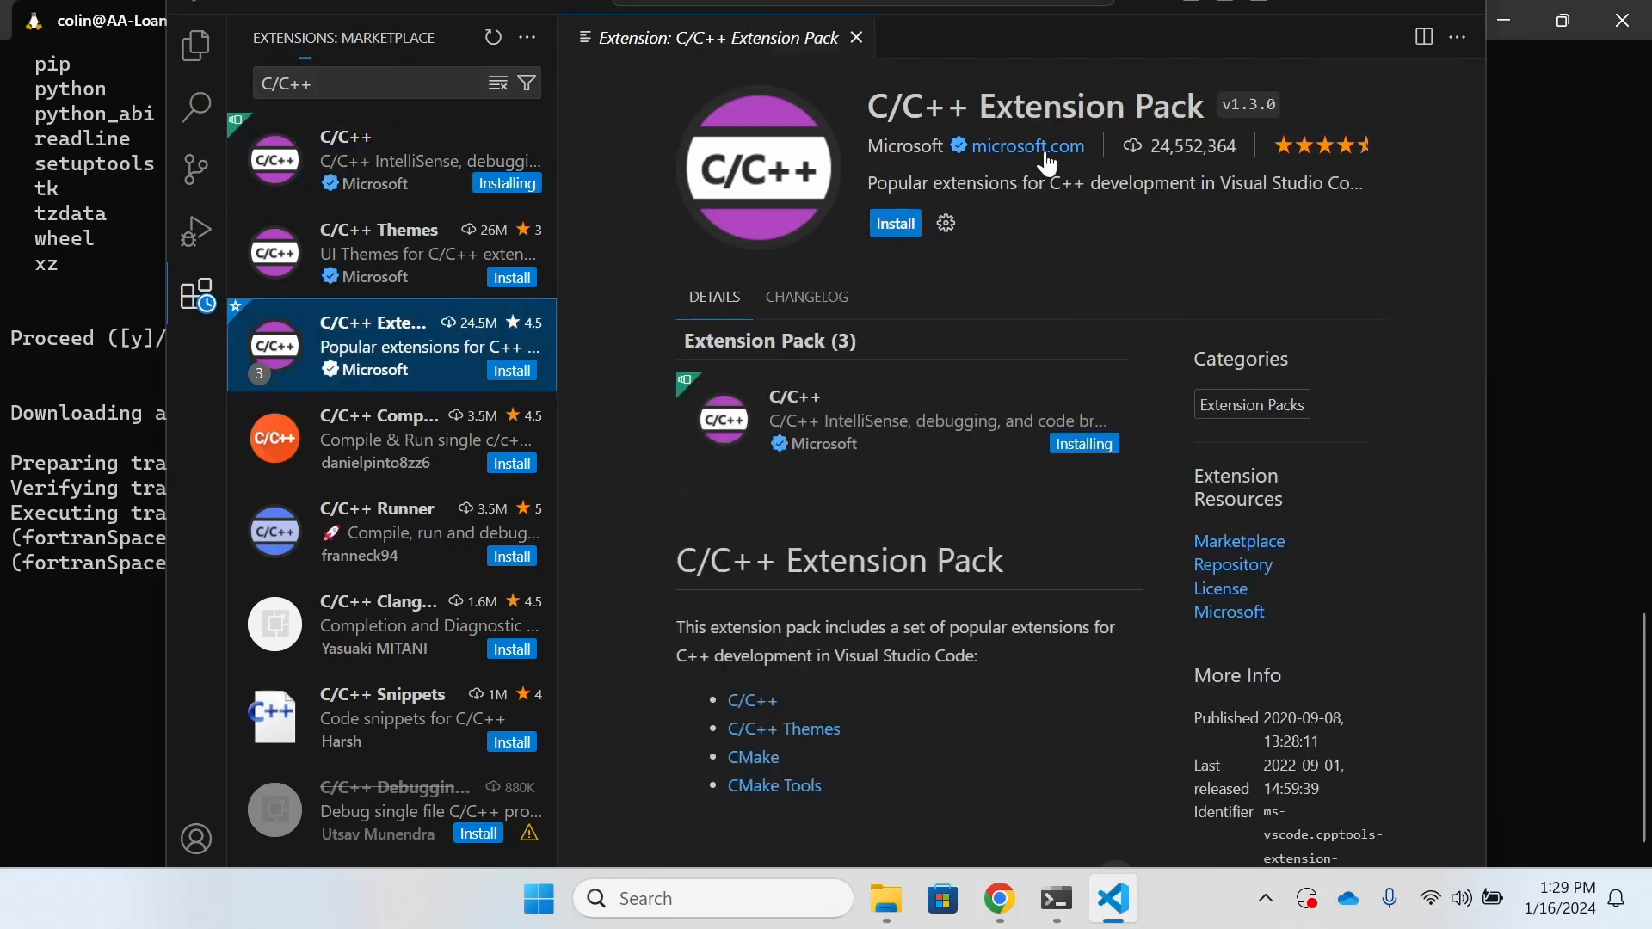
pyautogui.click(855, 37)
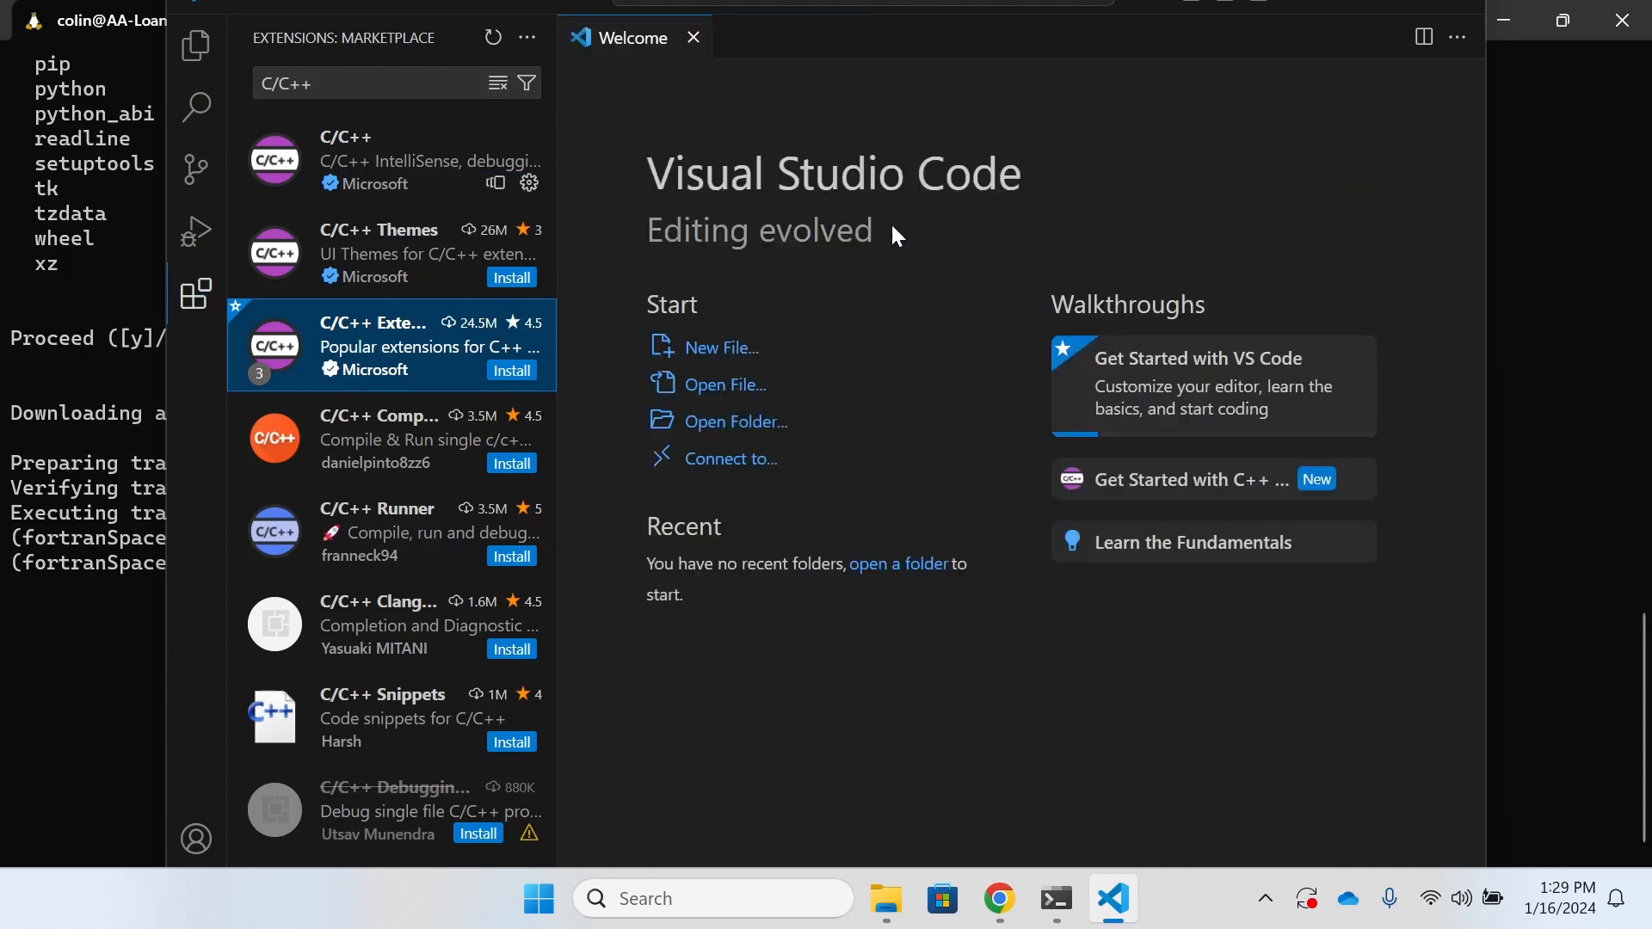
pyautogui.click(379, 346)
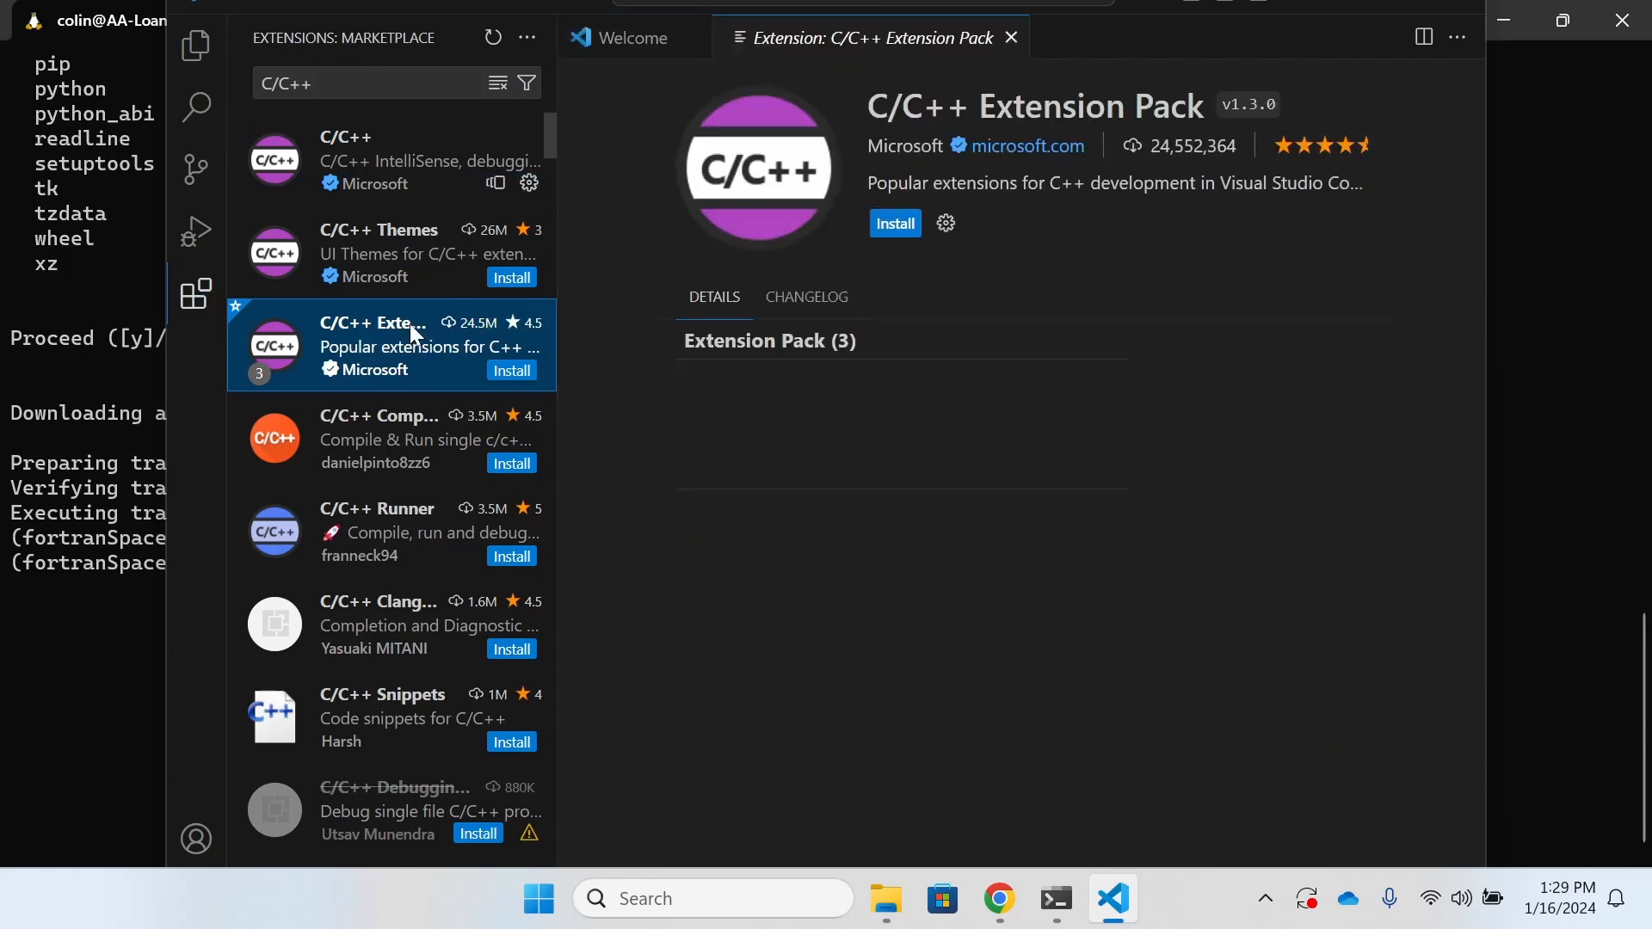
pyautogui.click(895, 222)
pyautogui.write('Modern Fortran')
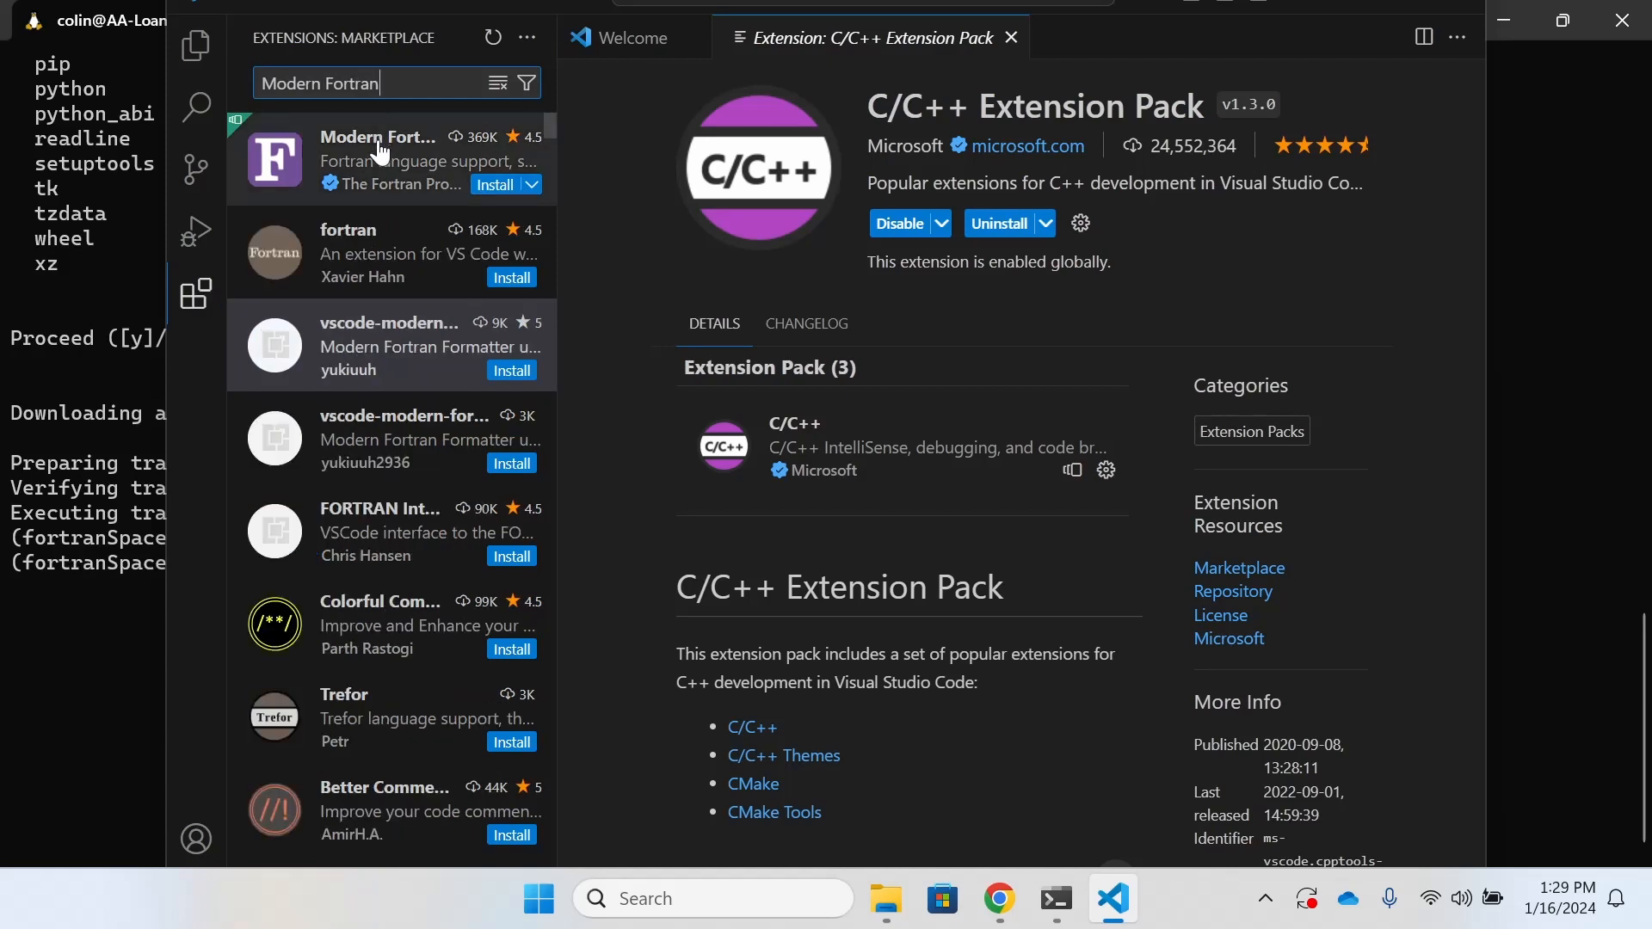
# - Open the Modern Fortran result's details and install the extension
pyautogui.click(380, 158)
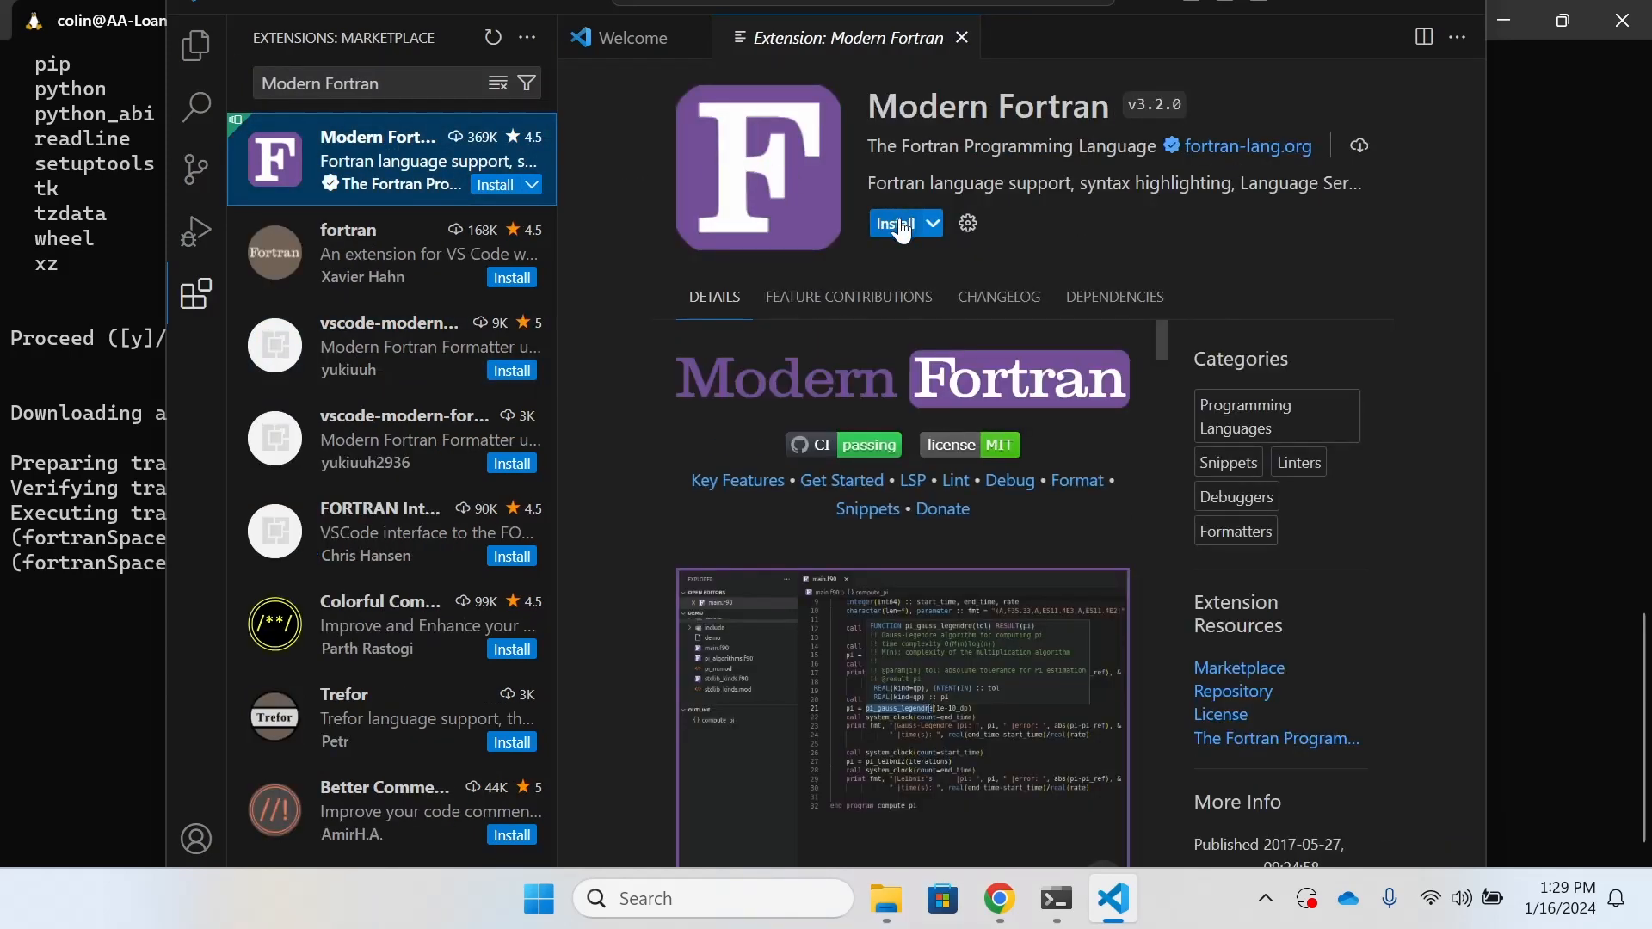
pyautogui.click(896, 222)
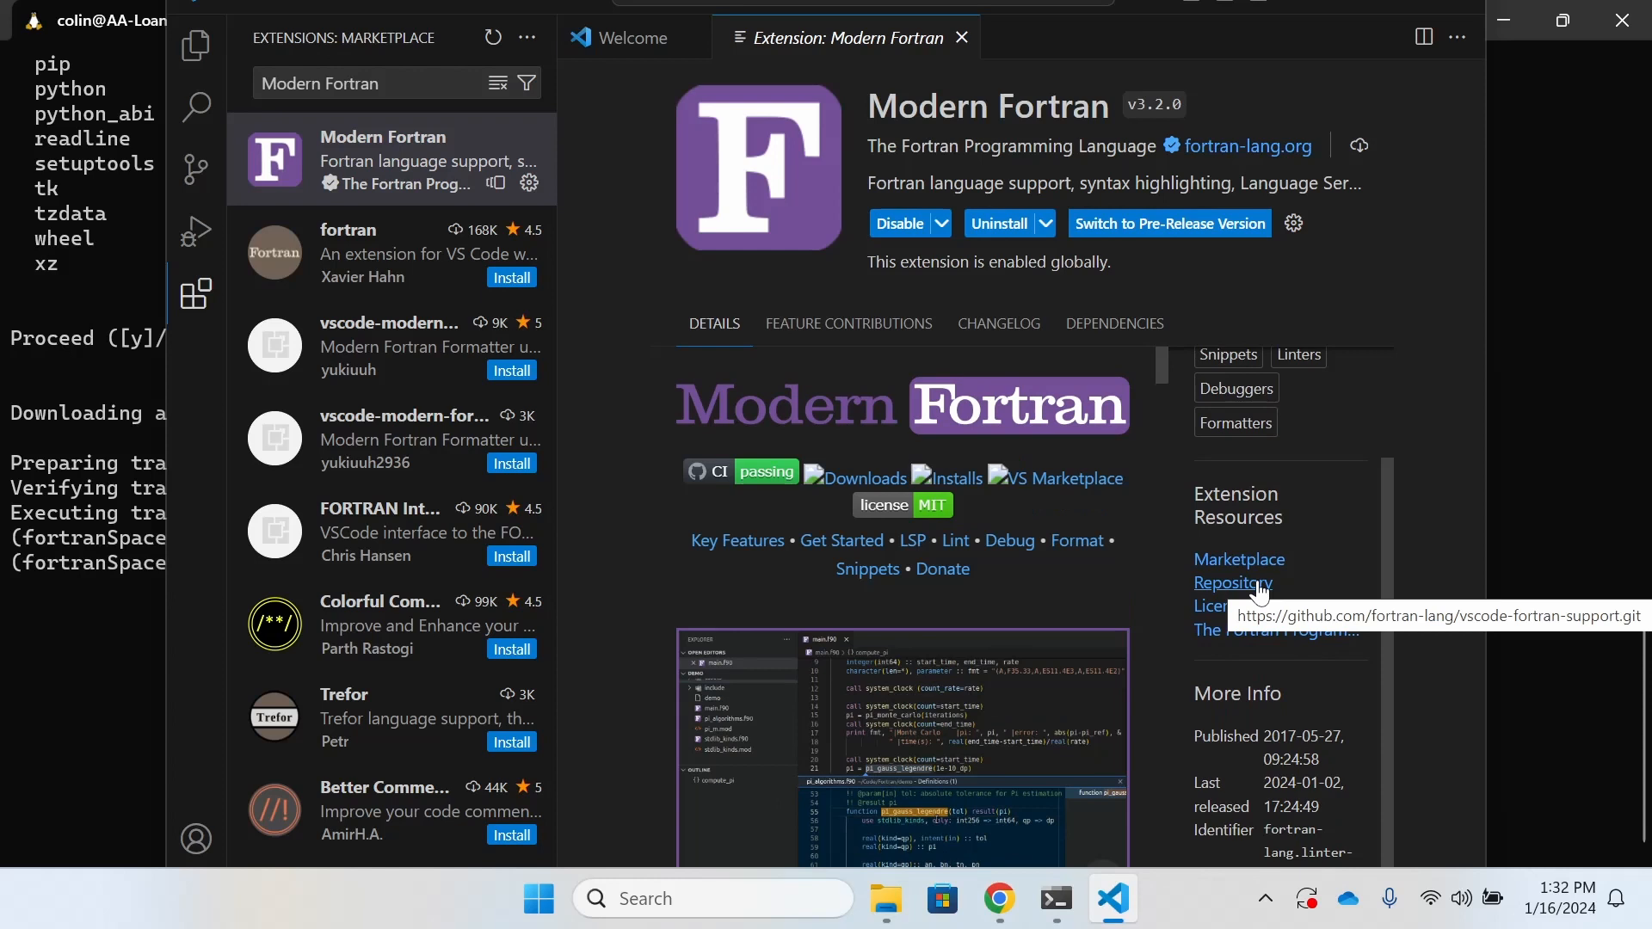
# - Search 'fortran github' in a new Chrome tab and browse the vscode-fortran-support README
pyautogui.click(997, 898)
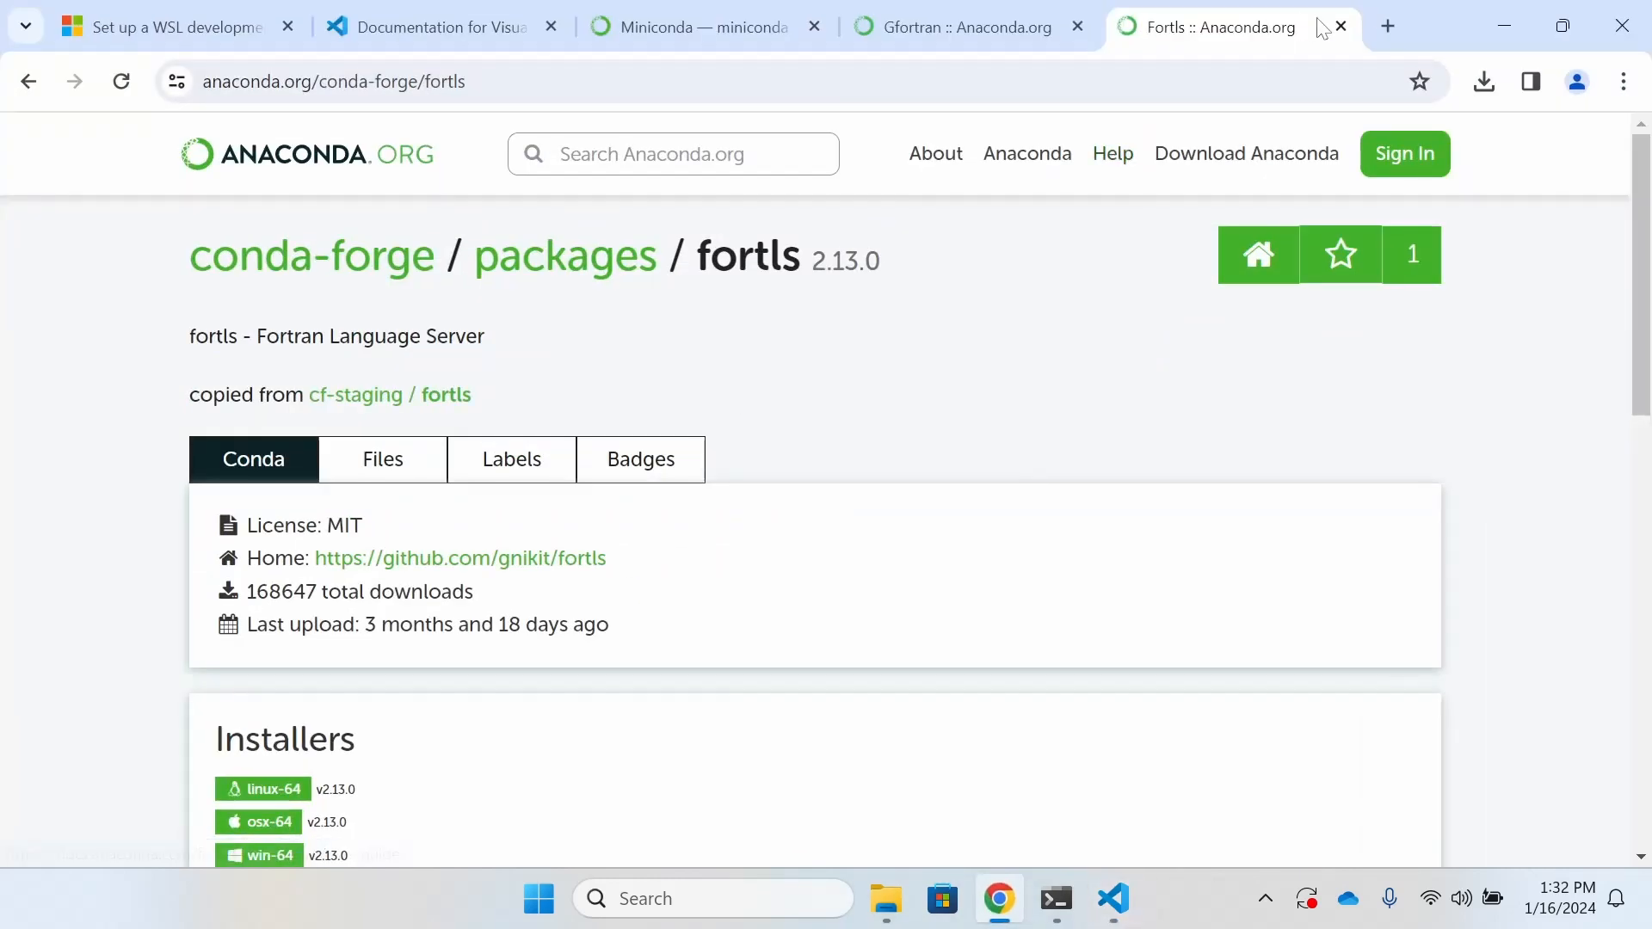
pyautogui.click(1388, 28)
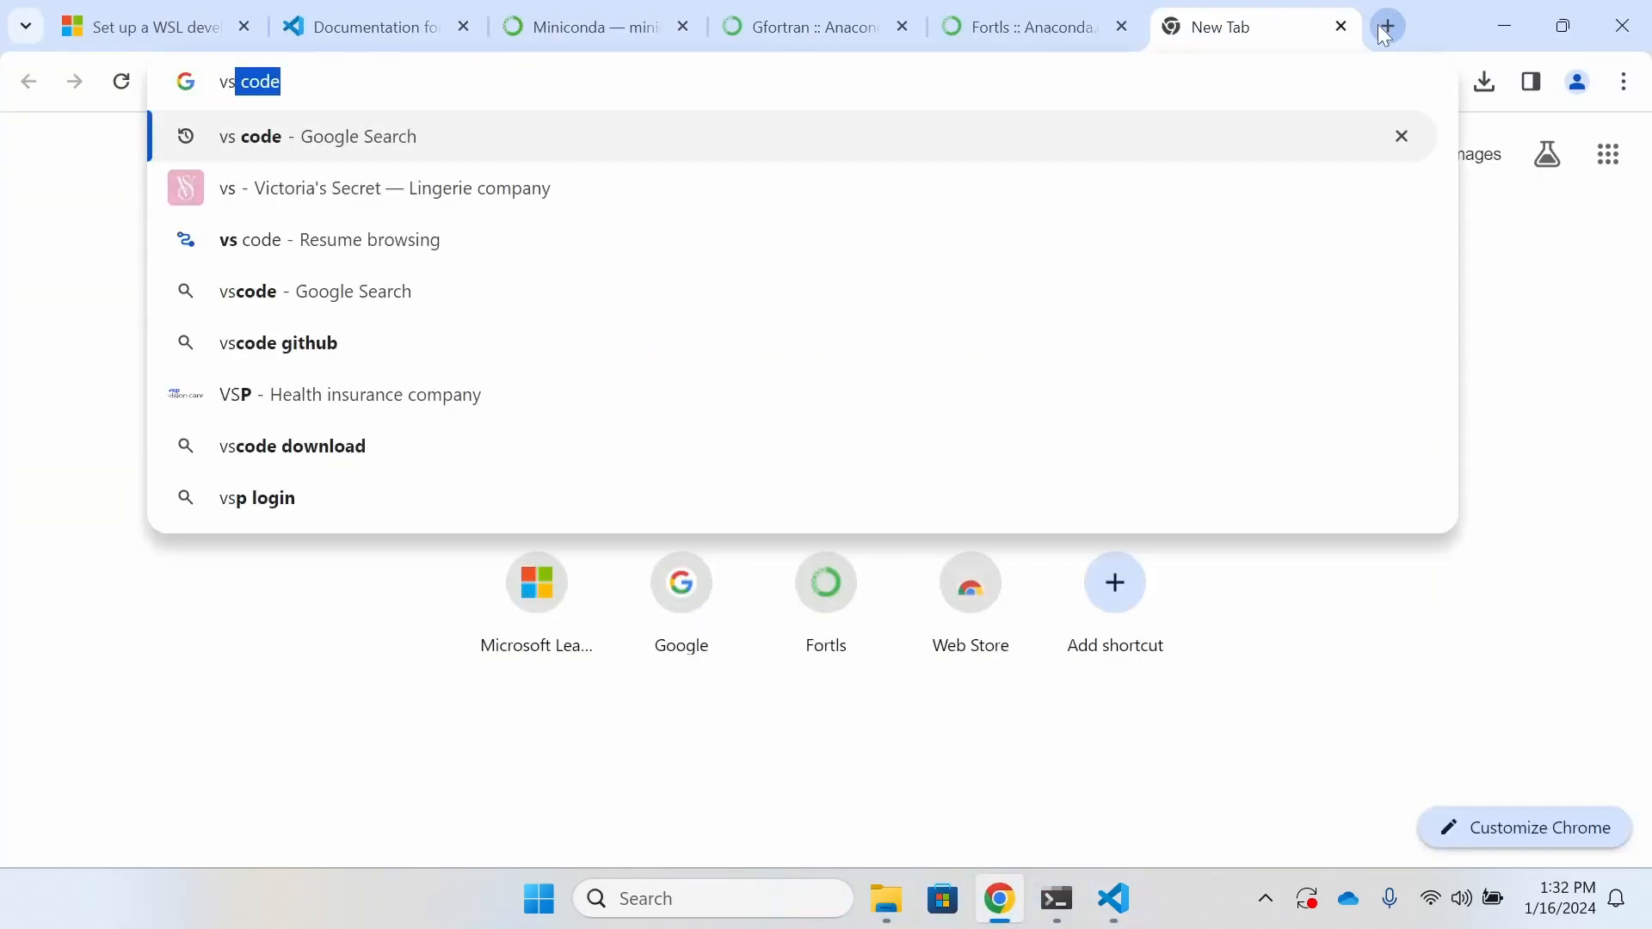
pyautogui.write('fortran')
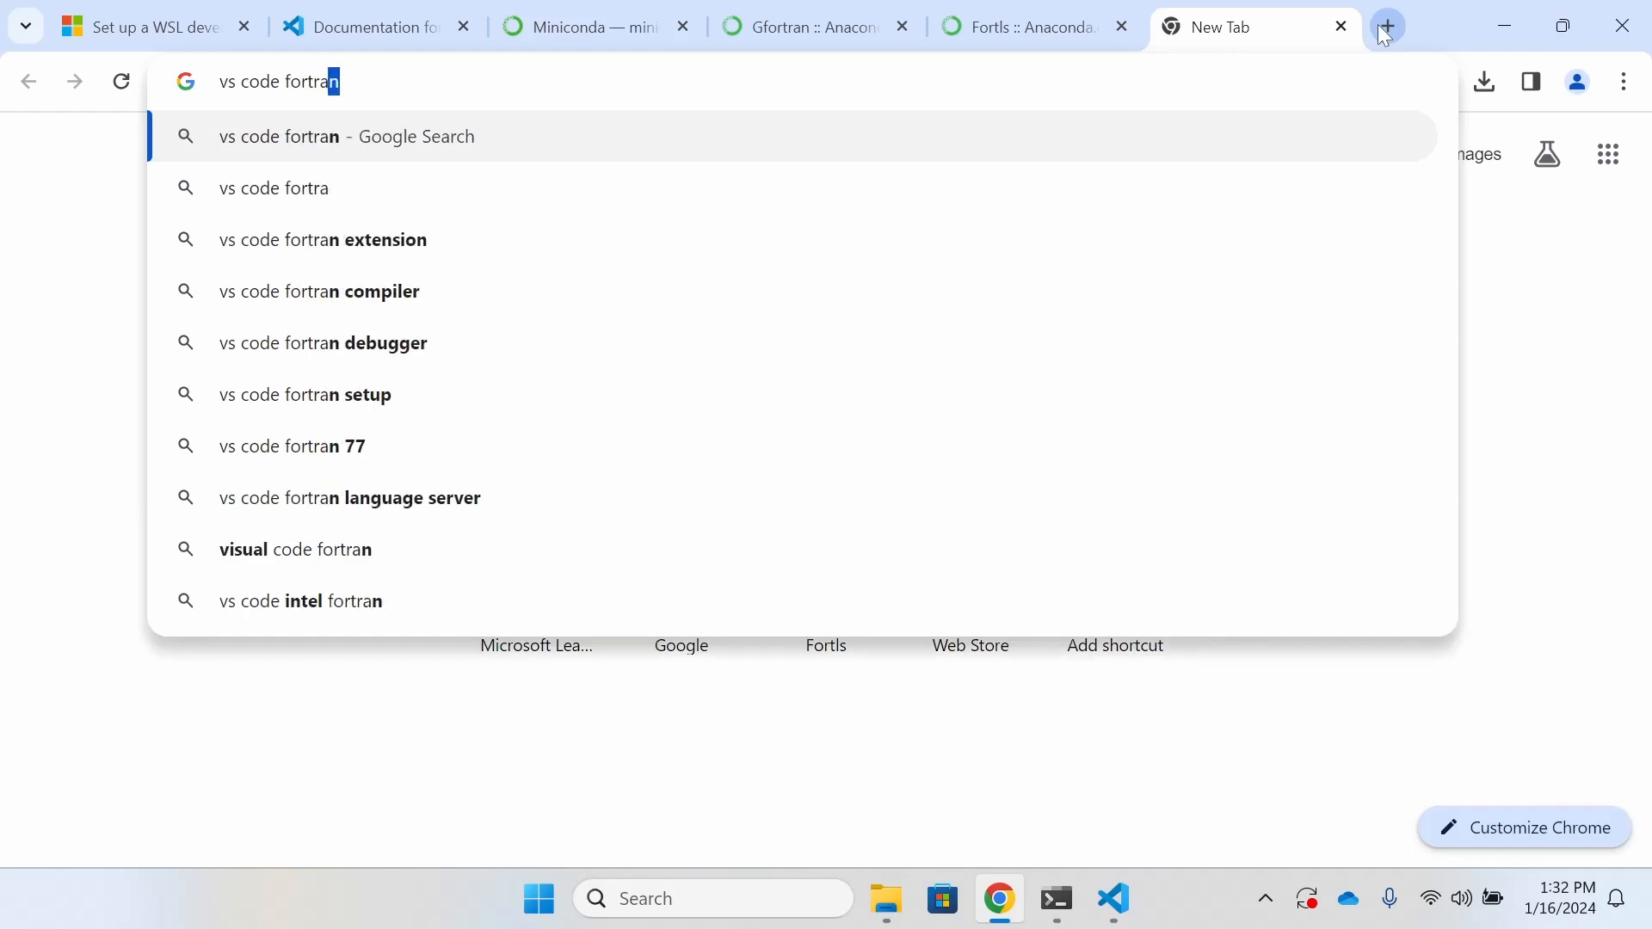
pyautogui.write('github')
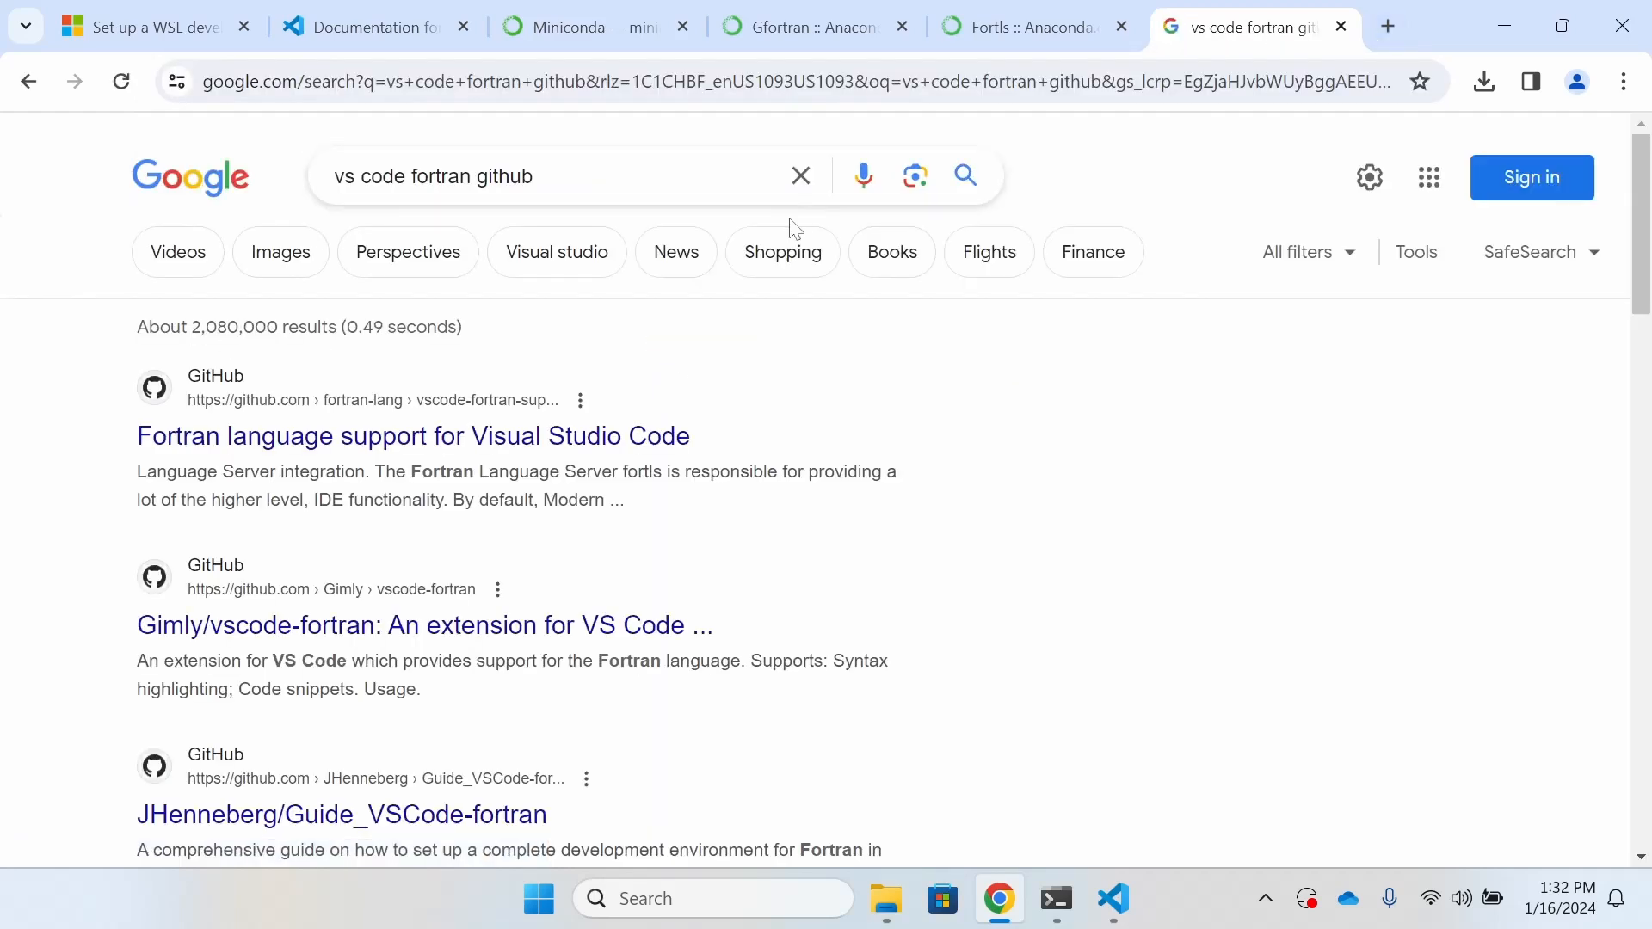
pyautogui.click(412, 436)
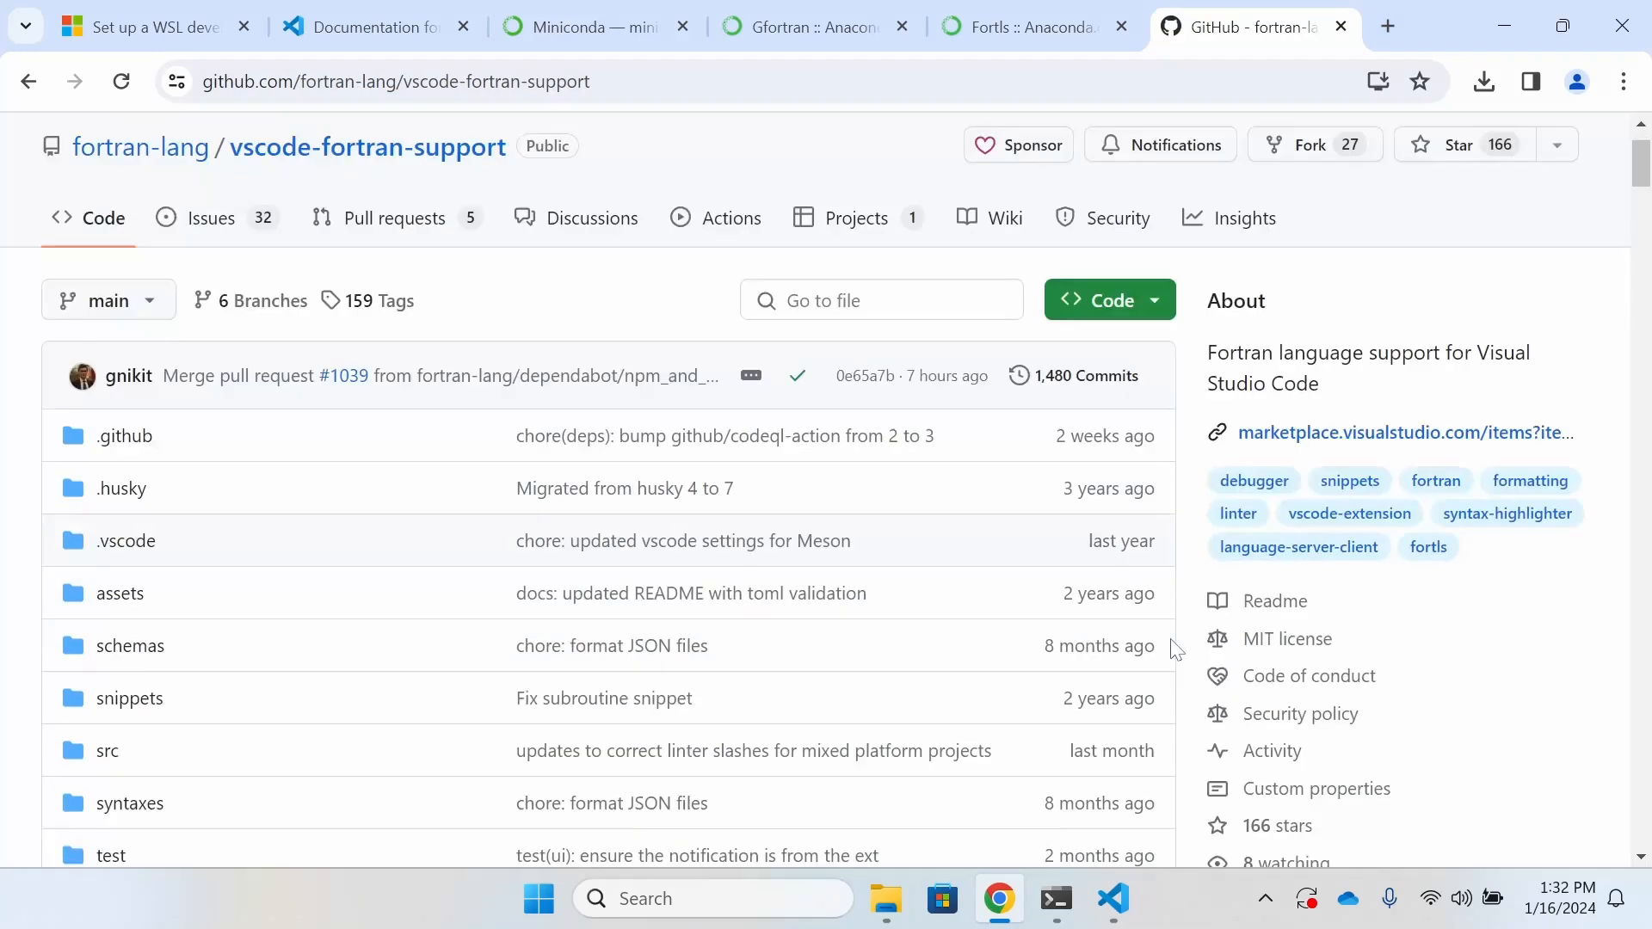
pyautogui.scroll(-3)
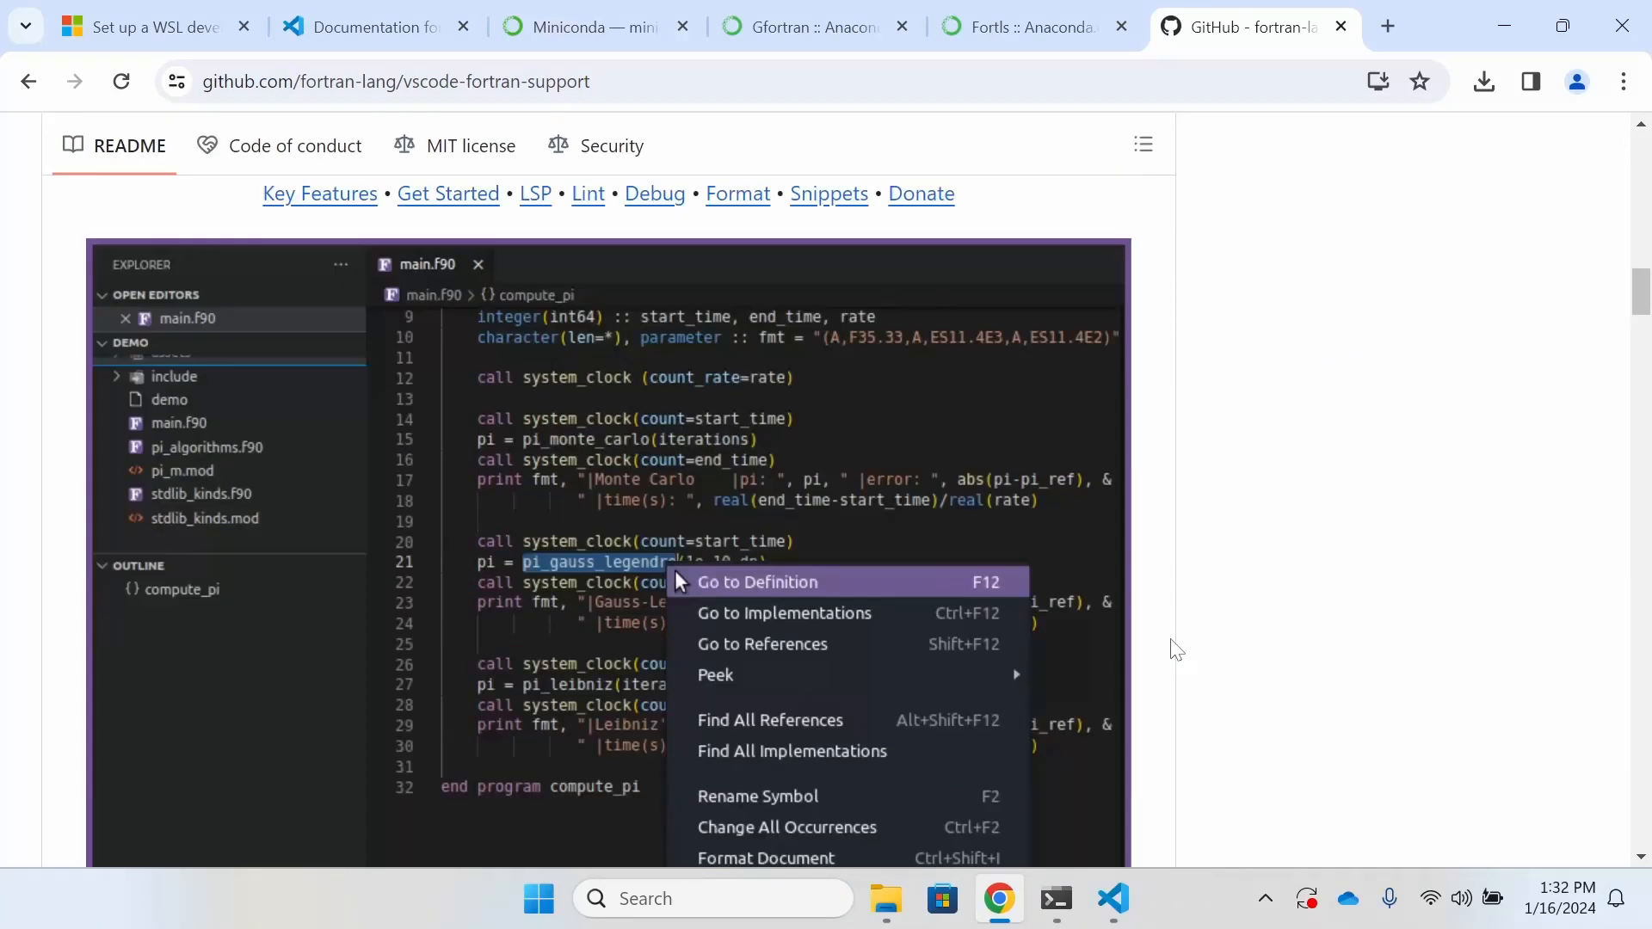
pyautogui.click(1112, 898)
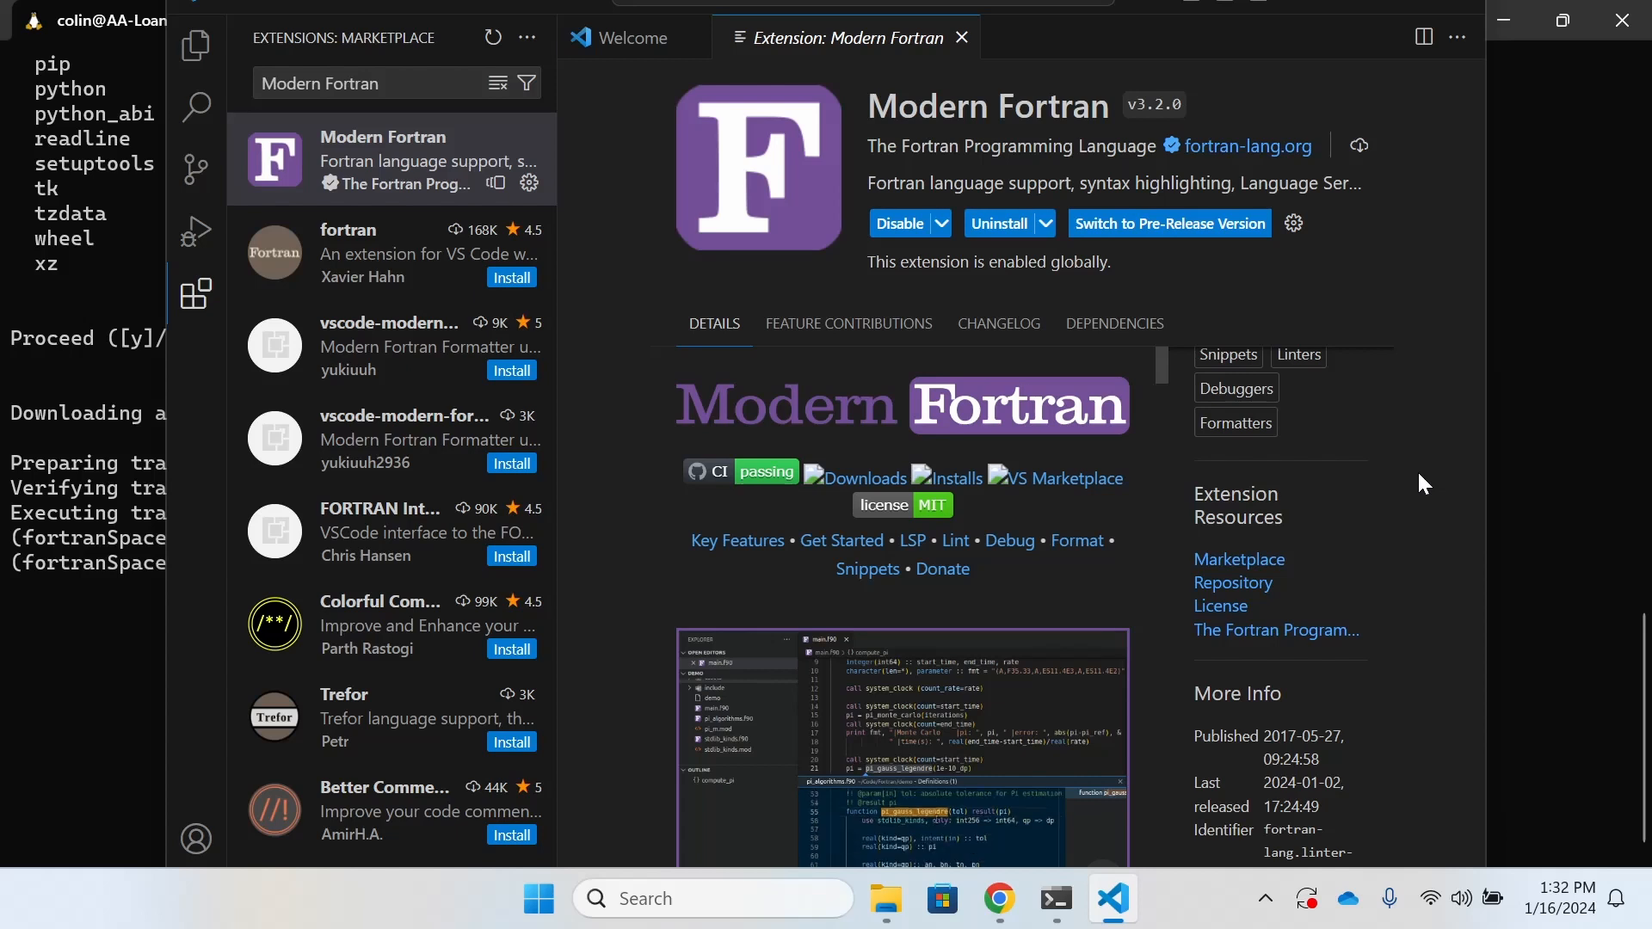
pyautogui.click(1112, 898)
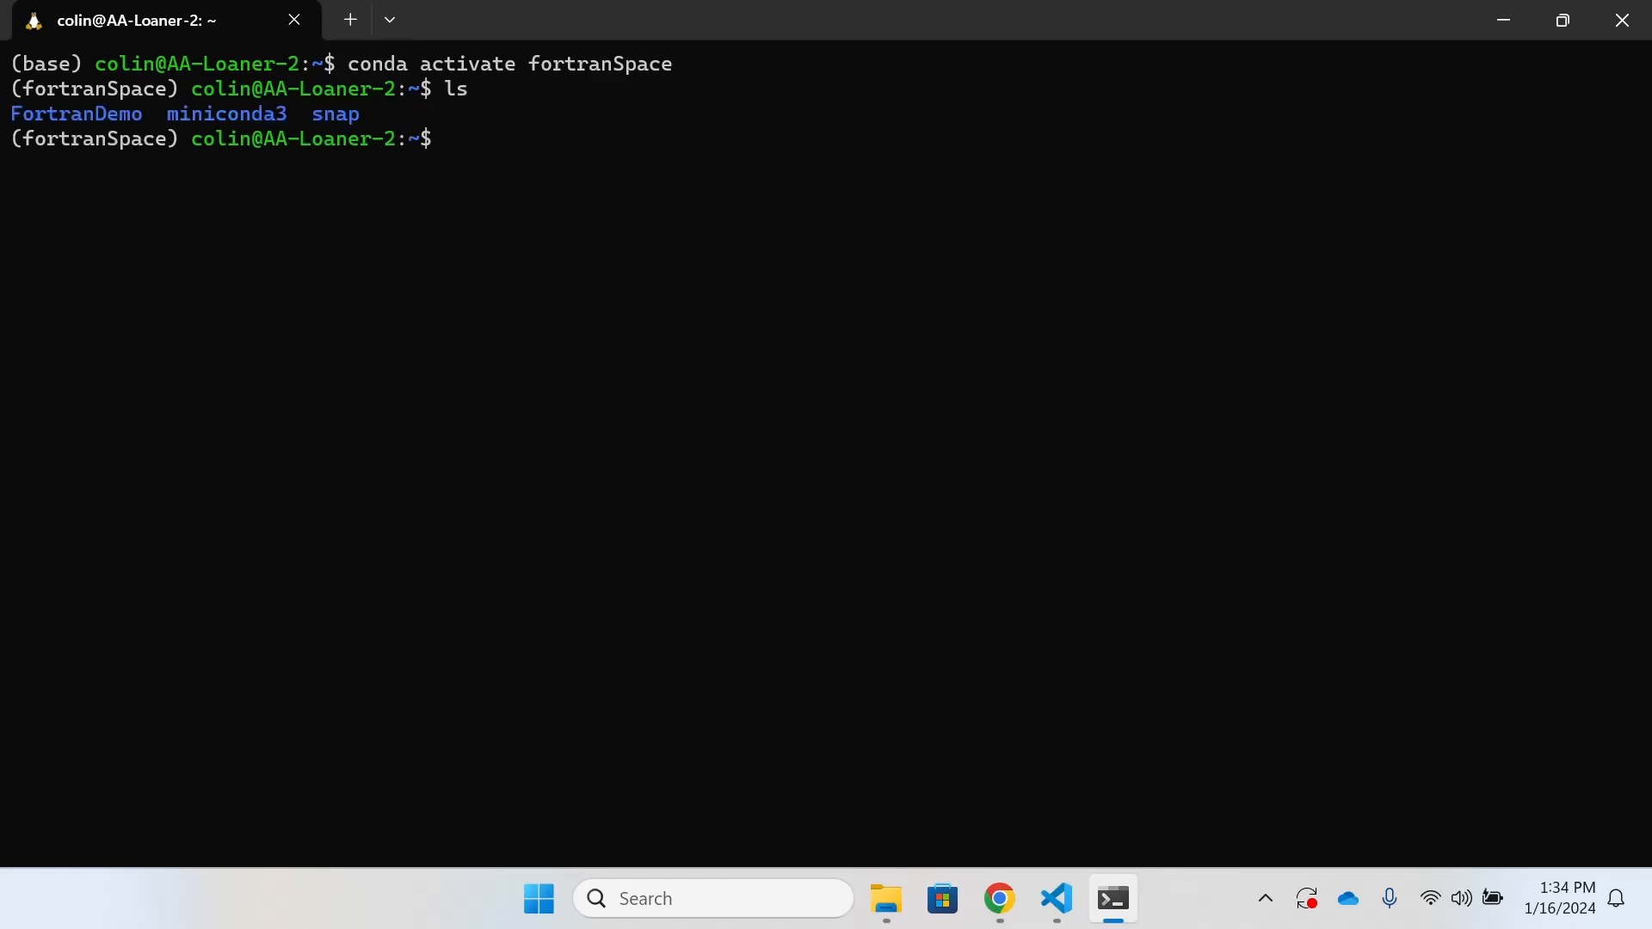
# - Enter FortranDemo, create a test example file with touch, then remove it
pyautogui.write('cd')
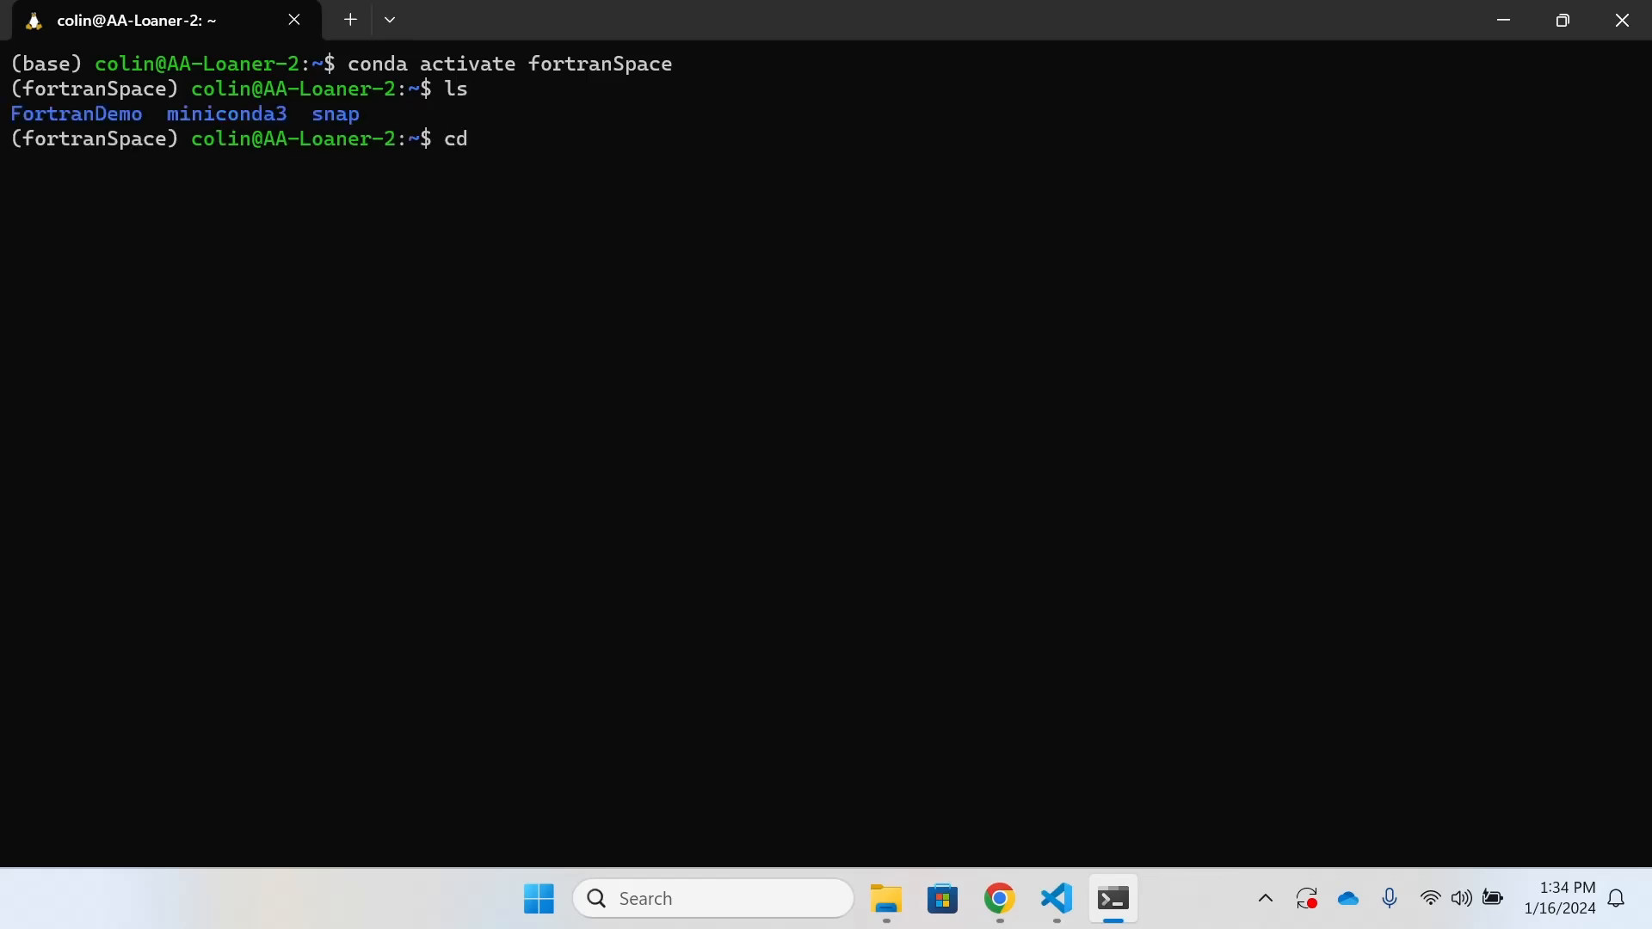
pyautogui.write('FortranDemo/')
pyautogui.write('ls')
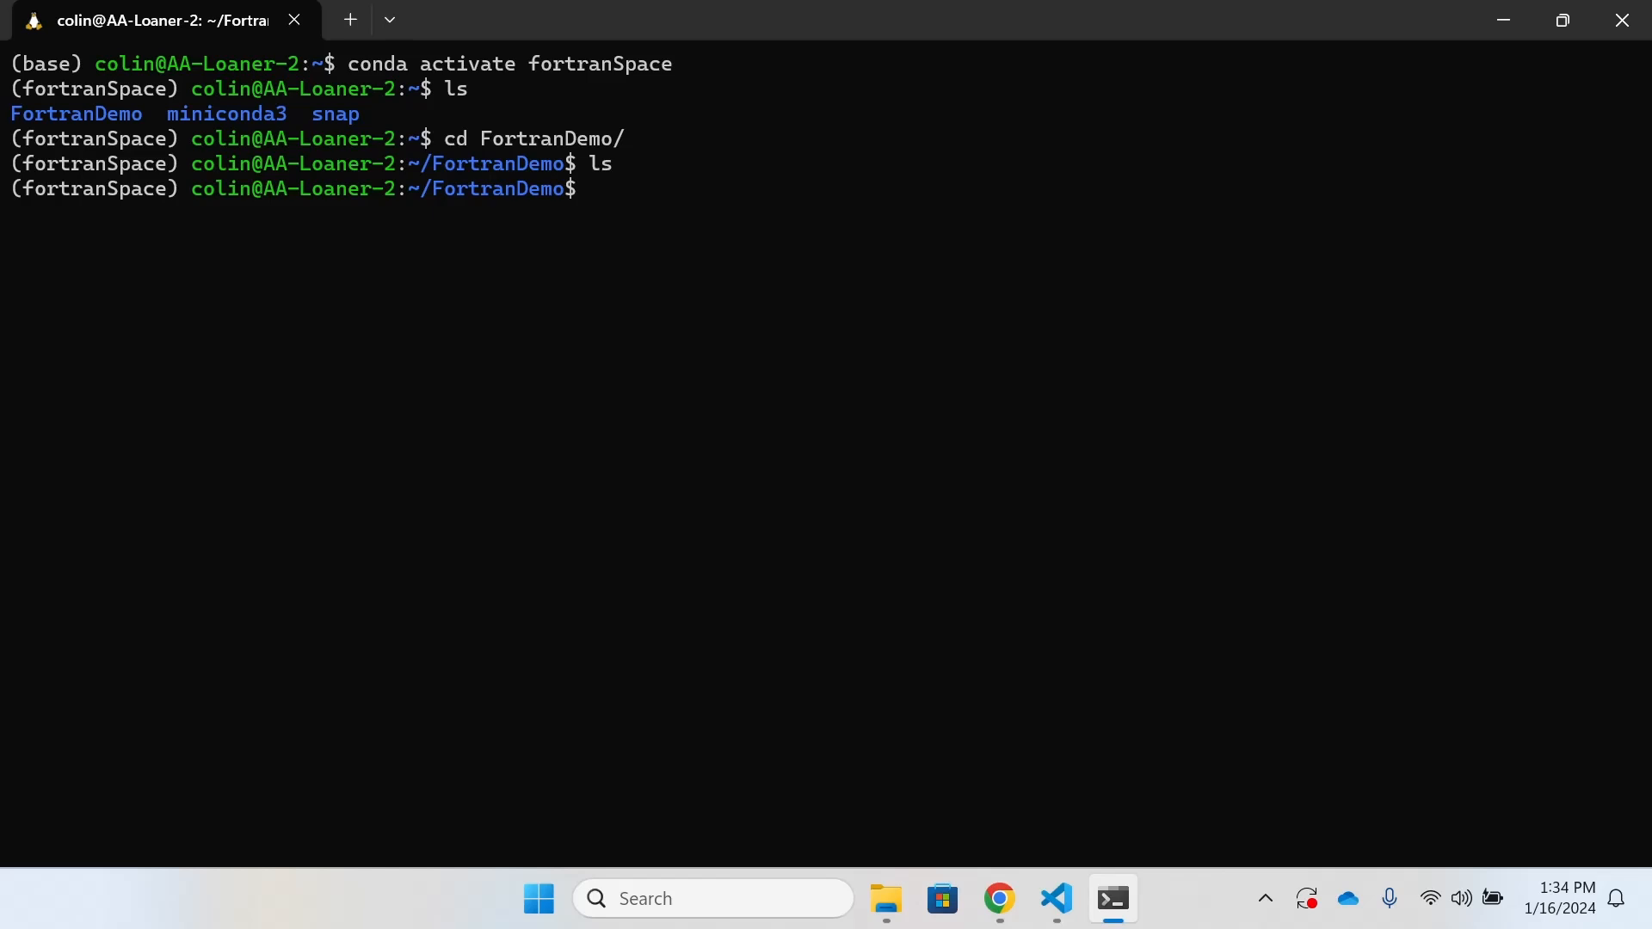
pyautogui.write('touch exam')
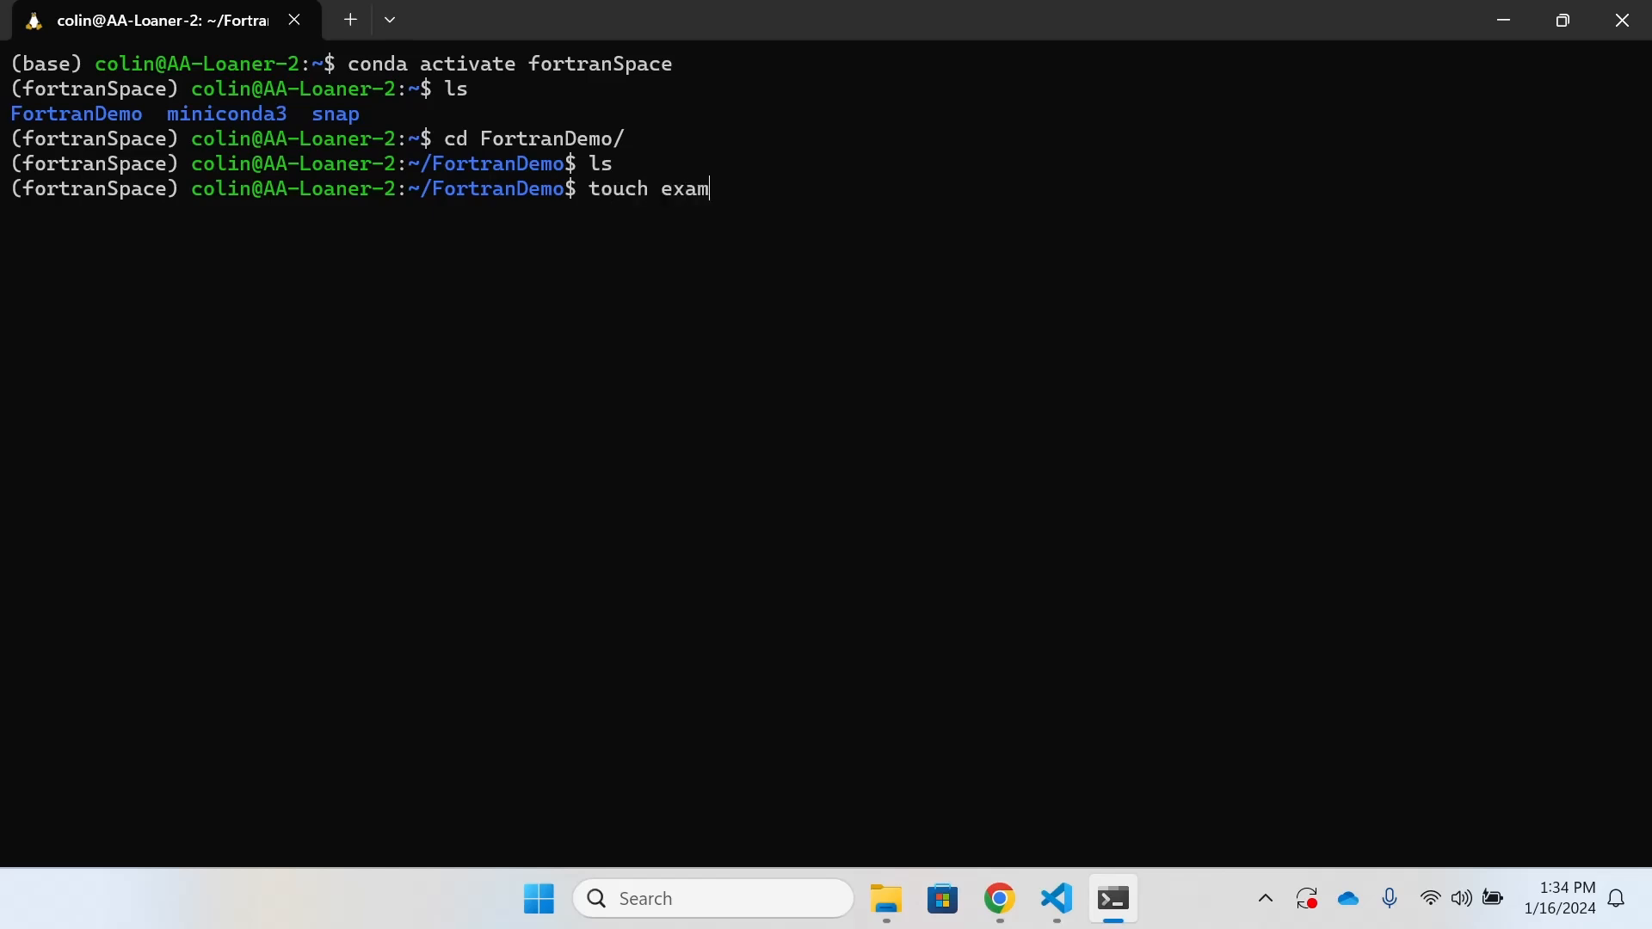
pyautogui.press('Return')
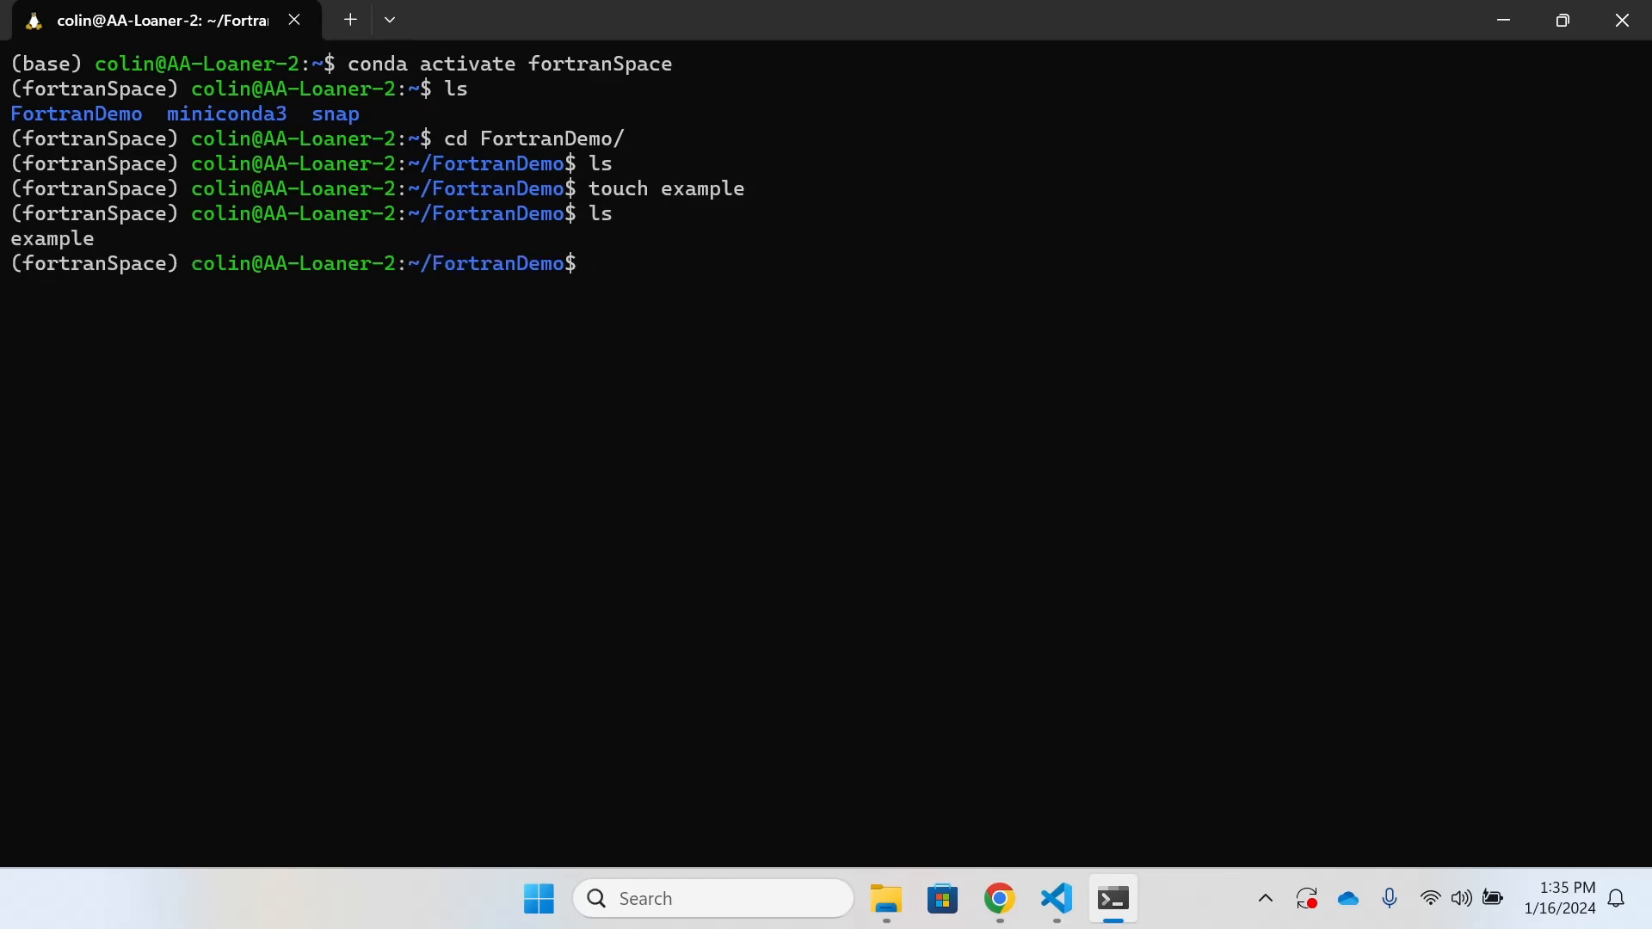
pyautogui.write('rm example')
pyautogui.write('ls')
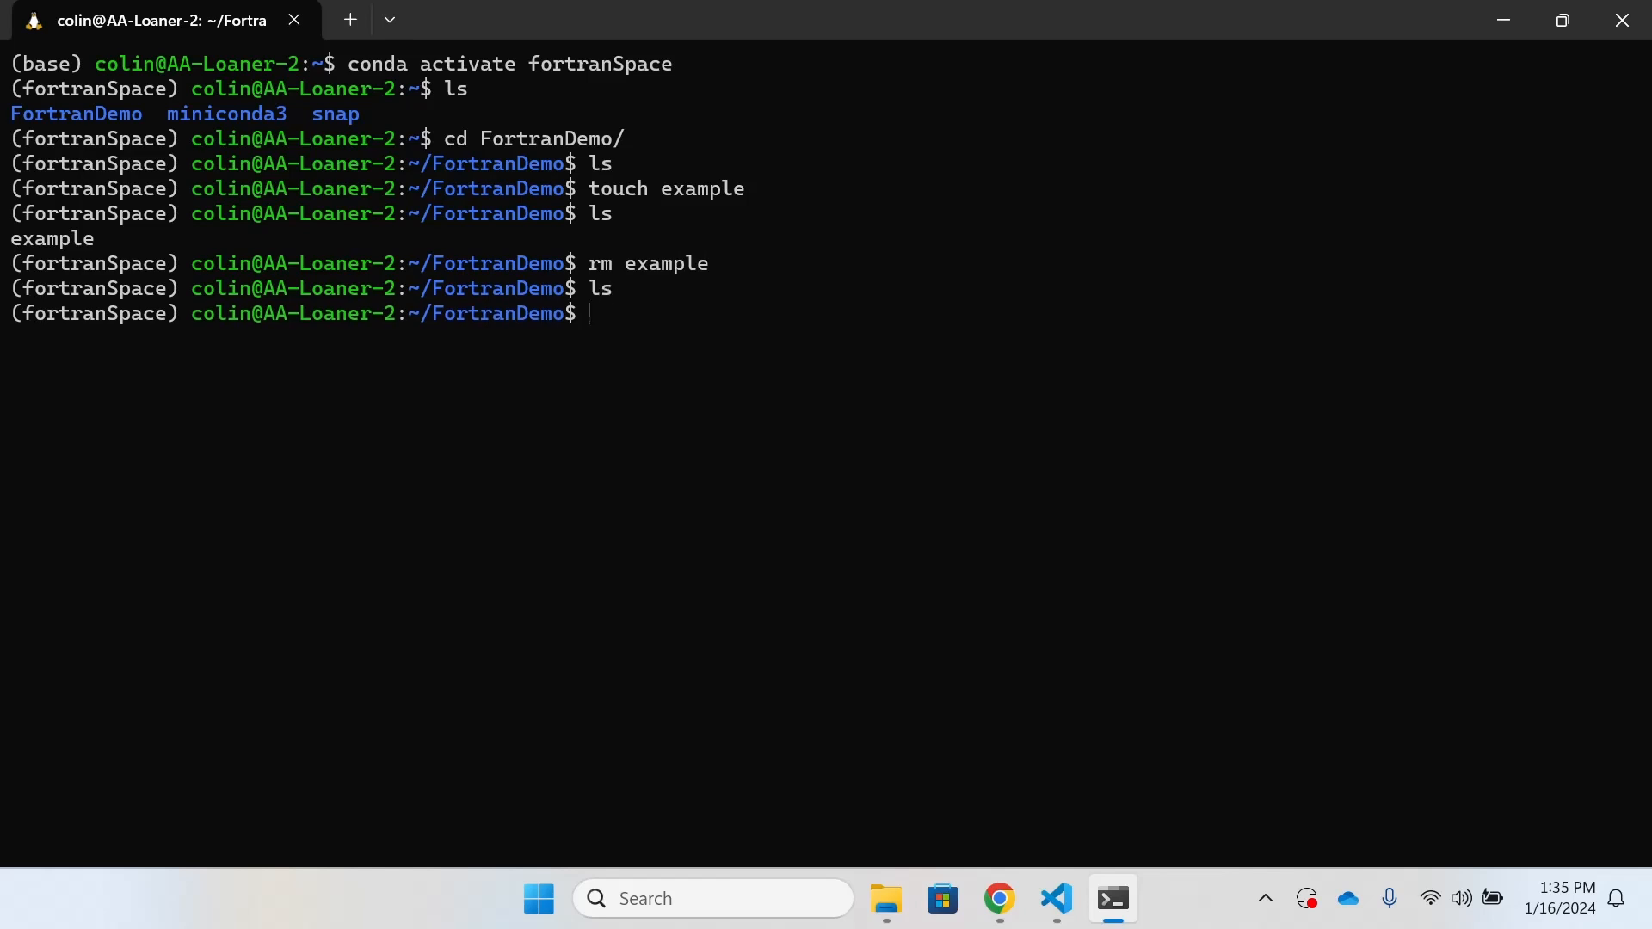
# - Run code hello.f90 to open an empty hello.f90, then return to the GitHub page
pyautogui.write('code')
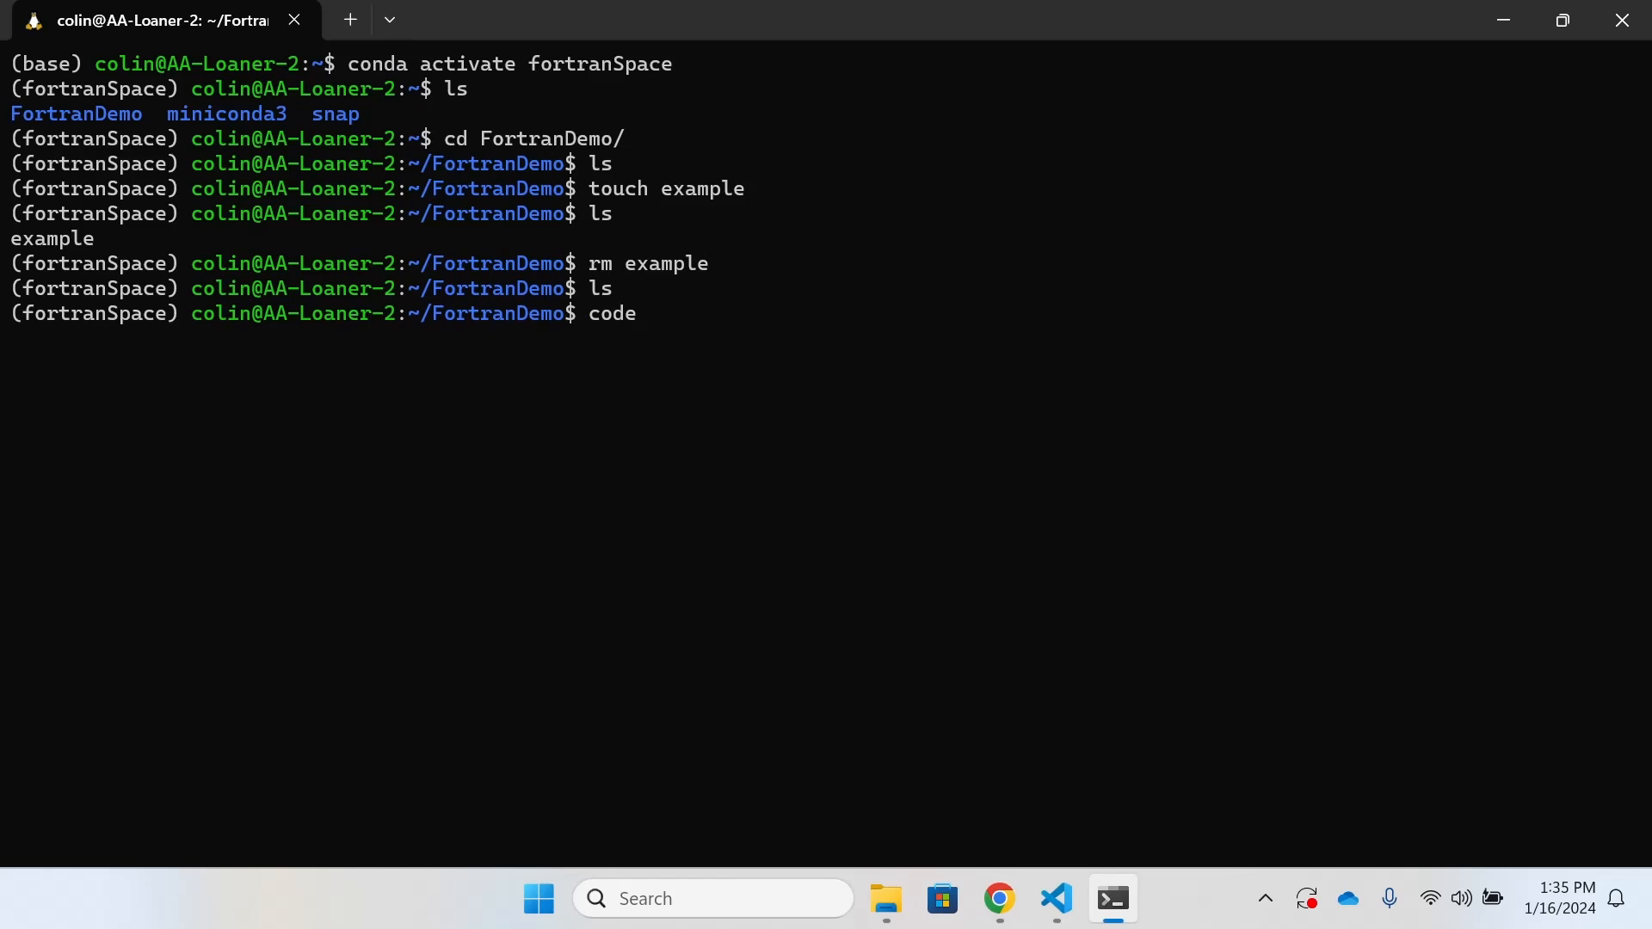
pyautogui.write('hello')
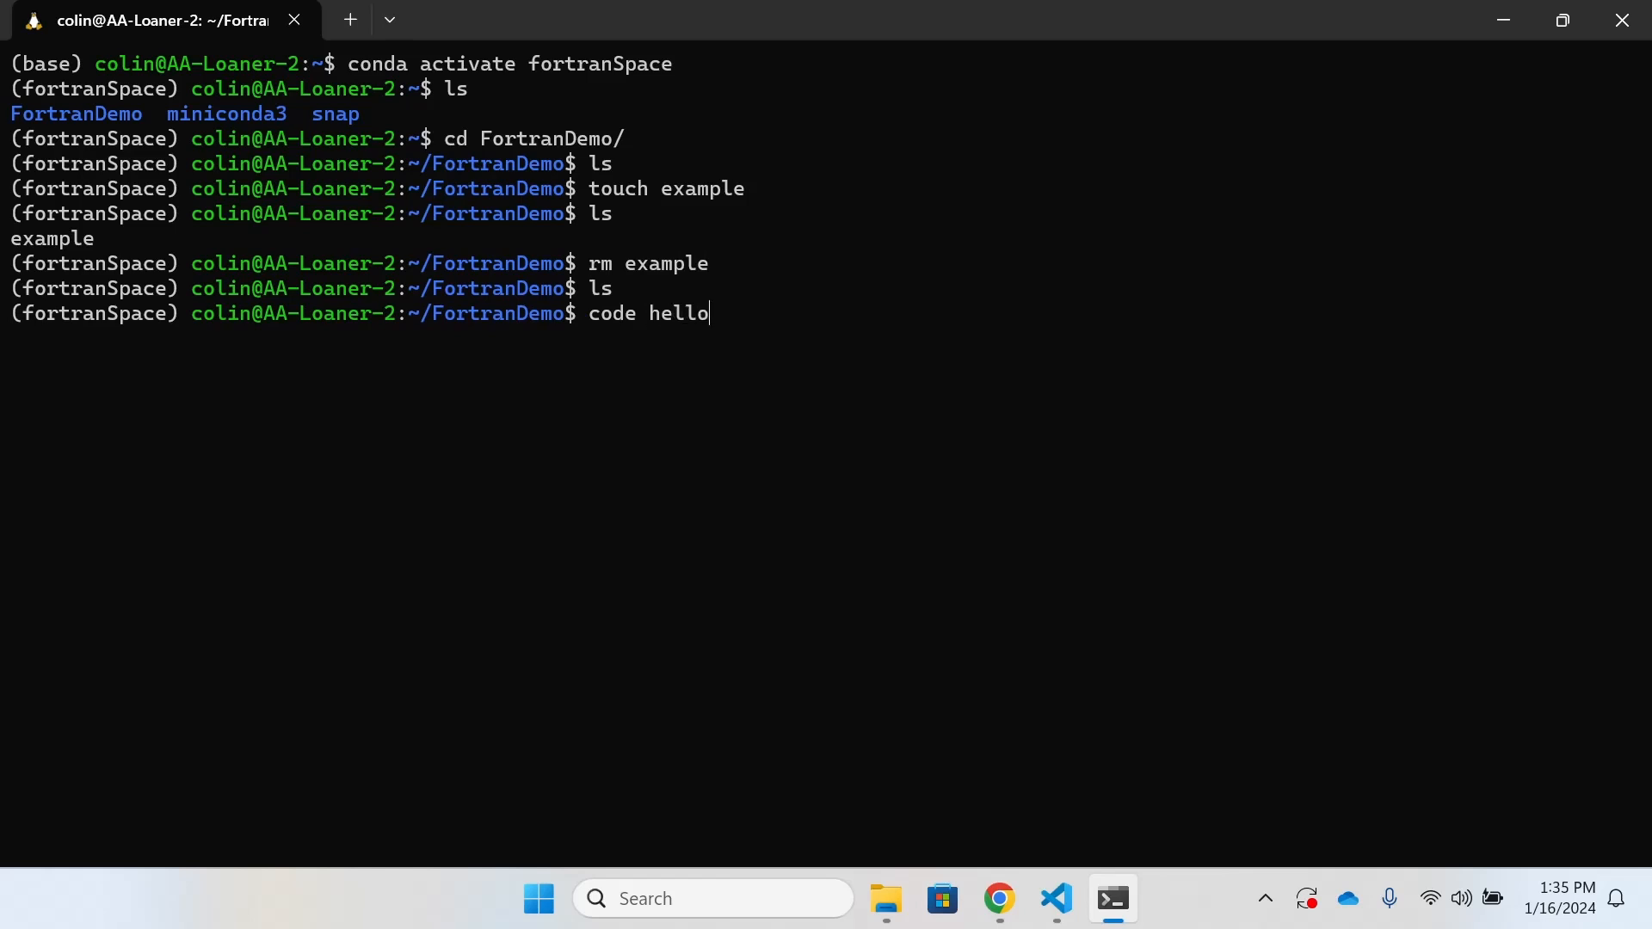
pyautogui.write('.f9')
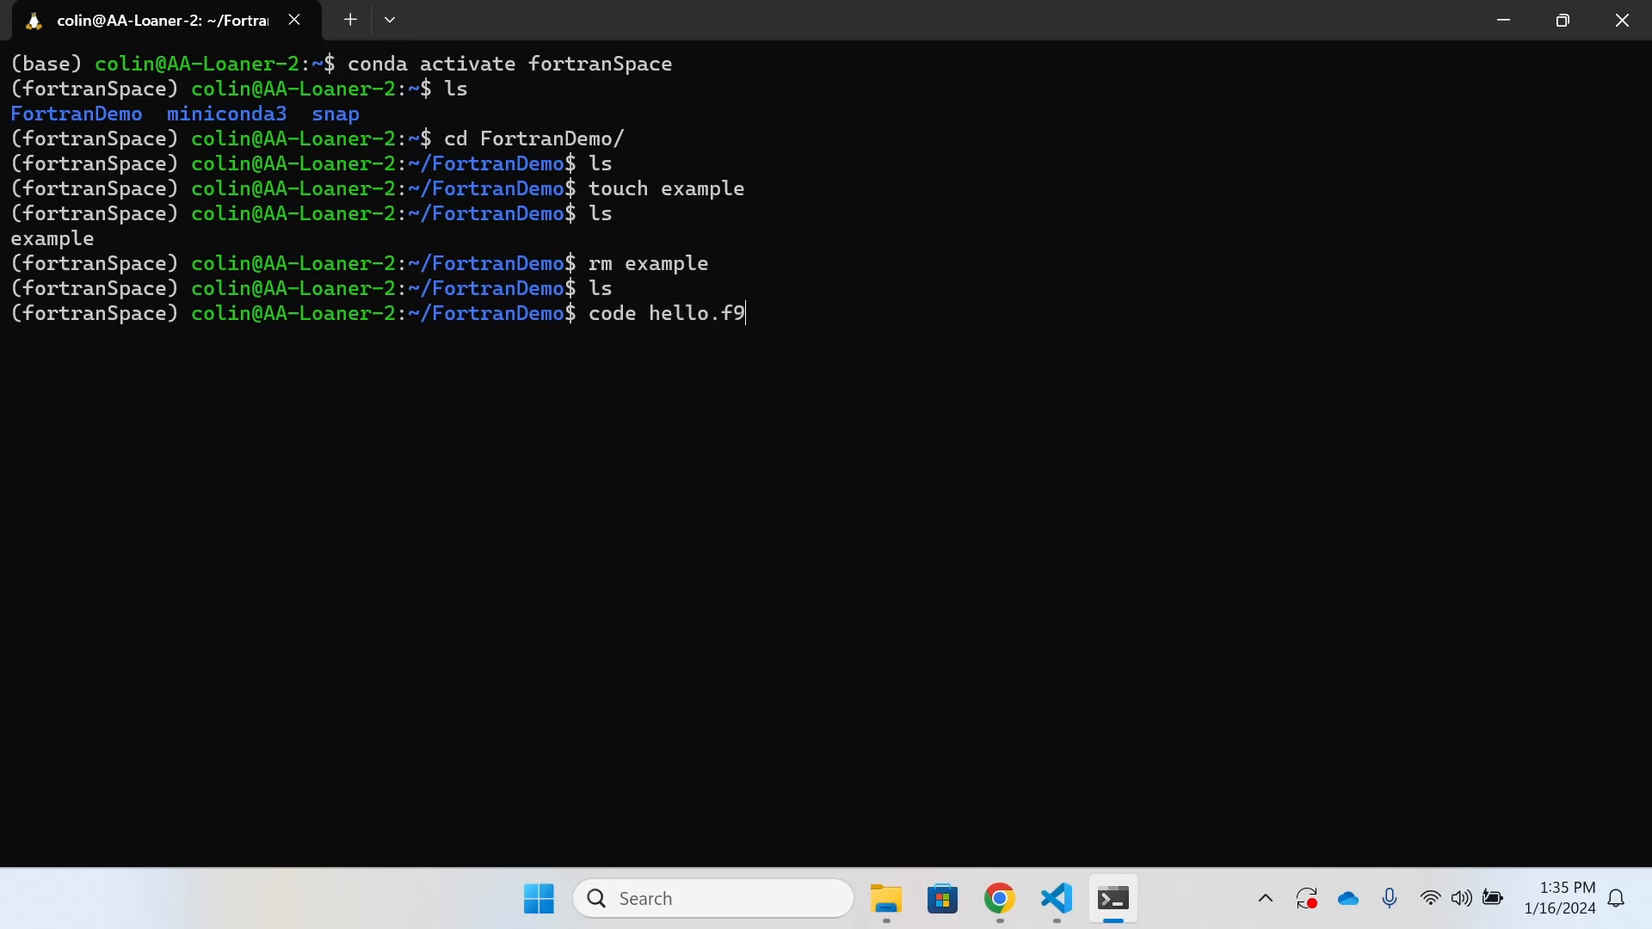
pyautogui.write('0')
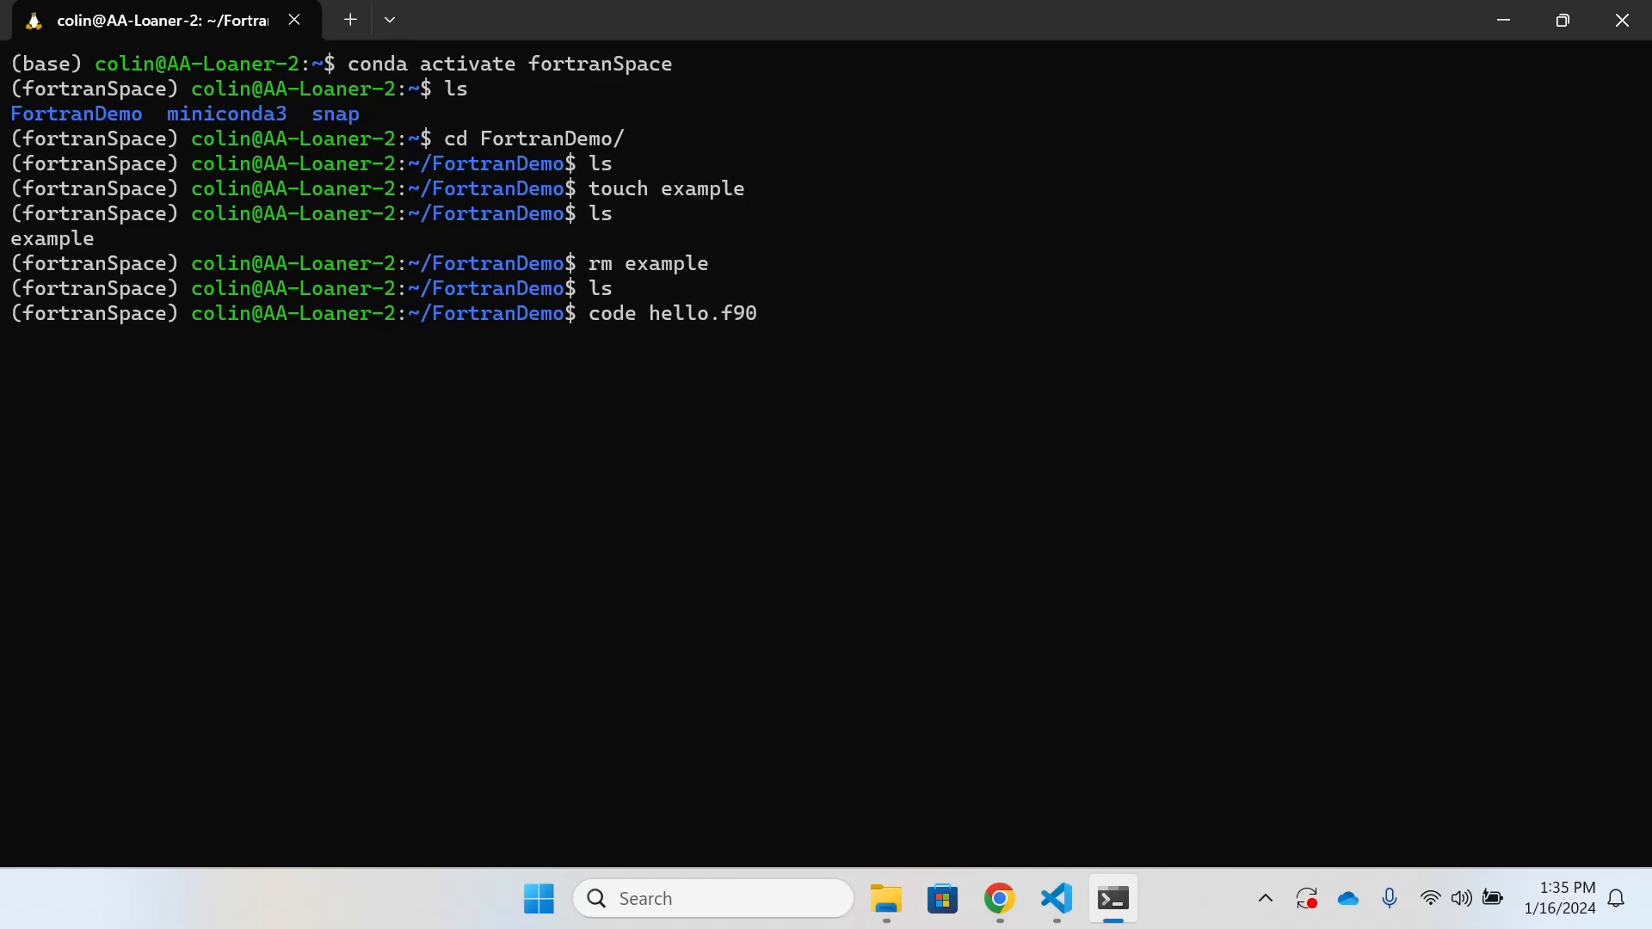
pyautogui.press('Return')
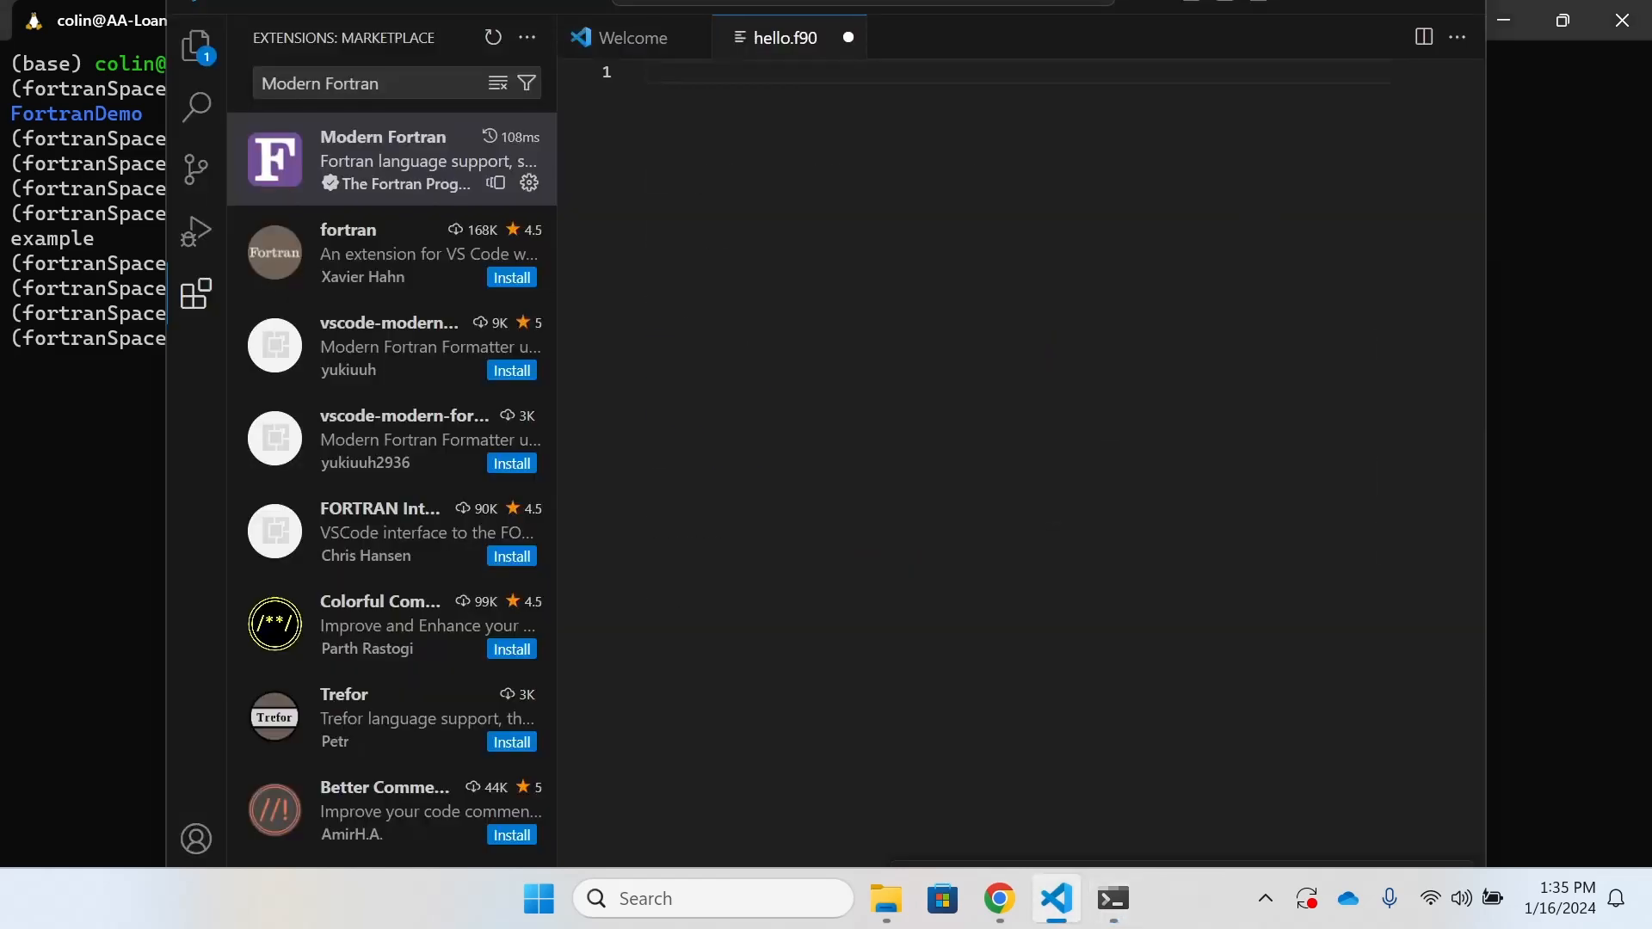
pyautogui.click(948, 71)
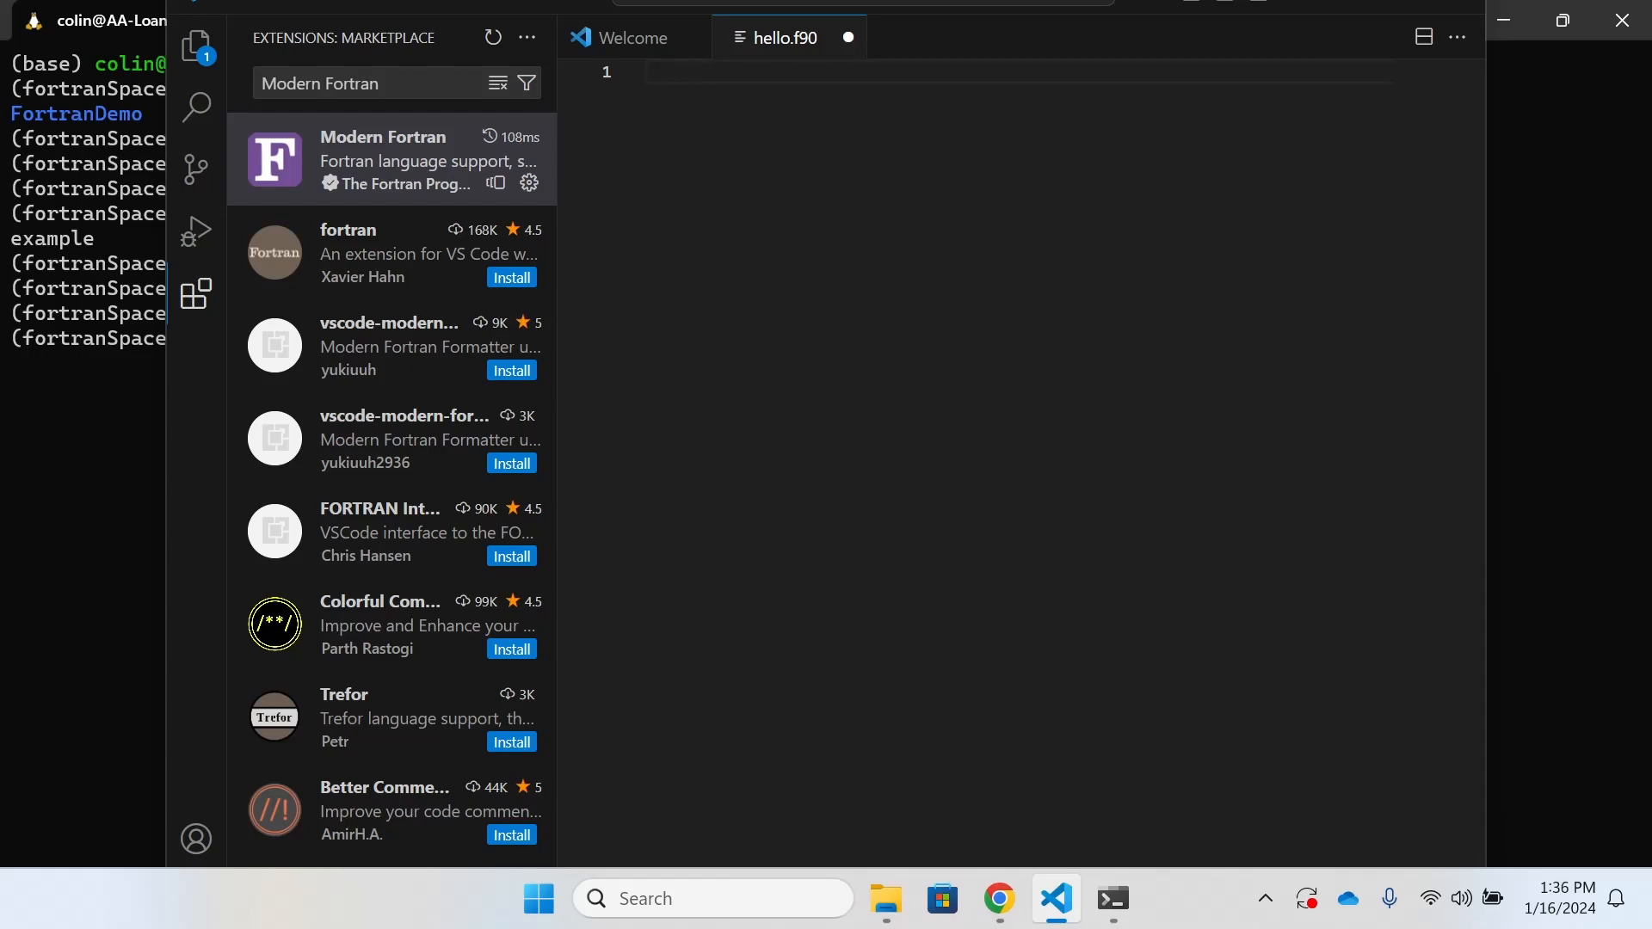
pyautogui.click(998, 899)
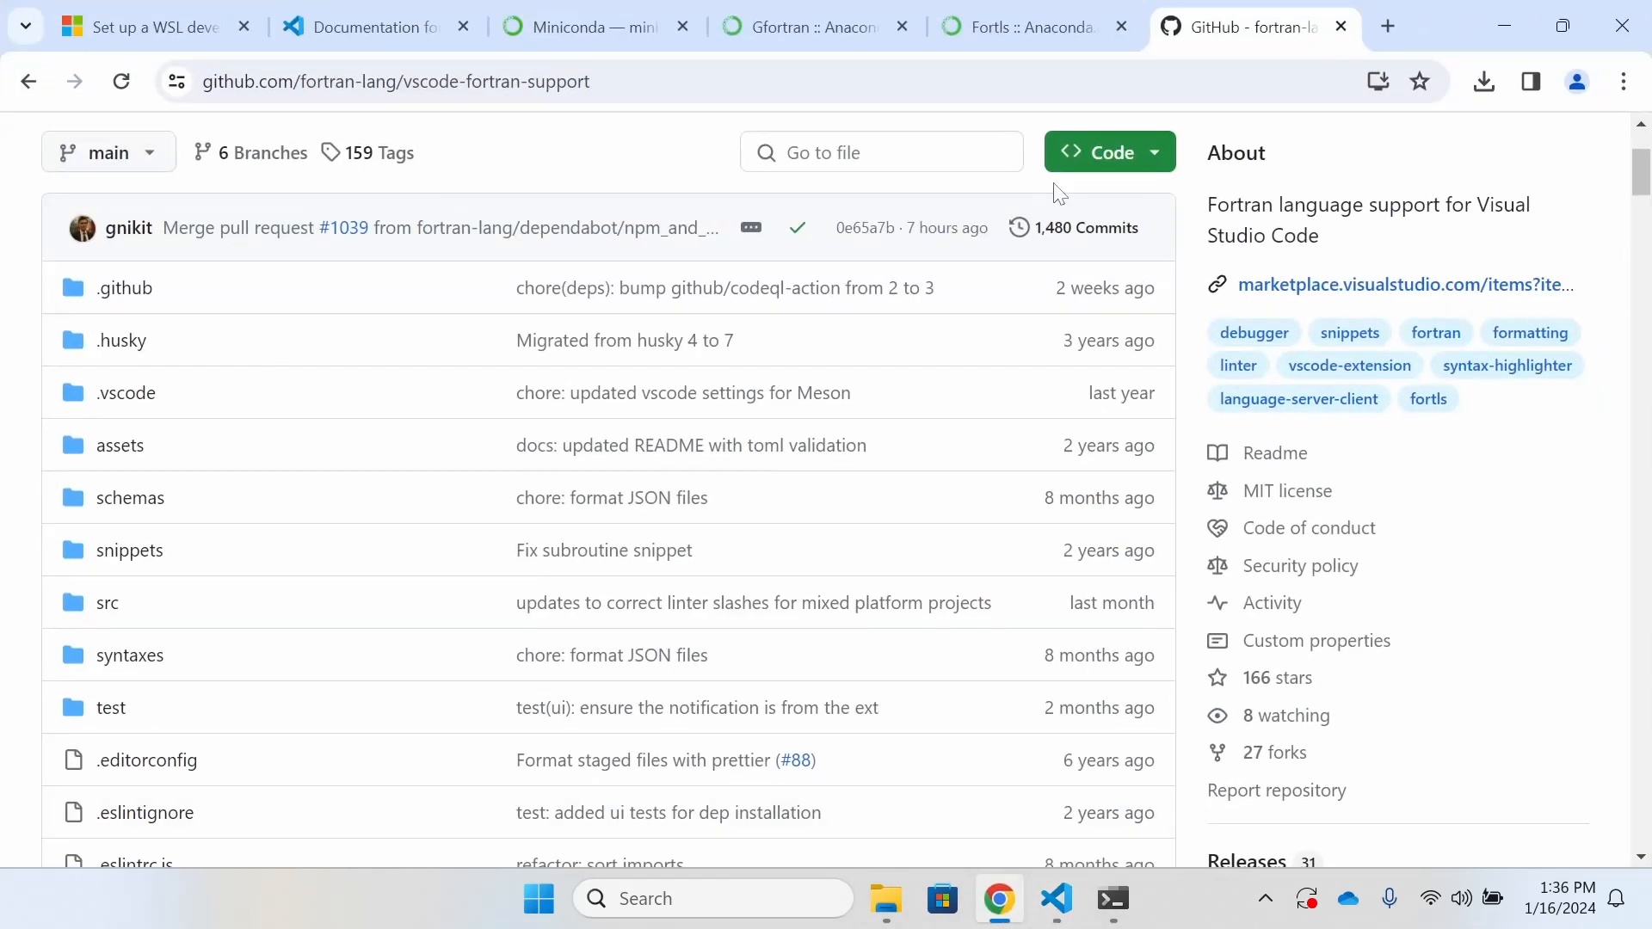
# - Search 'fortran lang hello world' and scroll fortran-lang.org's tutorial to the hello program code
pyautogui.click(1388, 26)
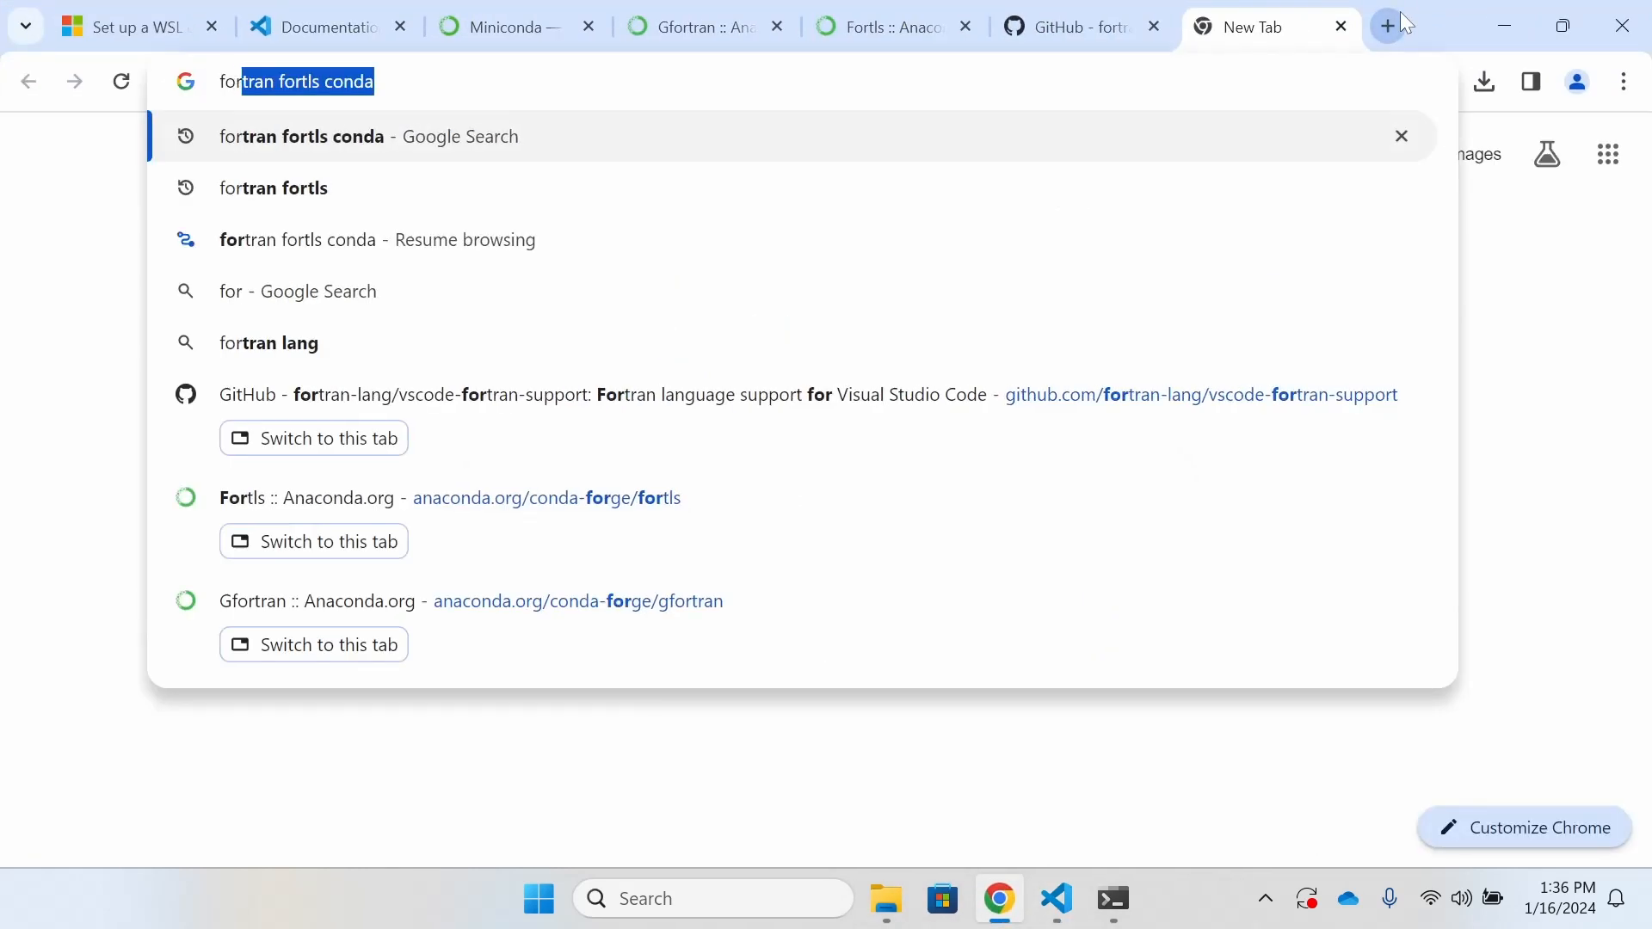
pyautogui.write('fortran lang he')
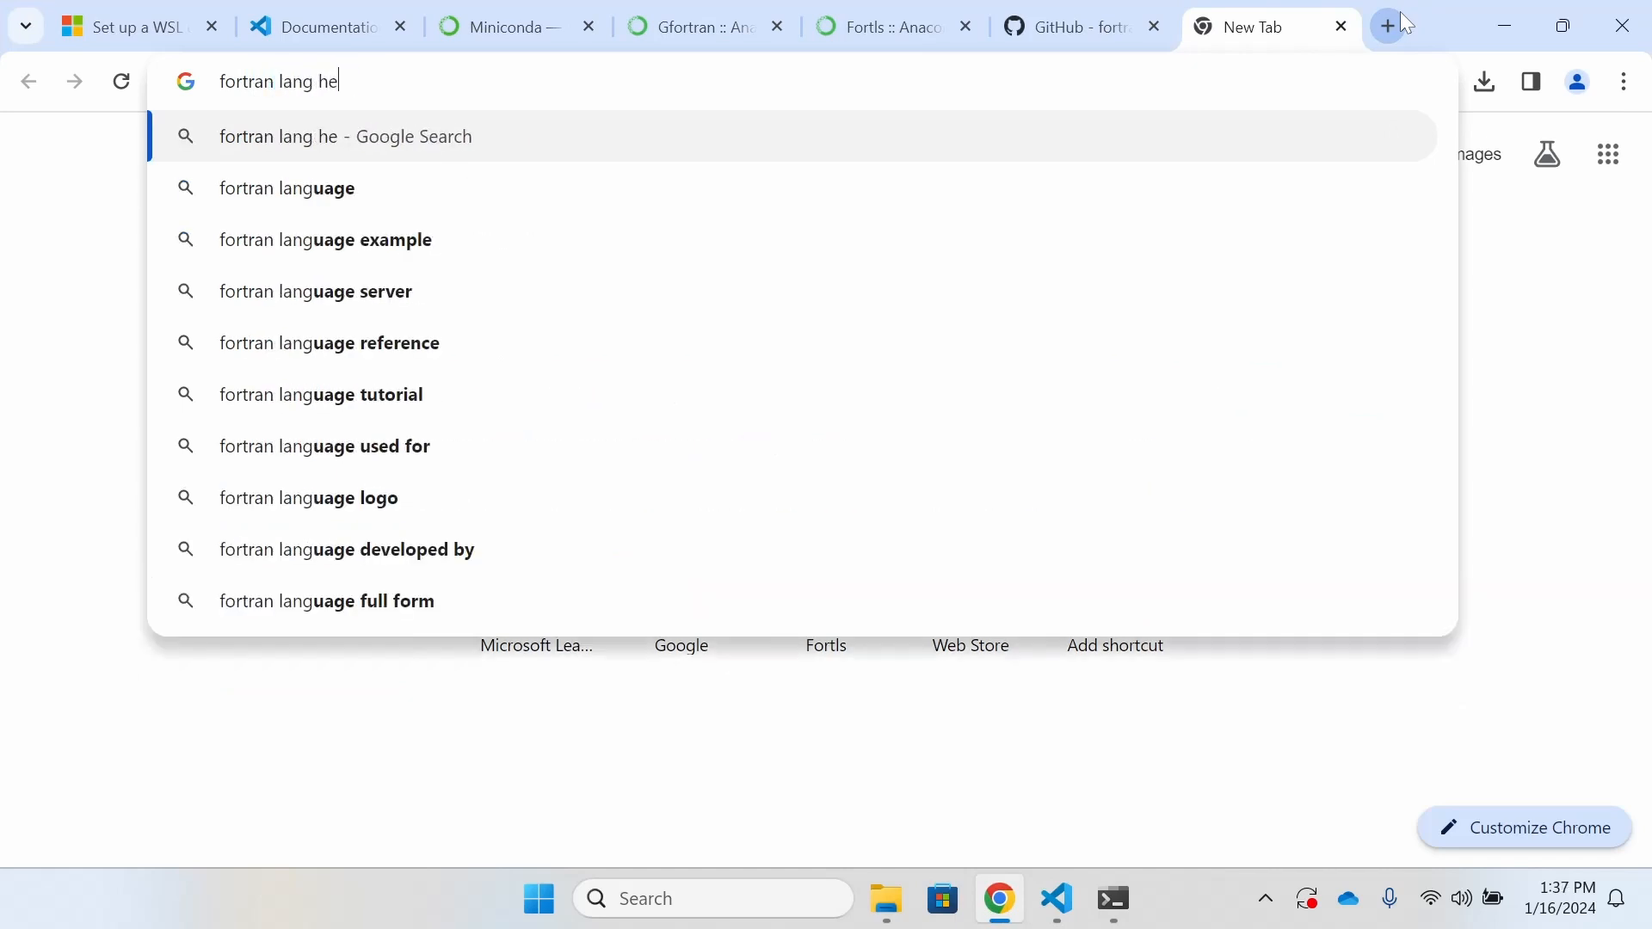
pyautogui.press('Return')
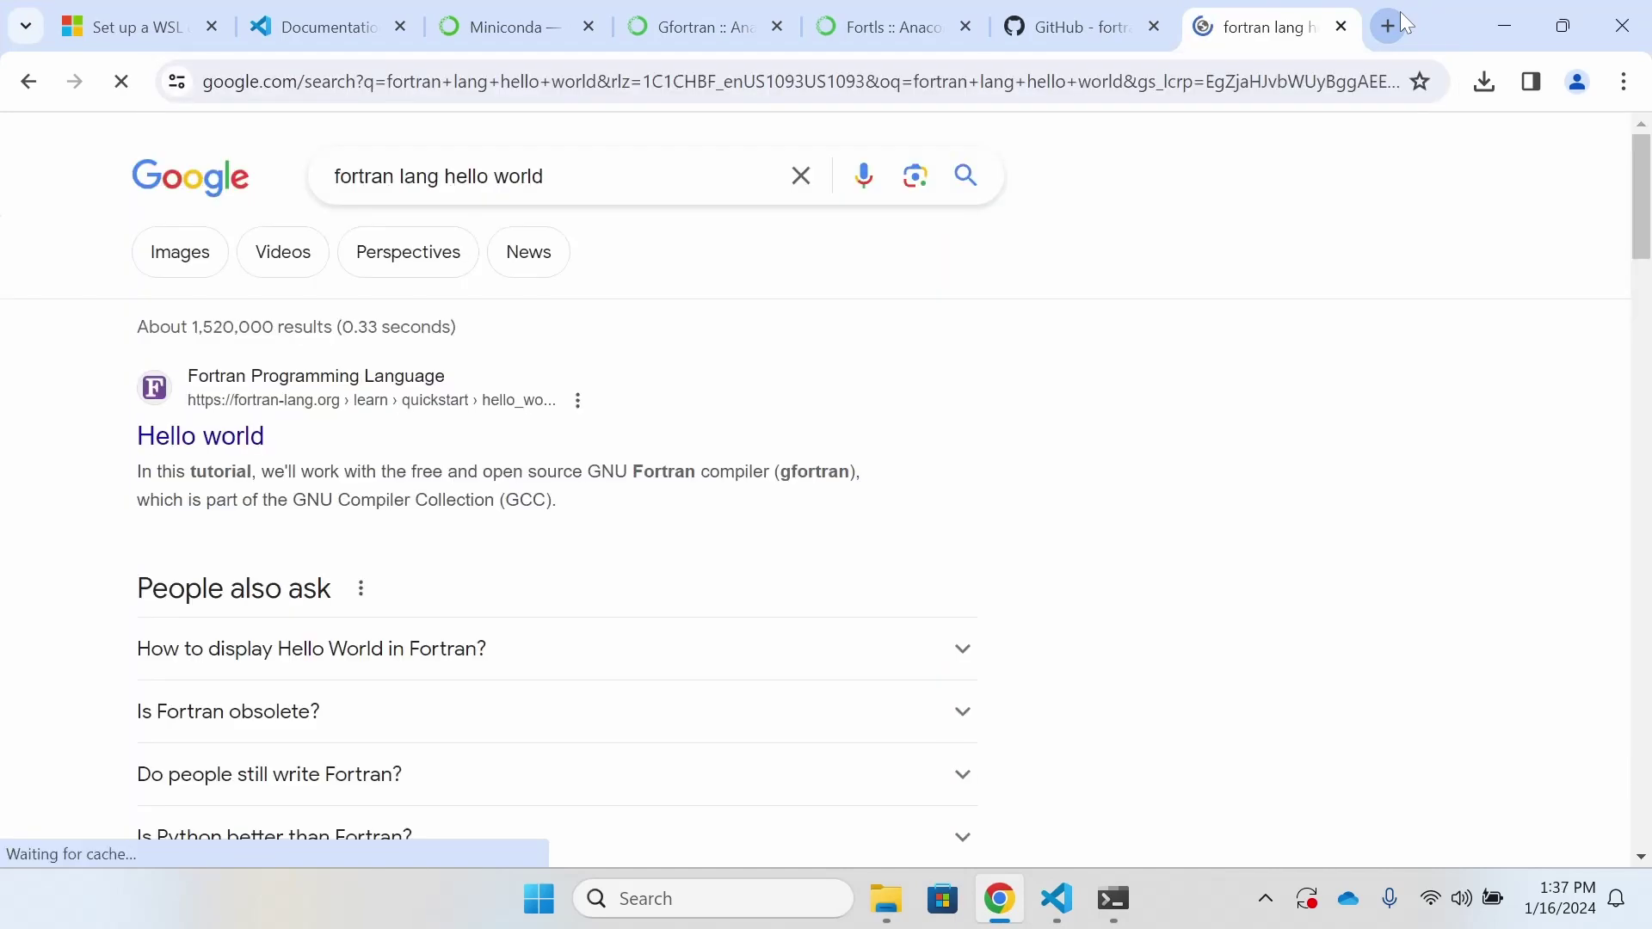
pyautogui.click(199, 436)
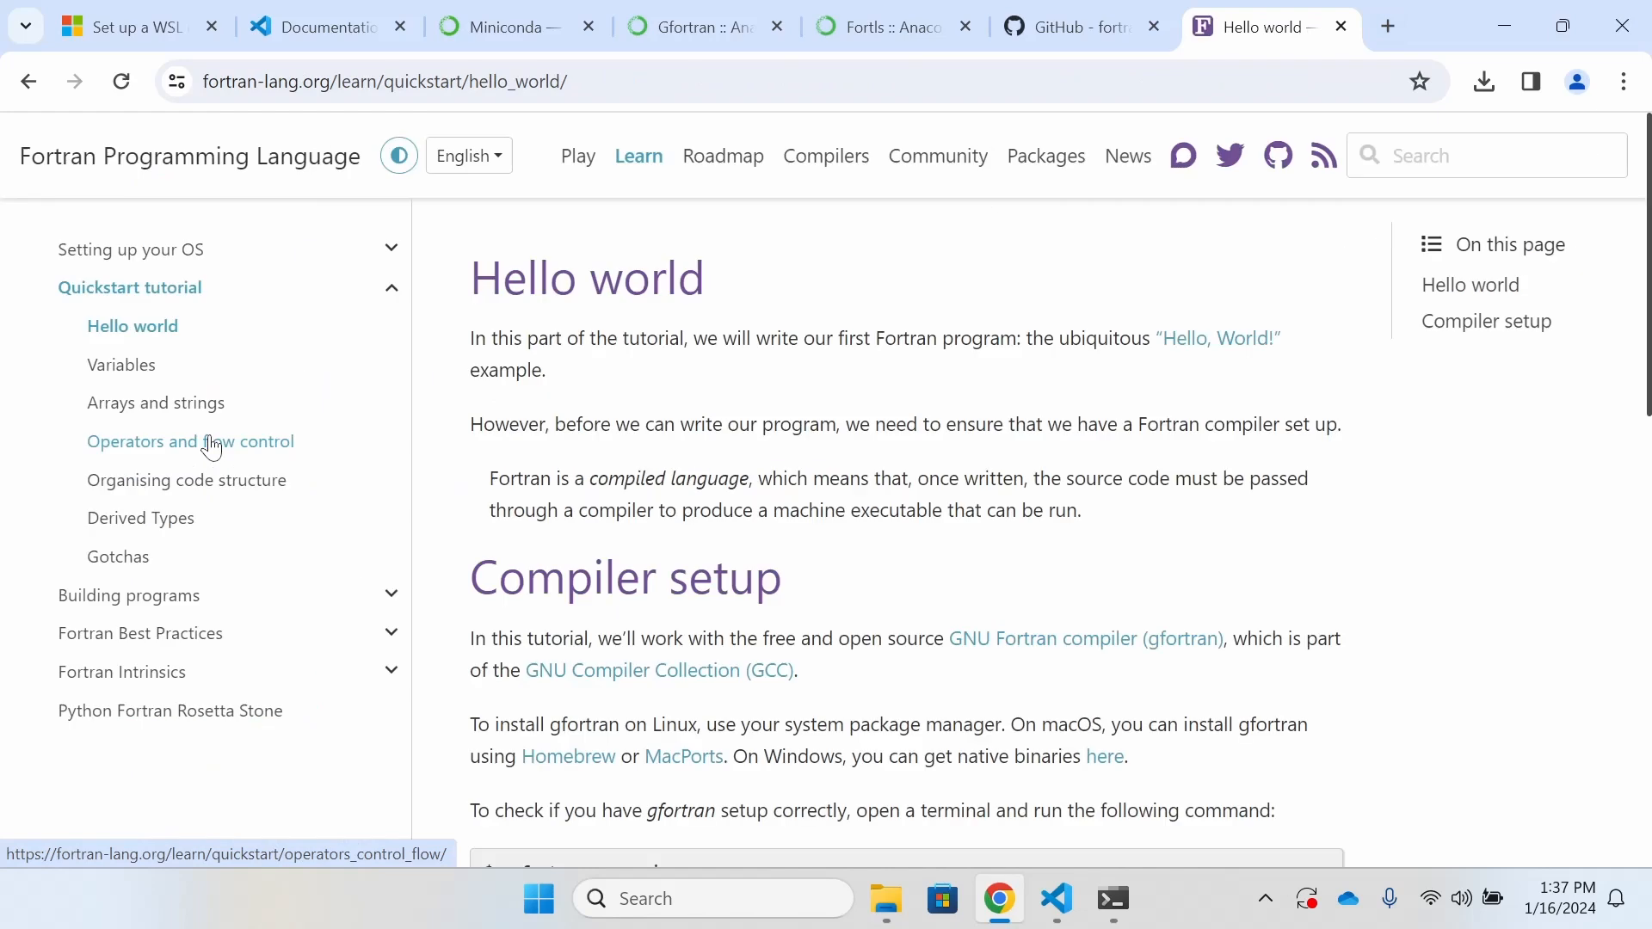
pyautogui.scroll(-3)
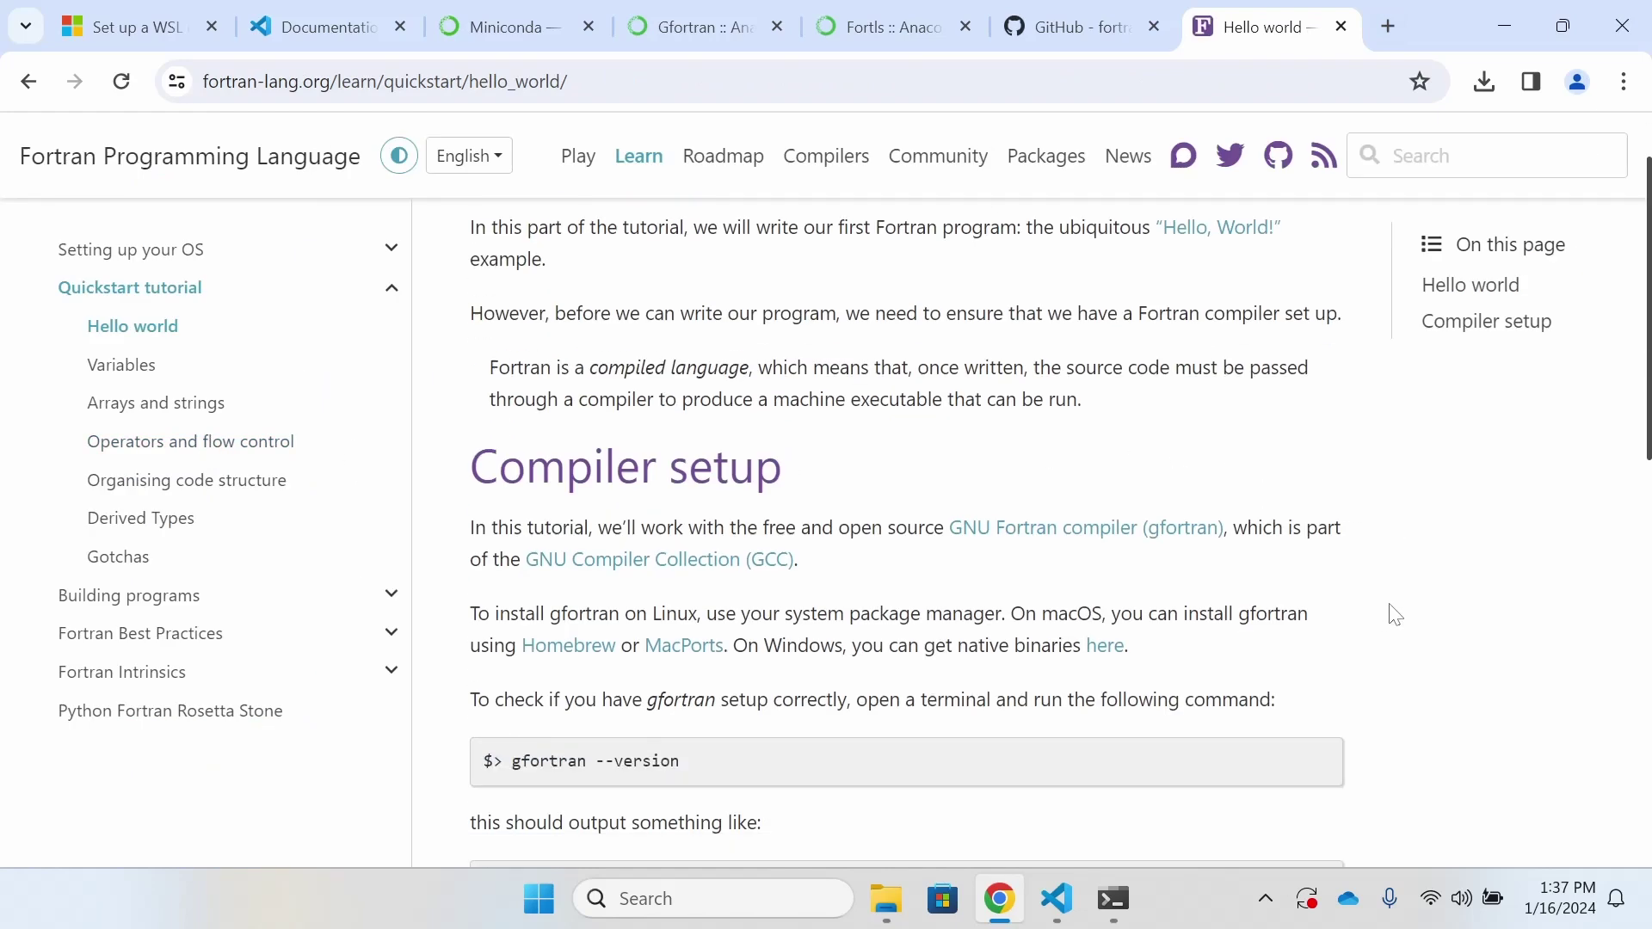
pyautogui.scroll(-3)
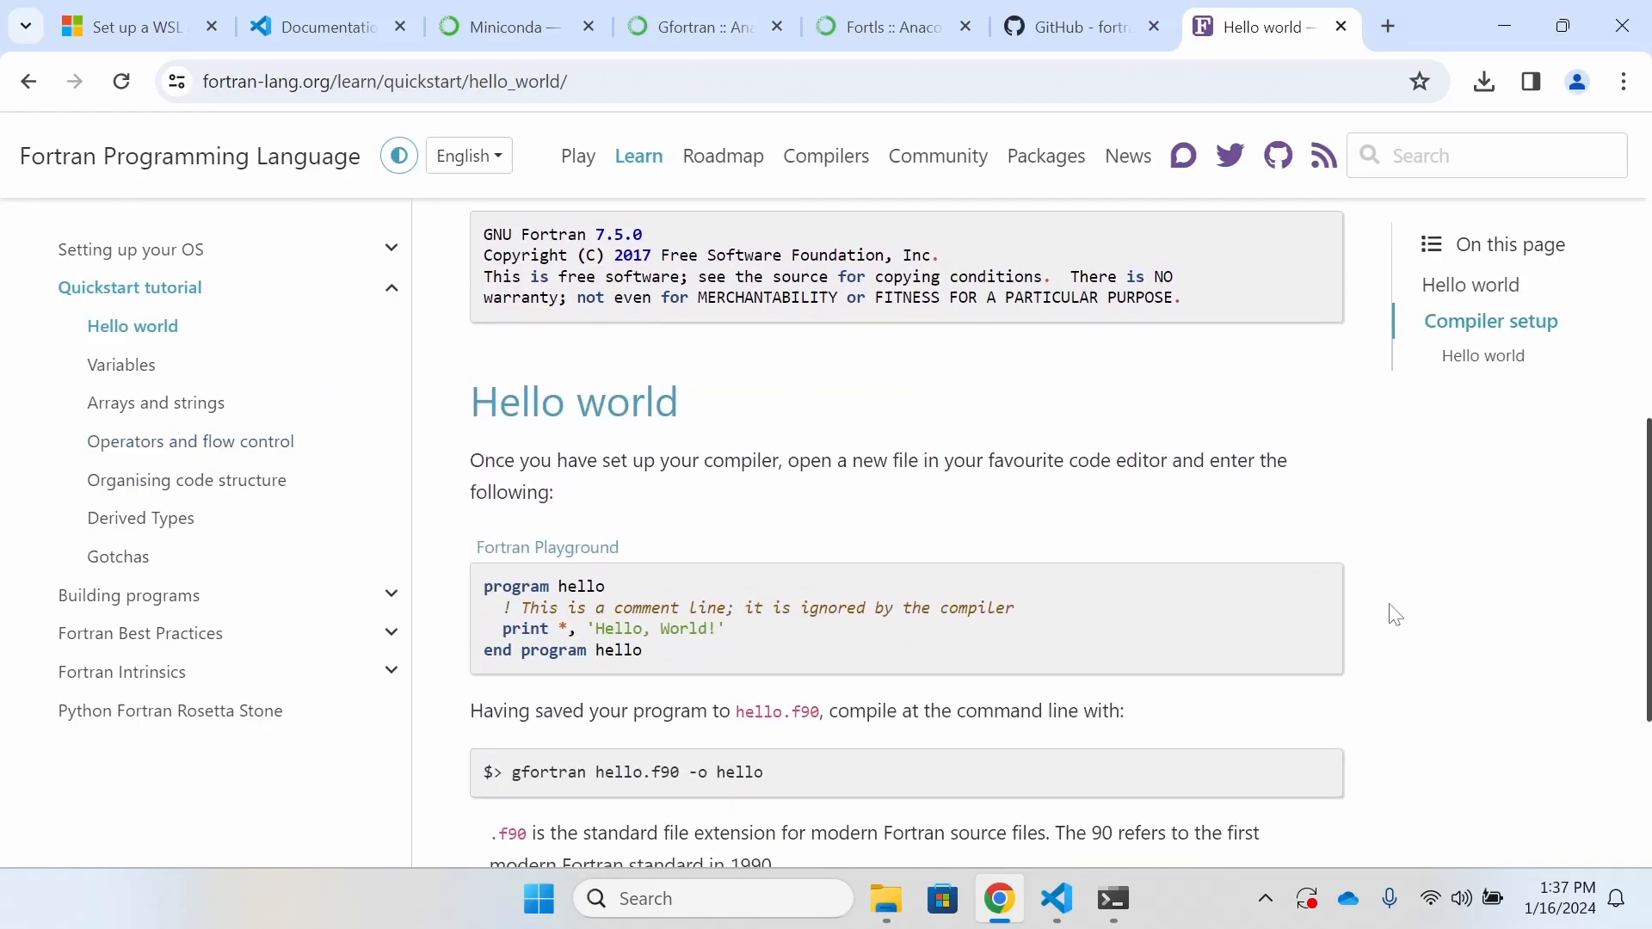
pyautogui.scroll(-3)
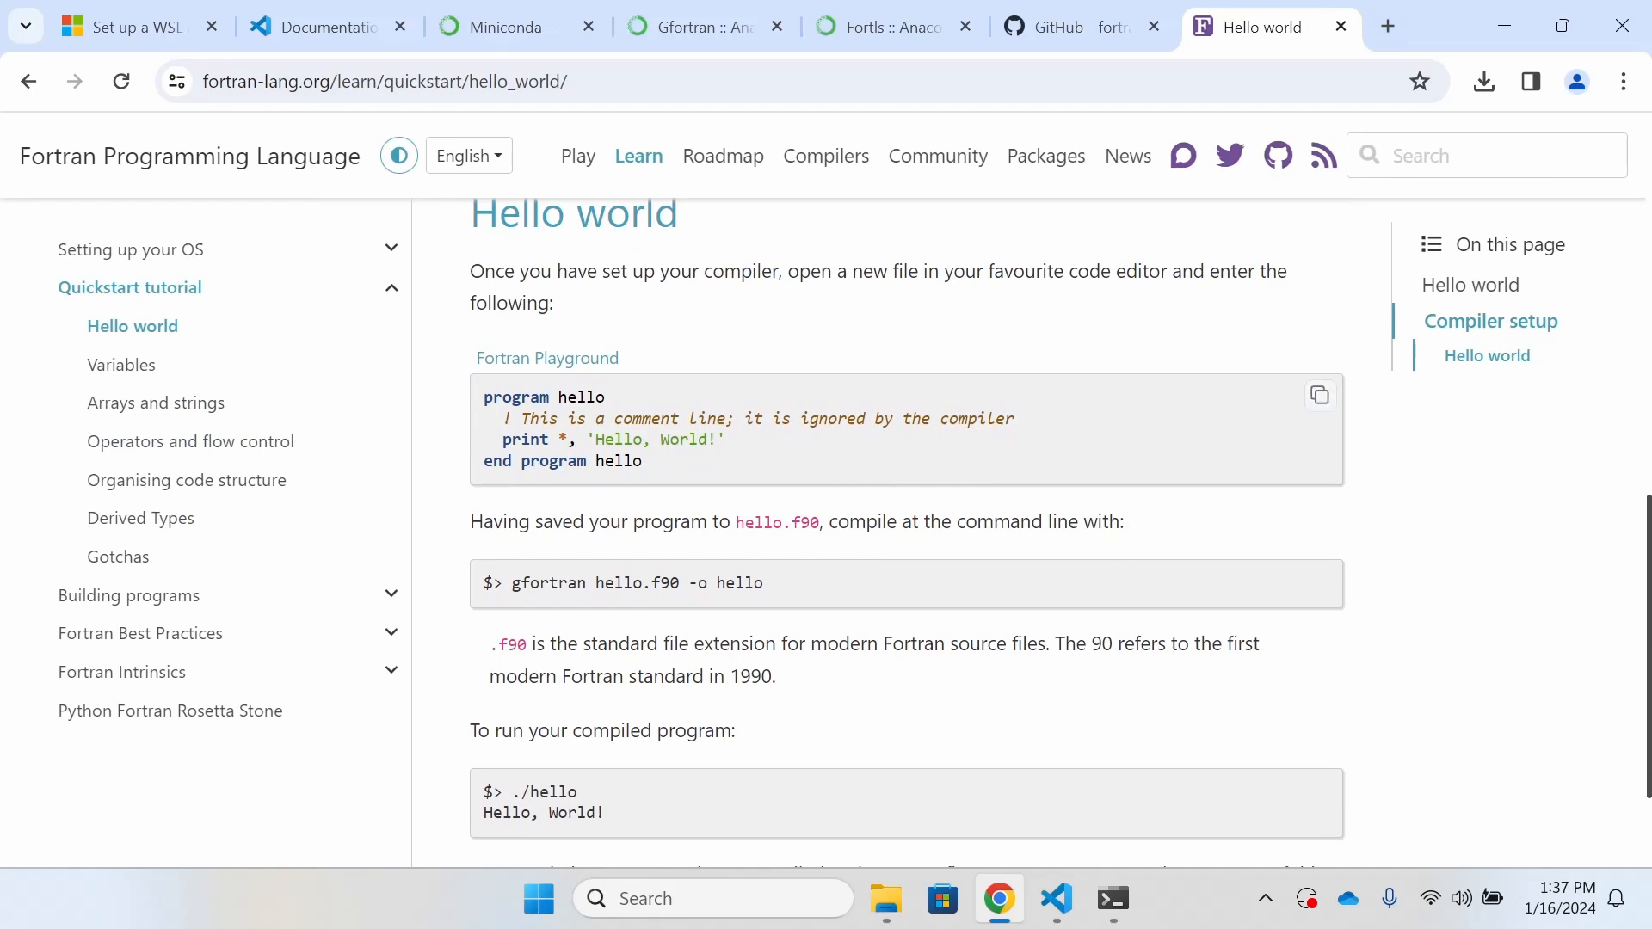
pyautogui.moveTo(1318, 396)
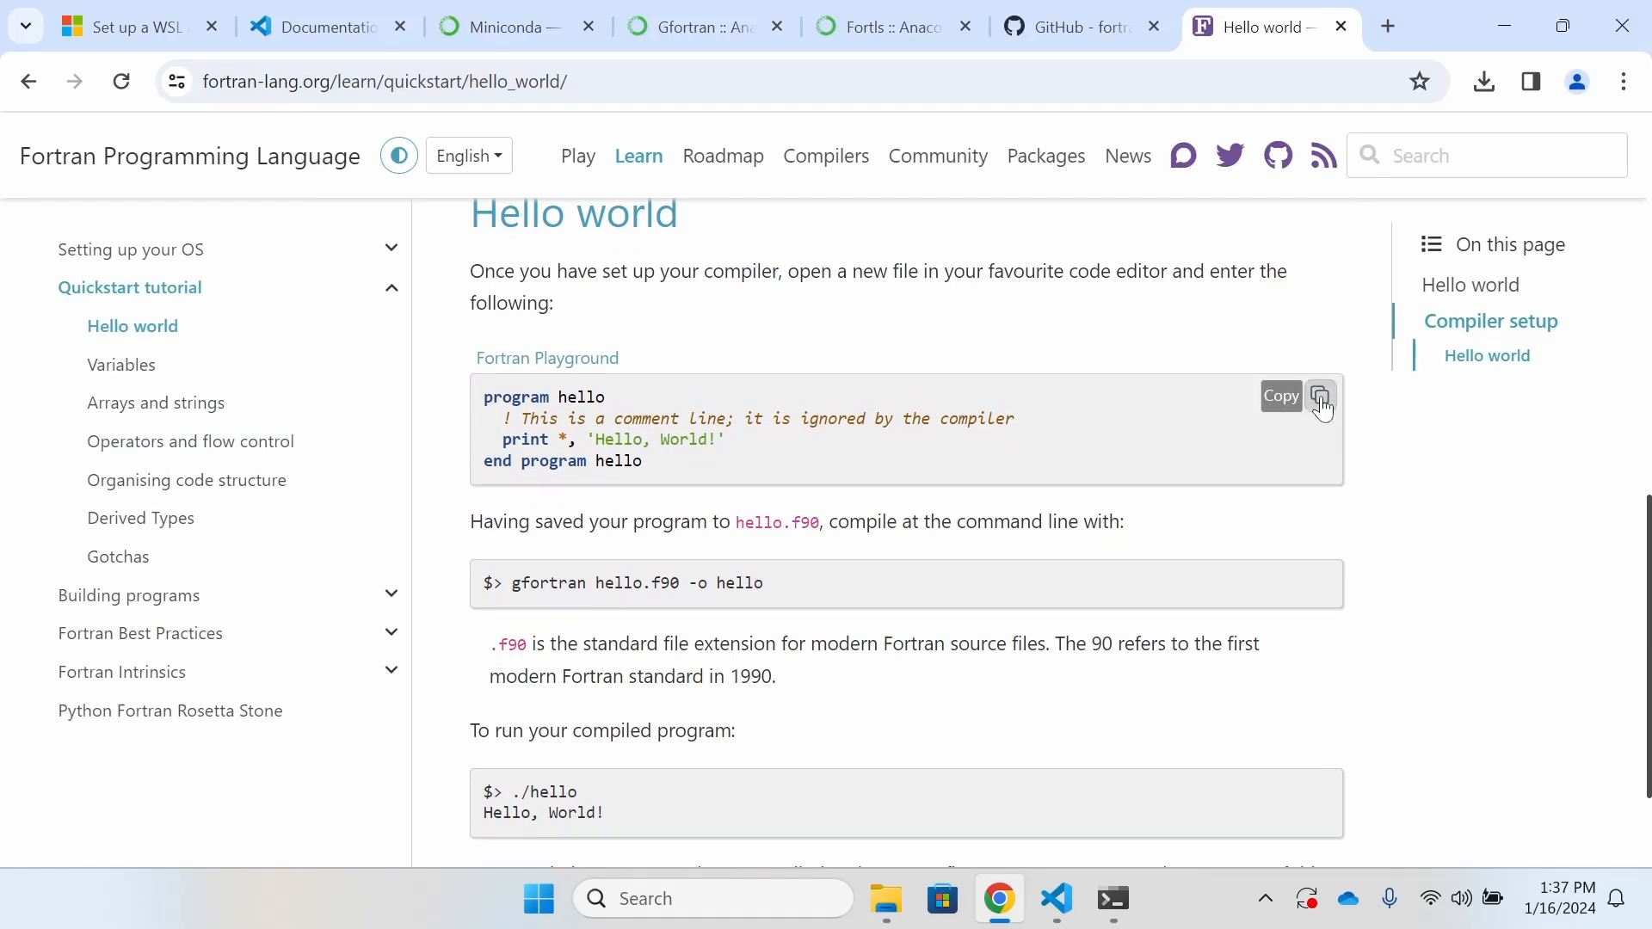
pyautogui.moveTo(941, 898)
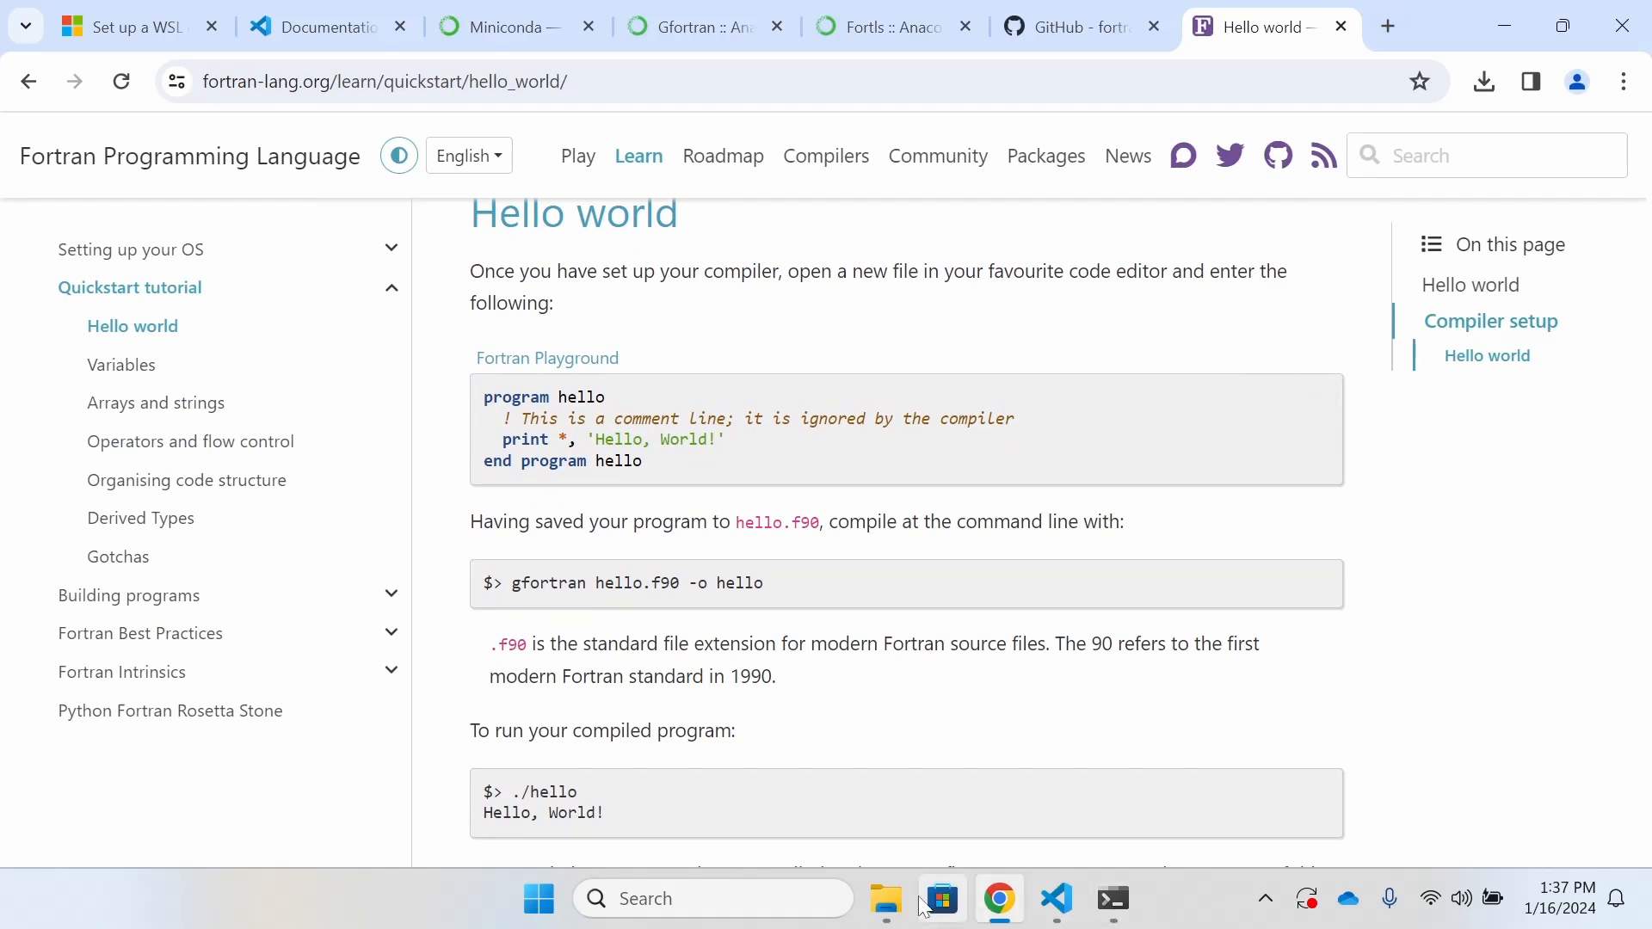
# - Paste the Hello, World! program into hello.f90 and save it with File > Save
pyautogui.click(1055, 898)
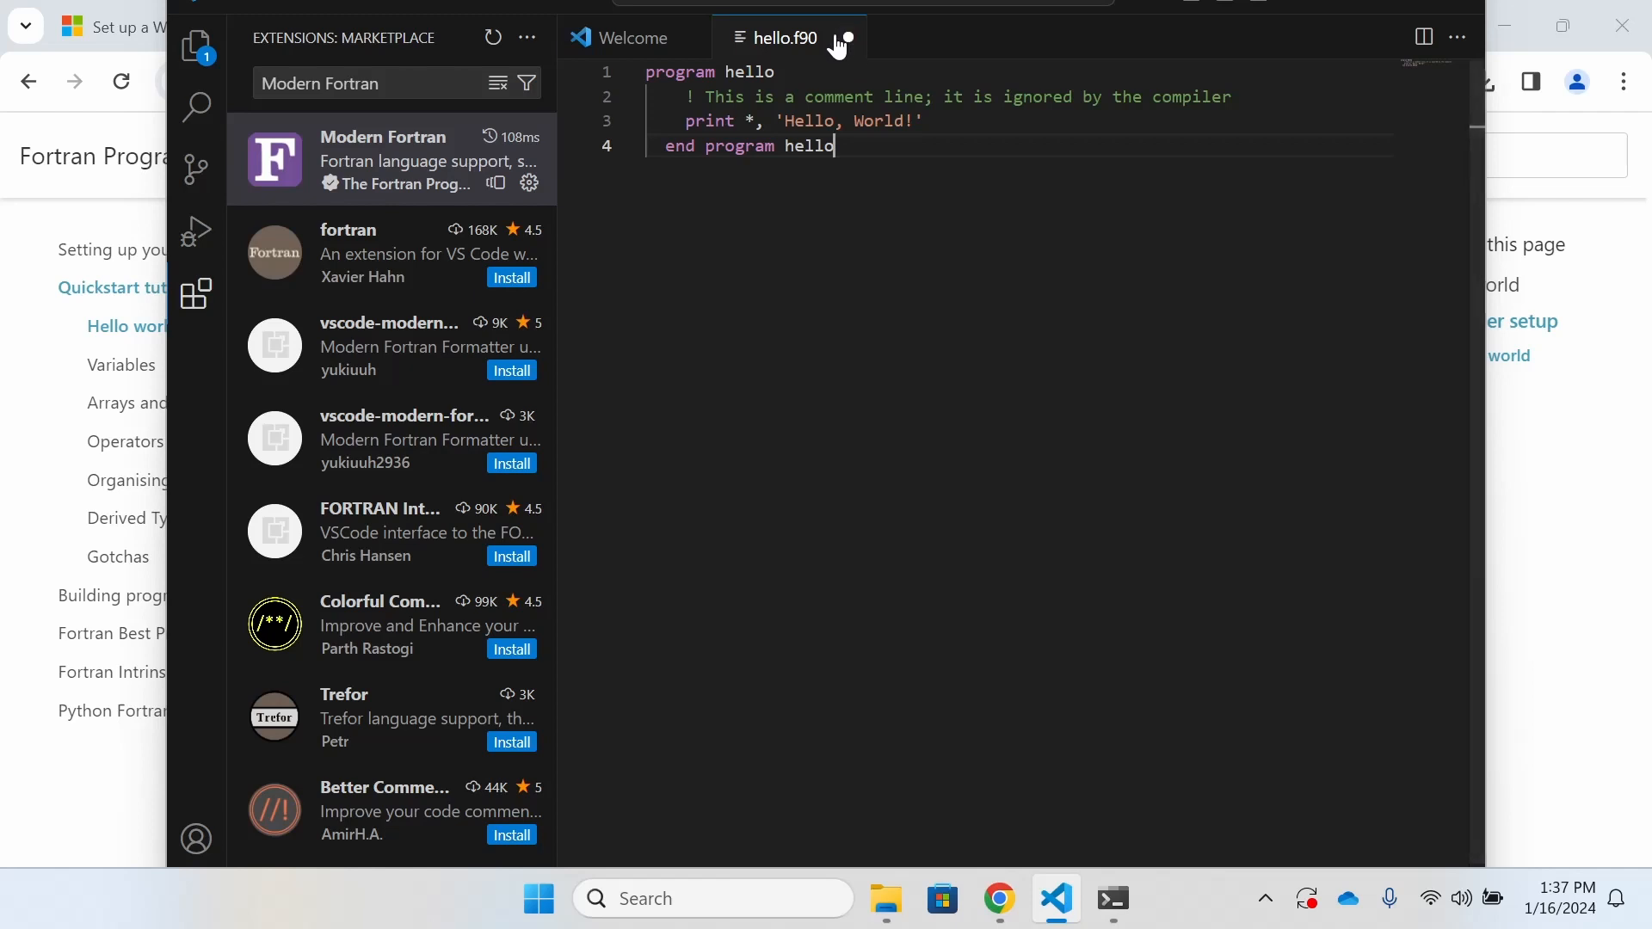
pyautogui.moveTo(1159, 70)
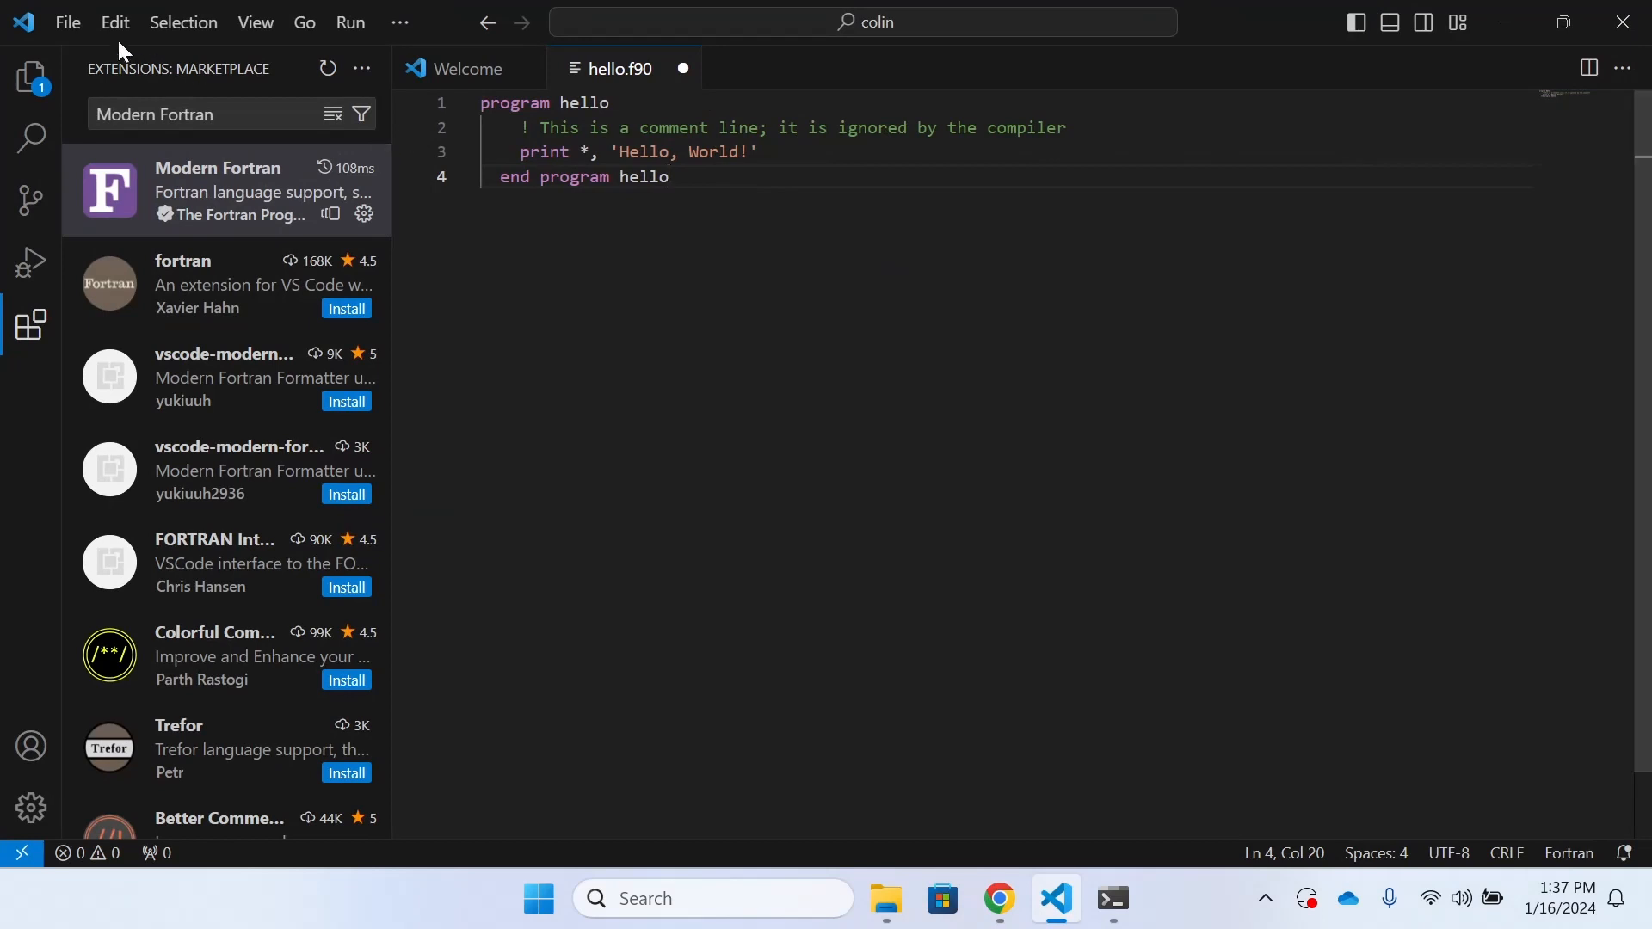
pyautogui.click(67, 22)
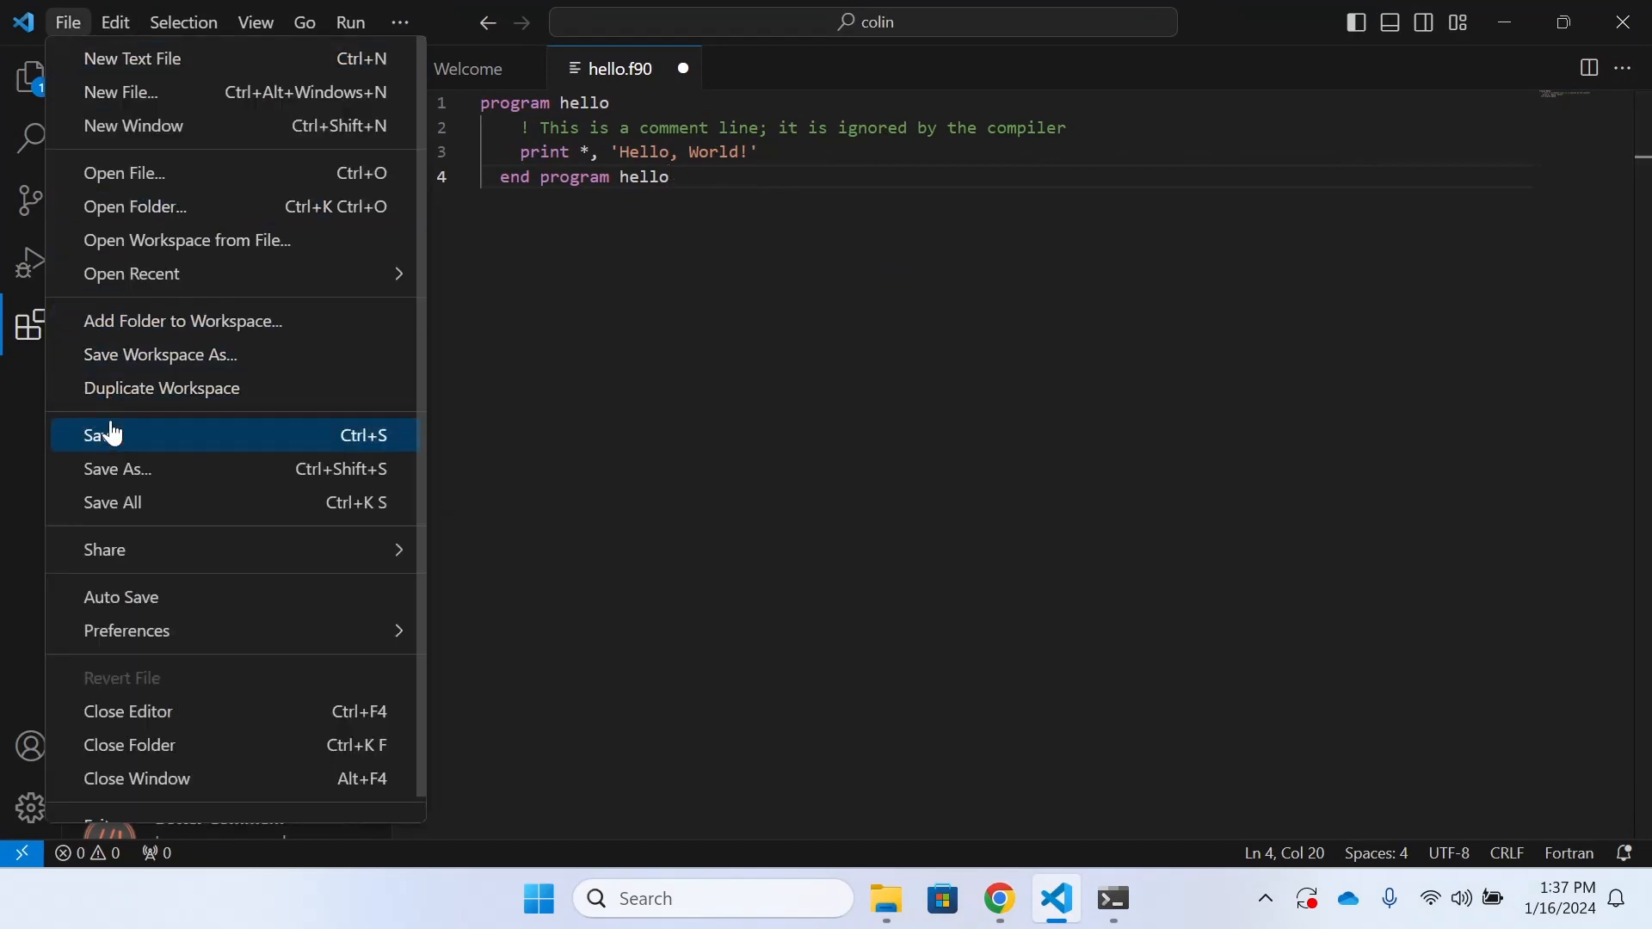
pyautogui.click(103, 433)
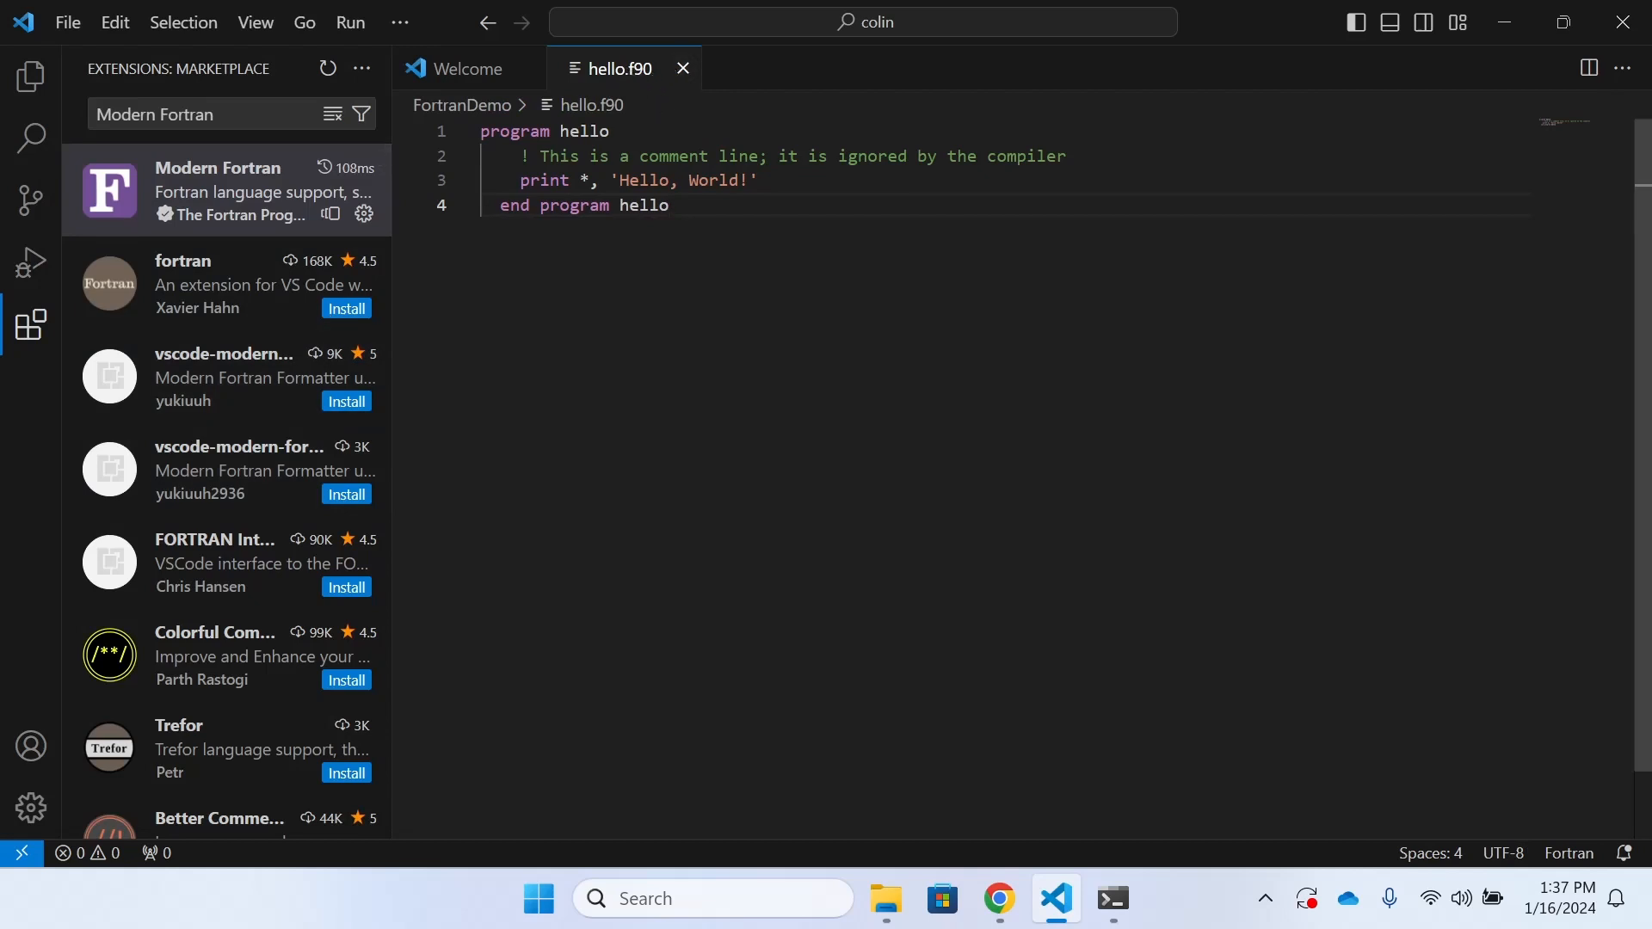
pyautogui.moveTo(1111, 898)
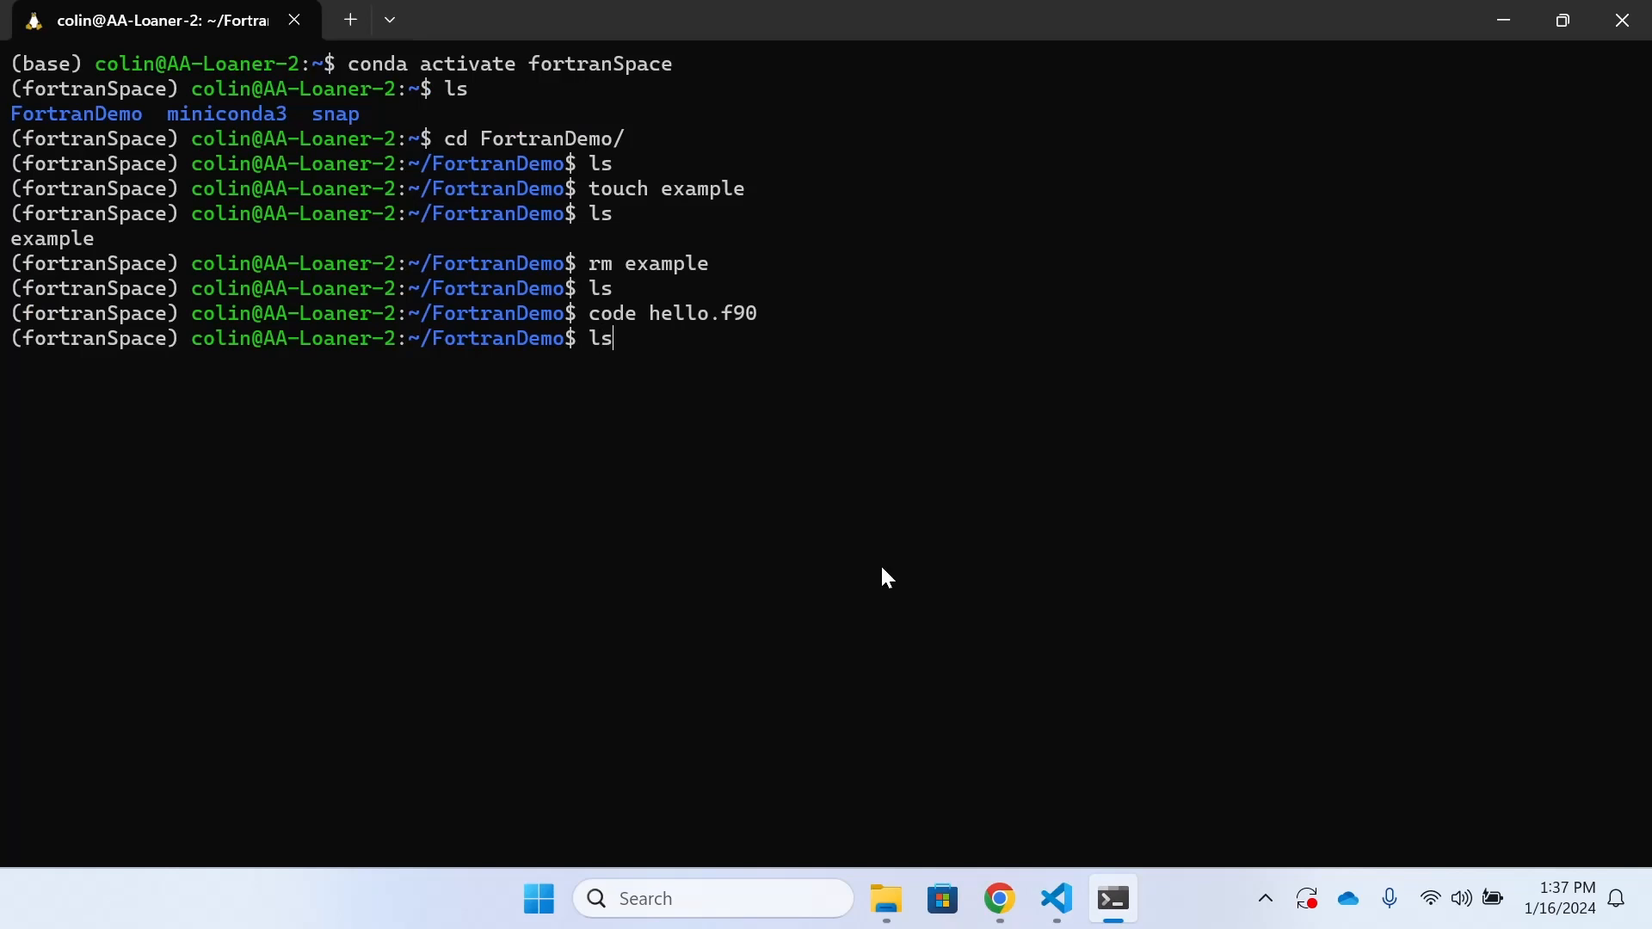
# - List FortranDemo to confirm hello.f90 exists and copy the tutorial's gfortran command
pyautogui.press('Return')
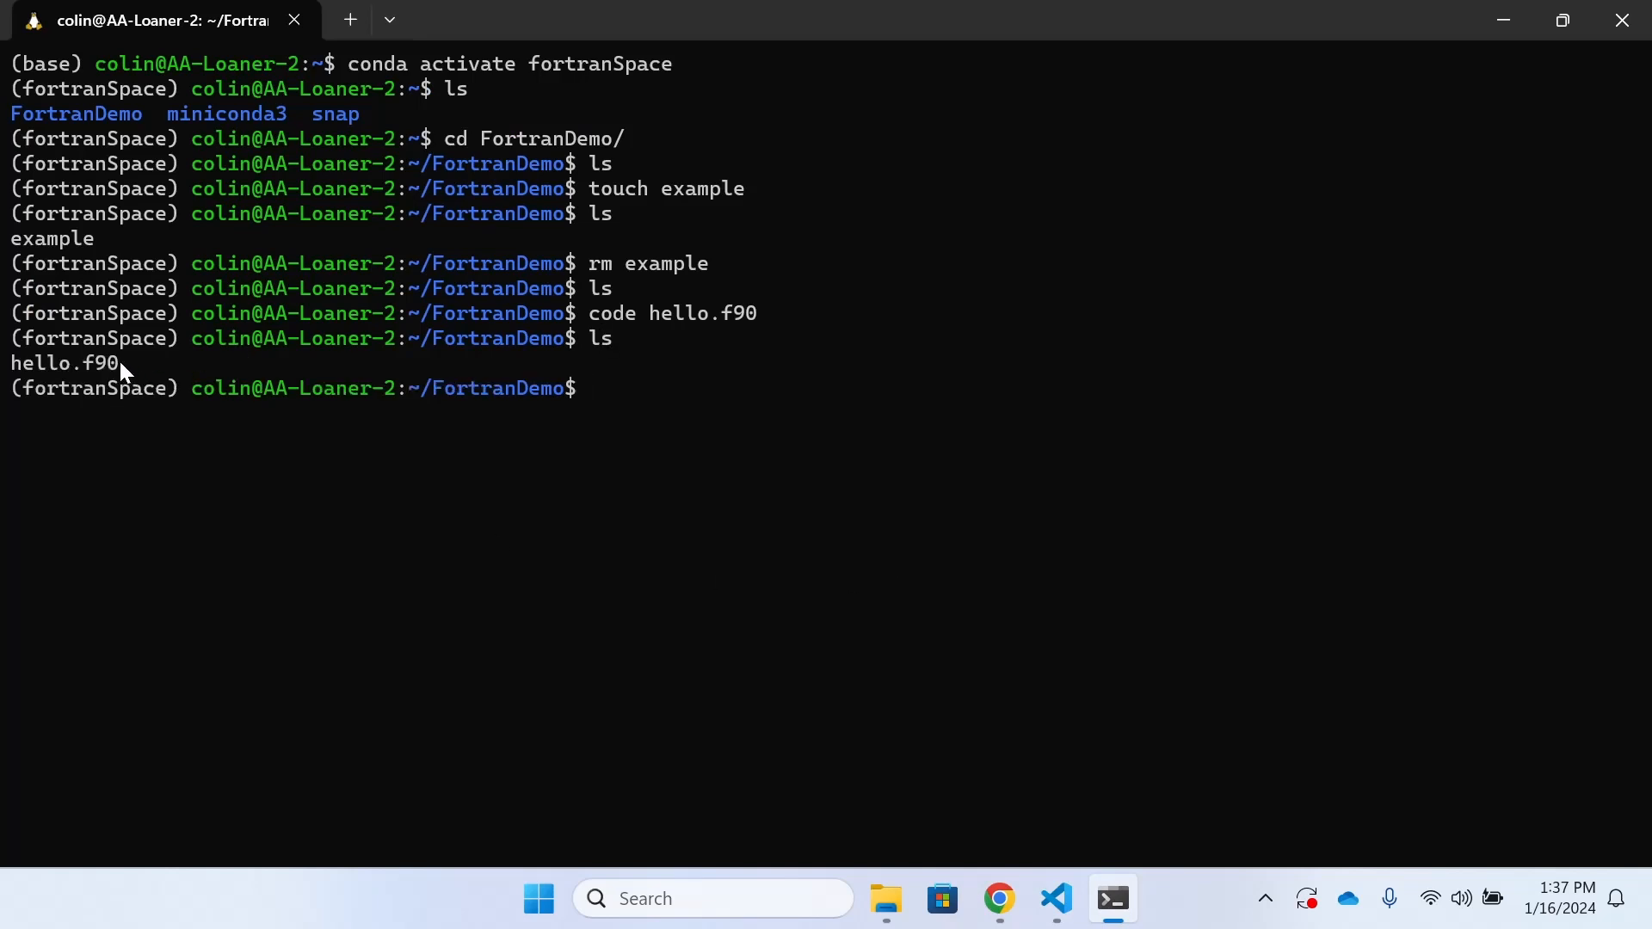
pyautogui.doubleClick(65, 362)
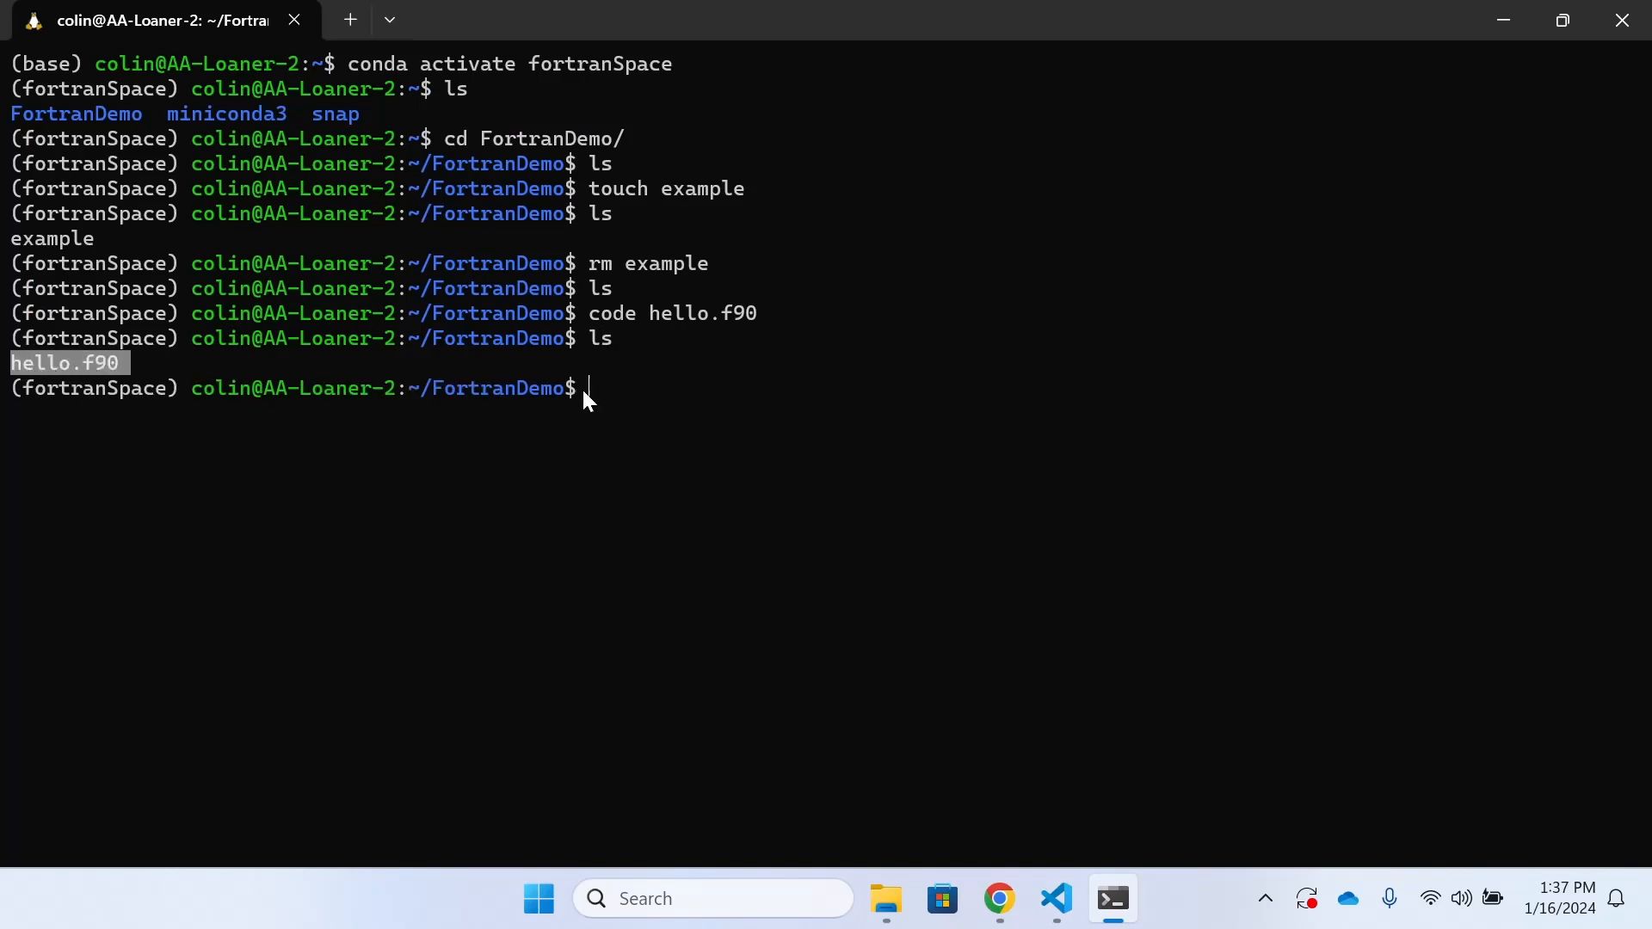
pyautogui.moveTo(997, 898)
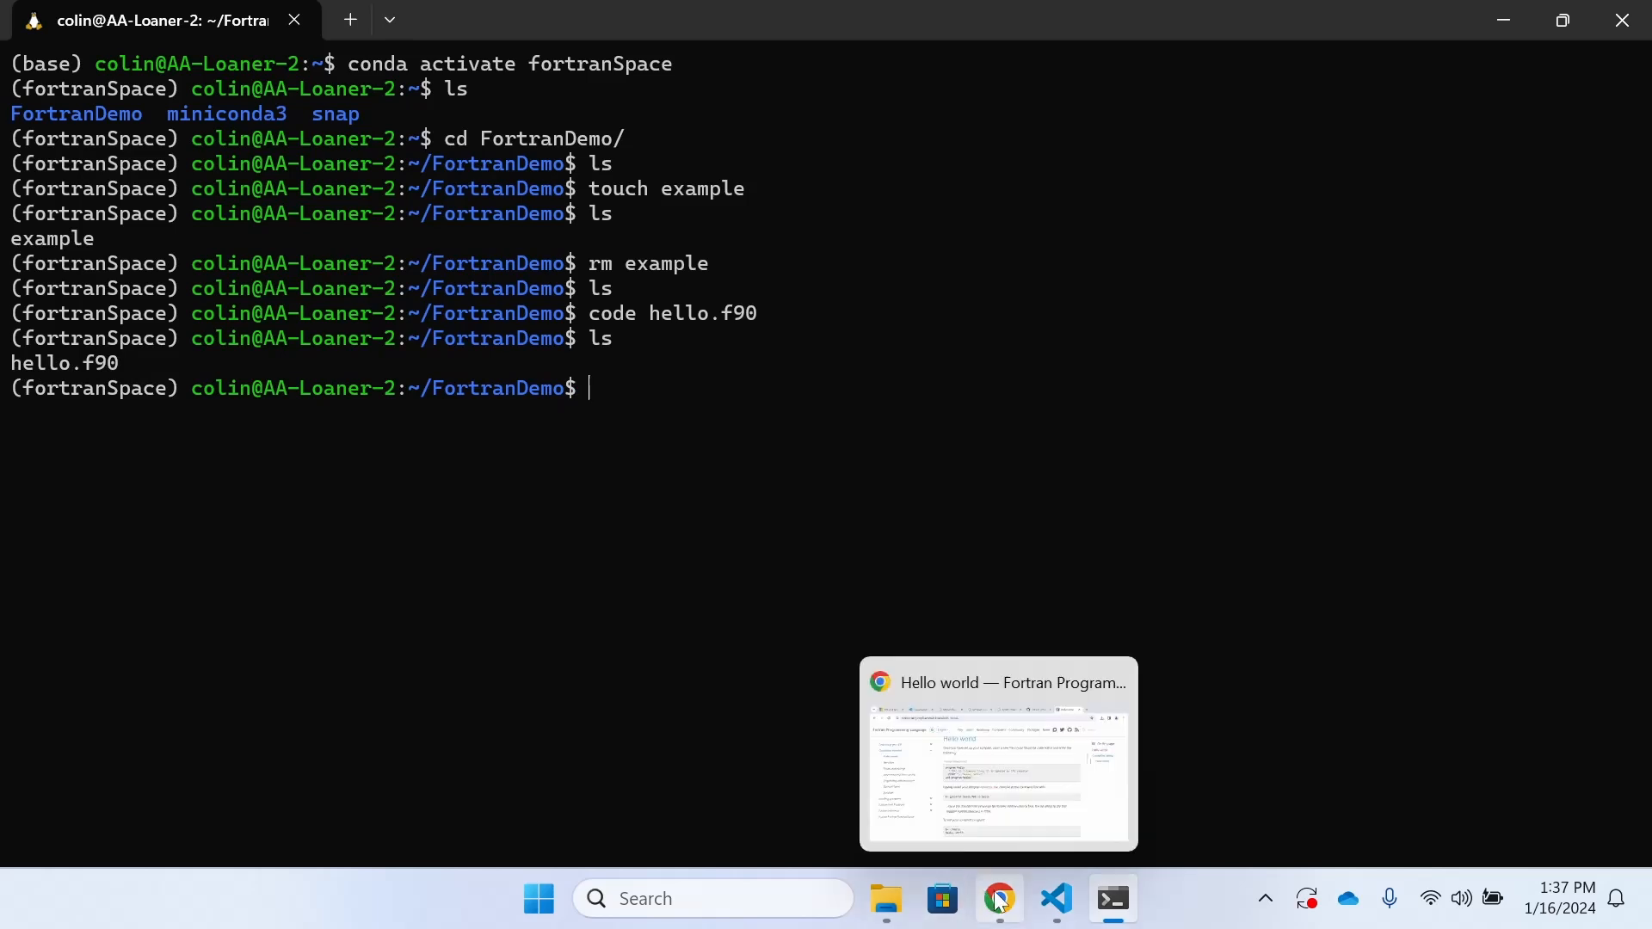
pyautogui.click(998, 755)
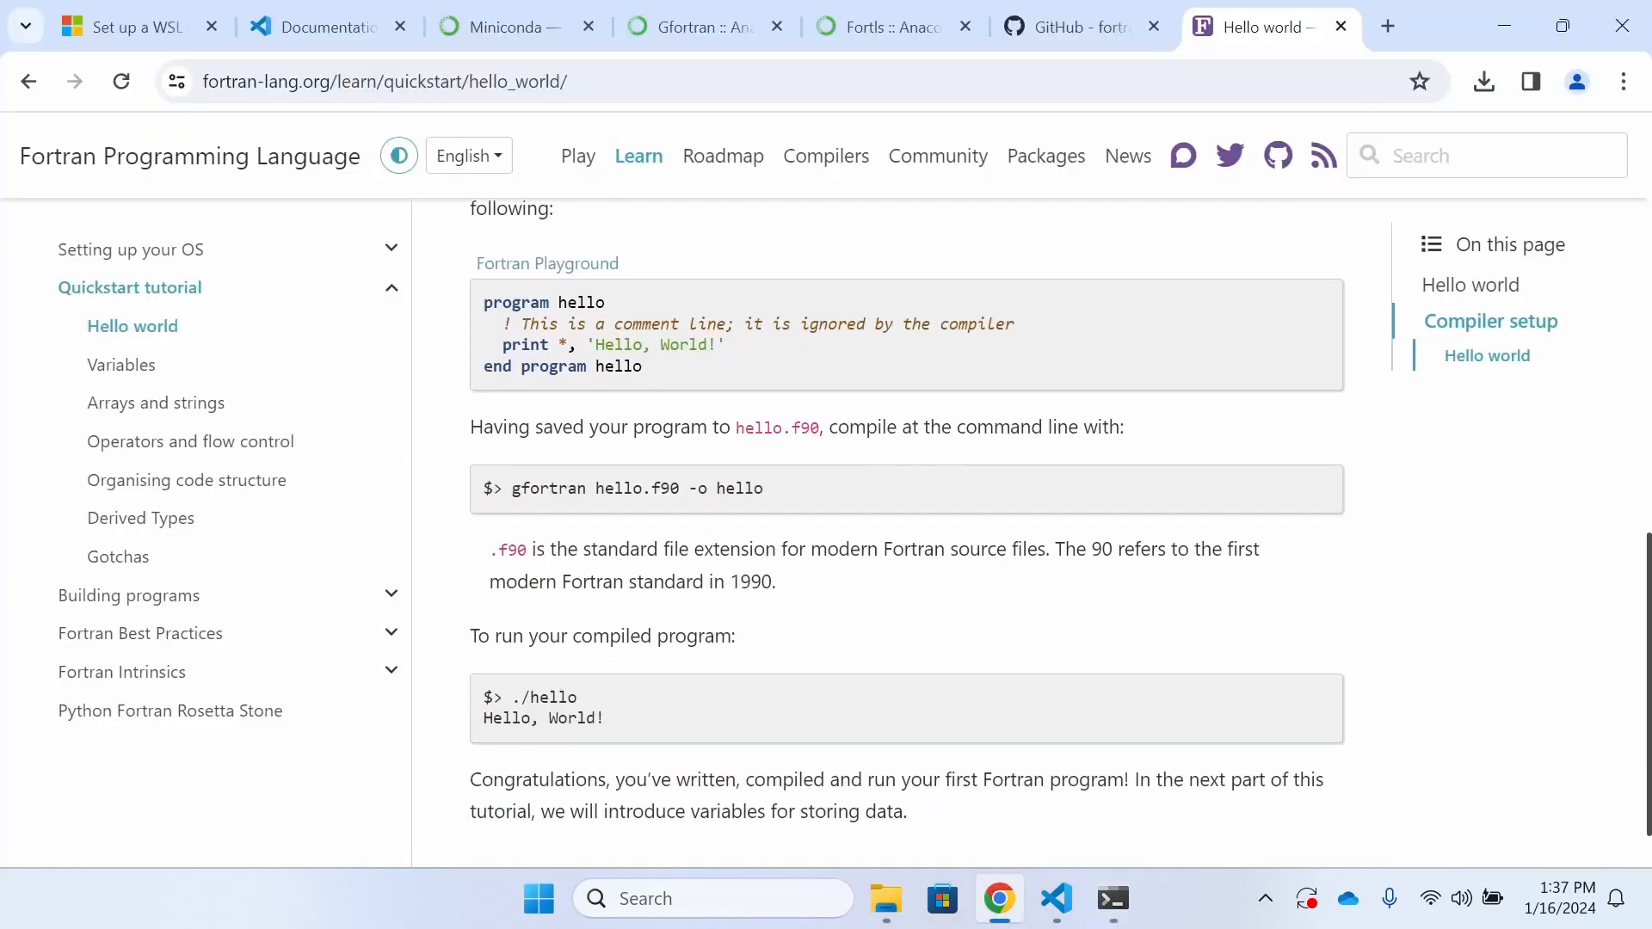
pyautogui.scroll(-3)
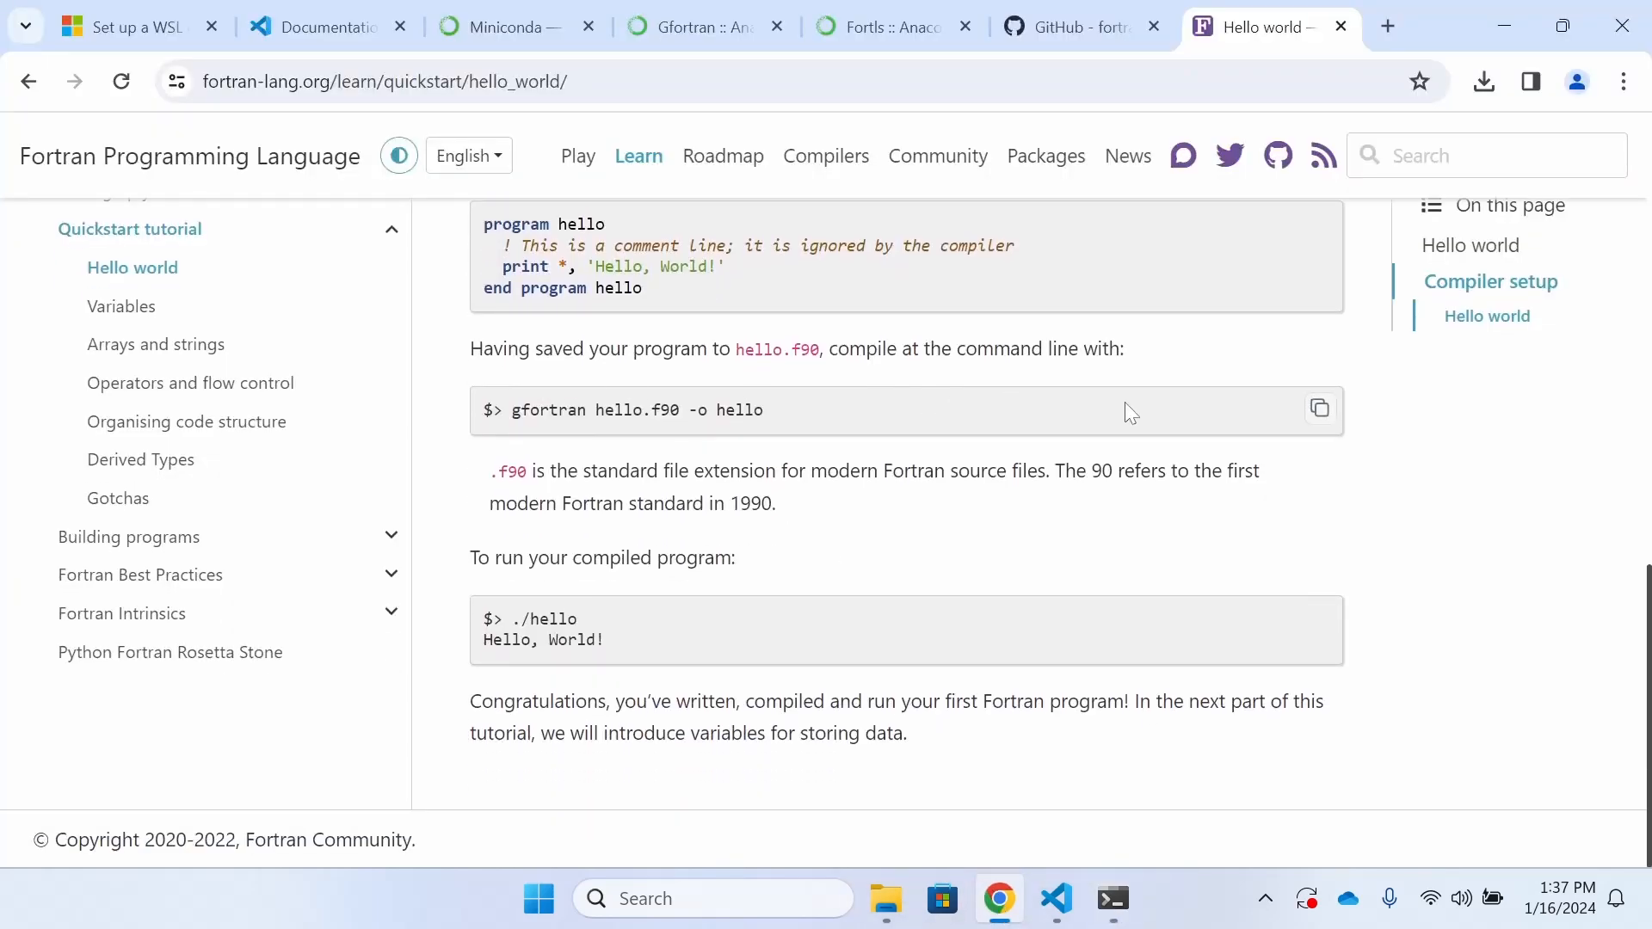
pyautogui.click(1318, 409)
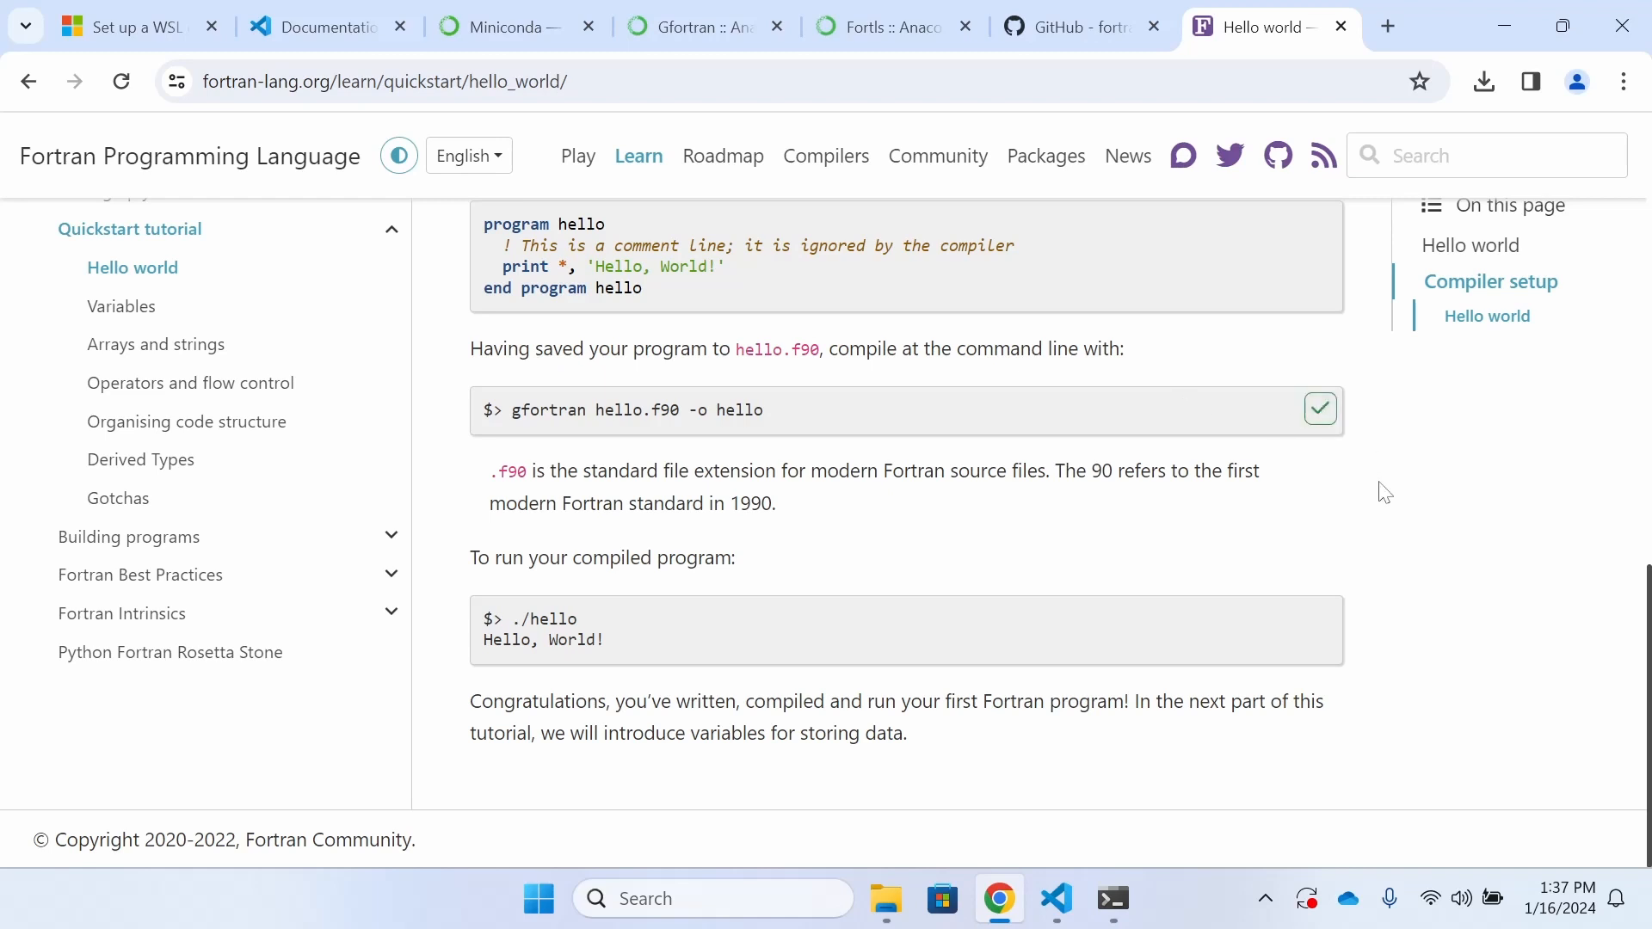
pyautogui.click(1111, 899)
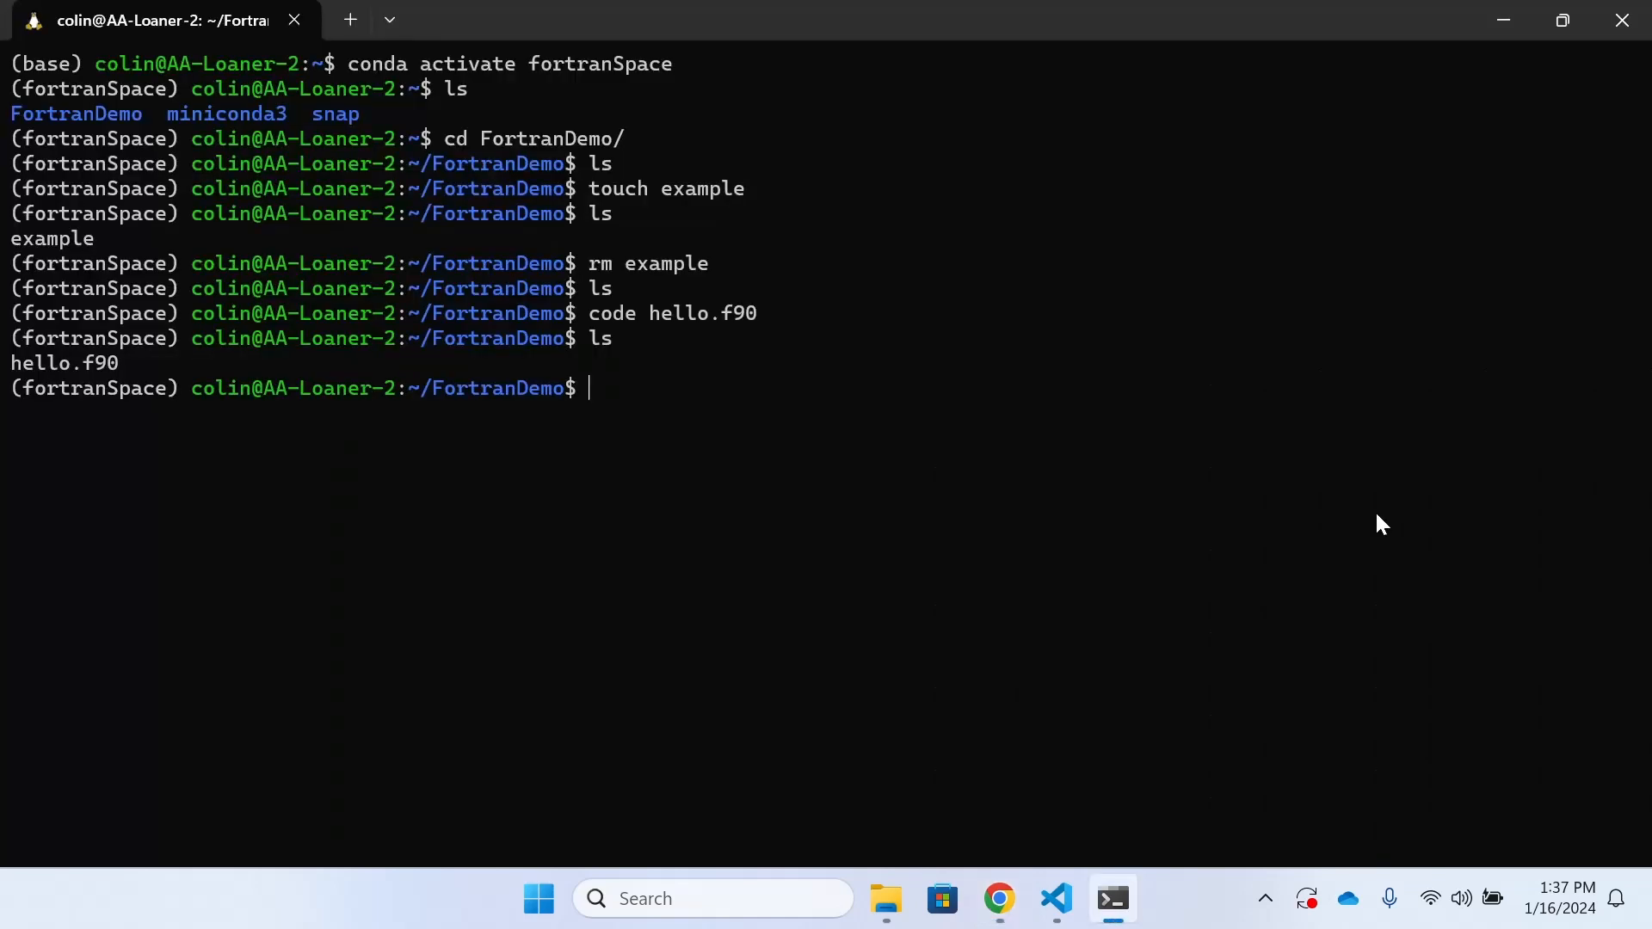
# - Compile with 'gfortran hello.f90 -o hello' and run ./hello to print Hello, World!
pyautogui.write('$> gfortran hello.f90 -o hello')
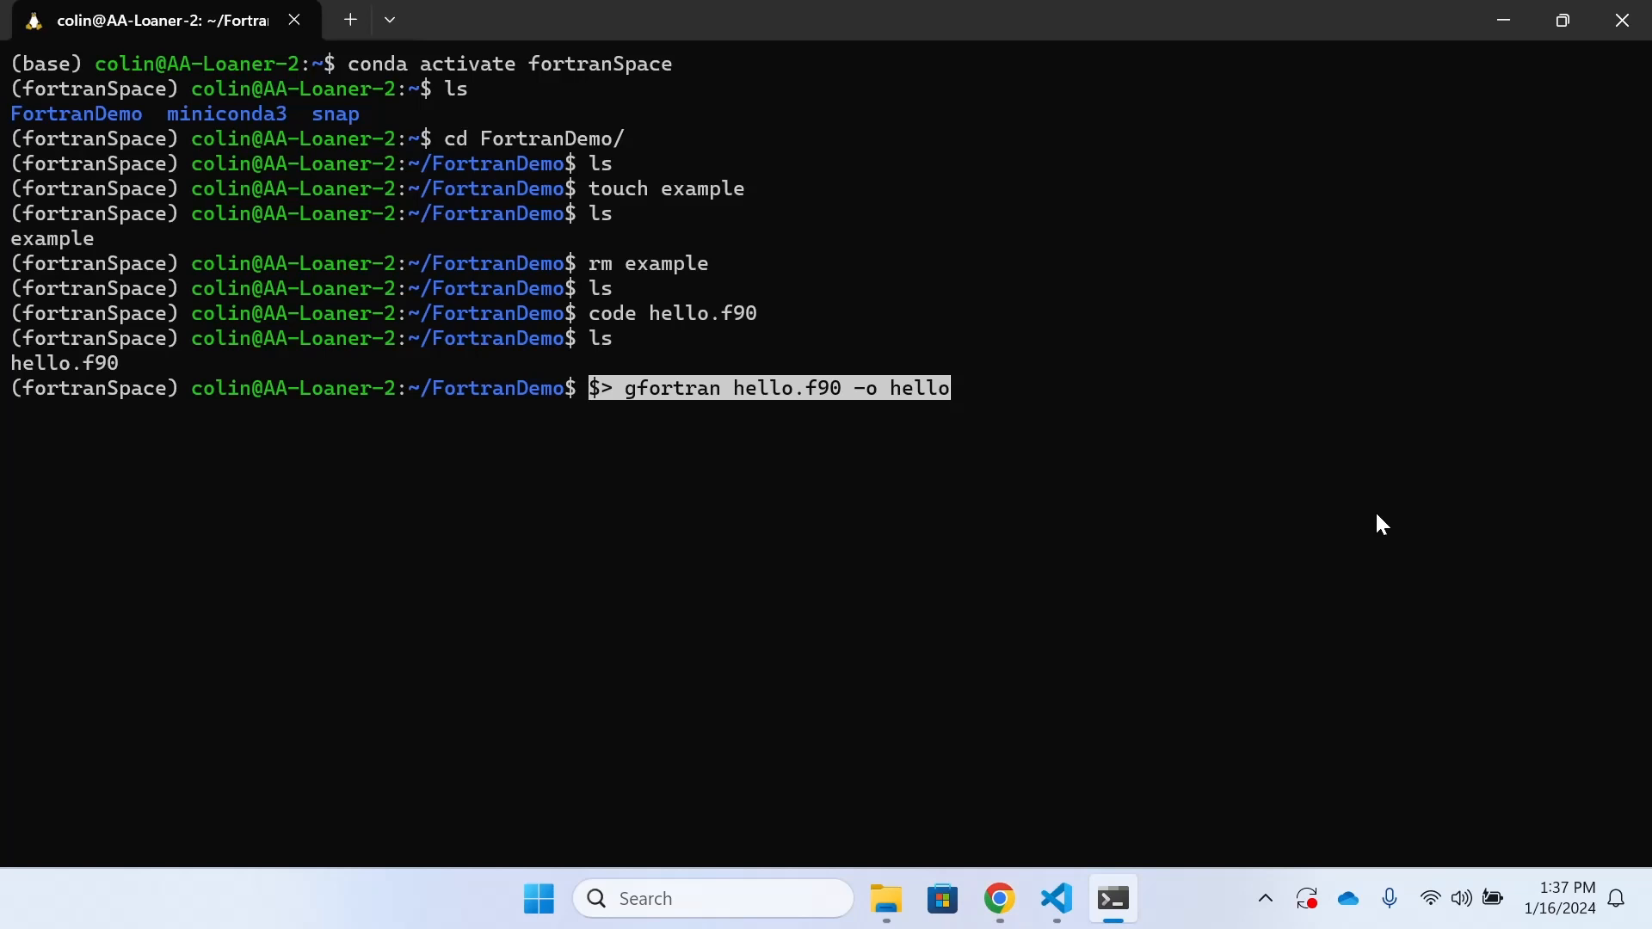
pyautogui.moveTo(637, 404)
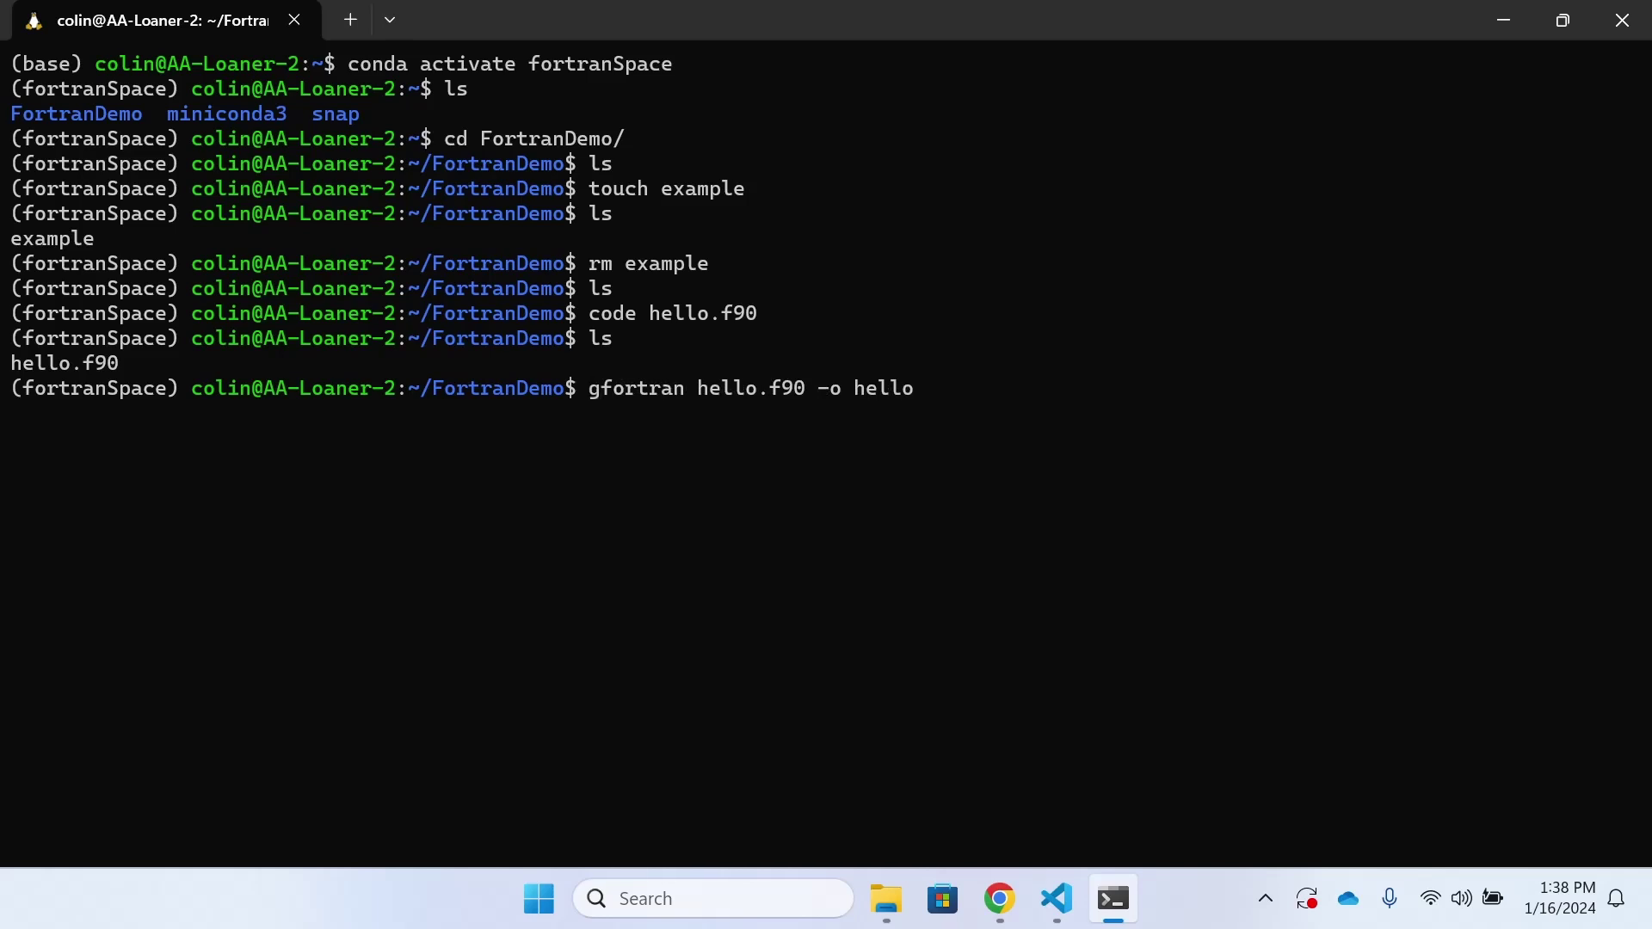
pyautogui.press('Return')
pyautogui.write('ls')
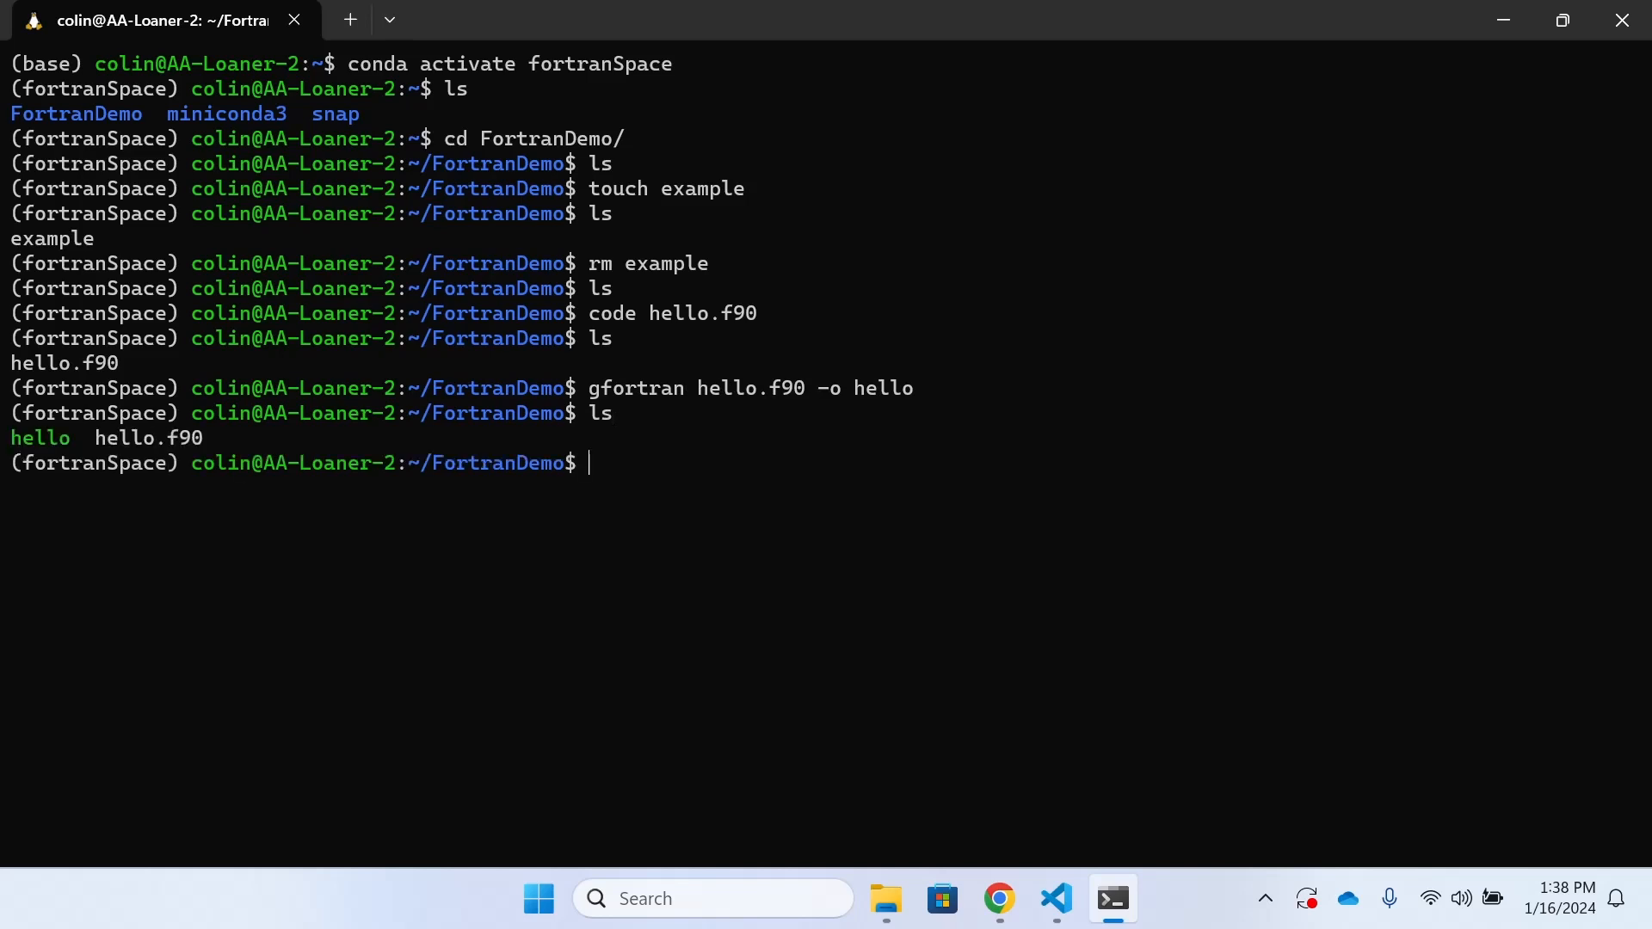
pyautogui.moveTo(201, 463)
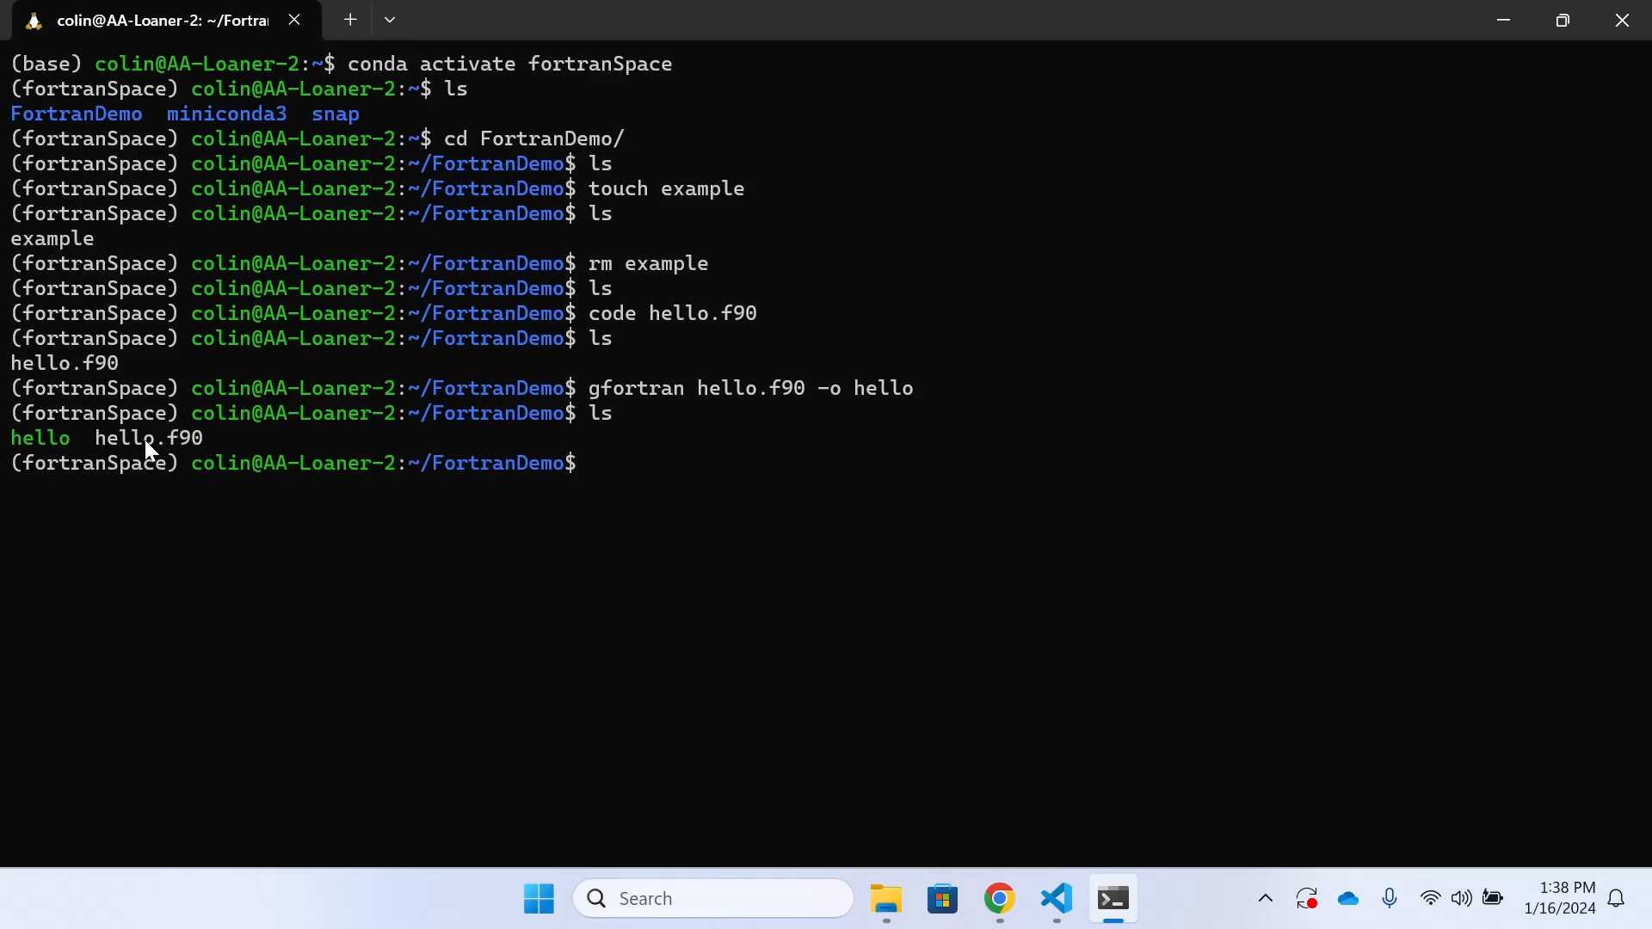
pyautogui.write('./')
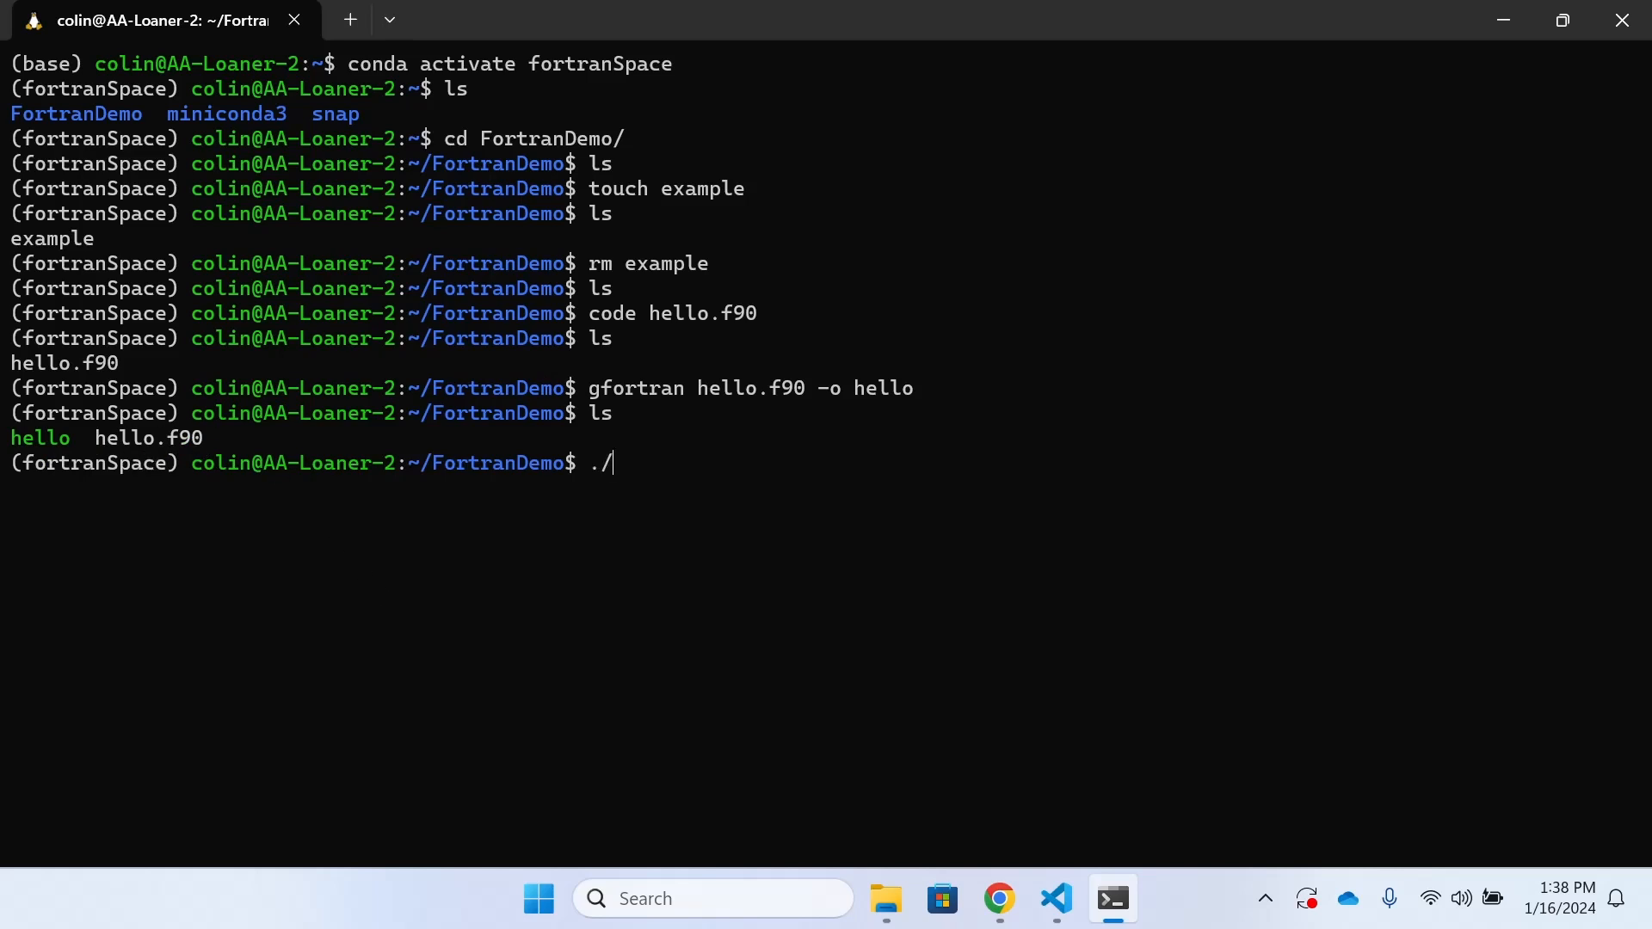
pyautogui.write('hello')
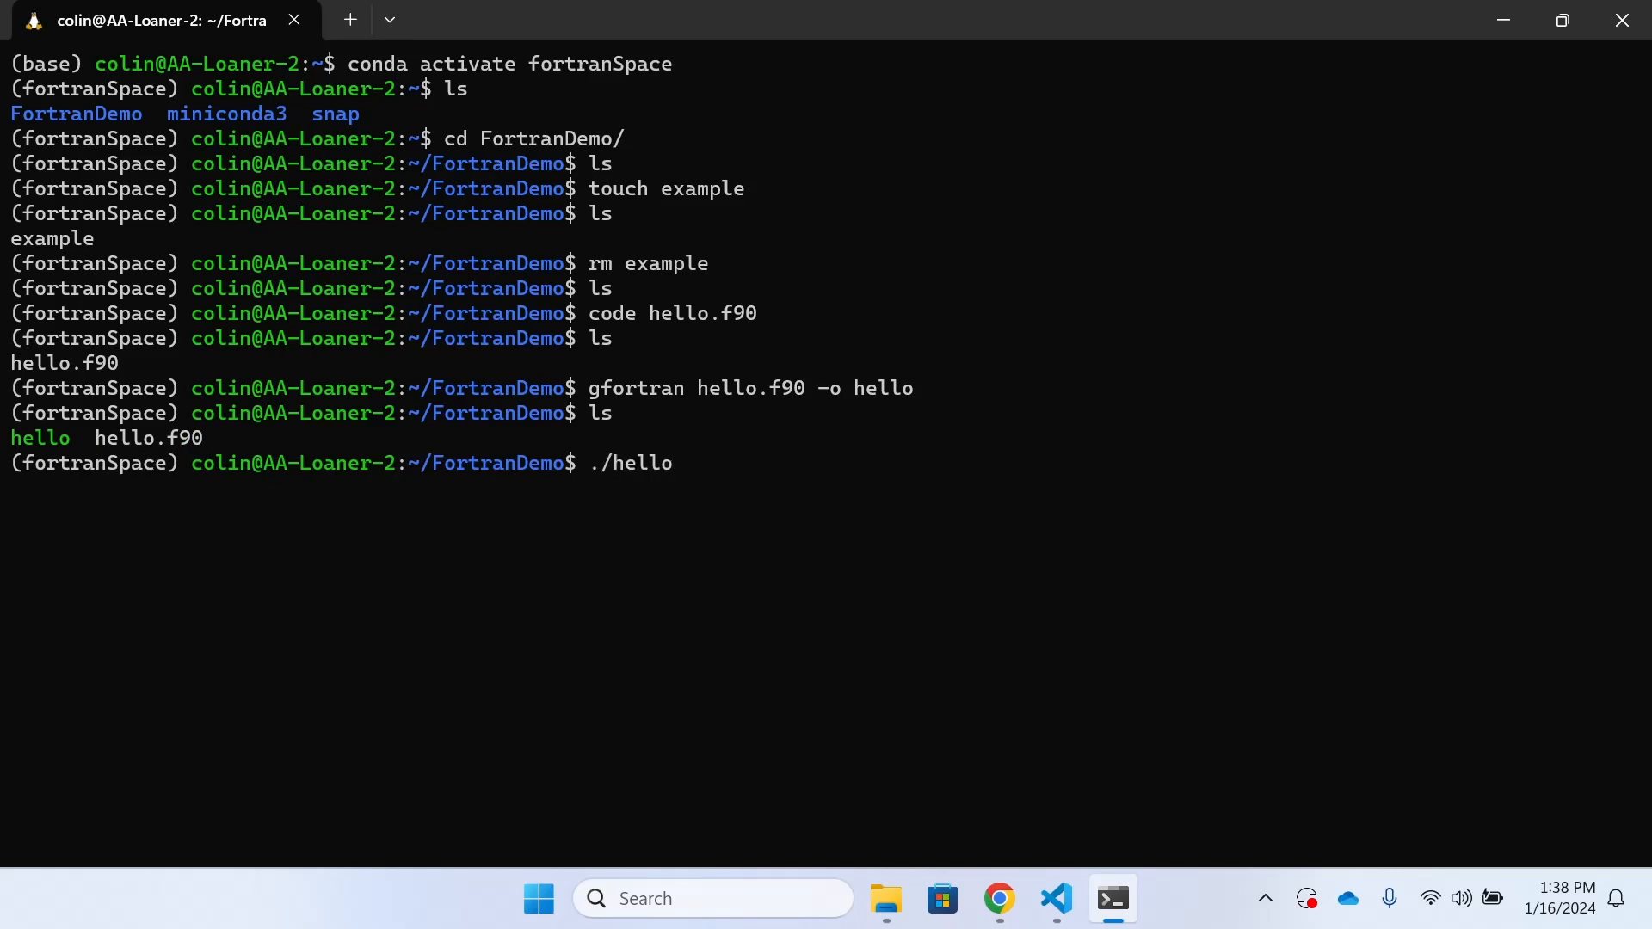
pyautogui.press('Return')
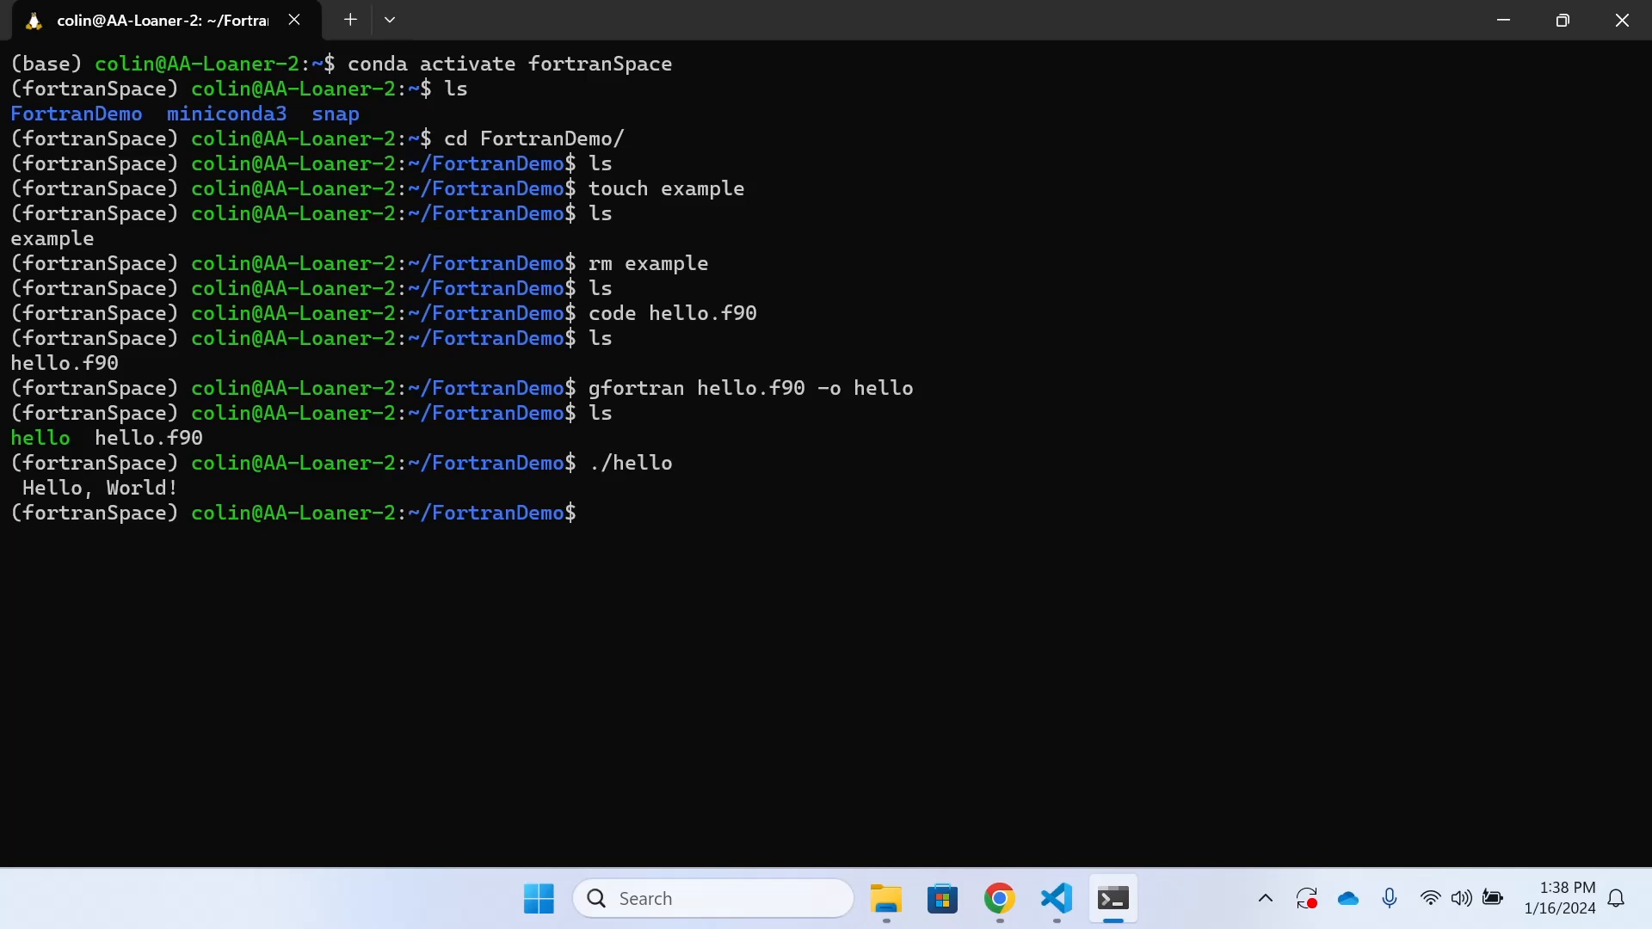